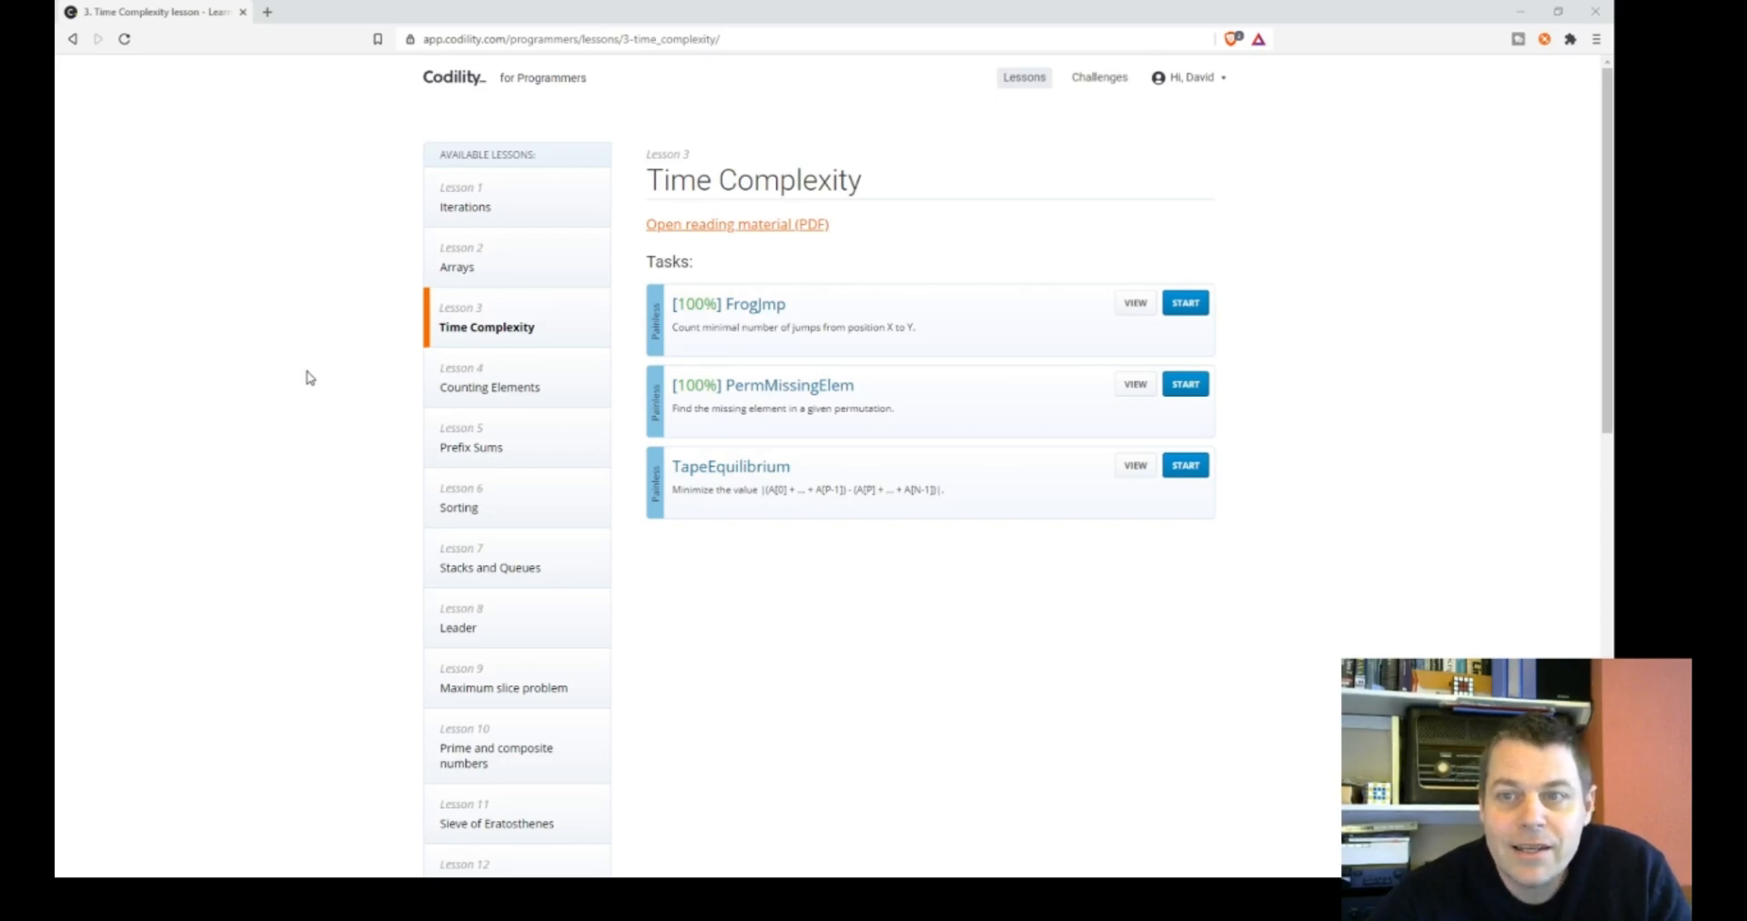
pyautogui.moveTo(719, 488)
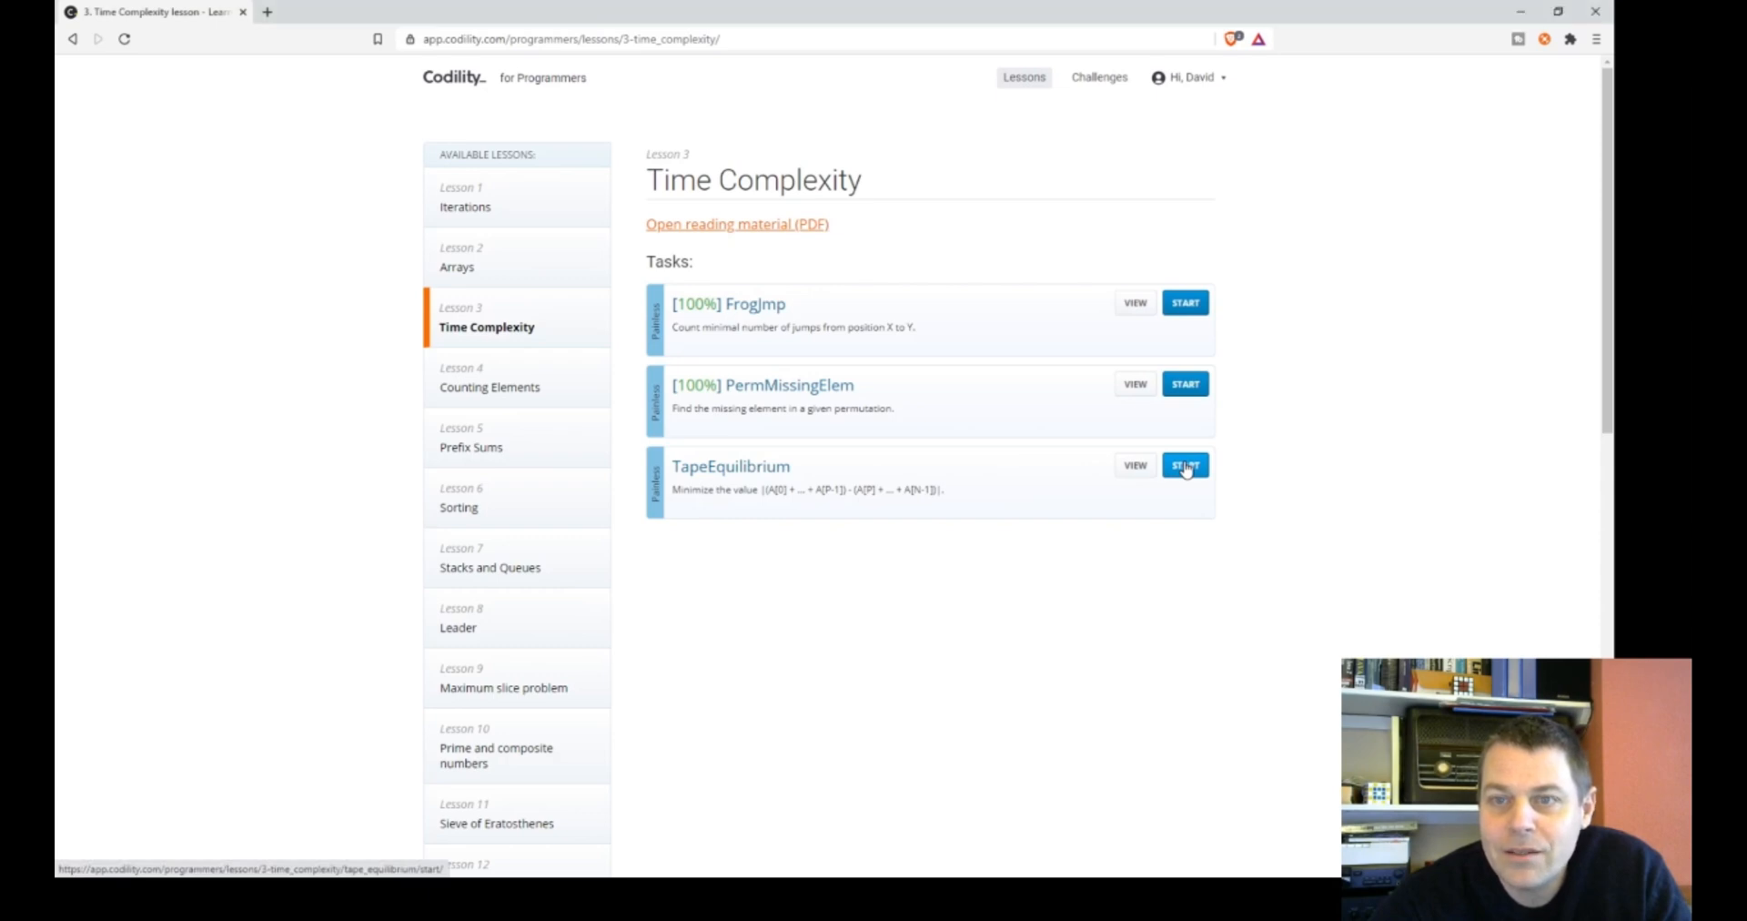
# - Start the TapeEquilibrium task and begin its timed training test
pyautogui.click(1185, 465)
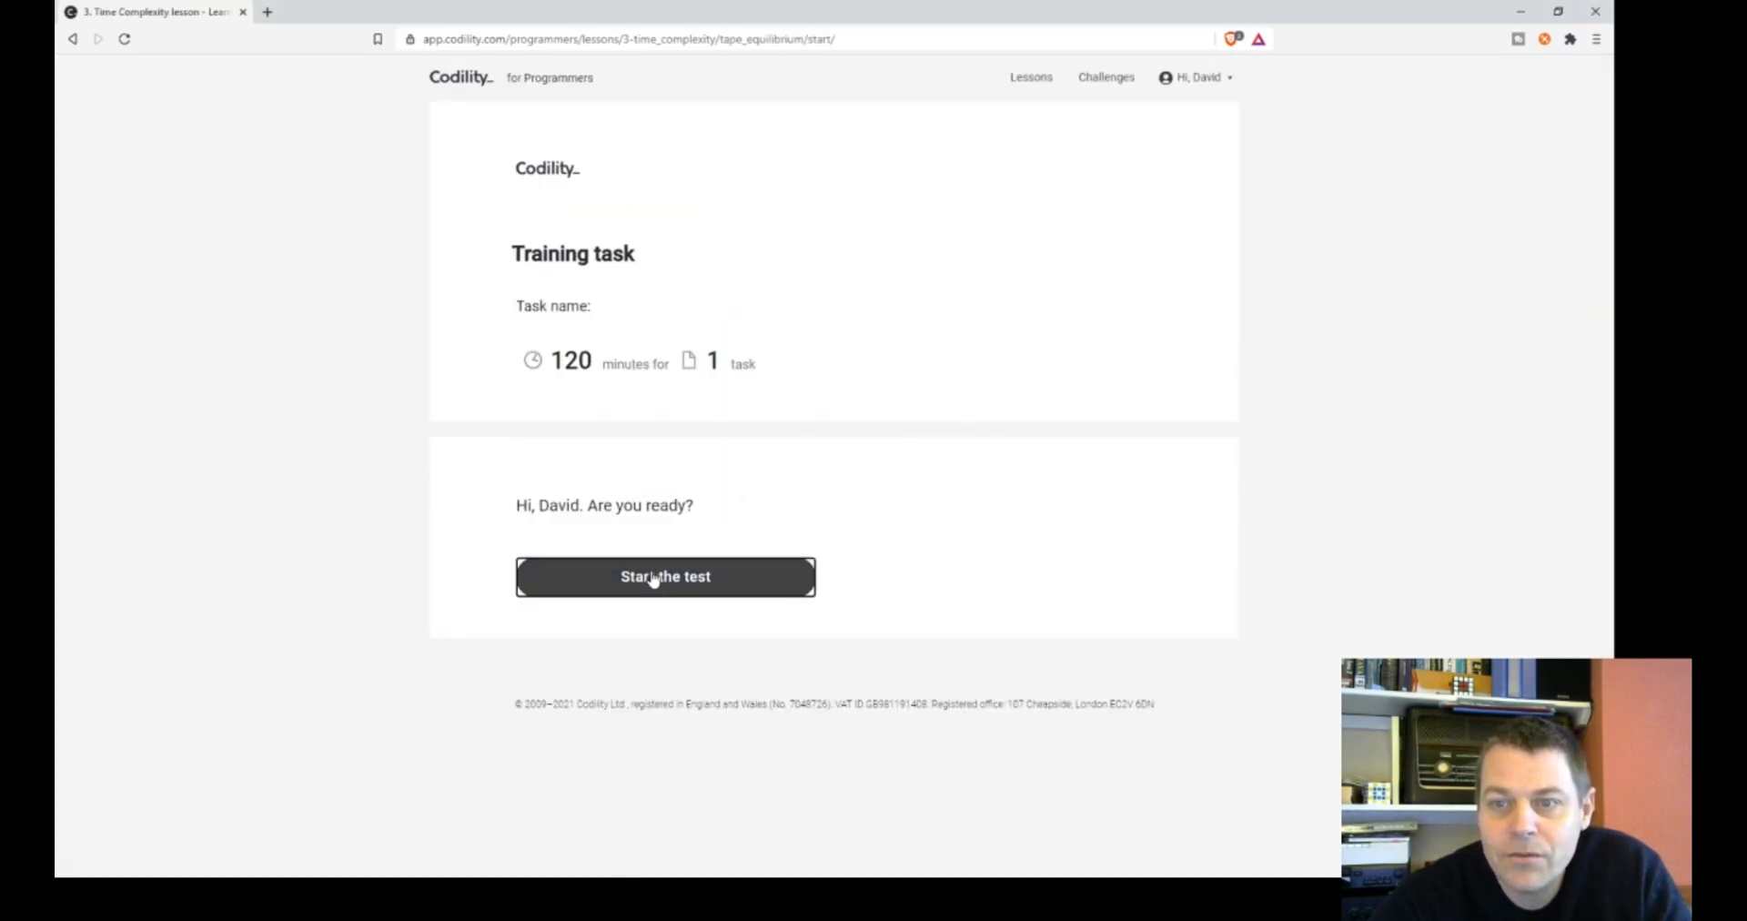
pyautogui.click(666, 577)
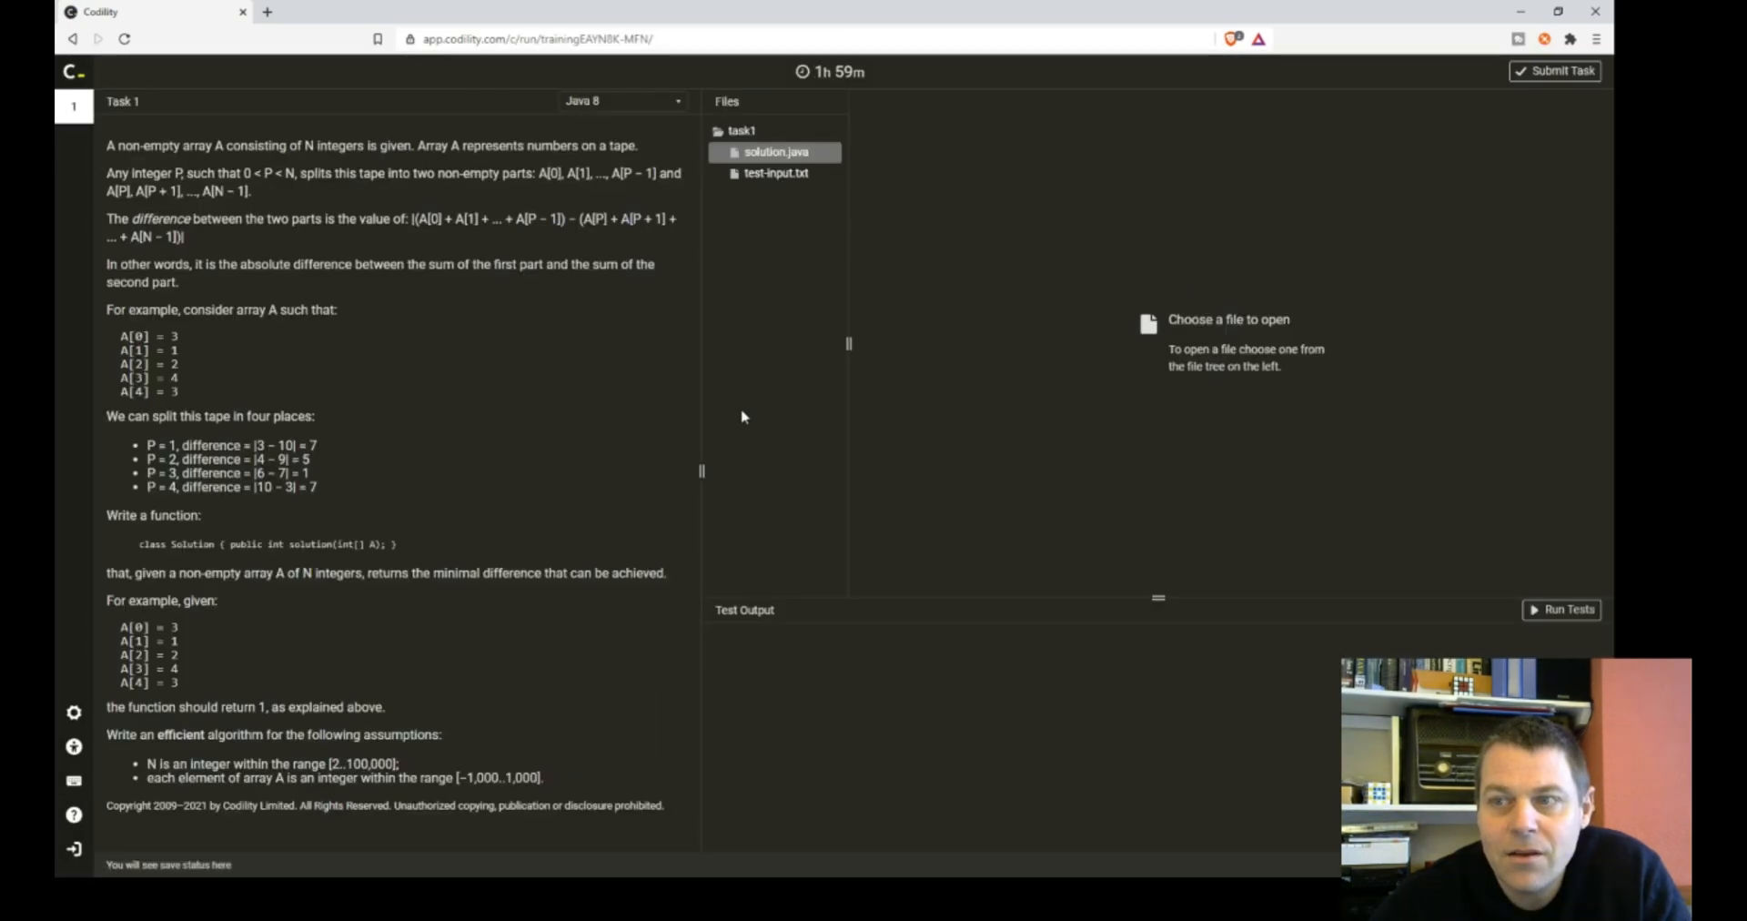
pyautogui.click(774, 151)
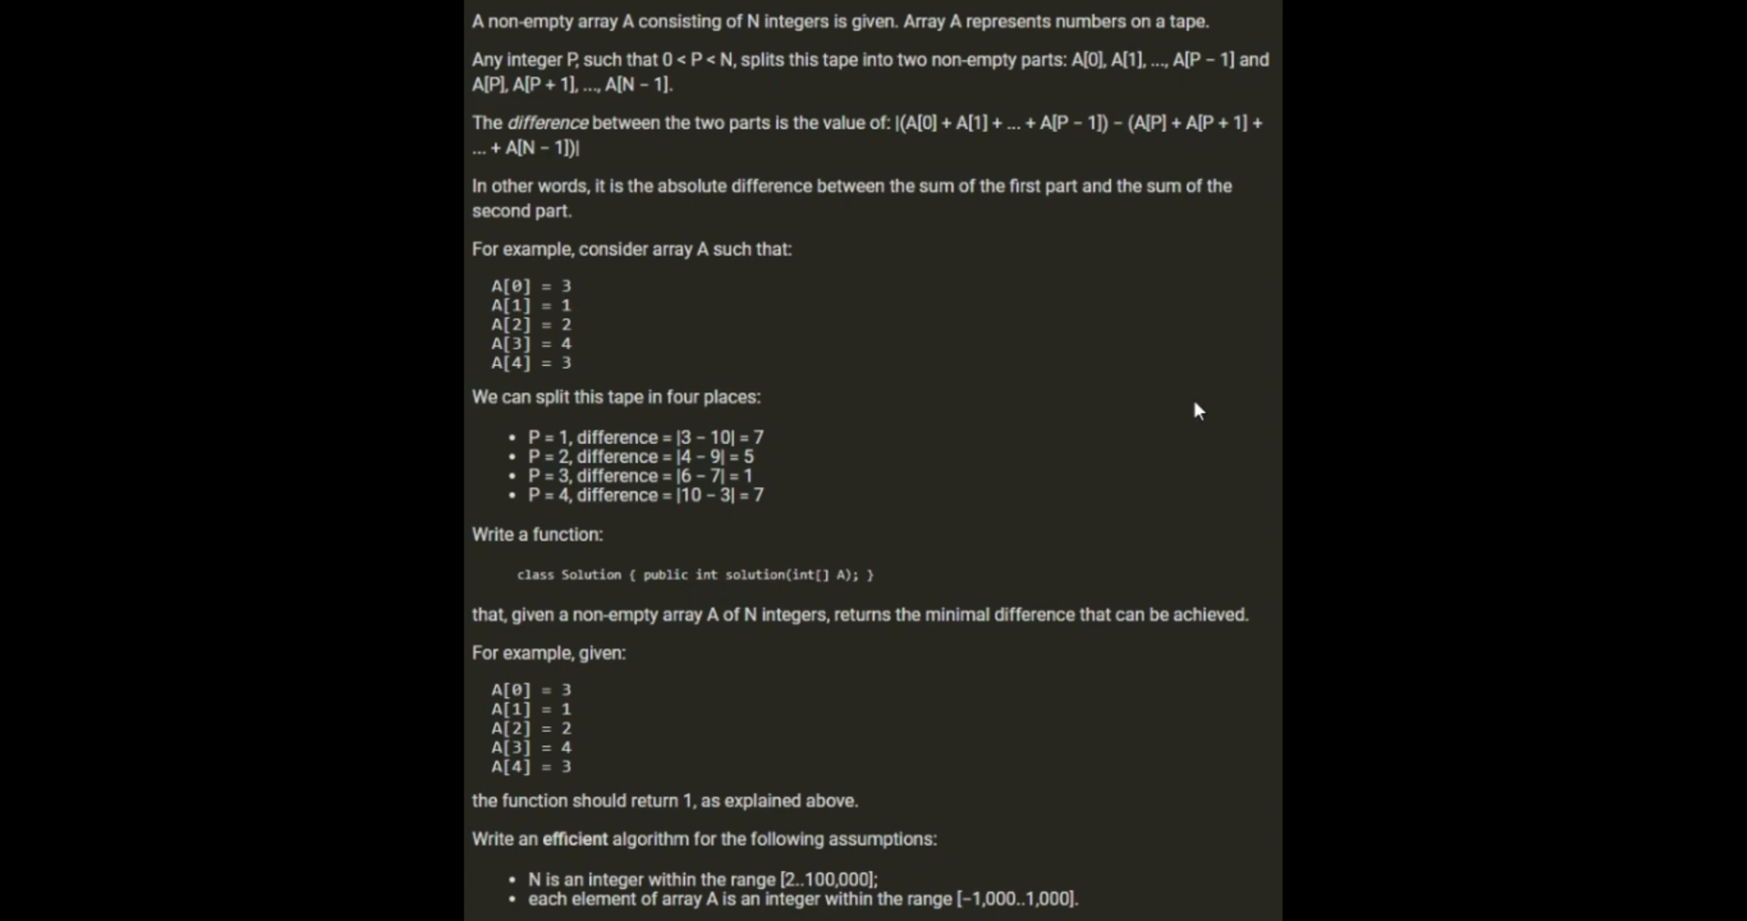
pyautogui.moveTo(683, 82)
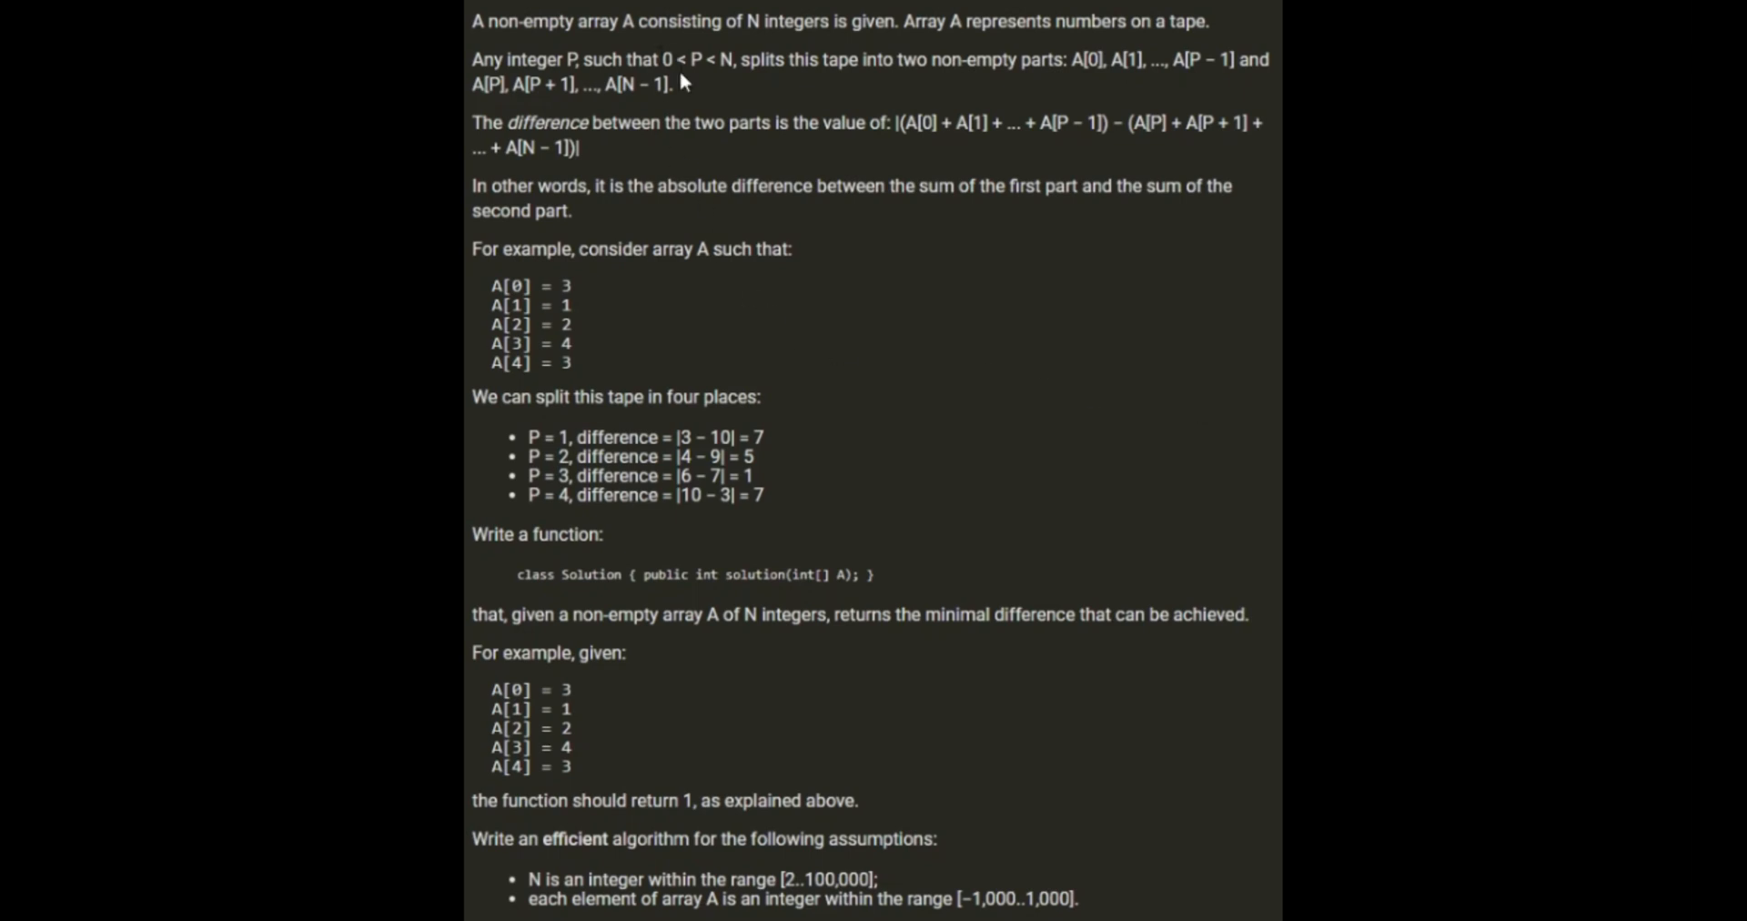
pyautogui.moveTo(735, 84)
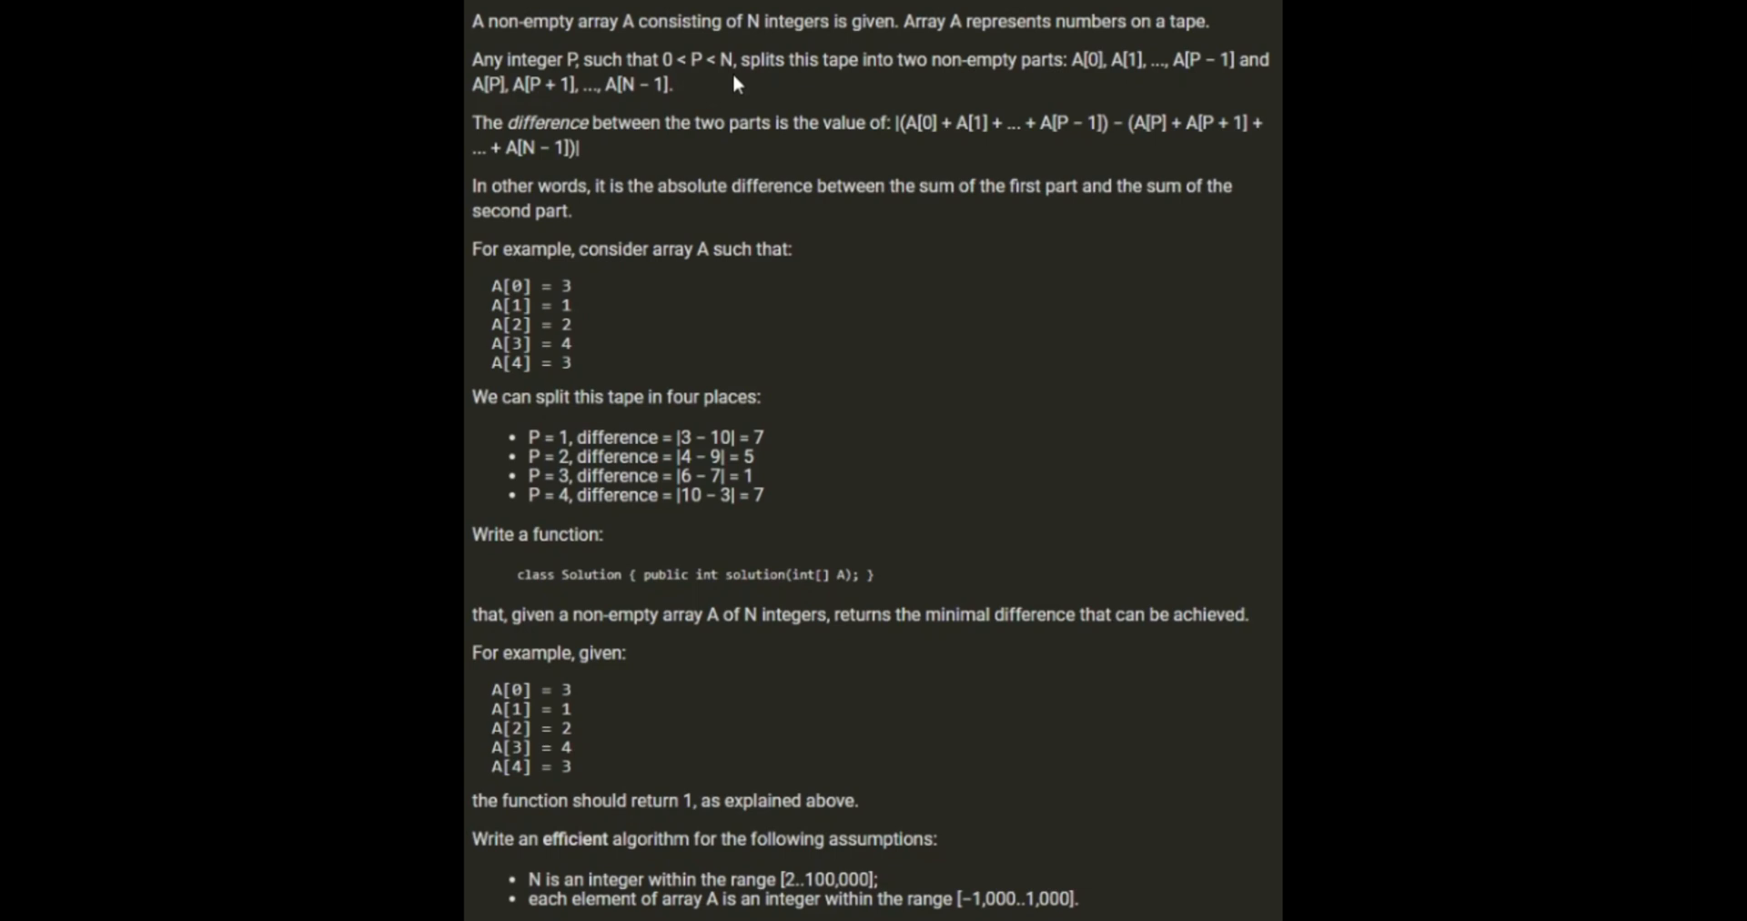
pyautogui.moveTo(902, 87)
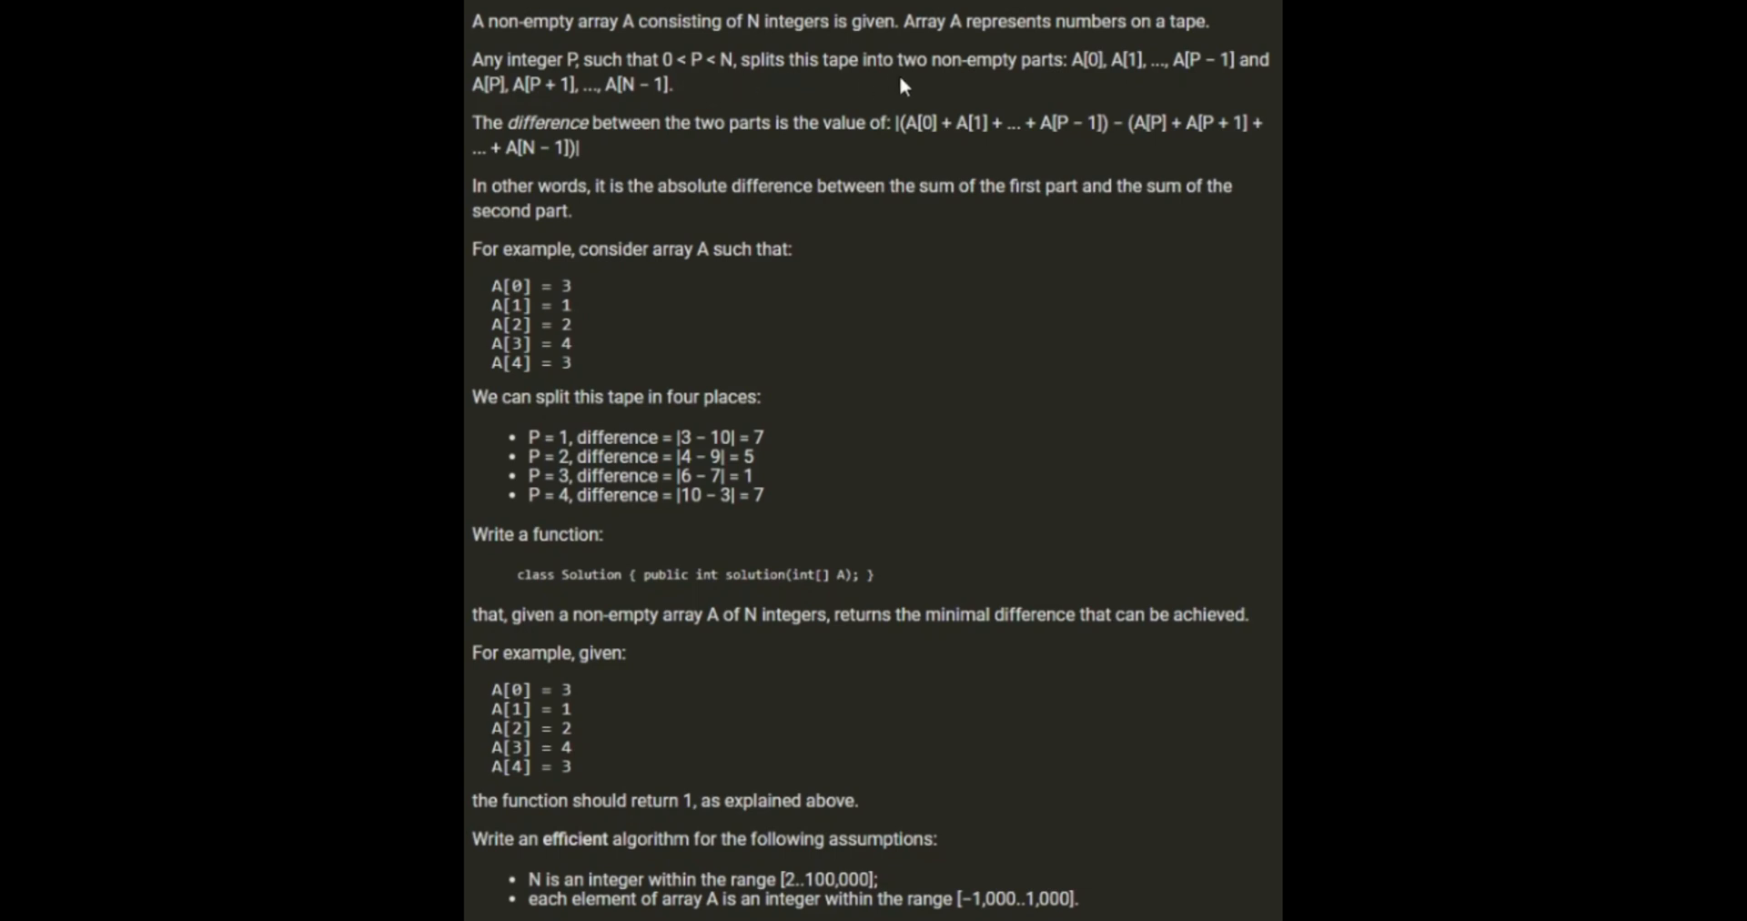
pyautogui.moveTo(1056, 87)
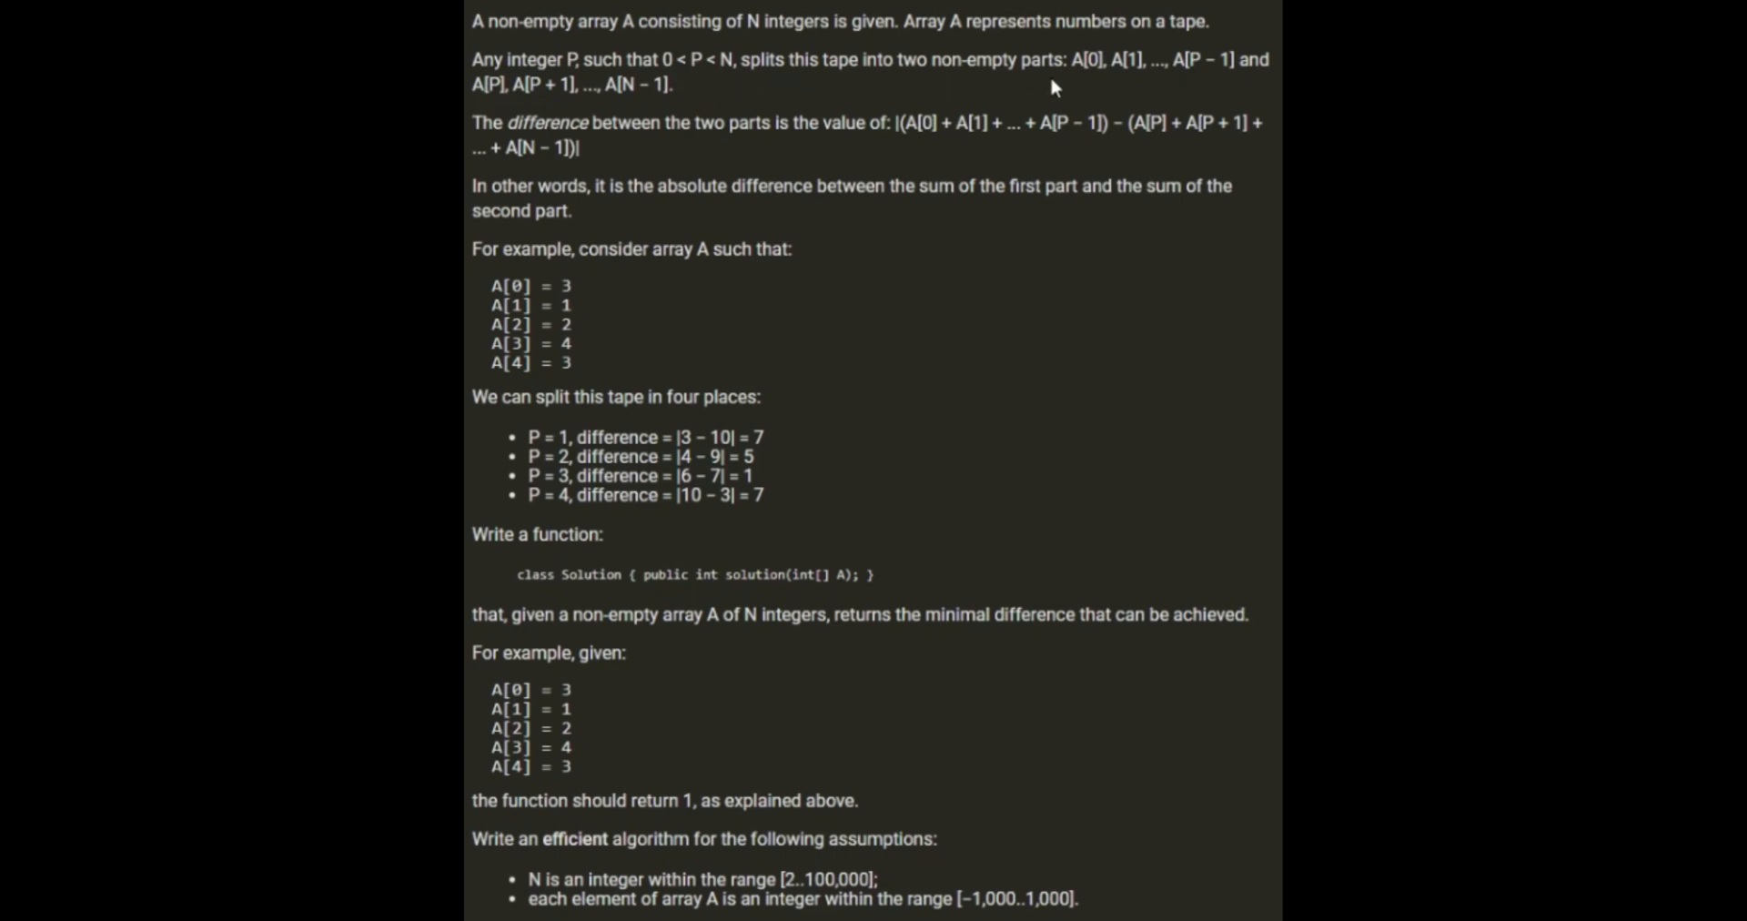
pyautogui.moveTo(1170, 83)
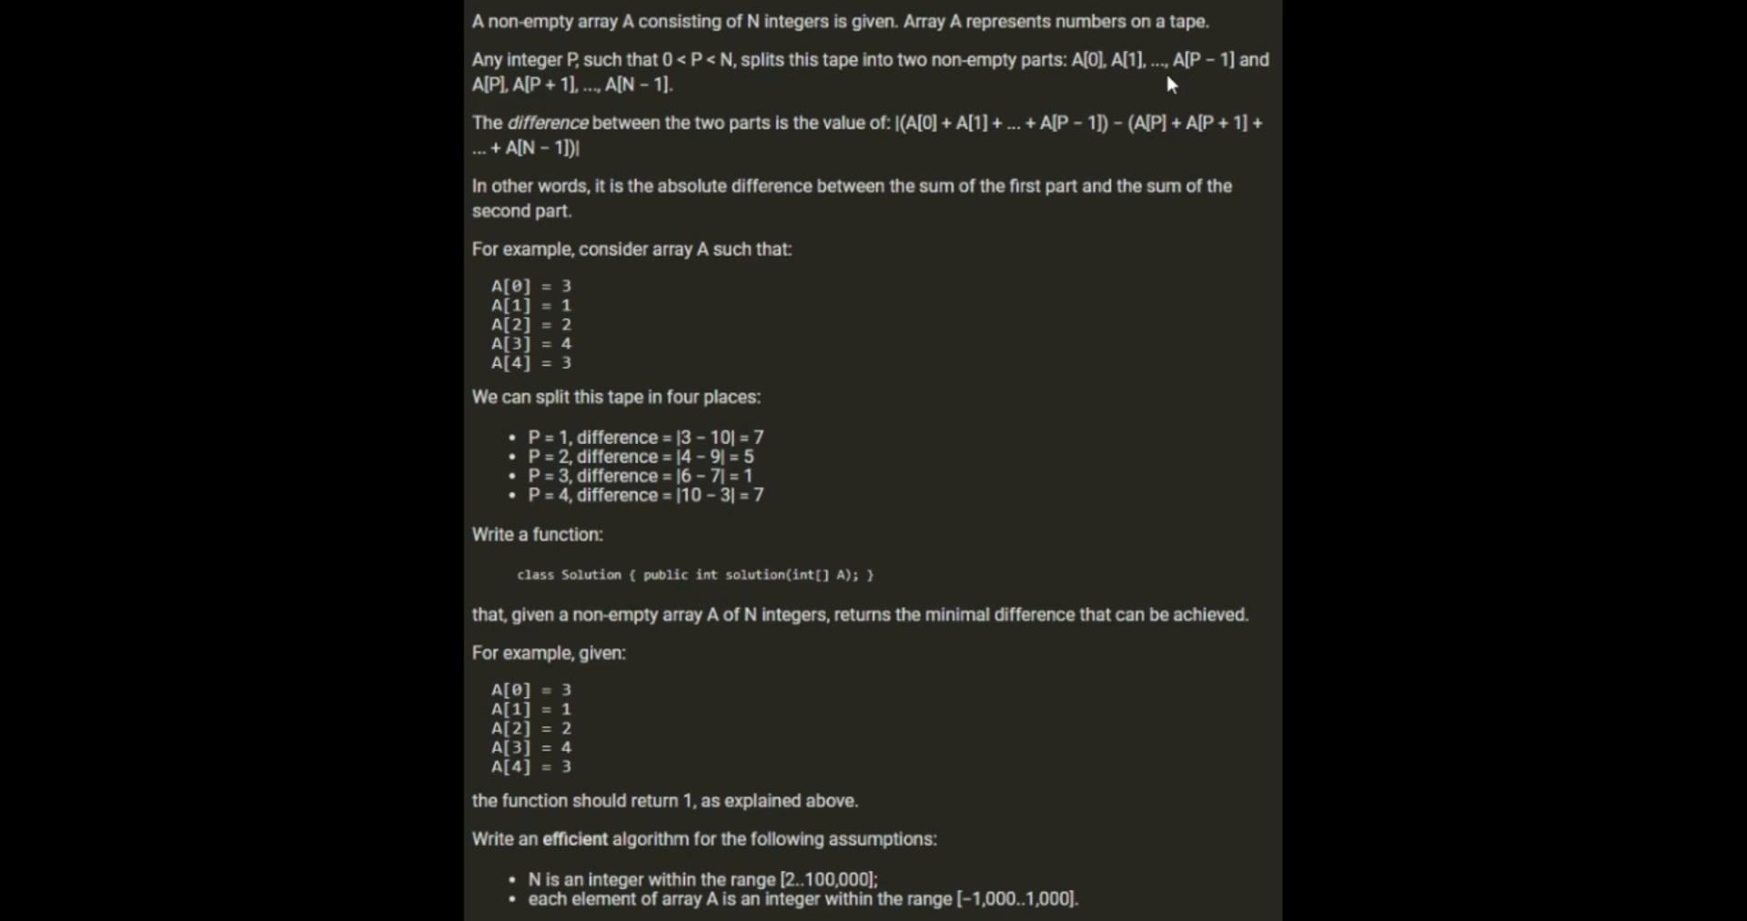
pyautogui.moveTo(1151, 81)
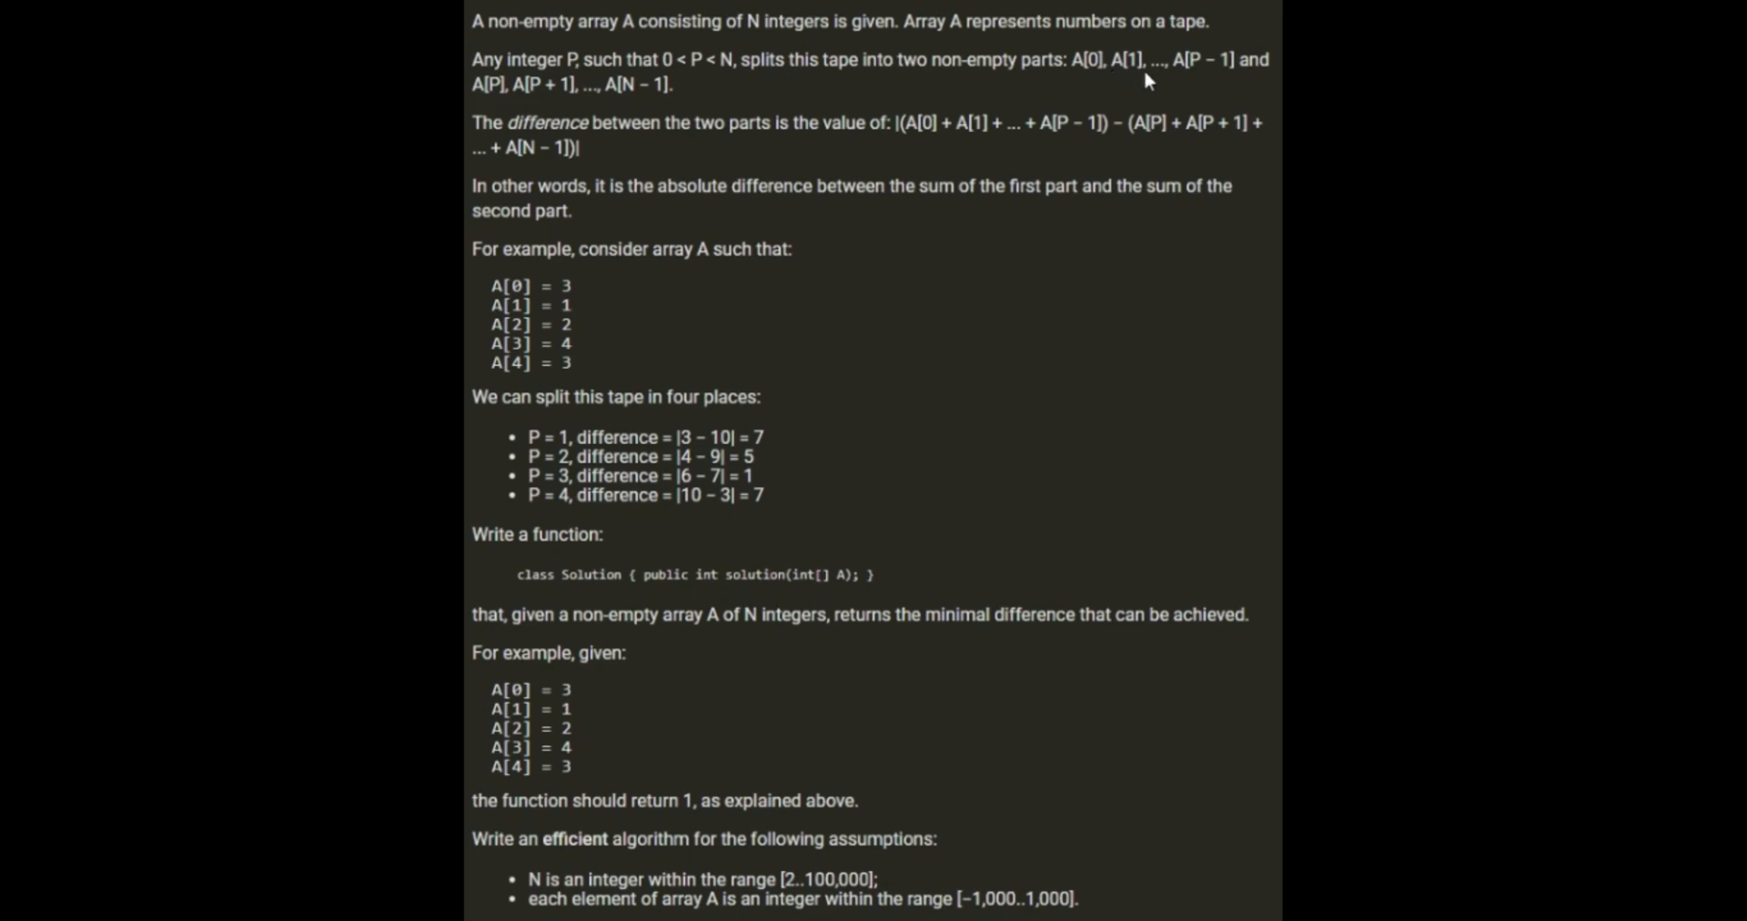
pyautogui.moveTo(1217, 82)
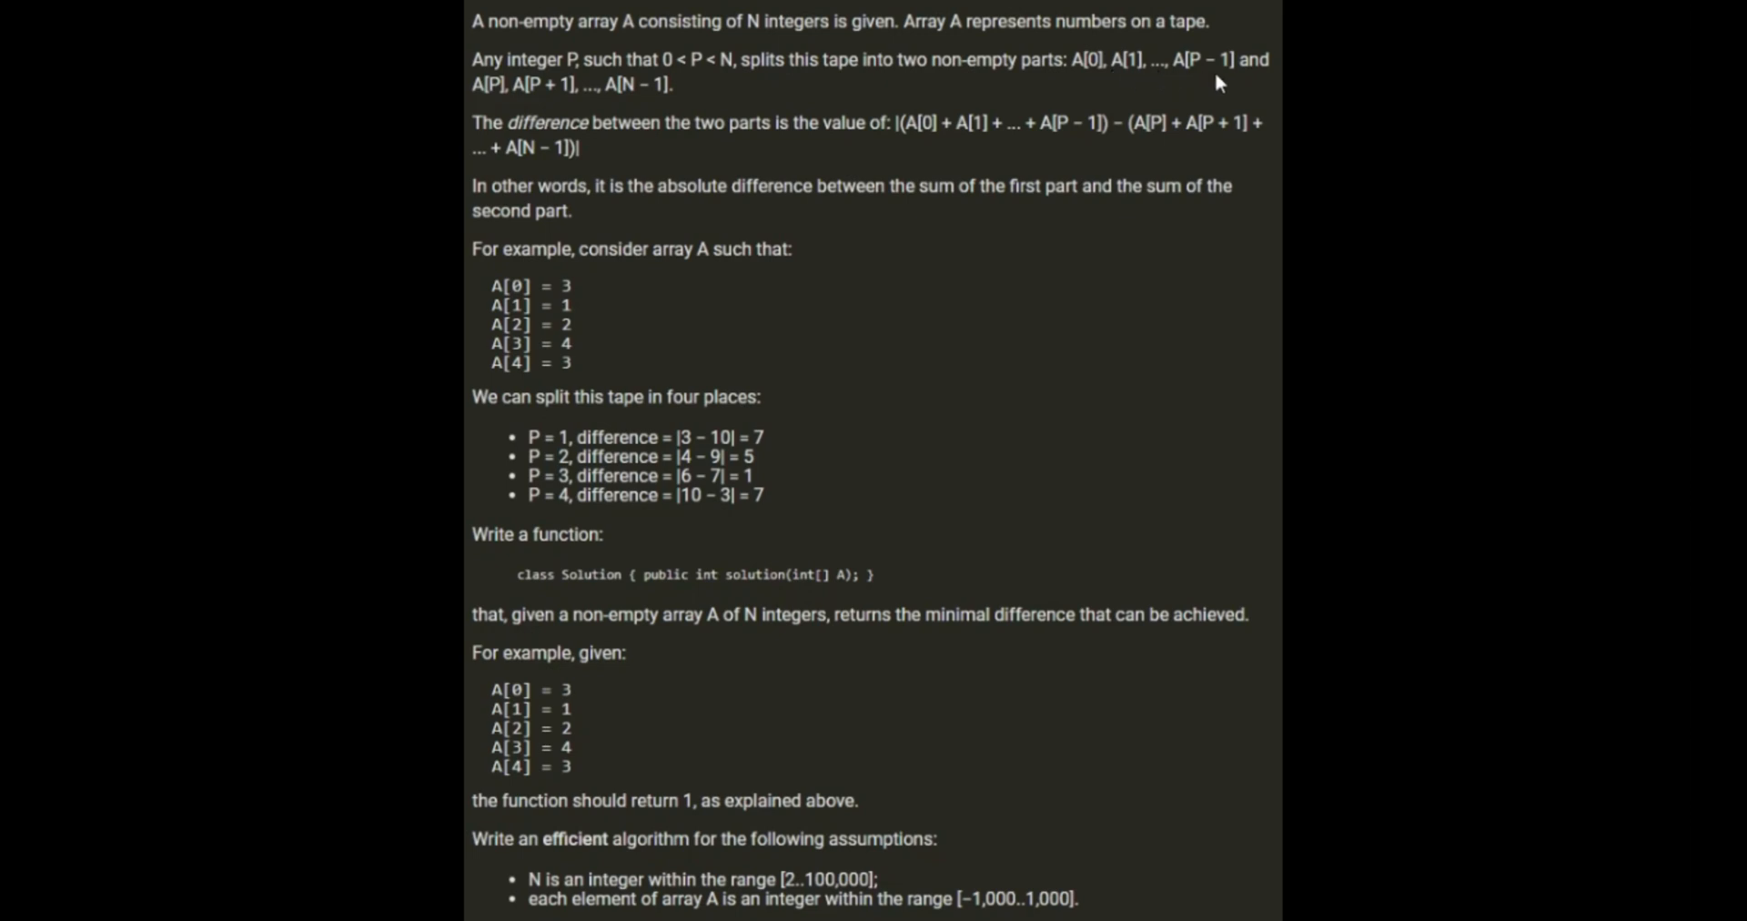
pyautogui.moveTo(515, 108)
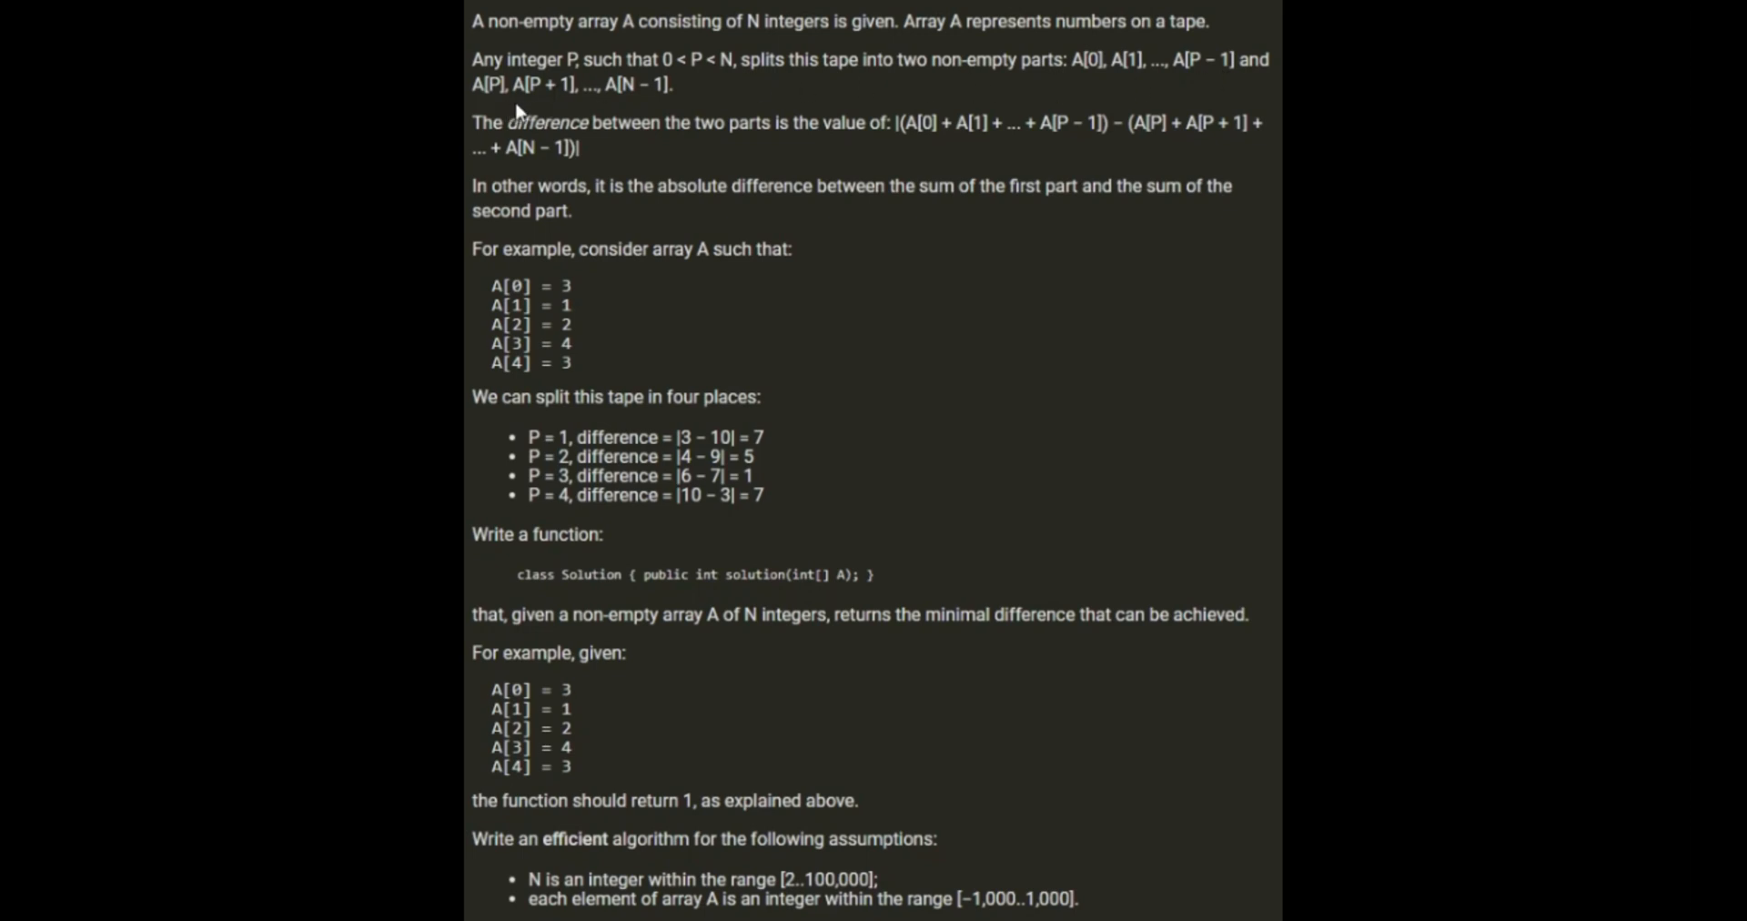
pyautogui.moveTo(644, 107)
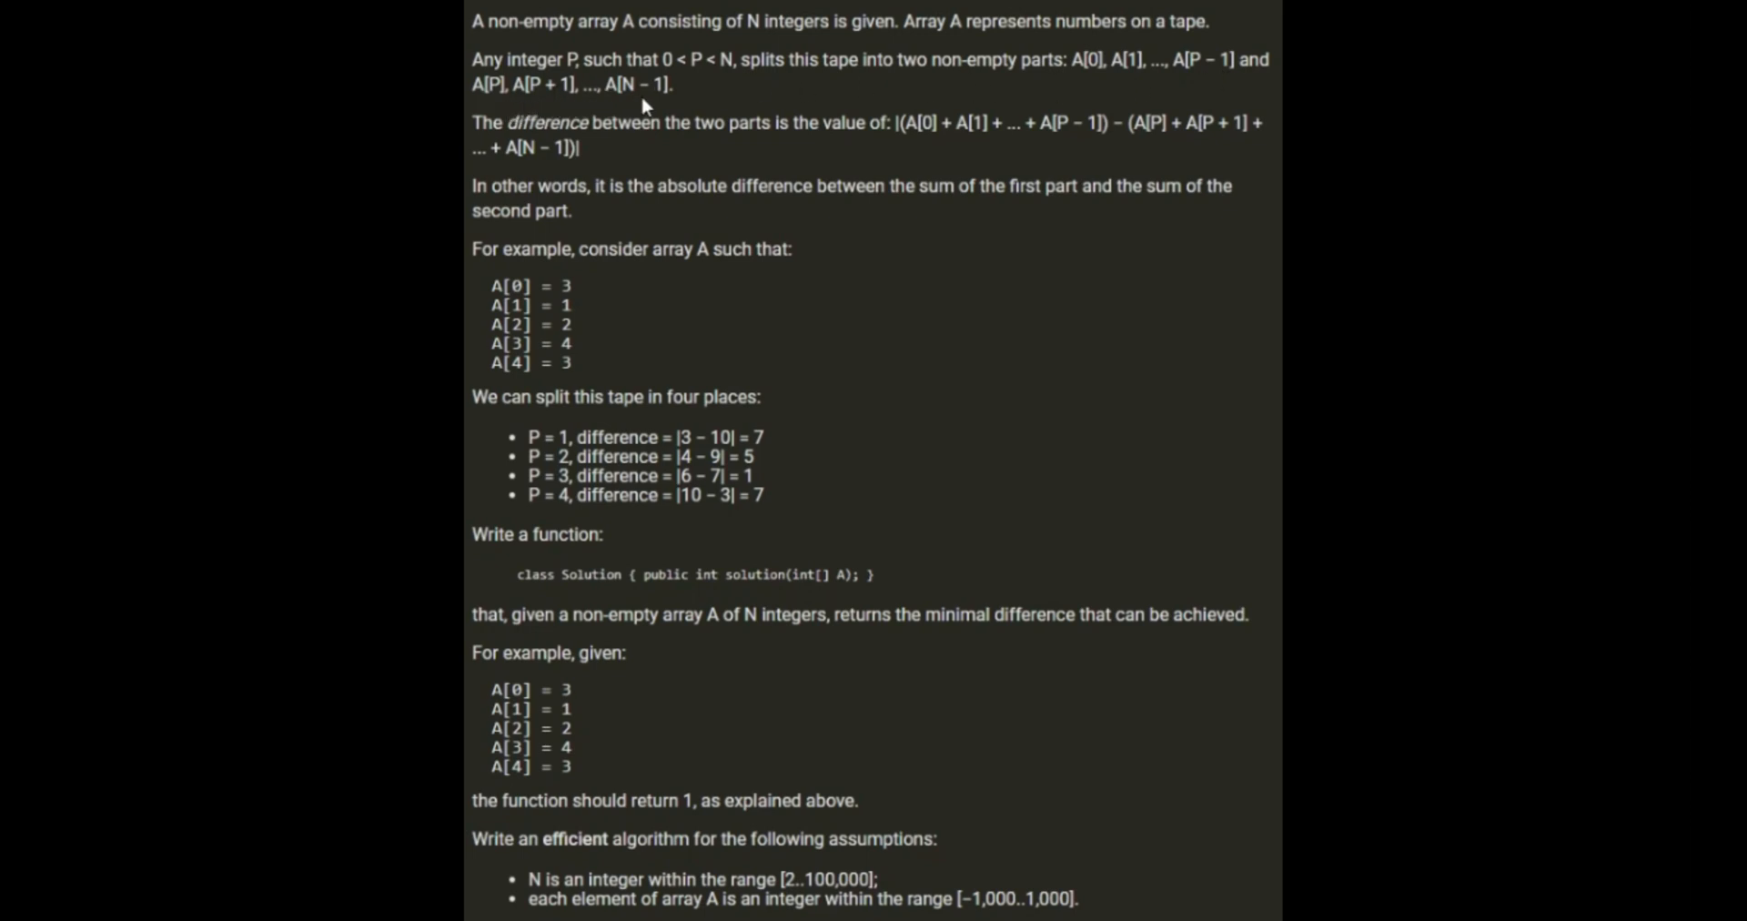
pyautogui.moveTo(1143, 91)
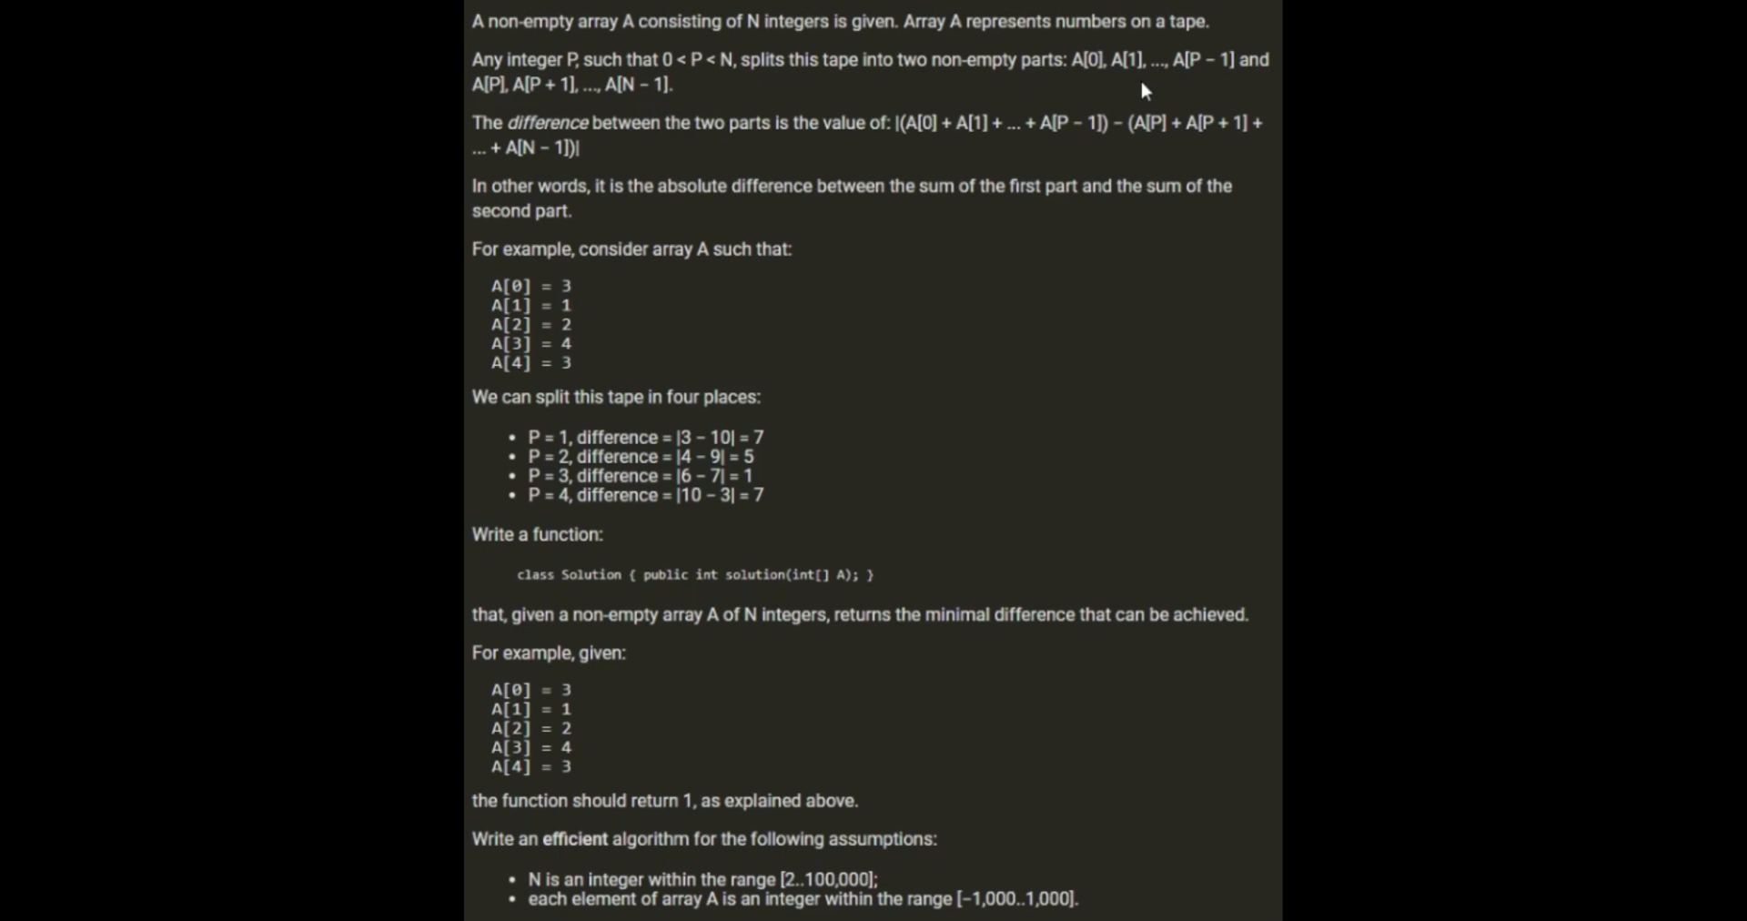
pyautogui.moveTo(878, 111)
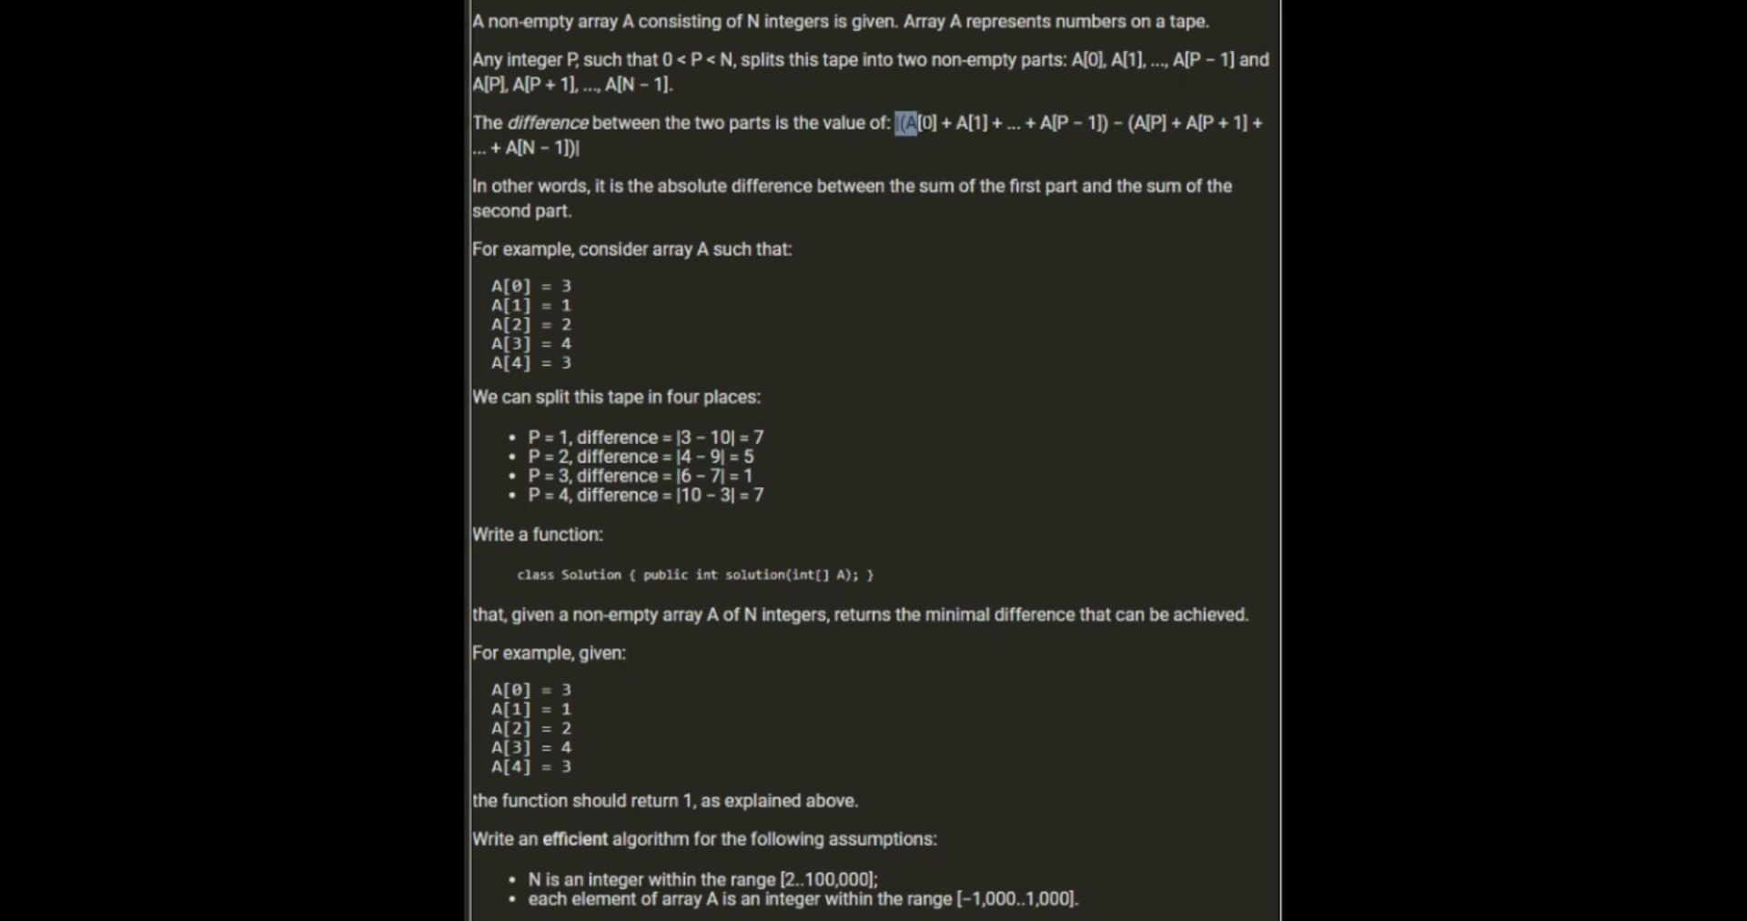
pyautogui.moveTo(908, 122); pyautogui.dragTo(1114, 122)
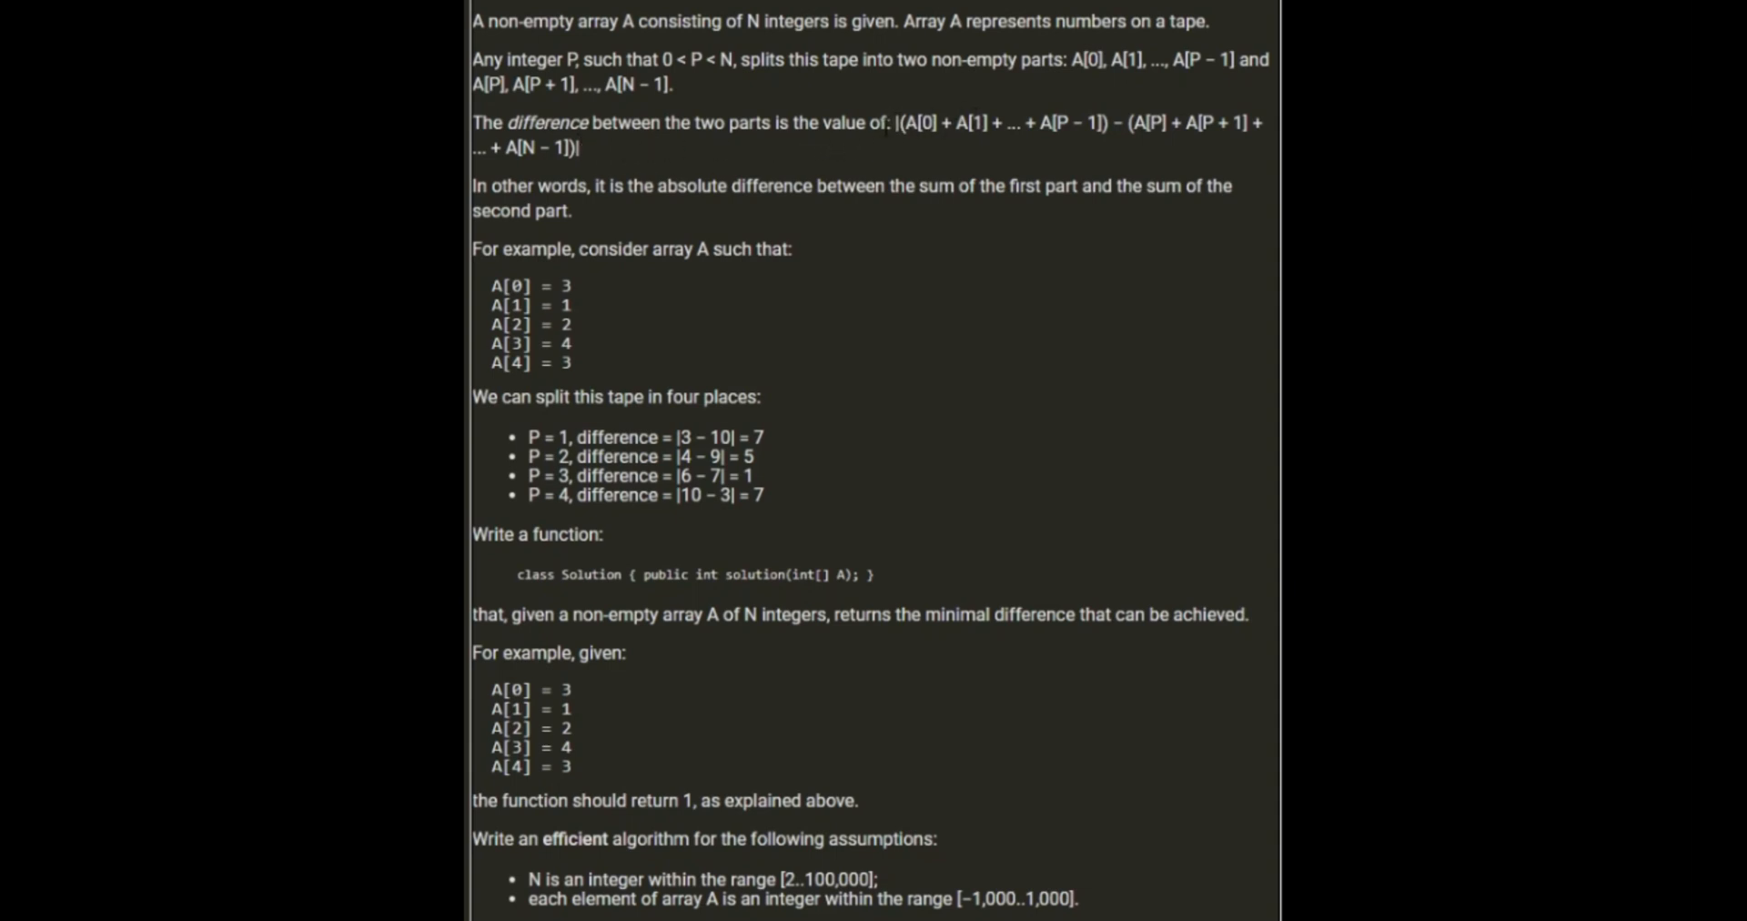
pyautogui.moveTo(660, 212)
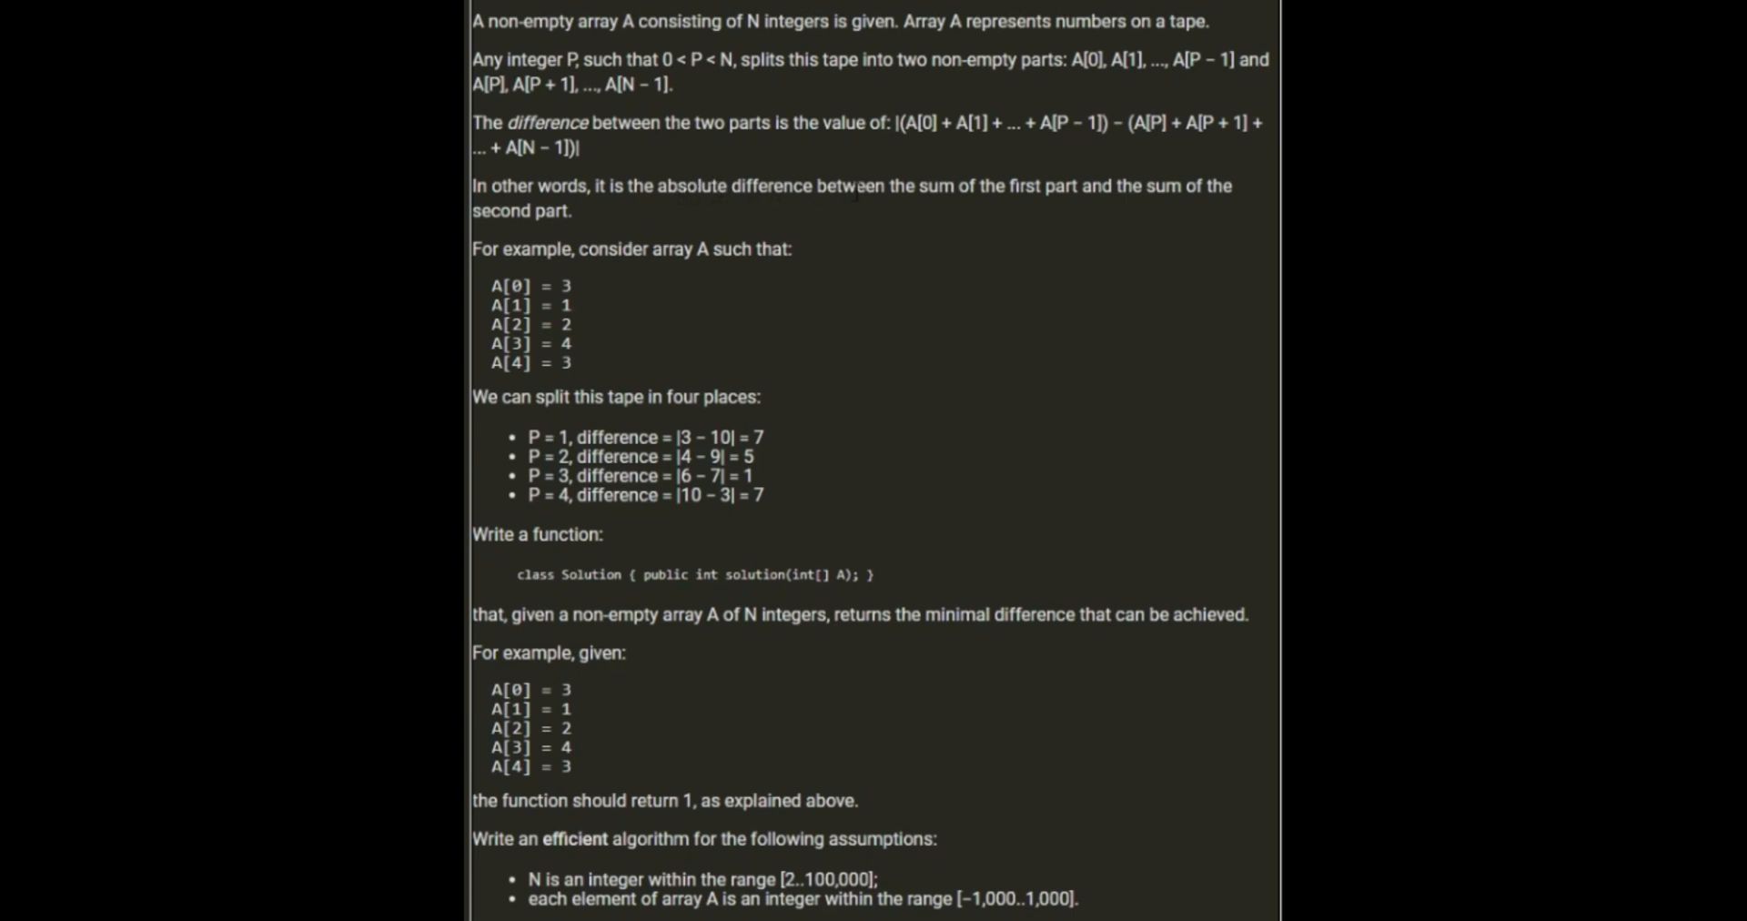
pyautogui.moveTo(749, 278)
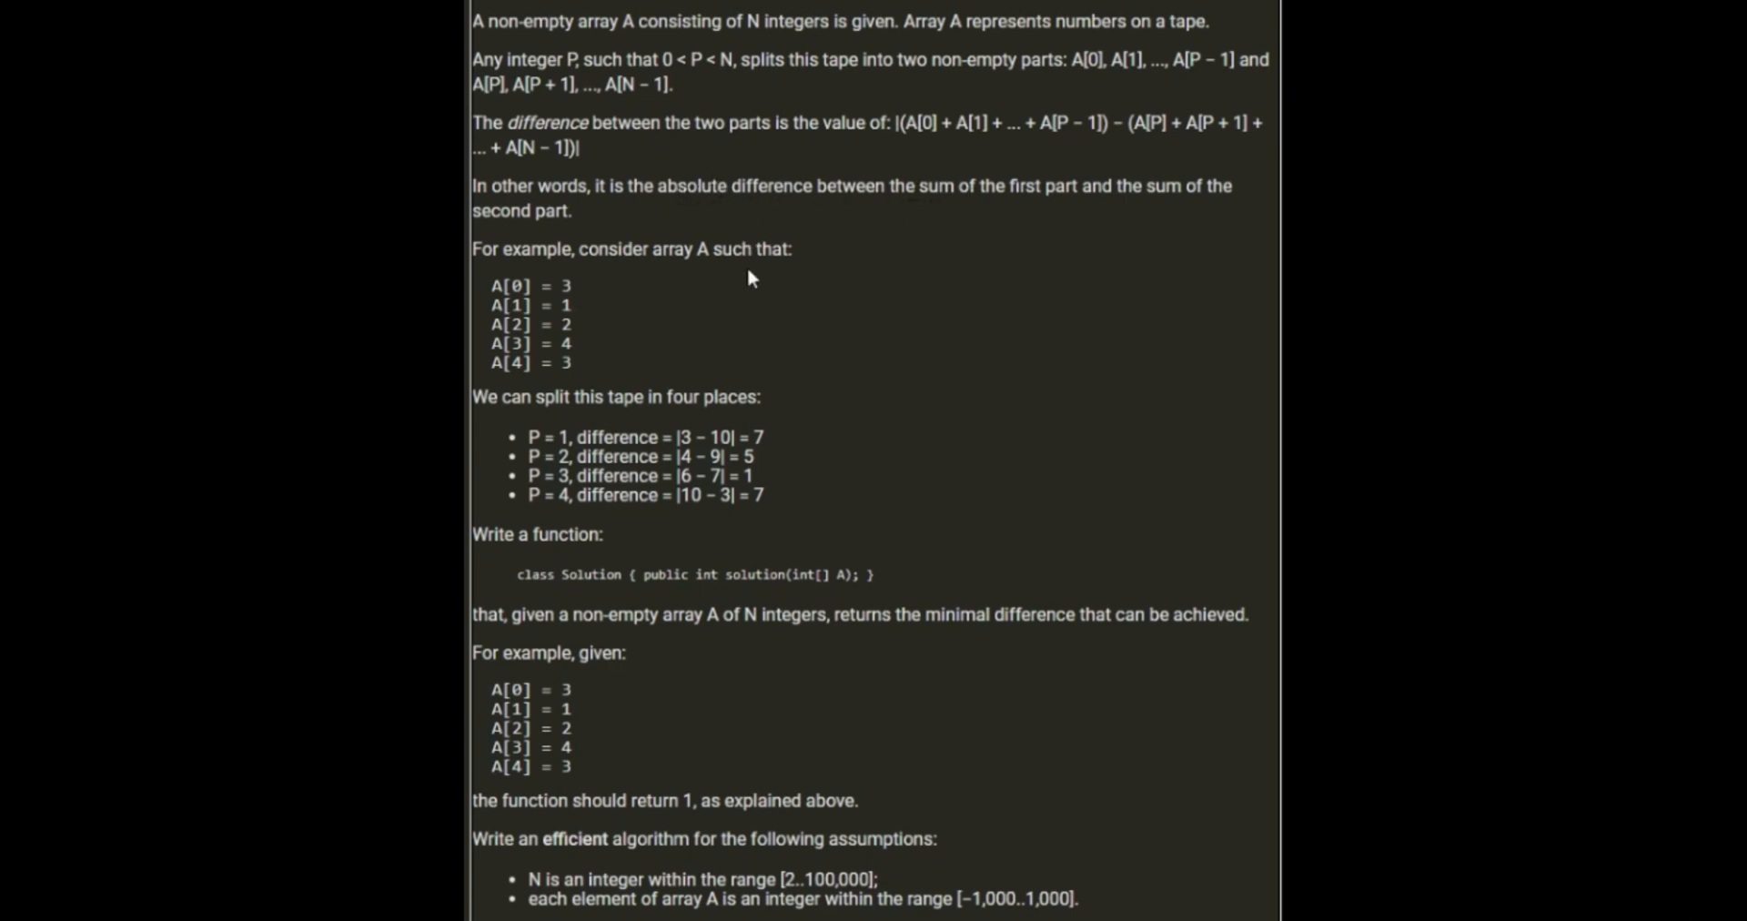
pyautogui.moveTo(637, 310)
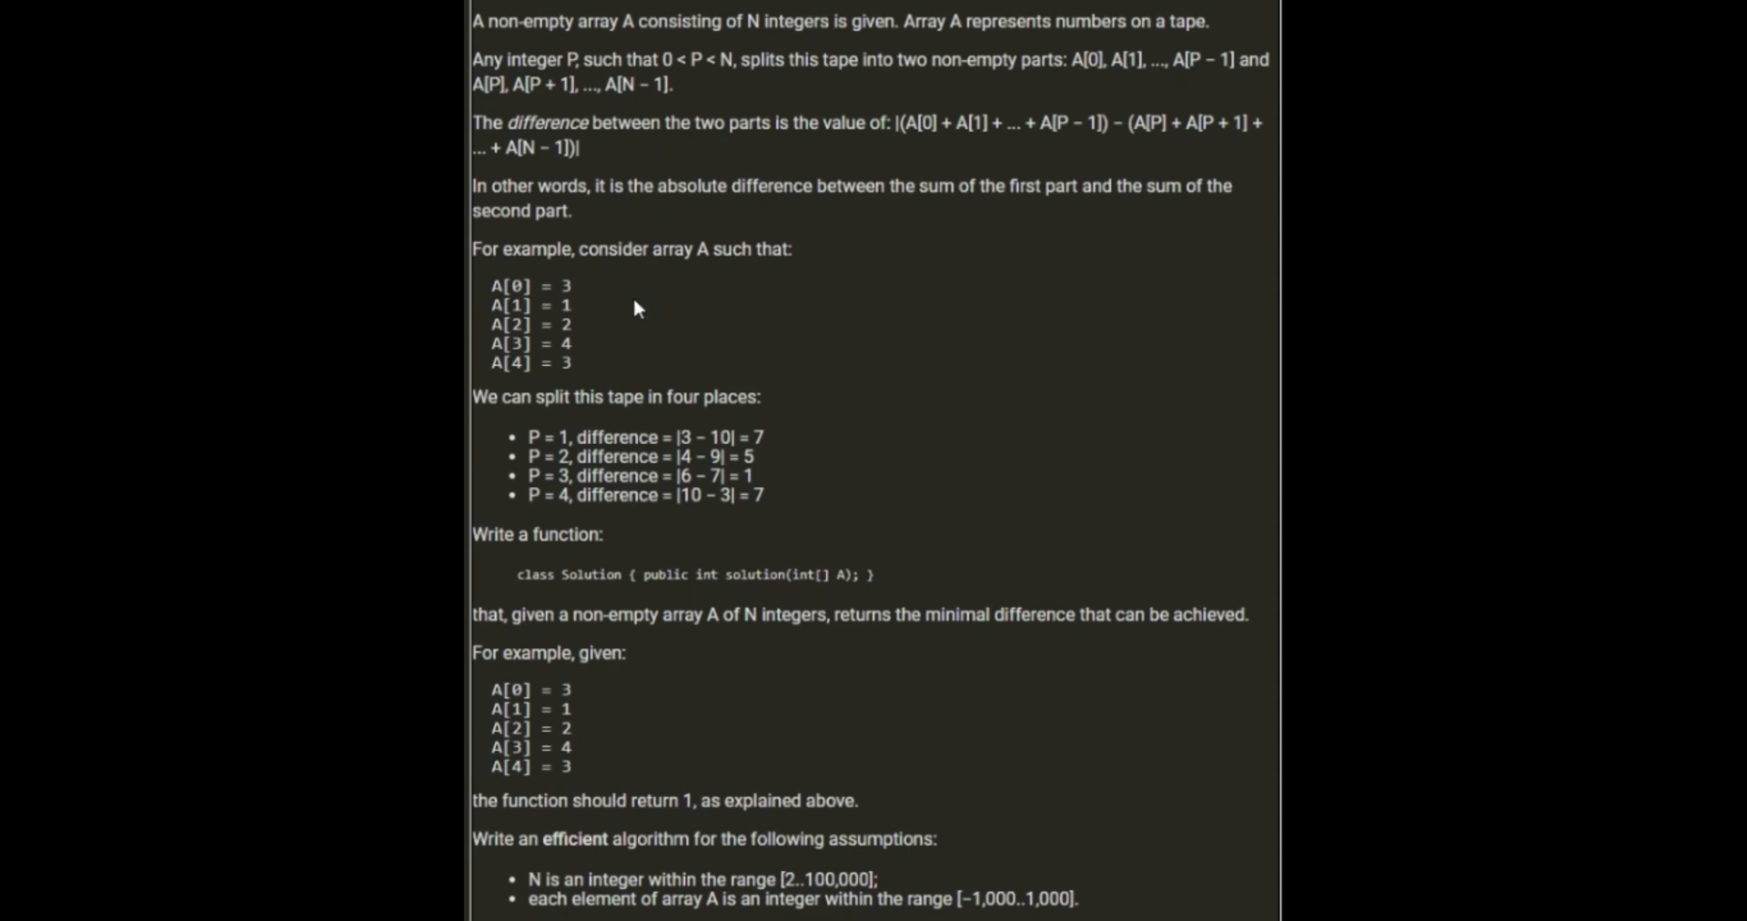
pyautogui.moveTo(599, 300)
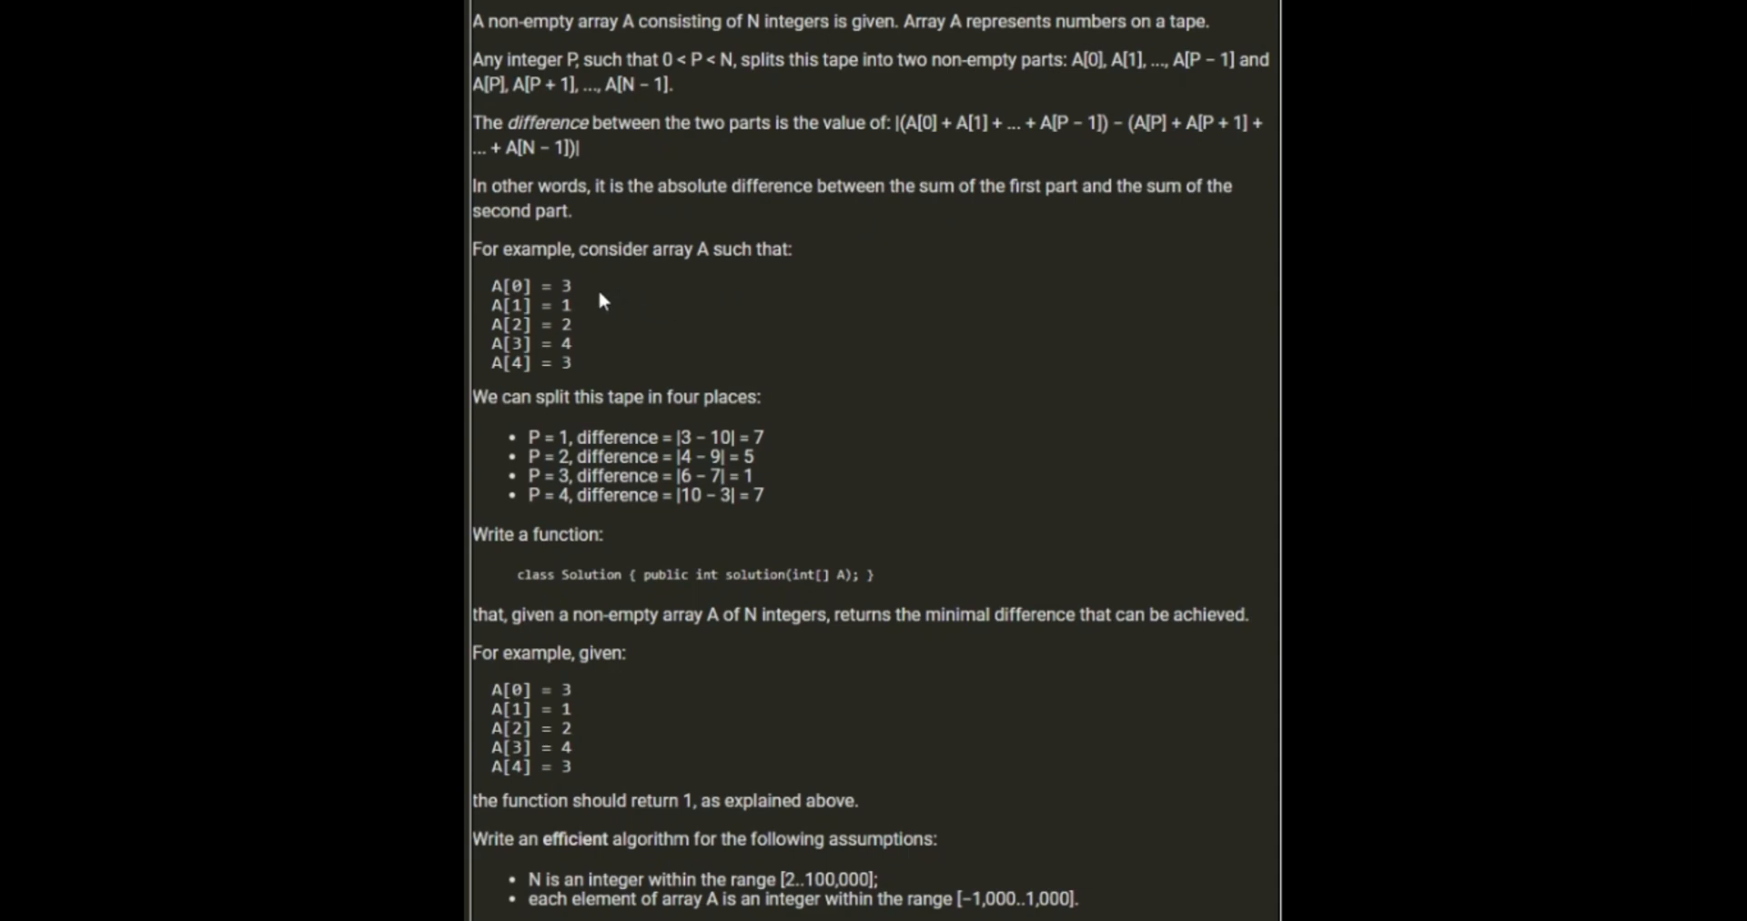
pyautogui.moveTo(621, 359)
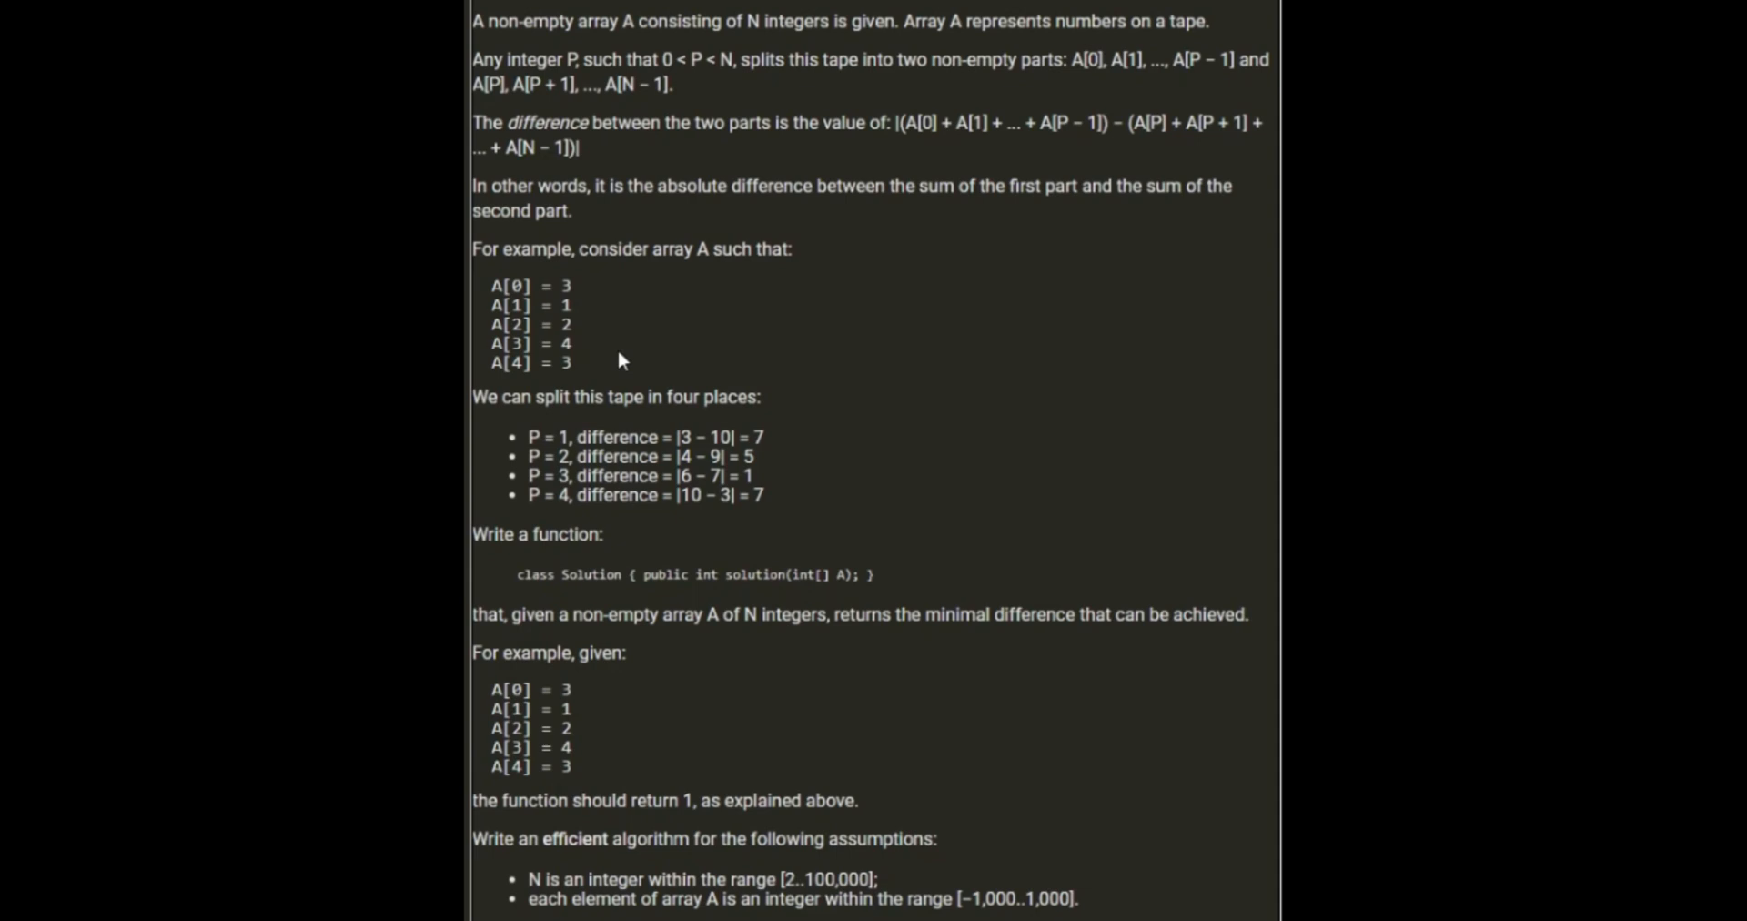
pyautogui.moveTo(625, 429)
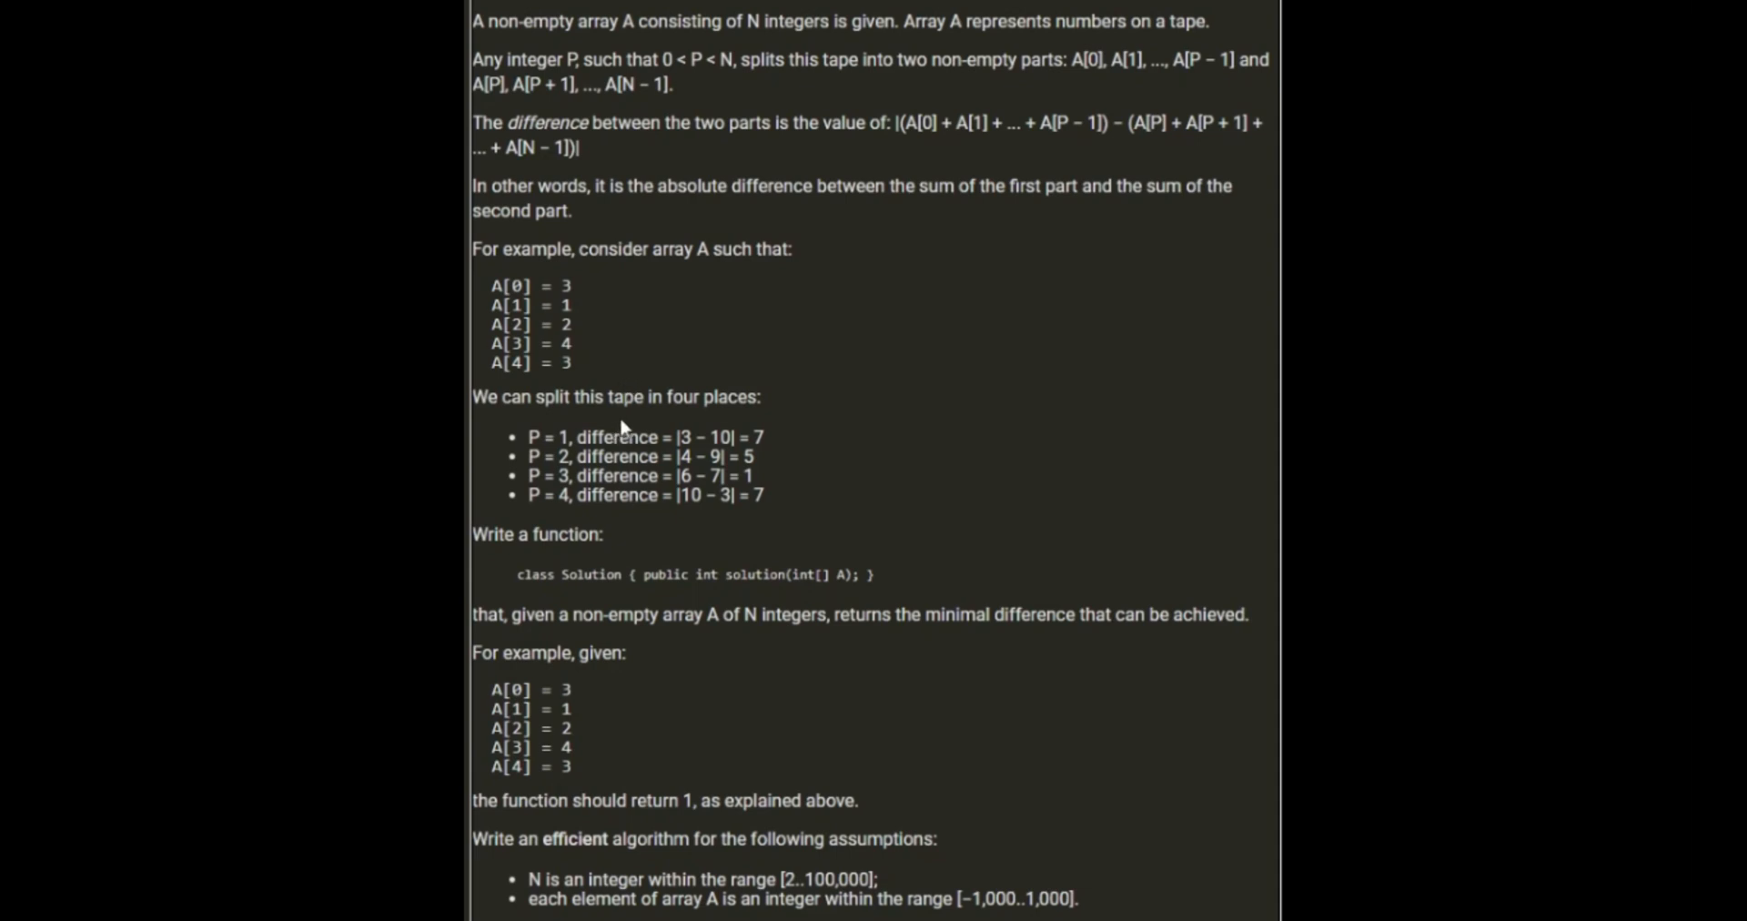
pyautogui.moveTo(733, 437)
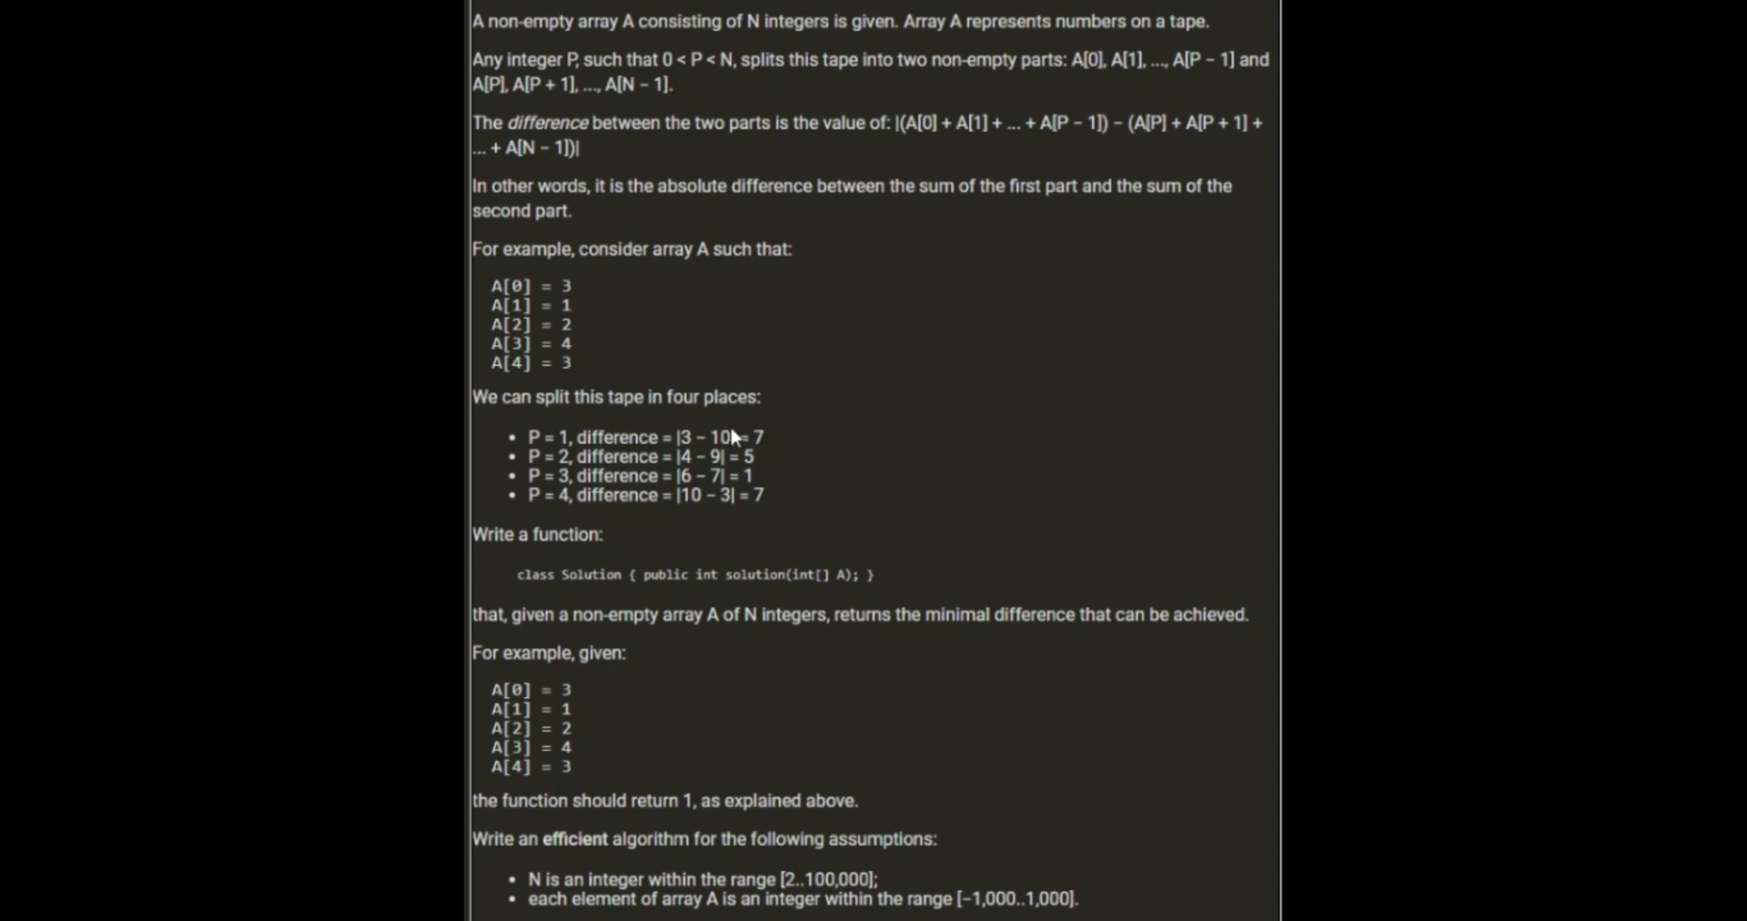
pyautogui.moveTo(734, 439)
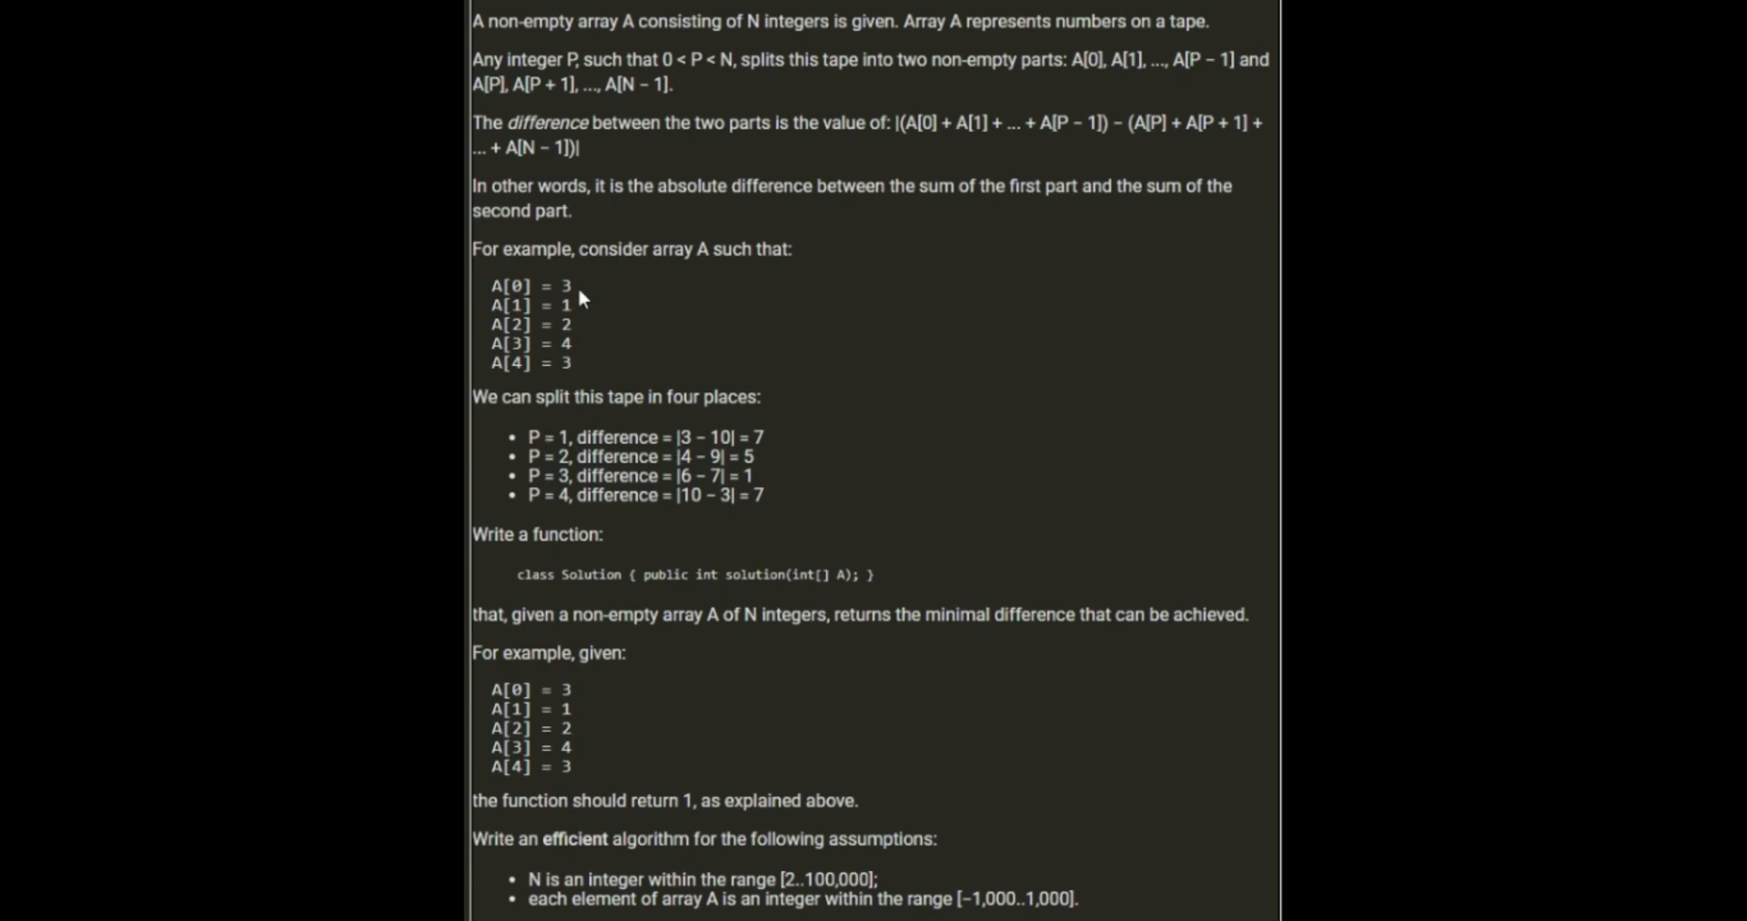
pyautogui.doubleClick(566, 286)
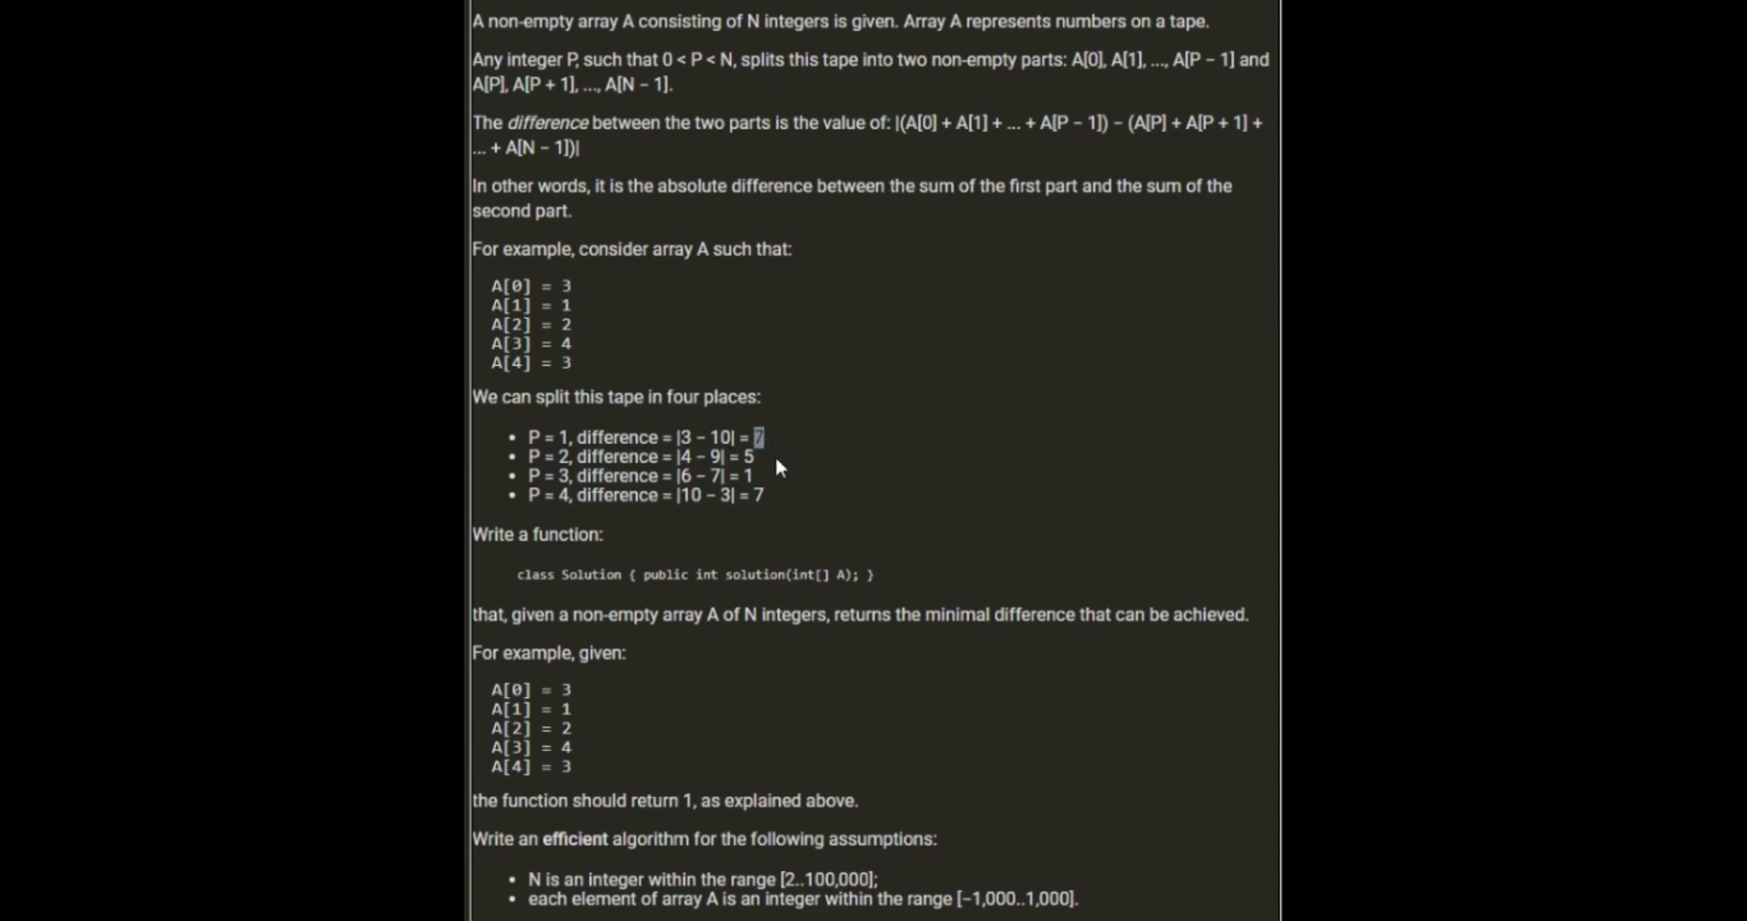
pyautogui.moveTo(779, 467)
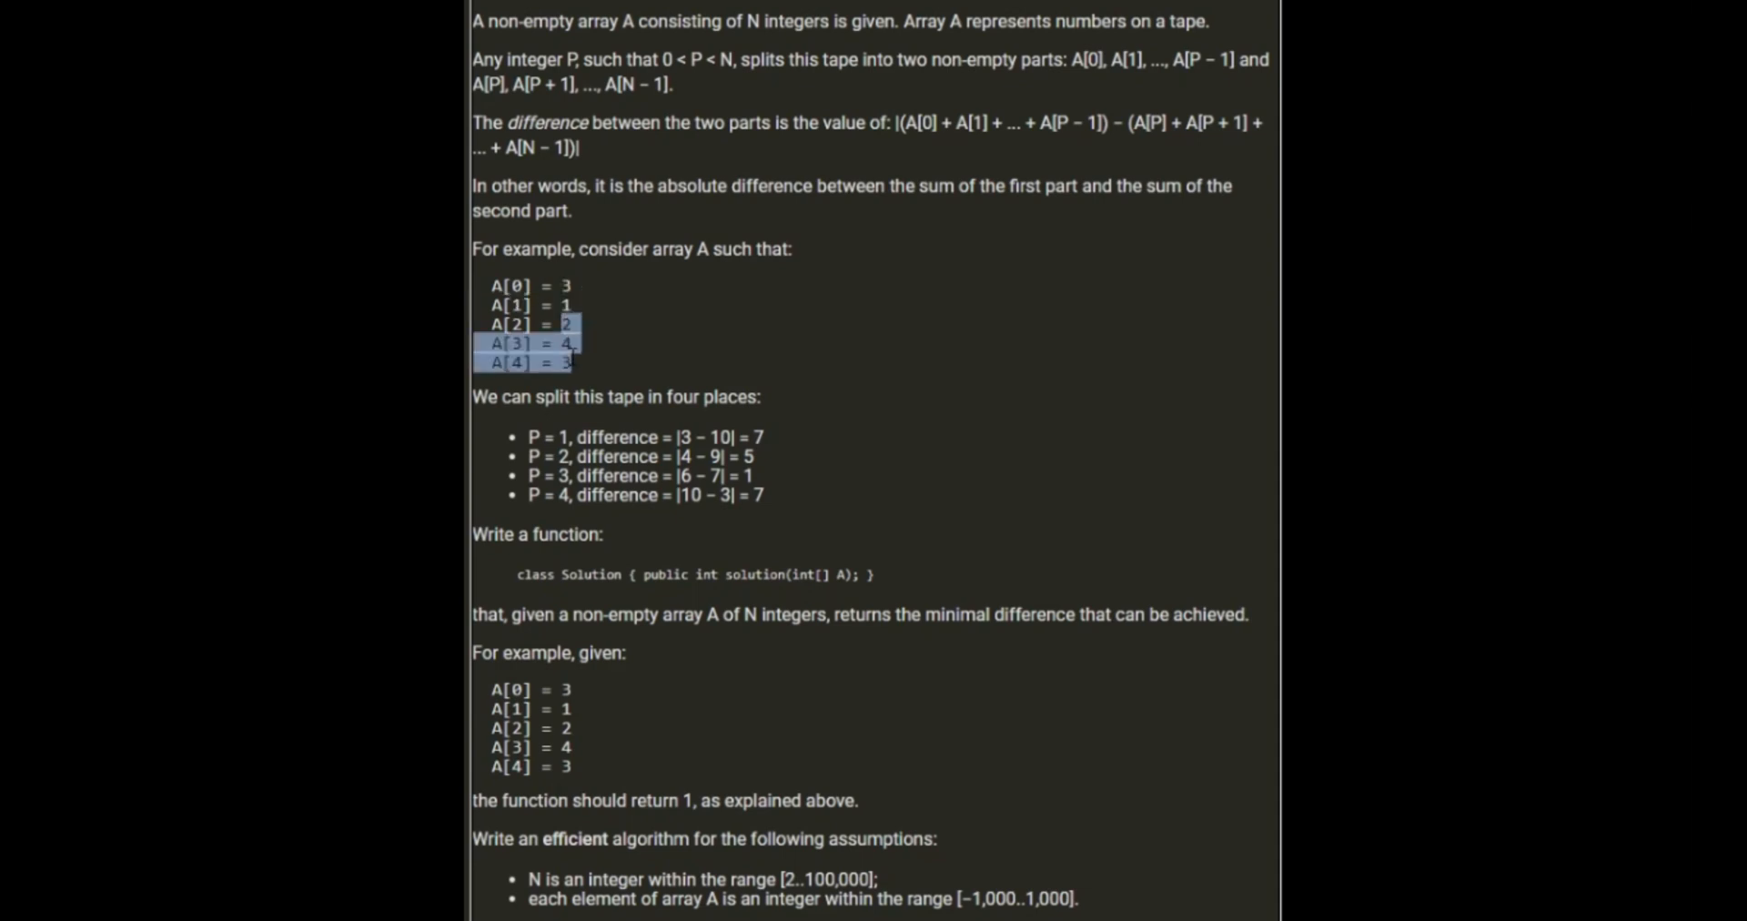
pyautogui.click(599, 373)
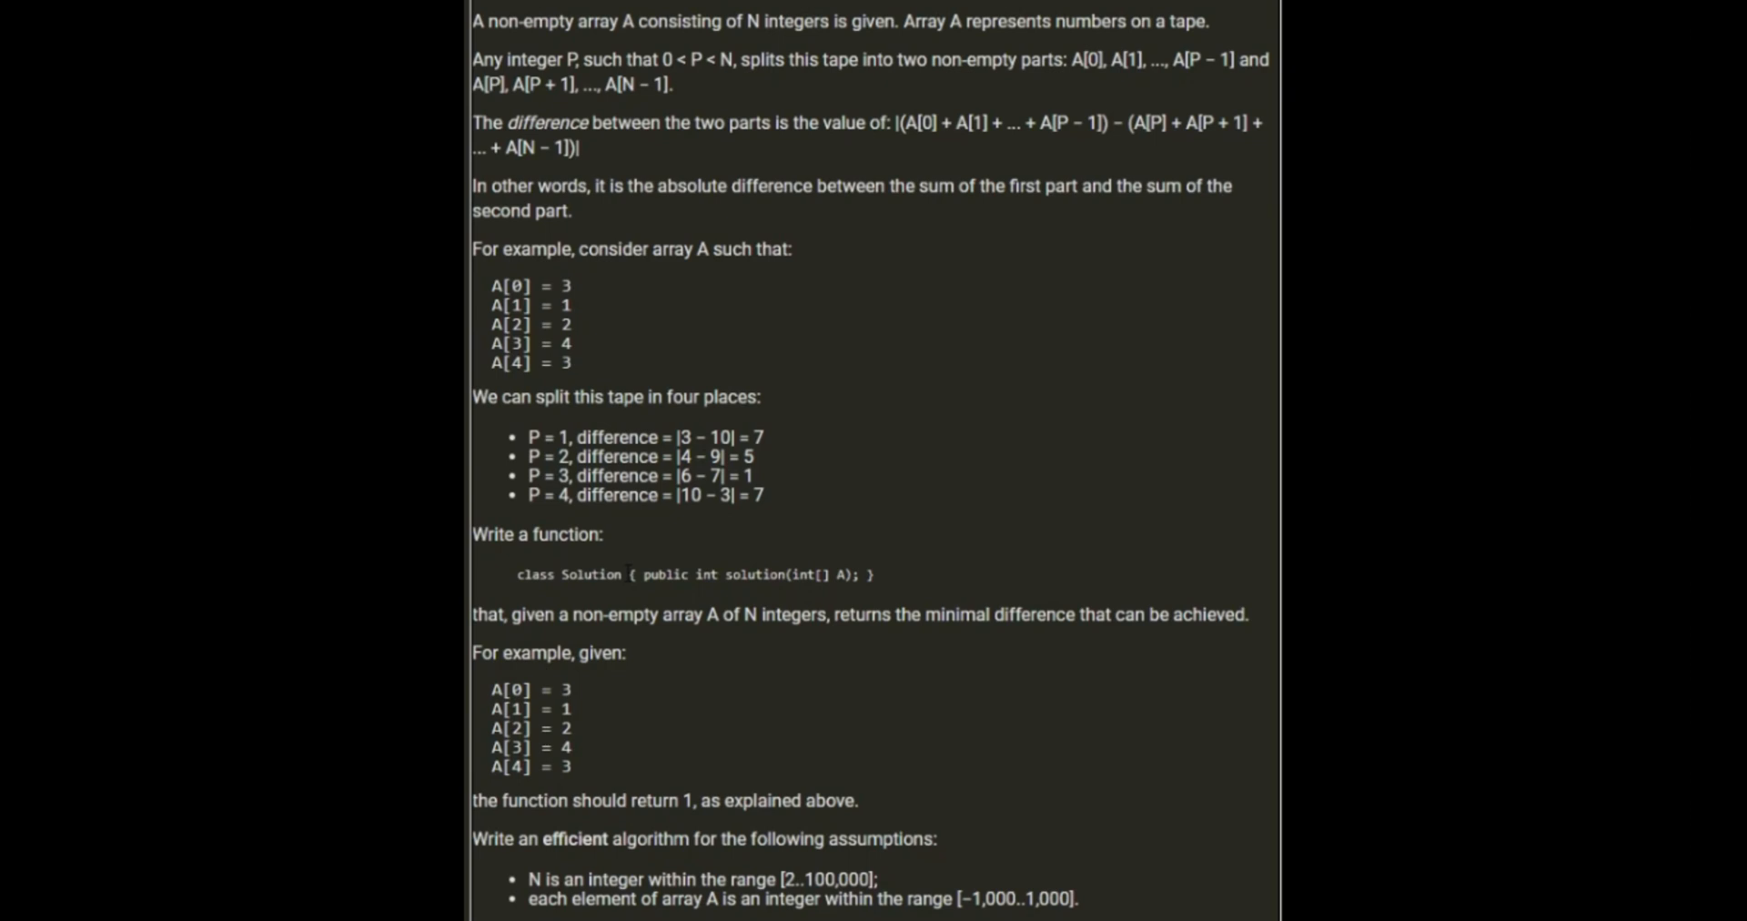
pyautogui.moveTo(642, 648)
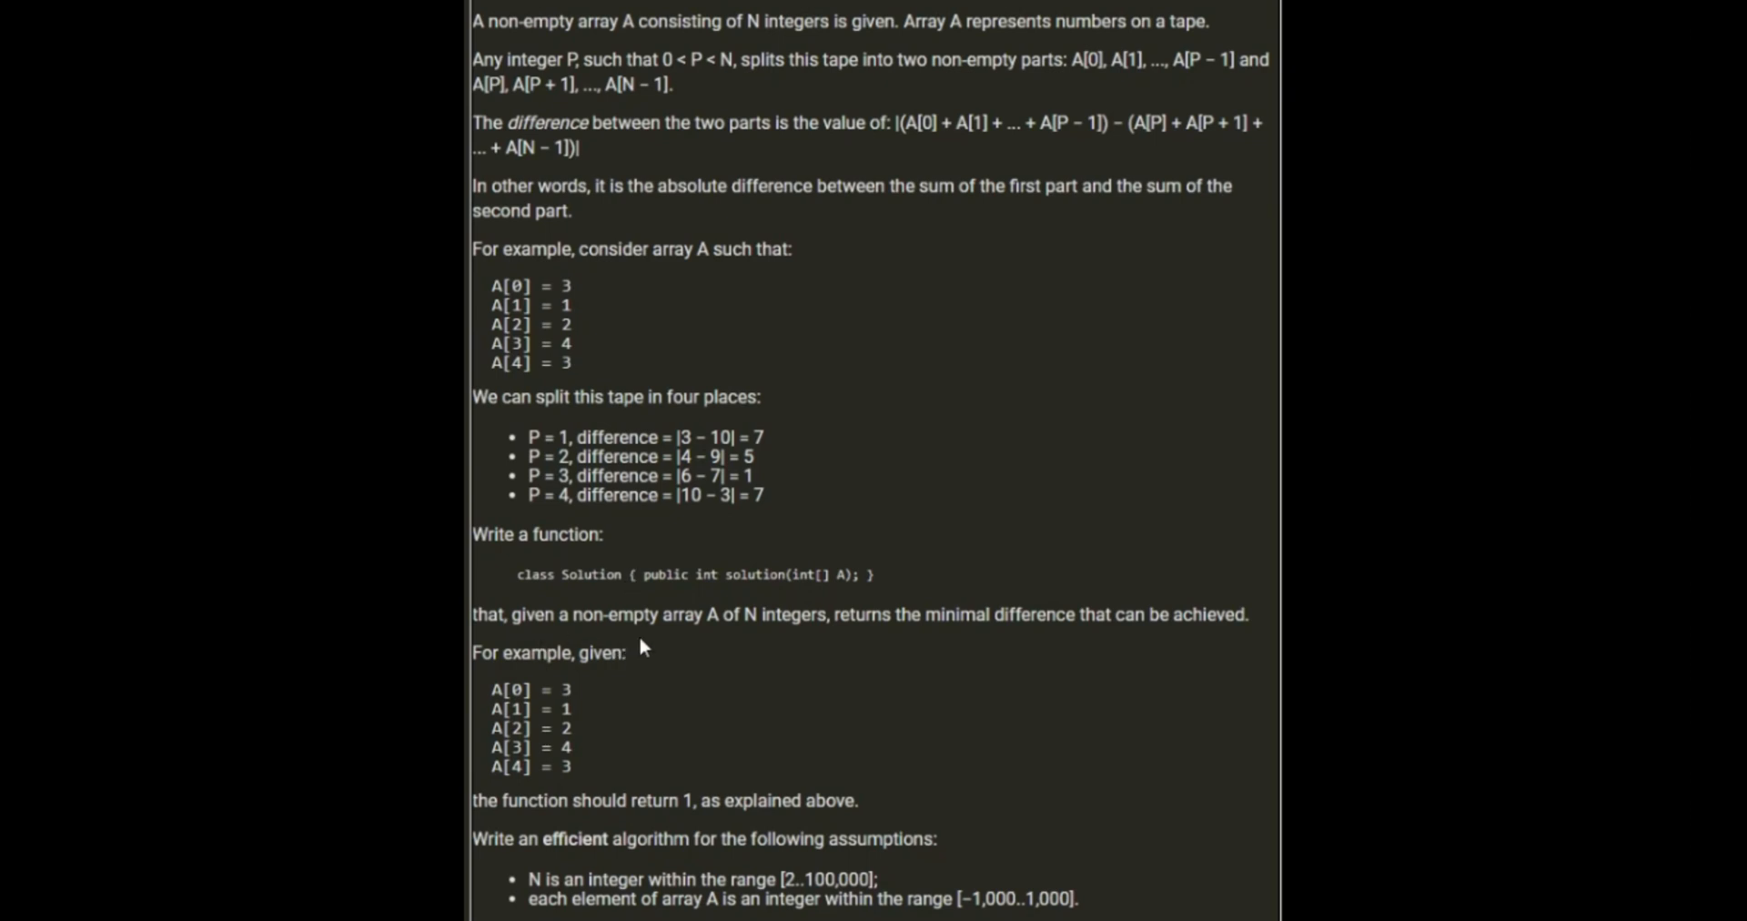
pyautogui.moveTo(768, 637)
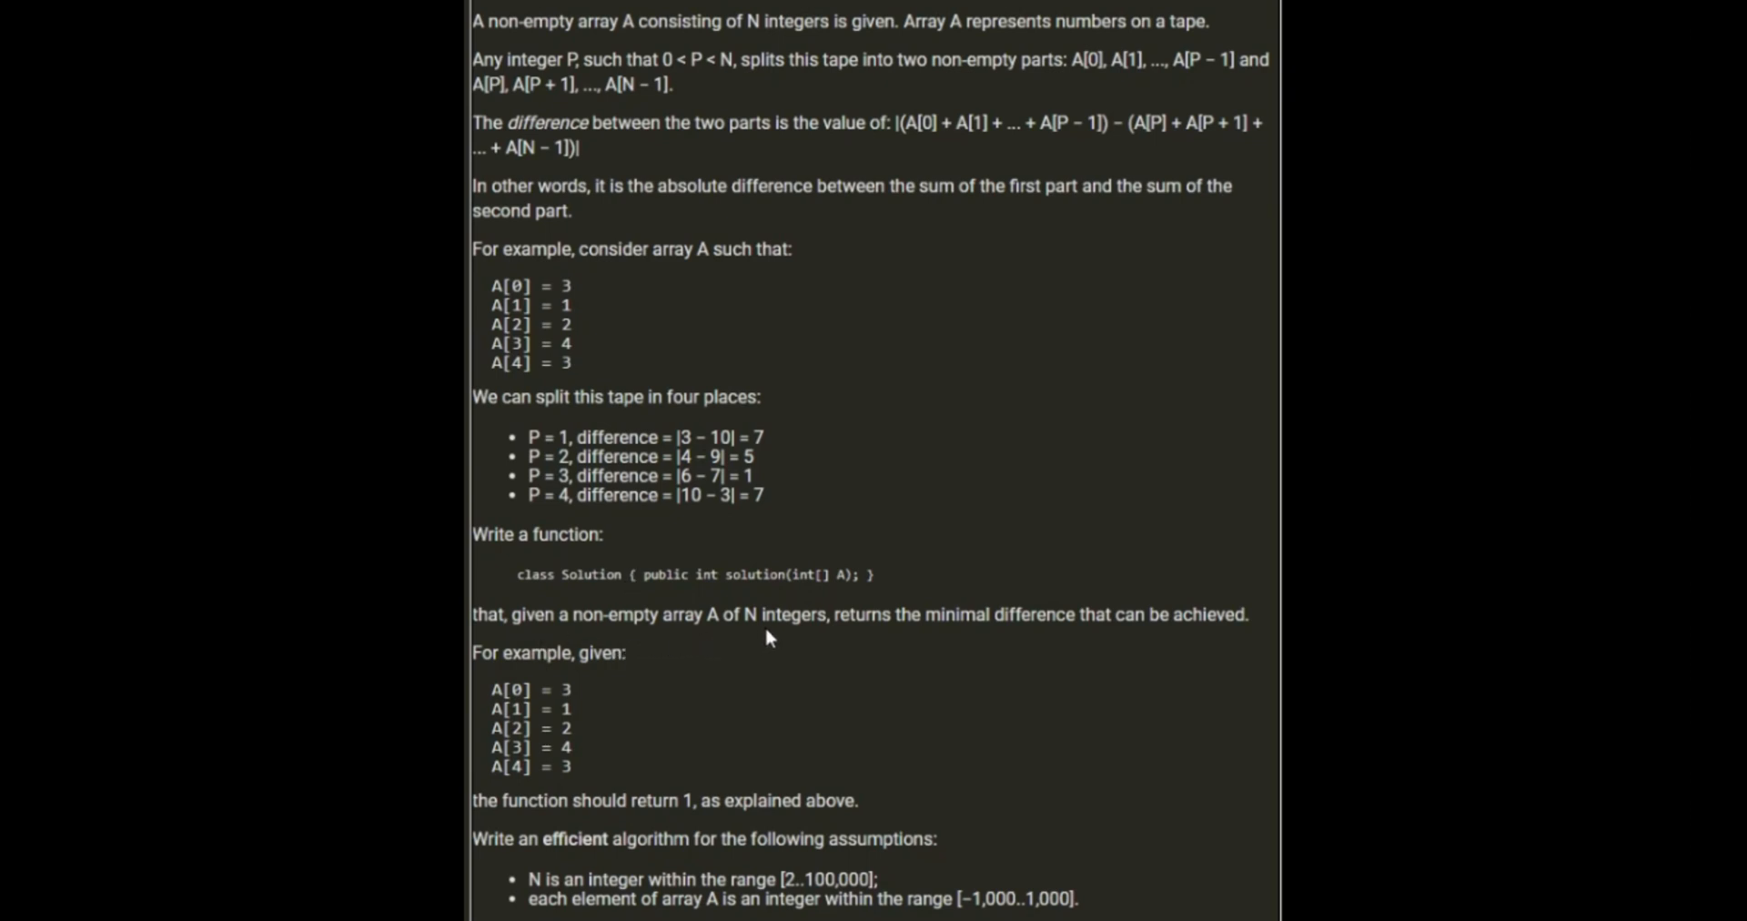
pyautogui.moveTo(1034, 659)
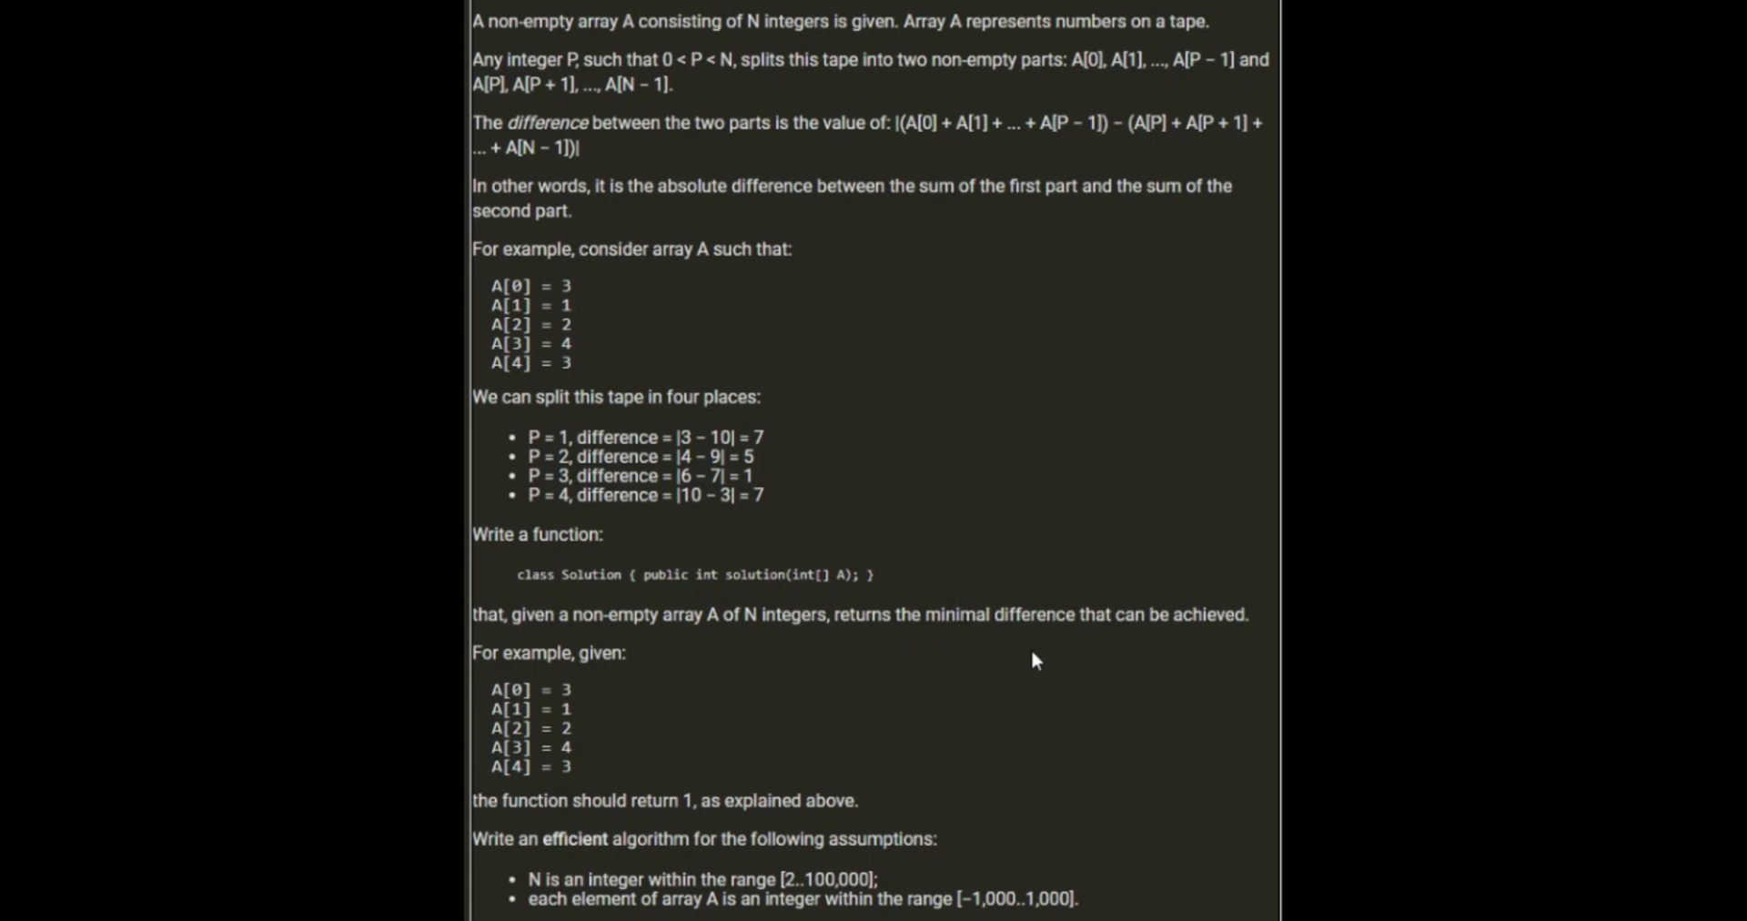
pyautogui.moveTo(1059, 636)
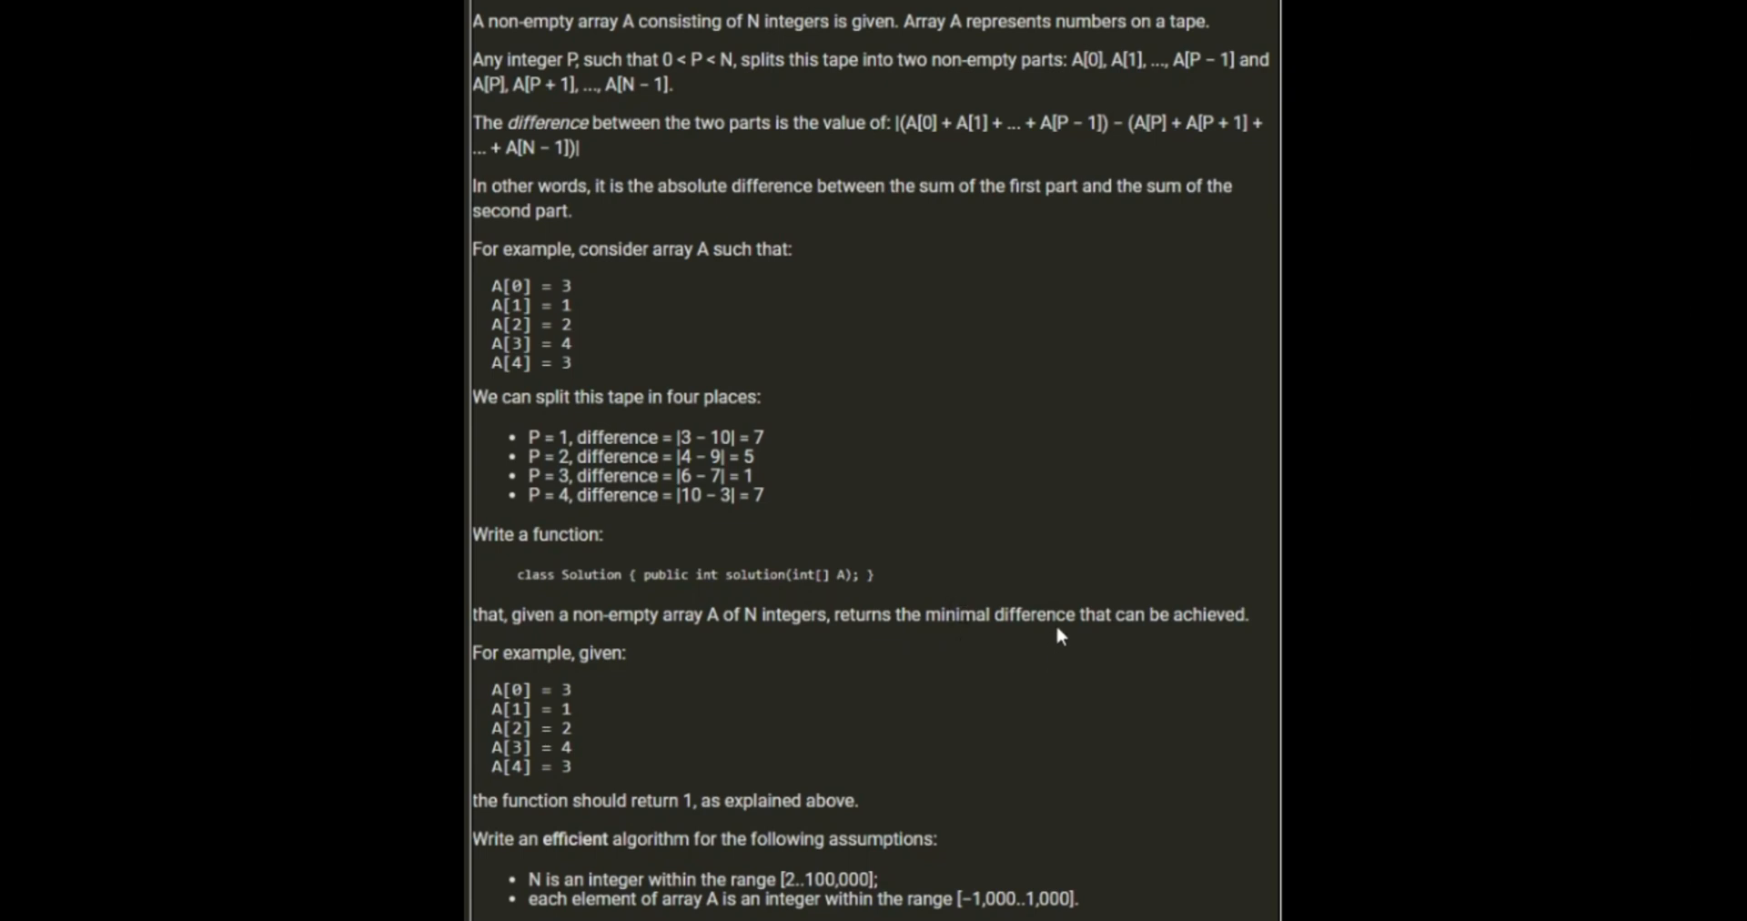
pyautogui.moveTo(606, 320)
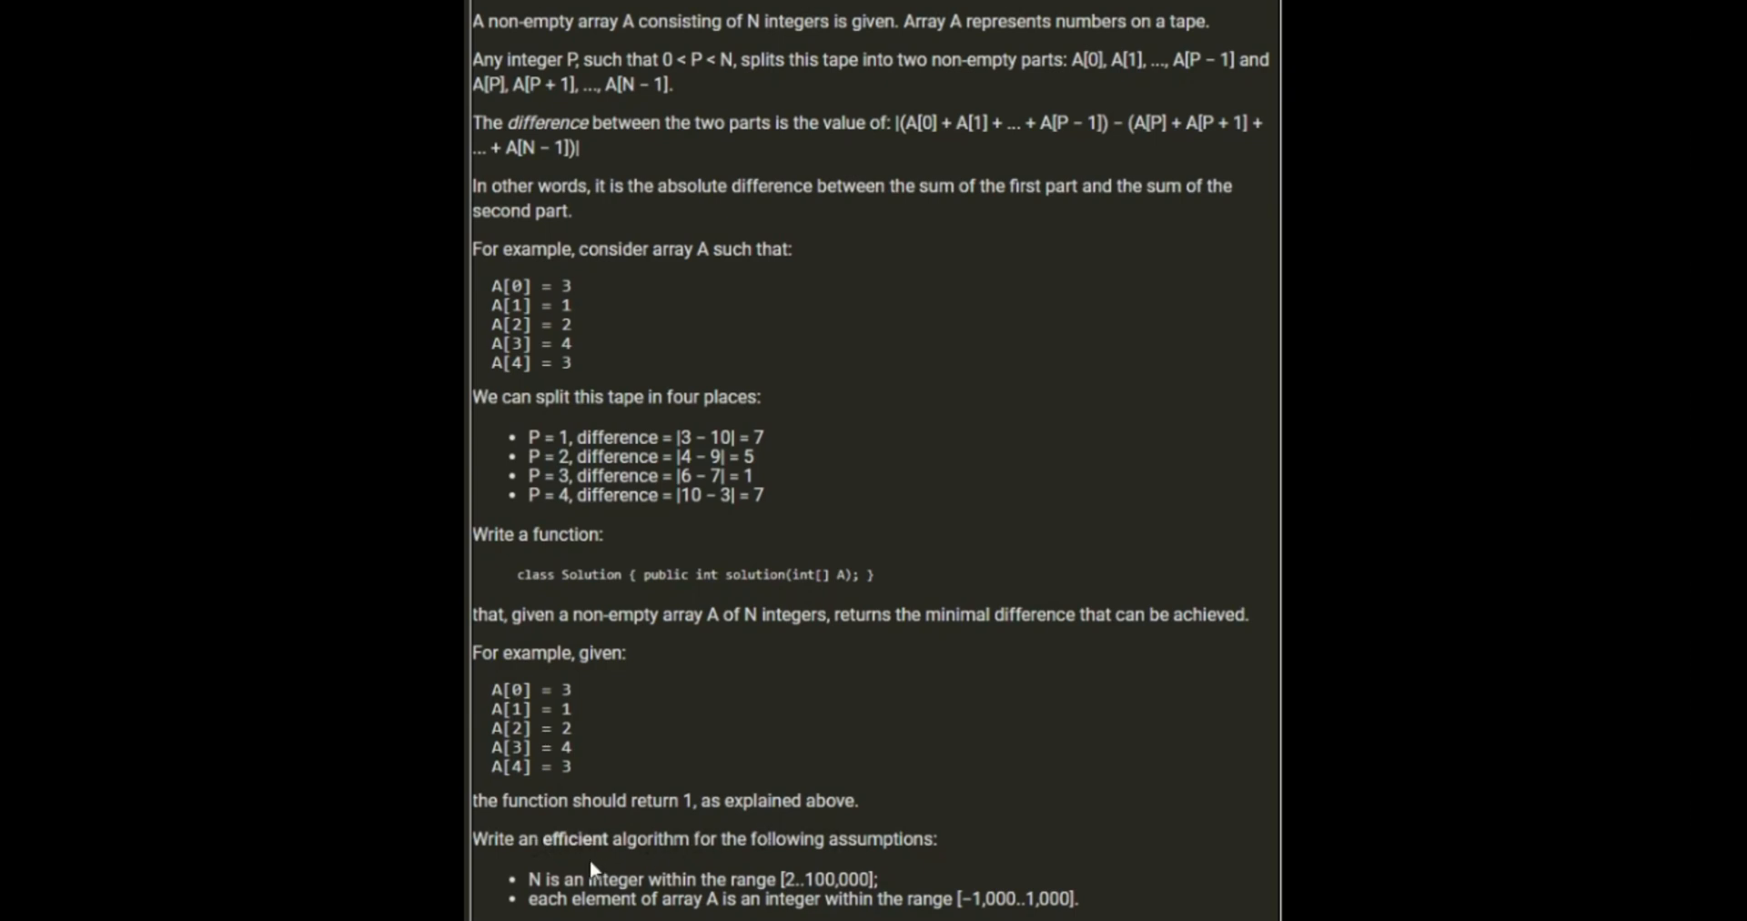
pyautogui.moveTo(590, 870)
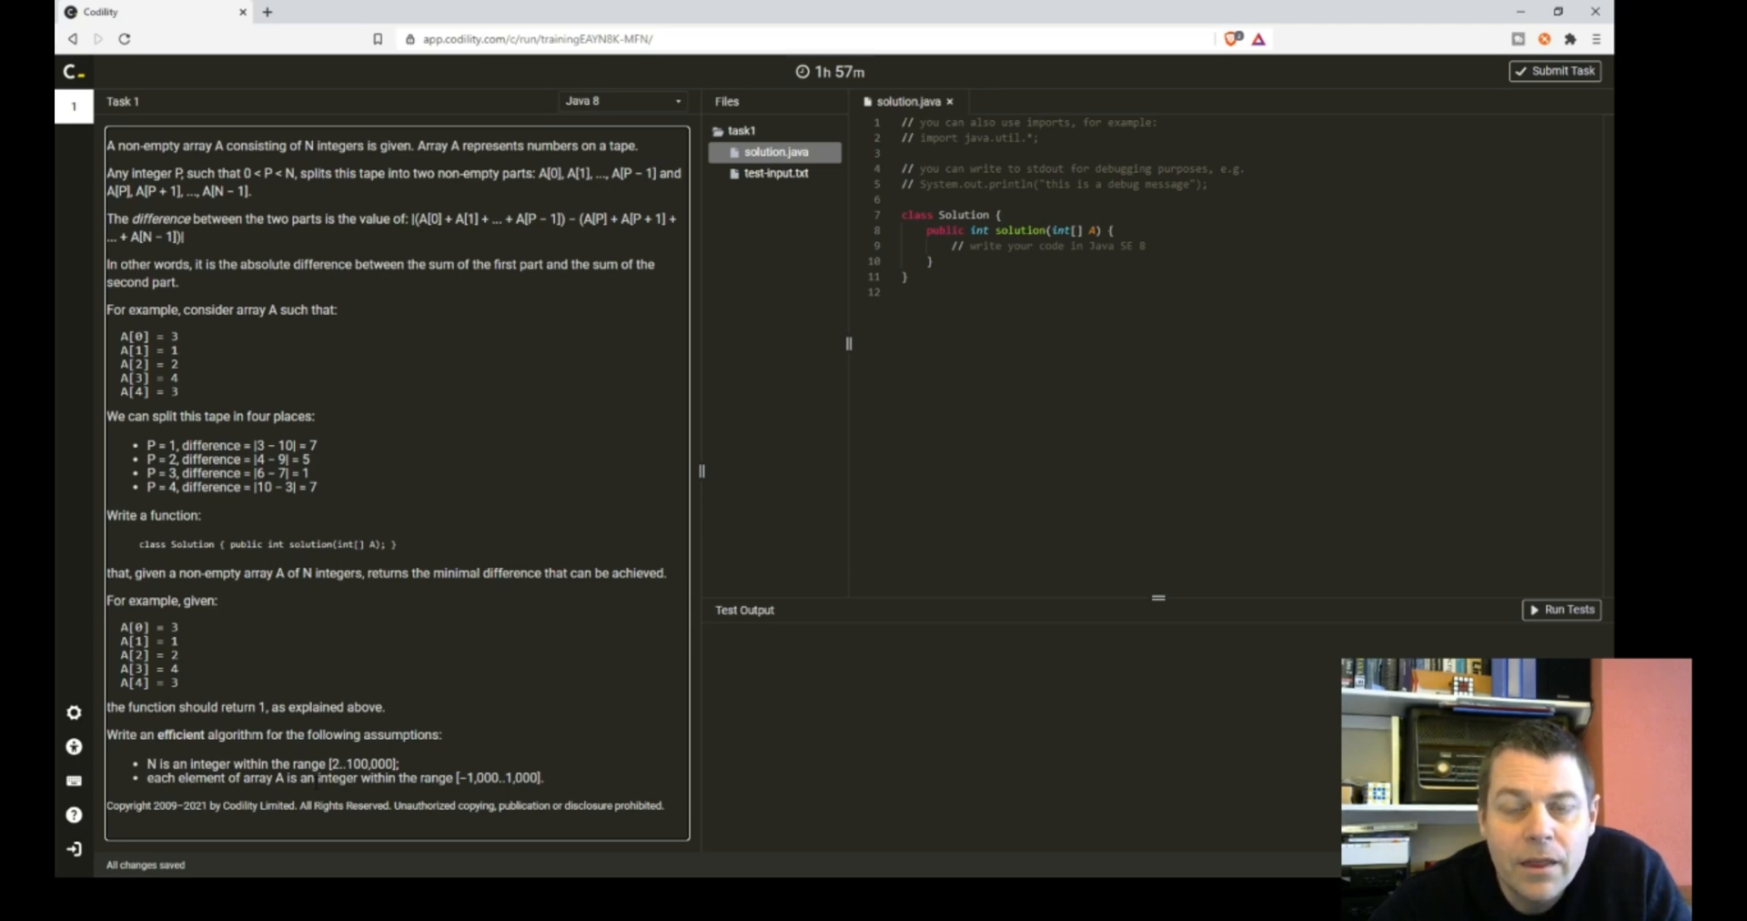
pyautogui.moveTo(203, 398)
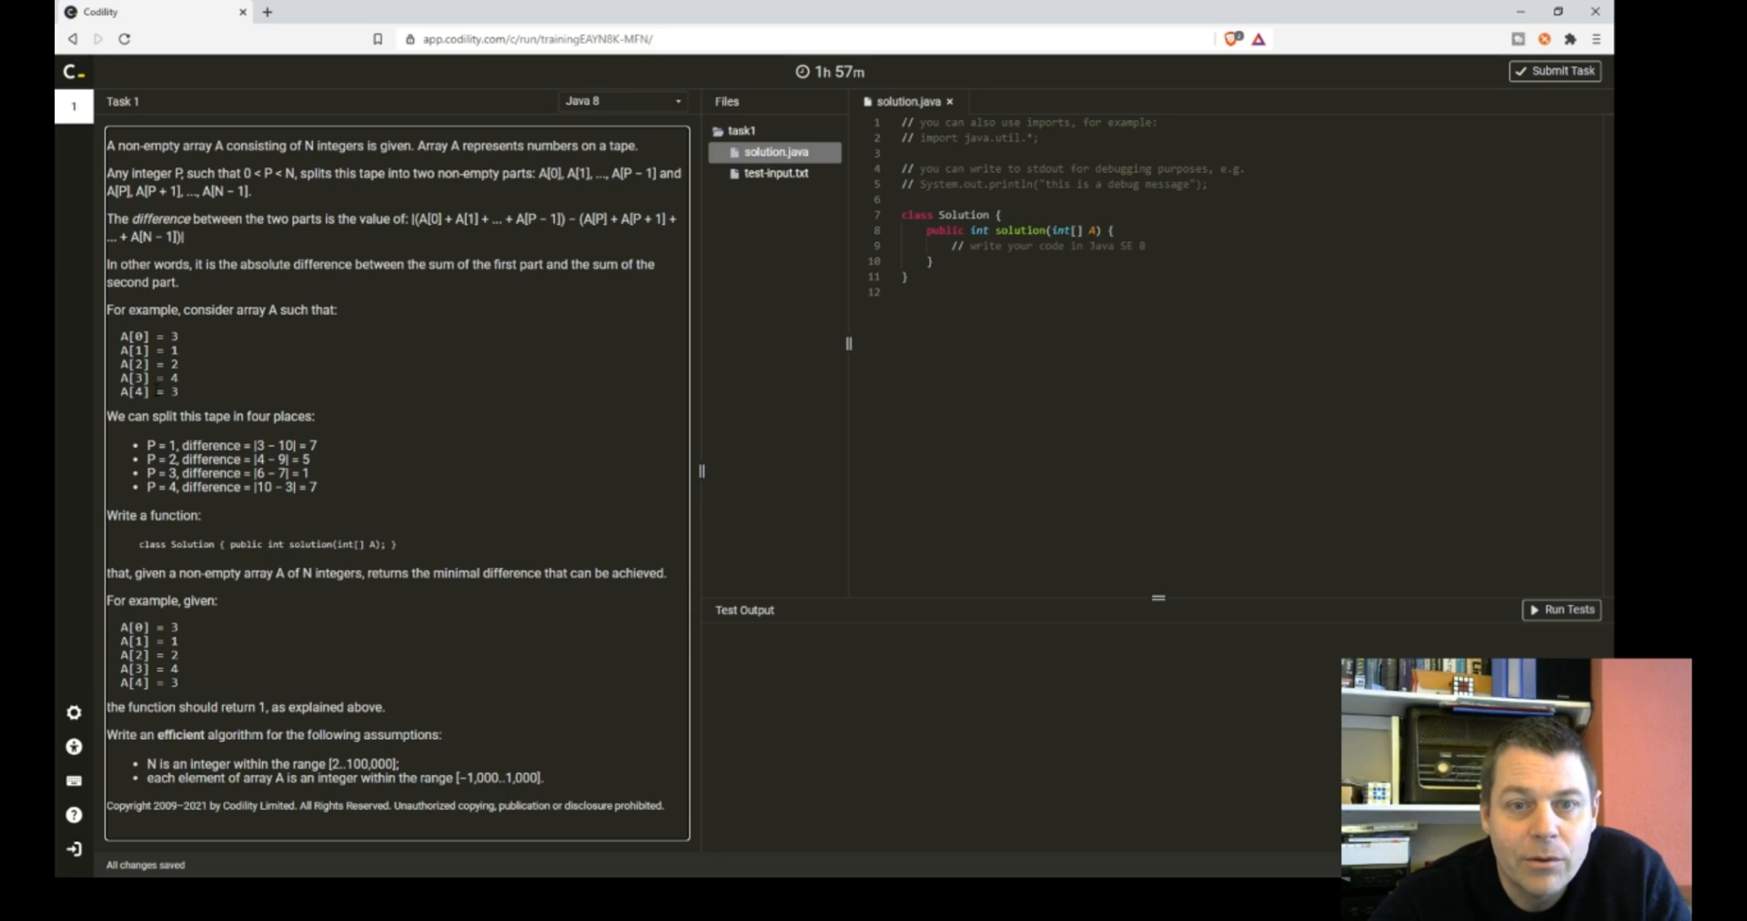
pyautogui.moveTo(224, 358)
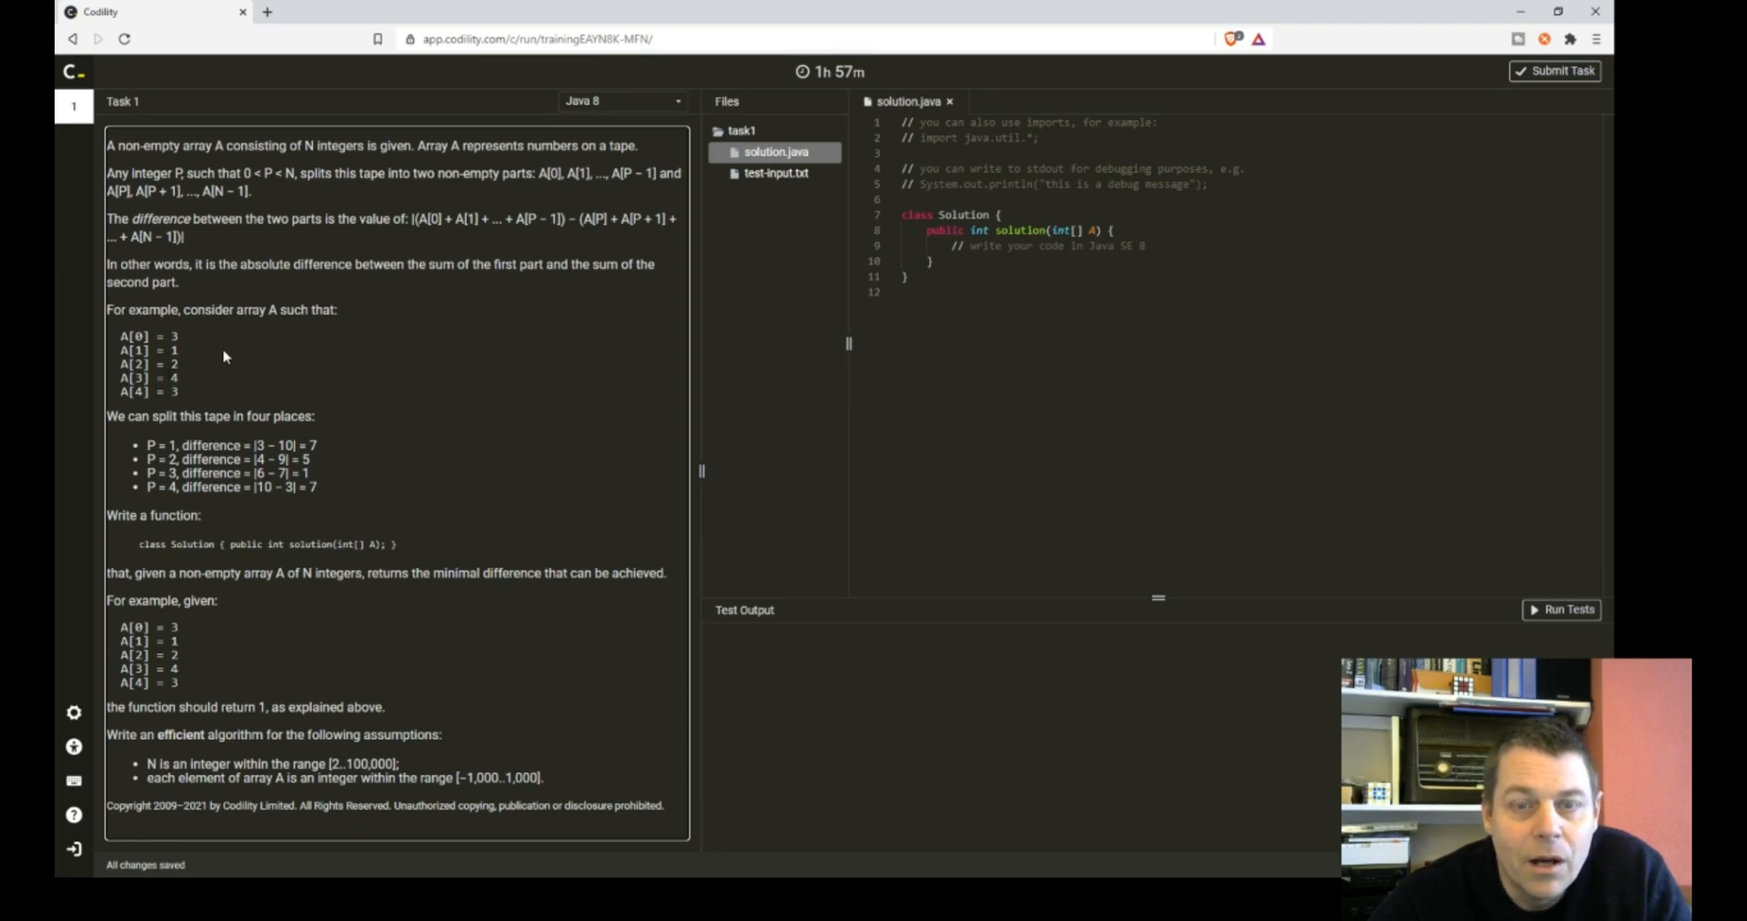
pyautogui.moveTo(225, 374)
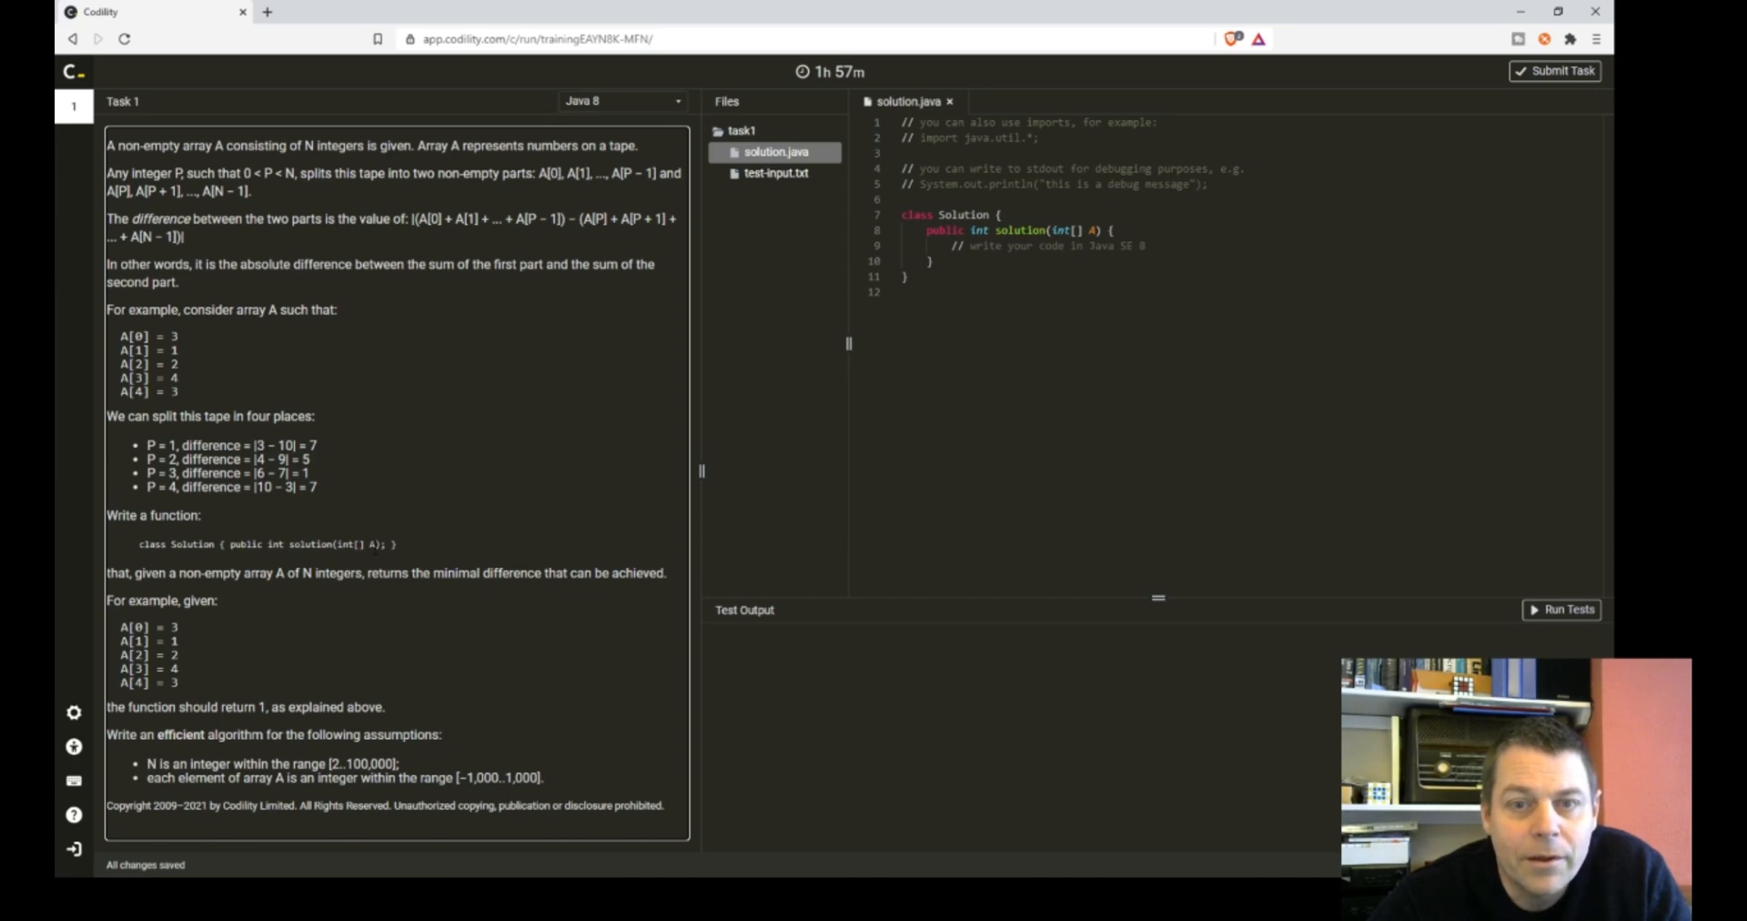
pyautogui.moveTo(300, 566)
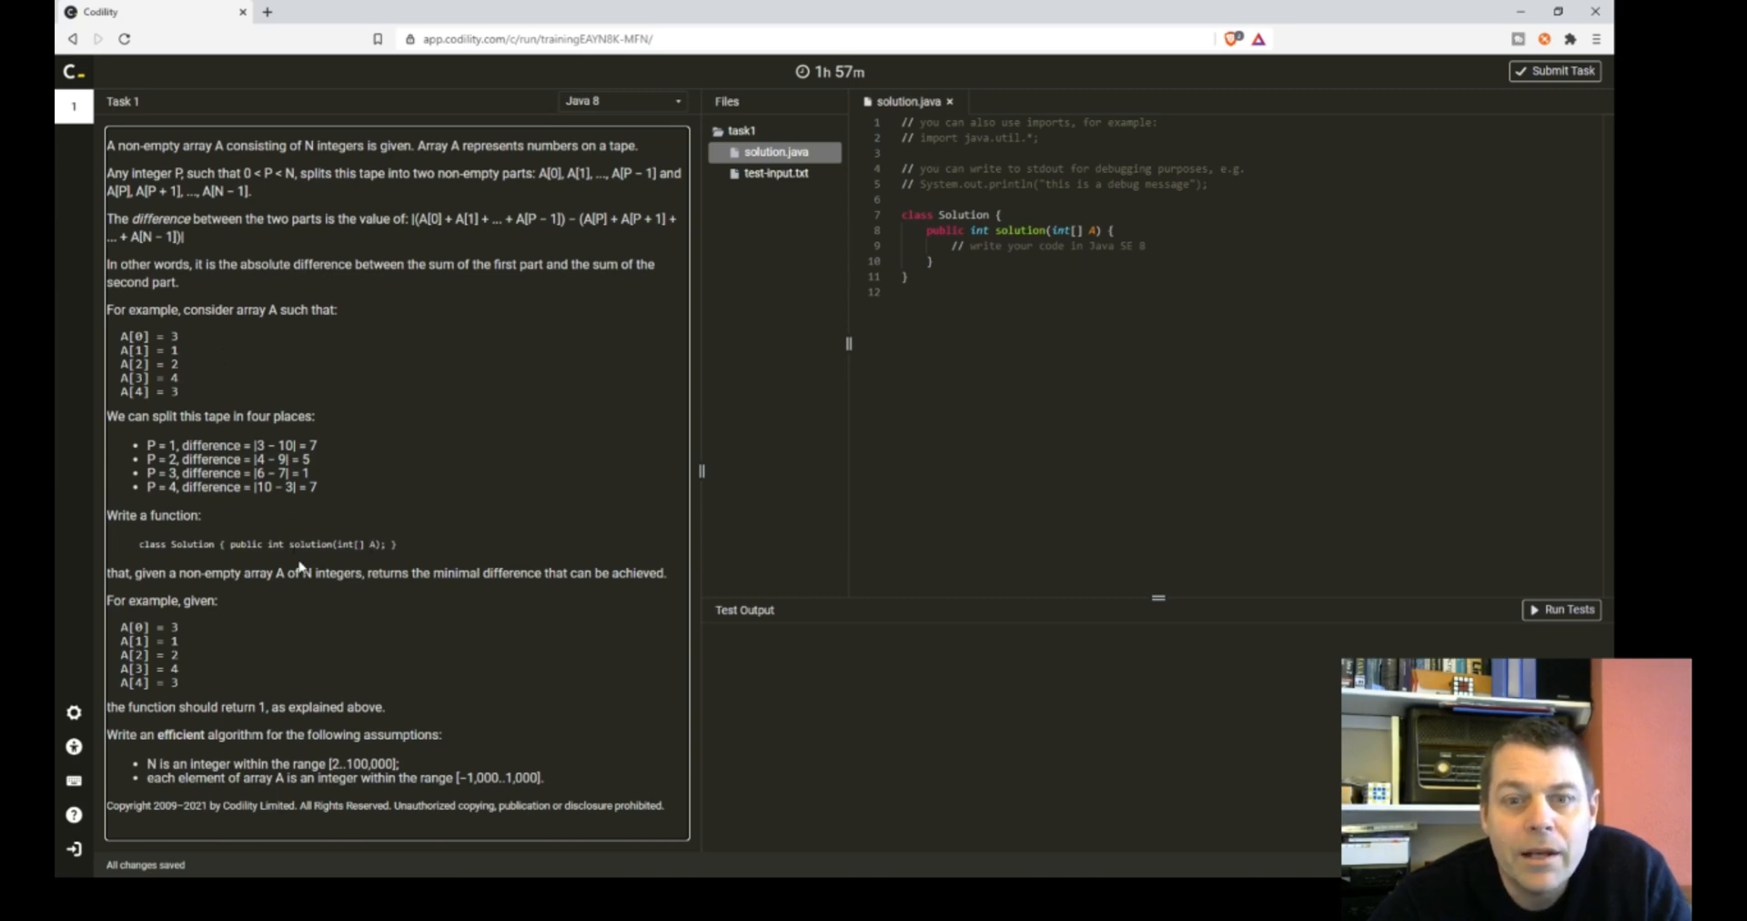
pyautogui.moveTo(310, 595)
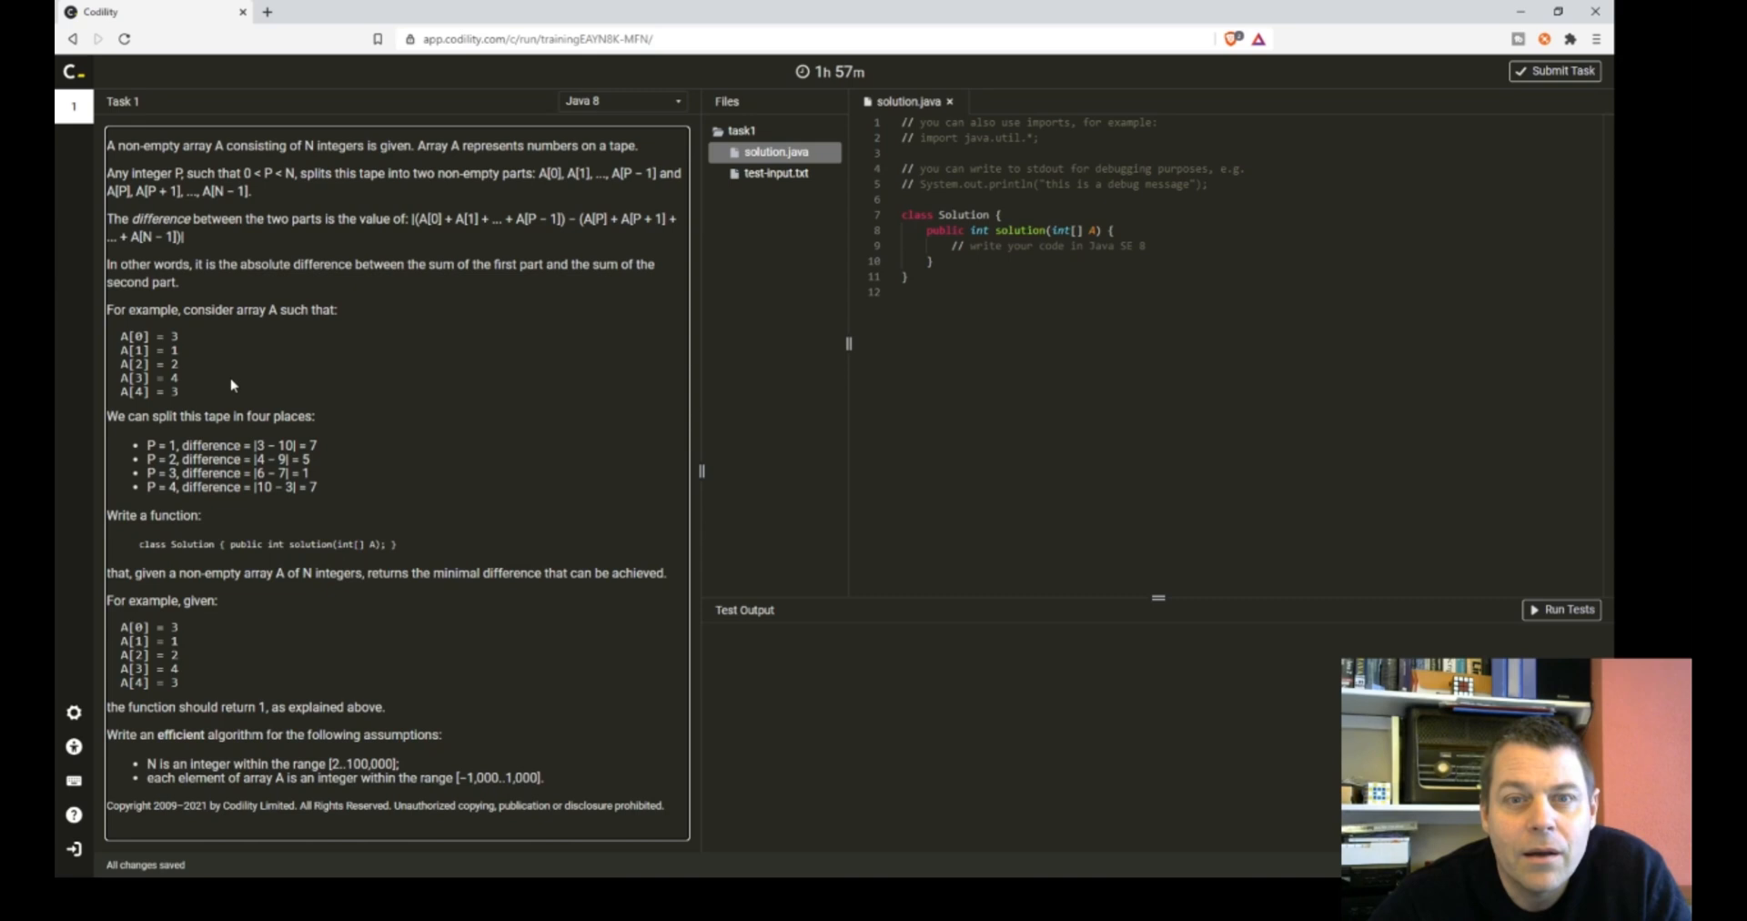
pyautogui.moveTo(187, 373)
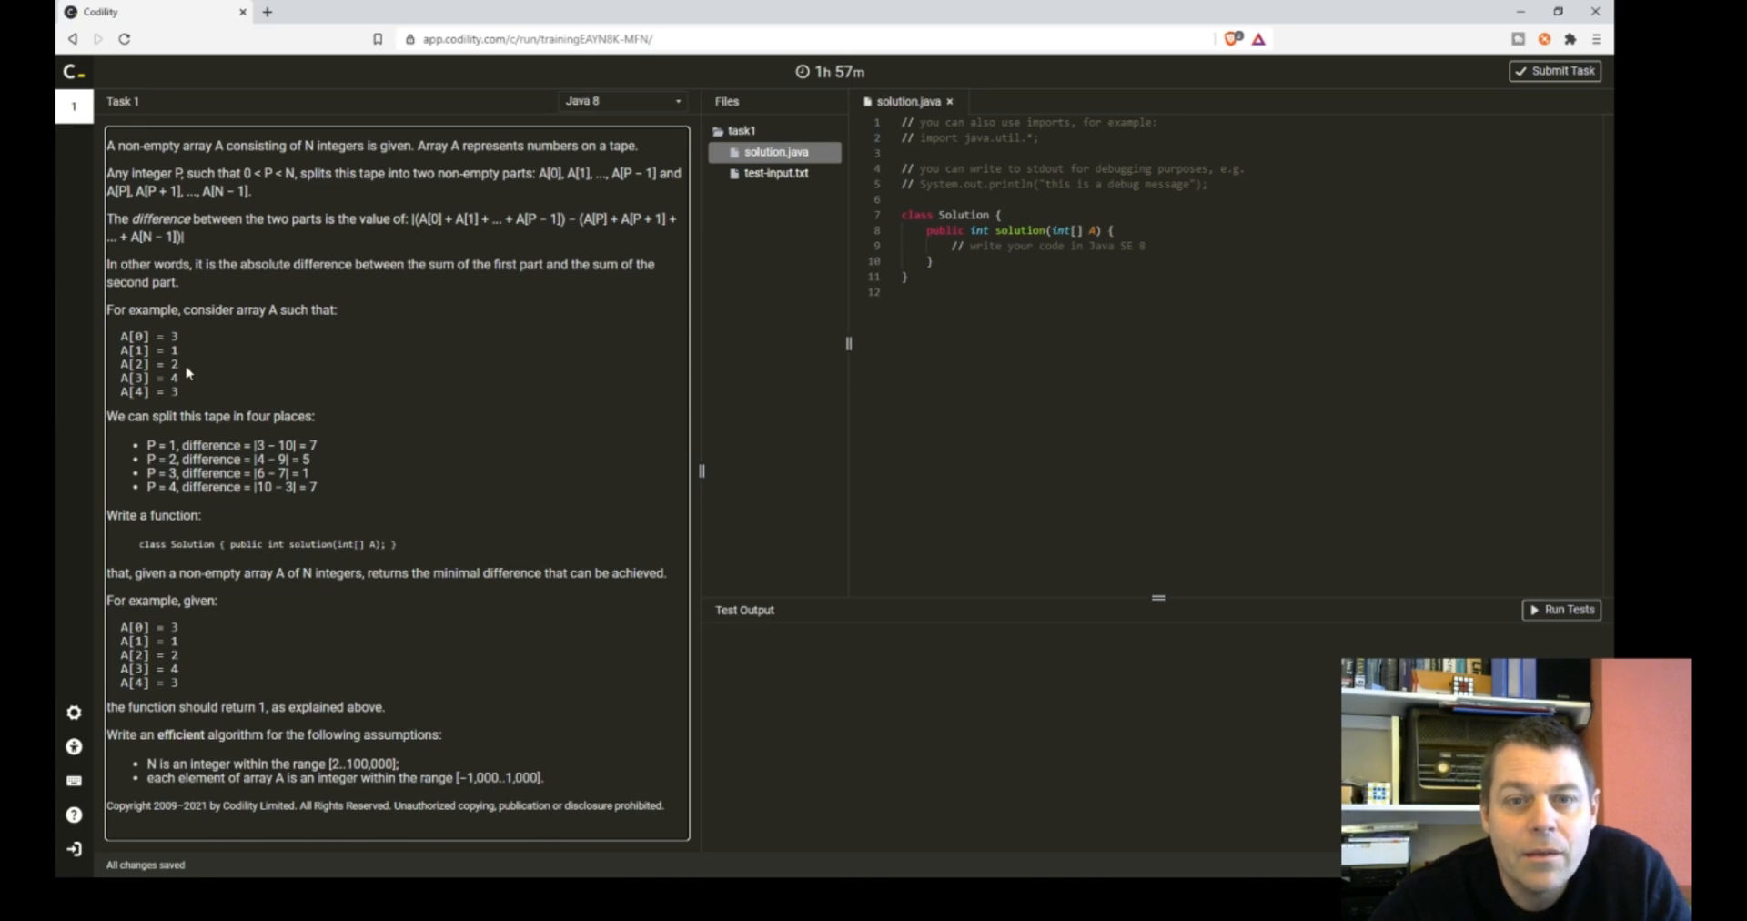
pyautogui.moveTo(188, 399)
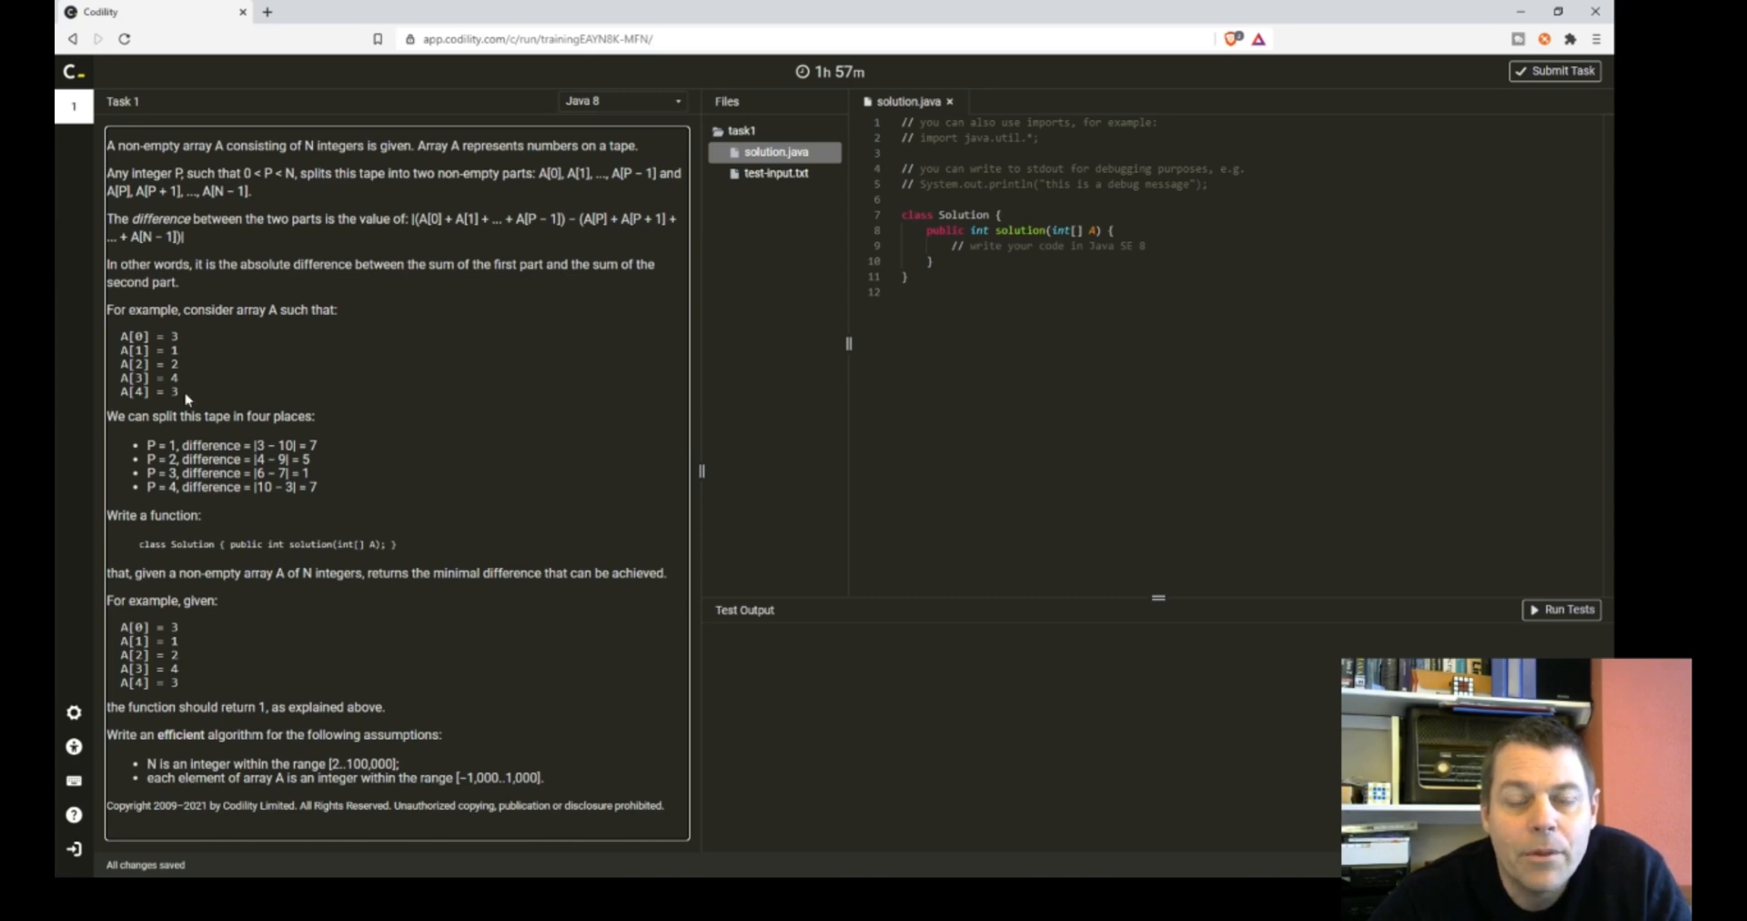
pyautogui.moveTo(188, 399)
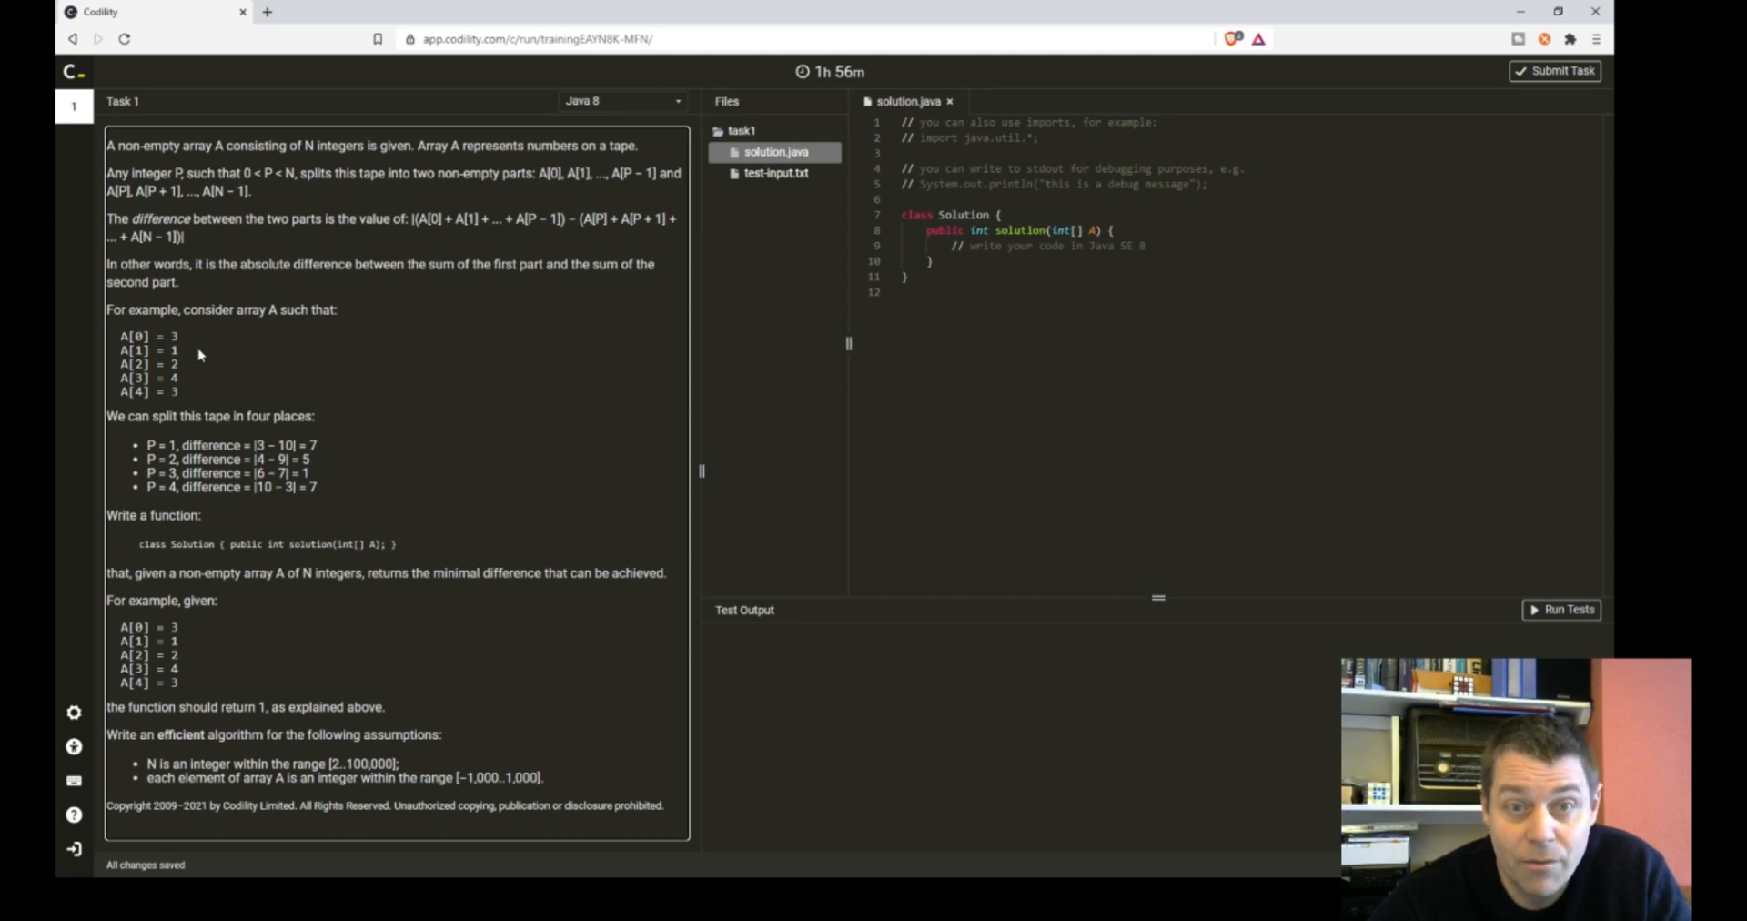
pyautogui.moveTo(190, 402)
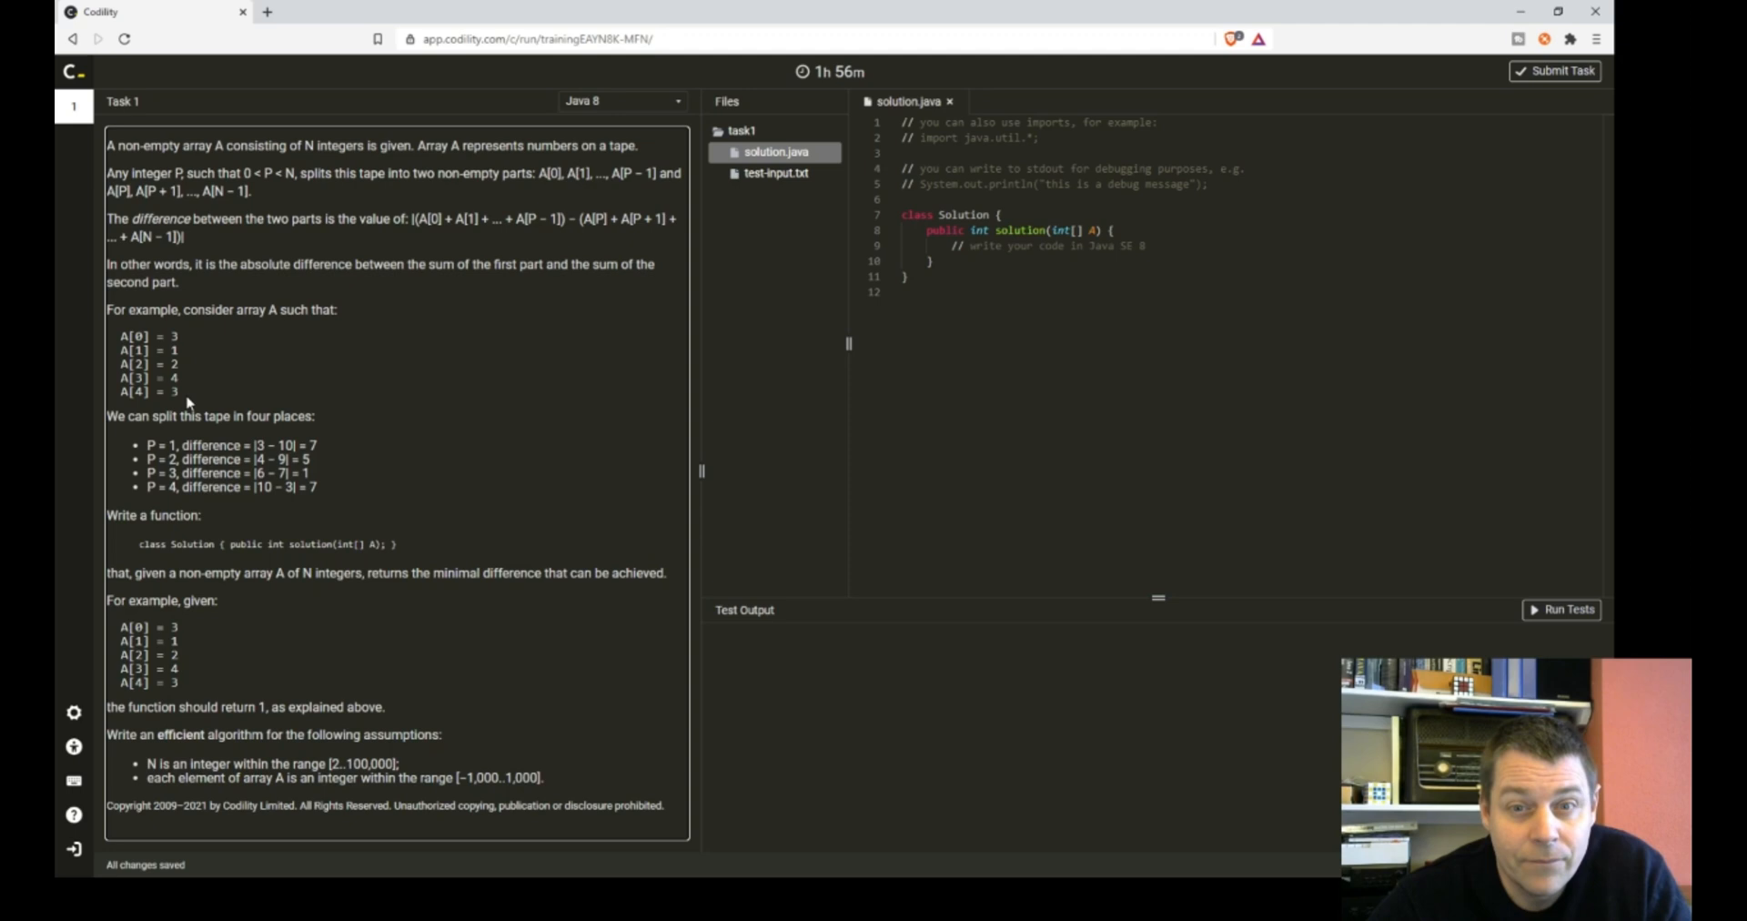
pyautogui.moveTo(477, 766)
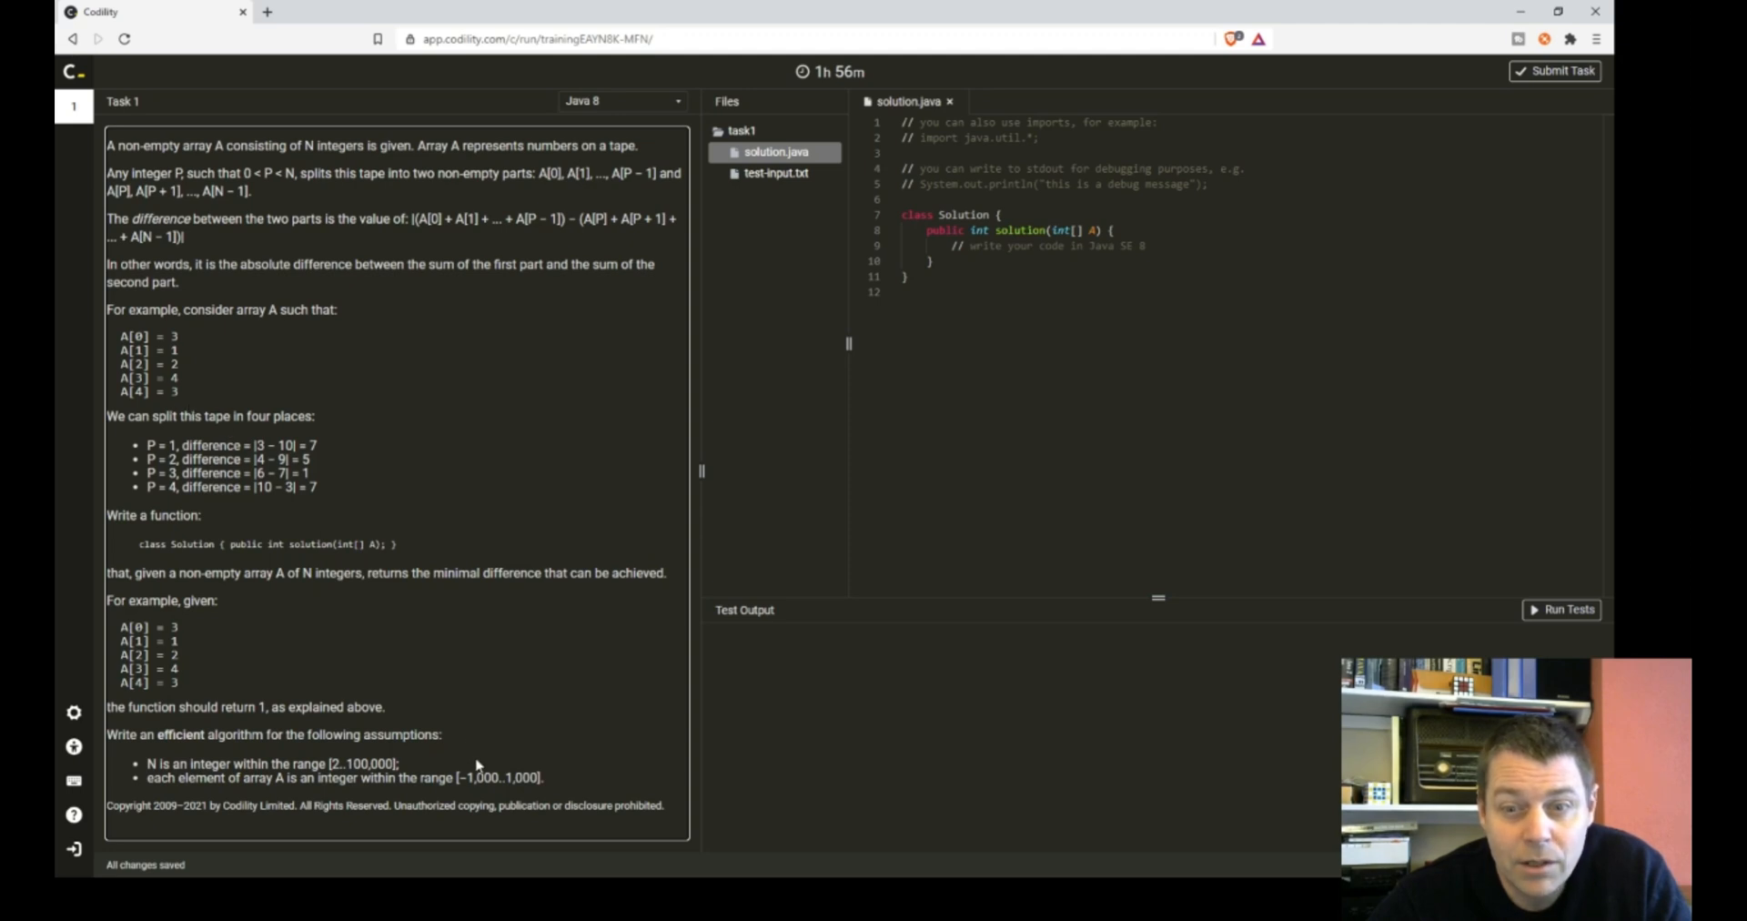
pyautogui.moveTo(317, 537)
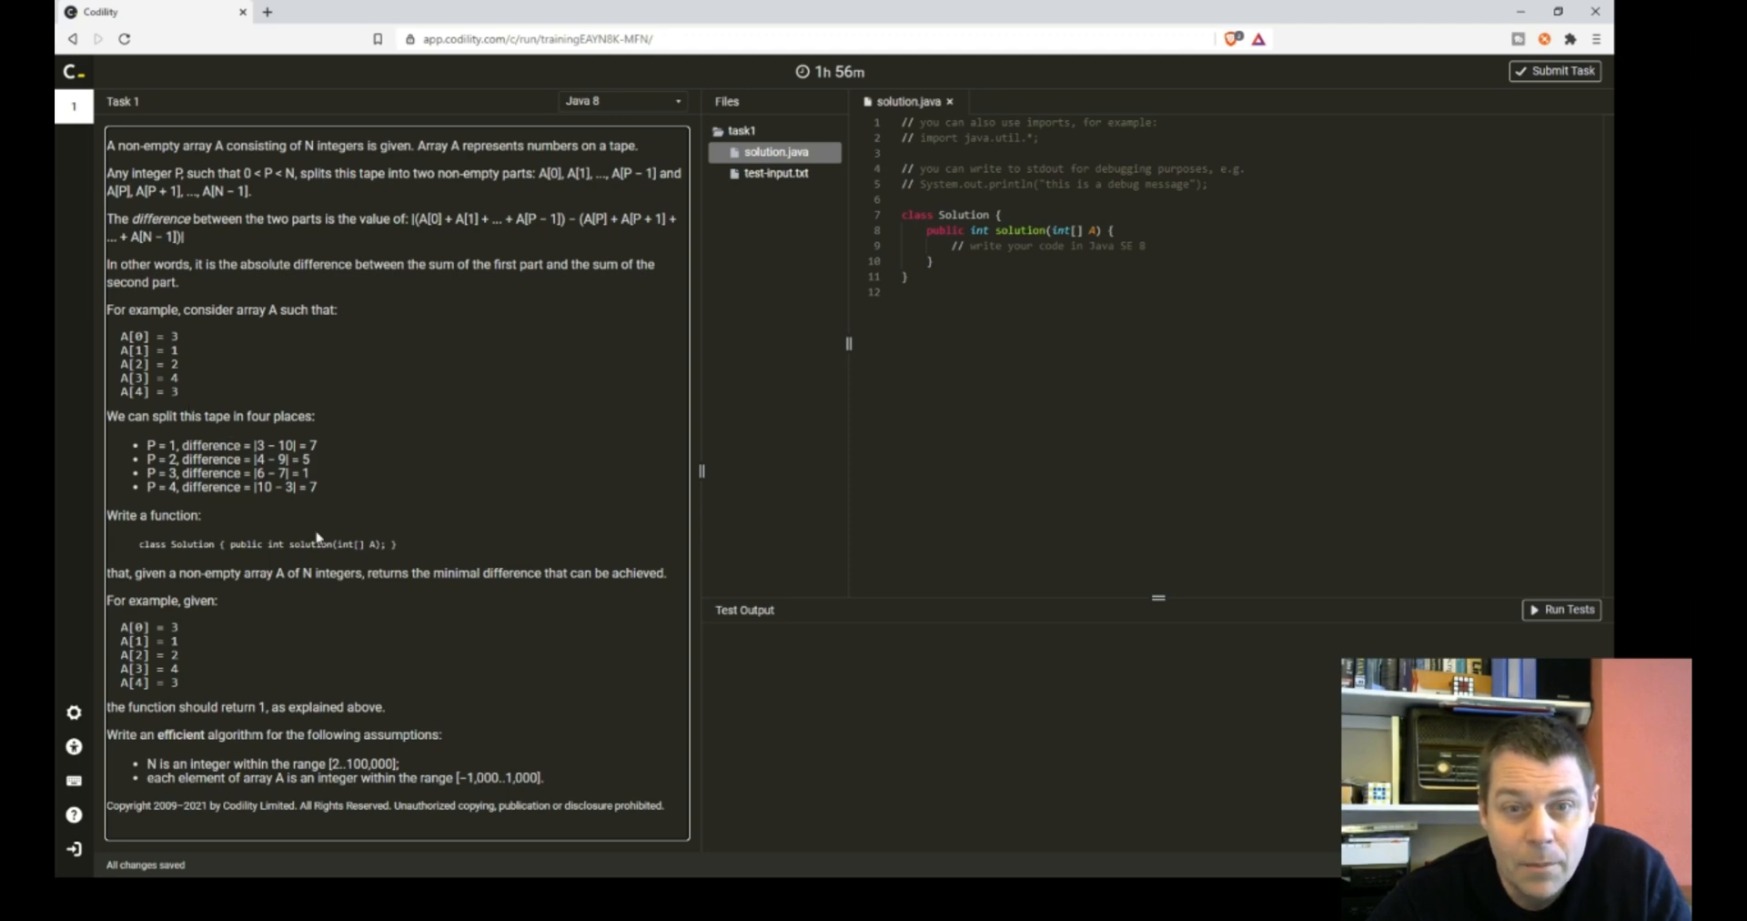
pyautogui.moveTo(515, 707)
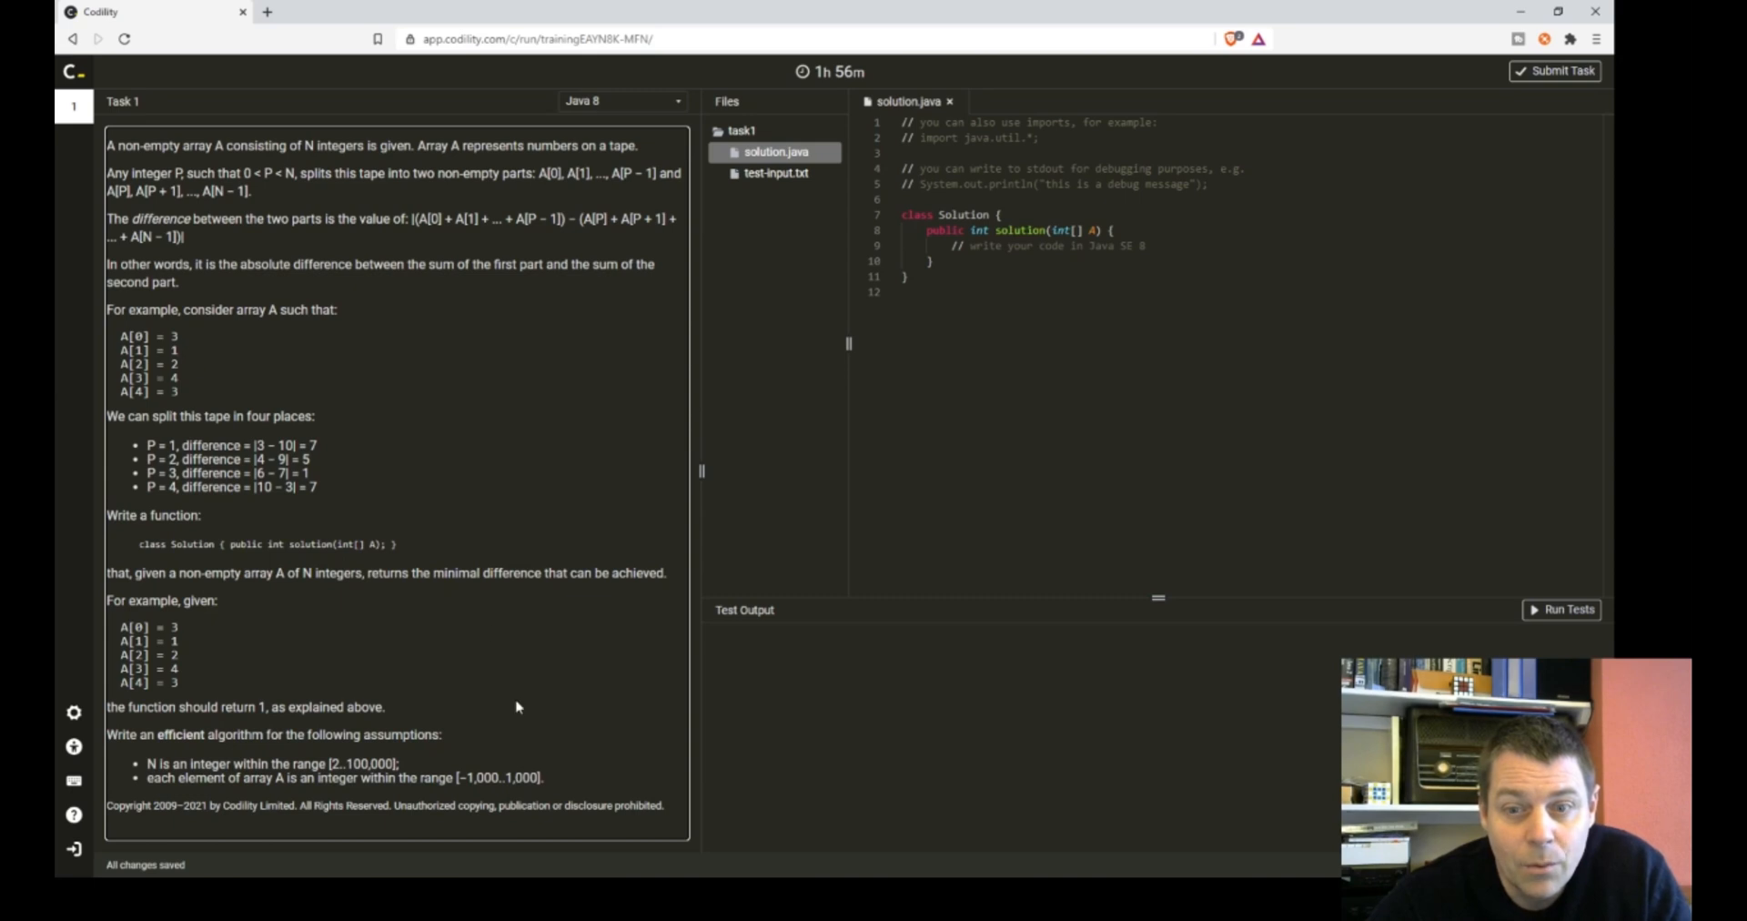
pyautogui.moveTo(197, 398)
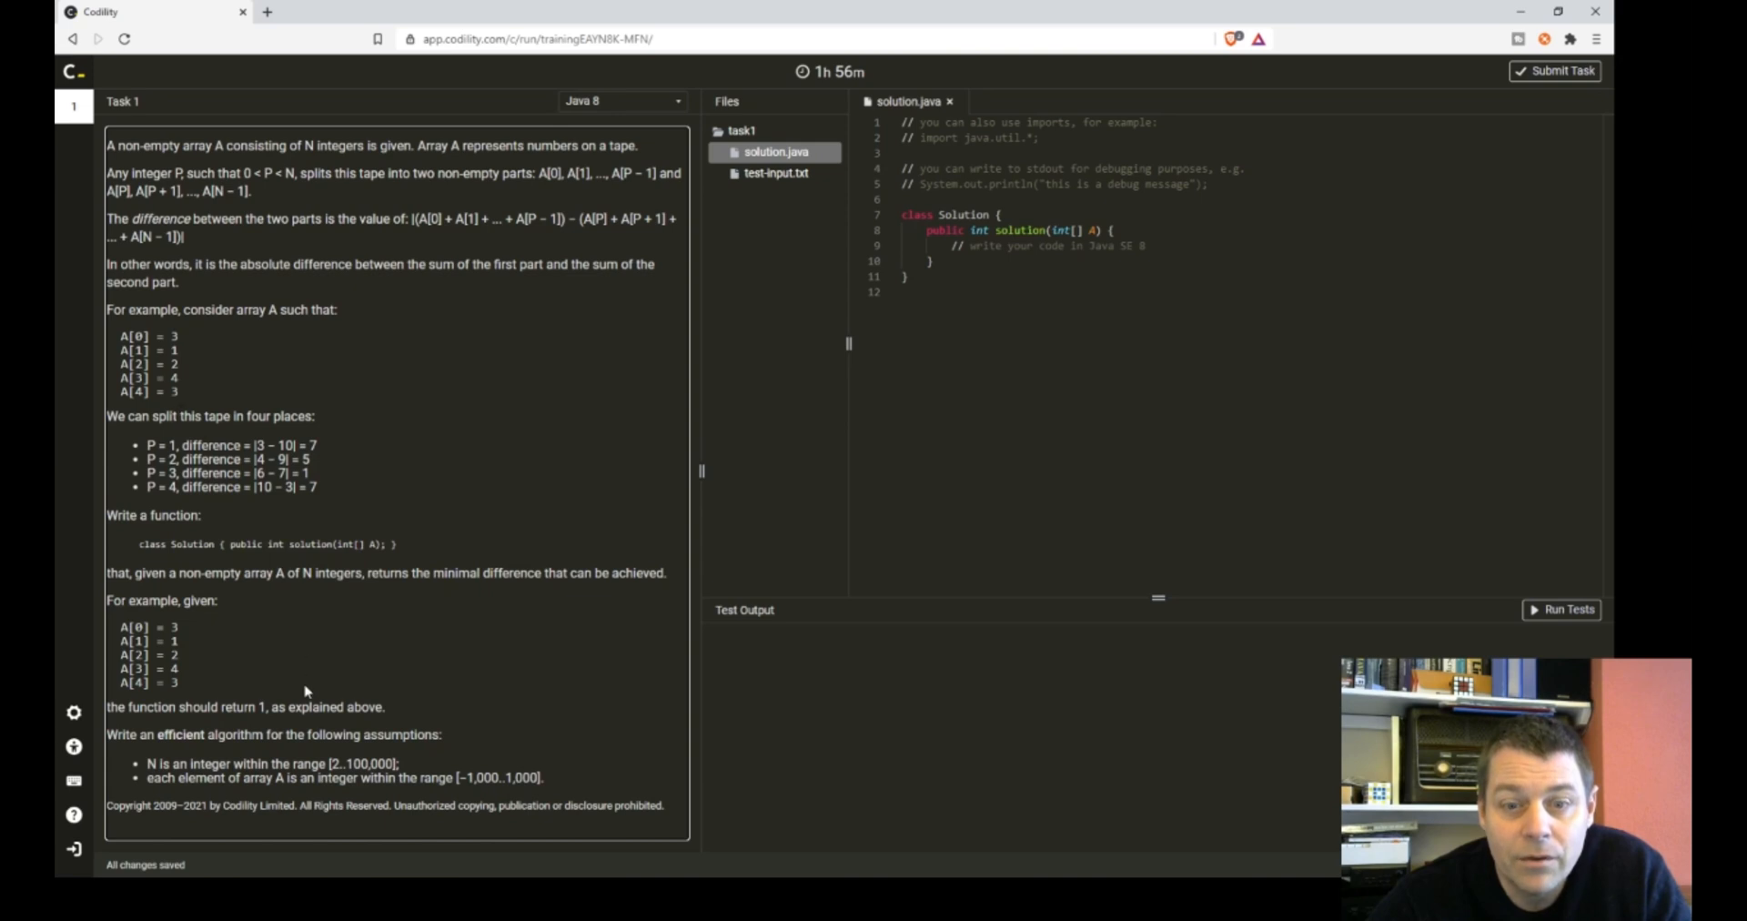
pyautogui.moveTo(216, 400)
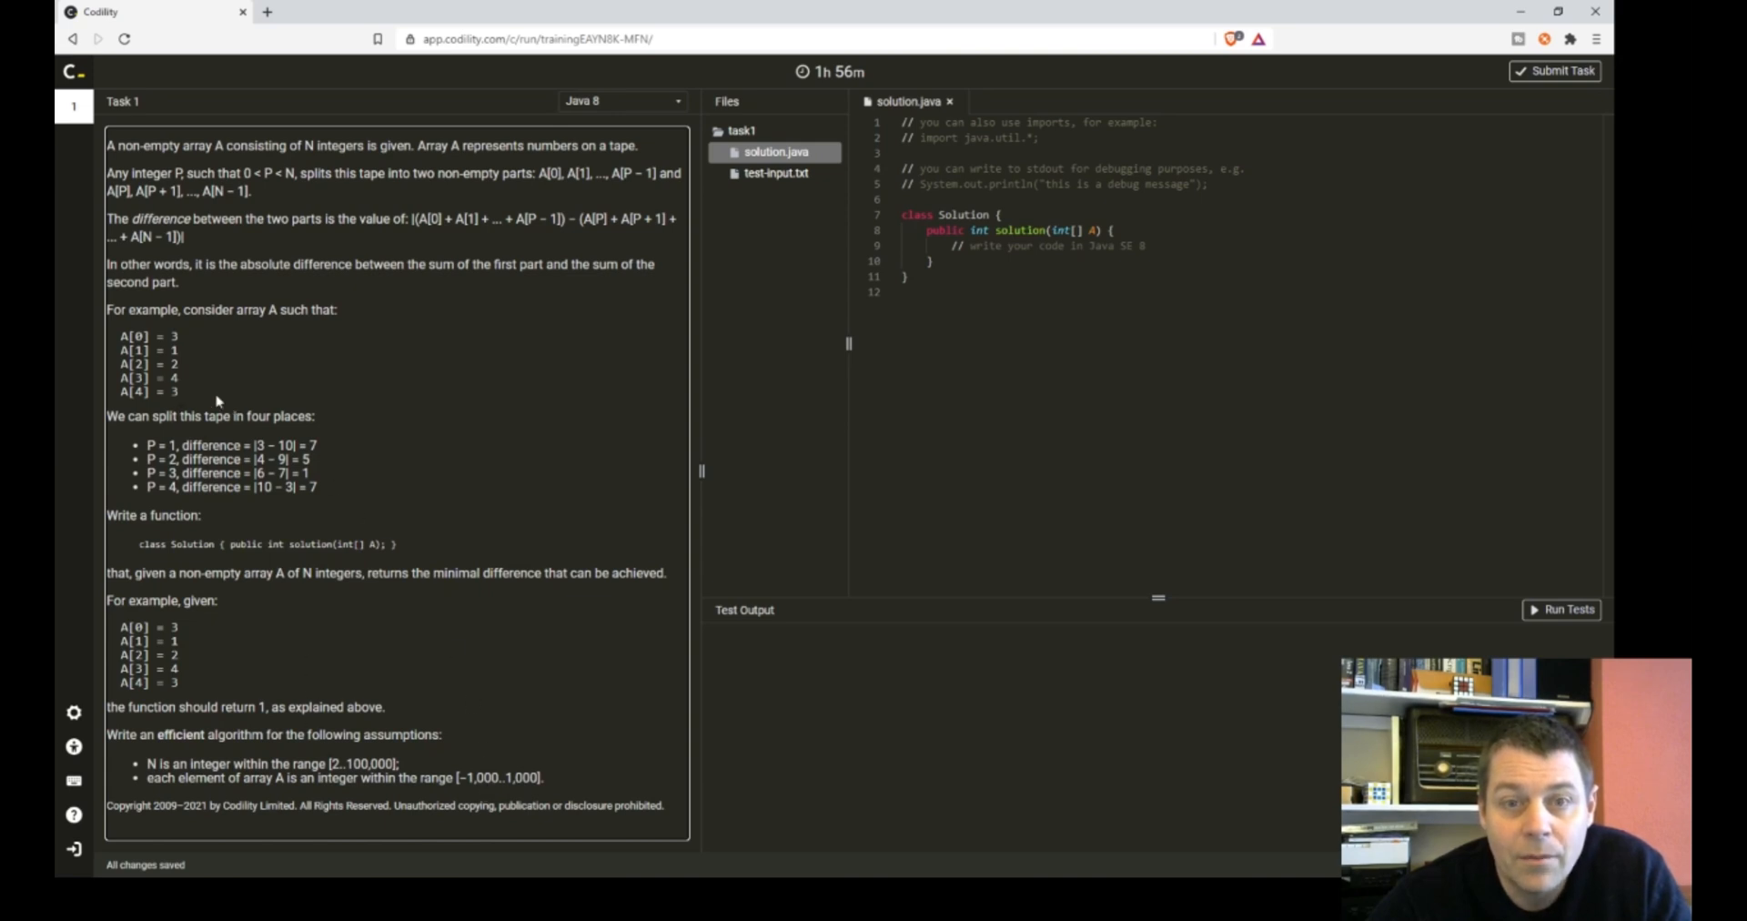
pyautogui.moveTo(236, 379)
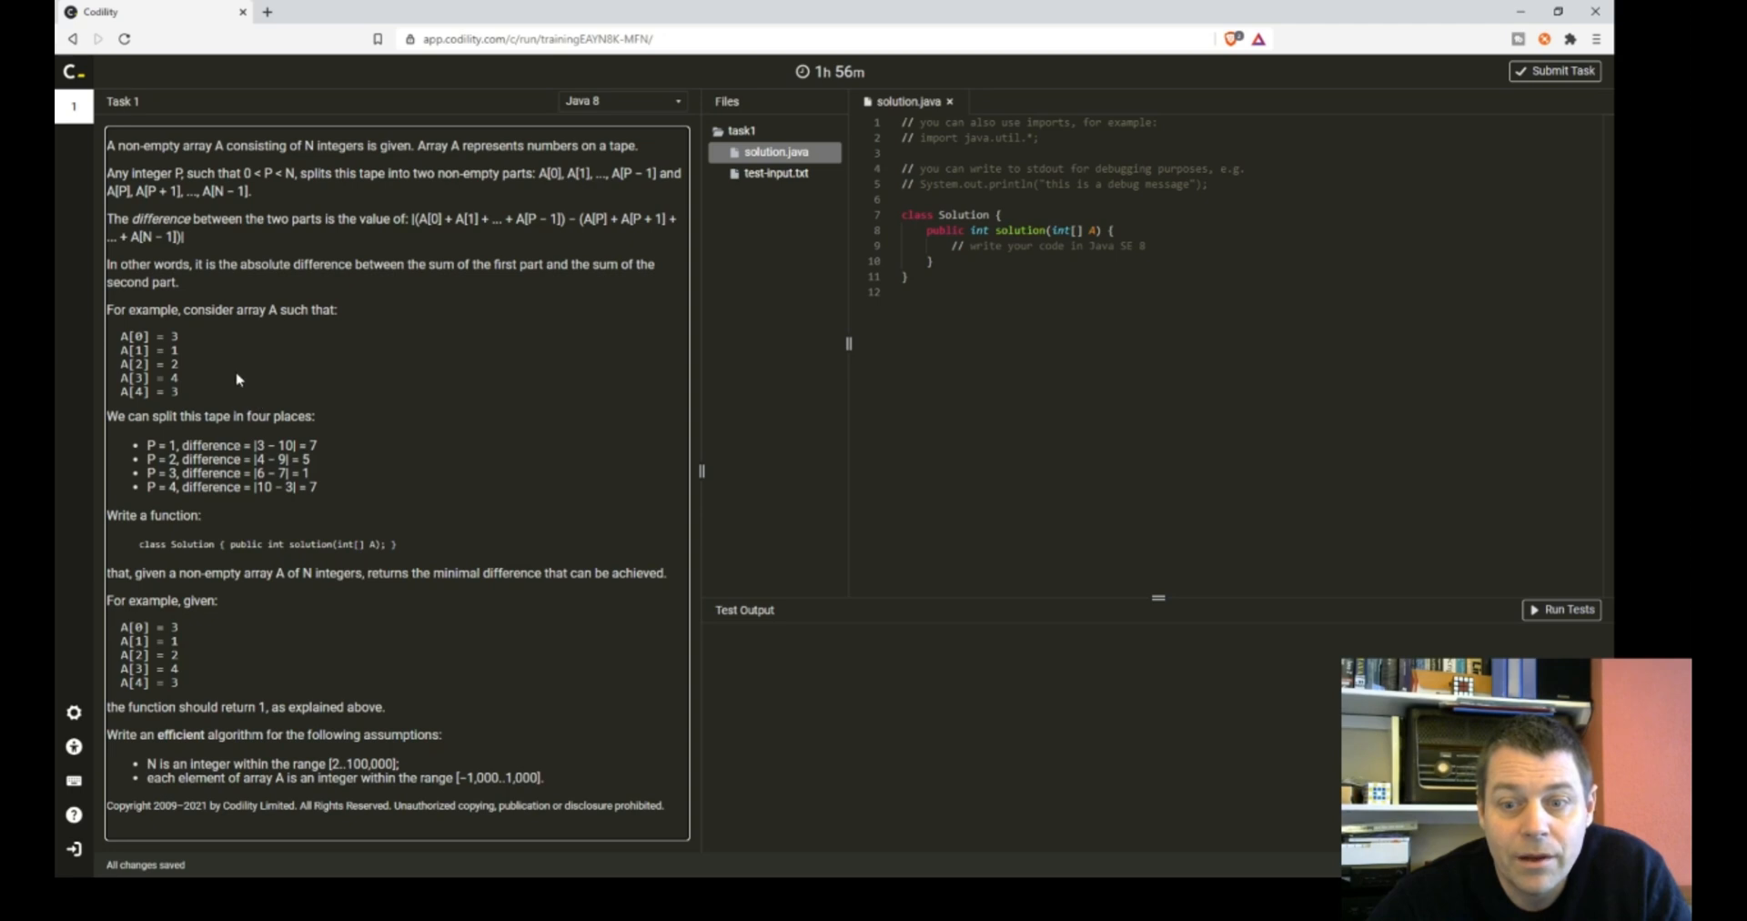
pyautogui.moveTo(197, 375)
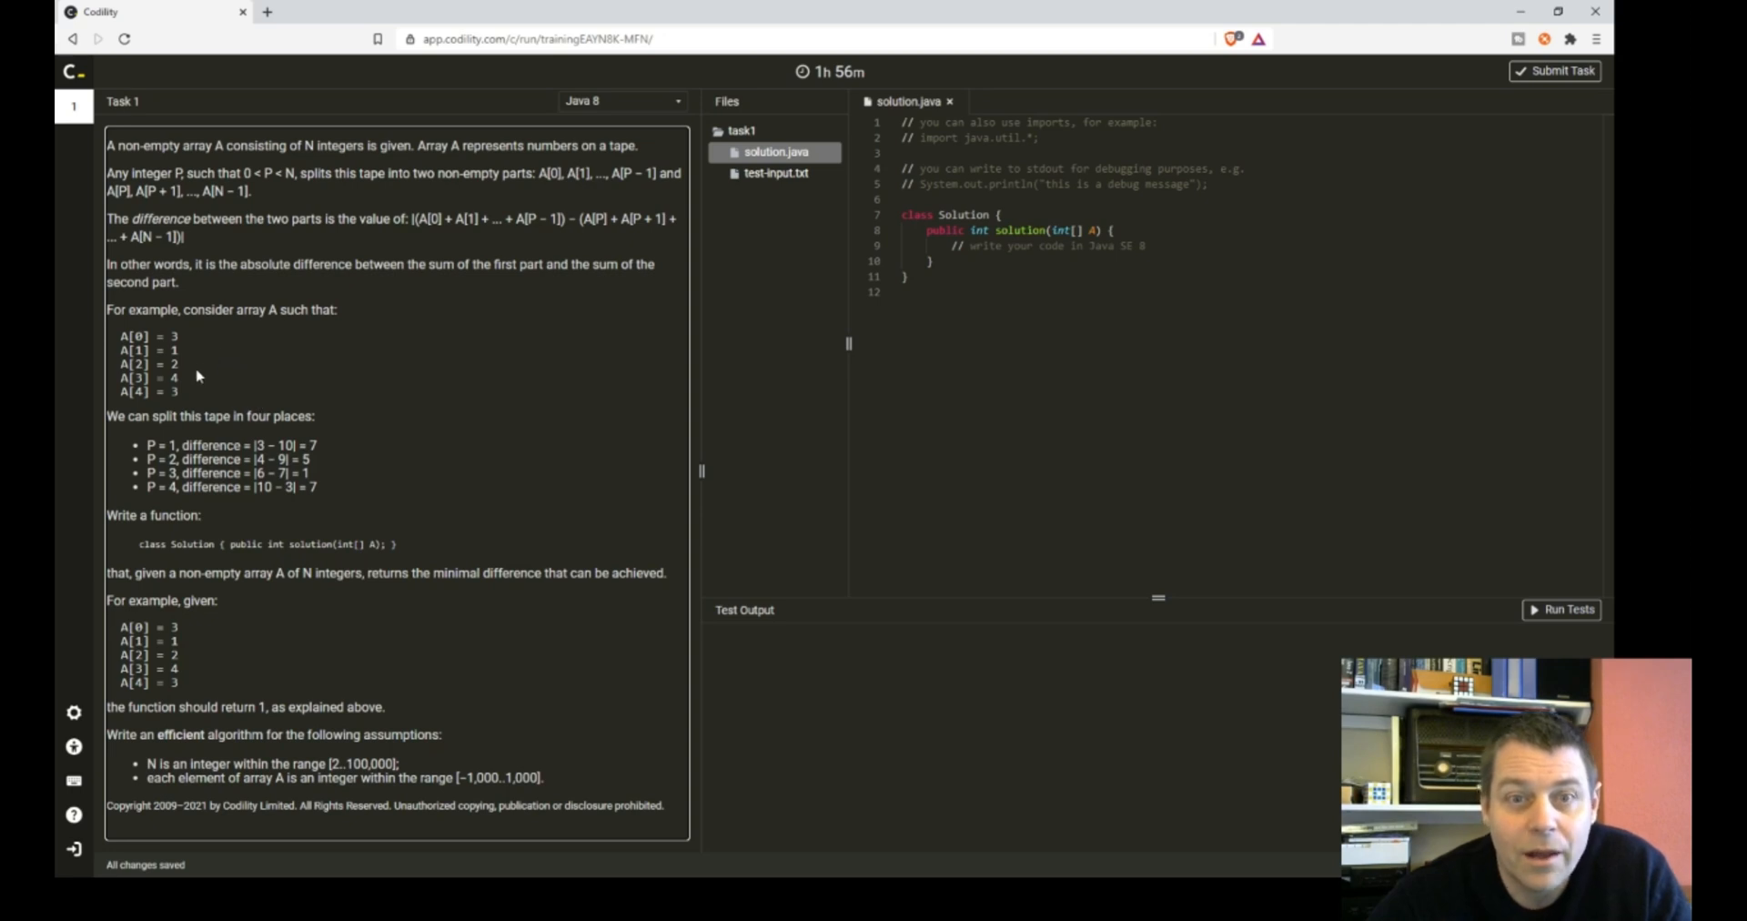
pyautogui.moveTo(324, 353)
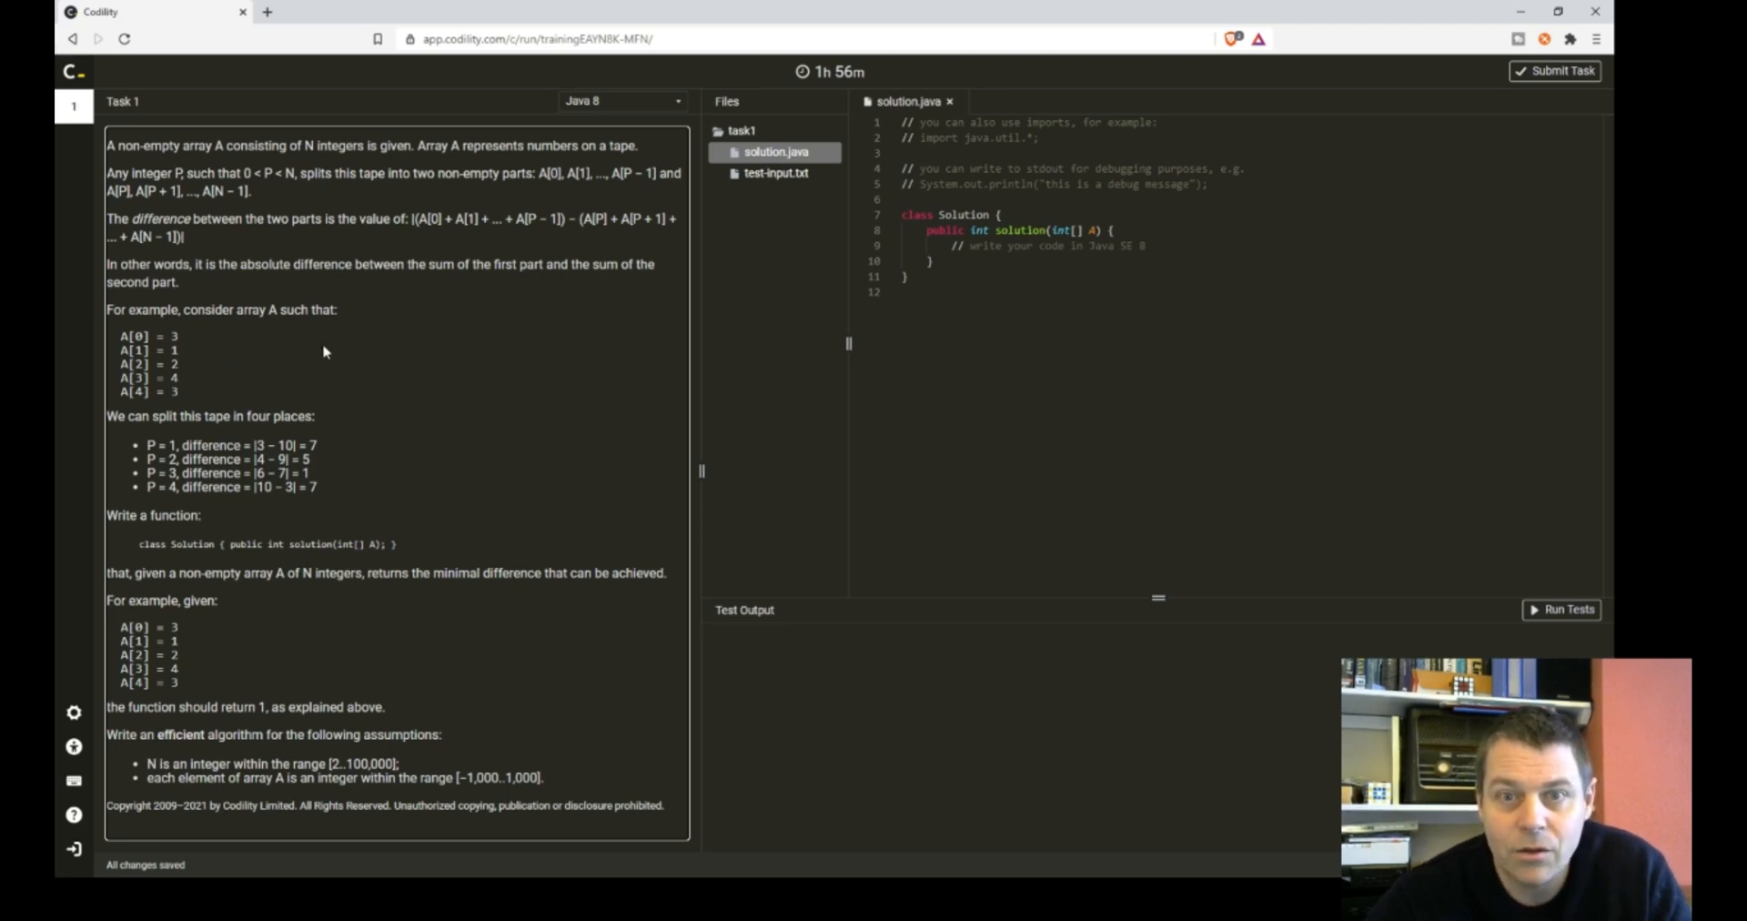
pyautogui.moveTo(342, 315)
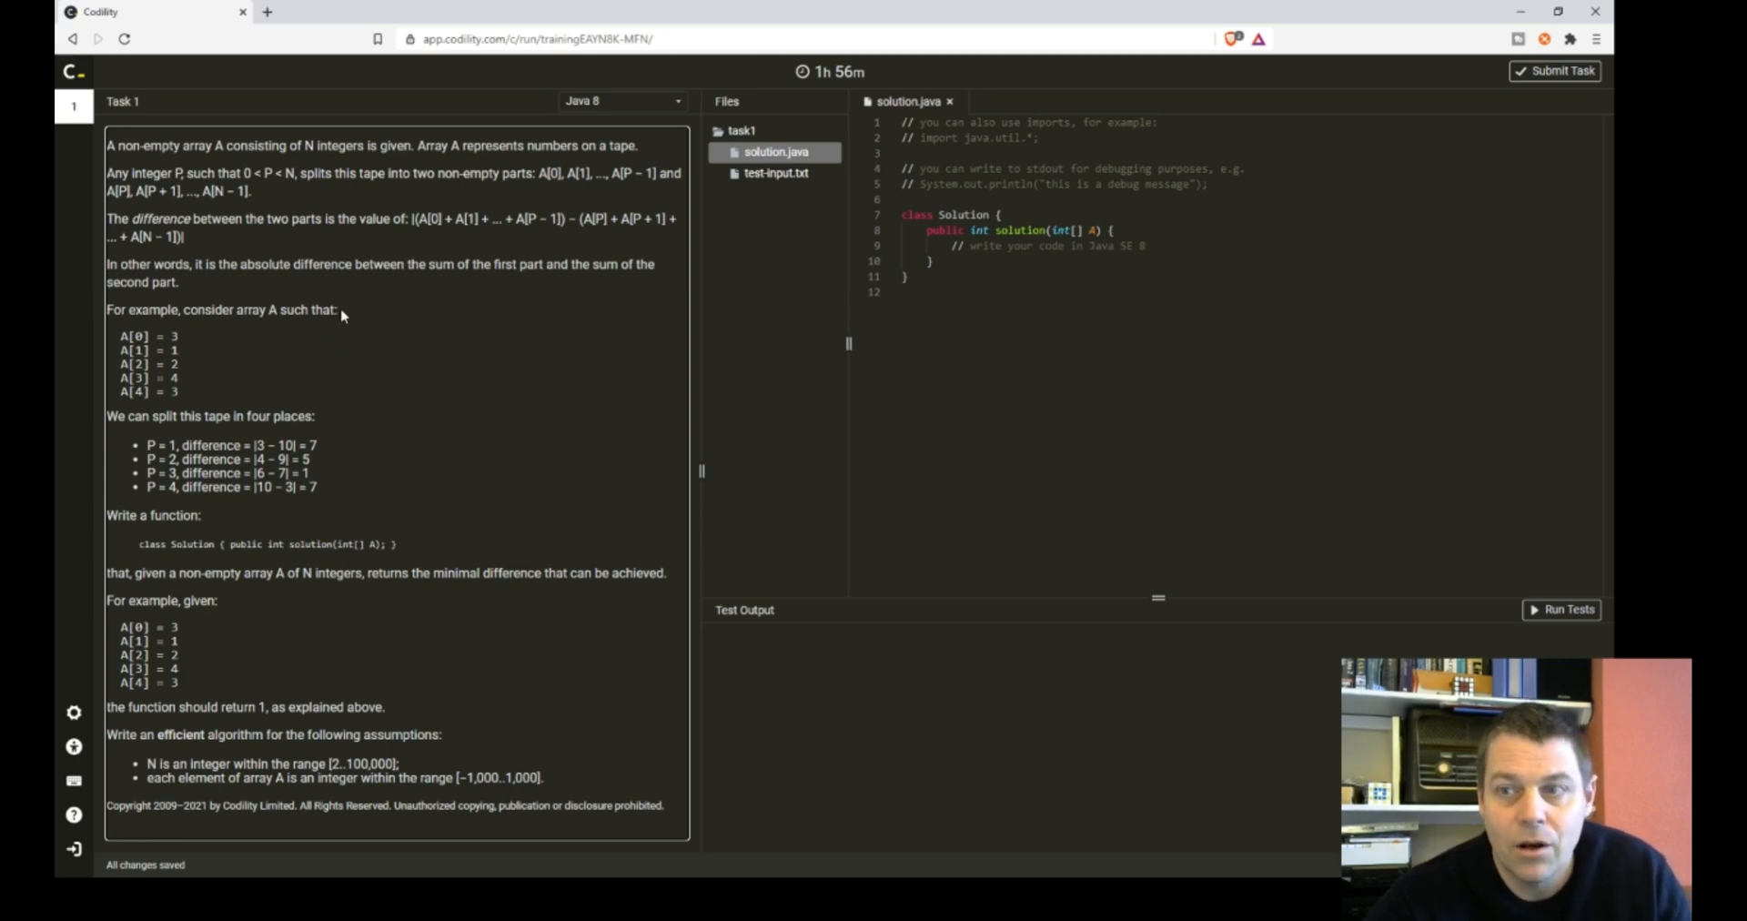
pyautogui.moveTo(249, 354)
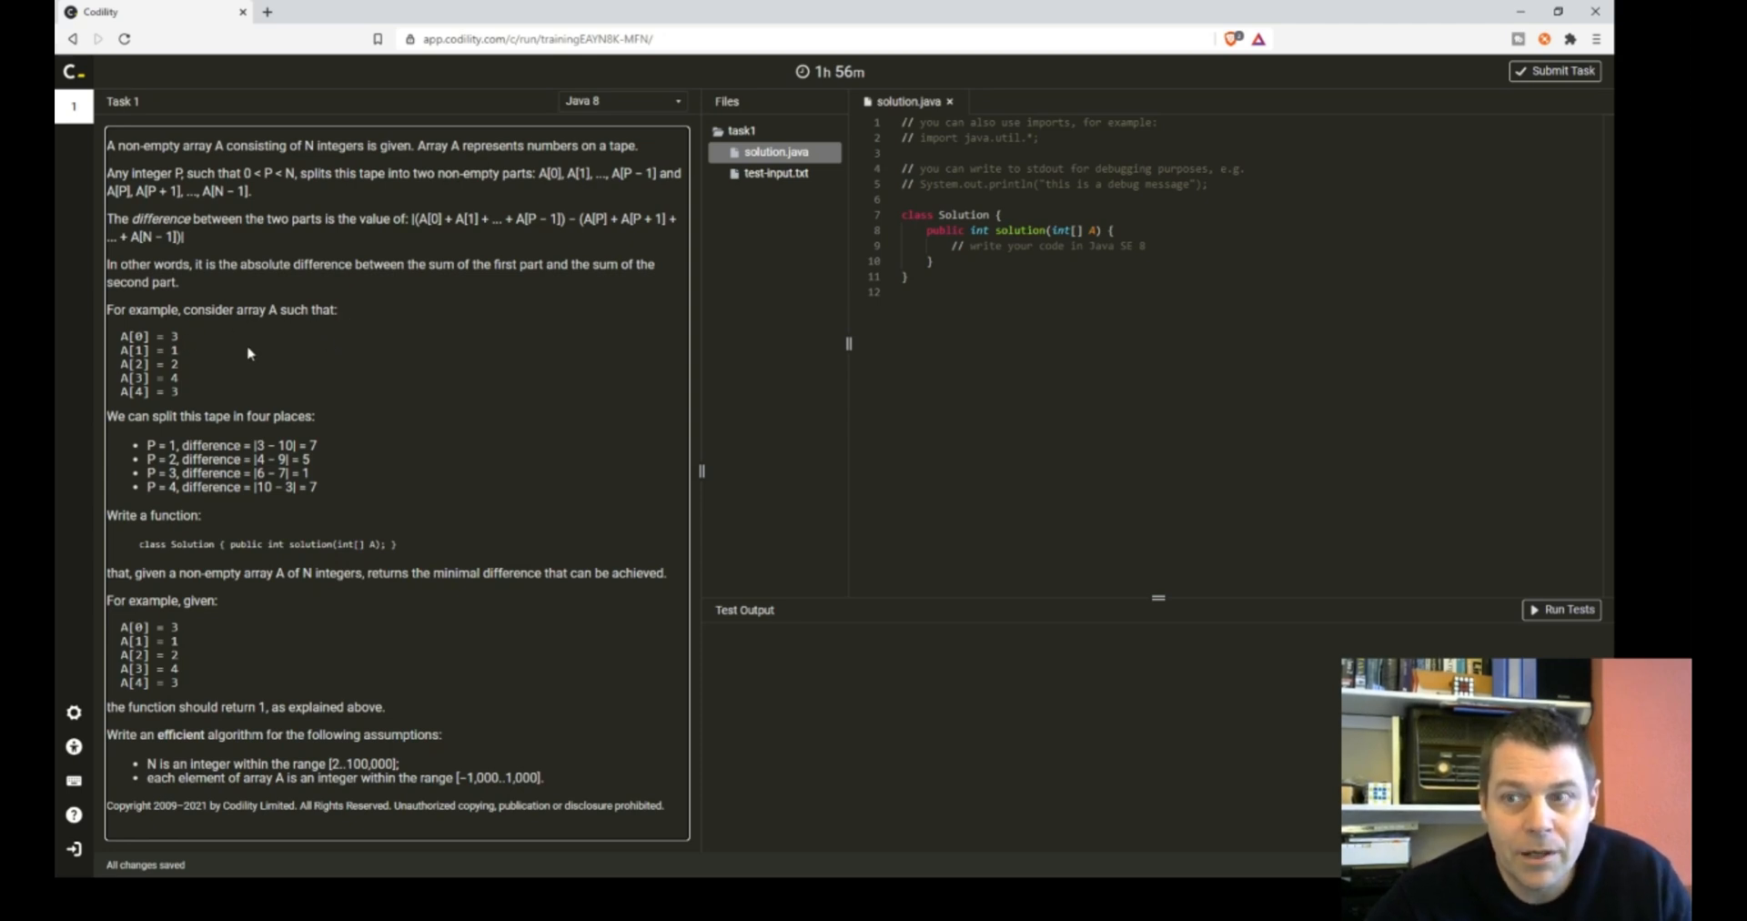
pyautogui.moveTo(267, 348)
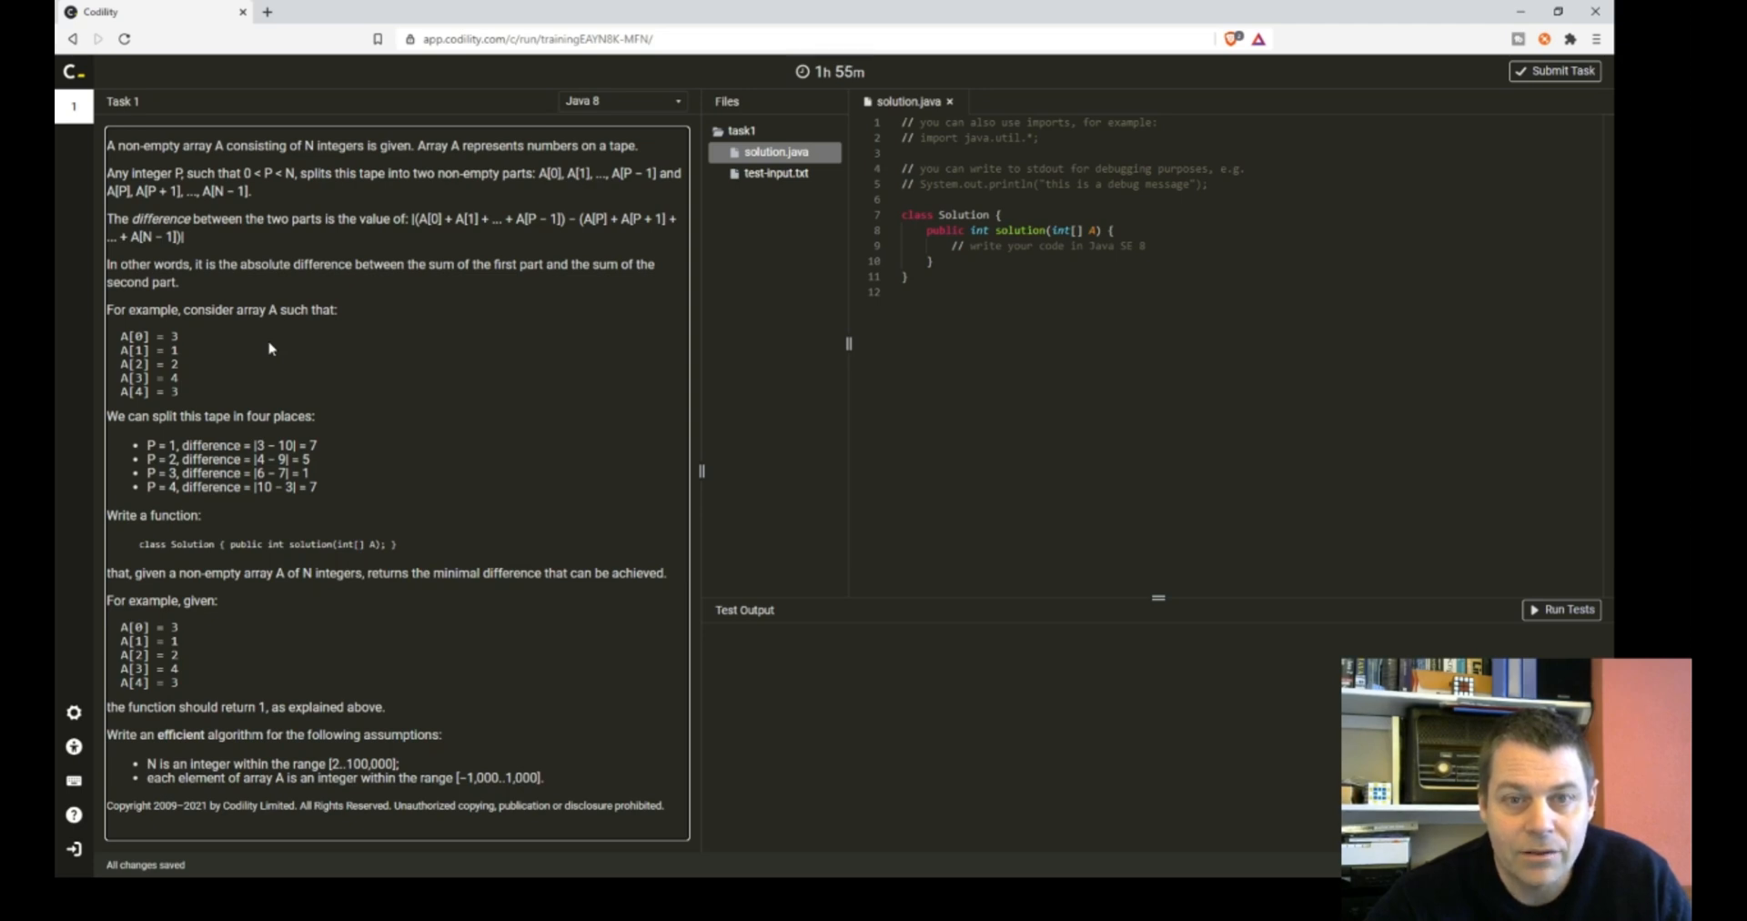
pyautogui.moveTo(315, 310)
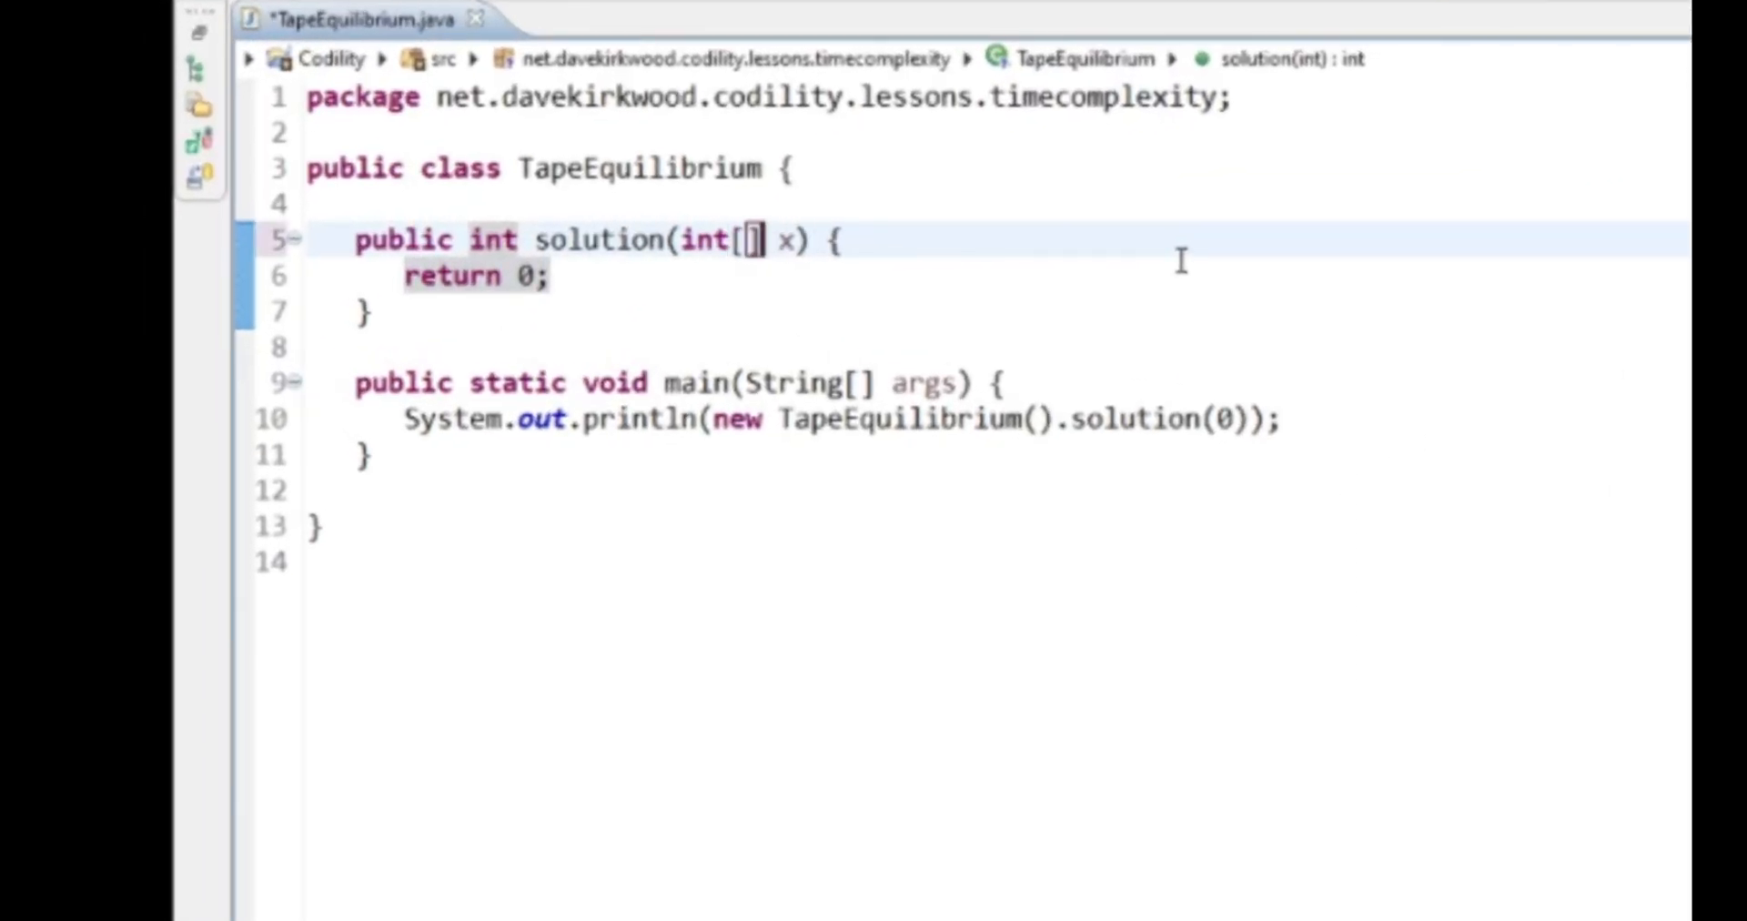
# - Rename the parameter to A and call solution(new int[] { 3,1,2,4,3 }) from main
pyautogui.write('A')
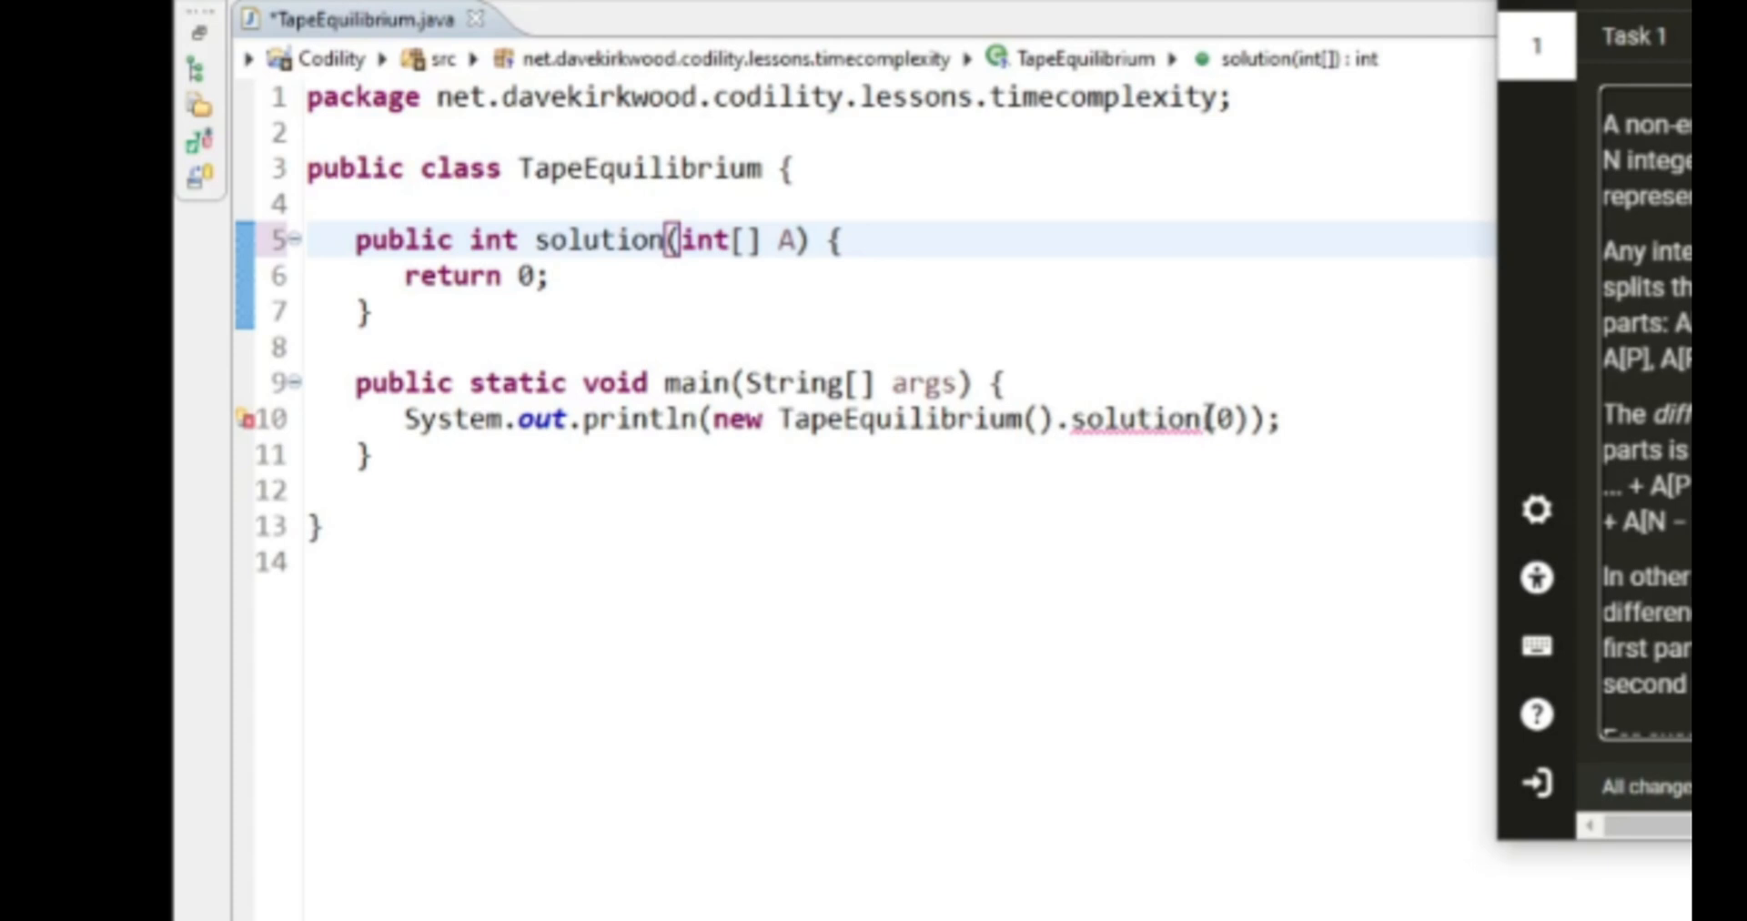
pyautogui.write('new int')
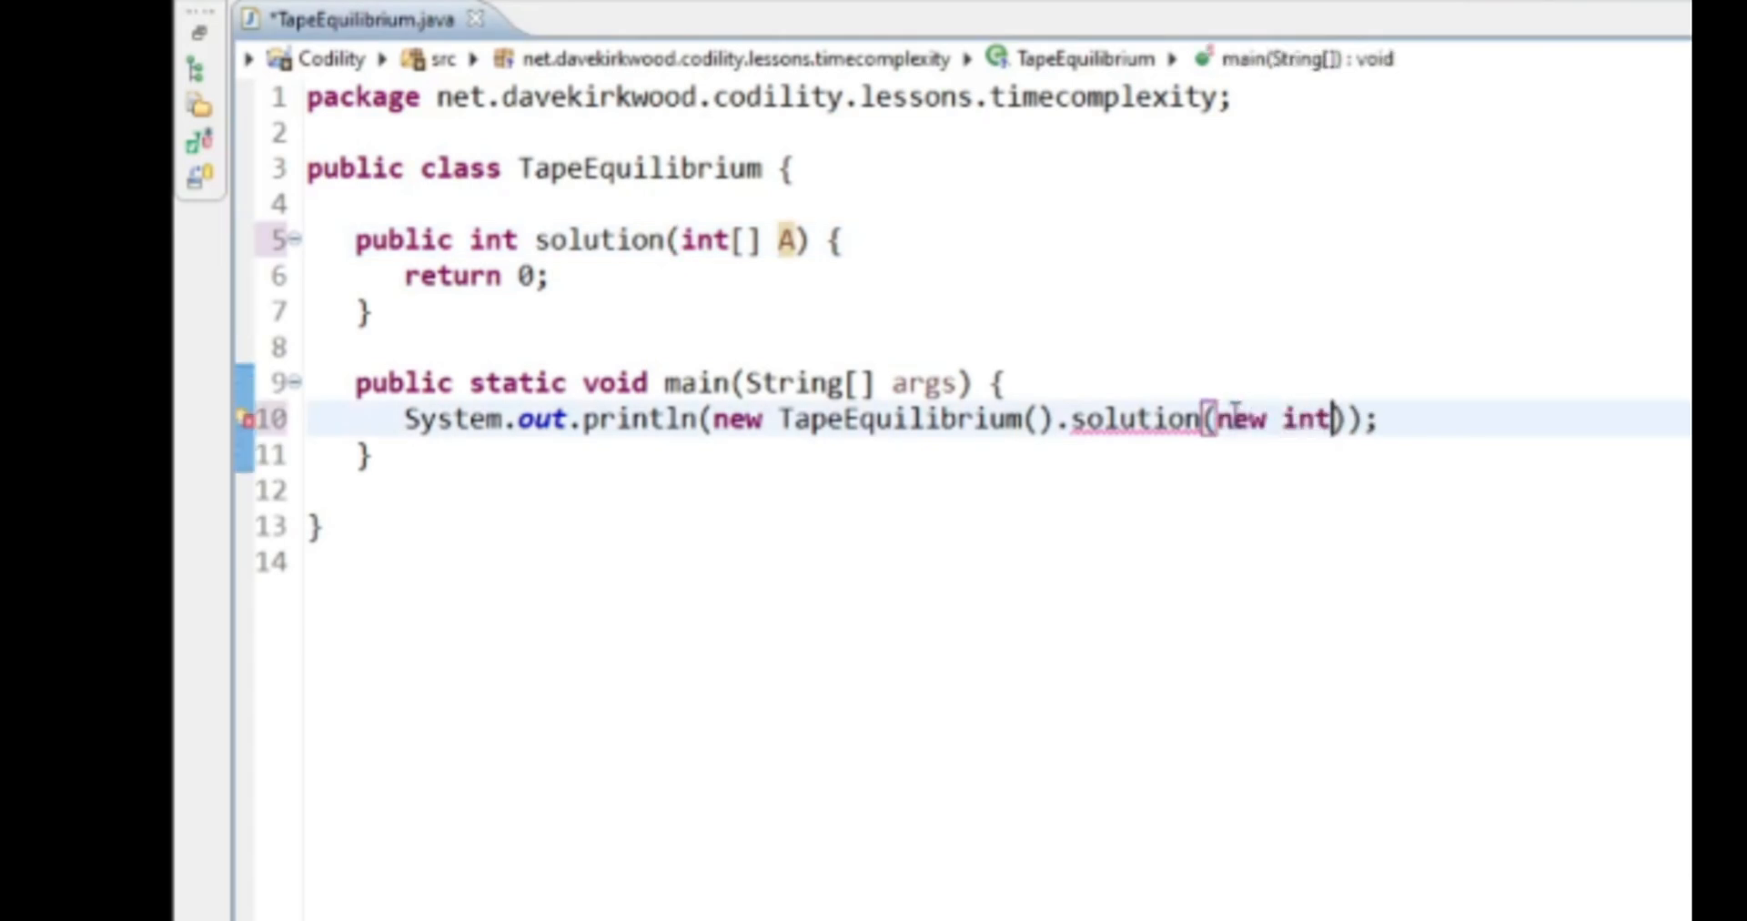
pyautogui.write('[] { 3')
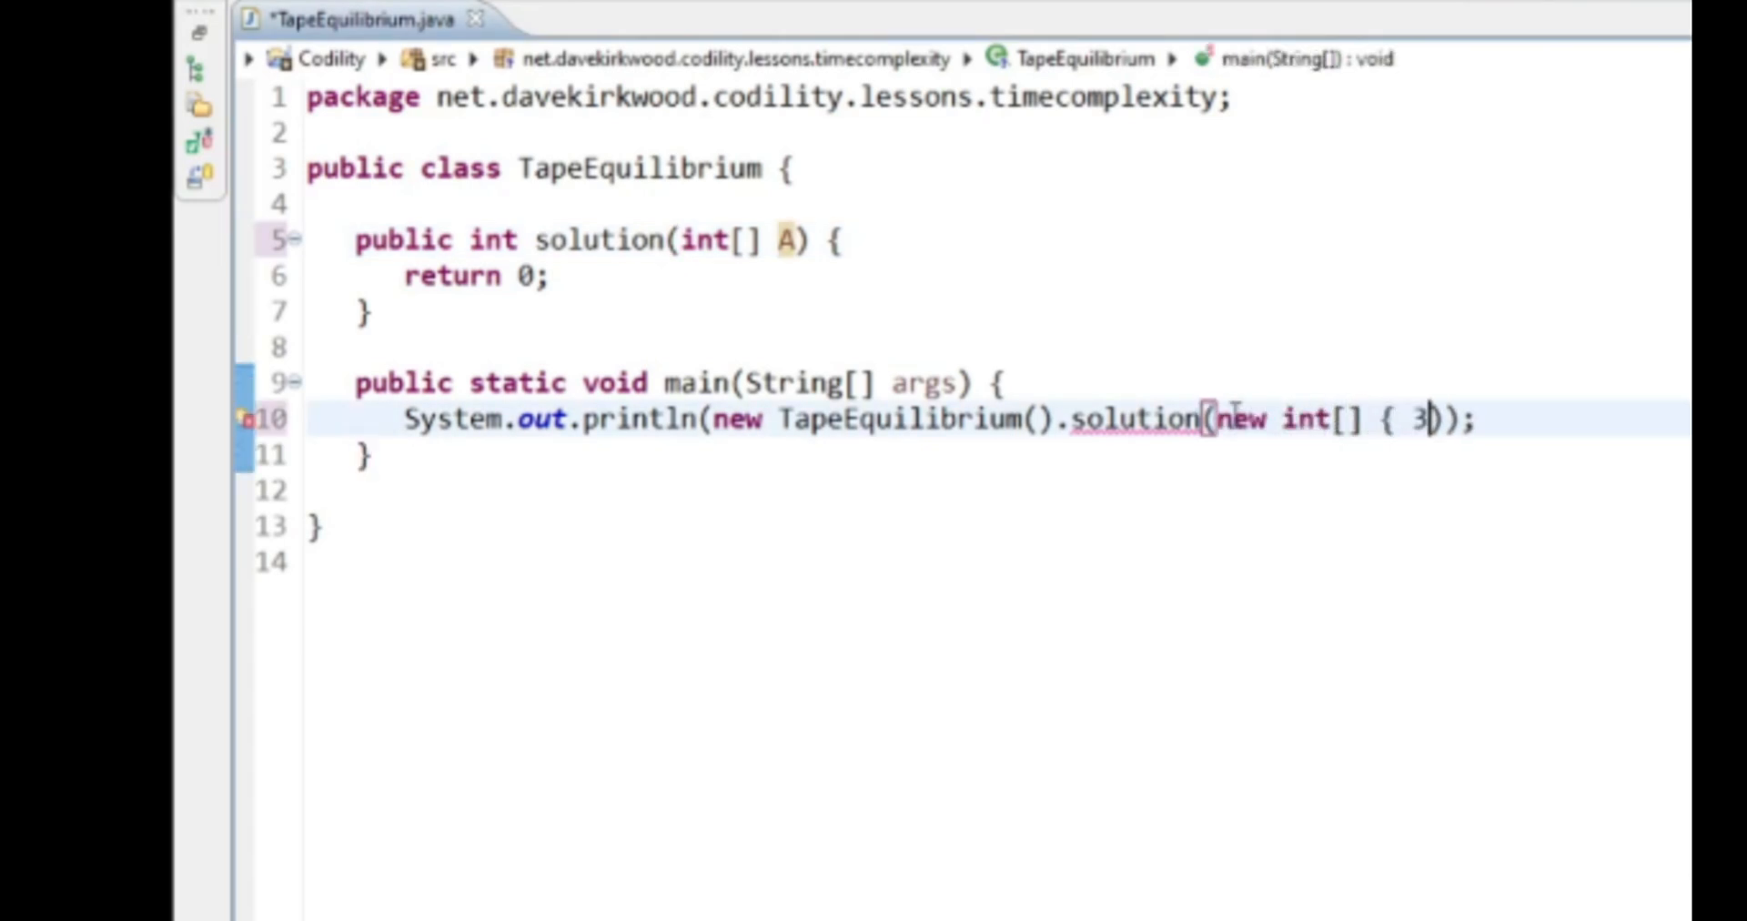
pyautogui.write(',1,2,4,3')
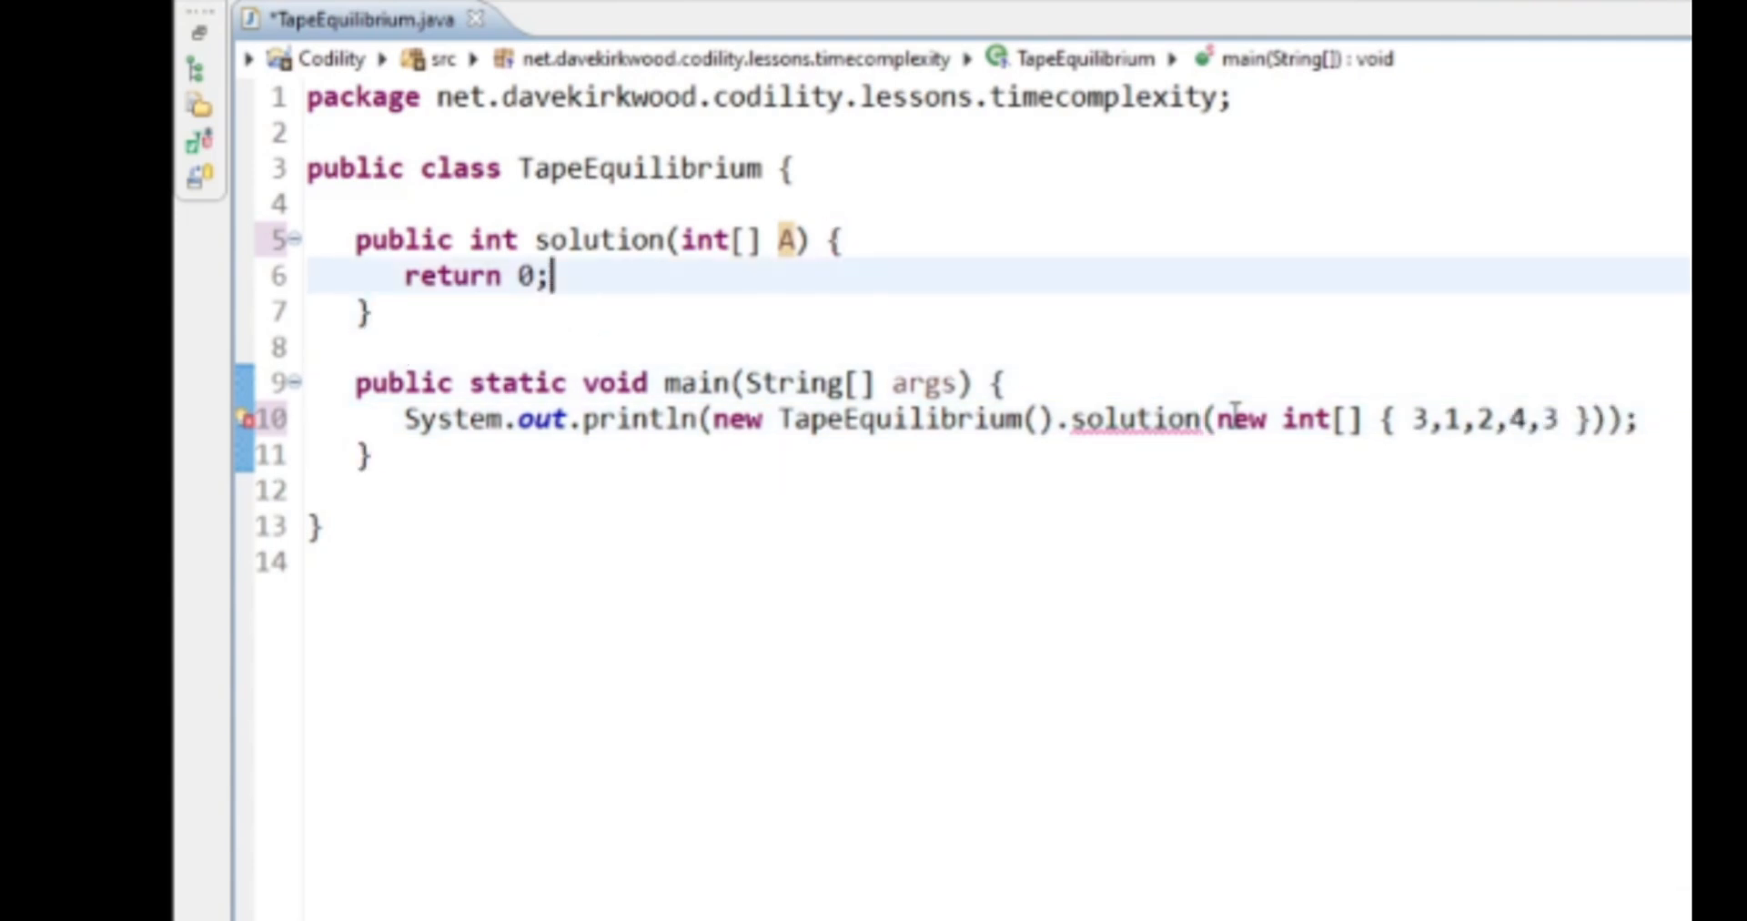
pyautogui.press('Return')
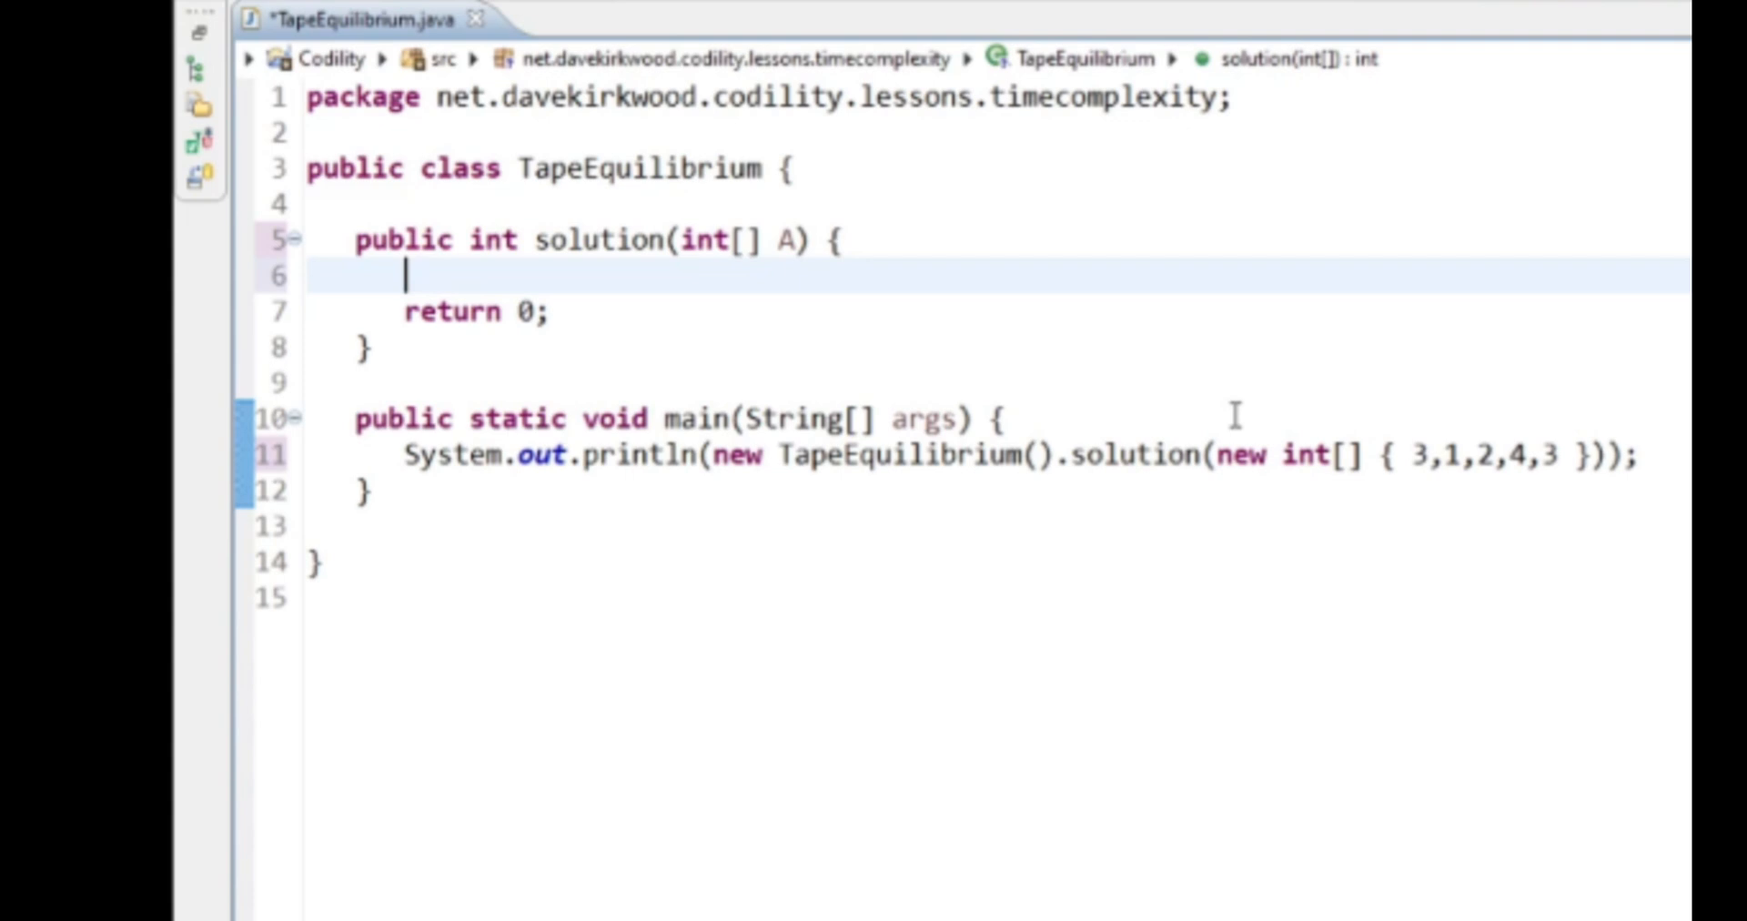
# - Declare int numbersOnRight = 0 at the start of solution()
pyautogui.write('int')
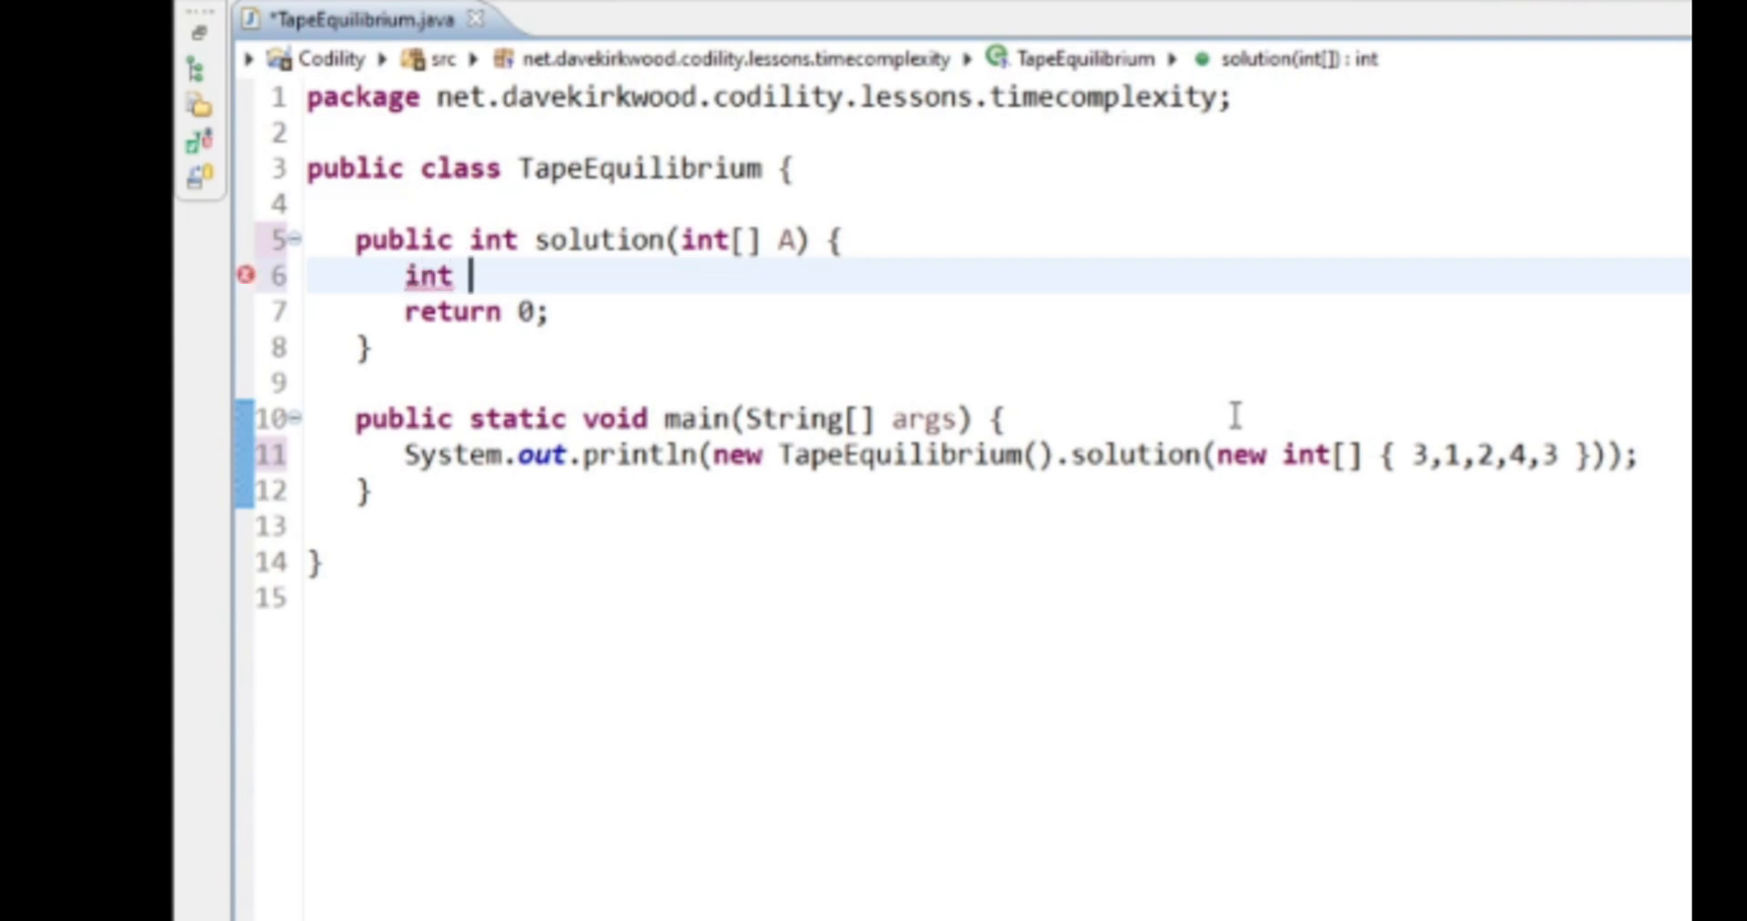
pyautogui.write('numbers0')
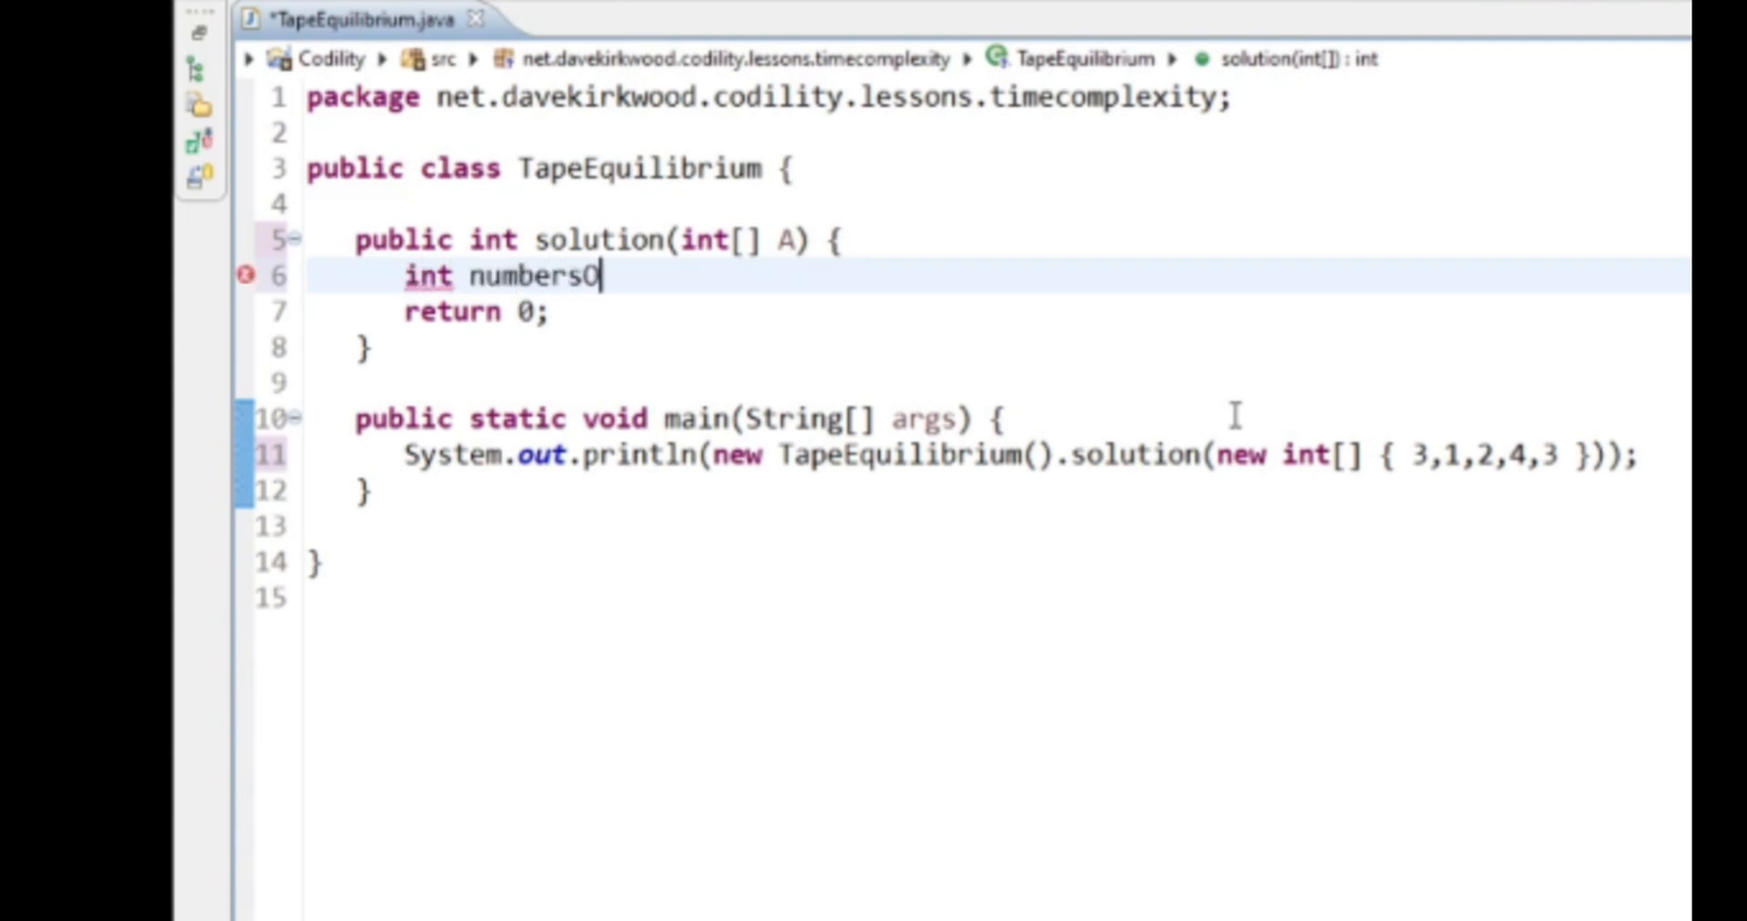
pyautogui.write('nRight')
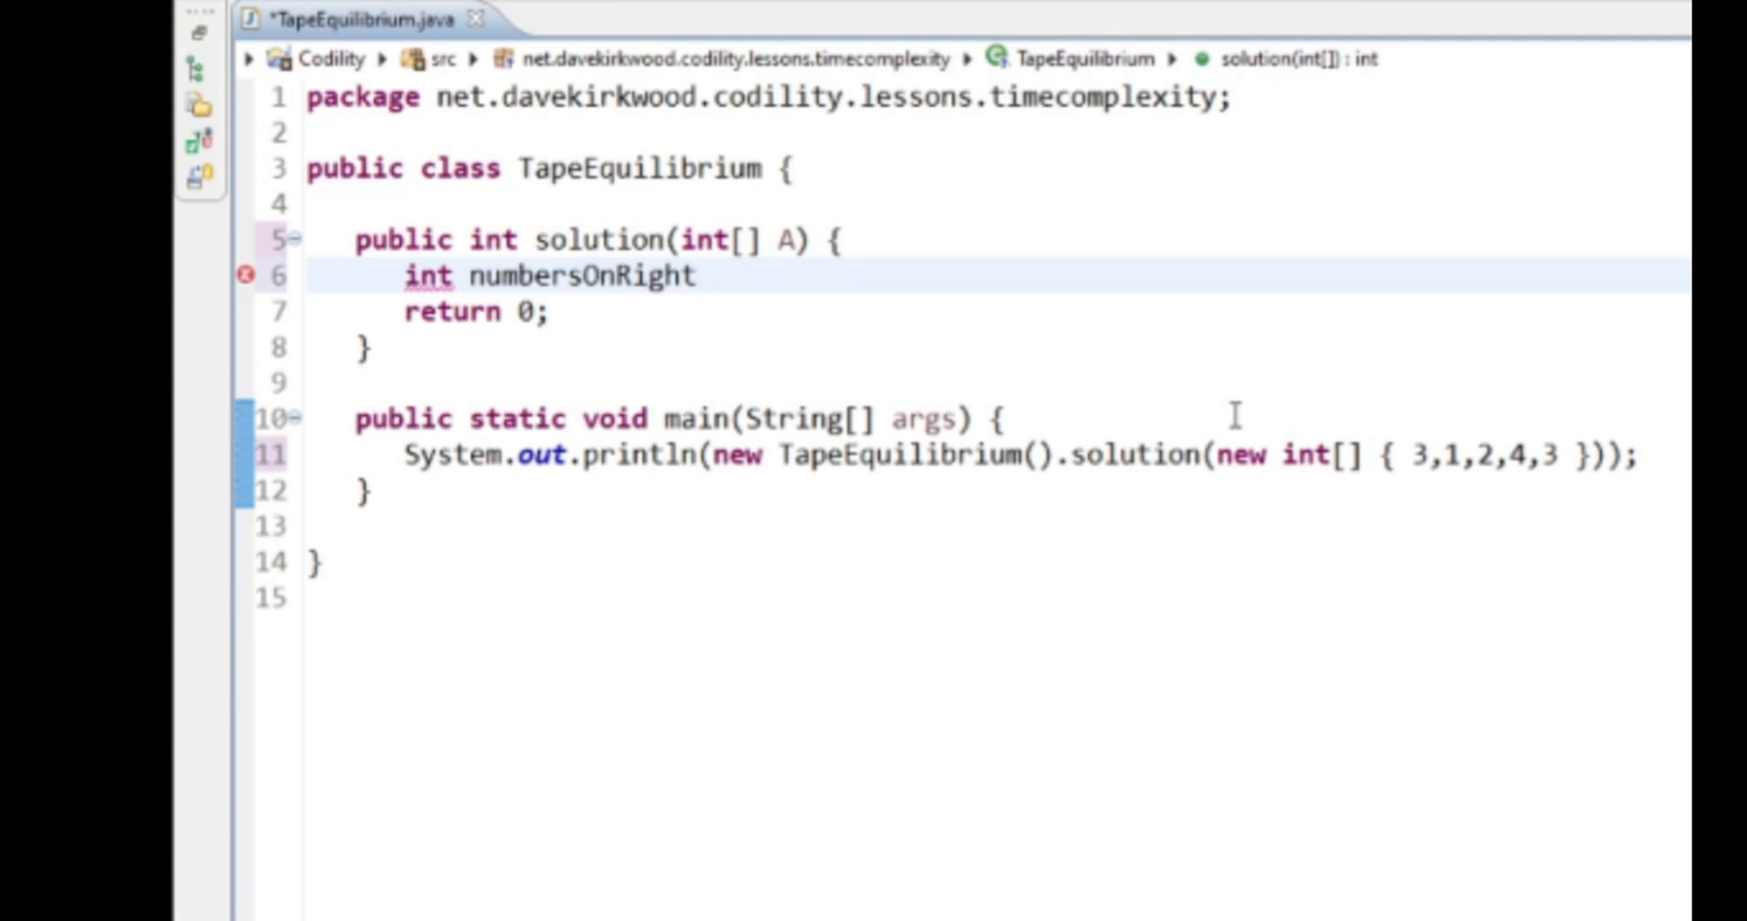
pyautogui.doubleClick(578, 277)
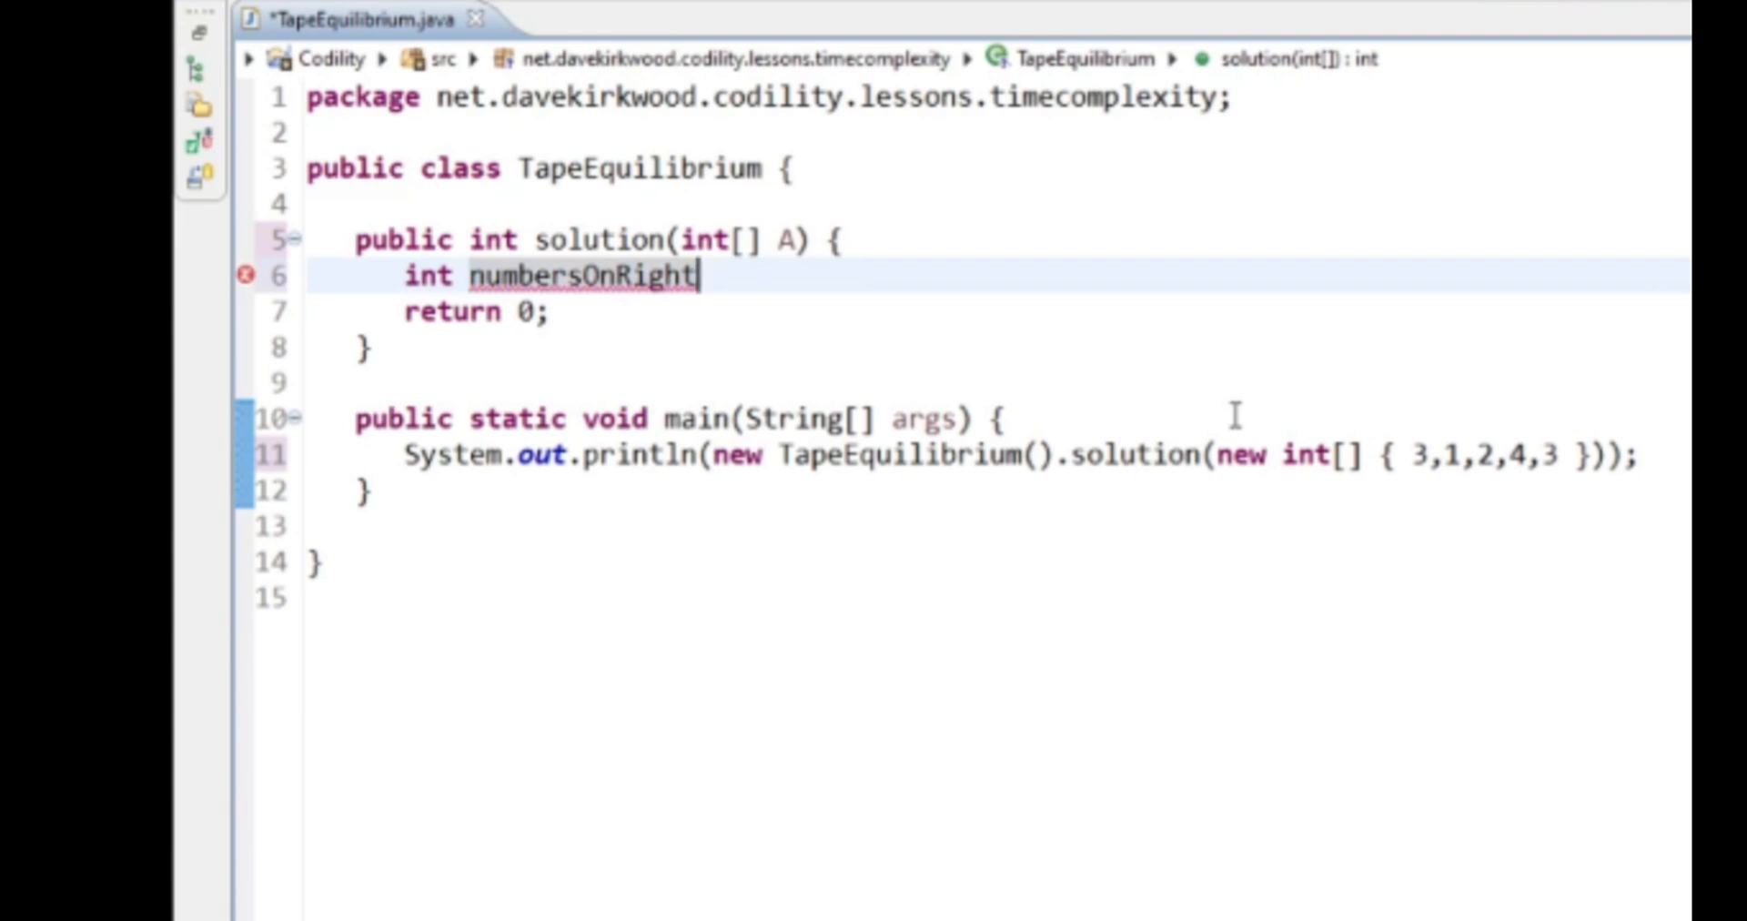
pyautogui.write('= 0;')
pyautogui.write('for(')
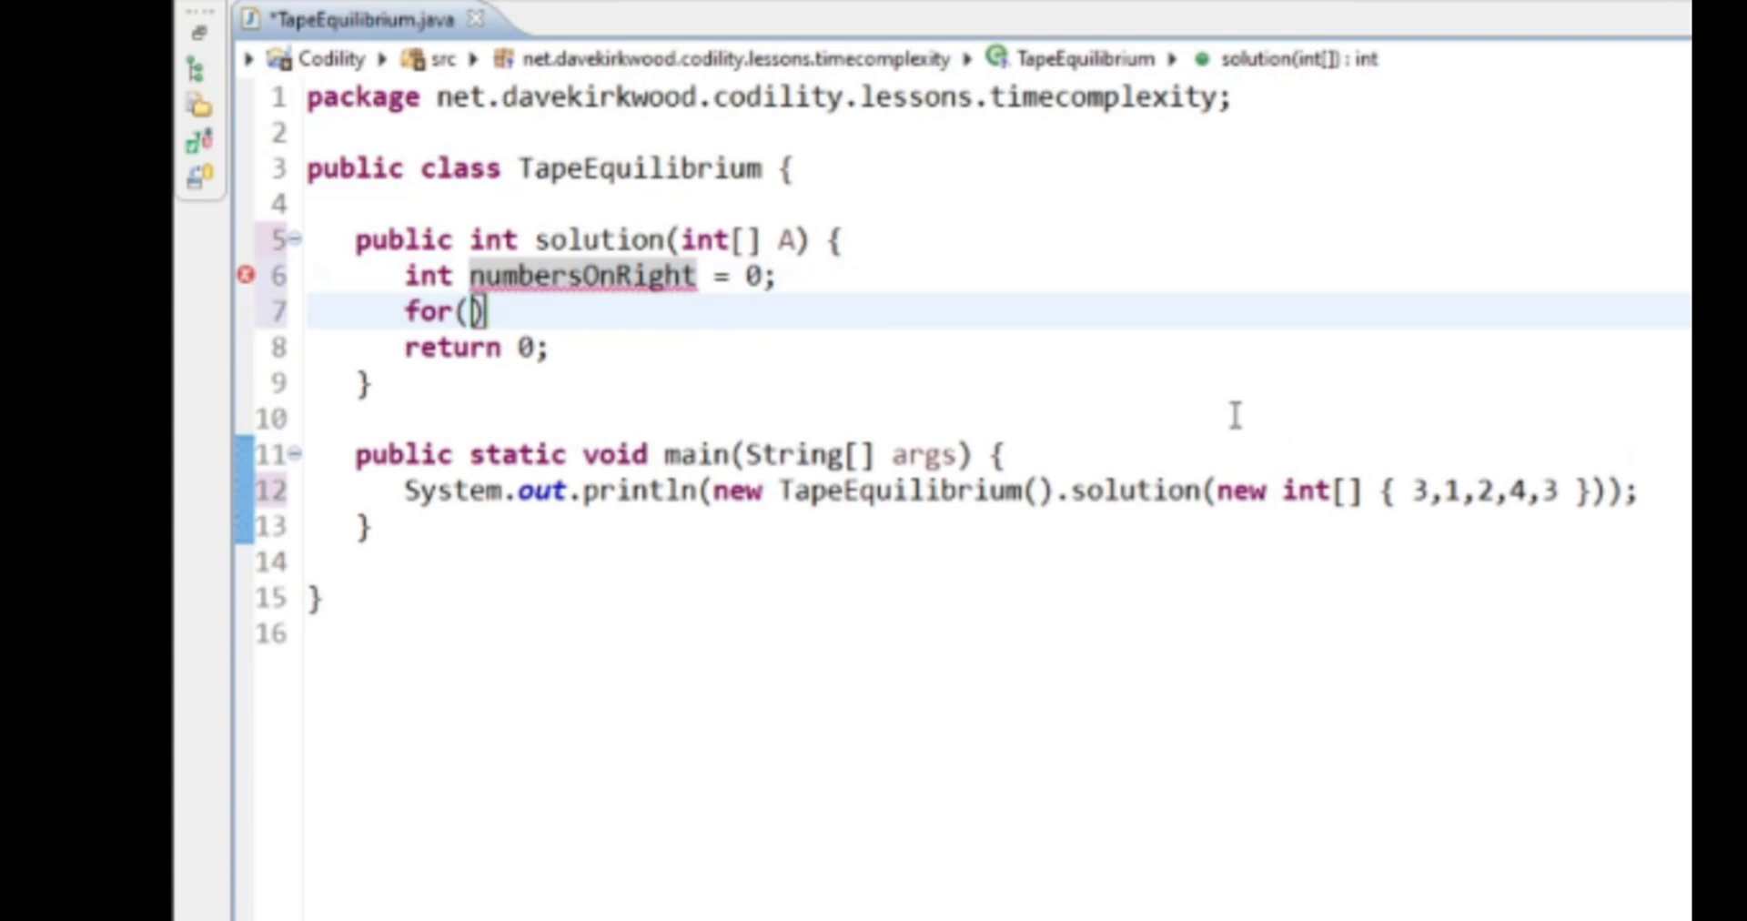
# - Add for(int i=0; i<A.length; i++) loop accumulating numbersOnRight += A[i]
pyautogui.write('int i=0;')
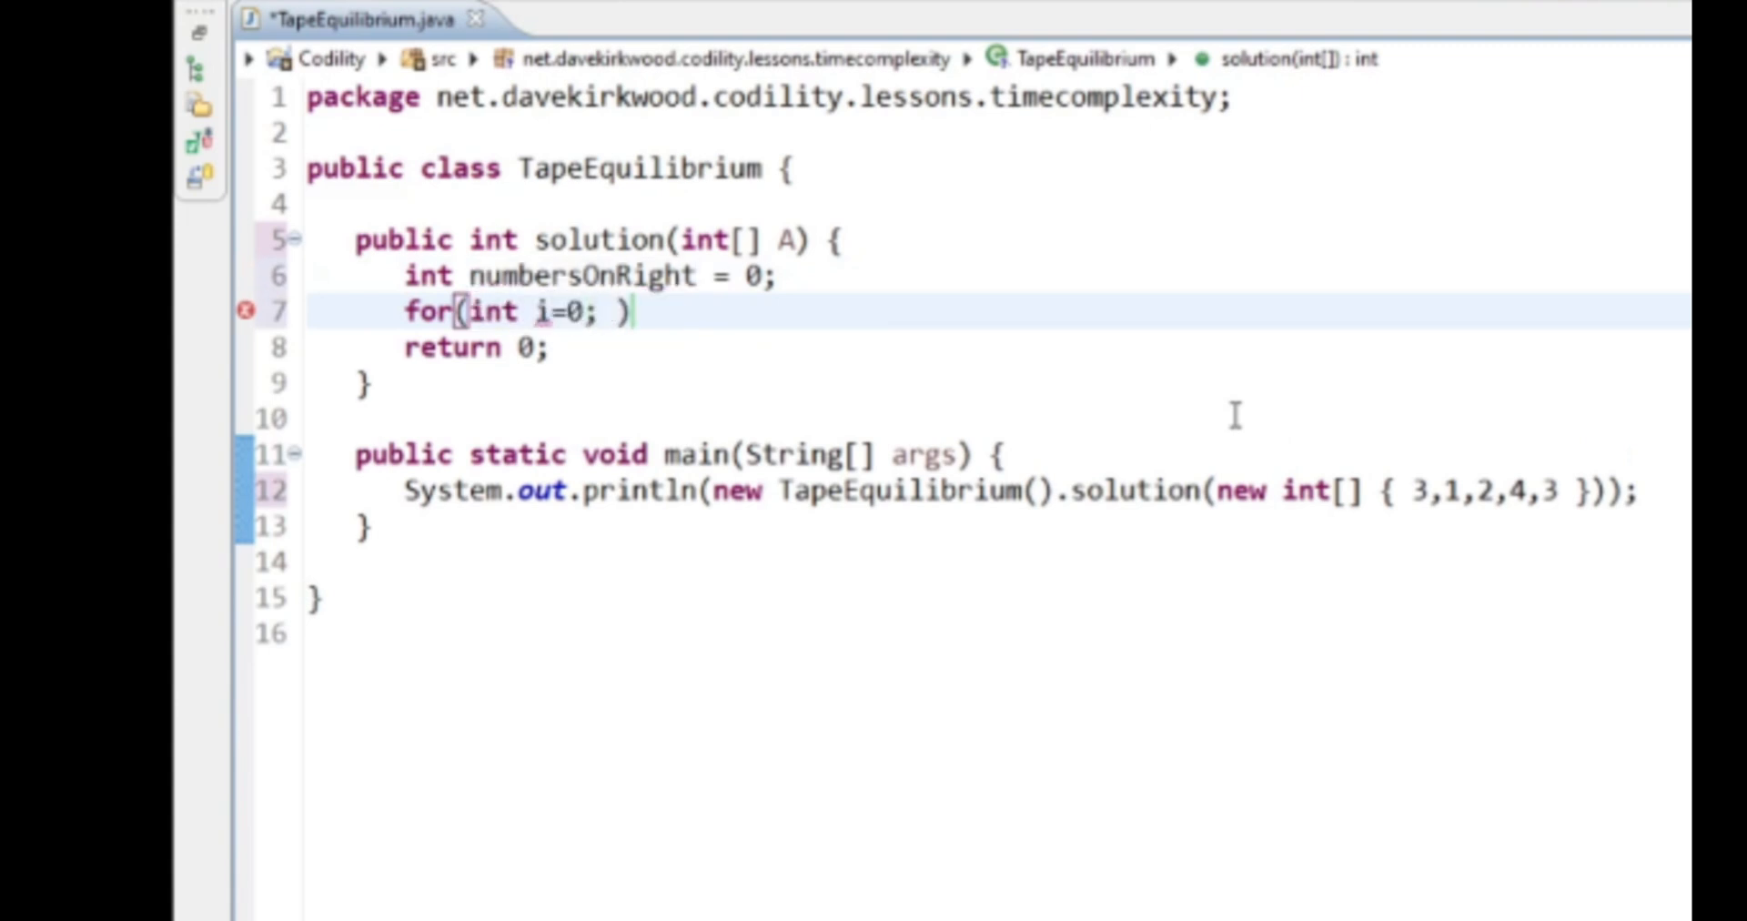
pyautogui.write('A.length; i++')
pyautogui.write('numbers')
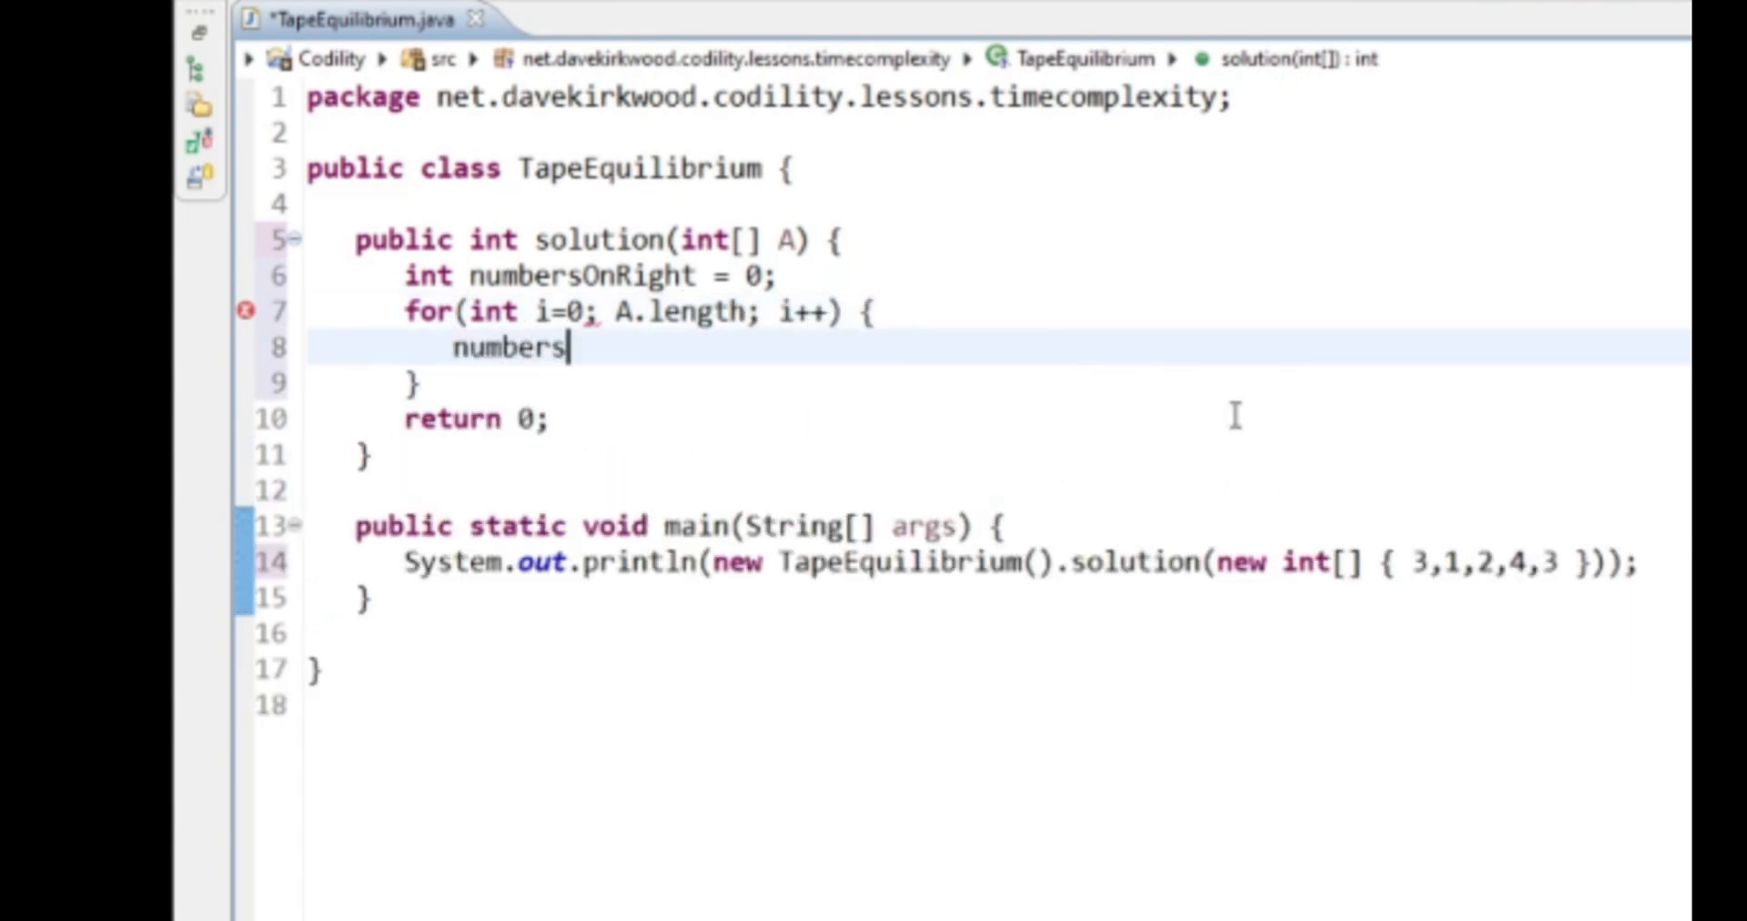
pyautogui.write('OnRight +=')
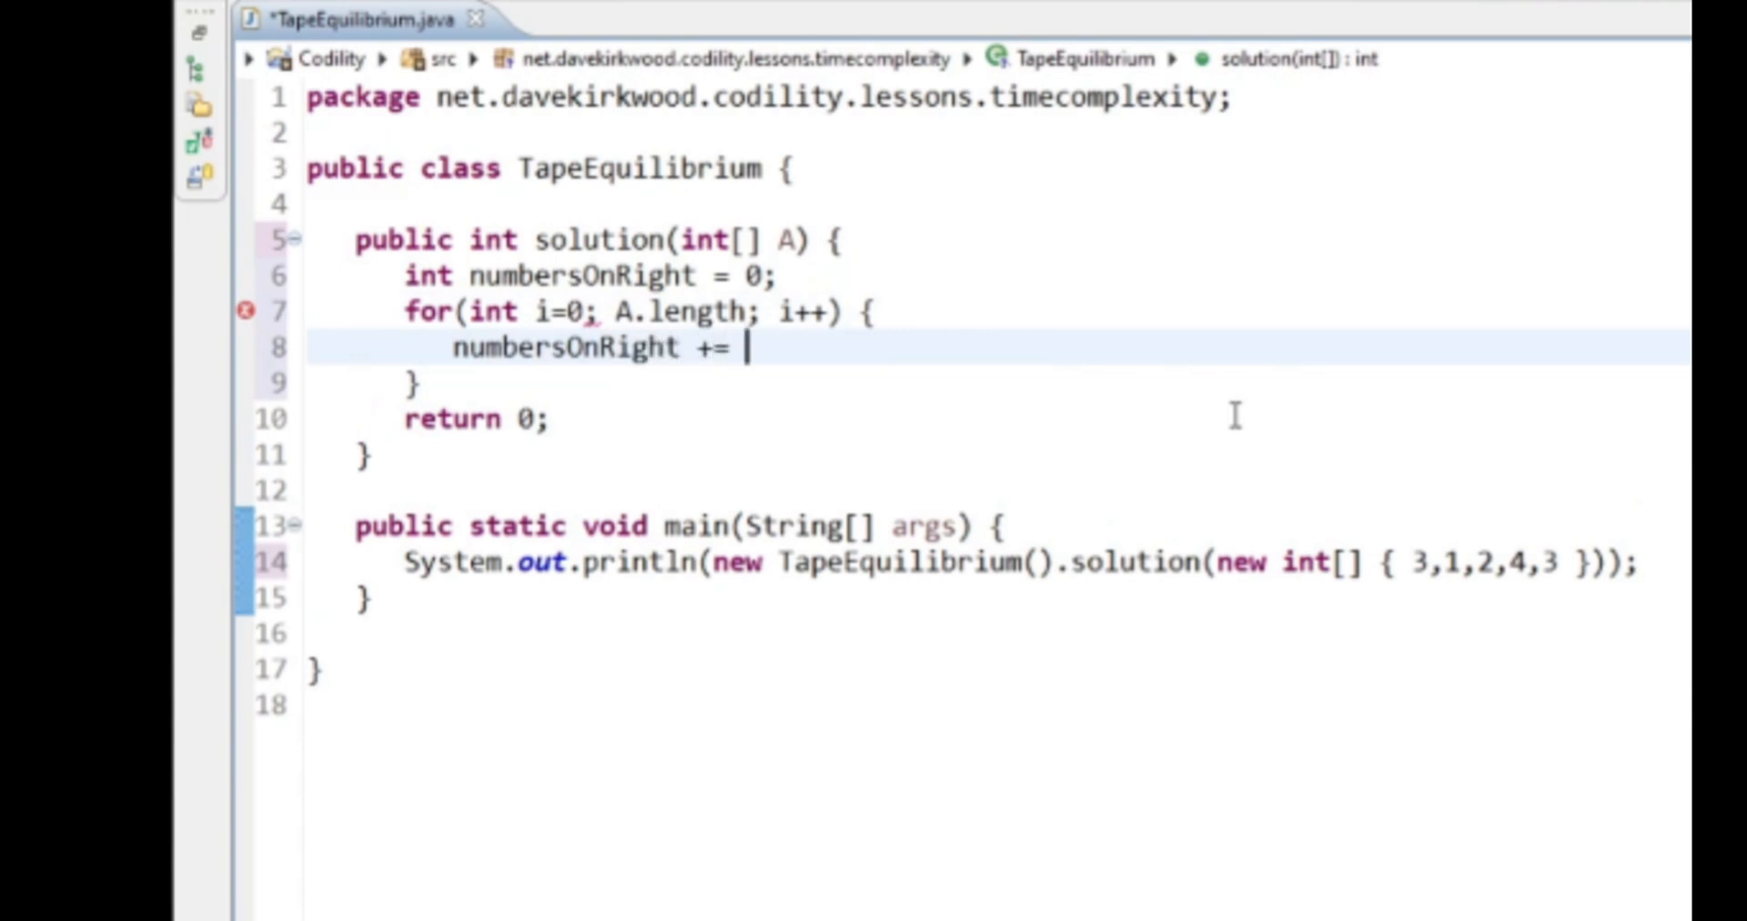
pyautogui.write('A[]')
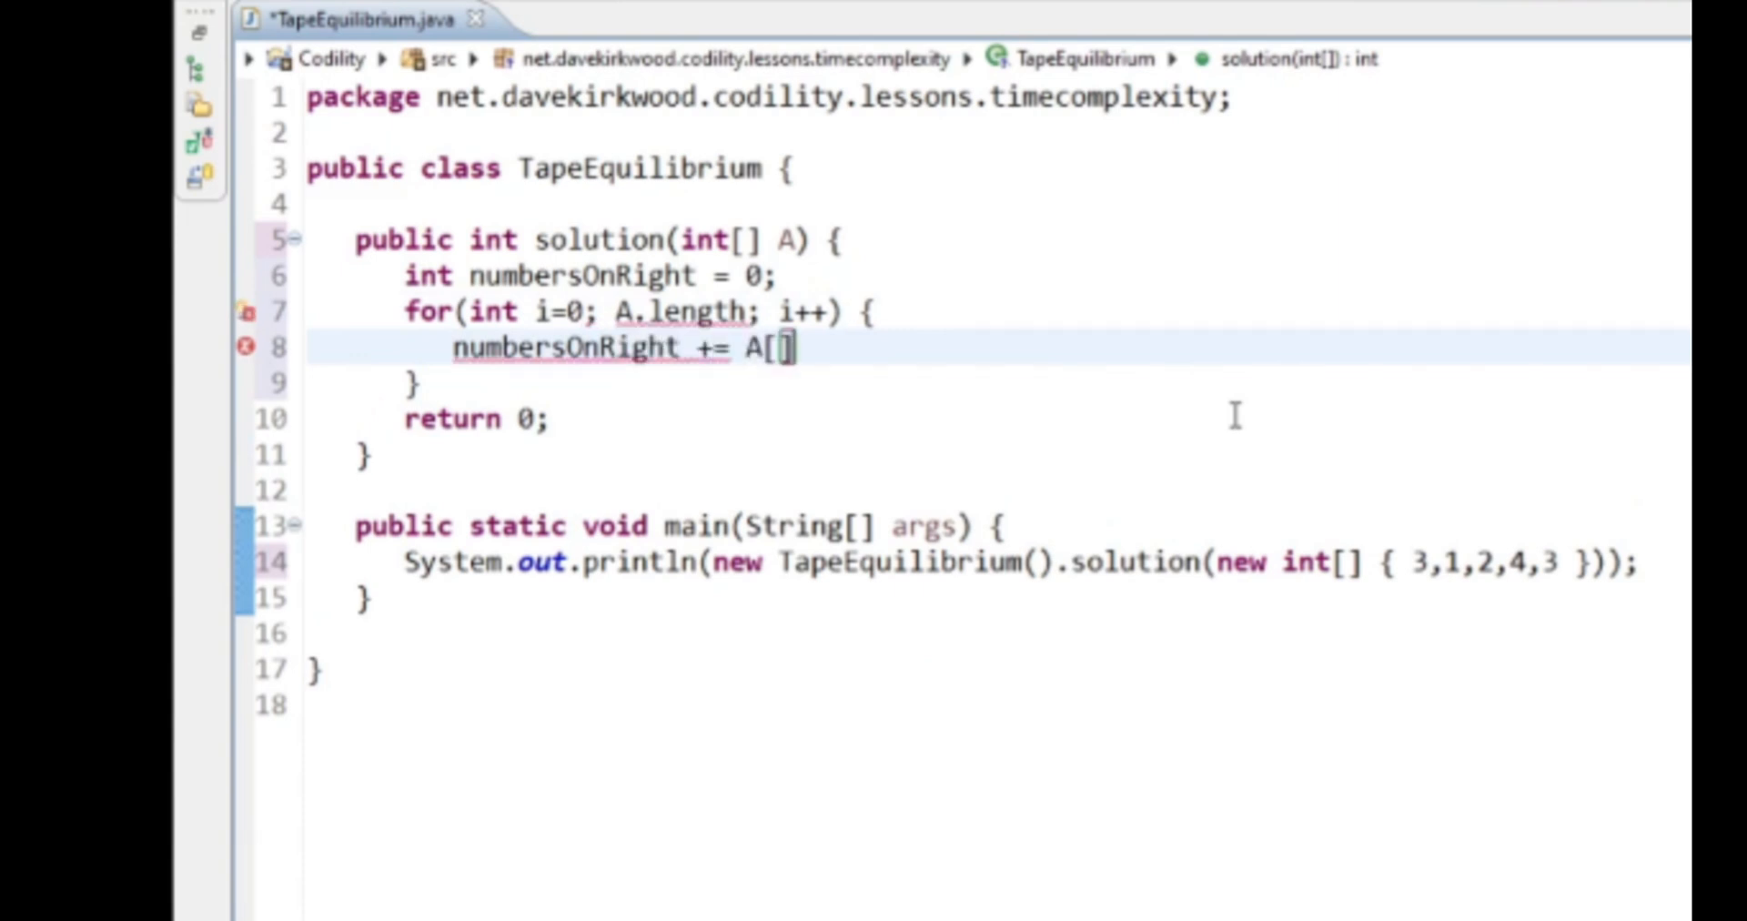
pyautogui.write('i];')
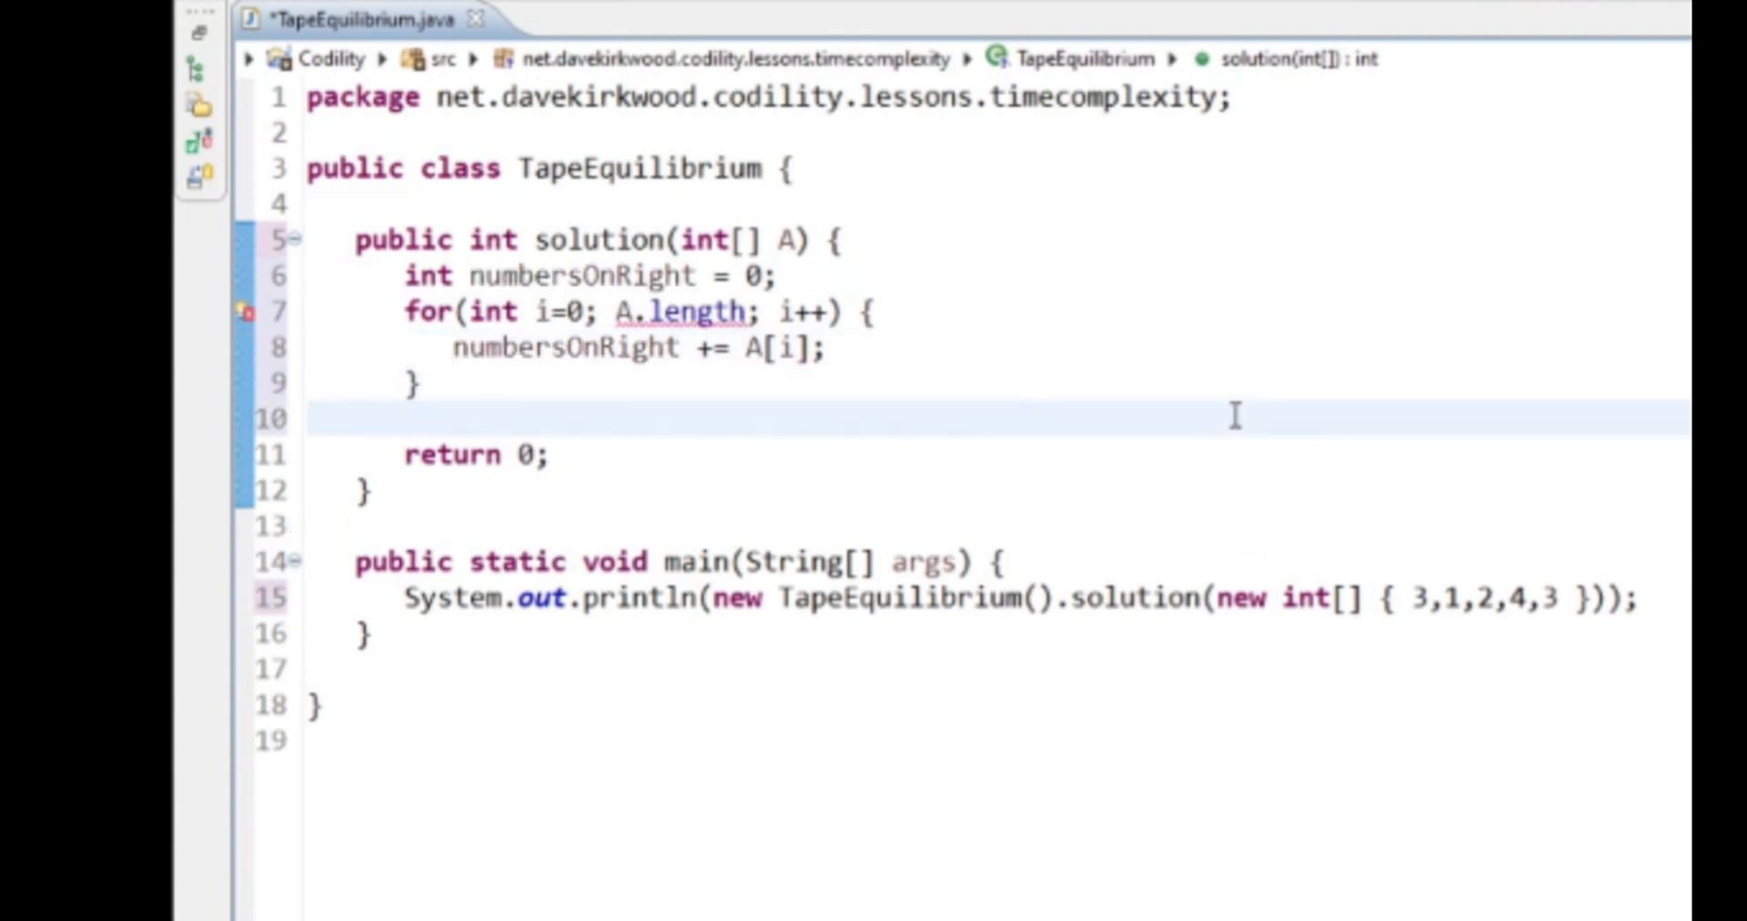
pyautogui.click(406, 418)
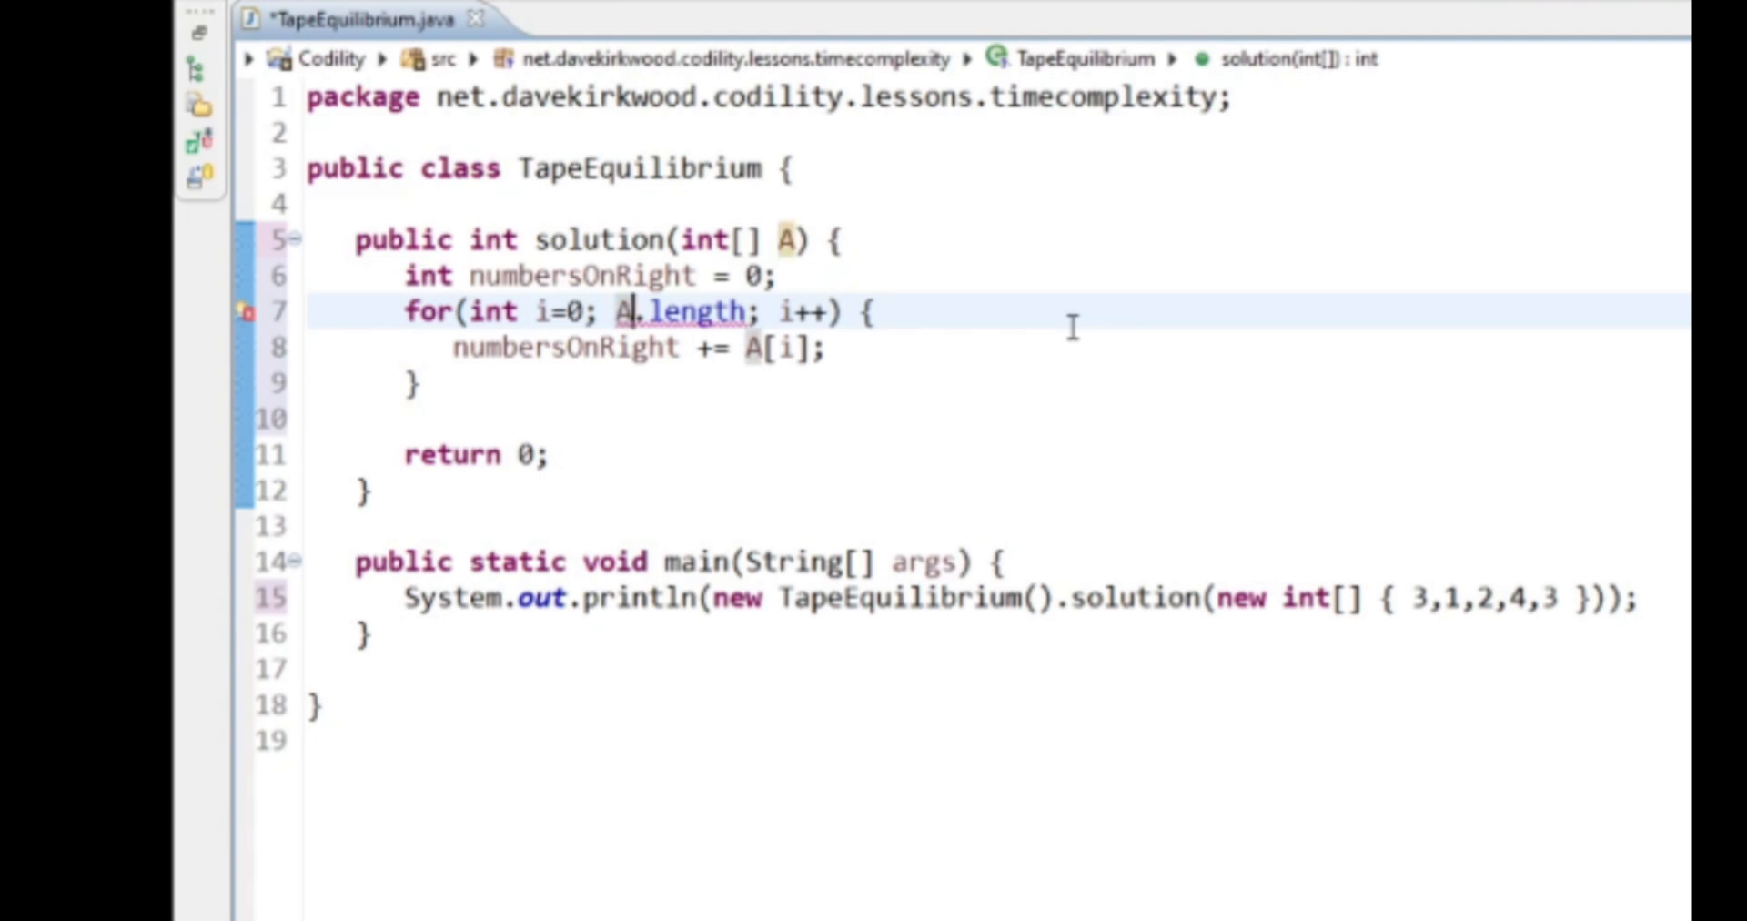
pyautogui.write('i<')
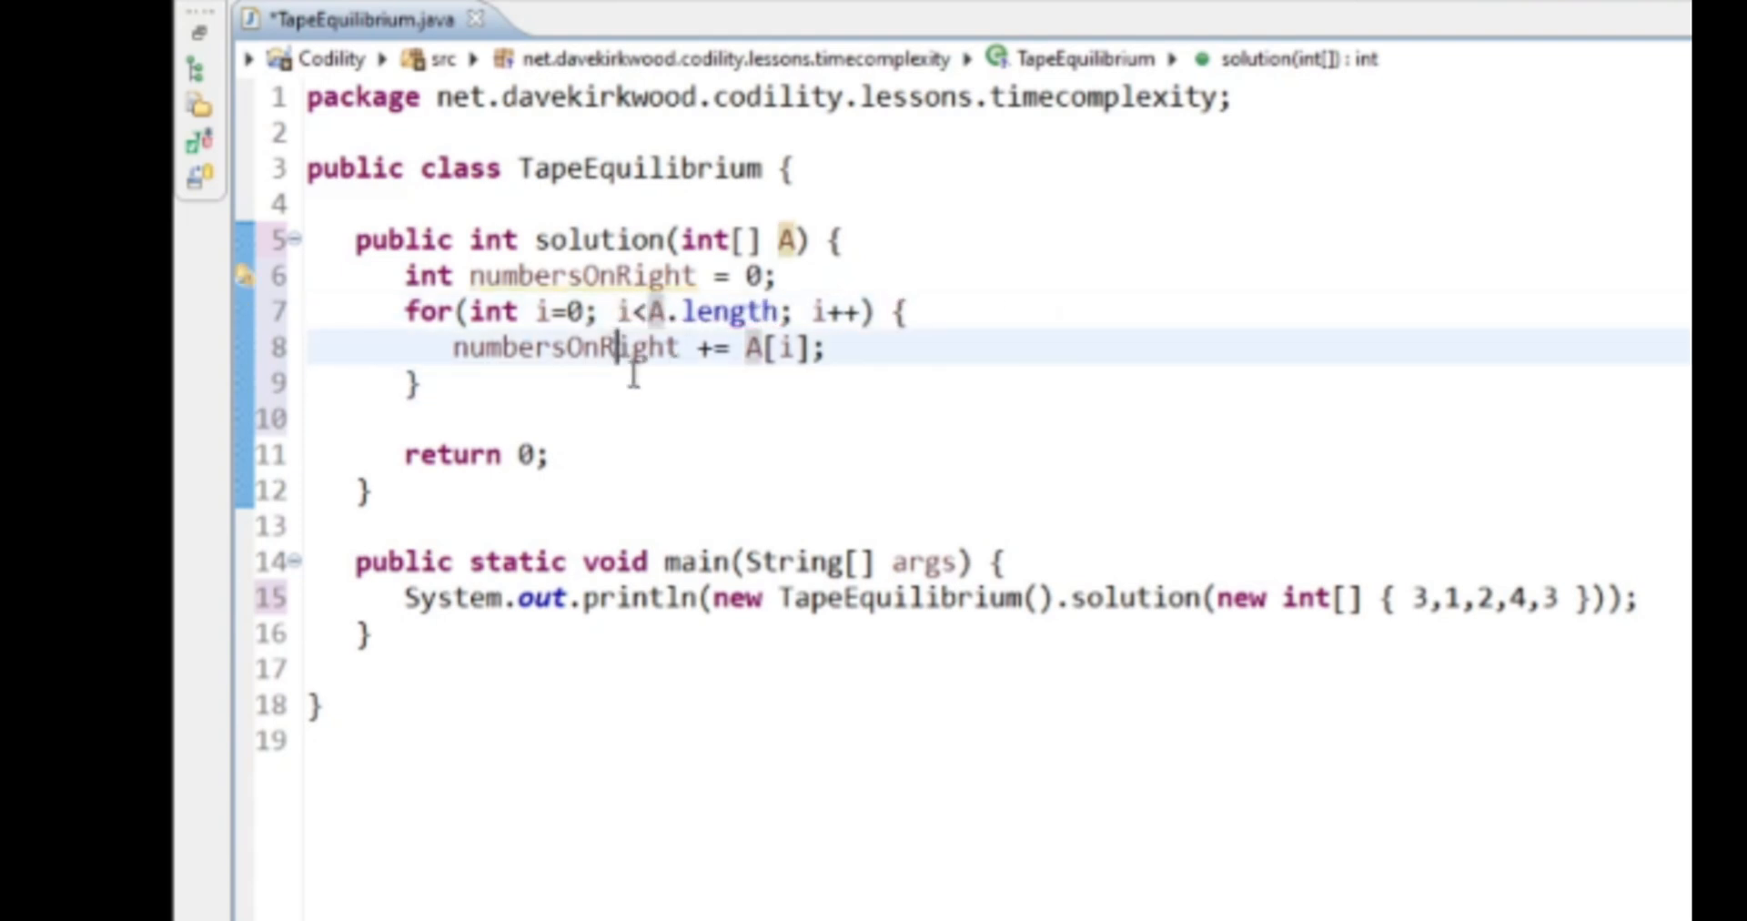
pyautogui.doubleClick(562, 348)
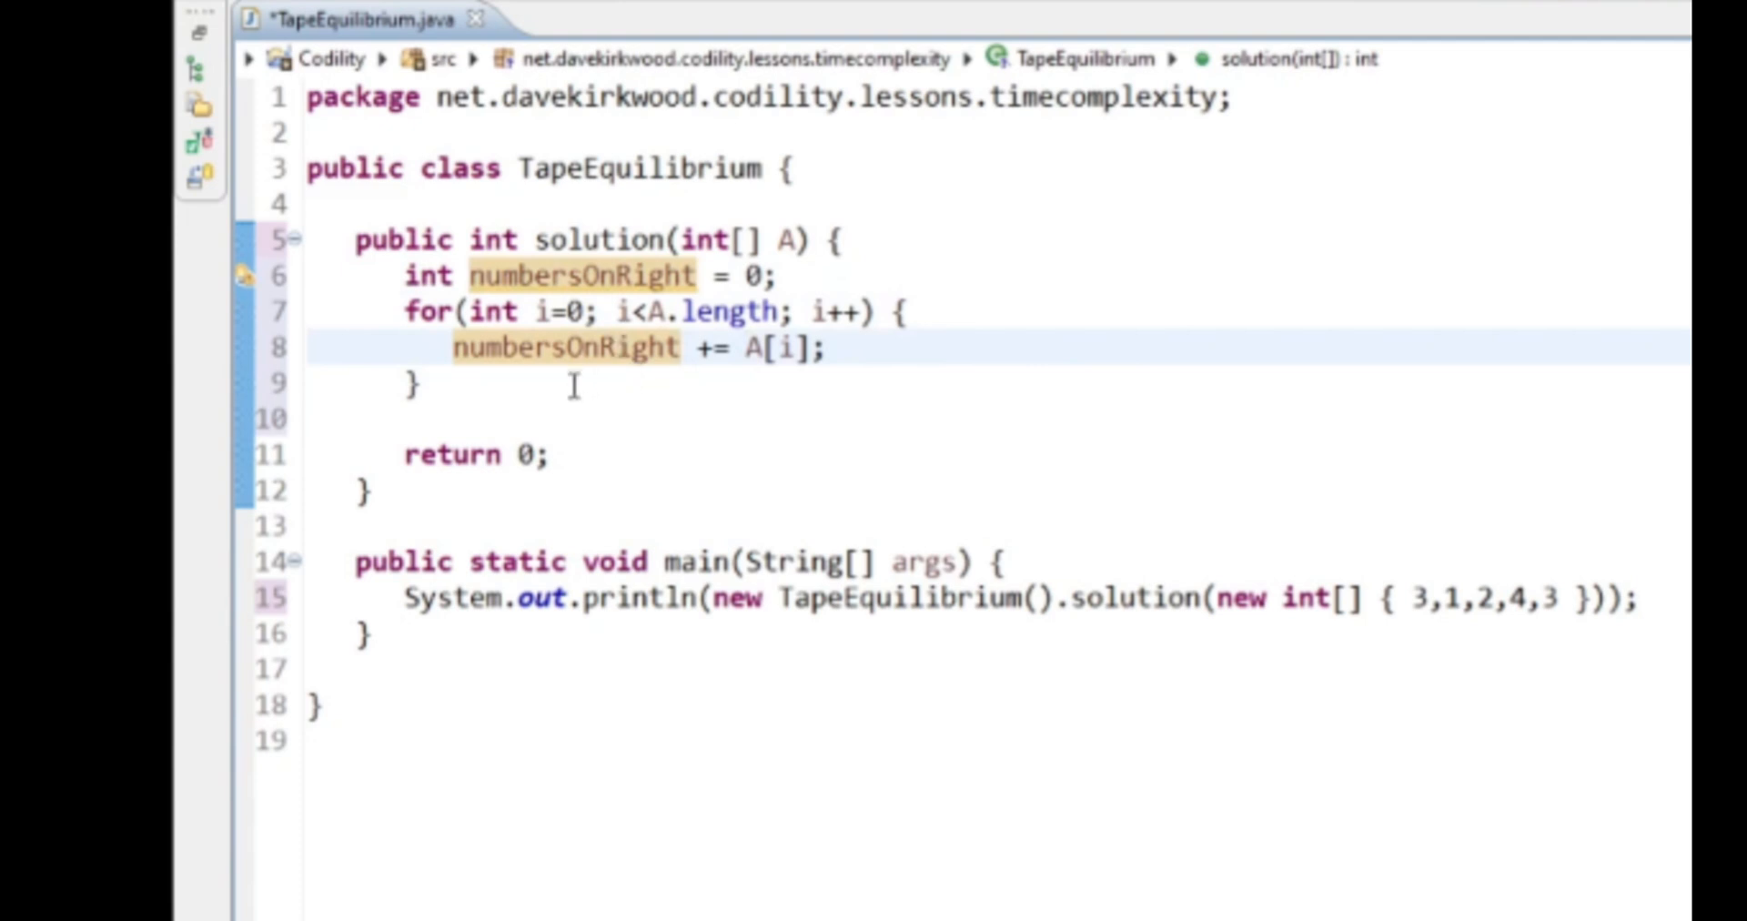
pyautogui.click(406, 419)
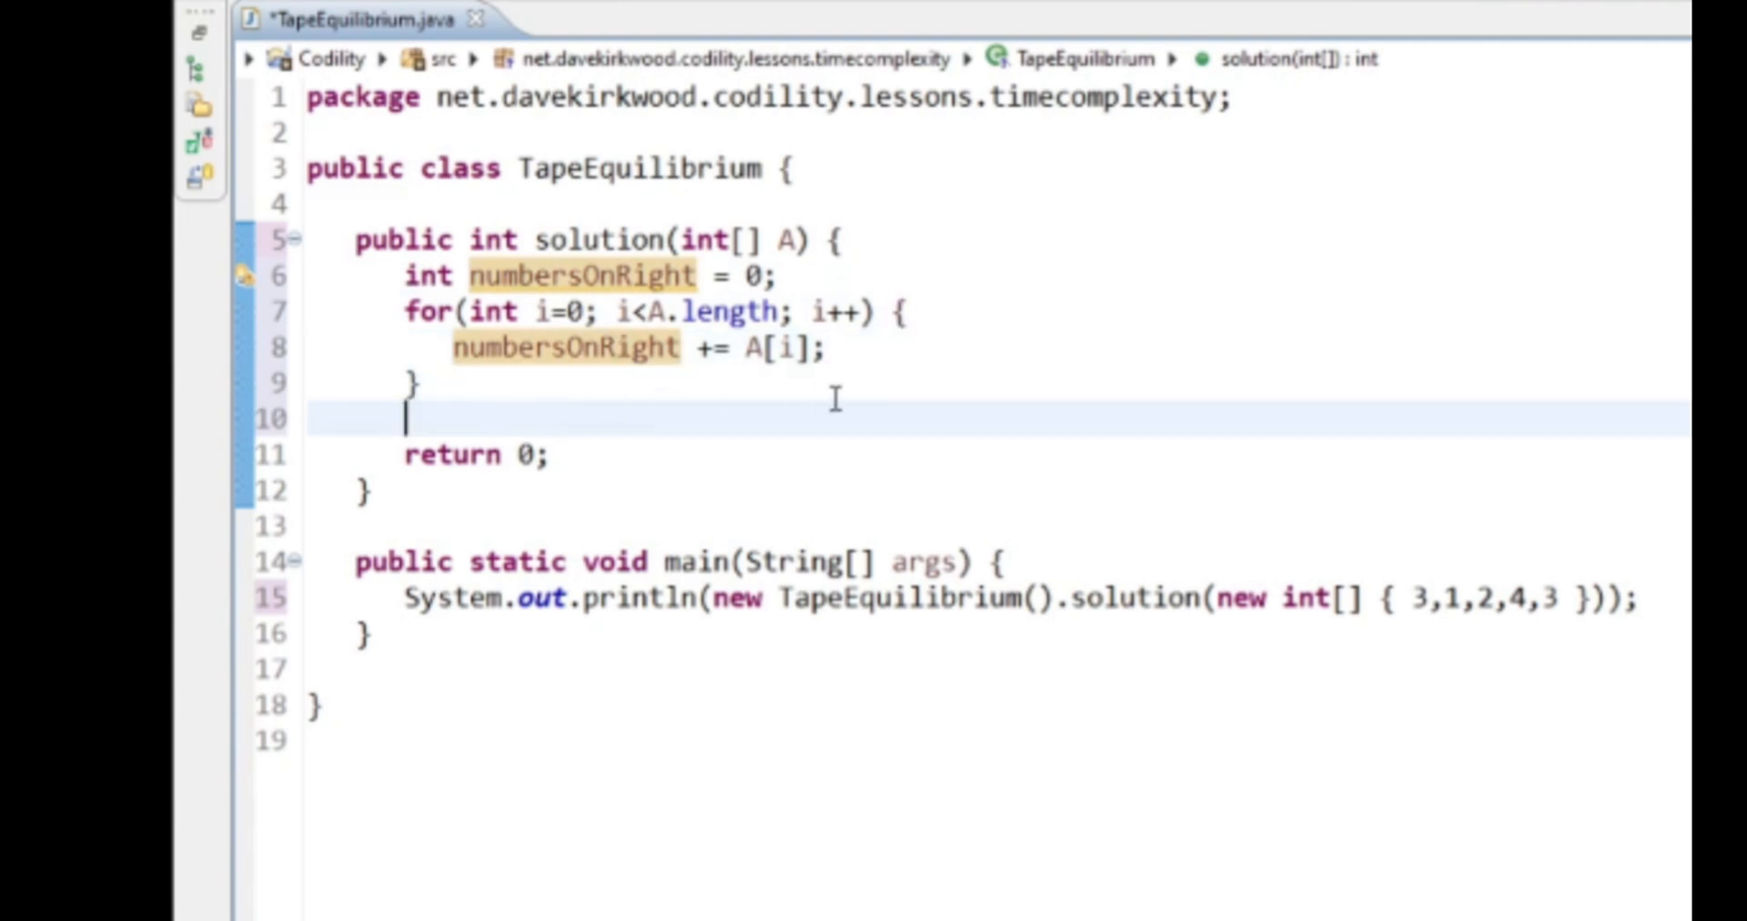
# - Declare int numberOnLeft = 0 after the summing loop
pyautogui.write('intn')
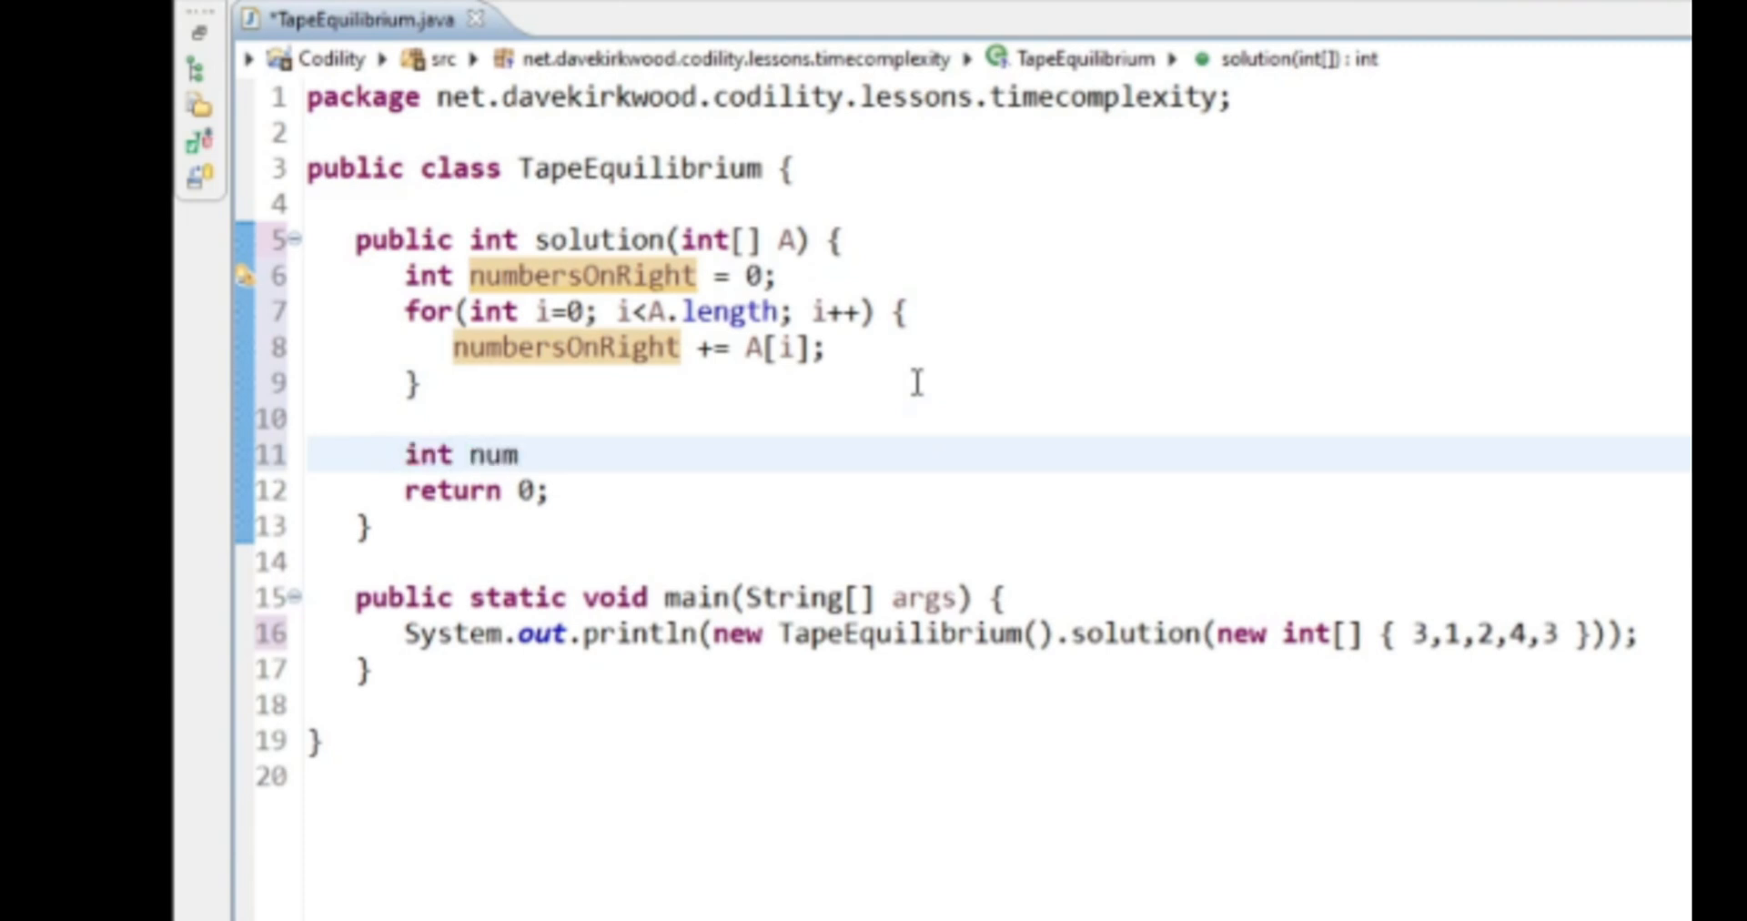
pyautogui.write('berOnL')
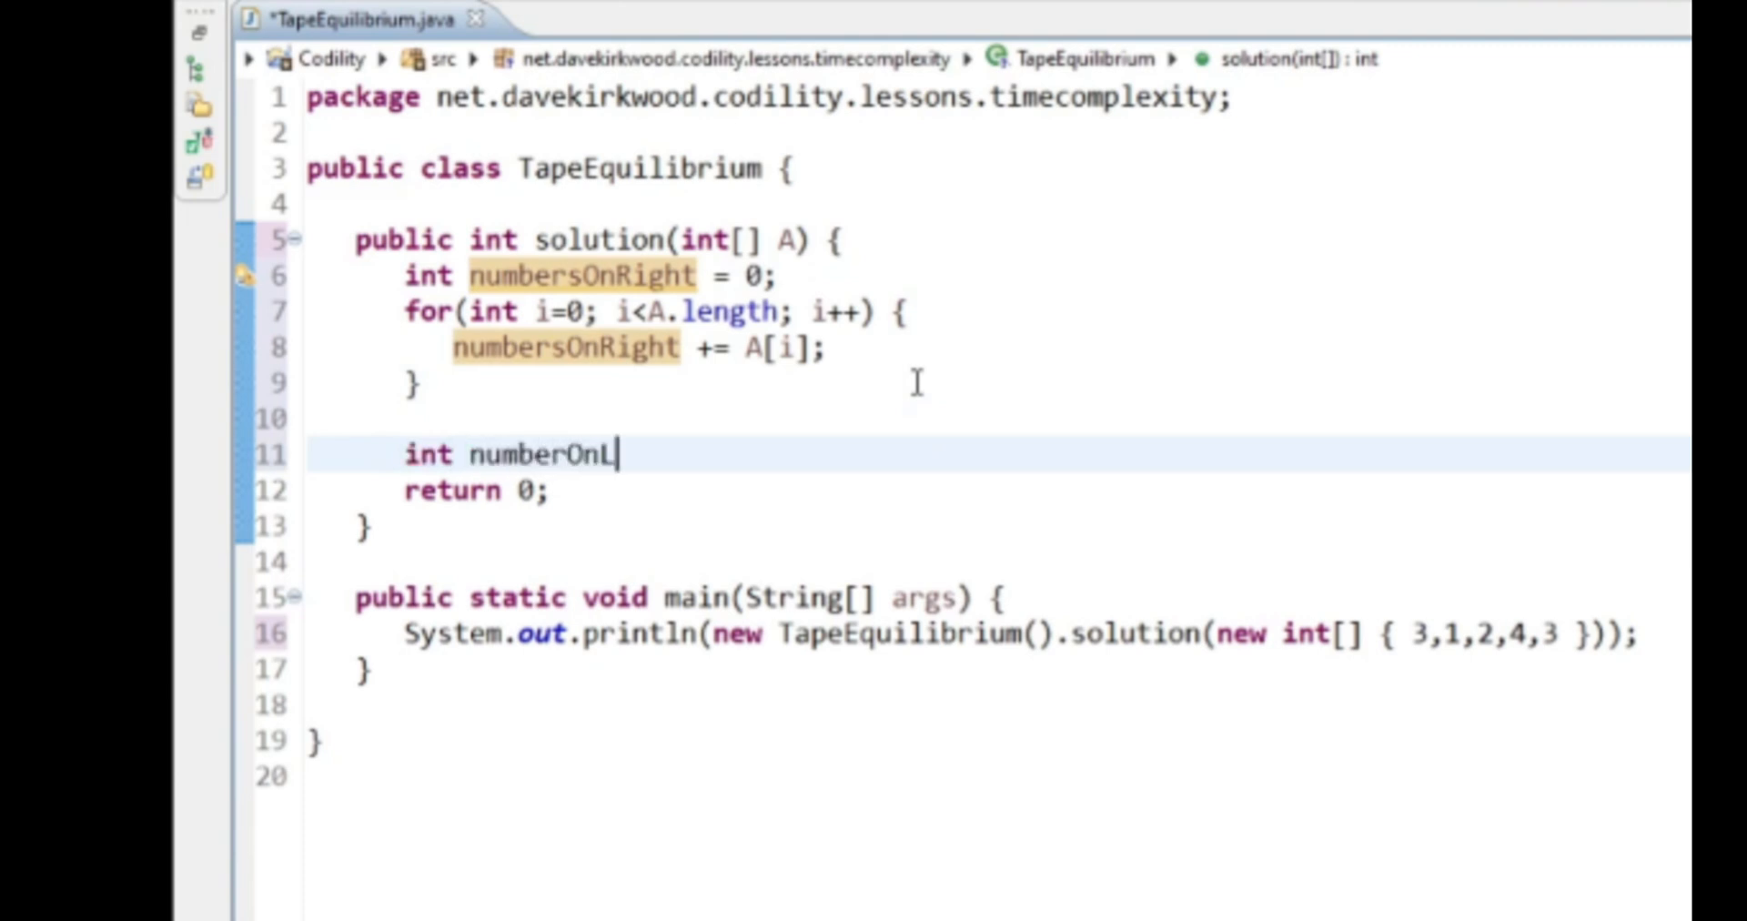
pyautogui.write('eft =')
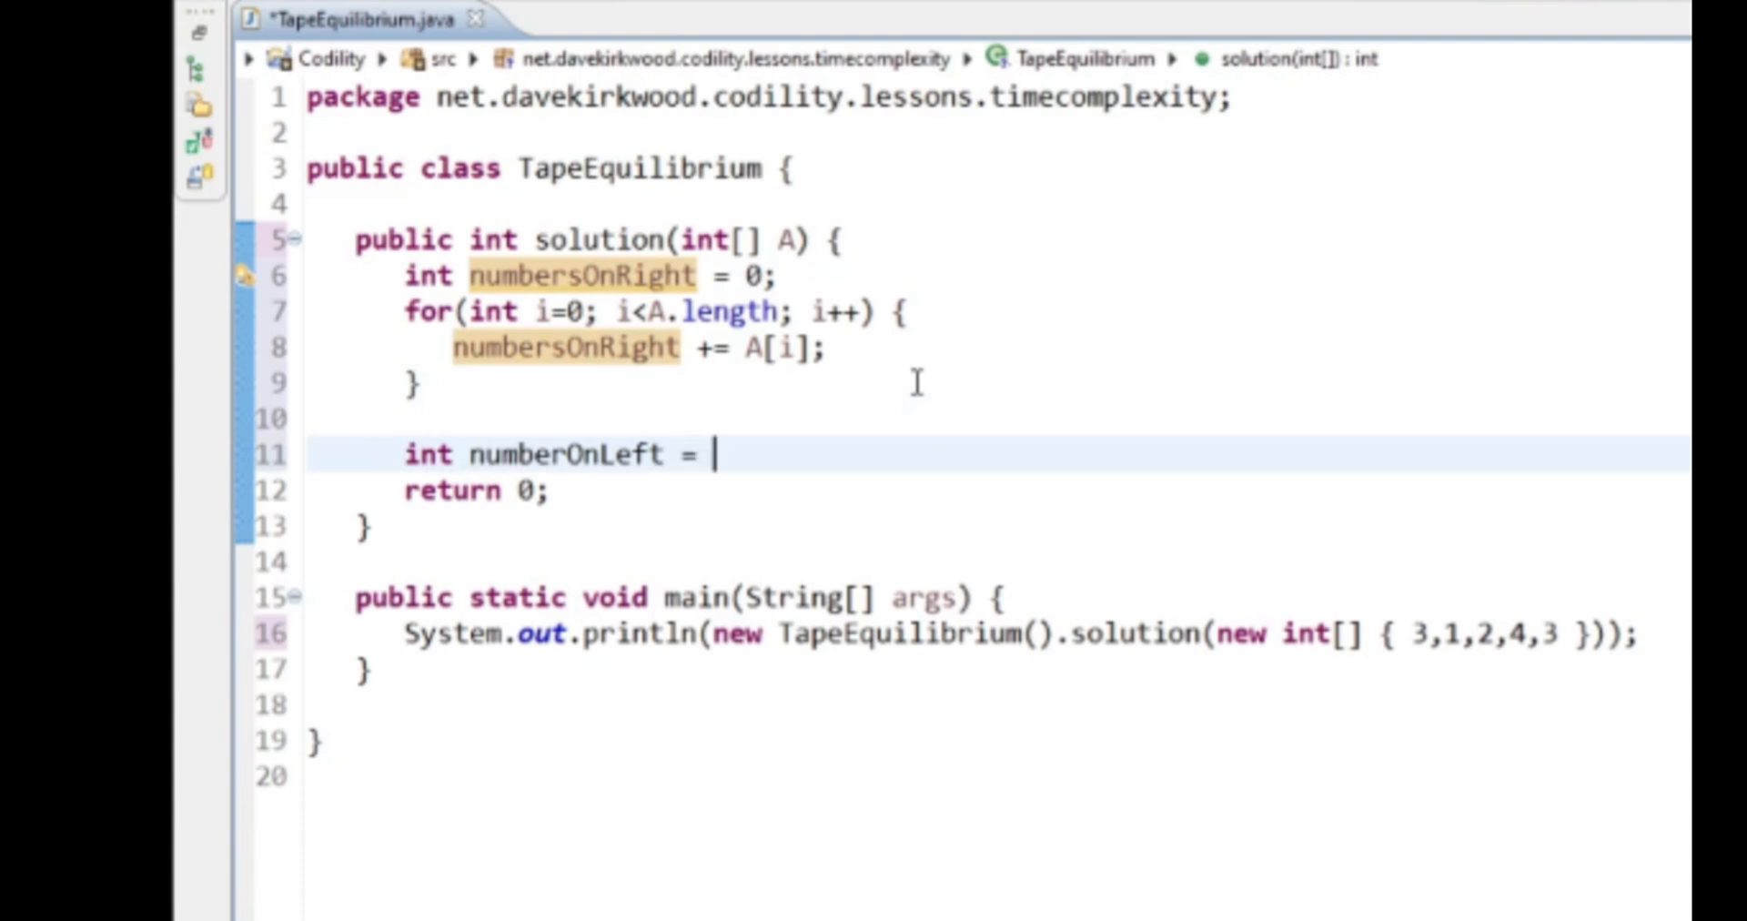
pyautogui.write('0;')
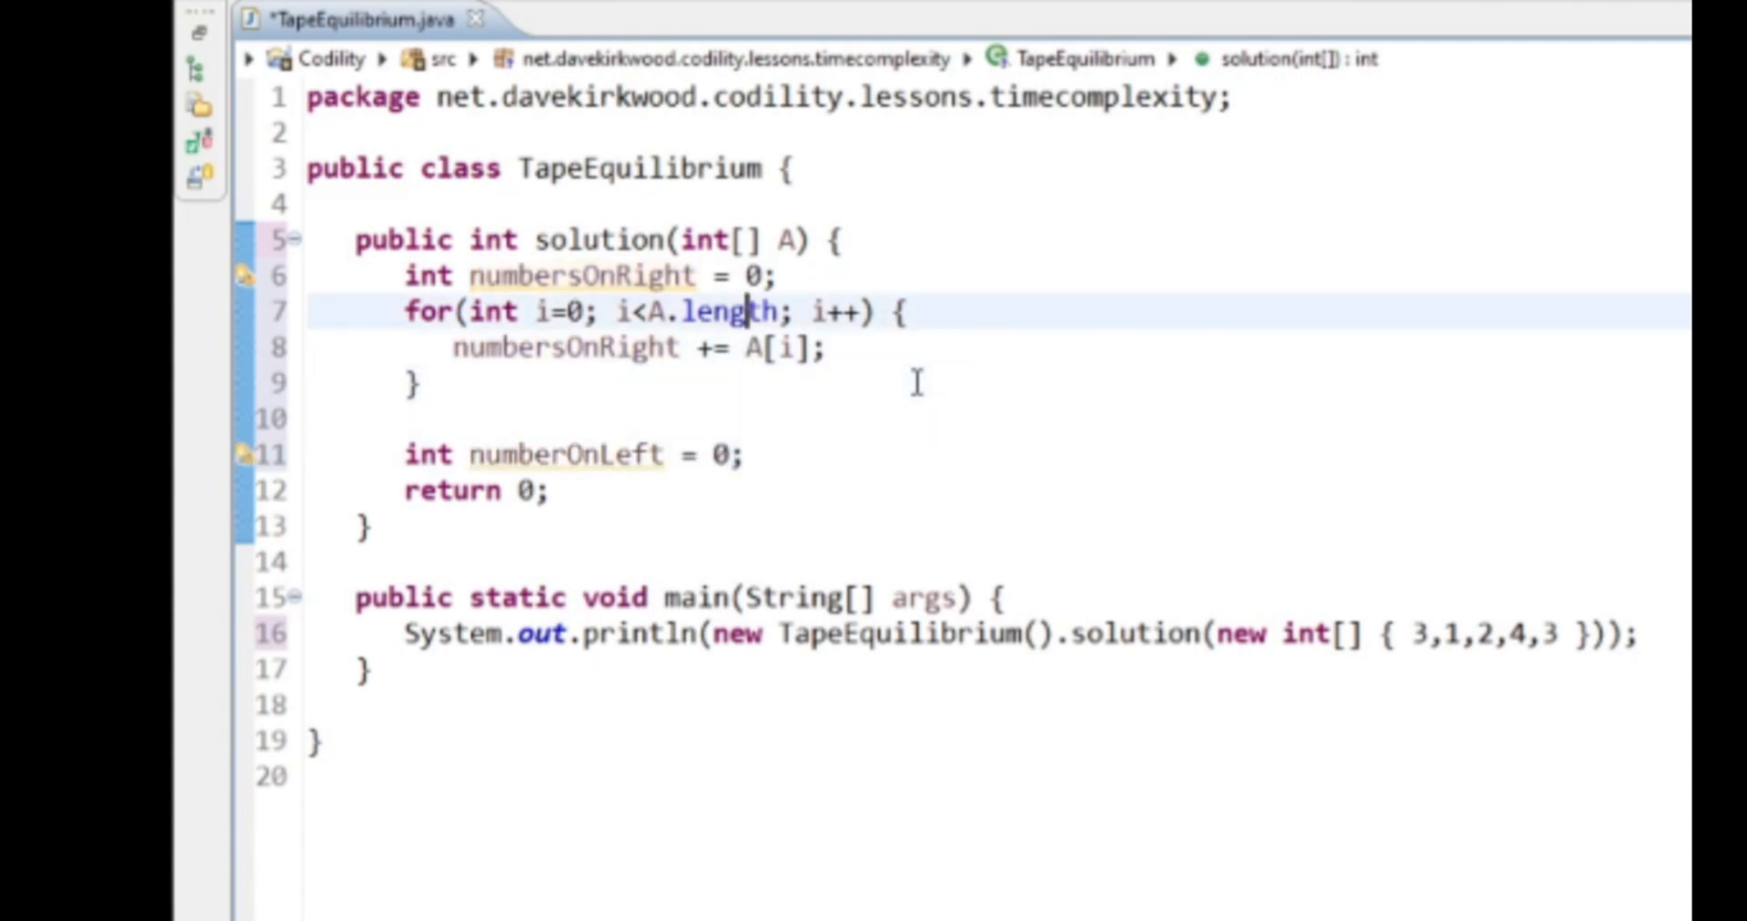
# - Copy the loop and make its body numbersOnRight -= A[i]; numberOnLeft += A[i]
pyautogui.click(311, 313)
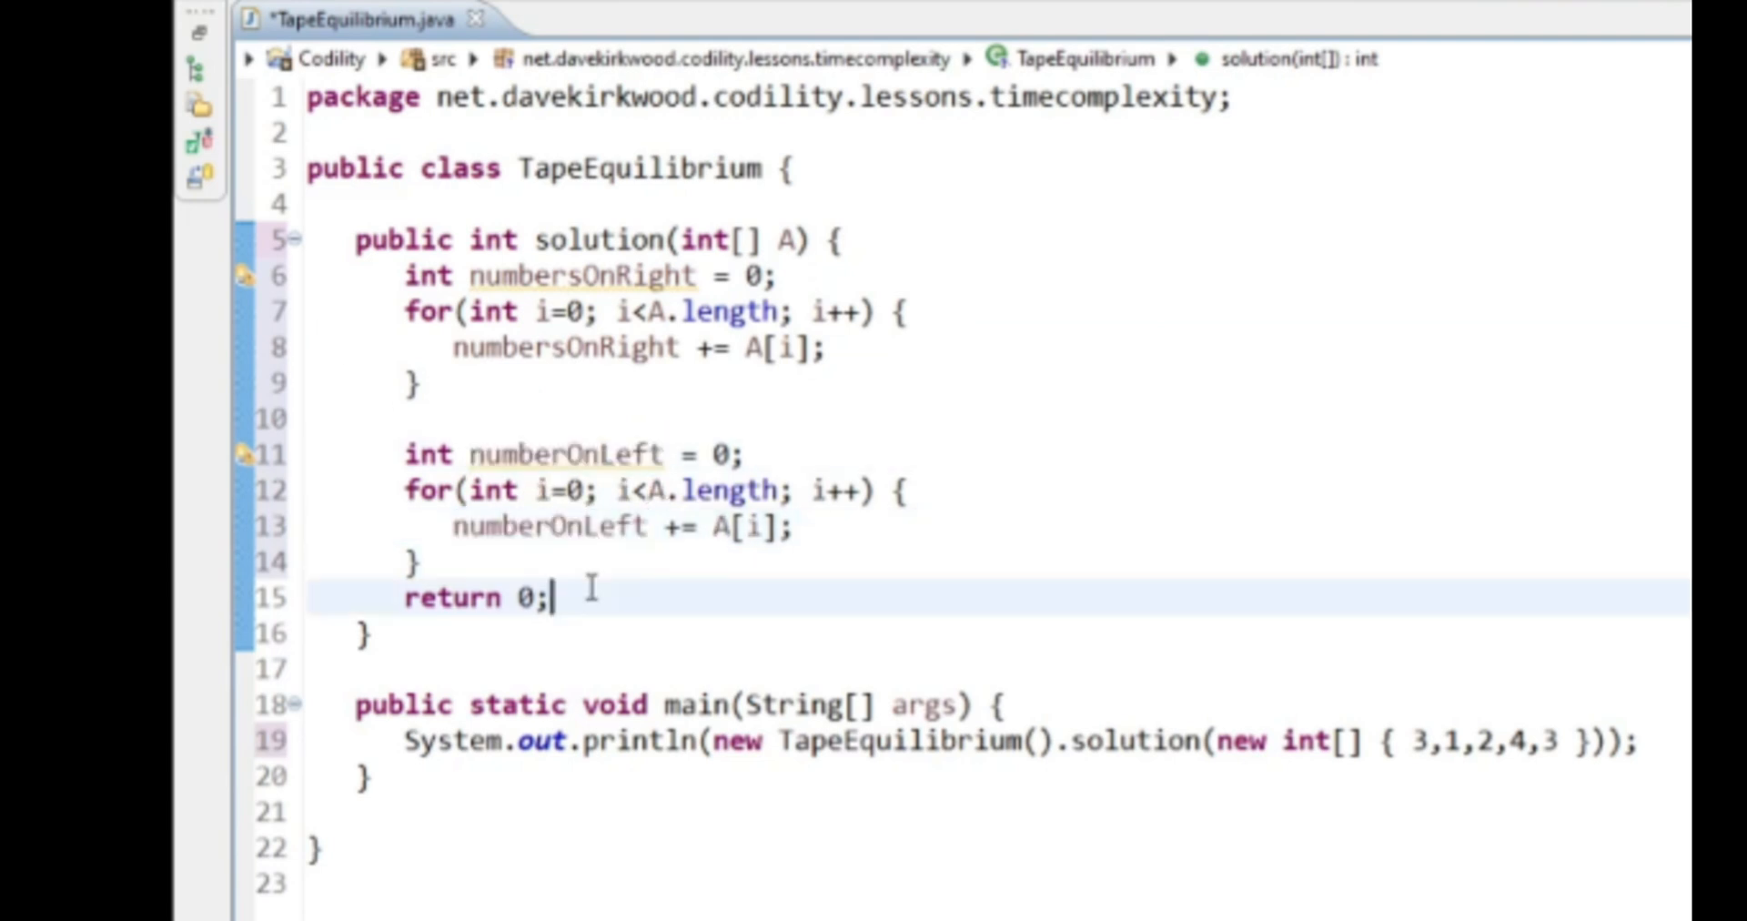
pyautogui.doubleClick(562, 348)
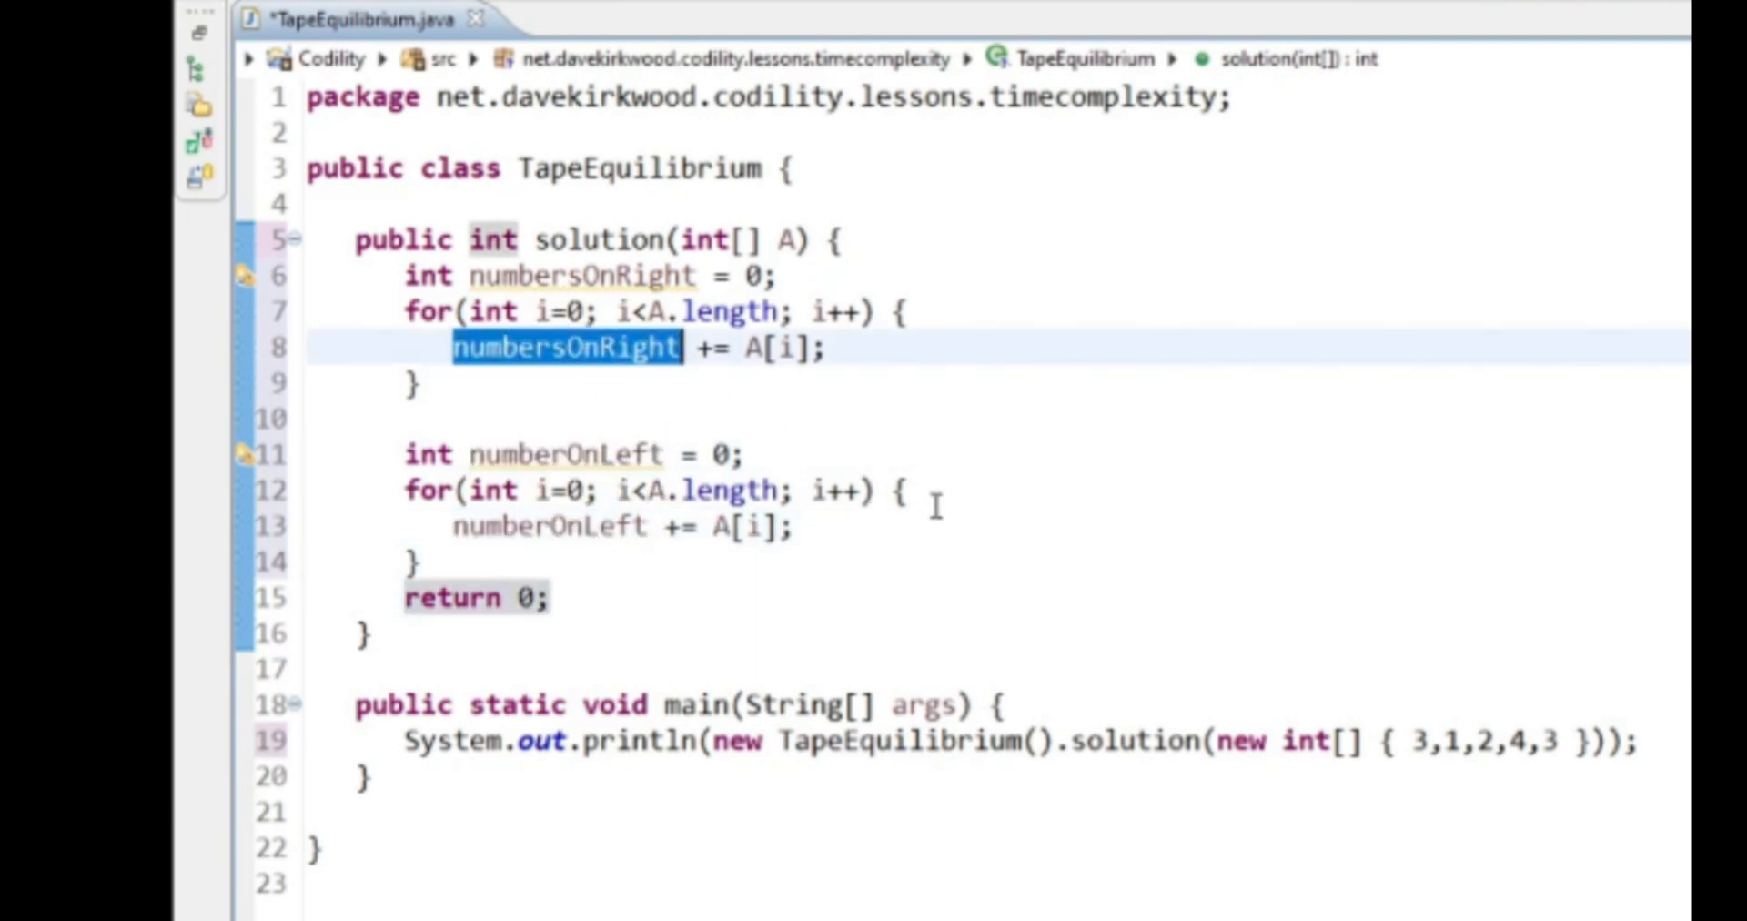
pyautogui.write('numbersOnRight')
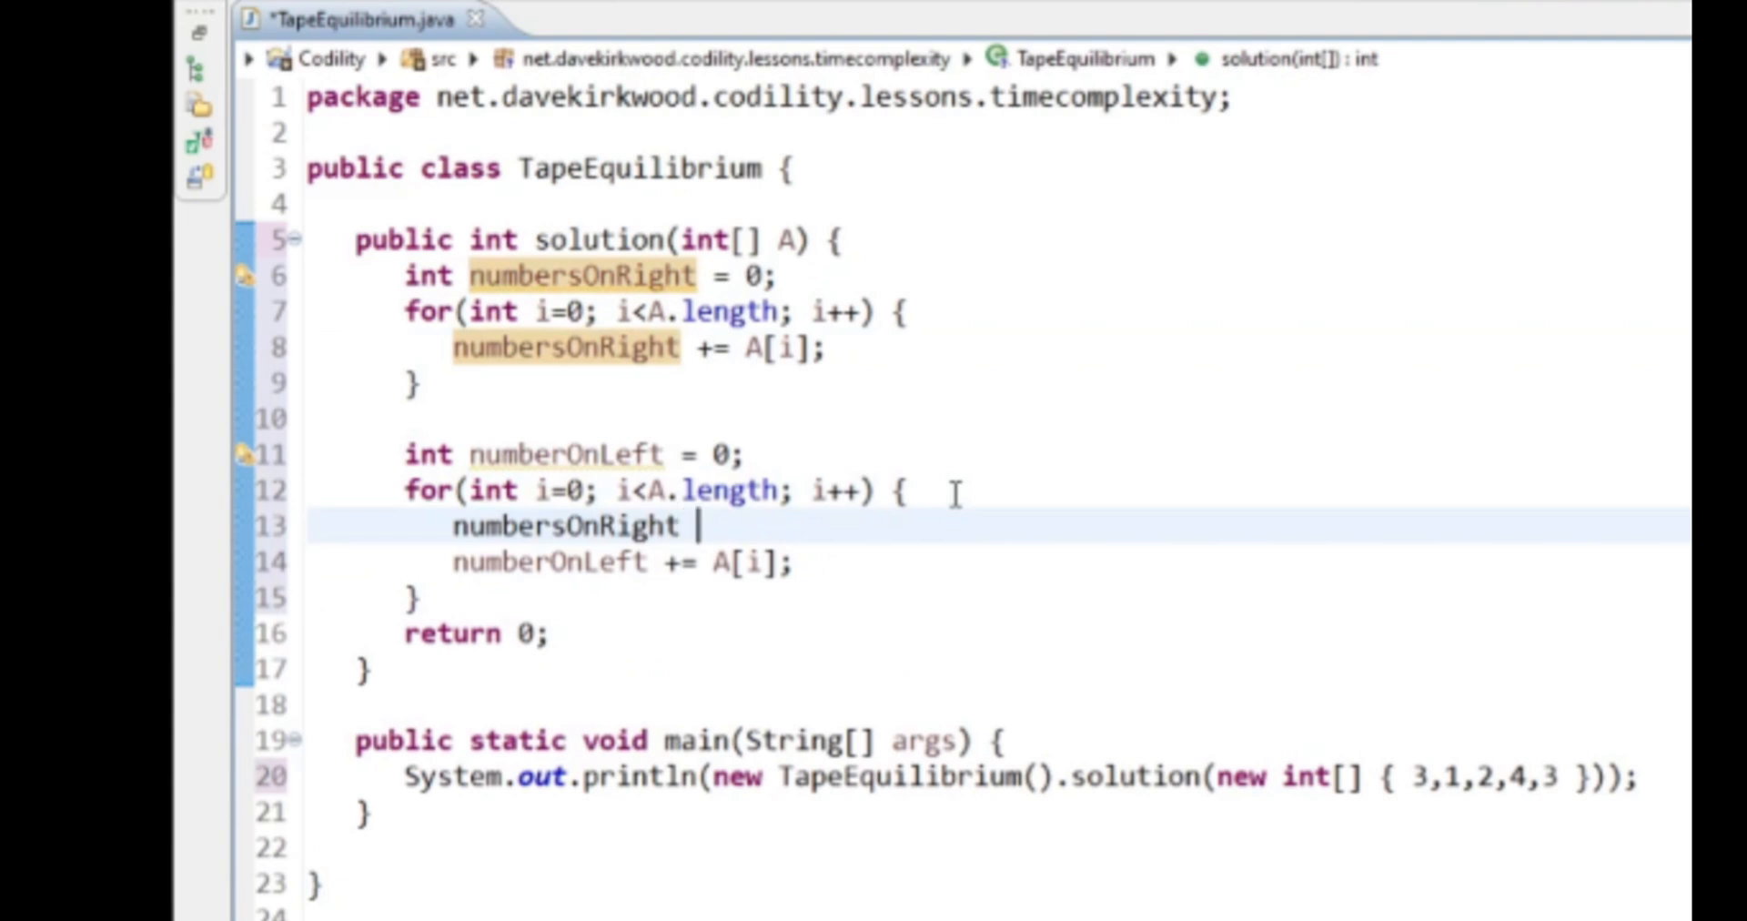
pyautogui.write('-= A[')
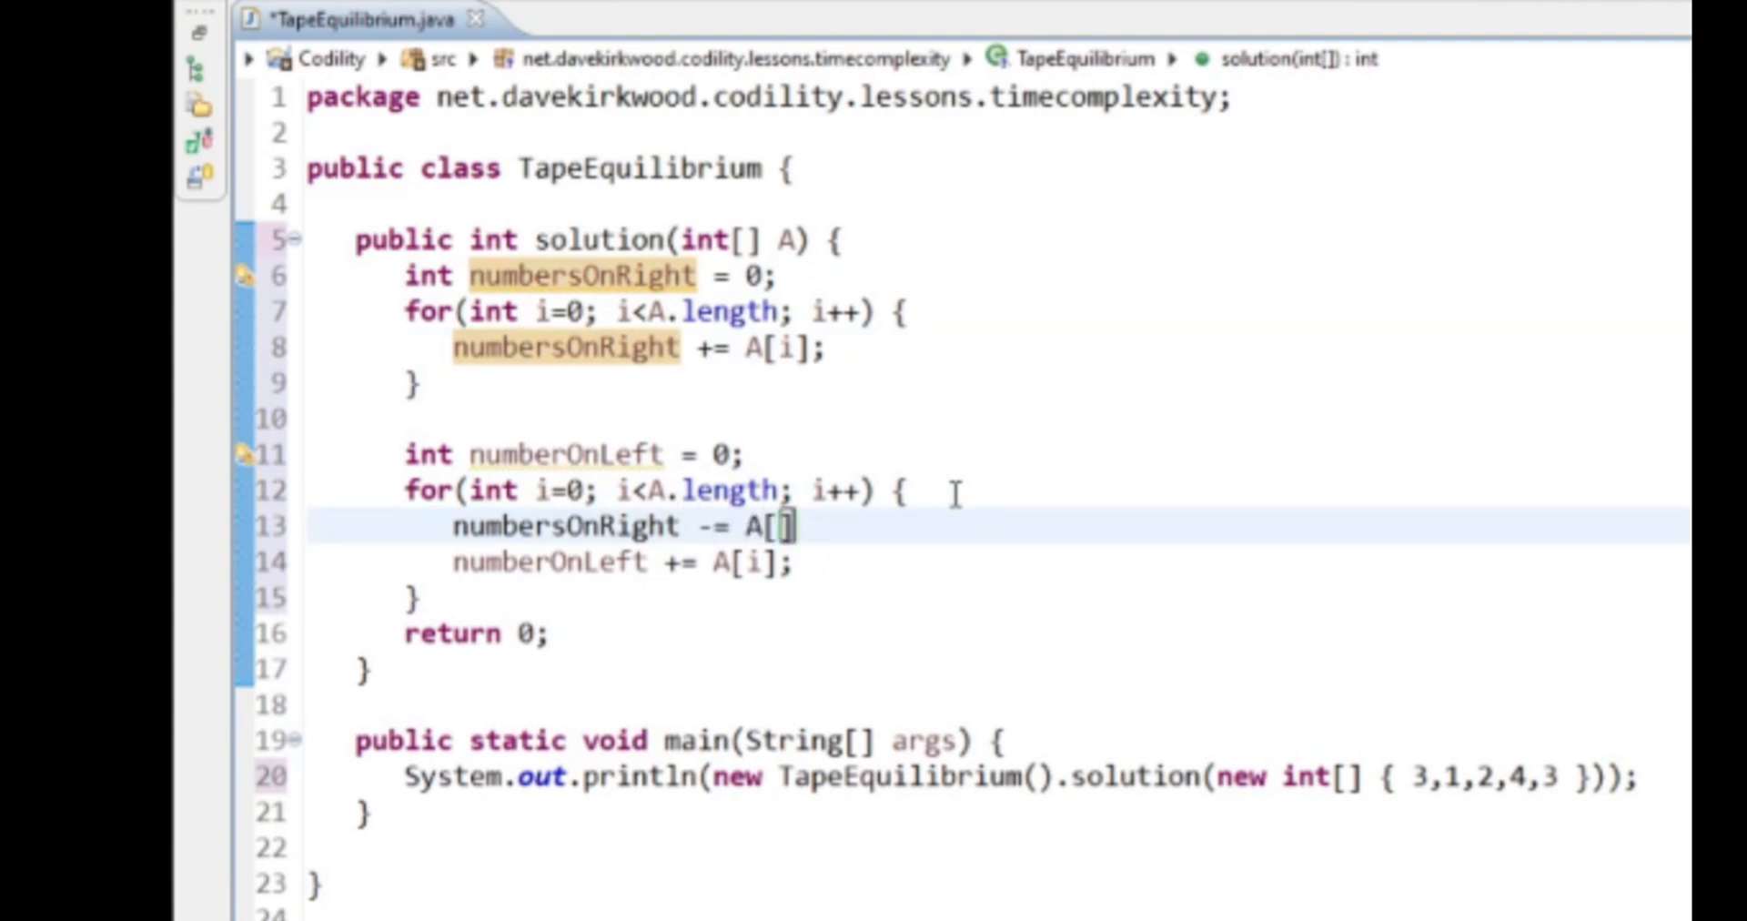
pyautogui.write('i];')
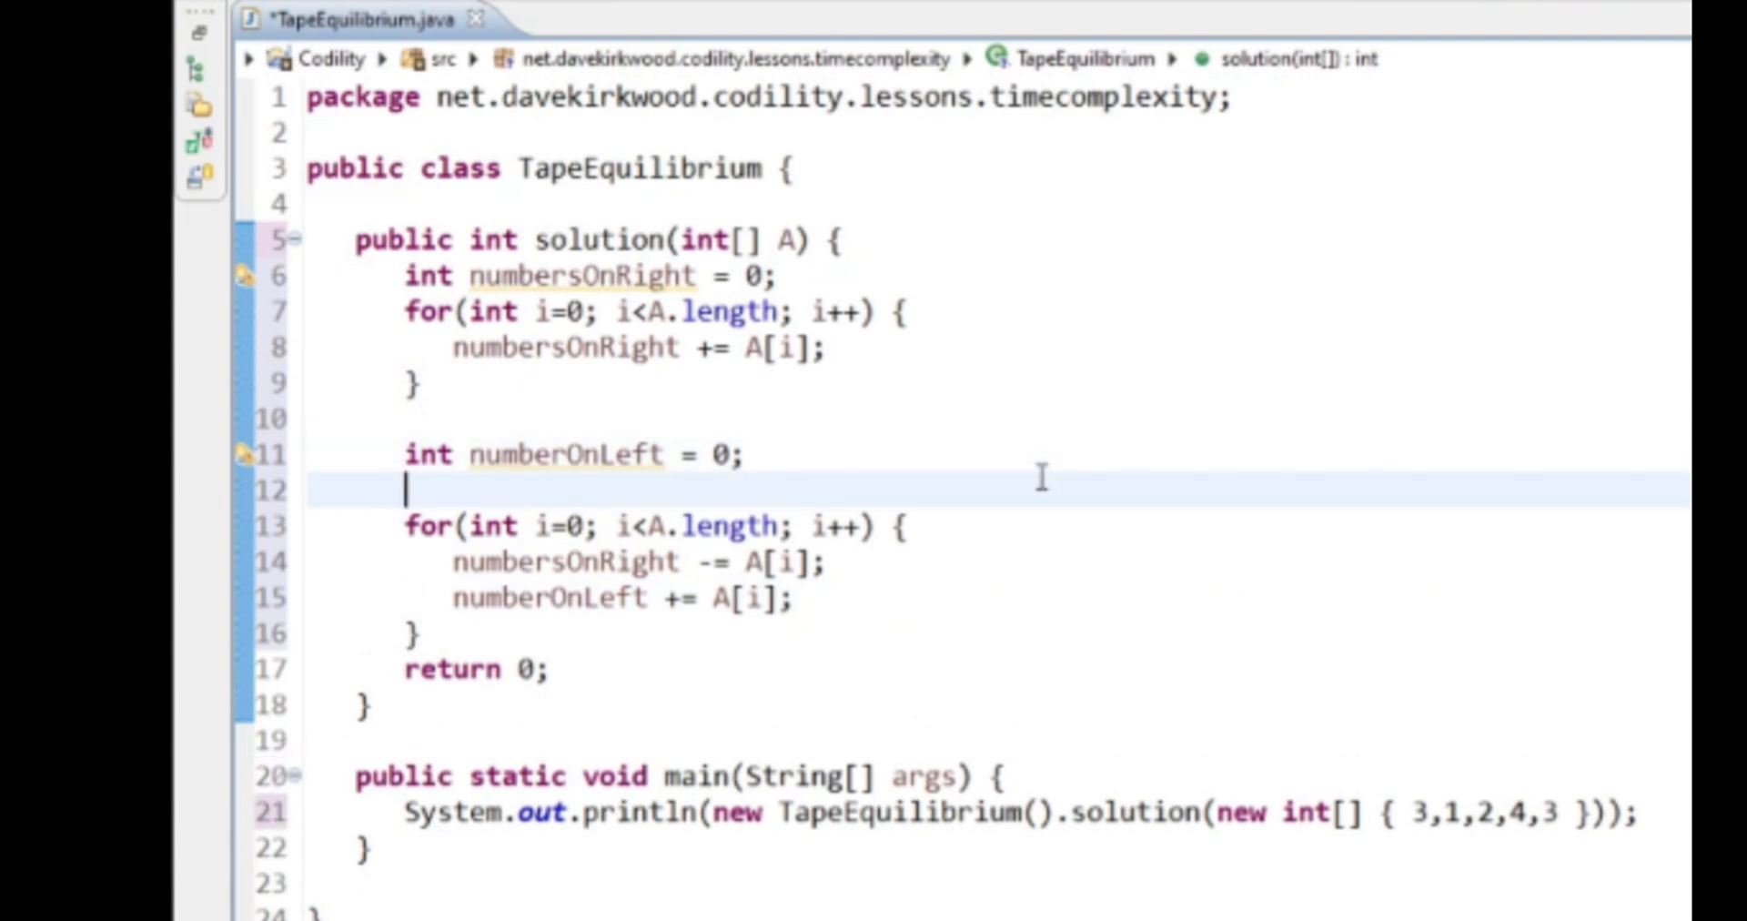
# - Declare int minDiff = Integer.MAX_VALUE before the second loop
pyautogui.press('Backspace')
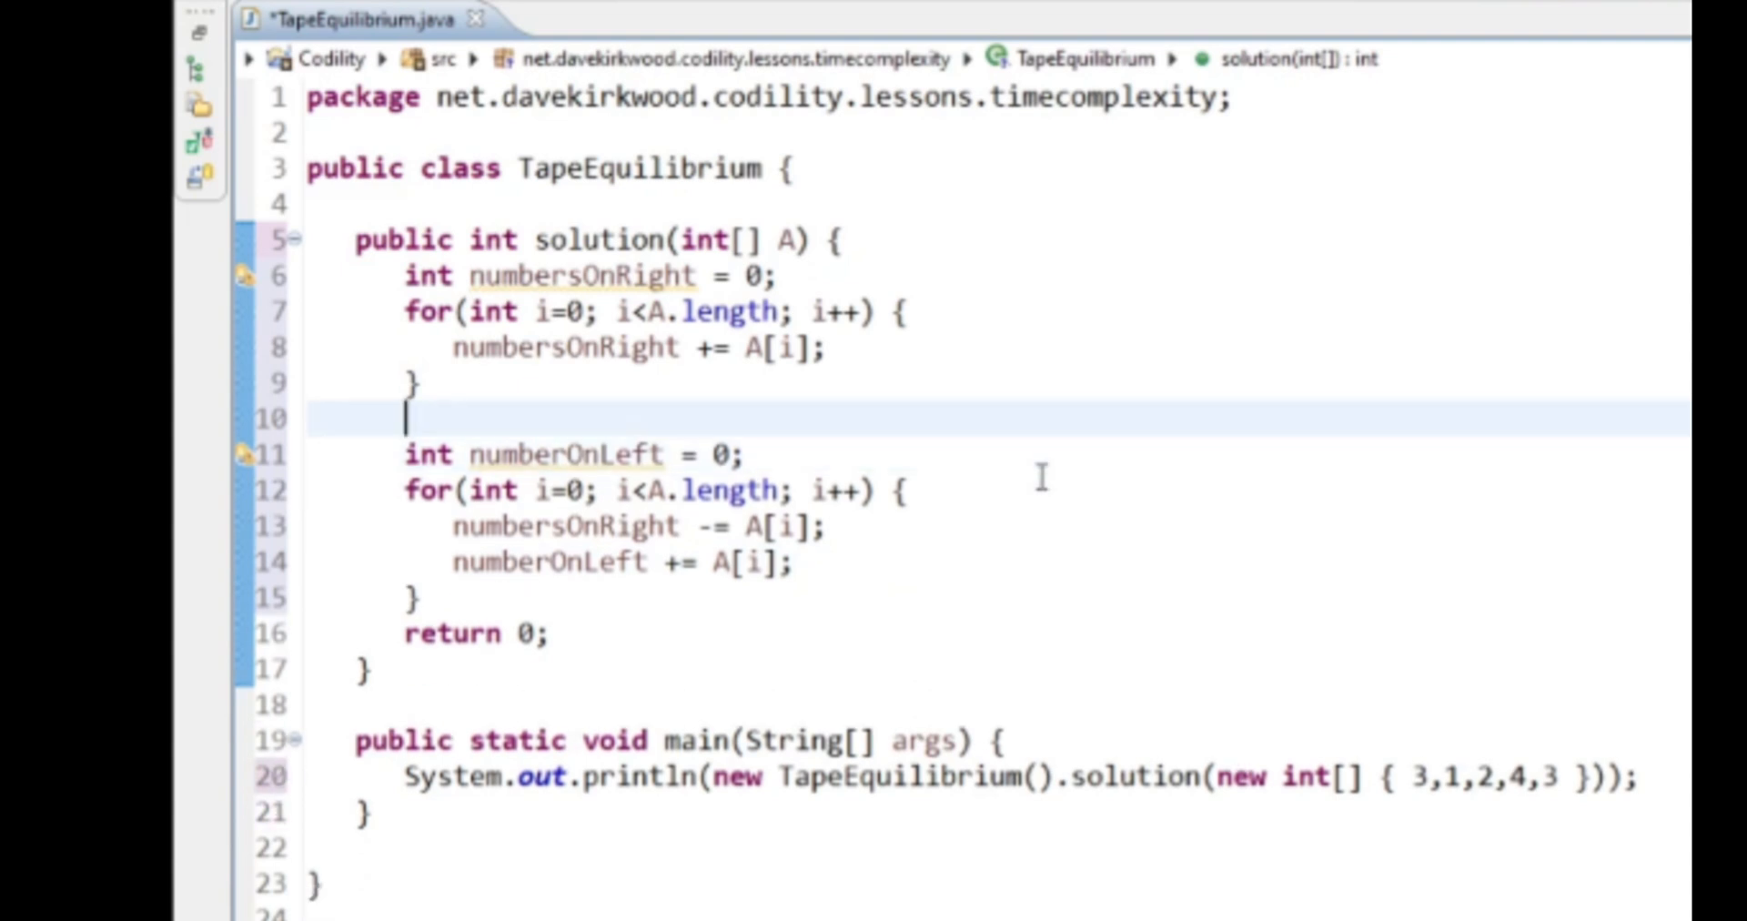
pyautogui.press('Return')
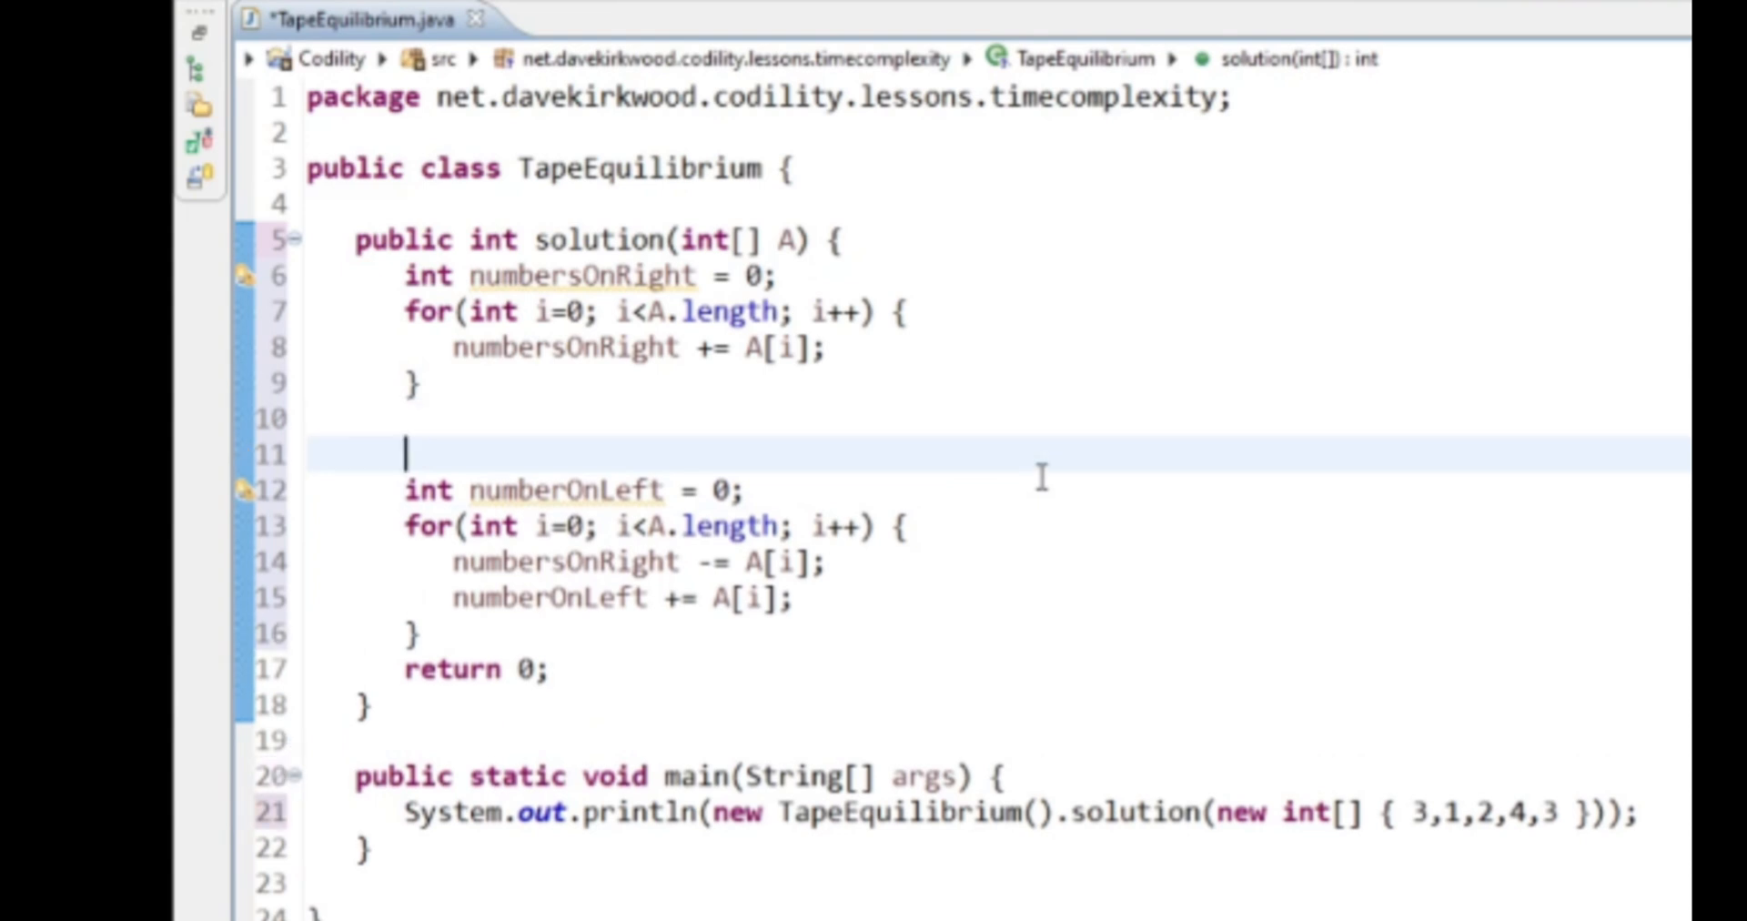
pyautogui.press('enter')
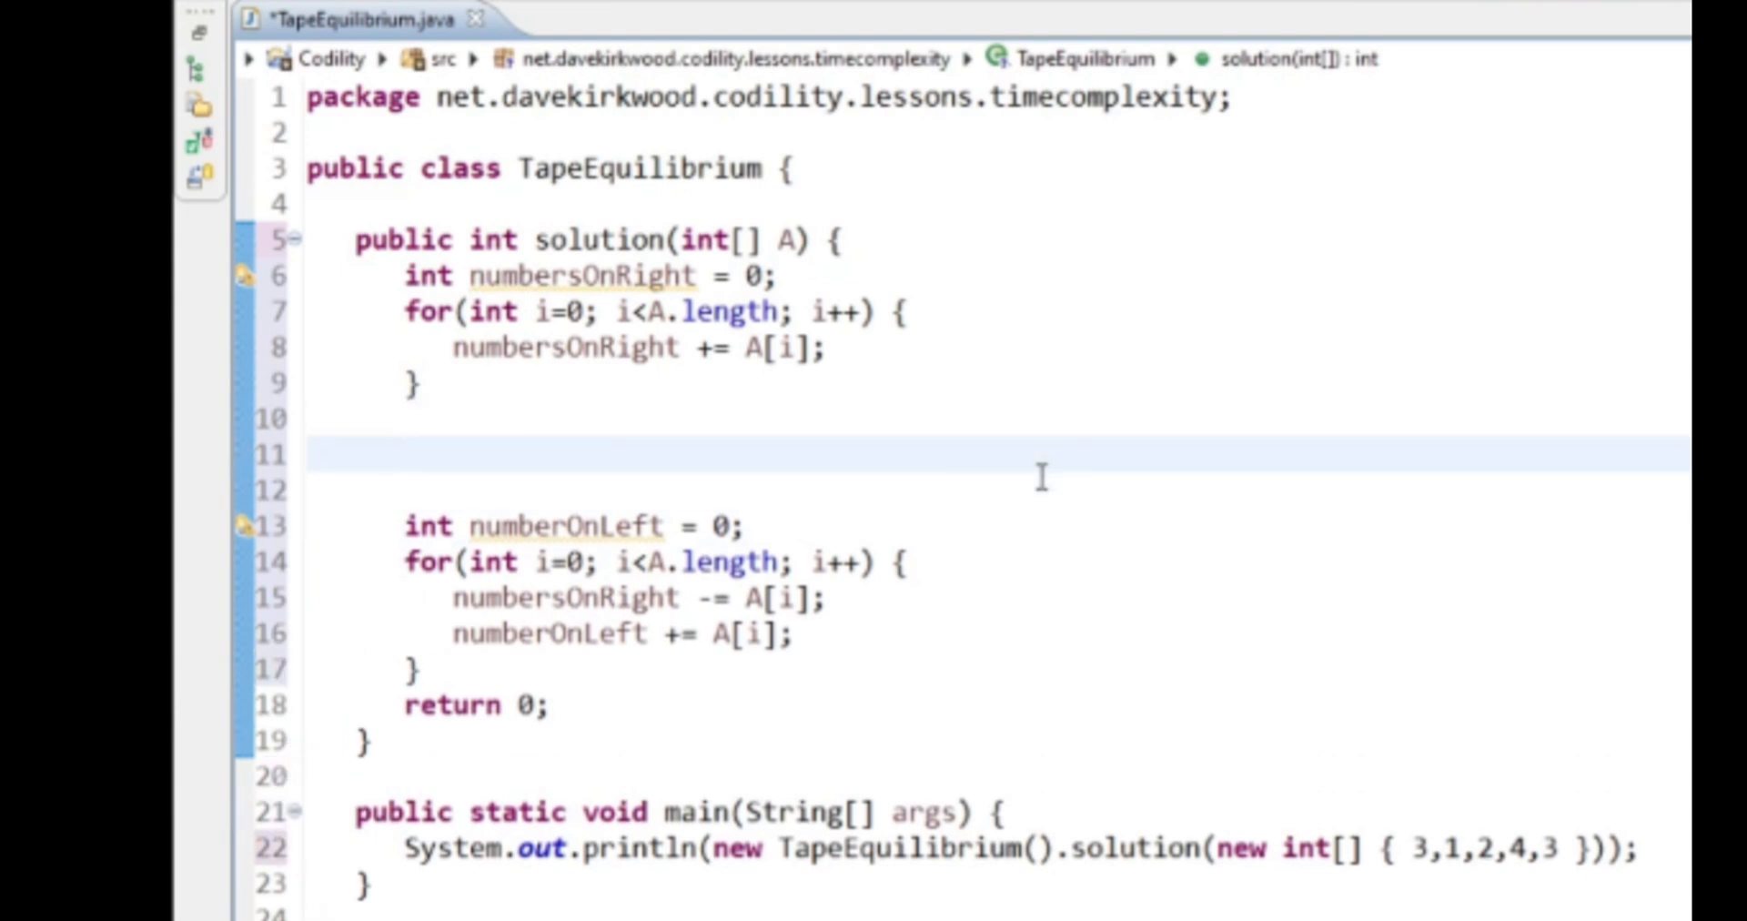
pyautogui.write('int')
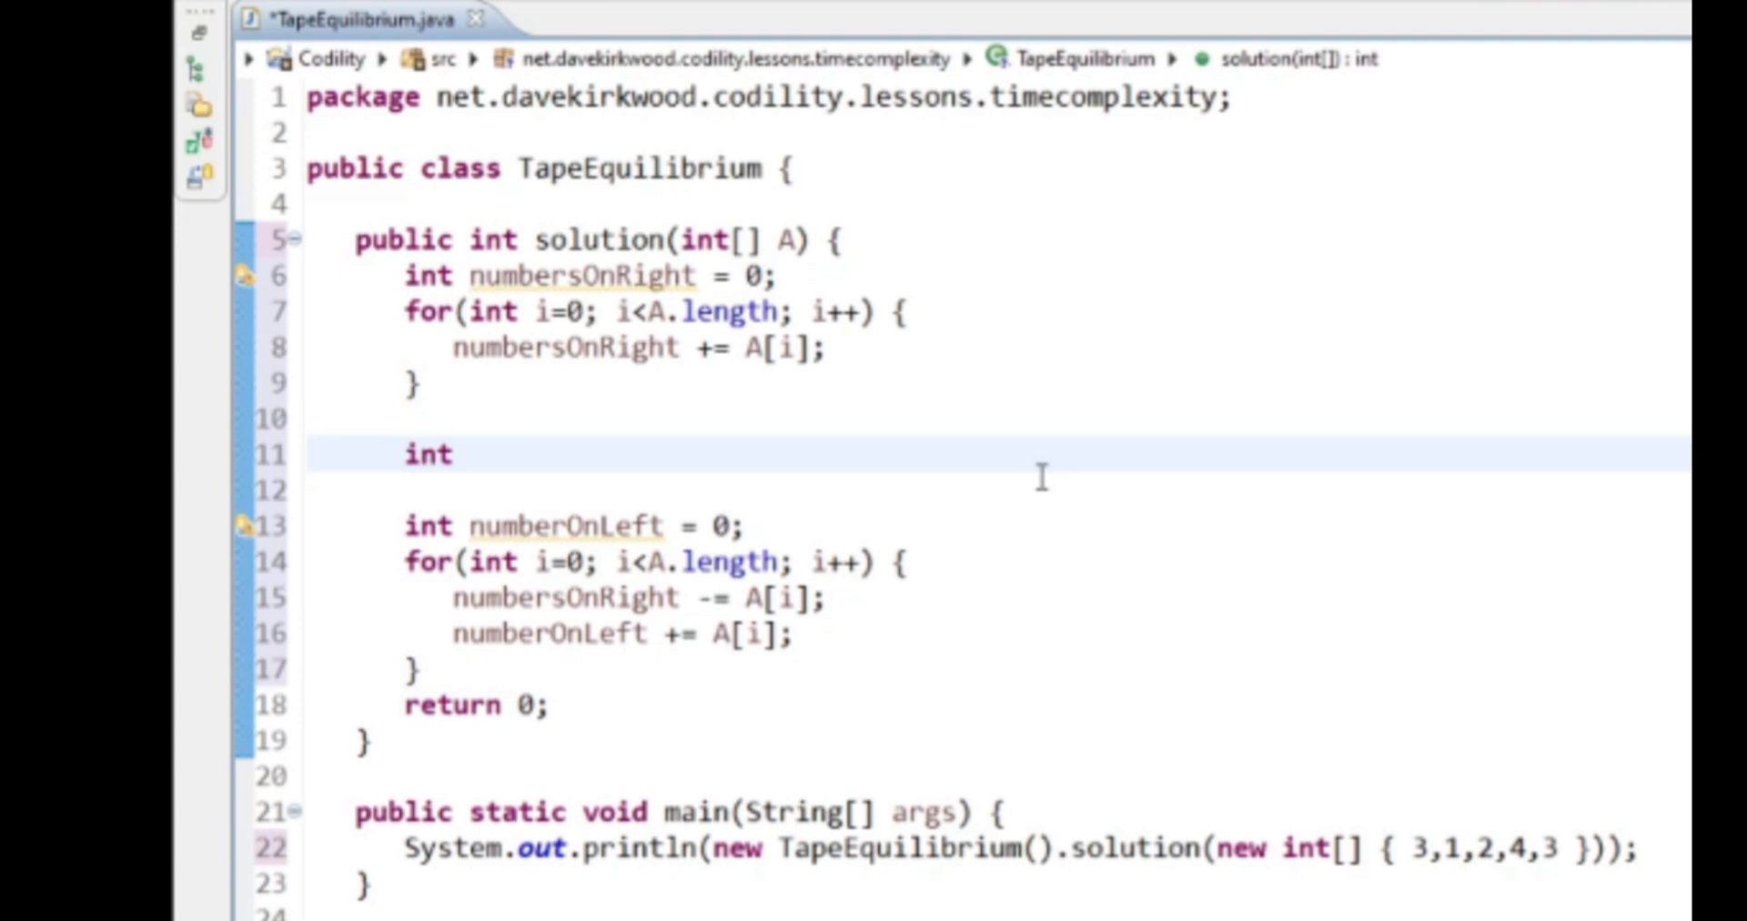
pyautogui.write('minDiff =')
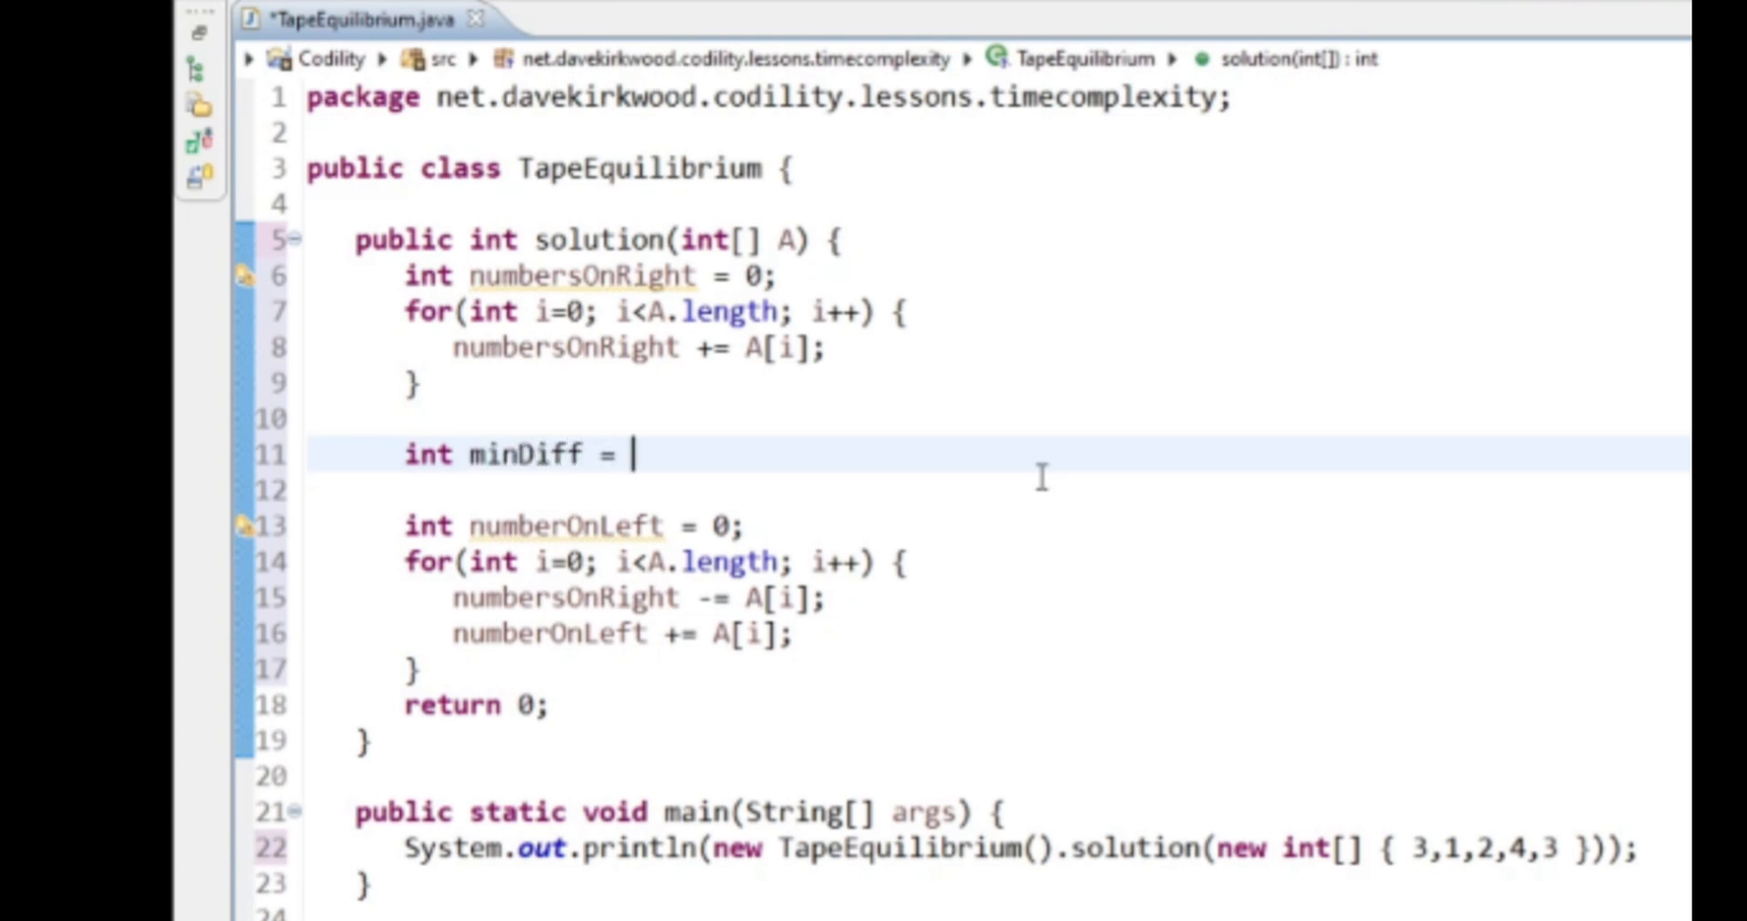
pyautogui.write('Integer.MAX_VALUE;')
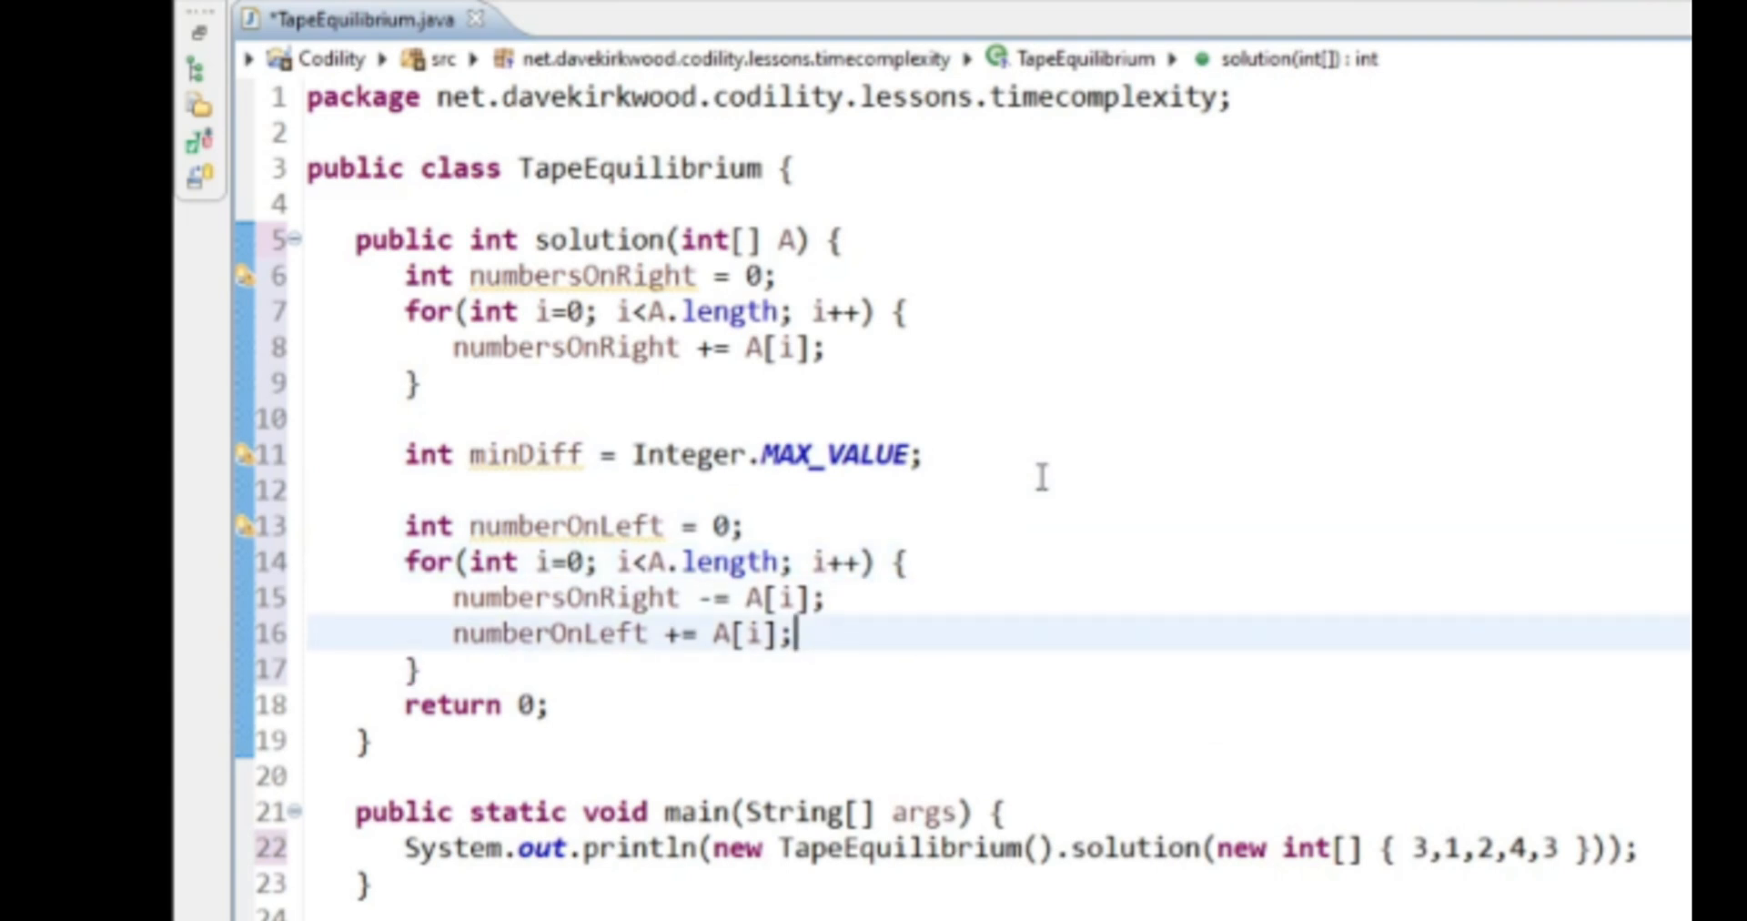
# - Add an if updating minDiff when Math.abs(numberOnLeft - numbersOnRight) is smaller
pyautogui.press('Enter')
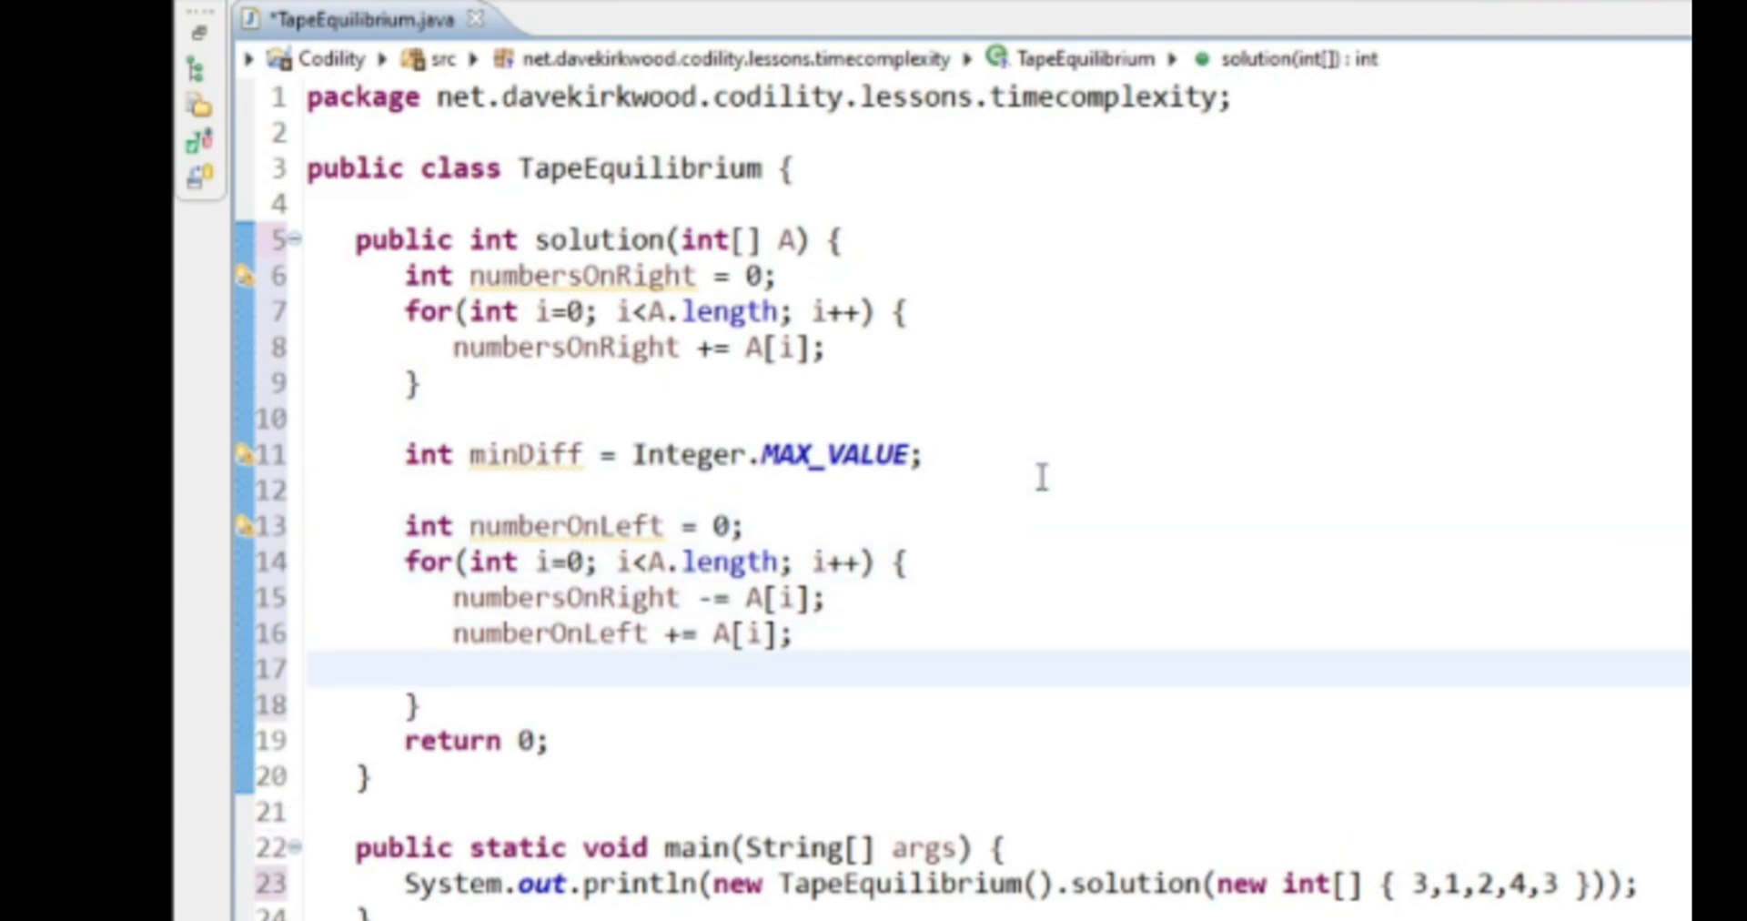
pyautogui.write('if')
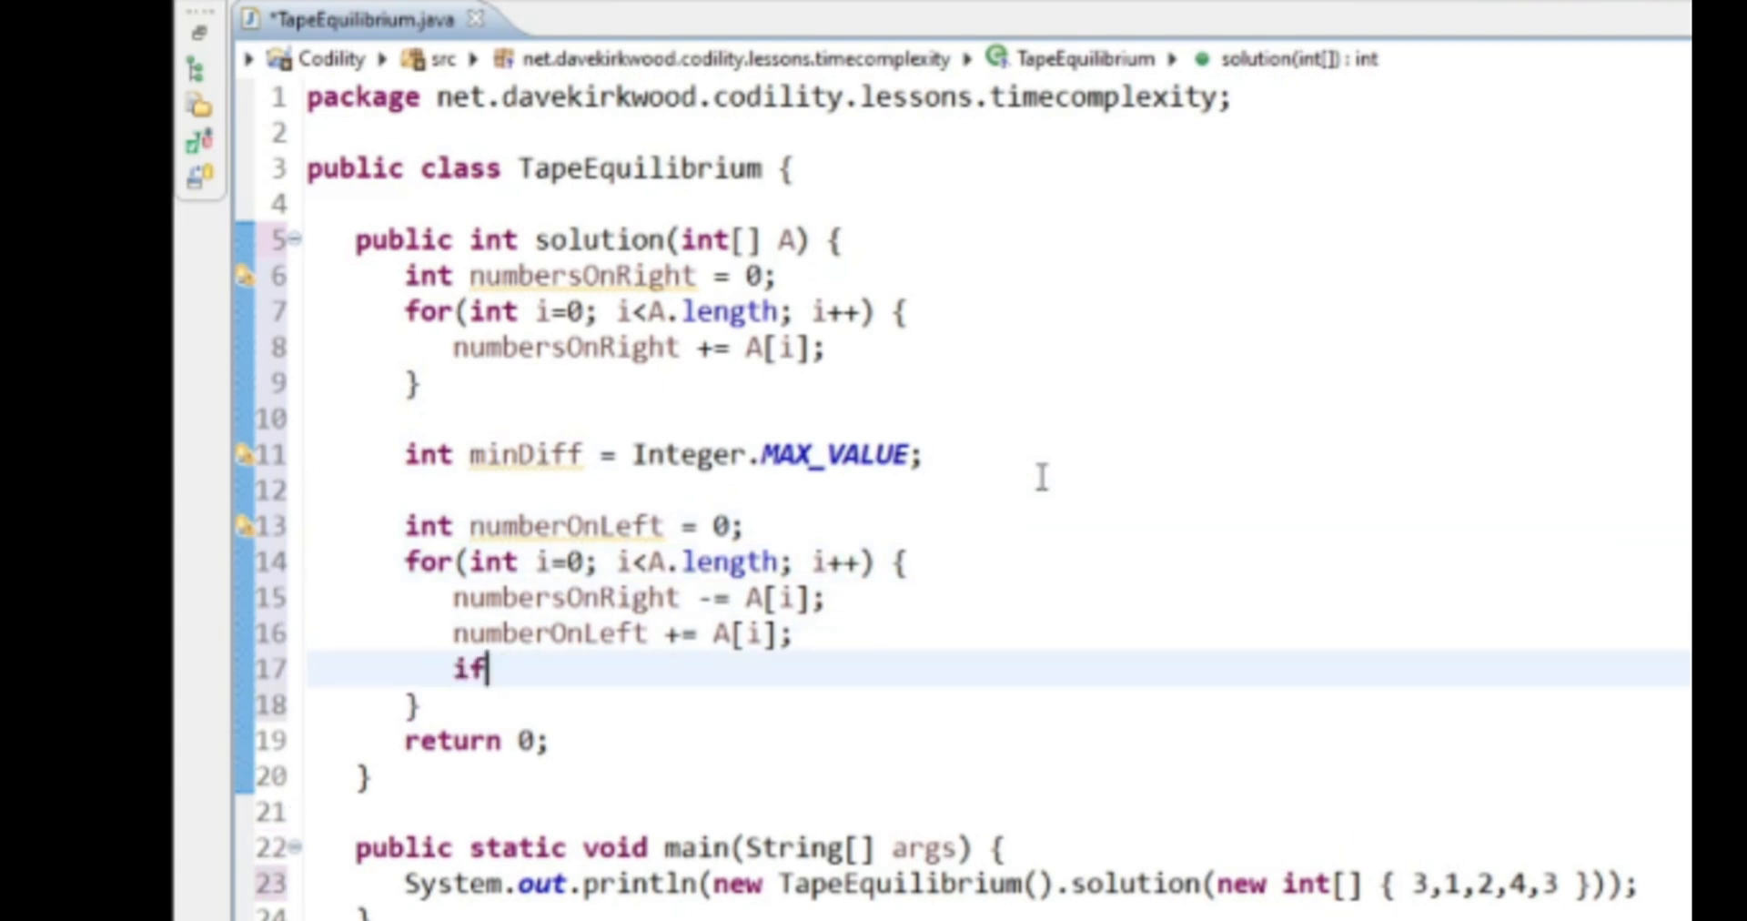
pyautogui.write('(Math.abs(numberOnLeft')
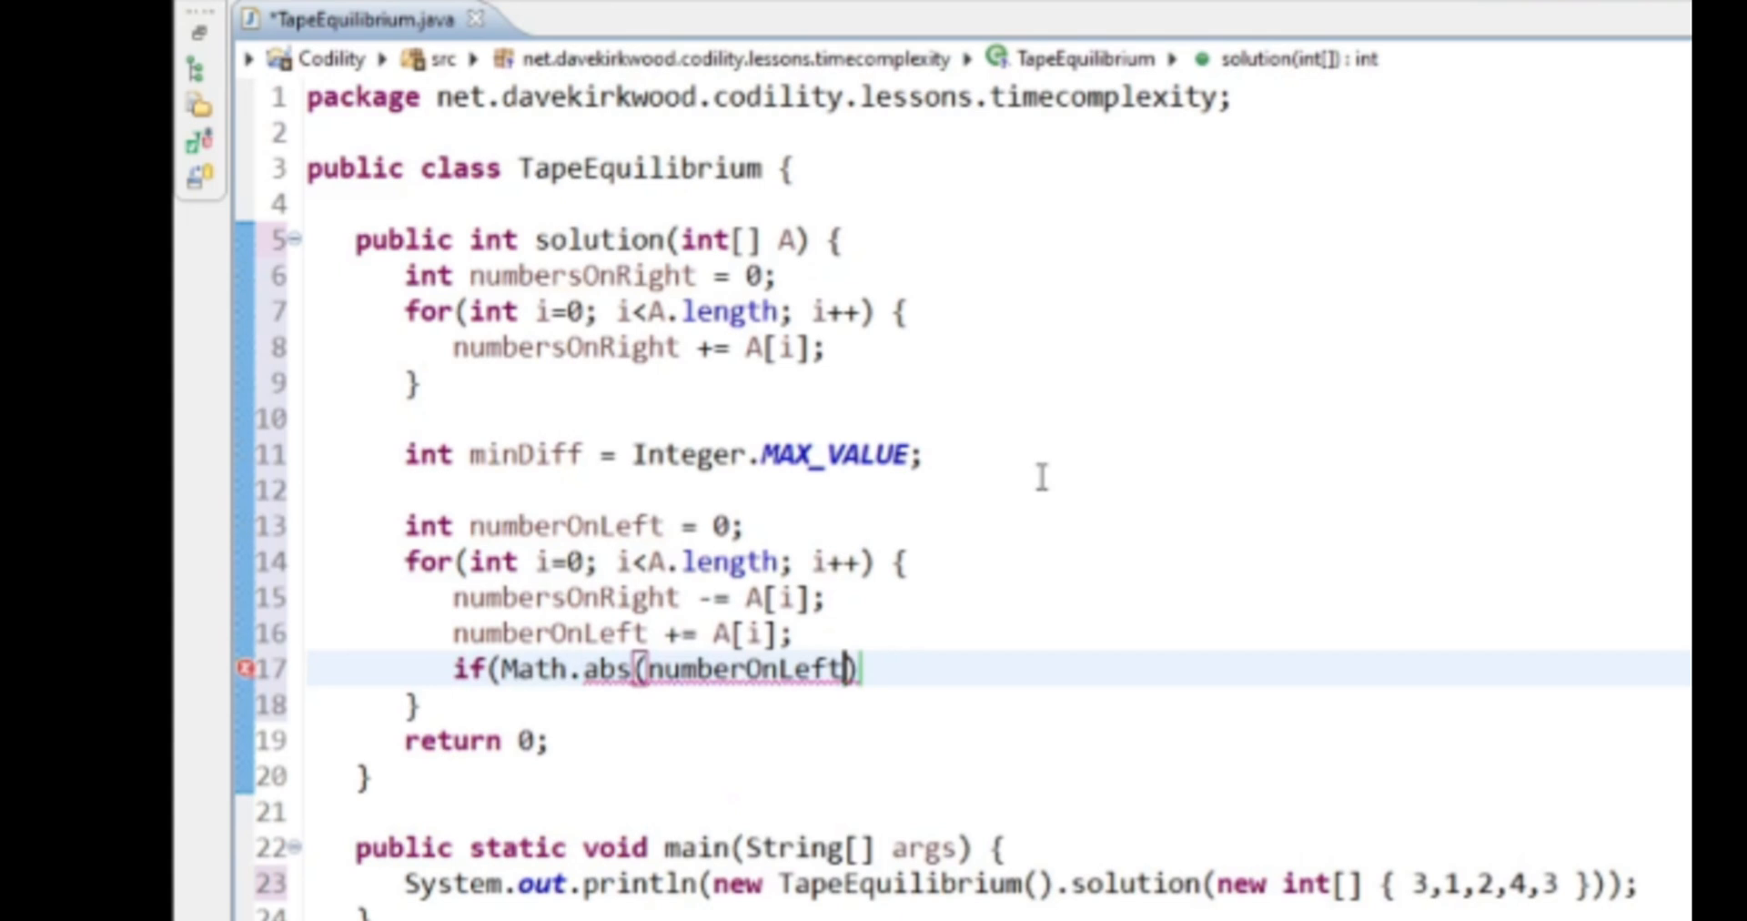
pyautogui.write('- nn')
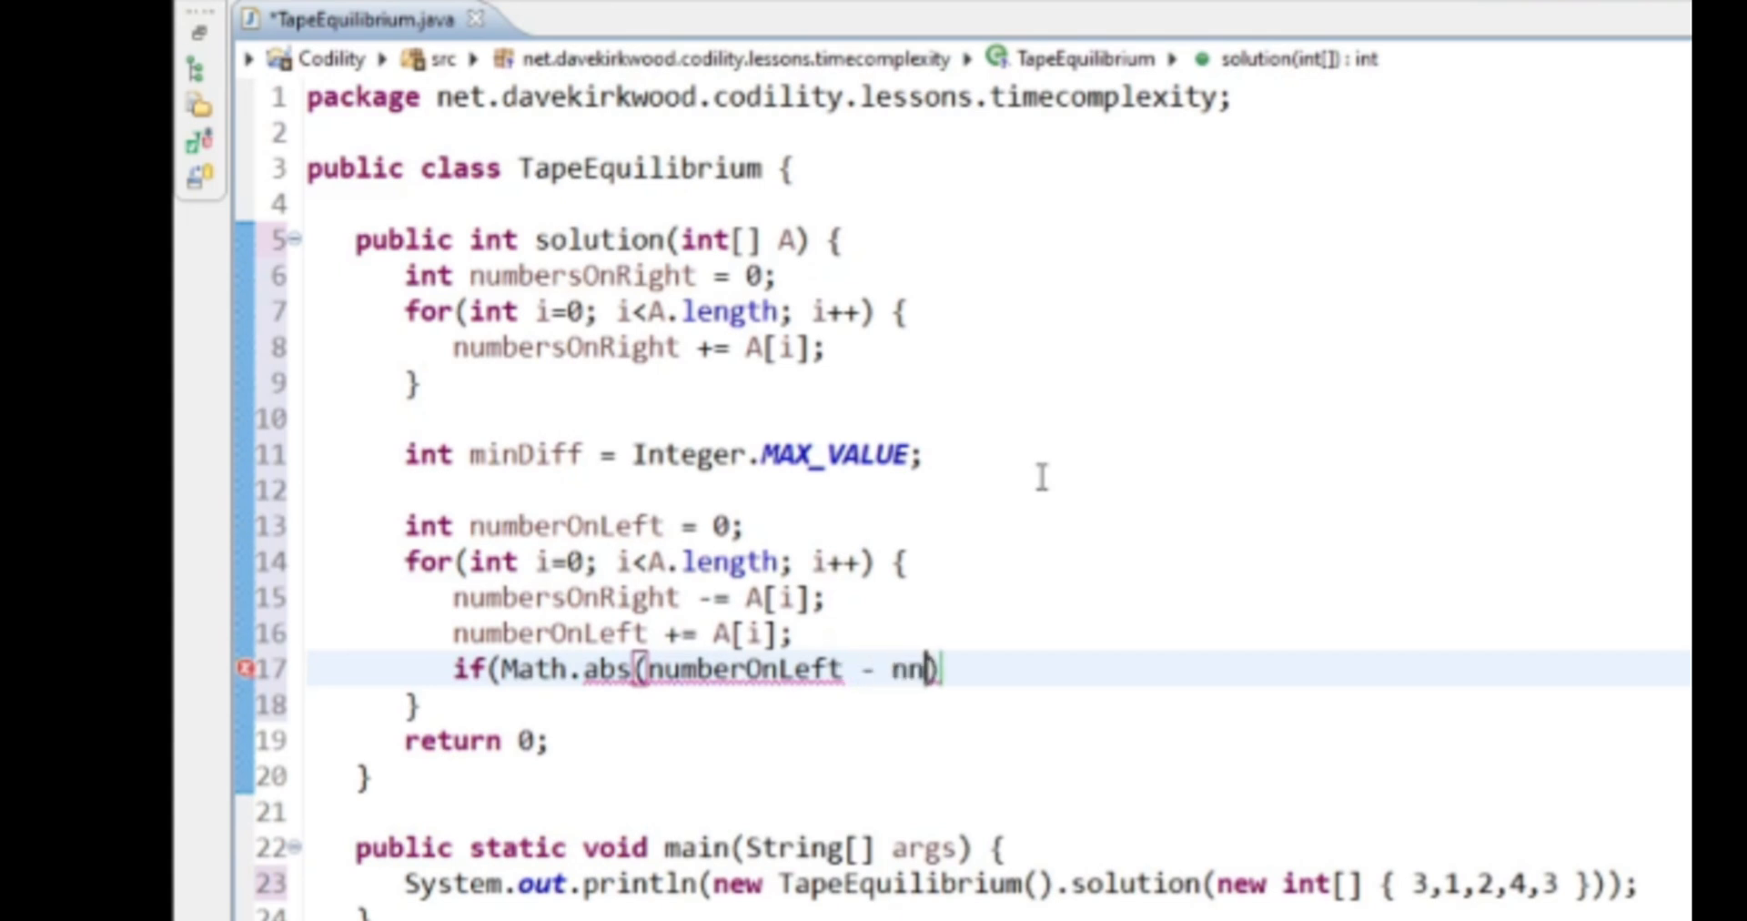
pyautogui.write('umbers')
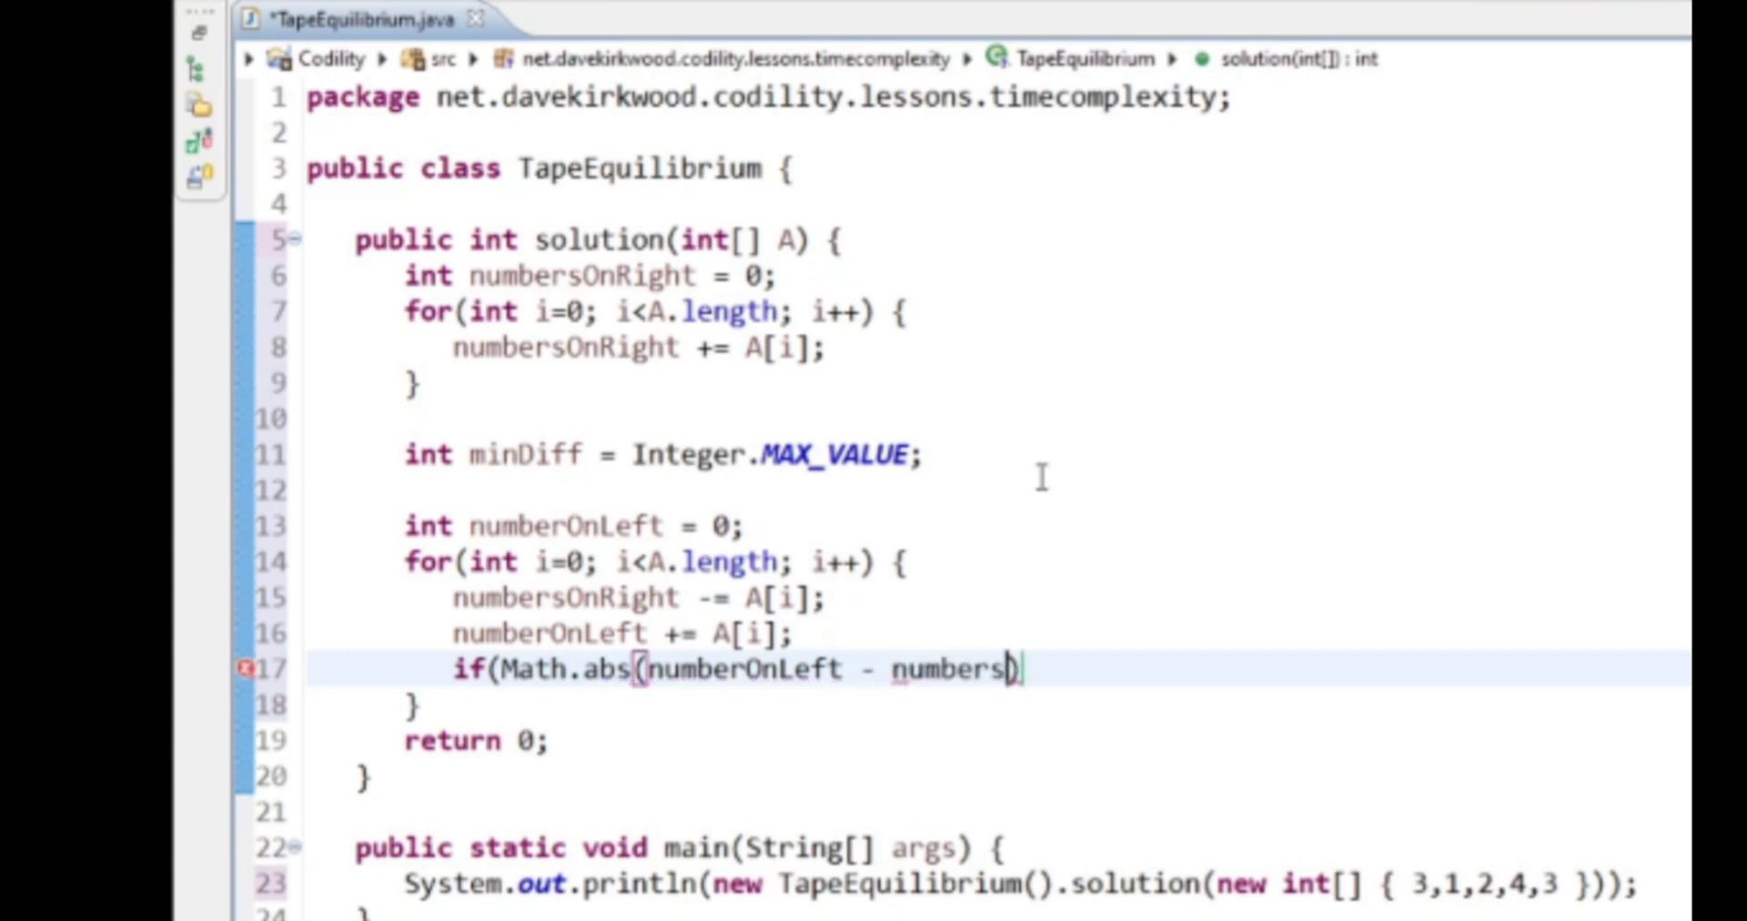
pyautogui.write('OnRight)')
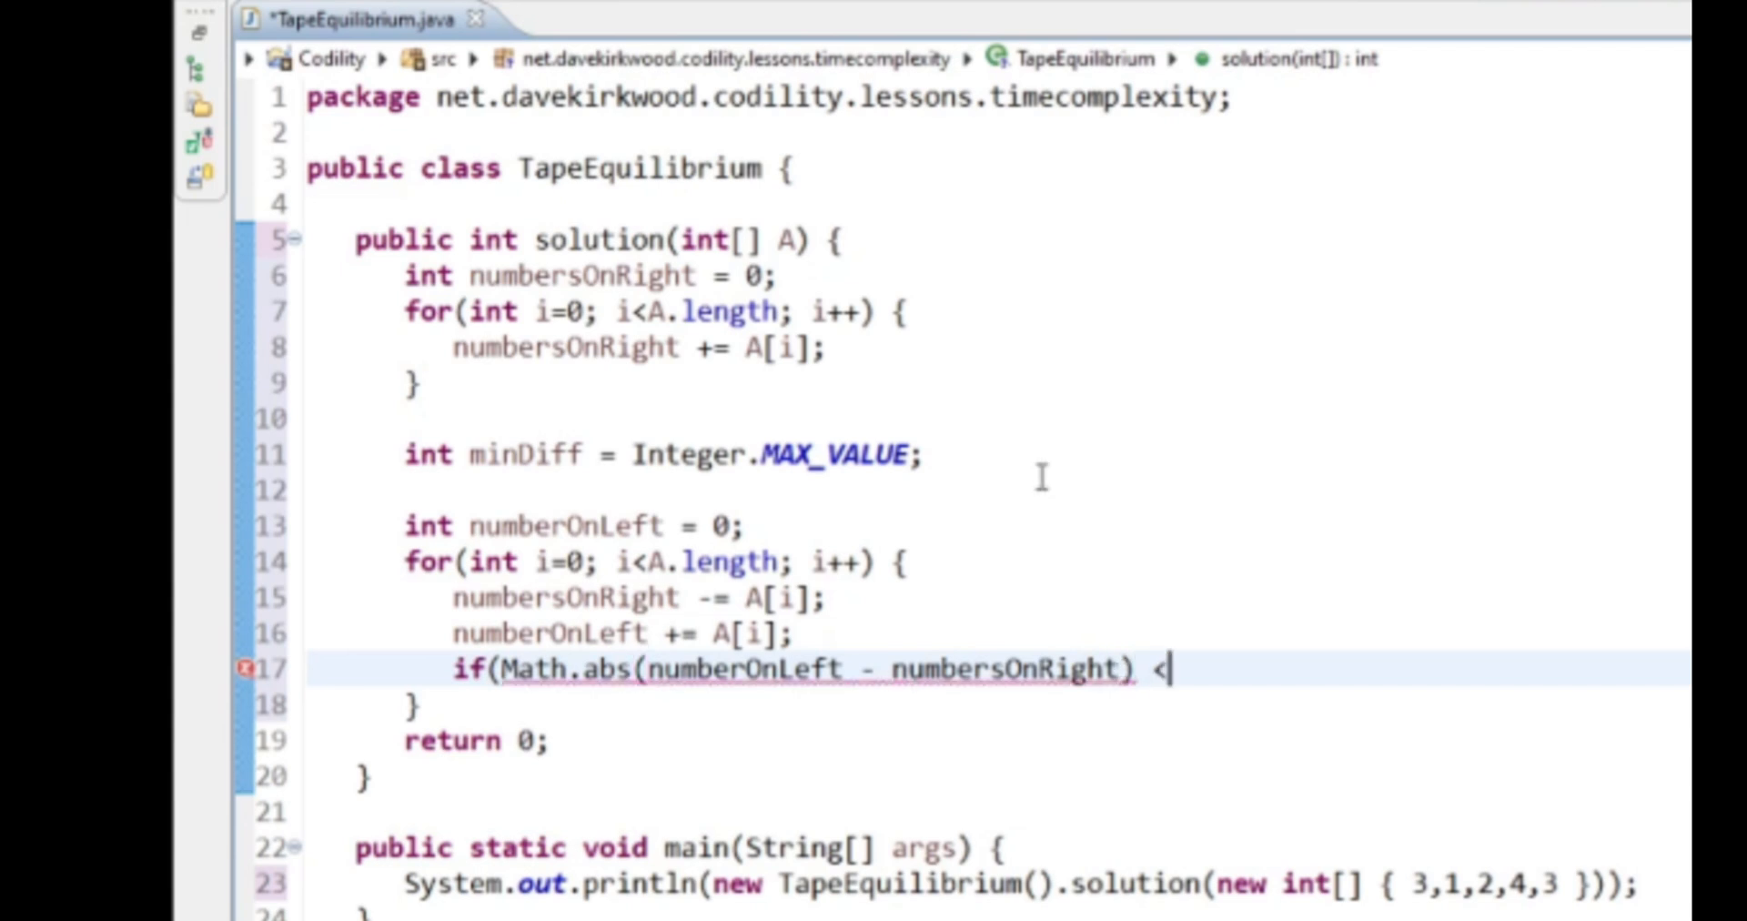
pyautogui.write('minDiff) {')
pyautogui.write('return')
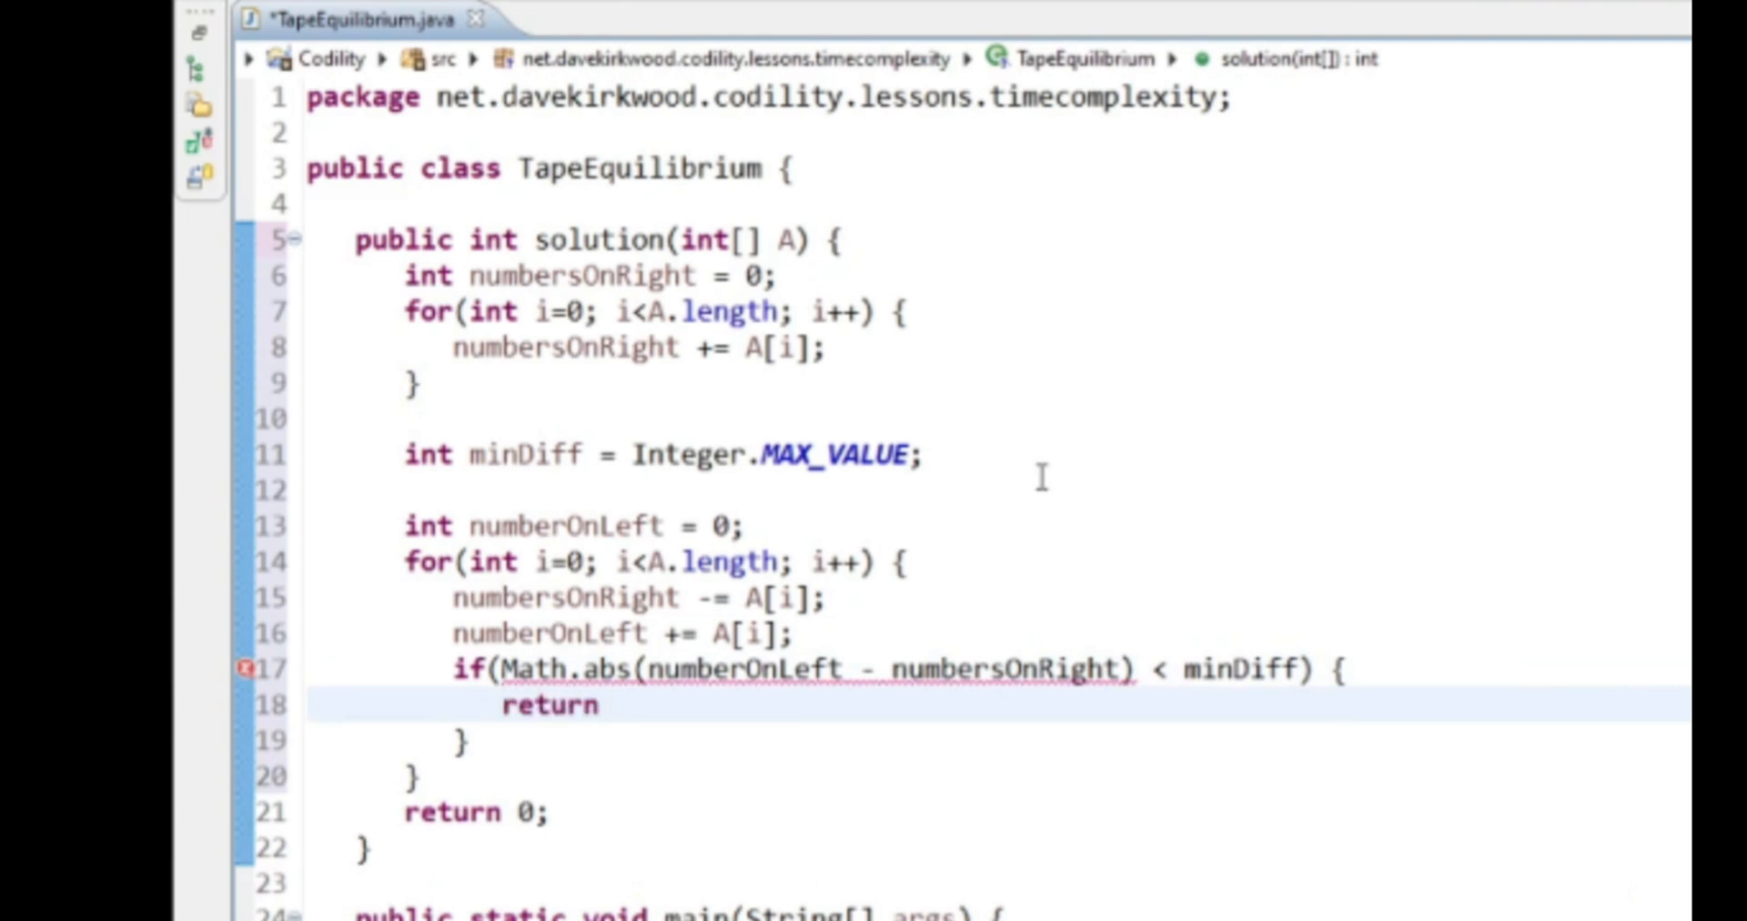
pyautogui.press('BackSpace')
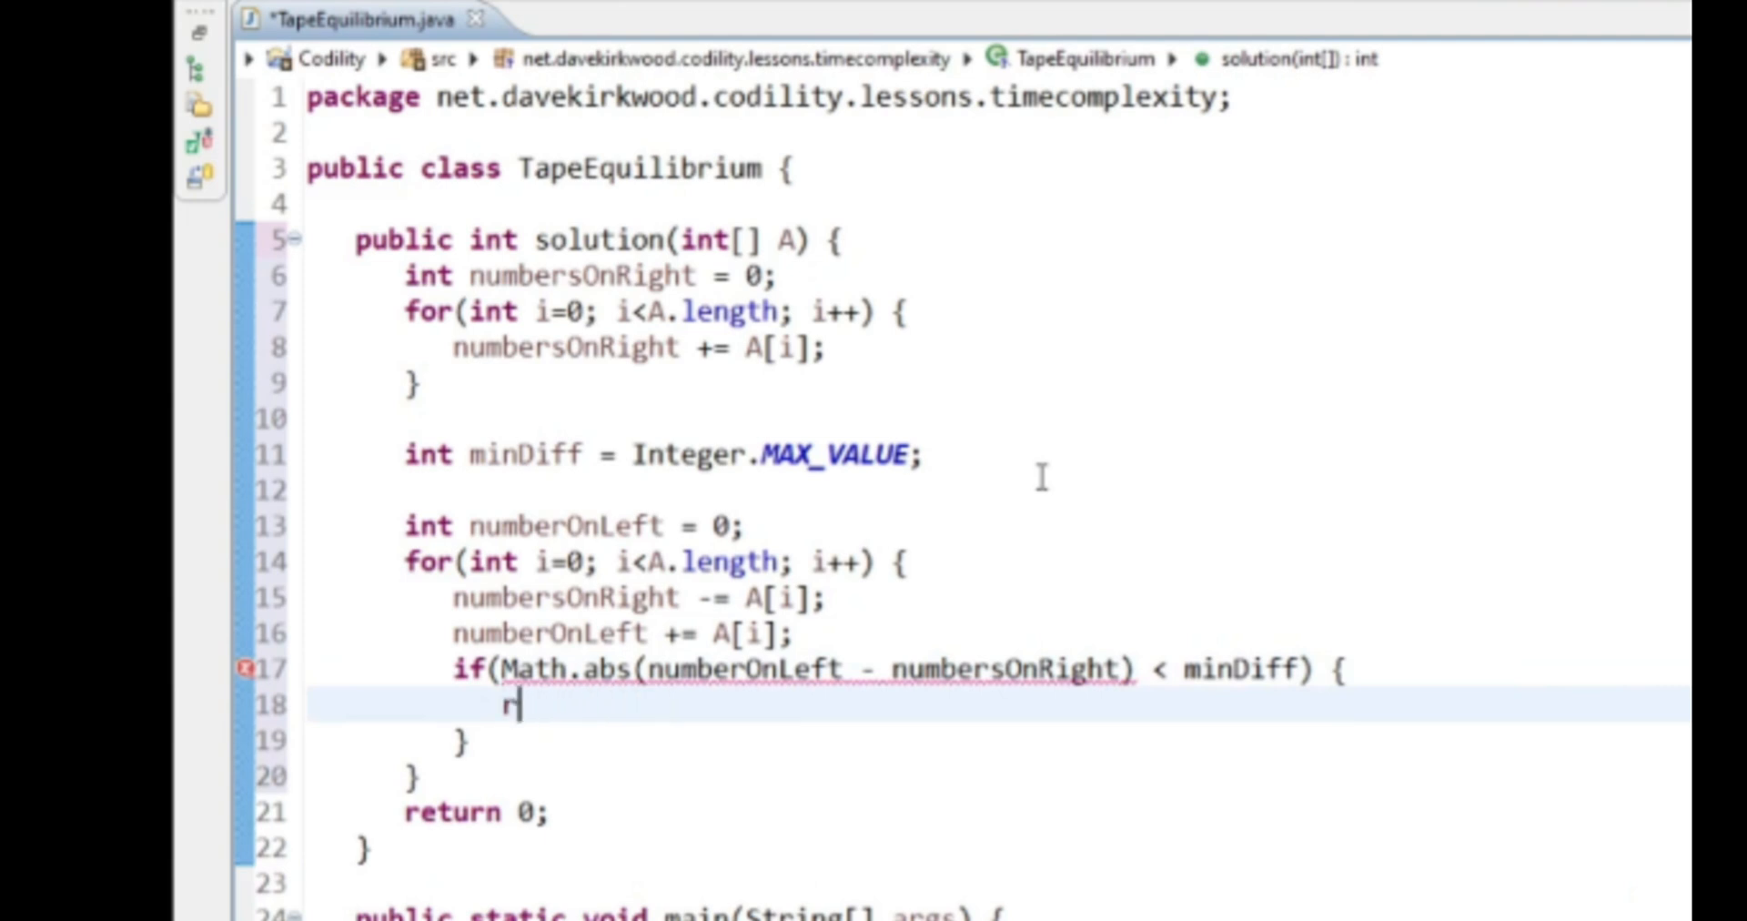
pyautogui.write('inDiff =')
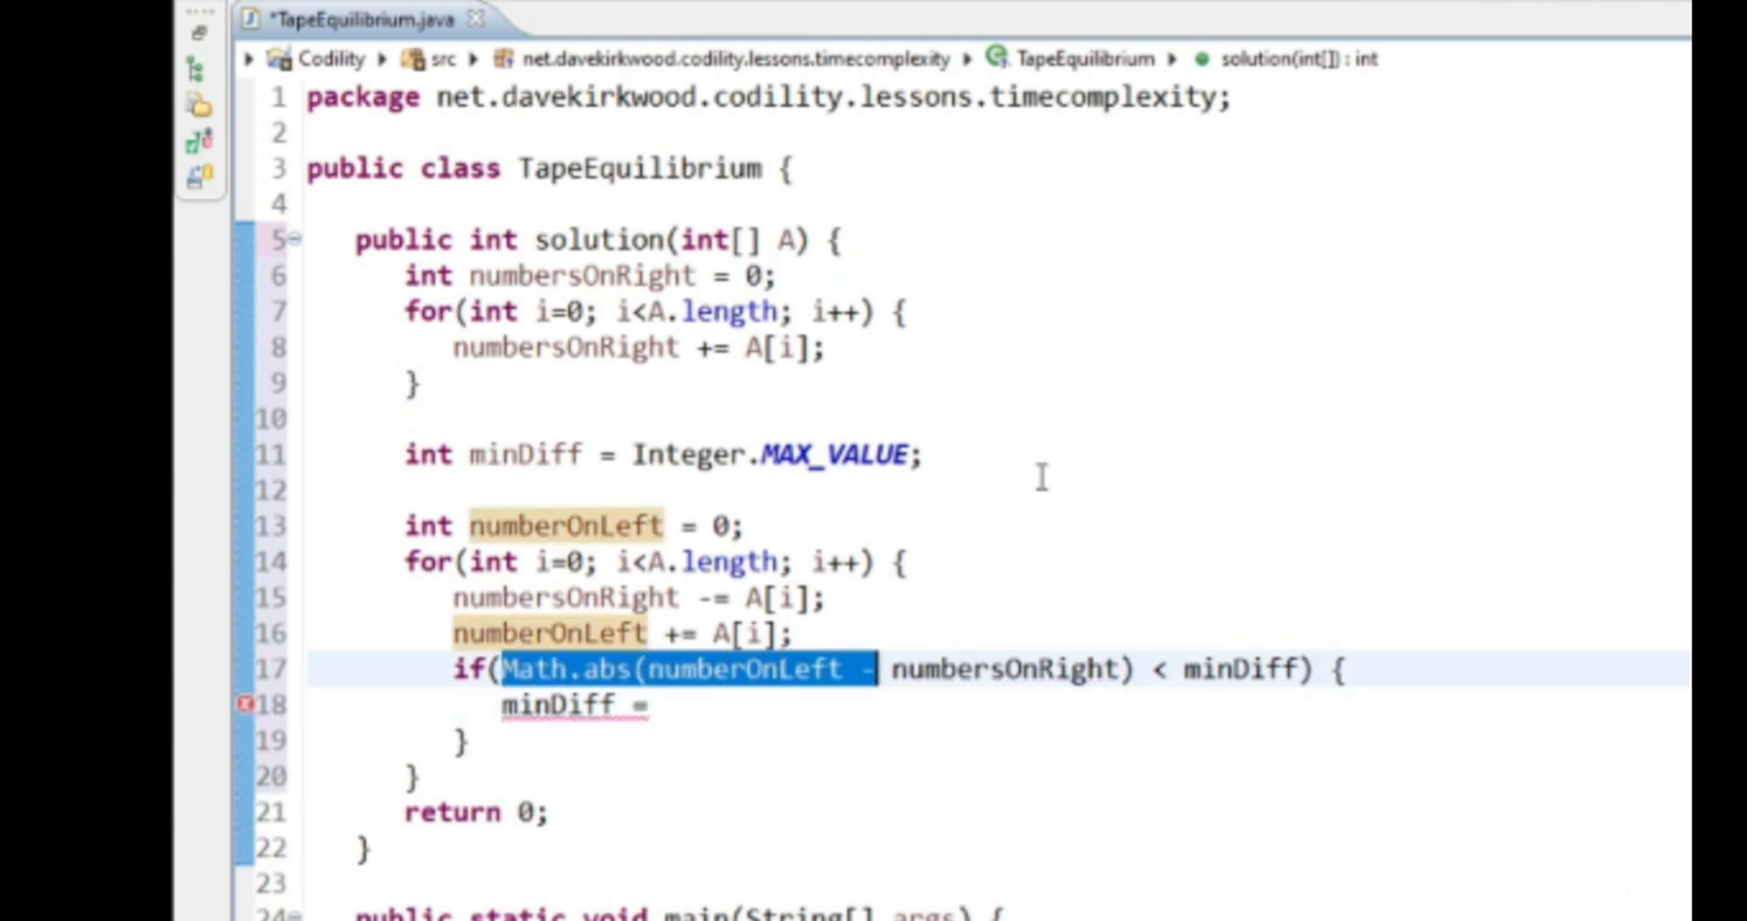
pyautogui.write('Math.abs(numberOnLeft - numbersOnRight)')
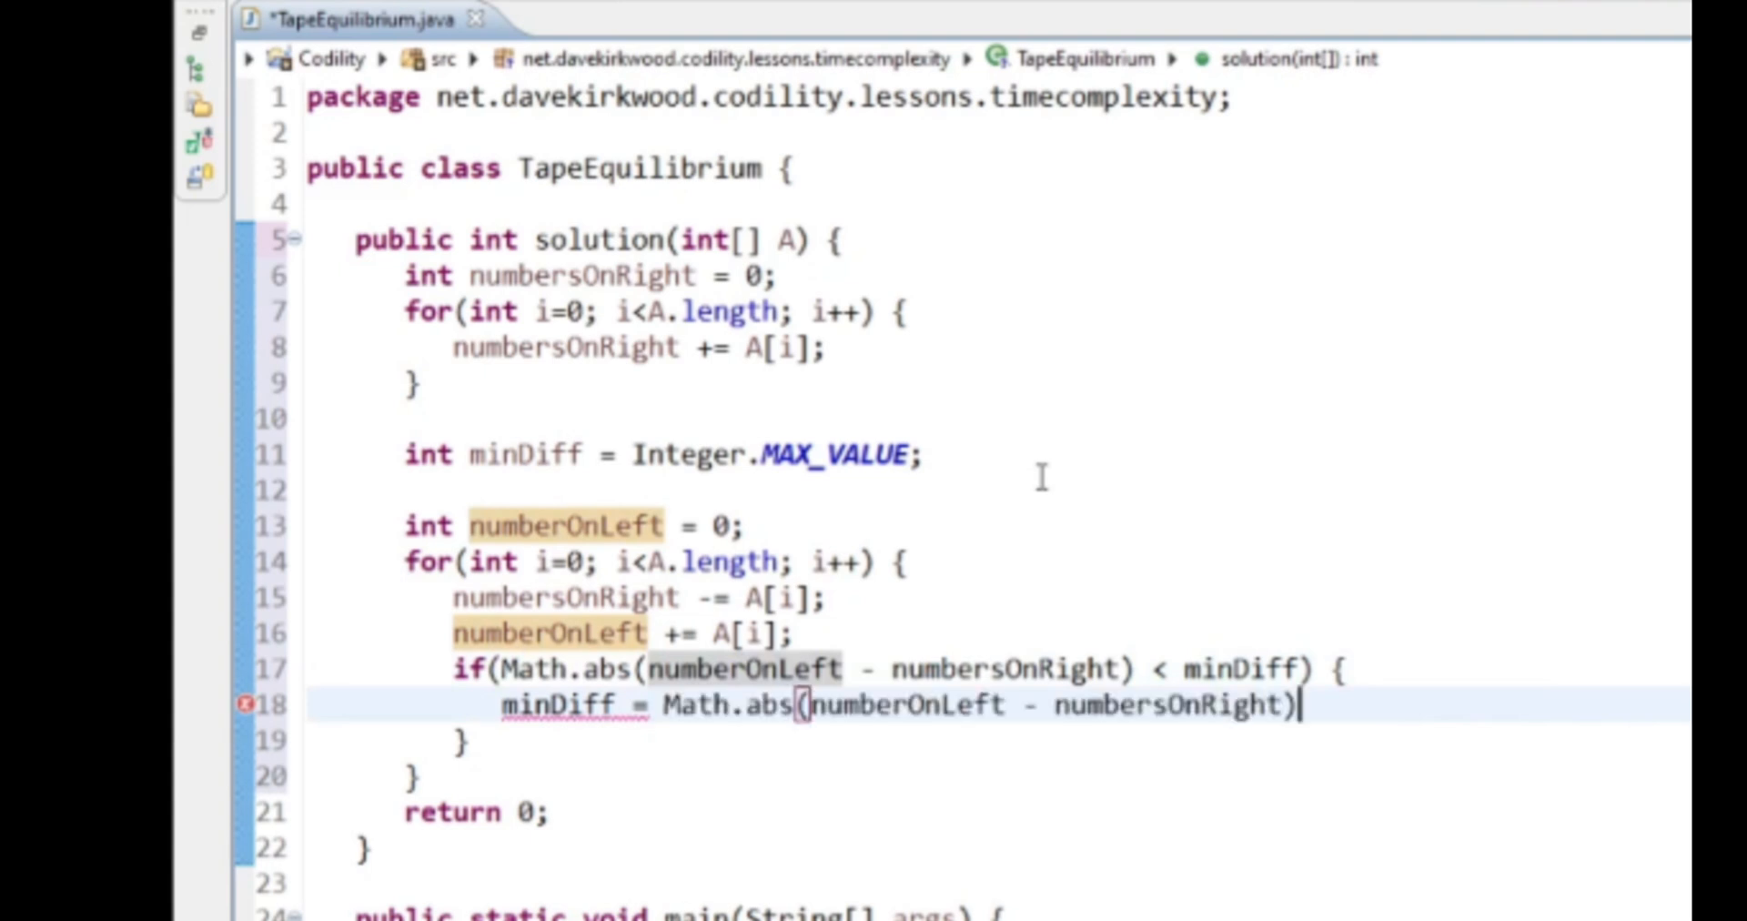
pyautogui.write(';')
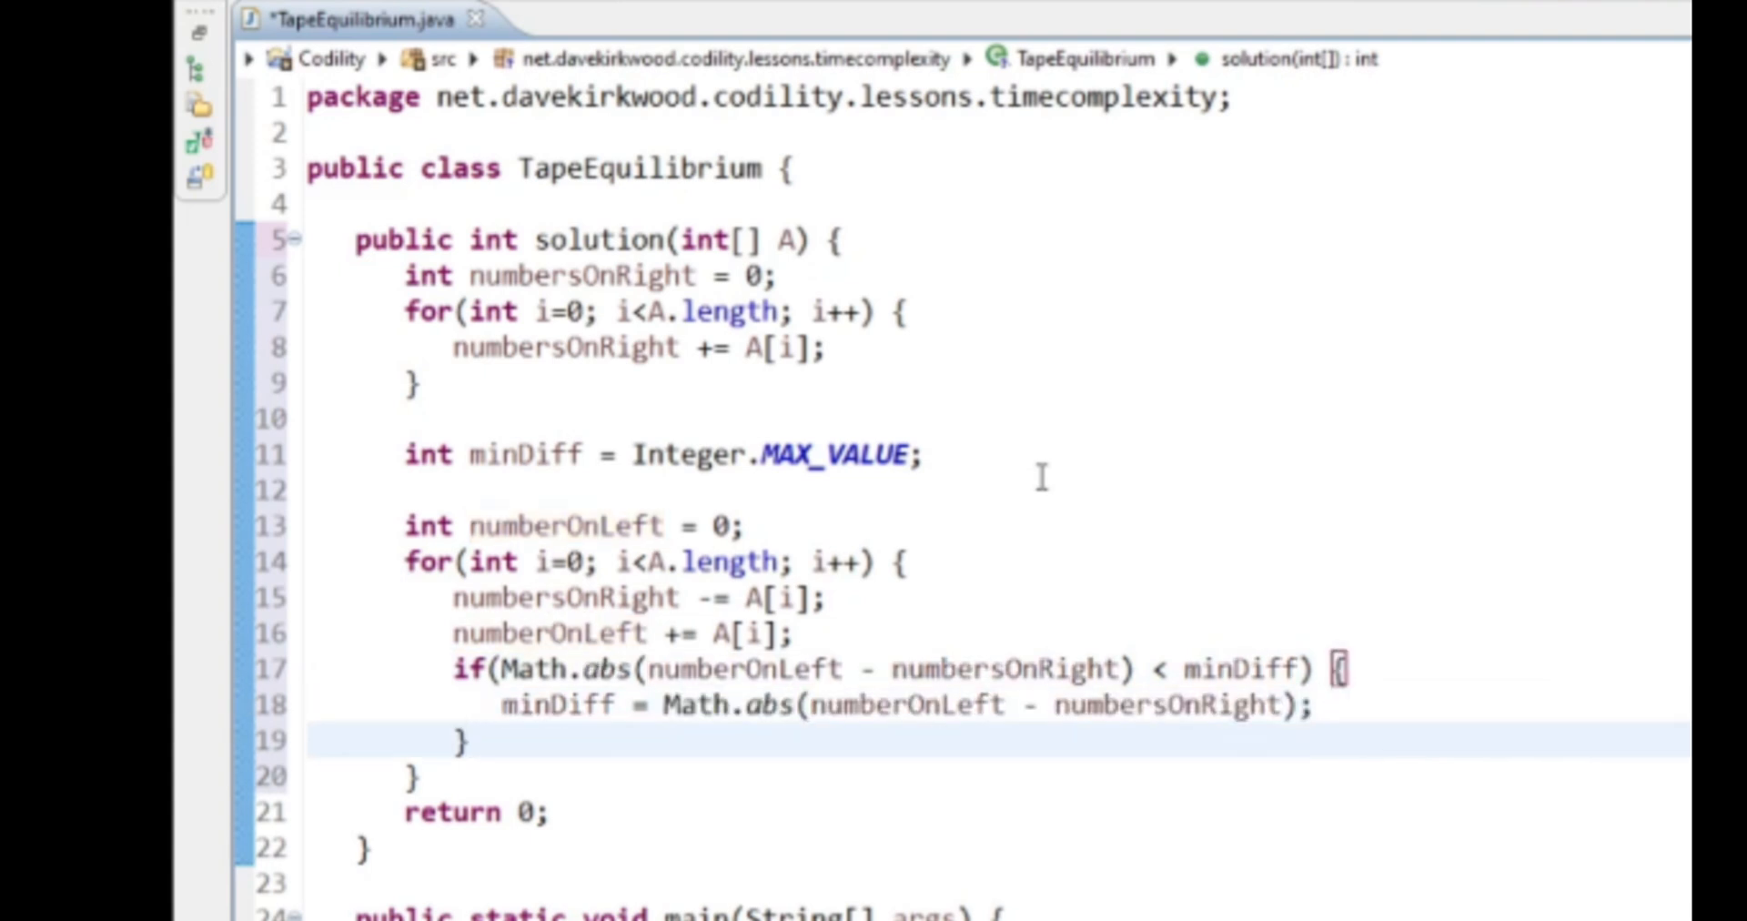
# - Return minDiff instead of 0 and save the file
pyautogui.click(535, 810)
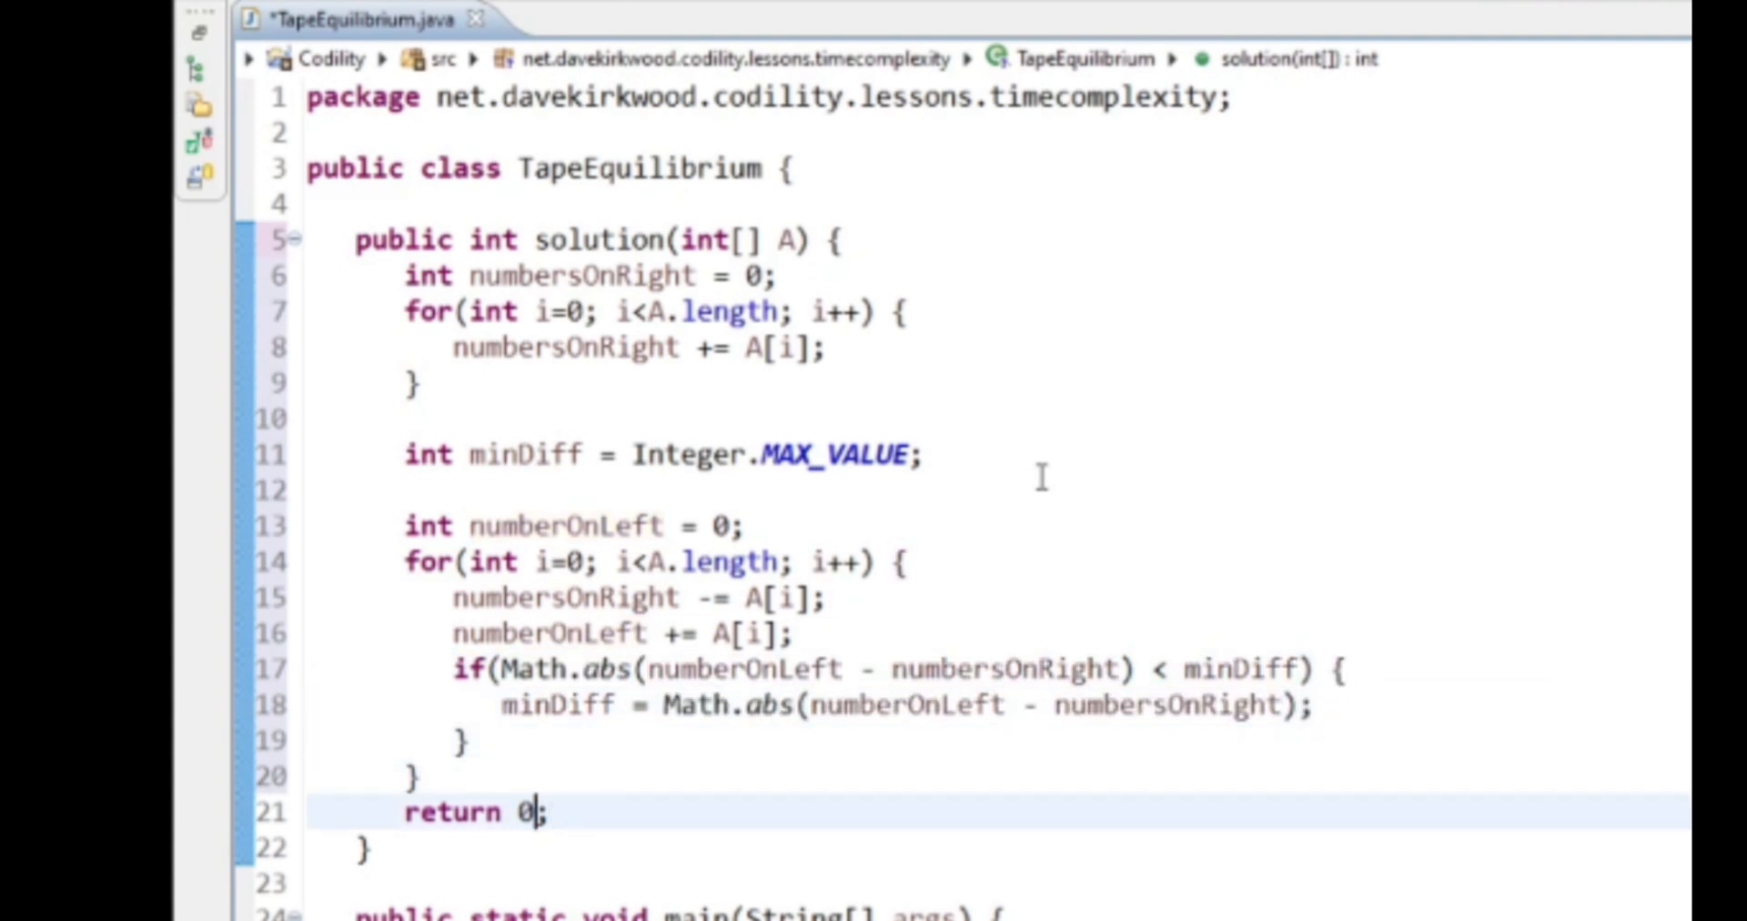
pyautogui.write('minDiff')
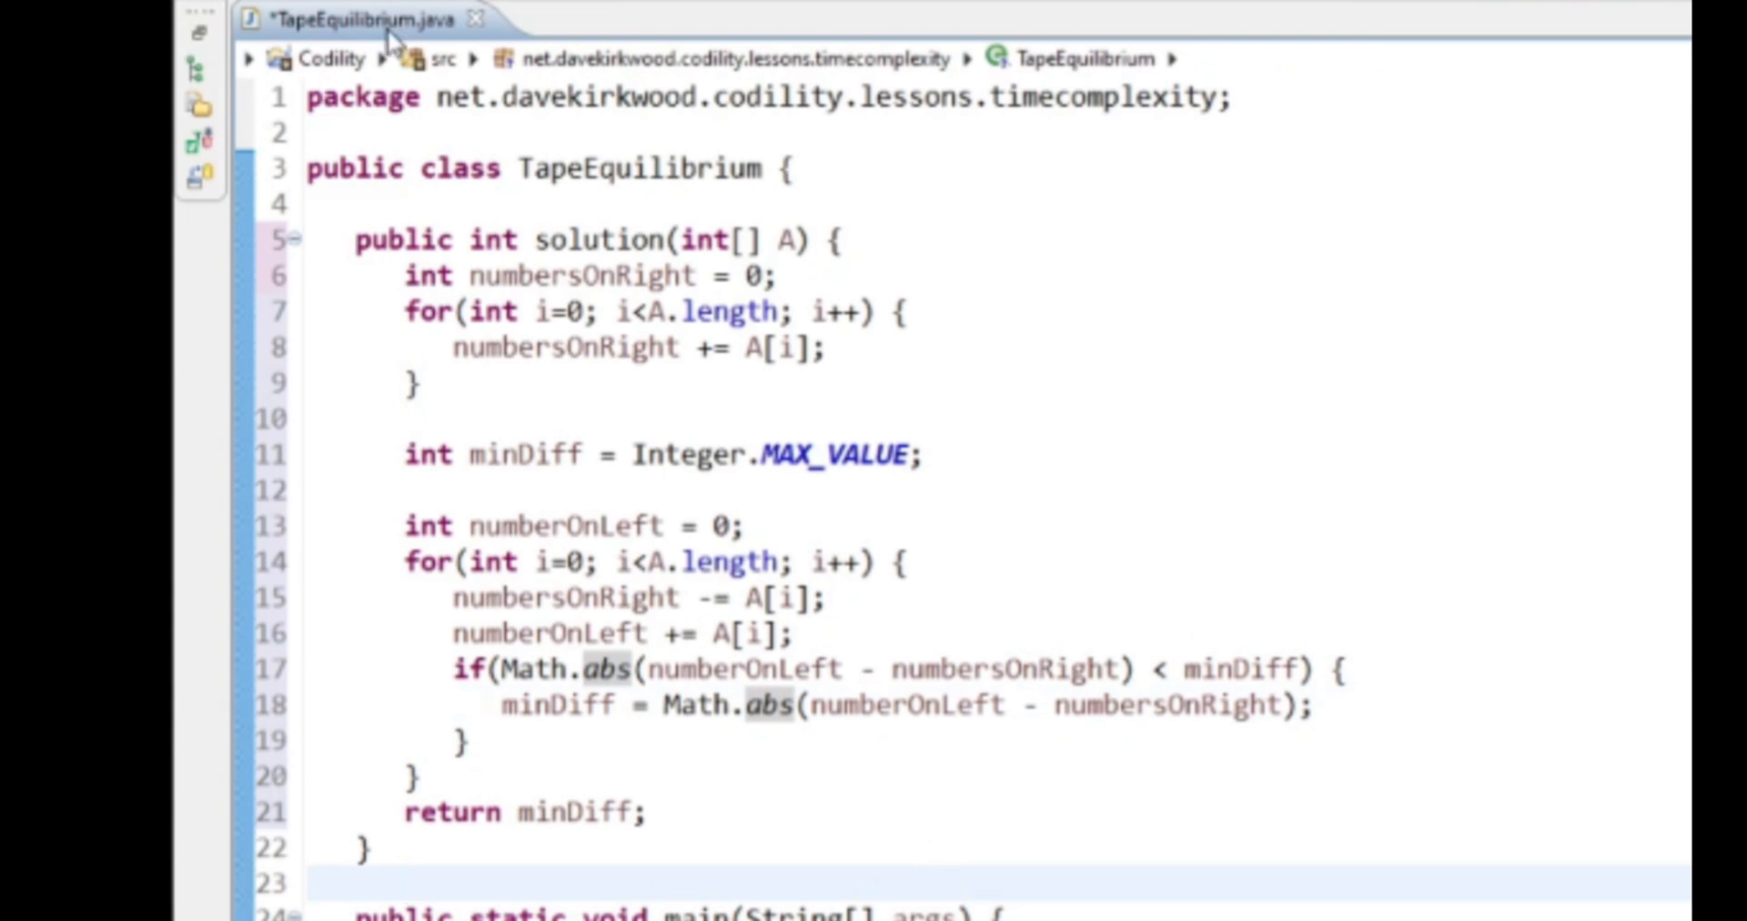
pyautogui.press('ctrl+s')
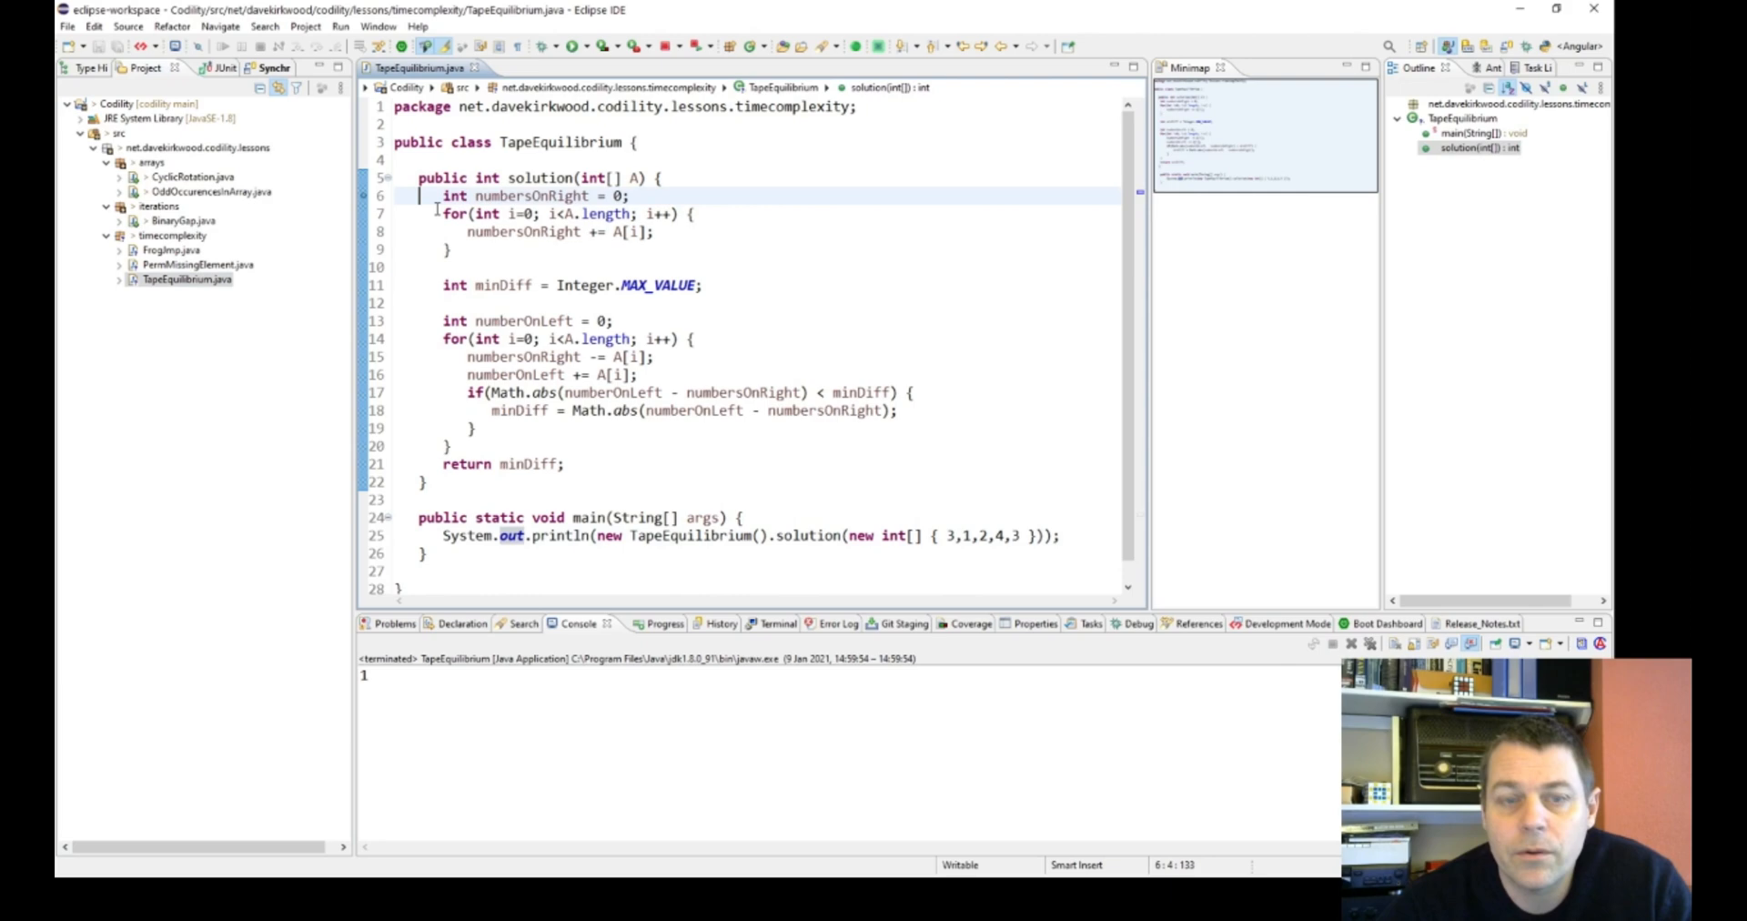
# - Launch TapeEquilibrium in Debug, switch perspective, and step through the loops on 3,1,2,4,3
pyautogui.click(588, 45)
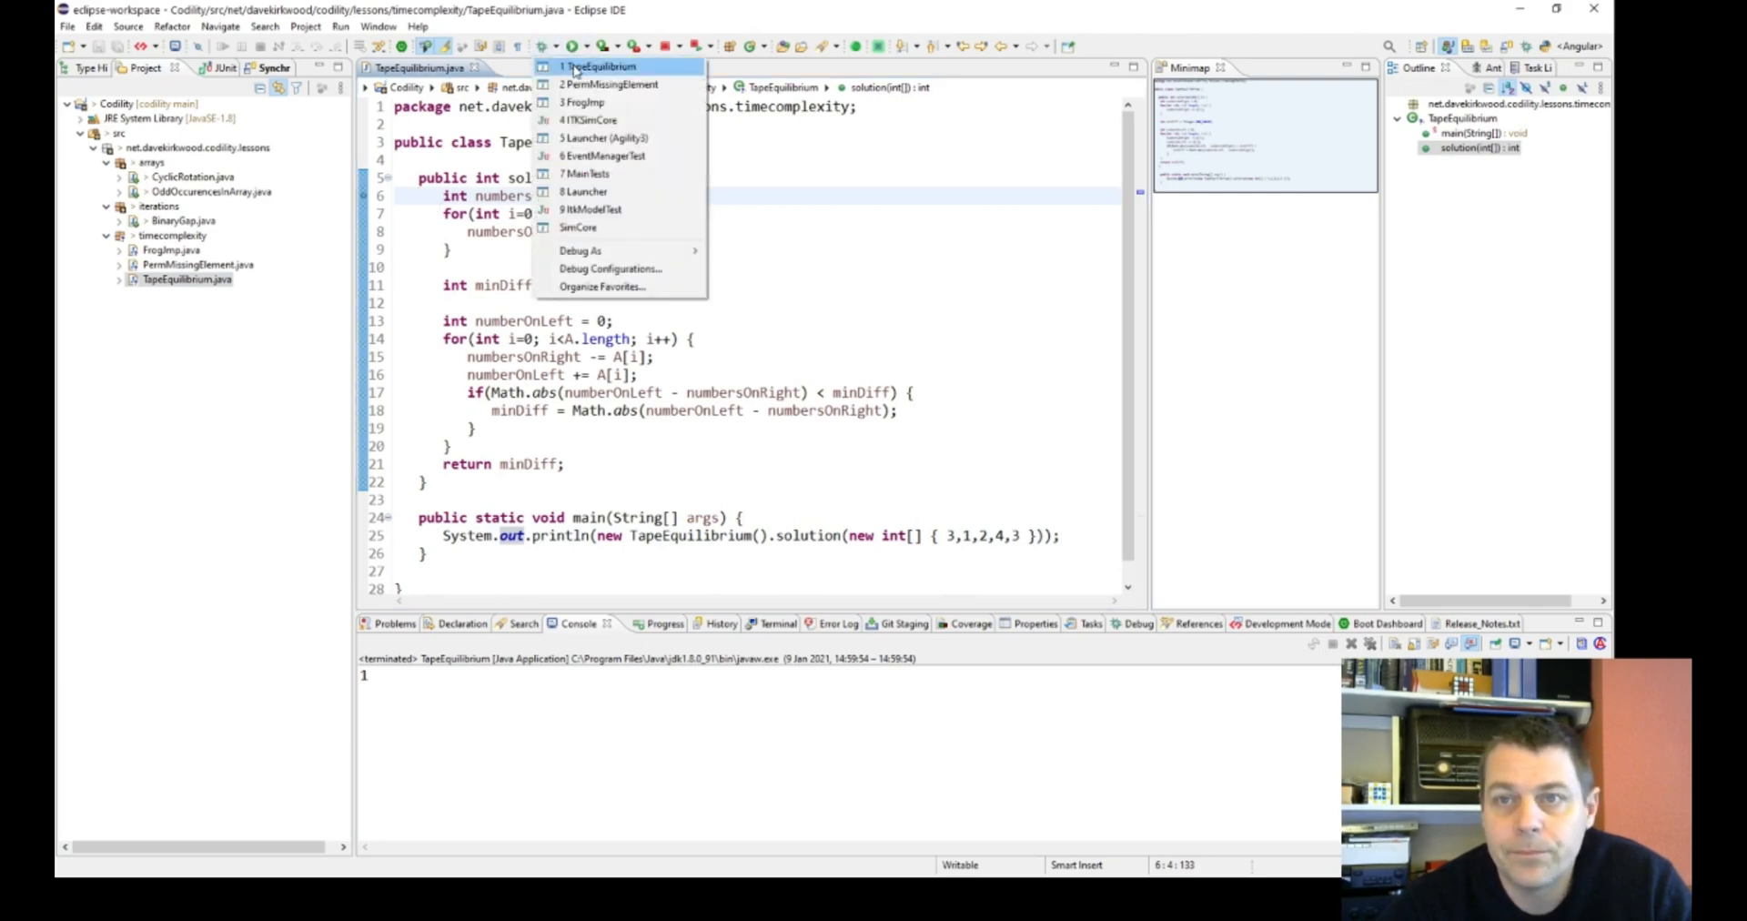
pyautogui.click(603, 67)
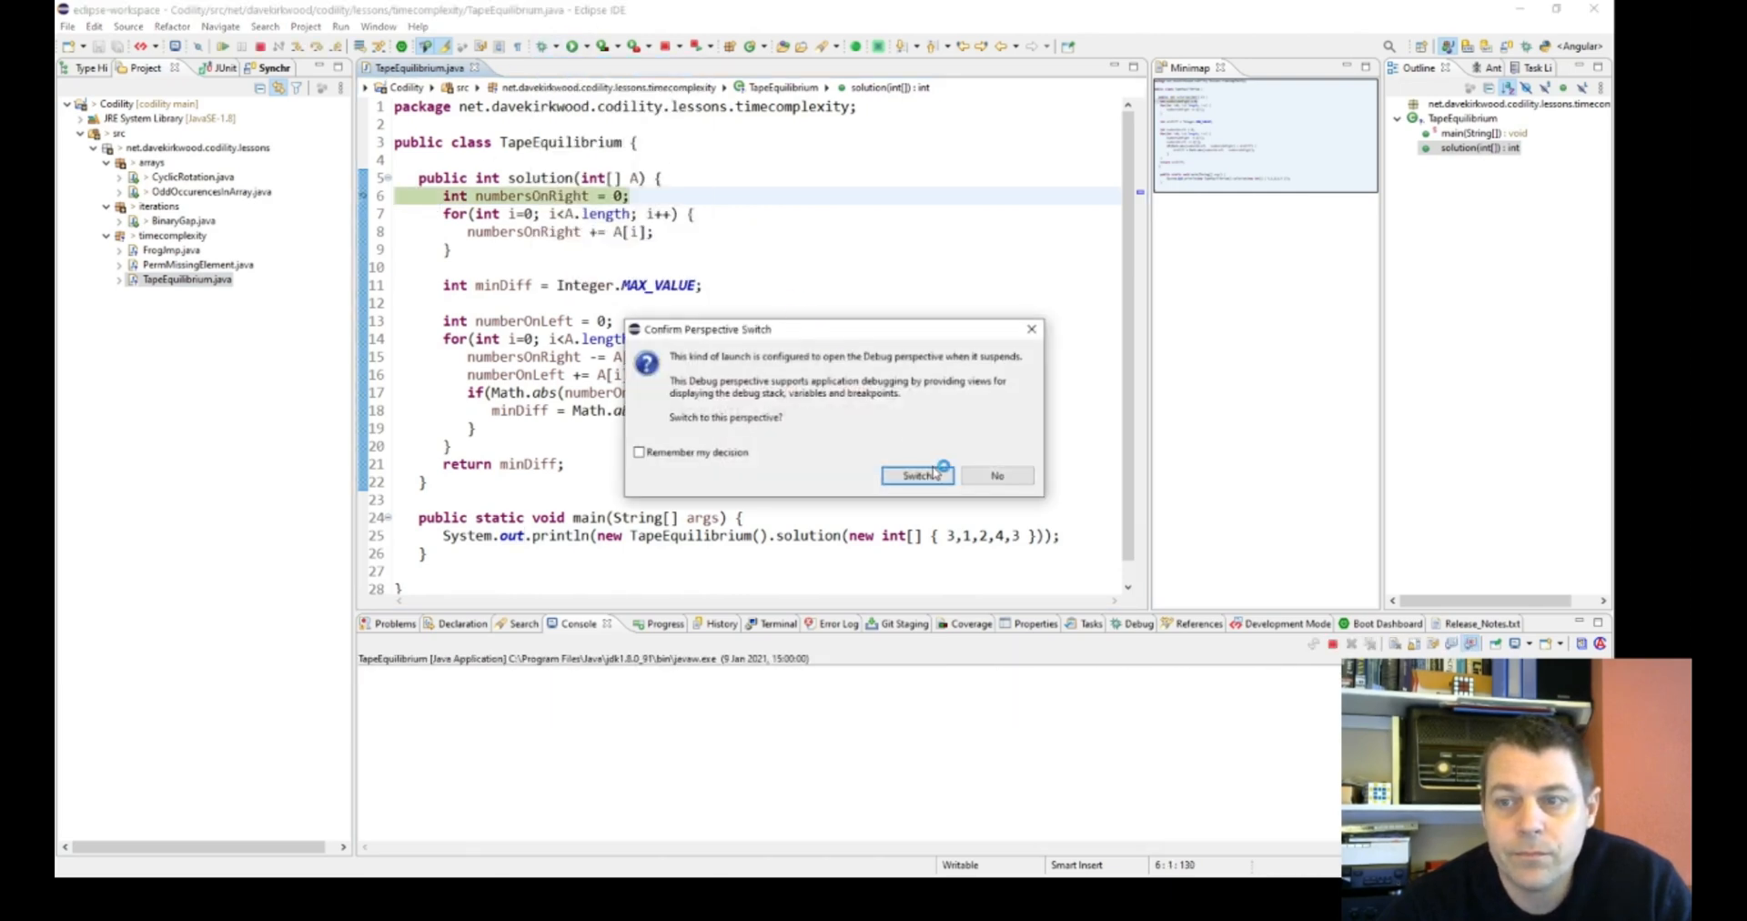
pyautogui.click(916, 475)
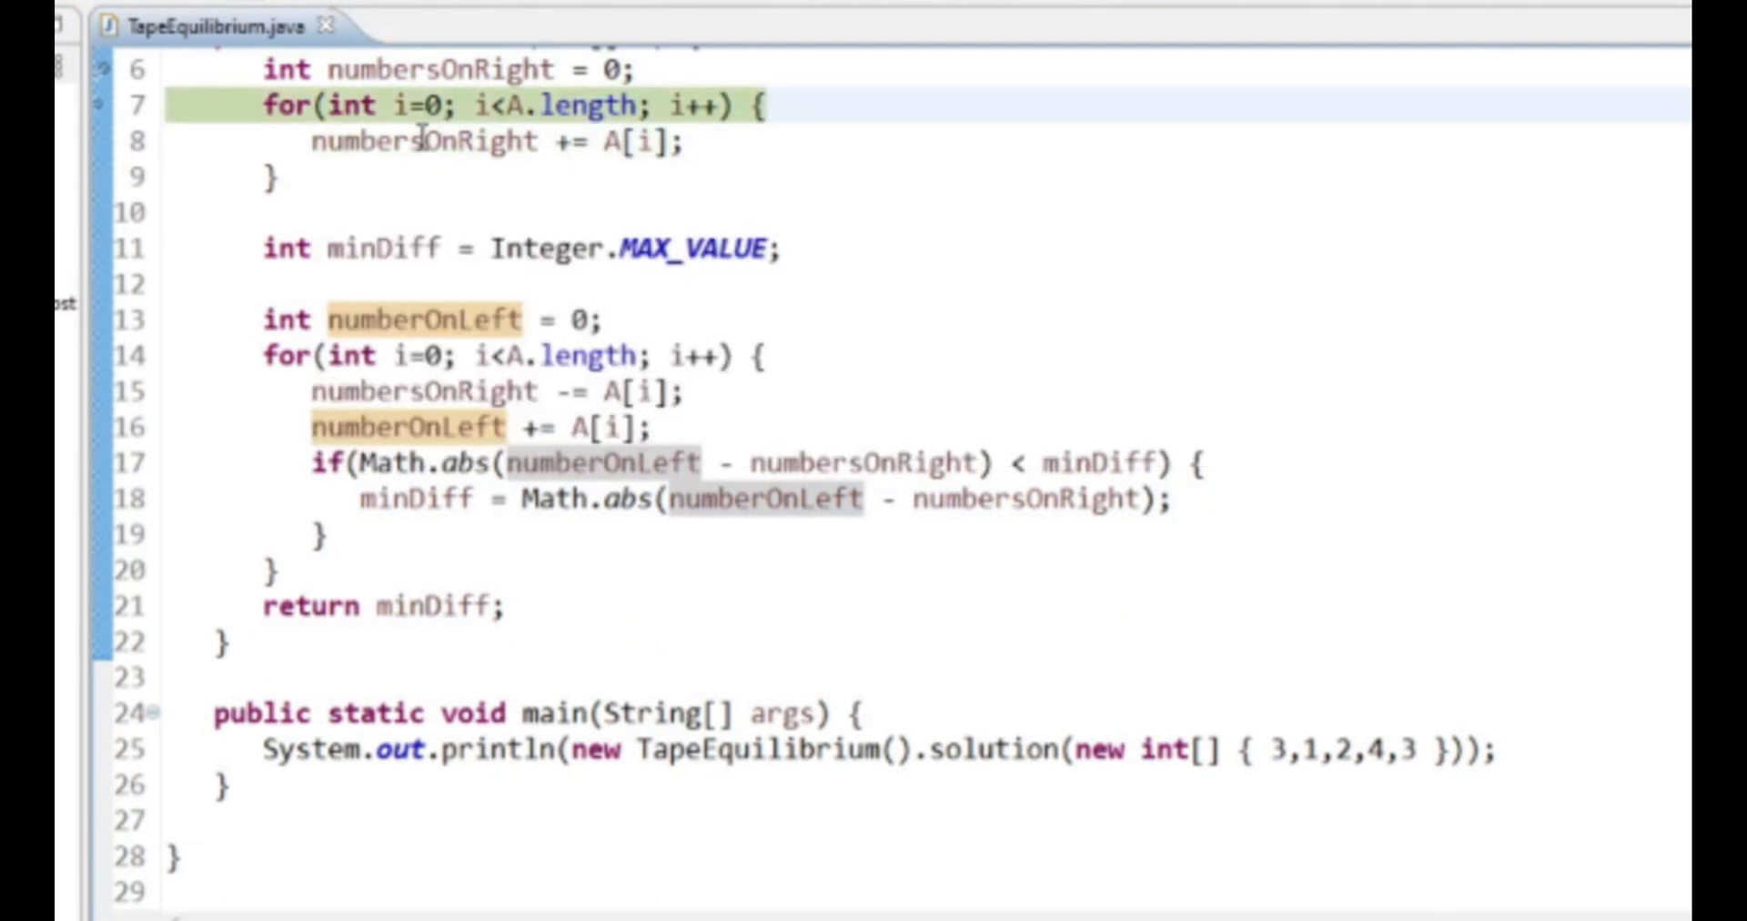
pyautogui.moveTo(419, 141)
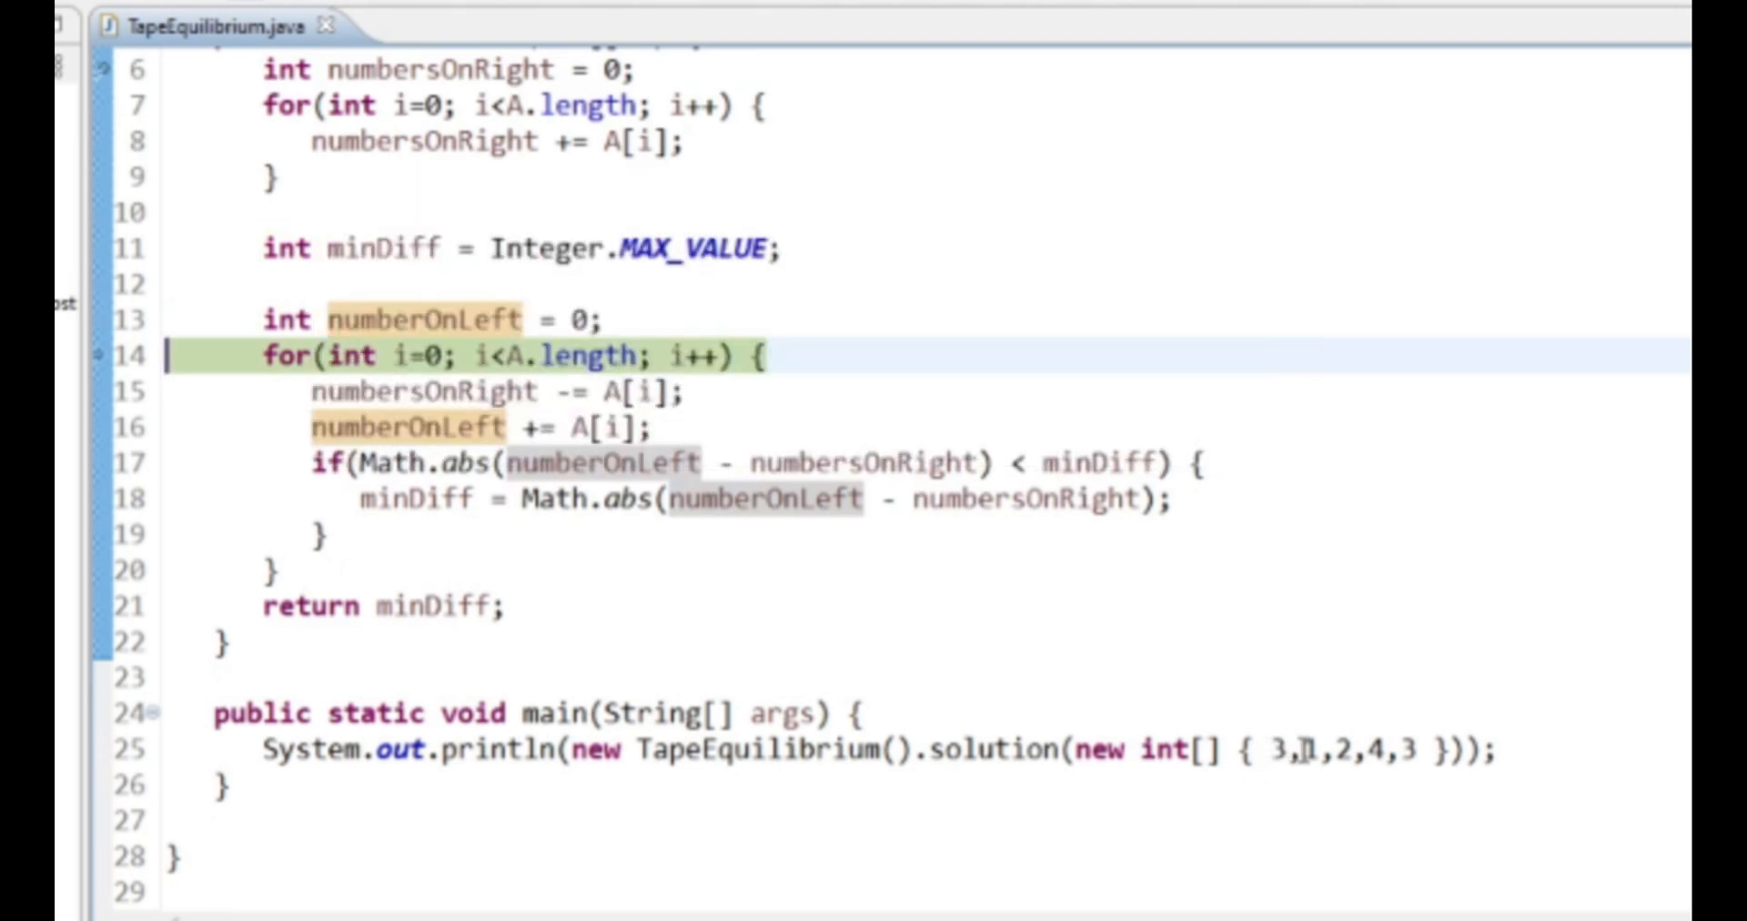
pyautogui.write('1')
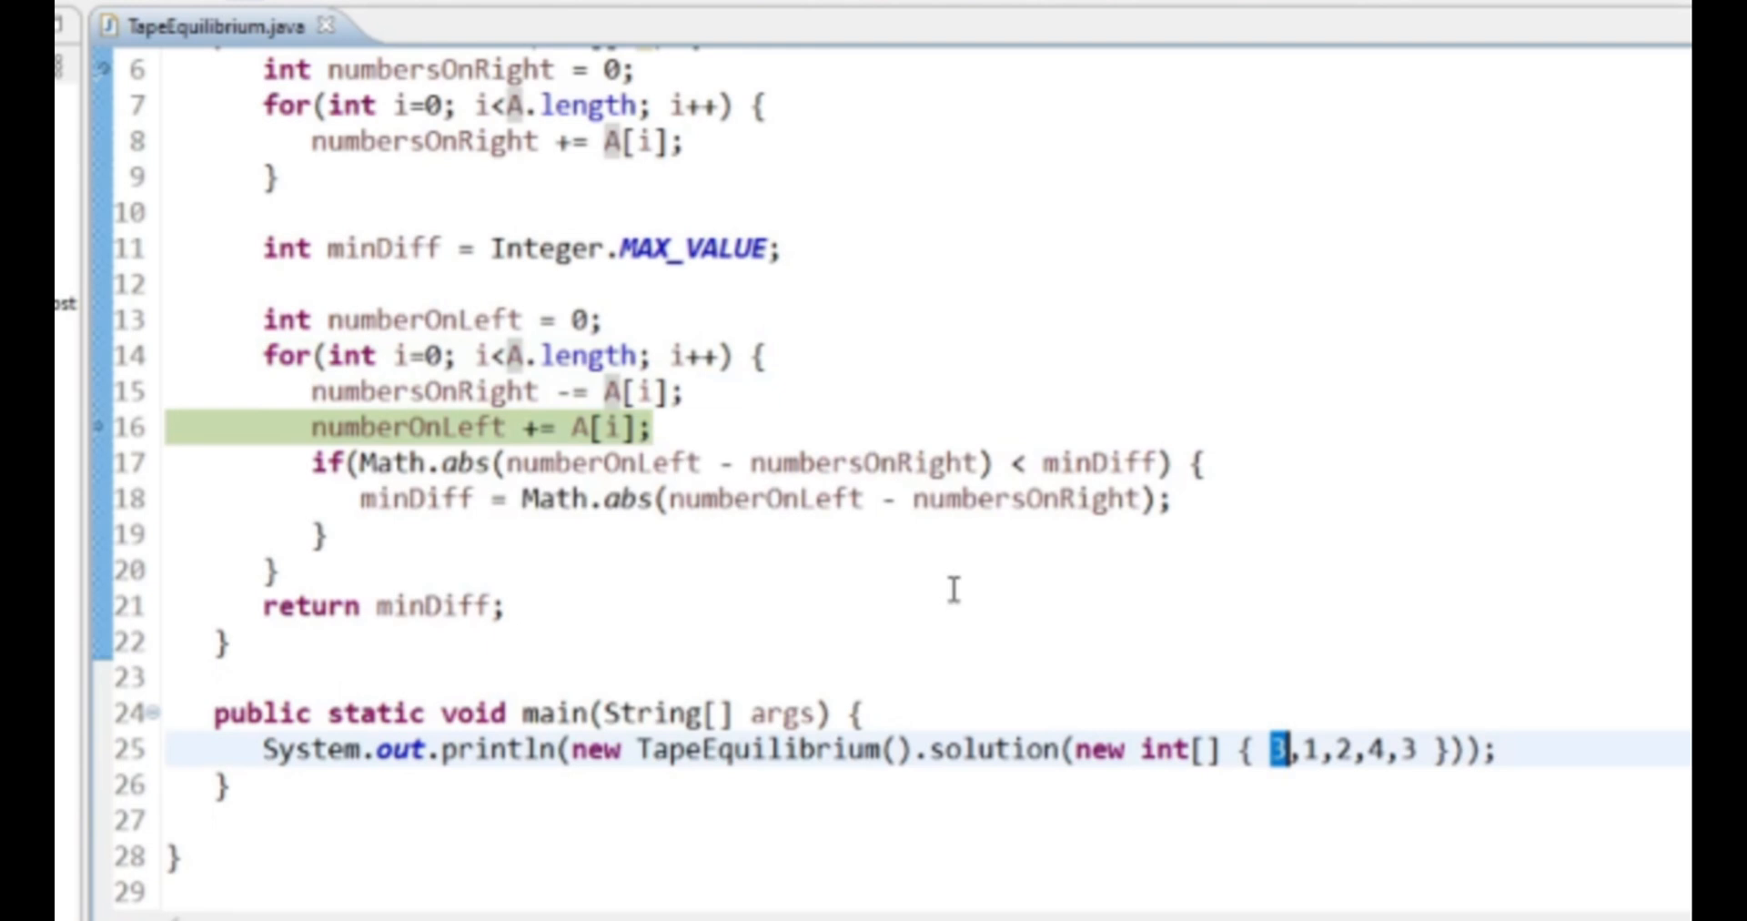
pyautogui.scroll(3)
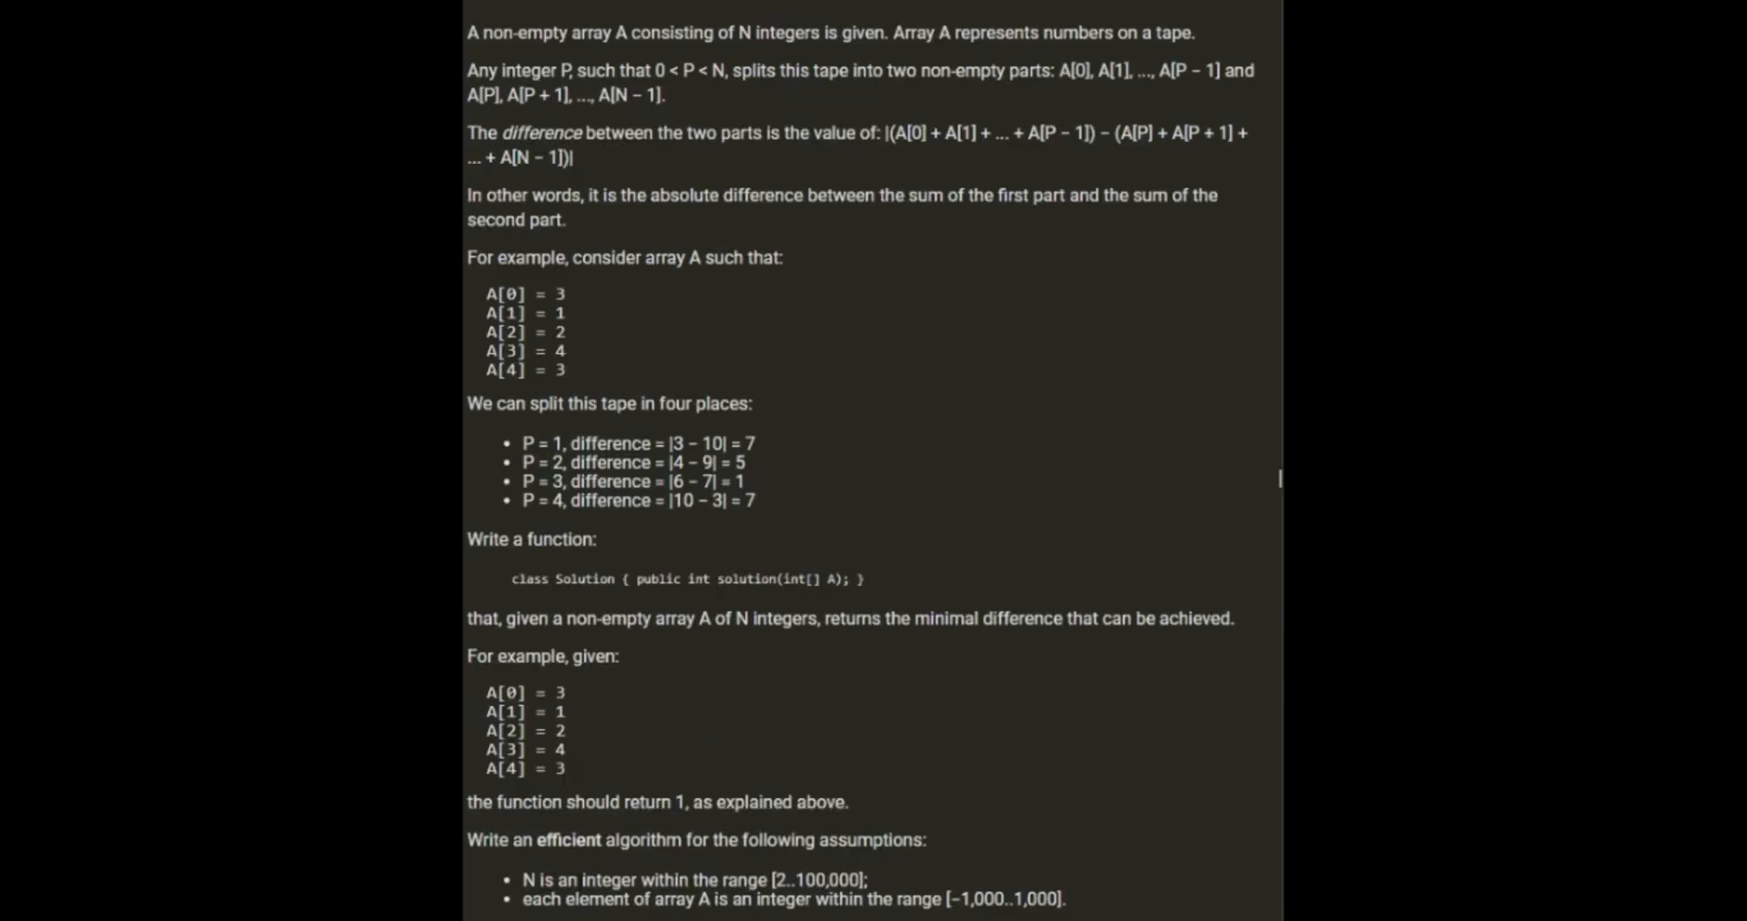
pyautogui.moveTo(866, 872)
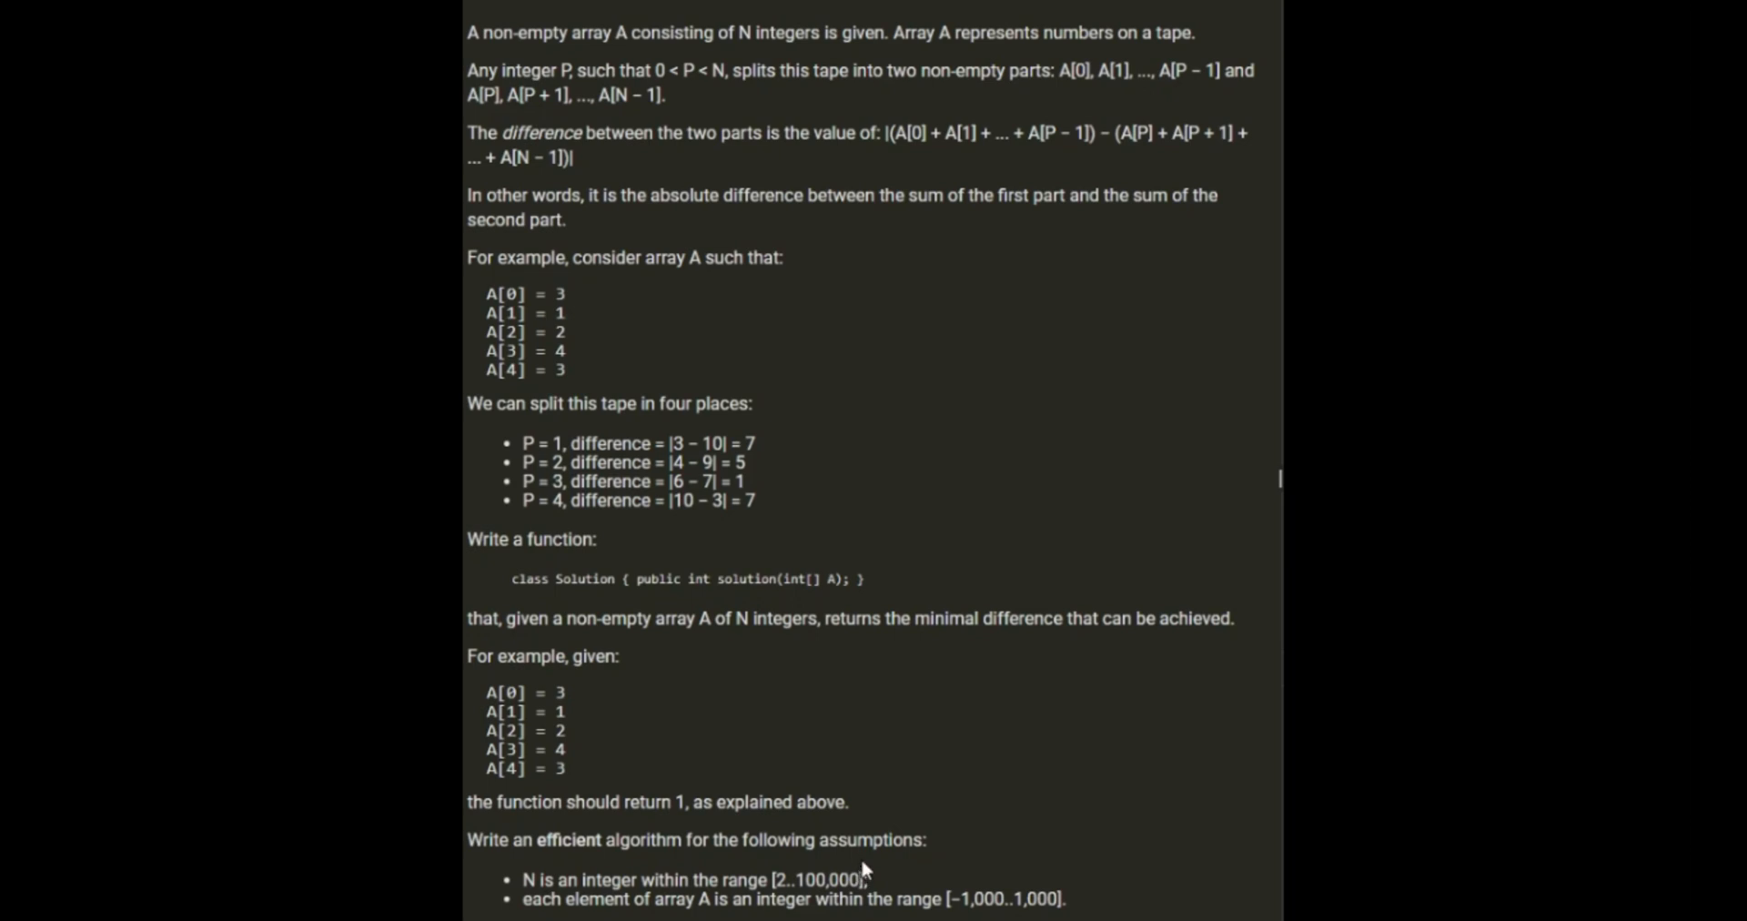
pyautogui.moveTo(890, 775)
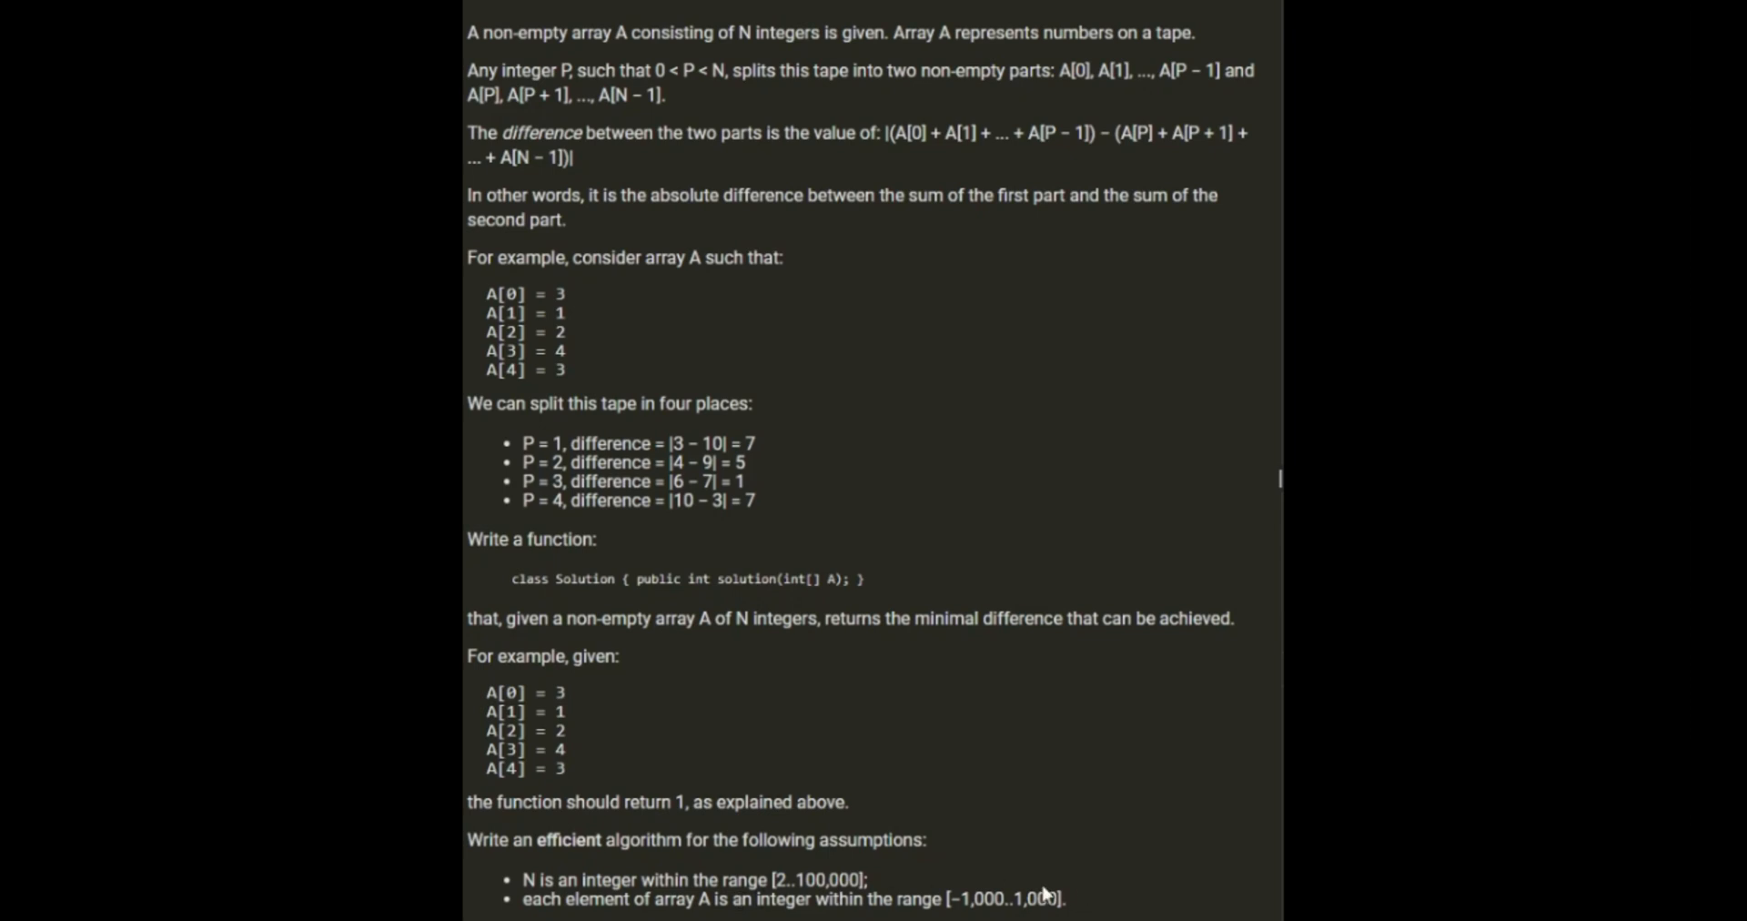
pyautogui.moveTo(1012, 882)
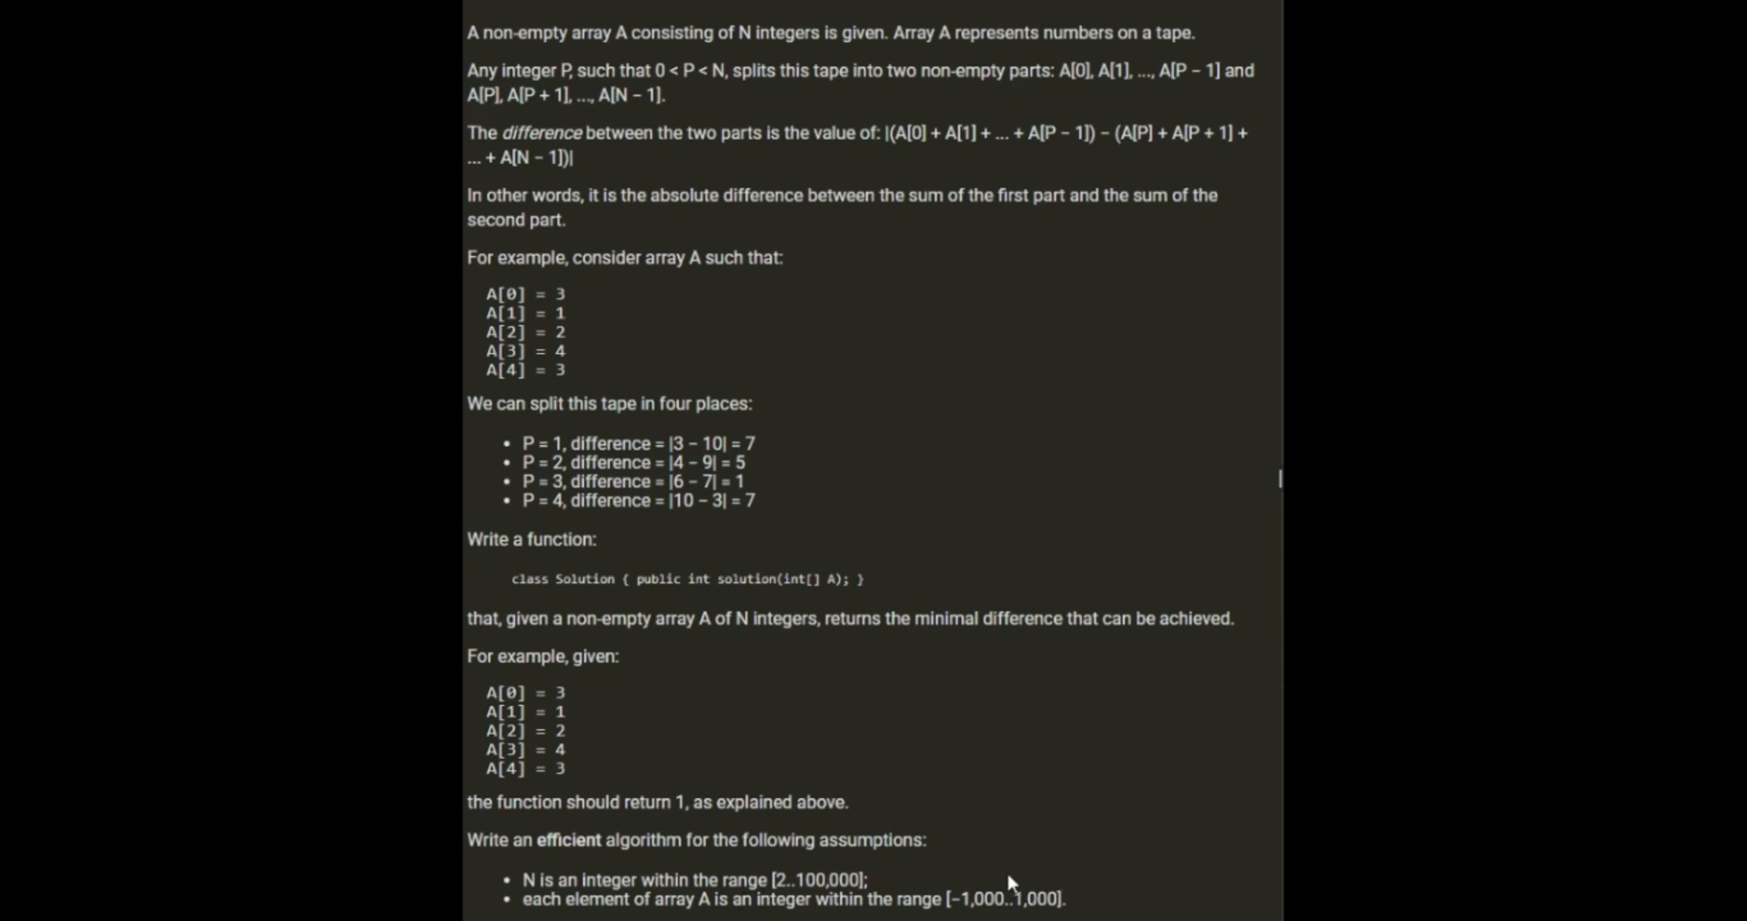
pyautogui.moveTo(932, 760)
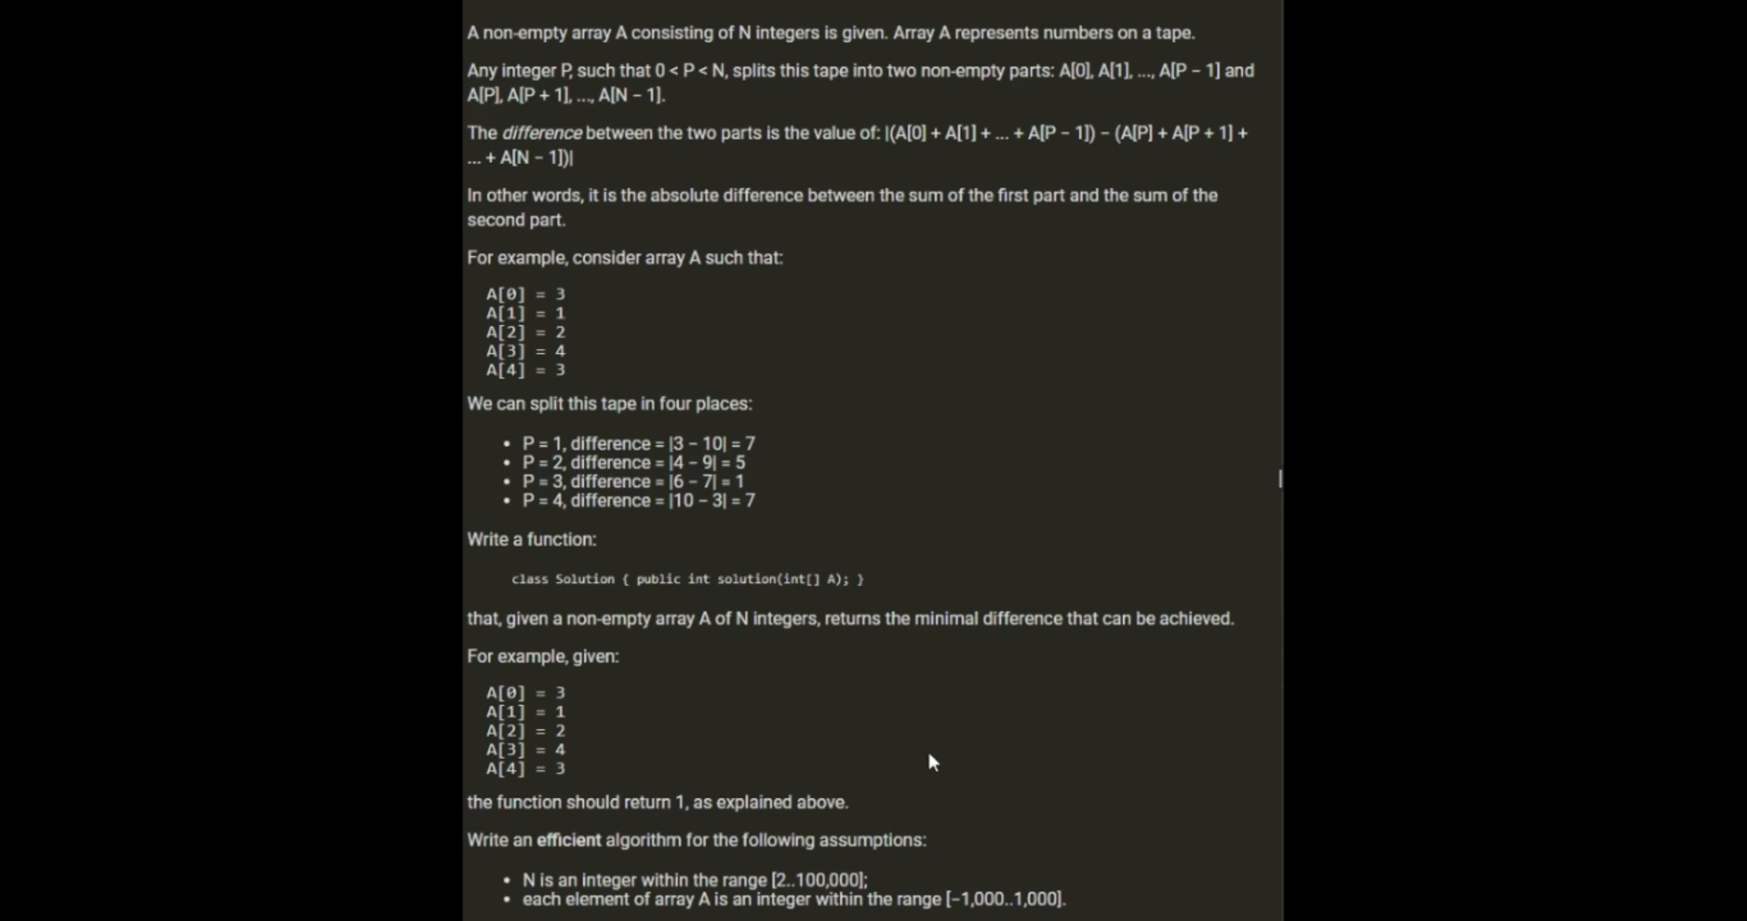
pyautogui.moveTo(792, 672)
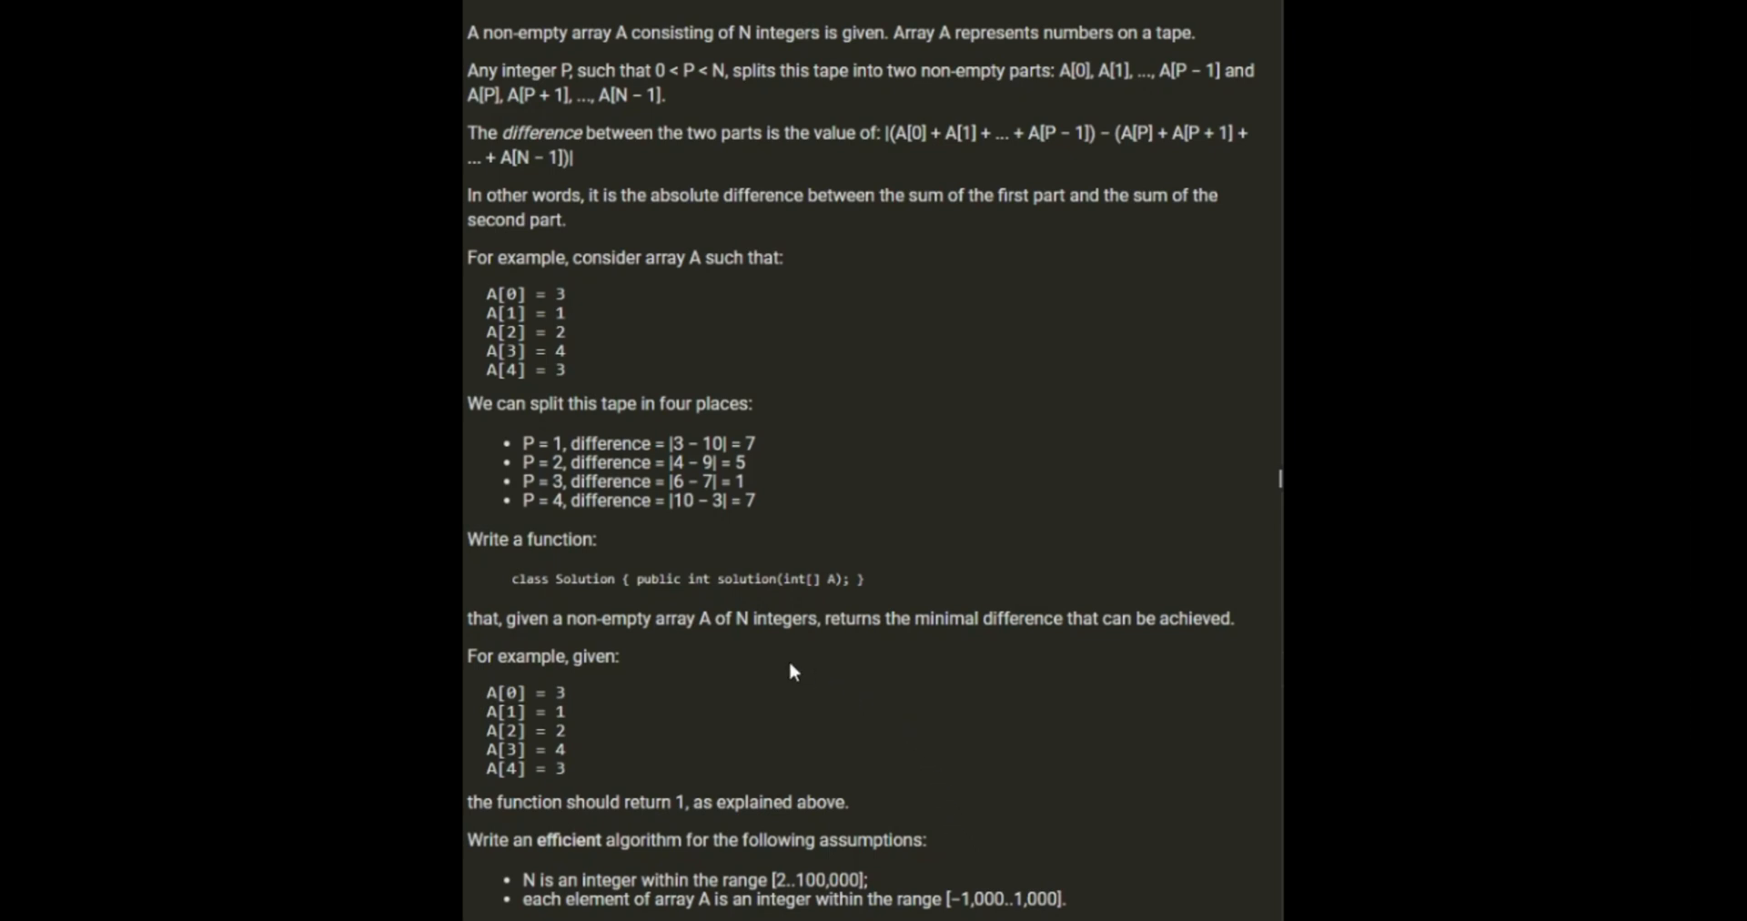
pyautogui.moveTo(1003, 541)
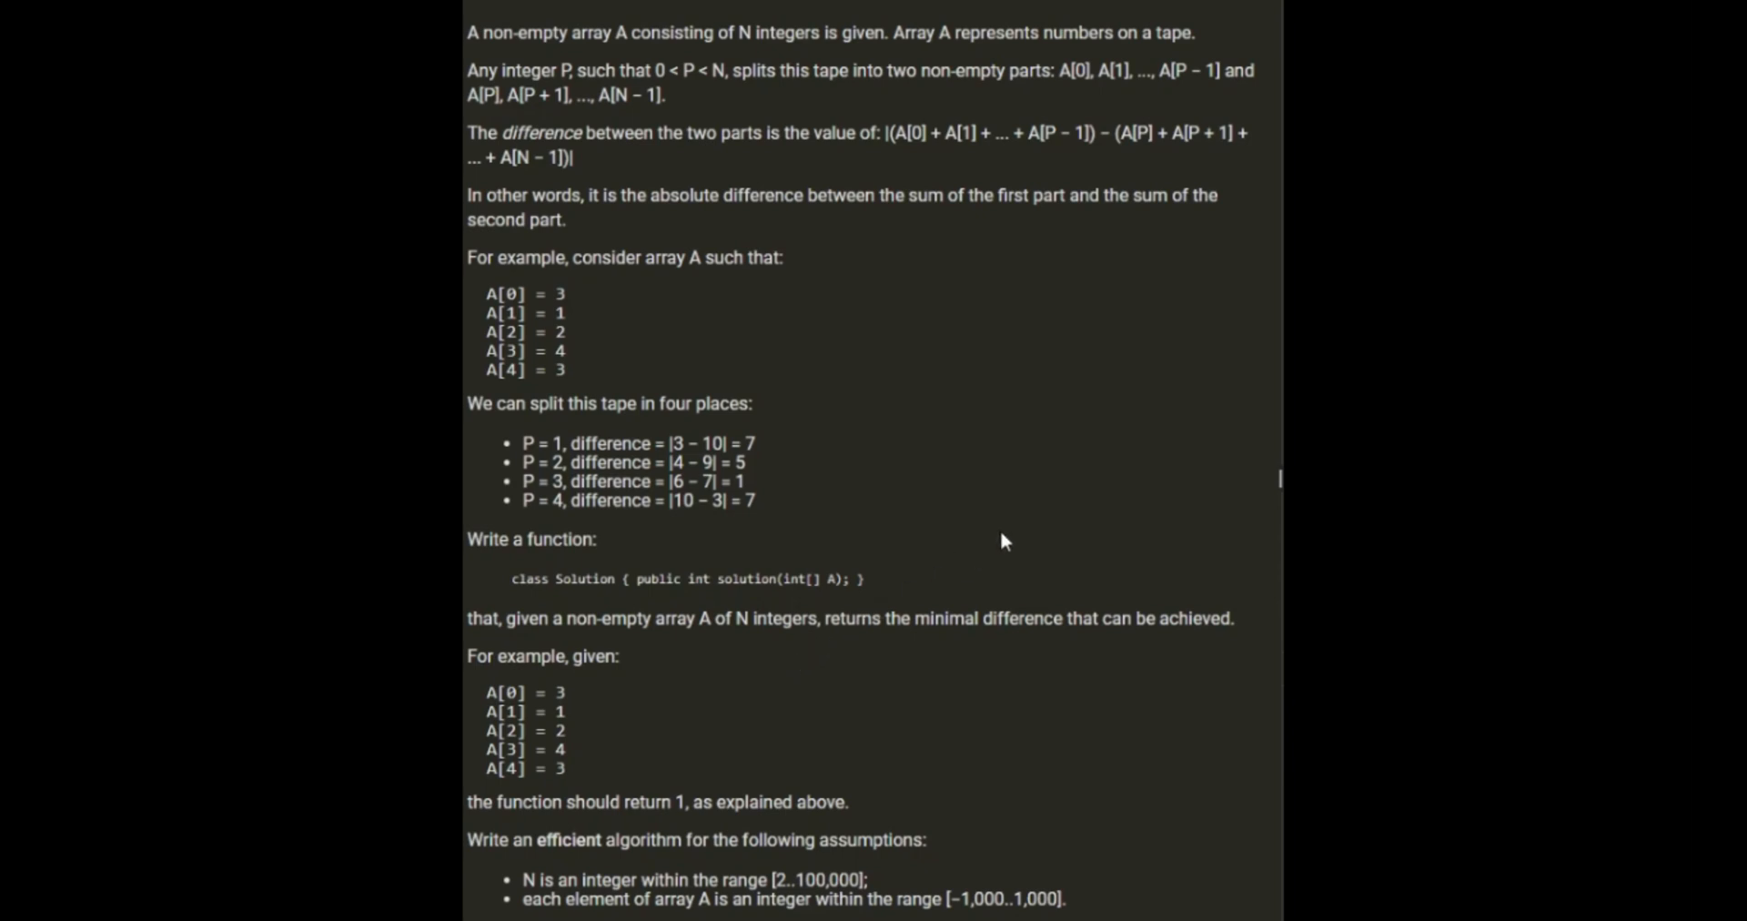
pyautogui.moveTo(1198, 237)
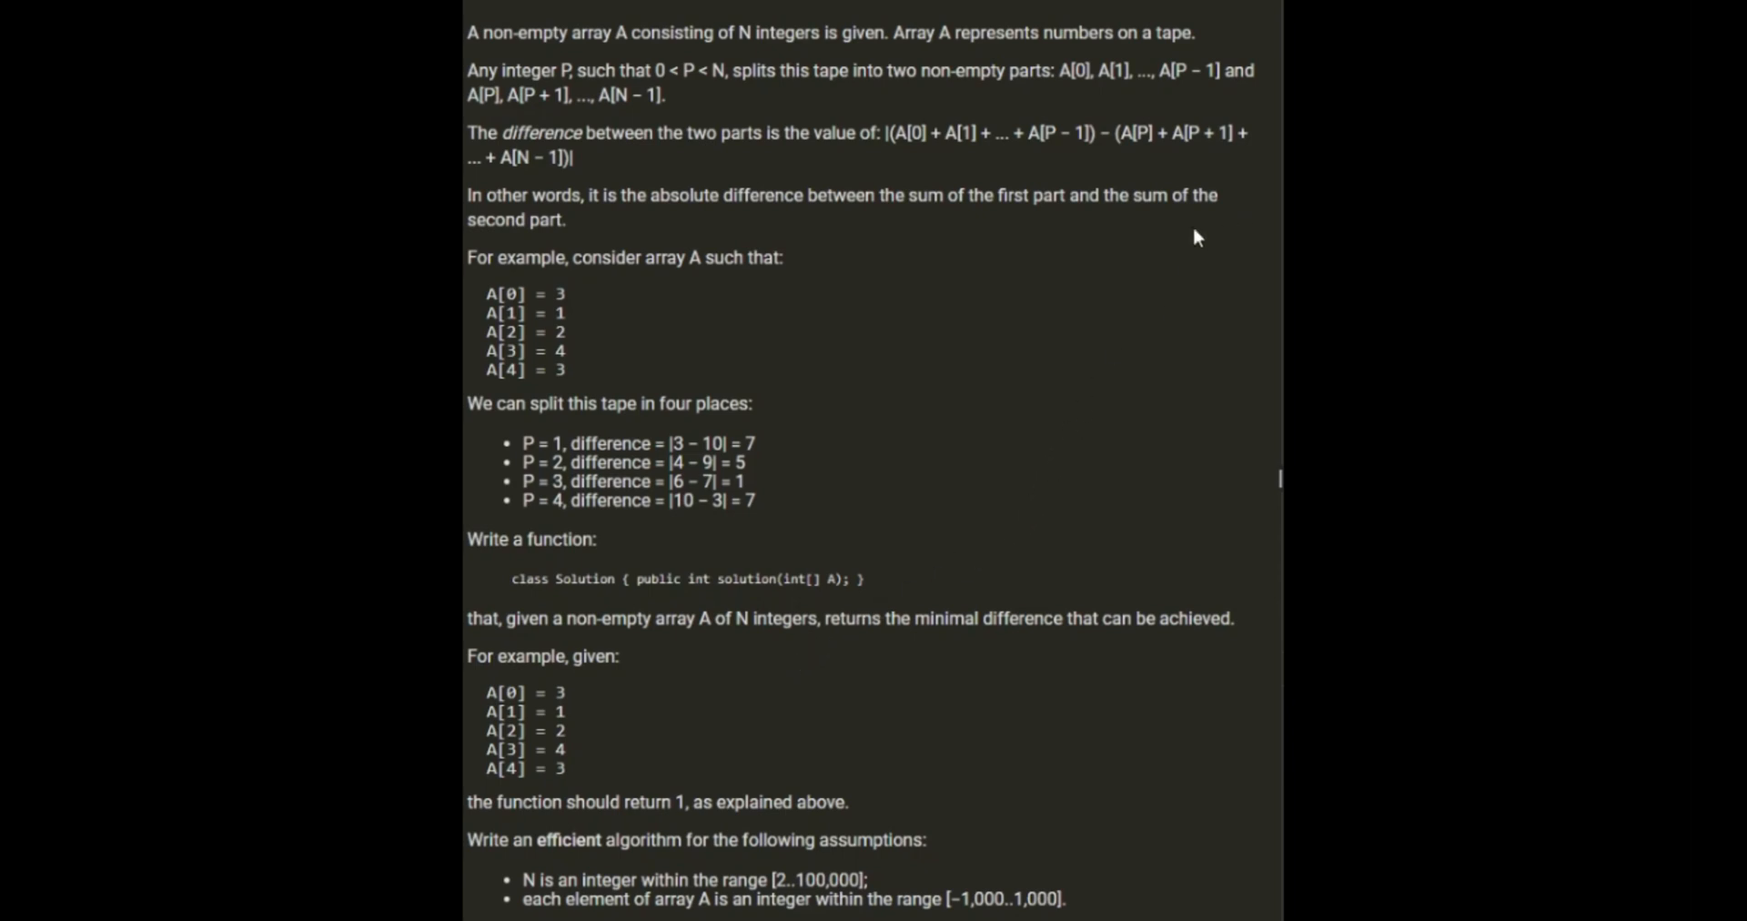
pyautogui.moveTo(1176, 249)
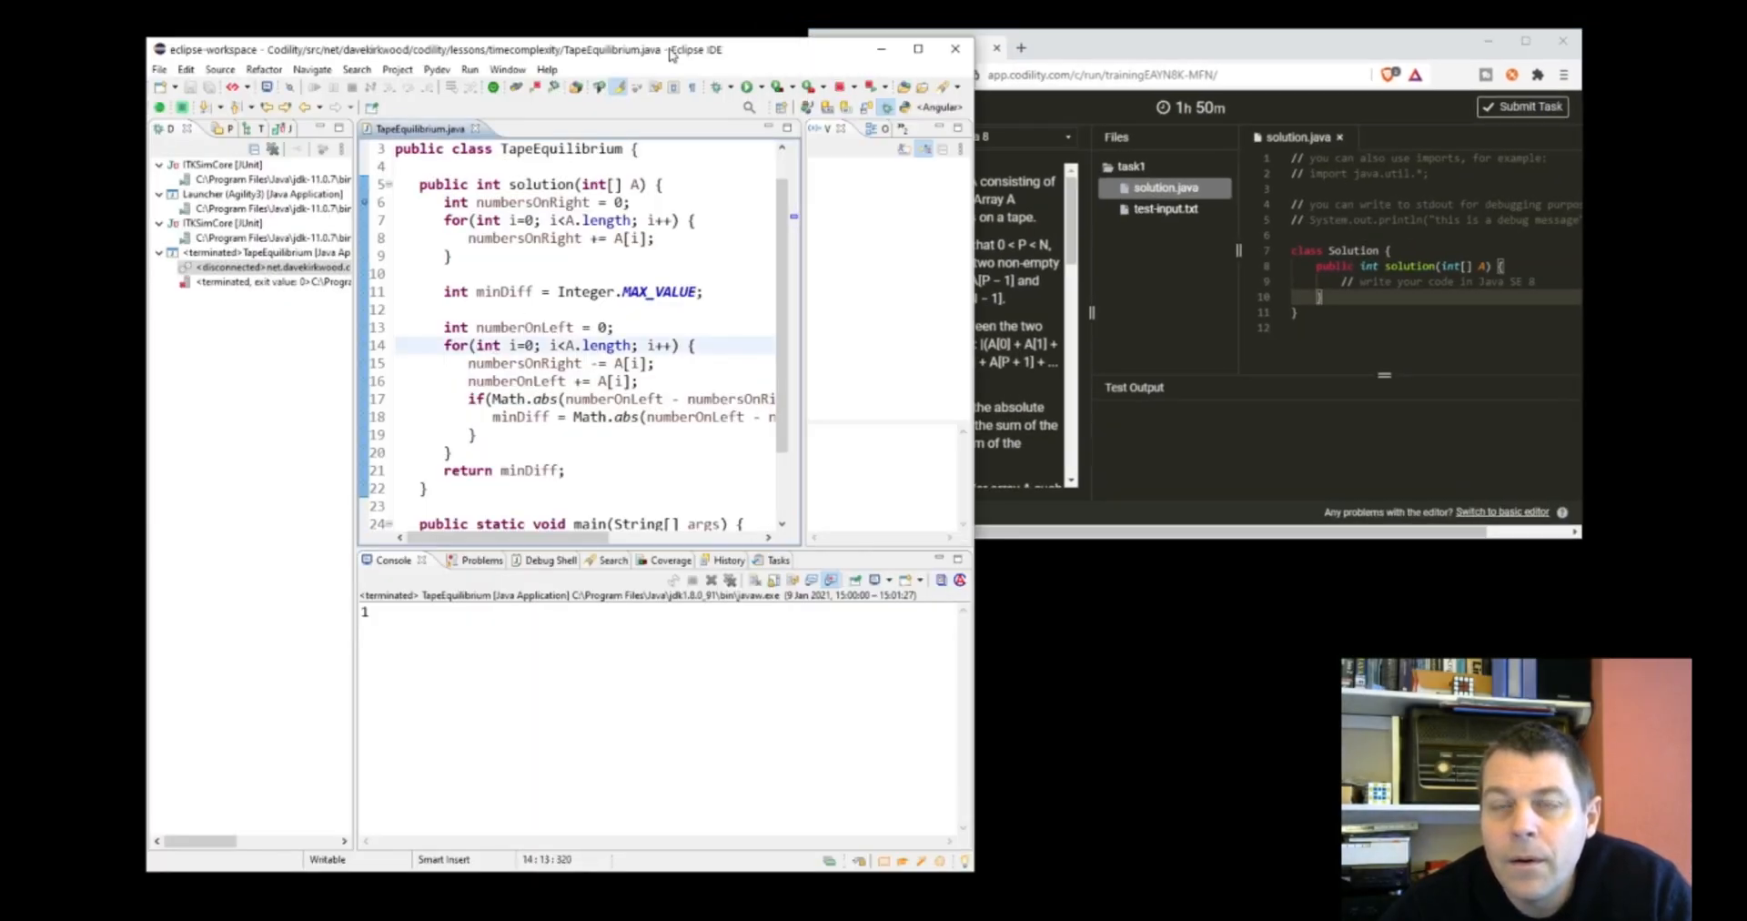
# - Add a println test calling solution on new int[]{0,0,0,0,0} and run it
pyautogui.click(917, 47)
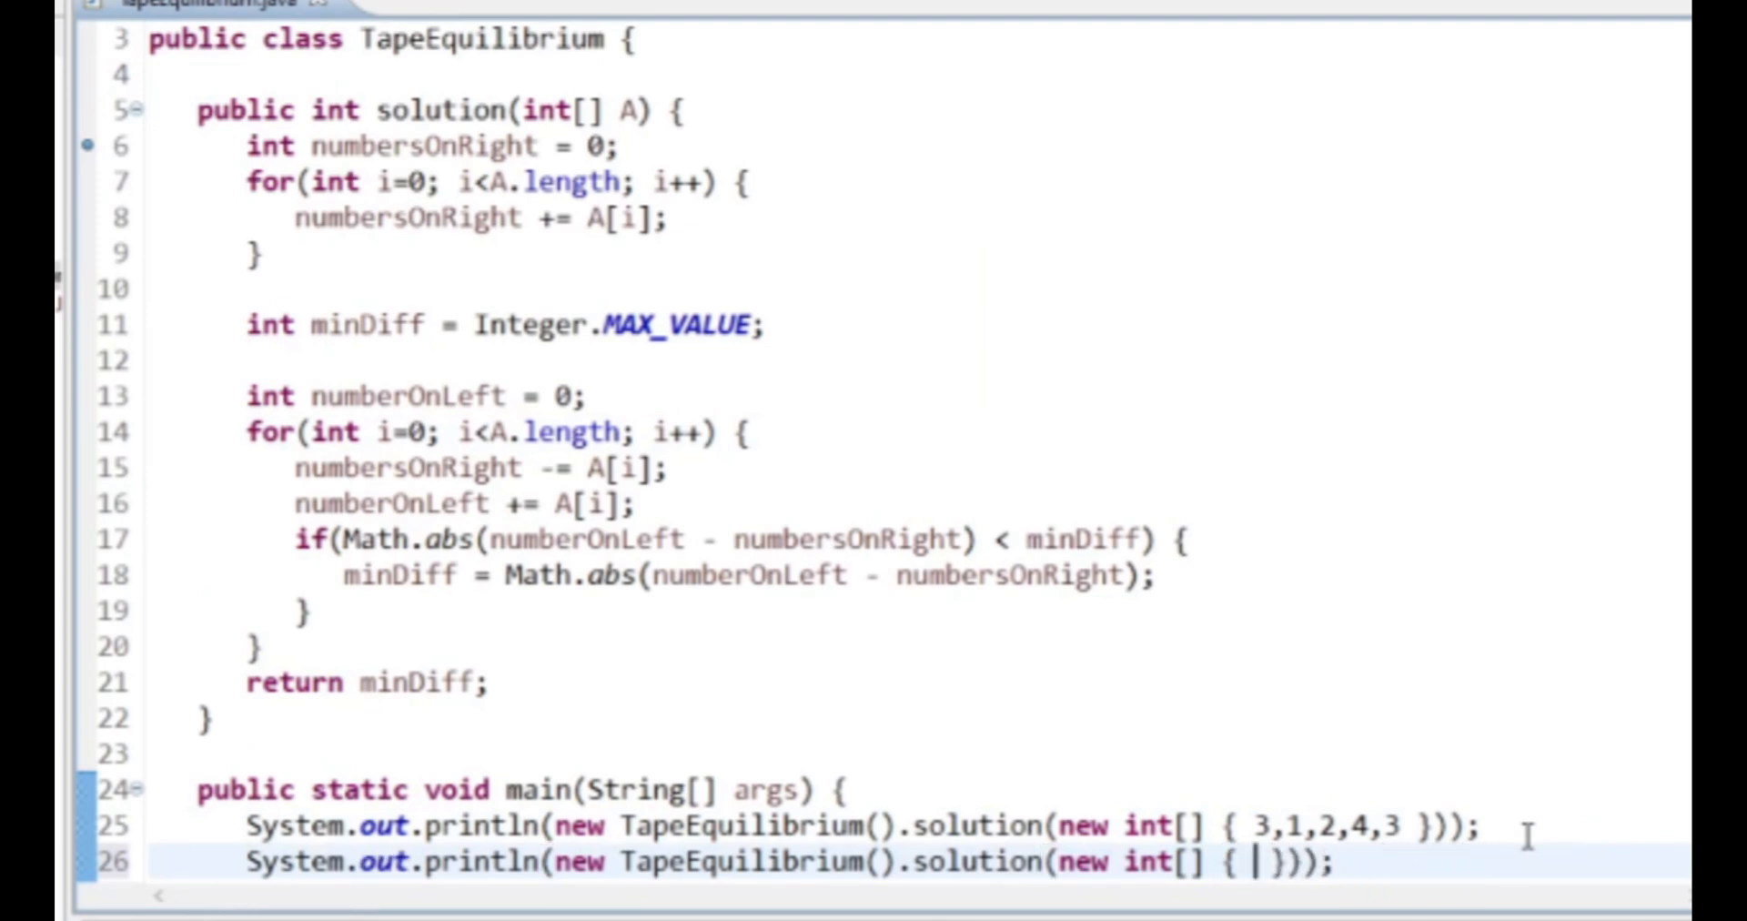
pyautogui.write('0,0,0,0,')
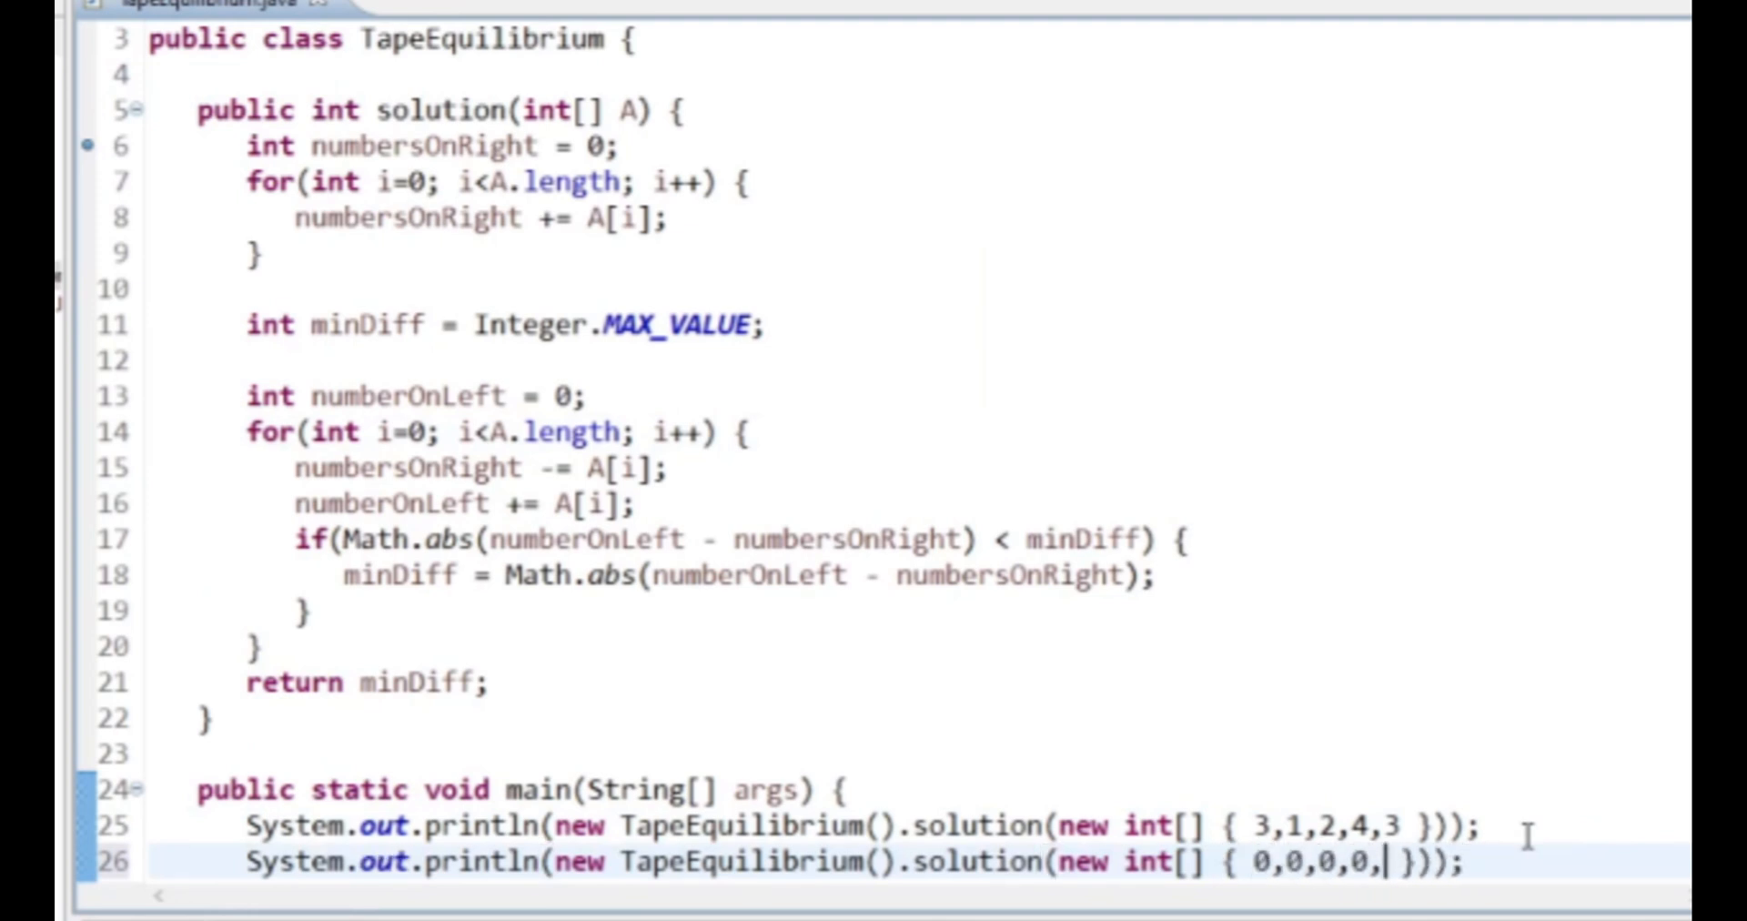
pyautogui.write('0')
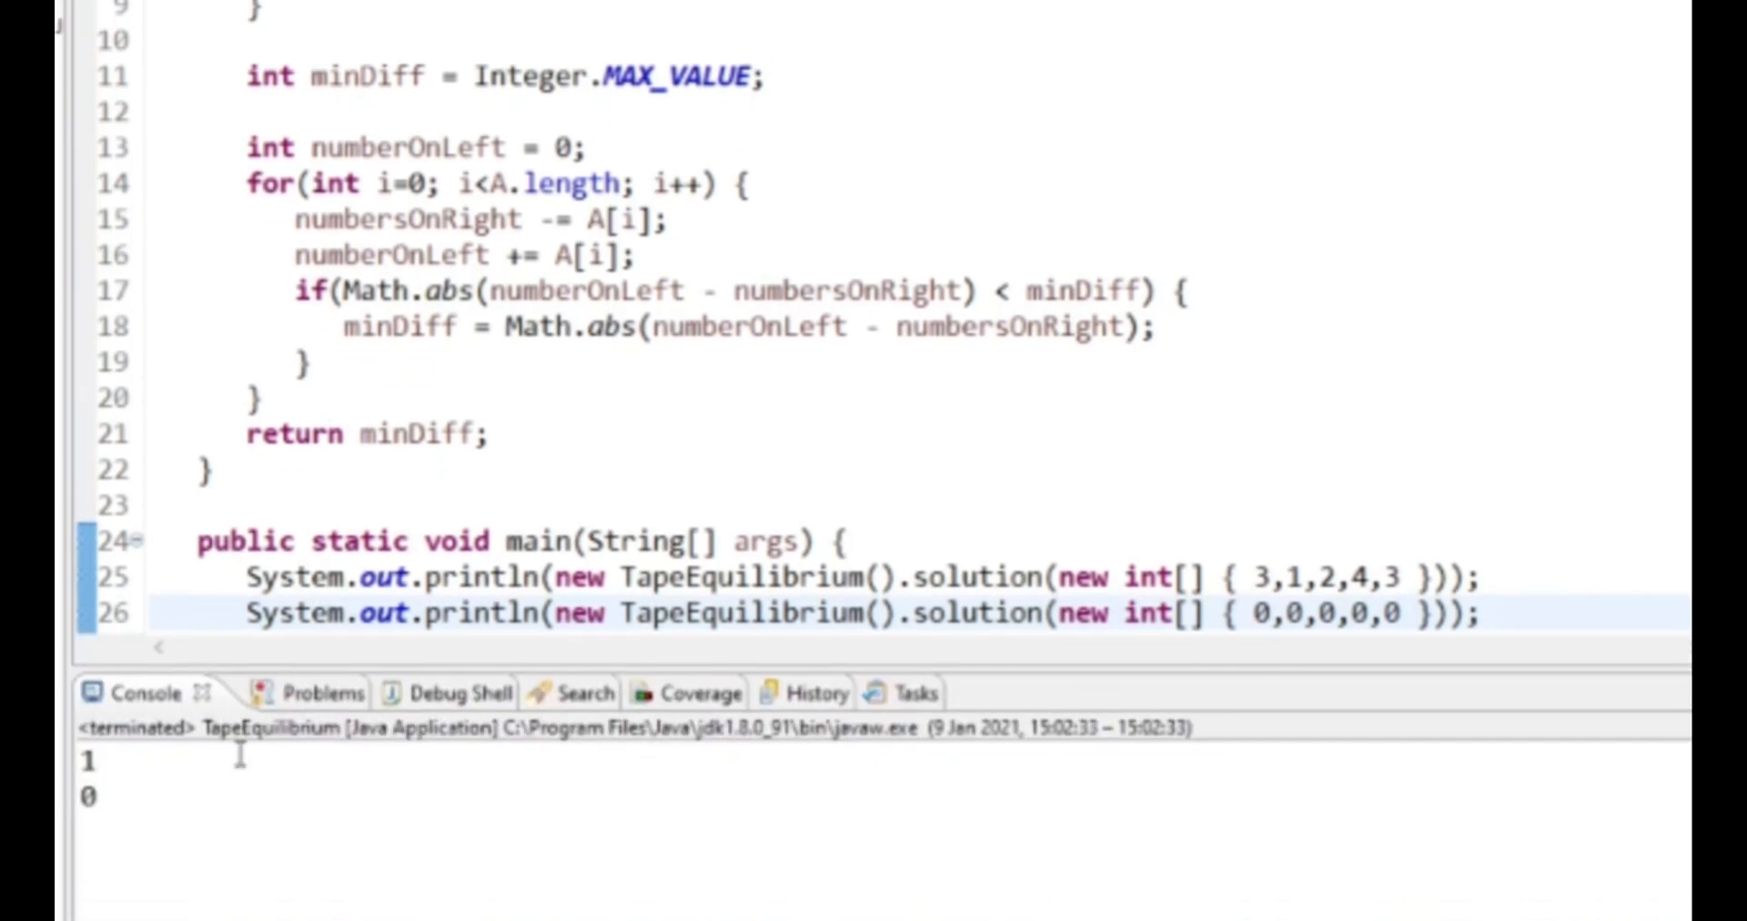
pyautogui.scroll(3)
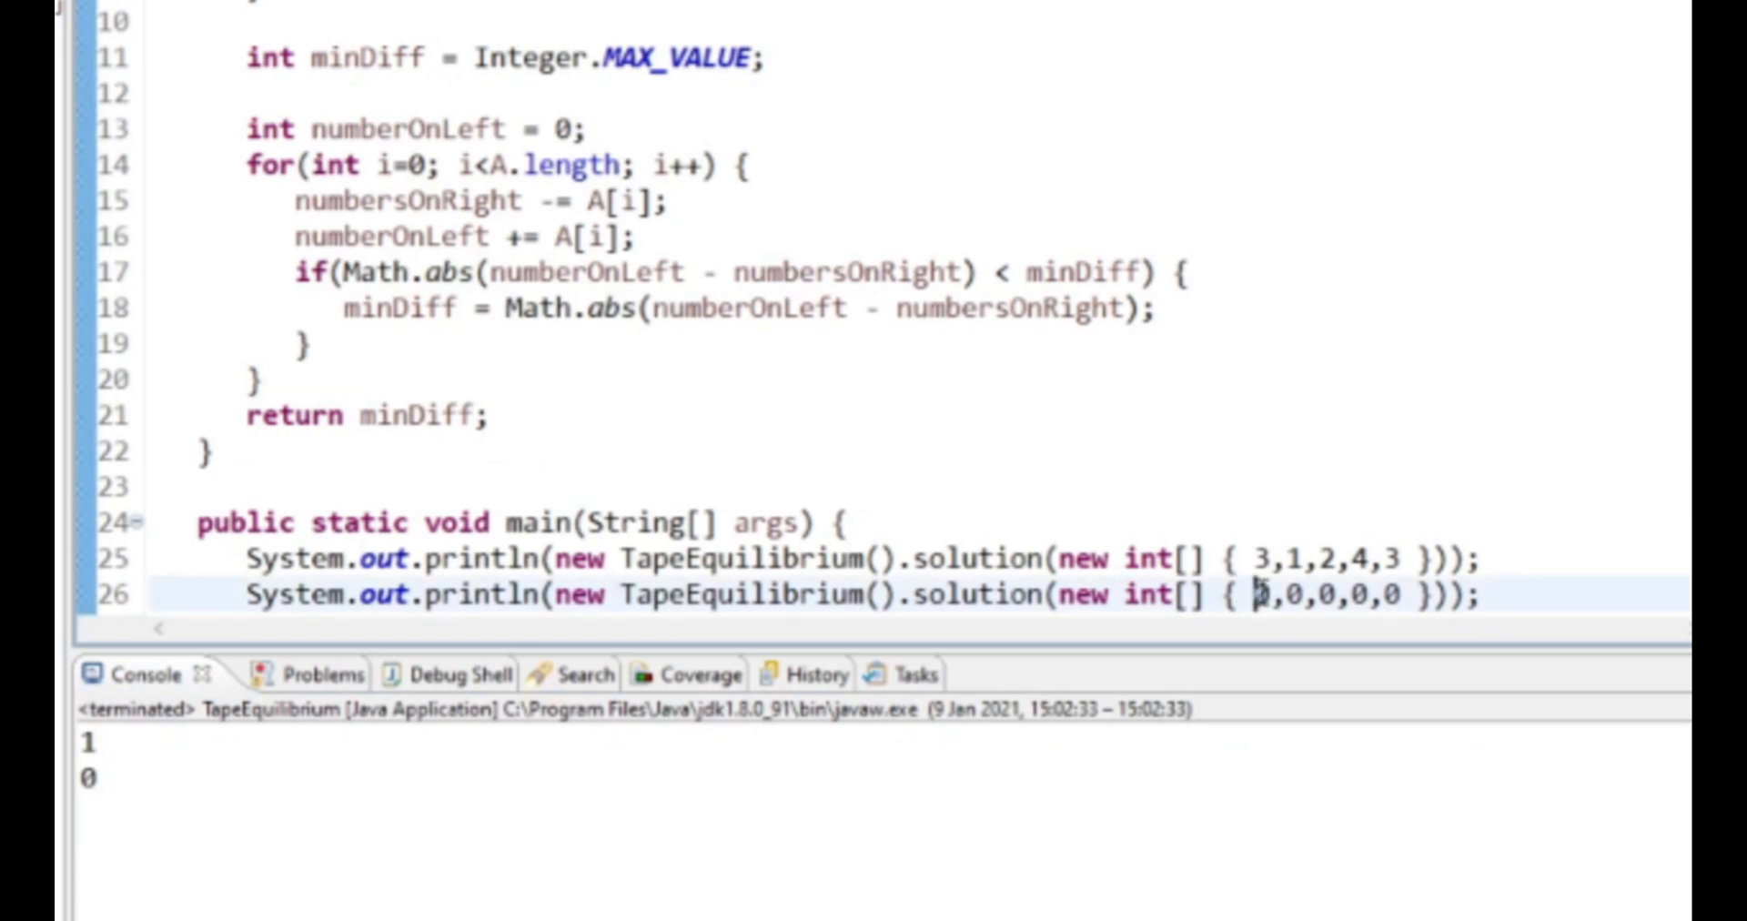
# - Change the test array's first element to 1000 and copy the solution into Codility's editor
pyautogui.write('1')
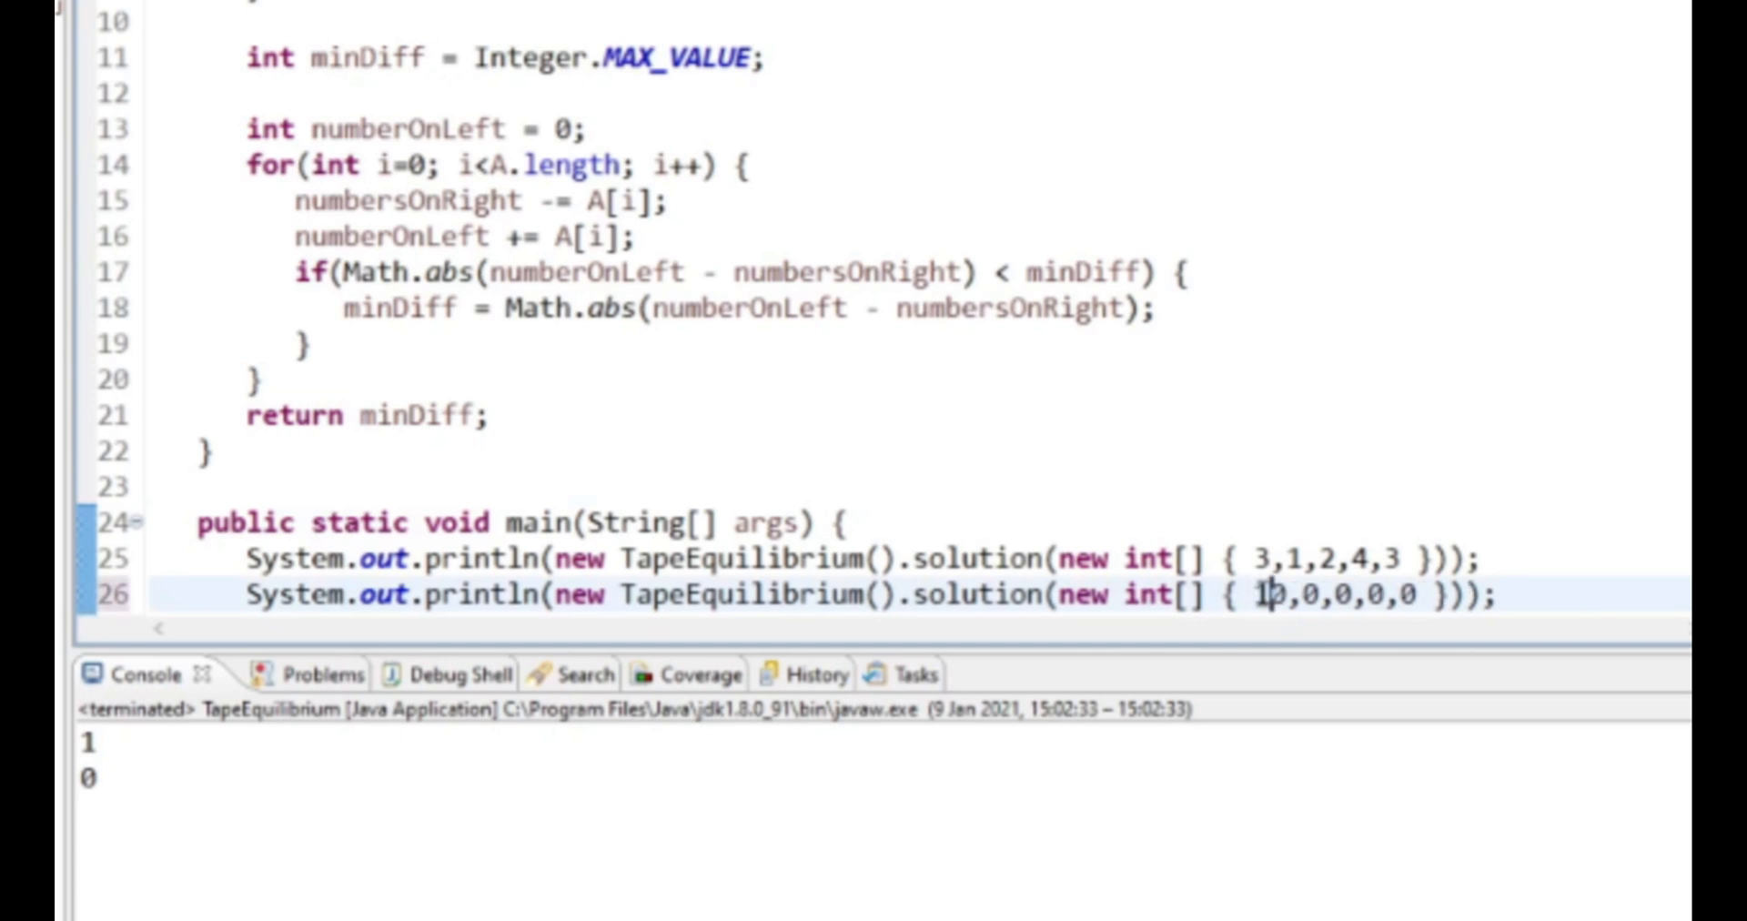
pyautogui.write('00')
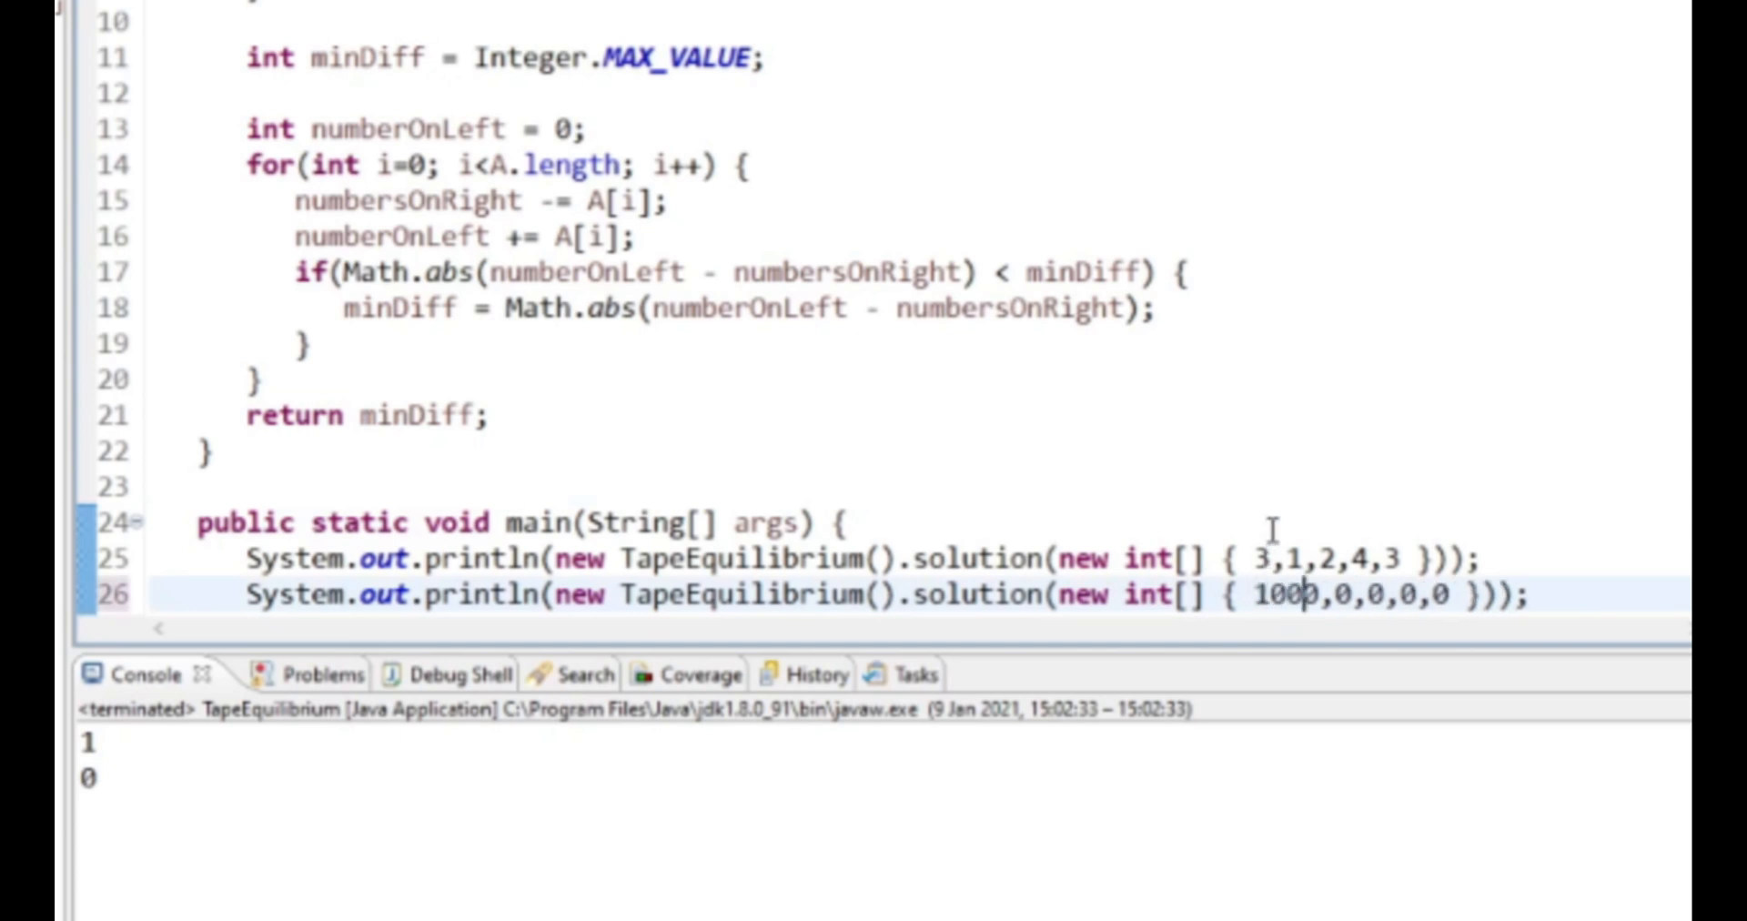
pyautogui.click(852, 523)
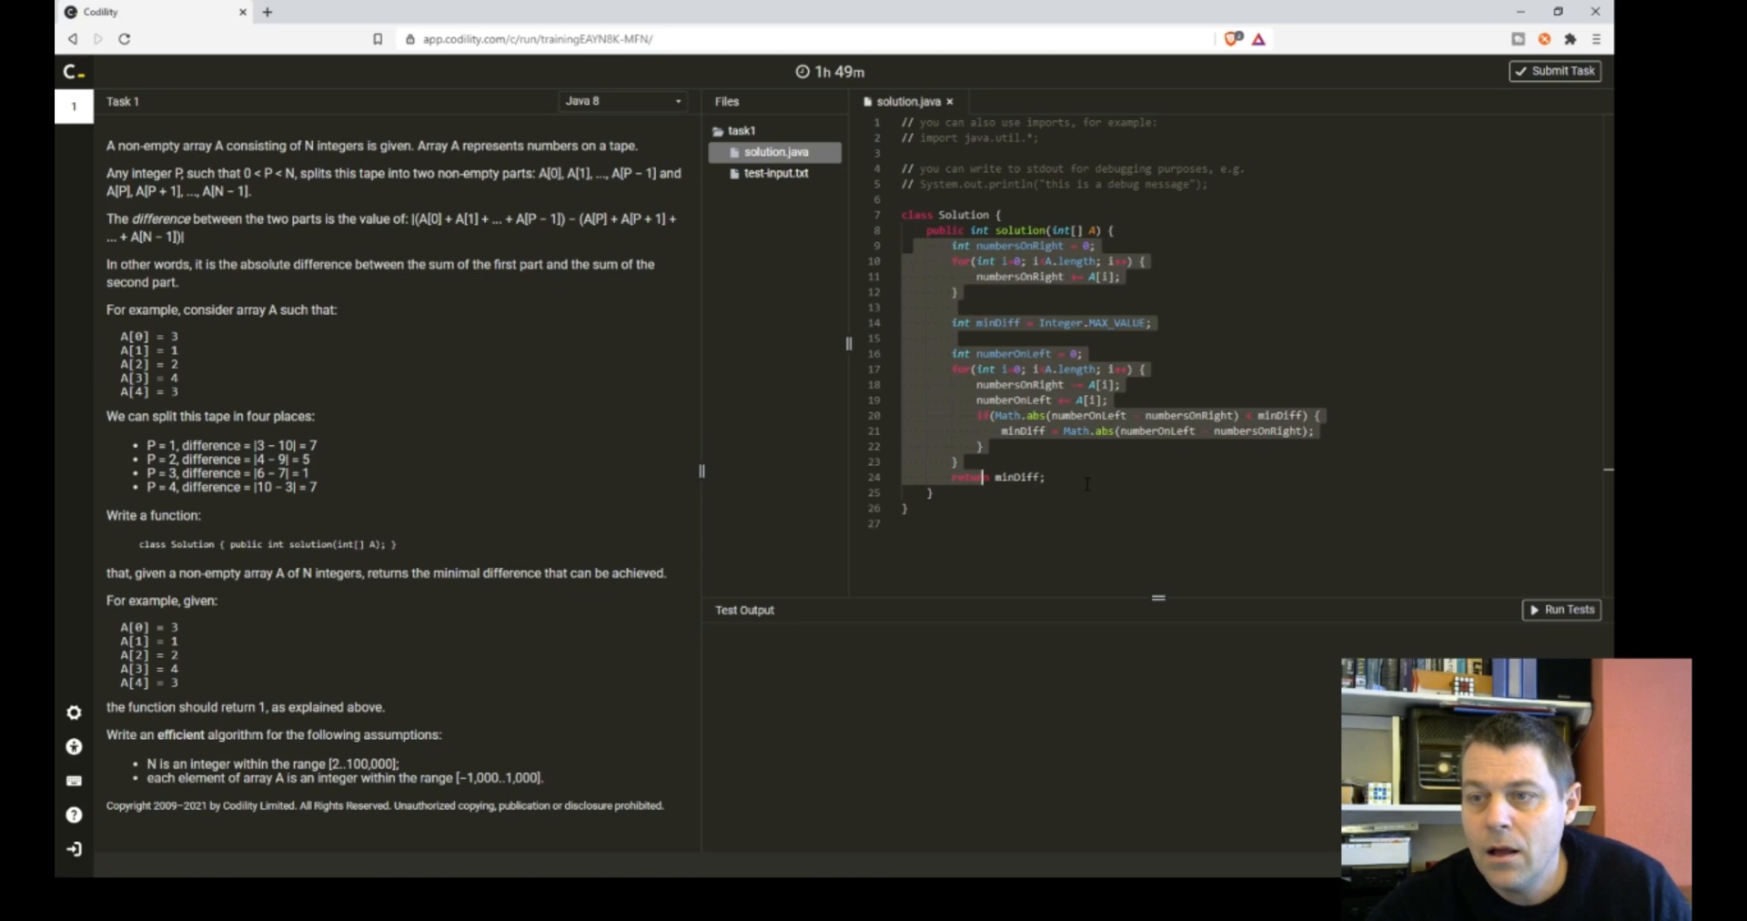
# - Run Tests in Codility and review the output: compilation successful, example test OK
pyautogui.click(1565, 610)
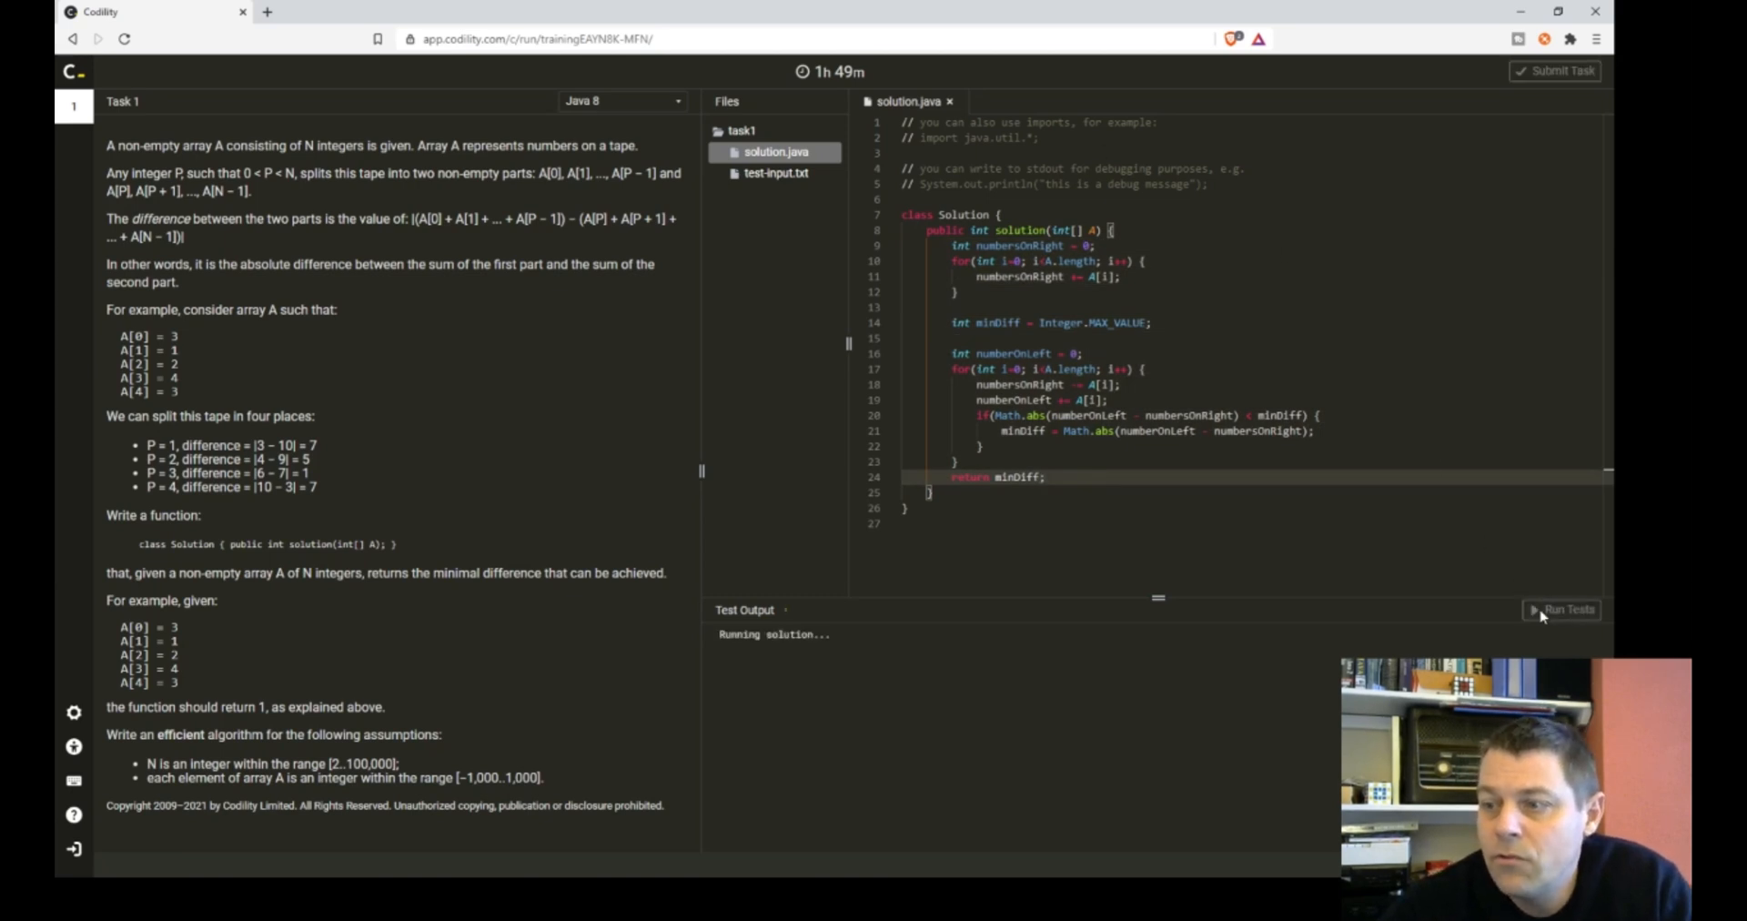
pyautogui.press('F11')
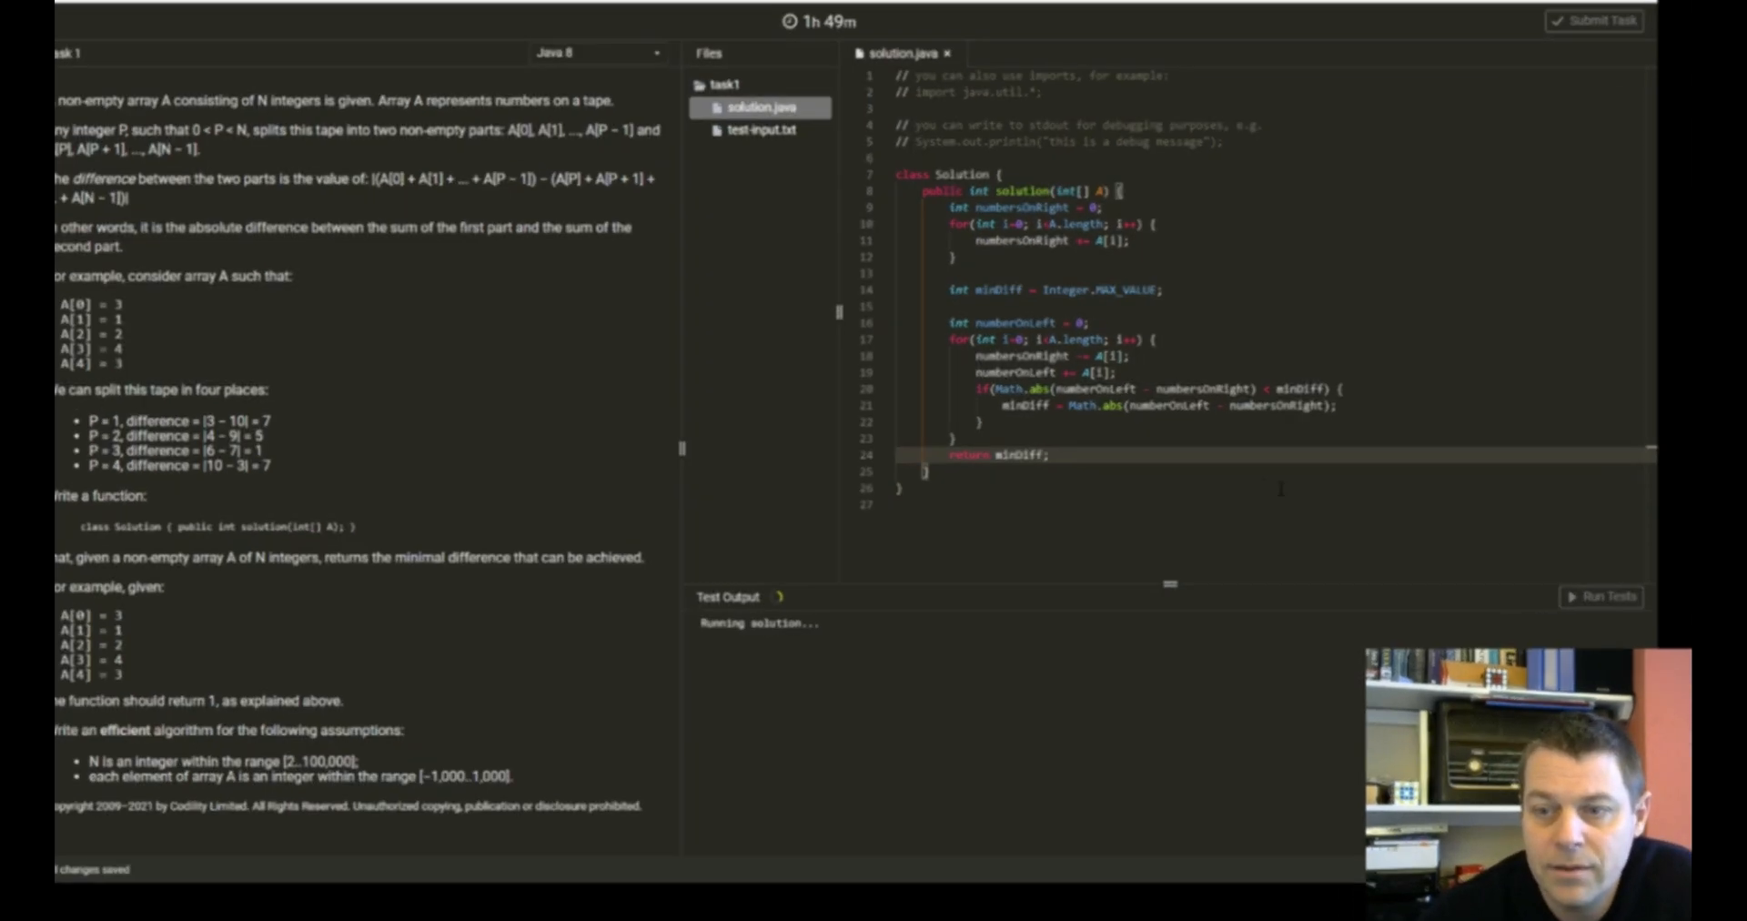
pyautogui.click(1602, 597)
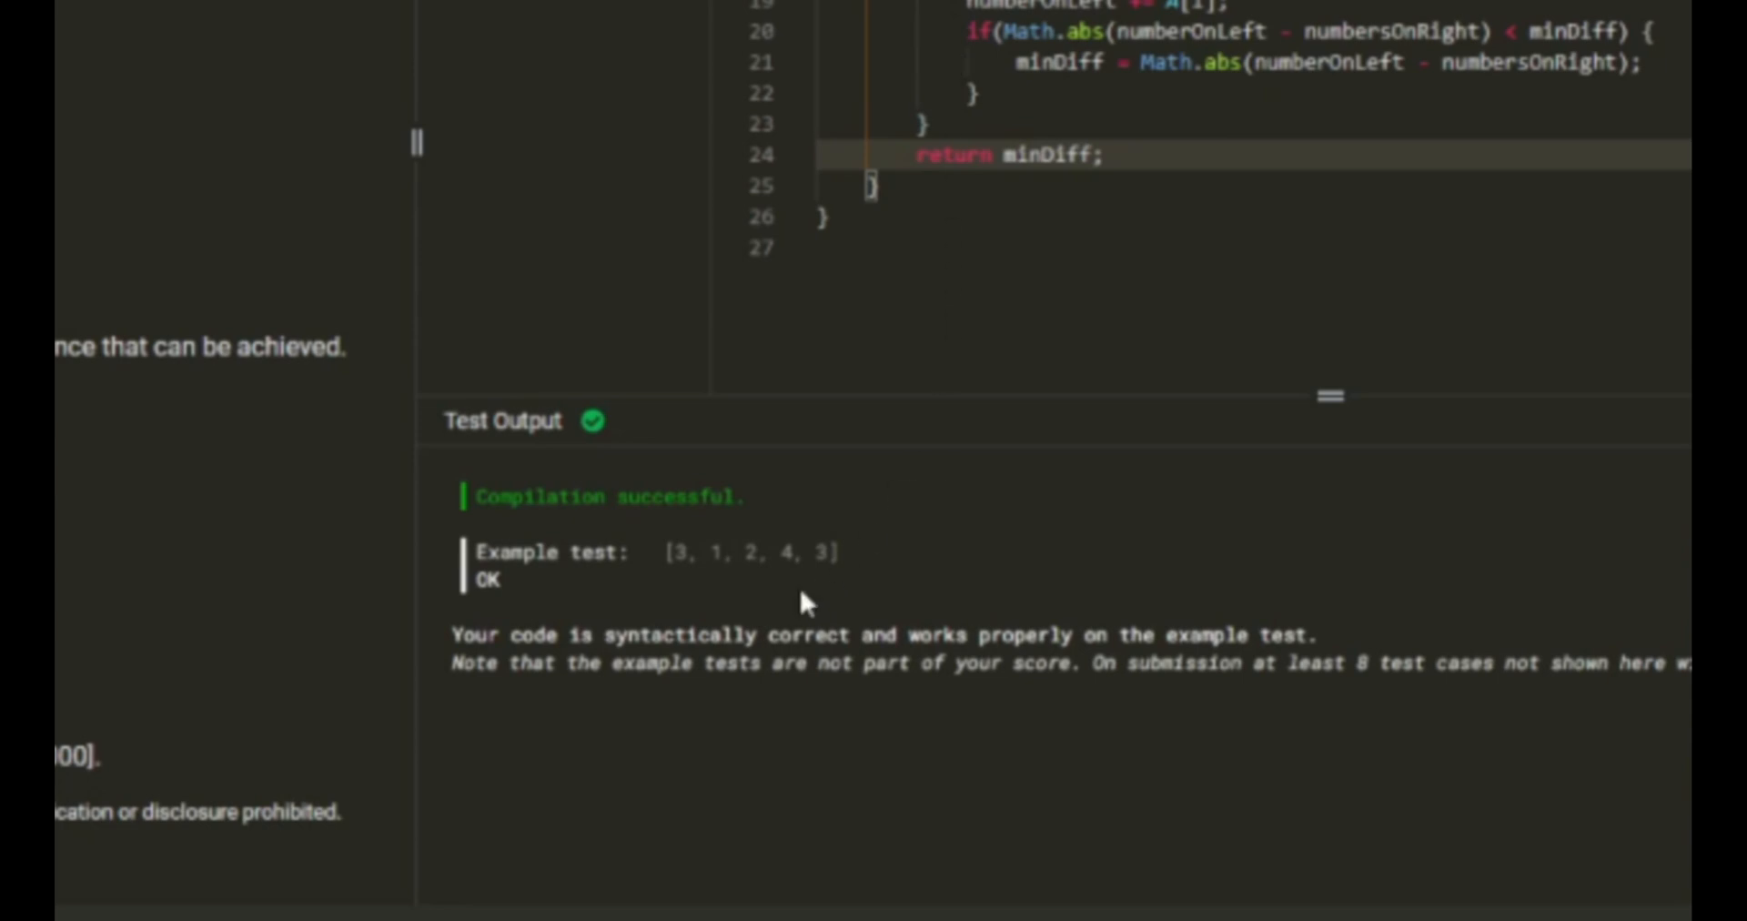
pyautogui.moveTo(724, 606)
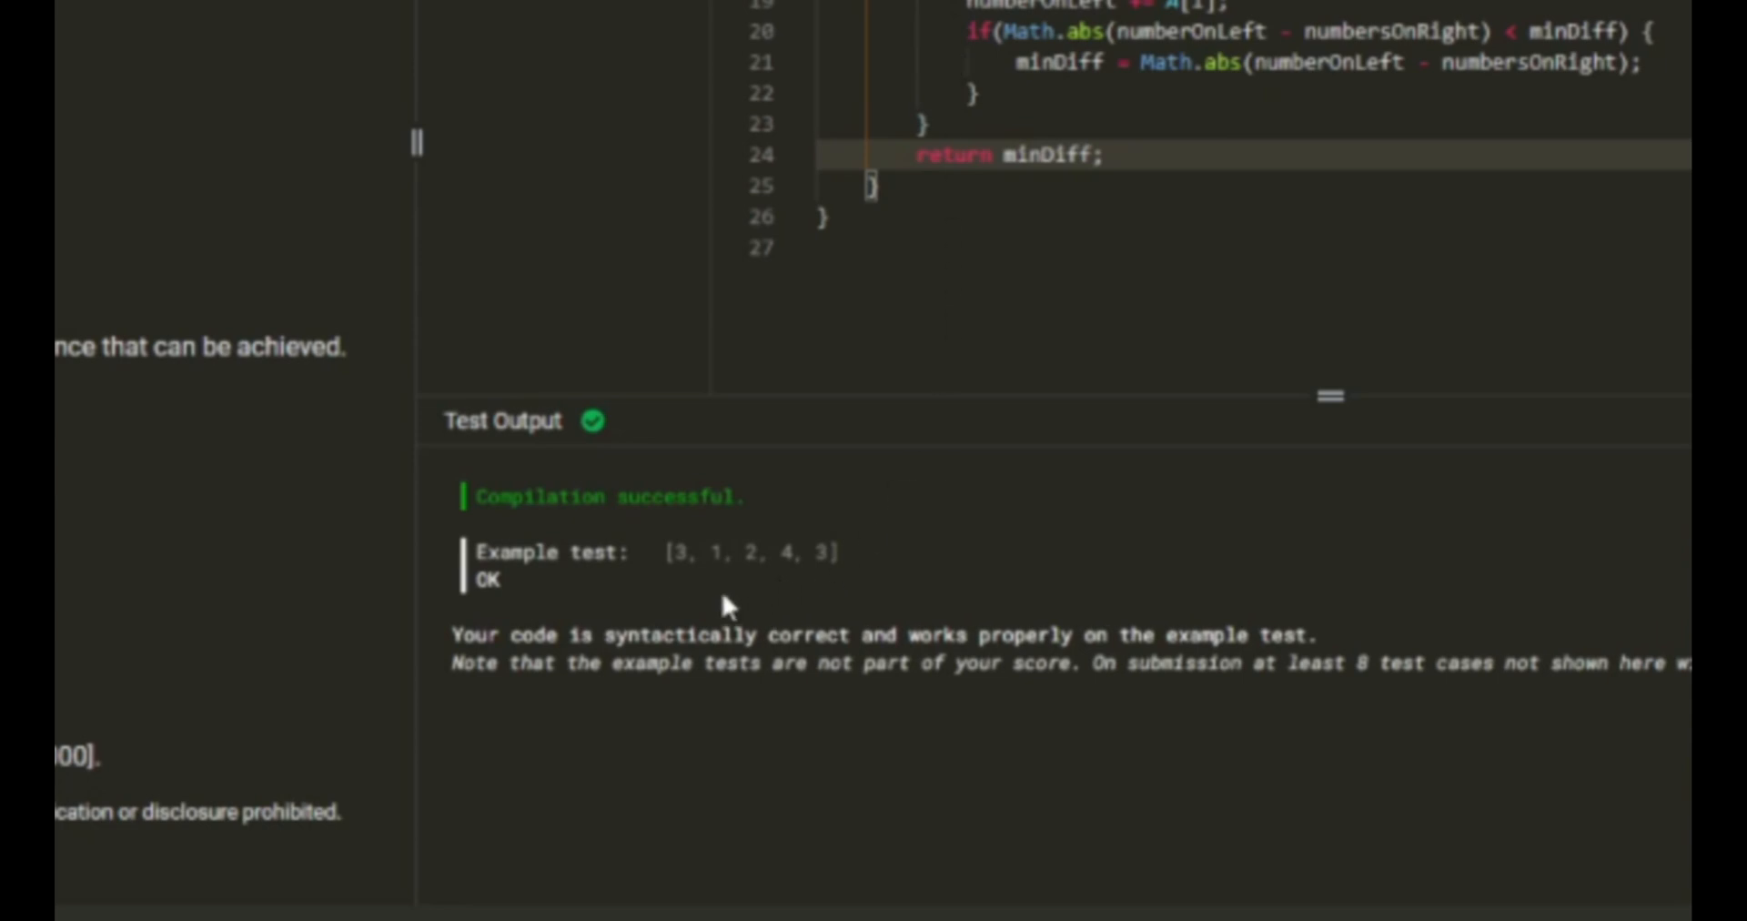
pyautogui.moveTo(955, 387)
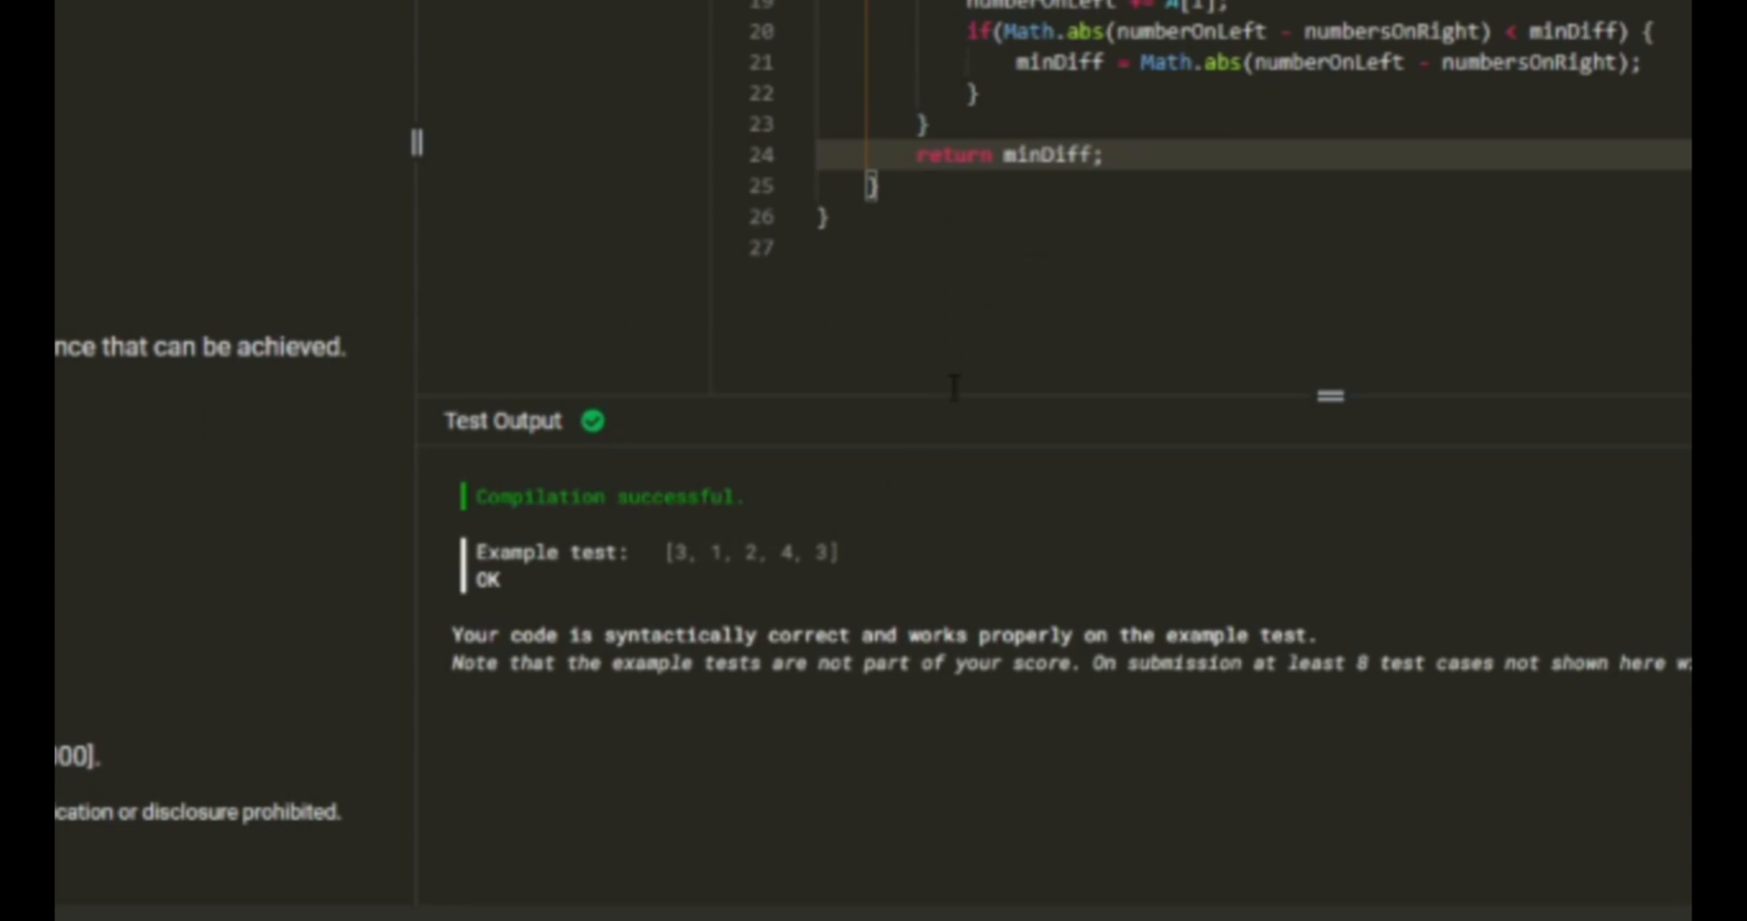
pyautogui.scroll(3)
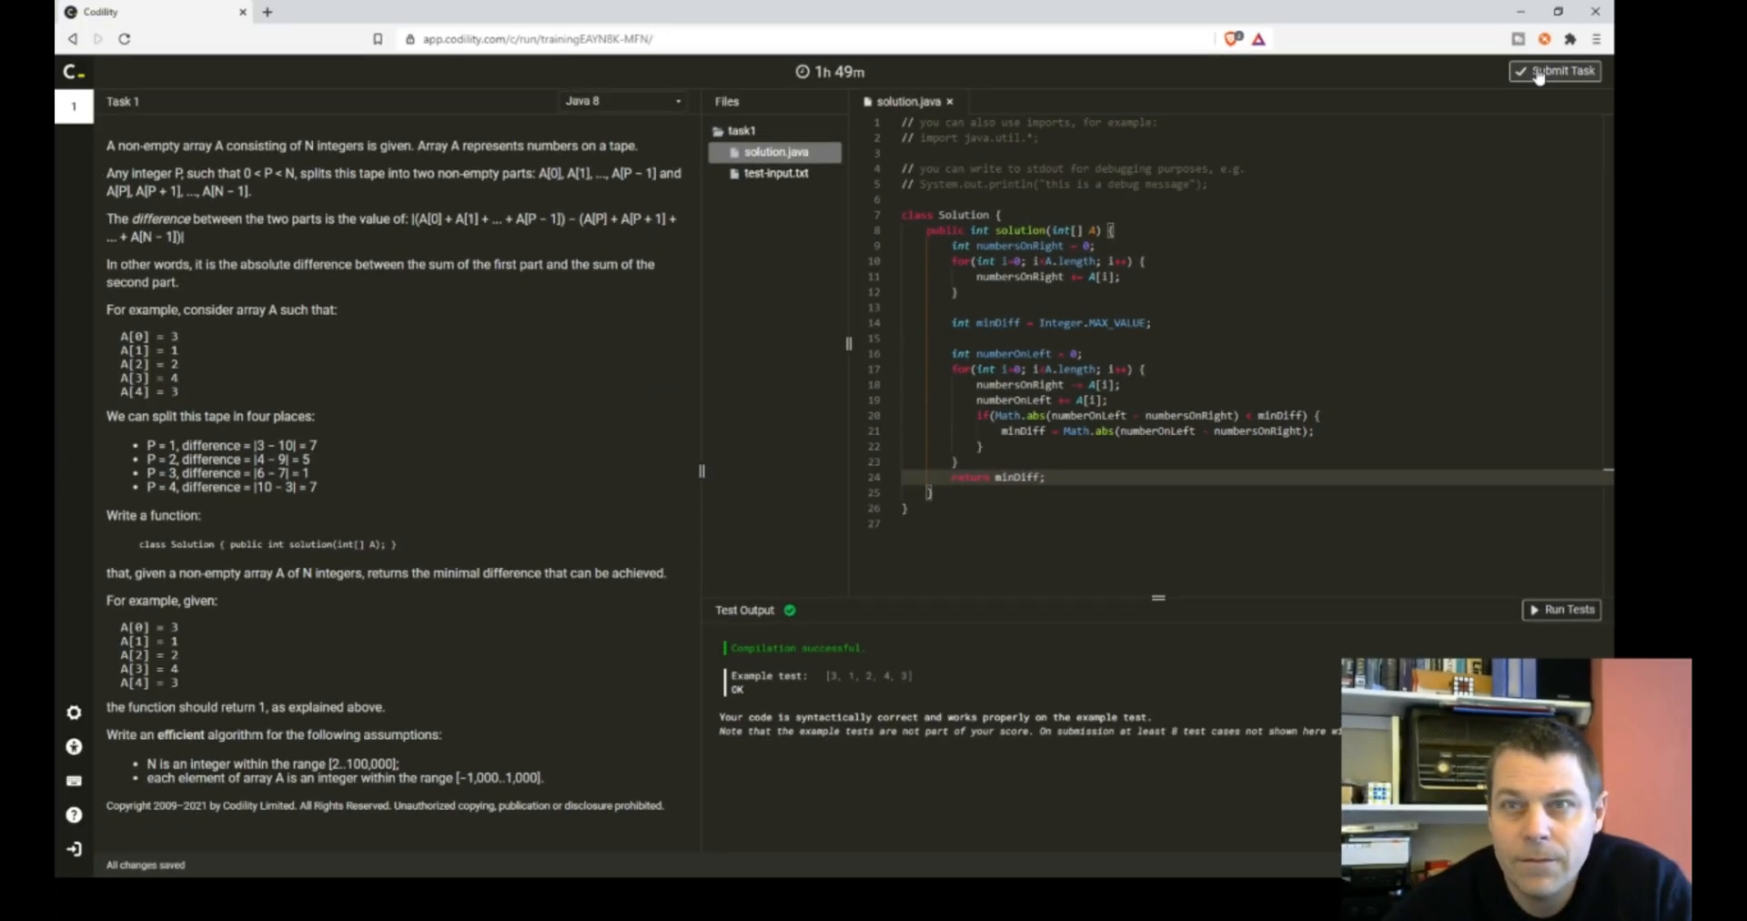
# - Submit the task, confirm, and continue to the candidate report showing 84%
pyautogui.click(1557, 71)
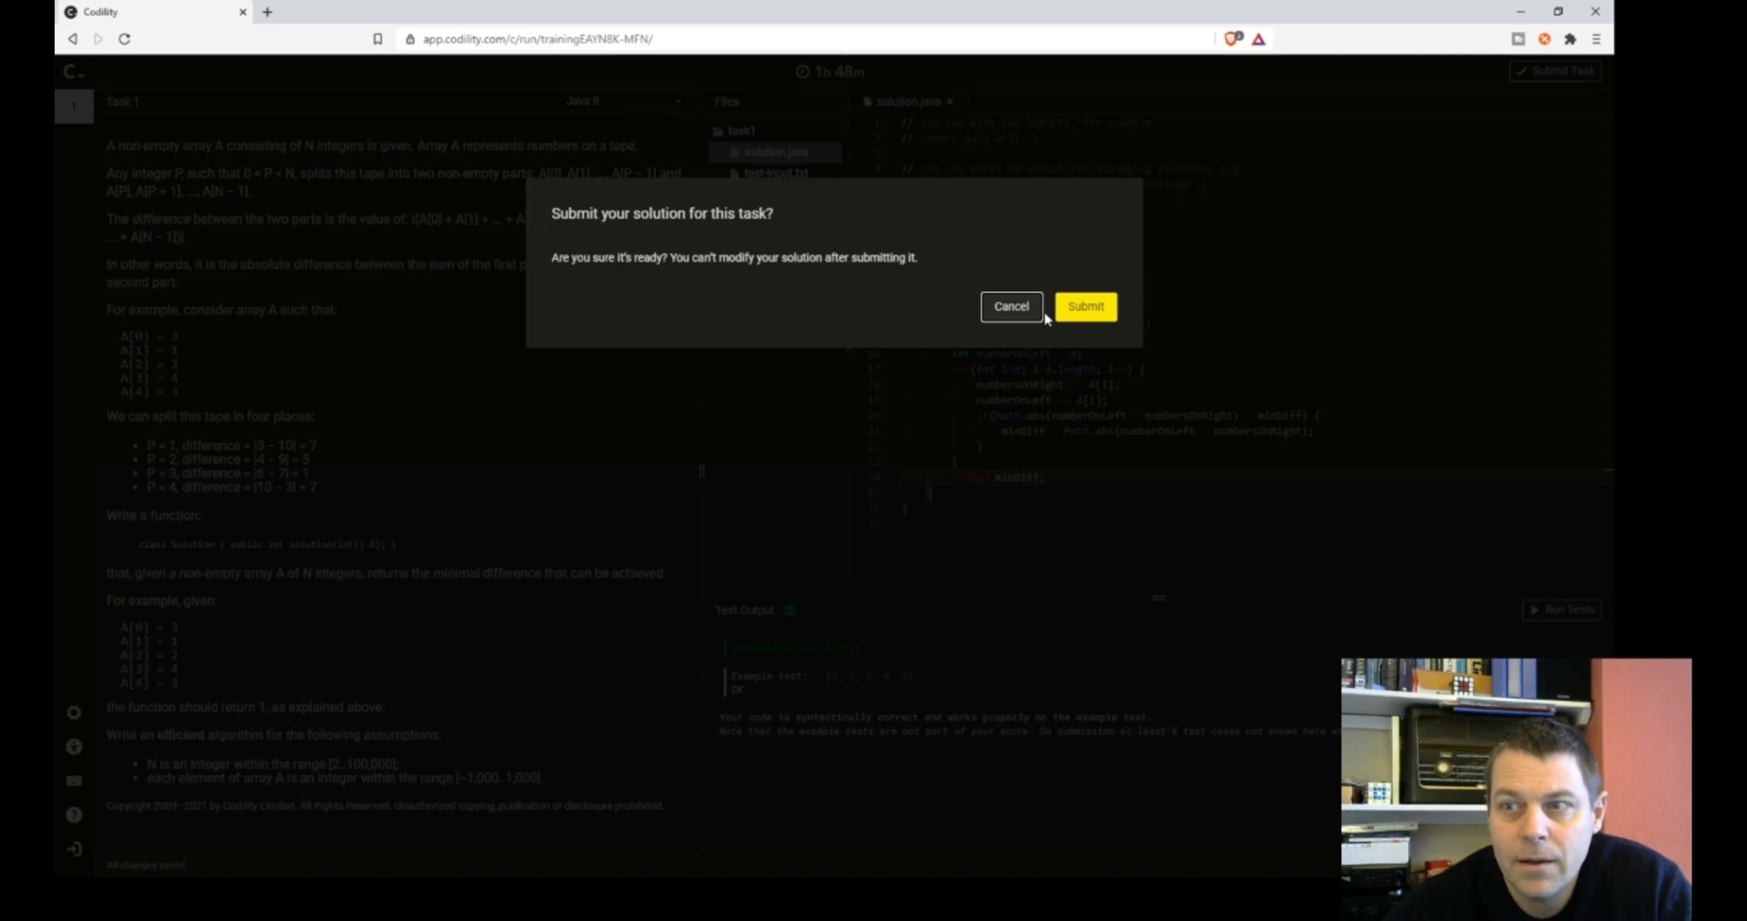
pyautogui.click(1085, 306)
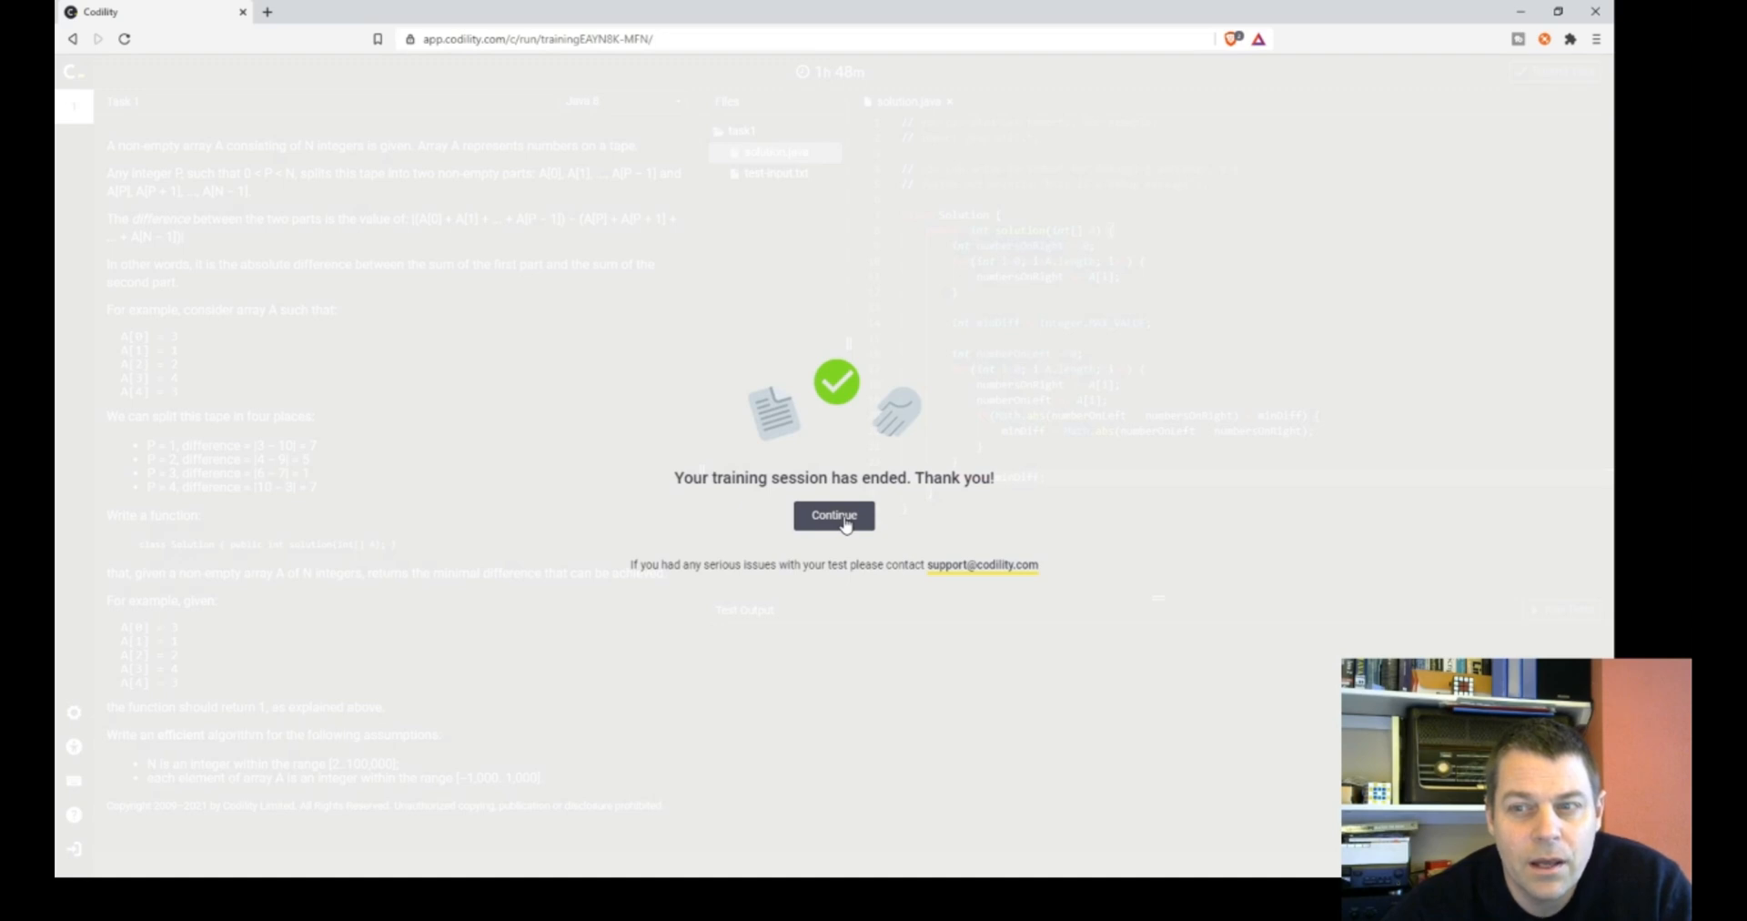
pyautogui.click(834, 515)
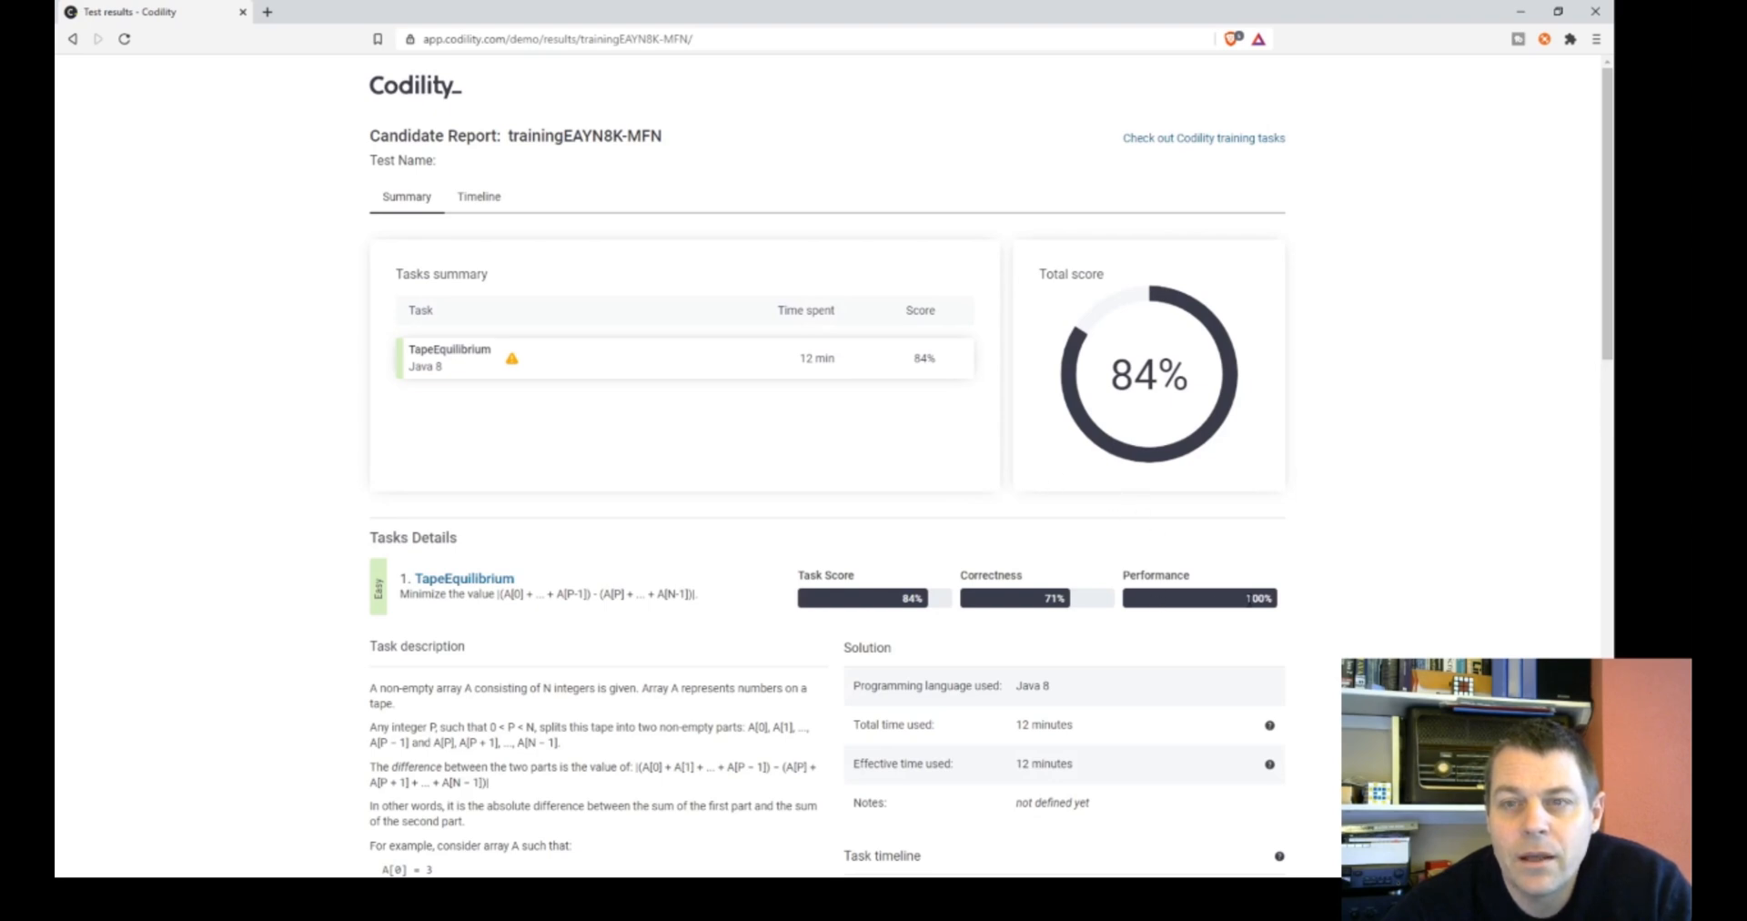
# - Review the report's Analysis list of failing double and small tests
pyautogui.scroll(-3)
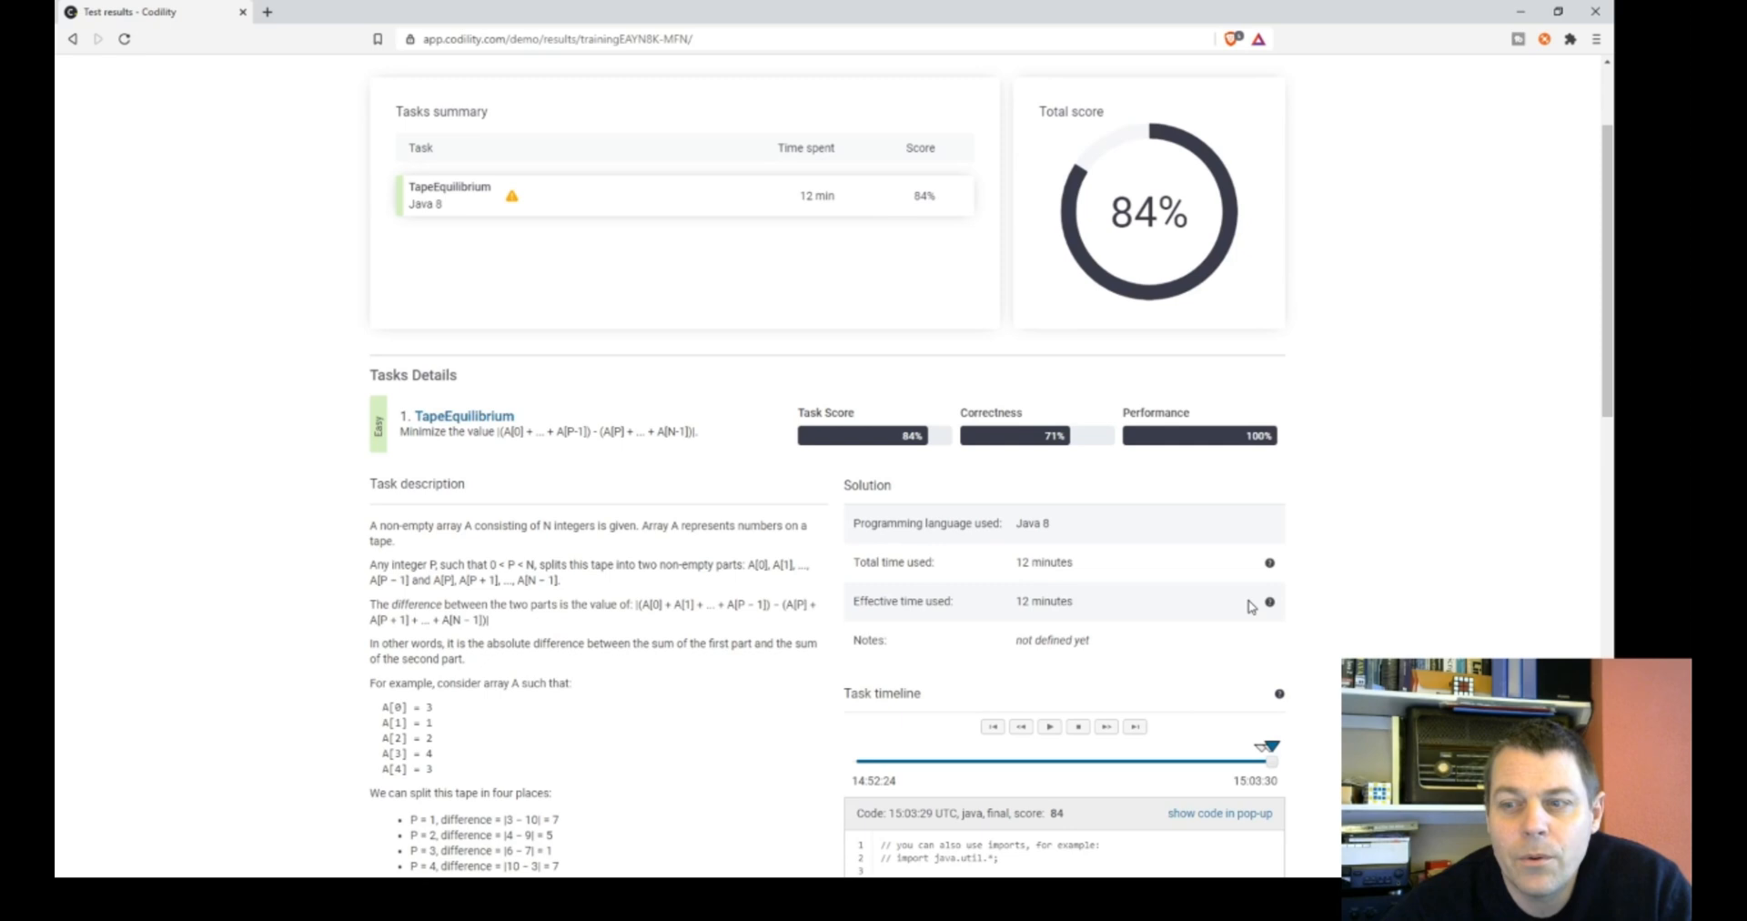
pyautogui.scroll(-3)
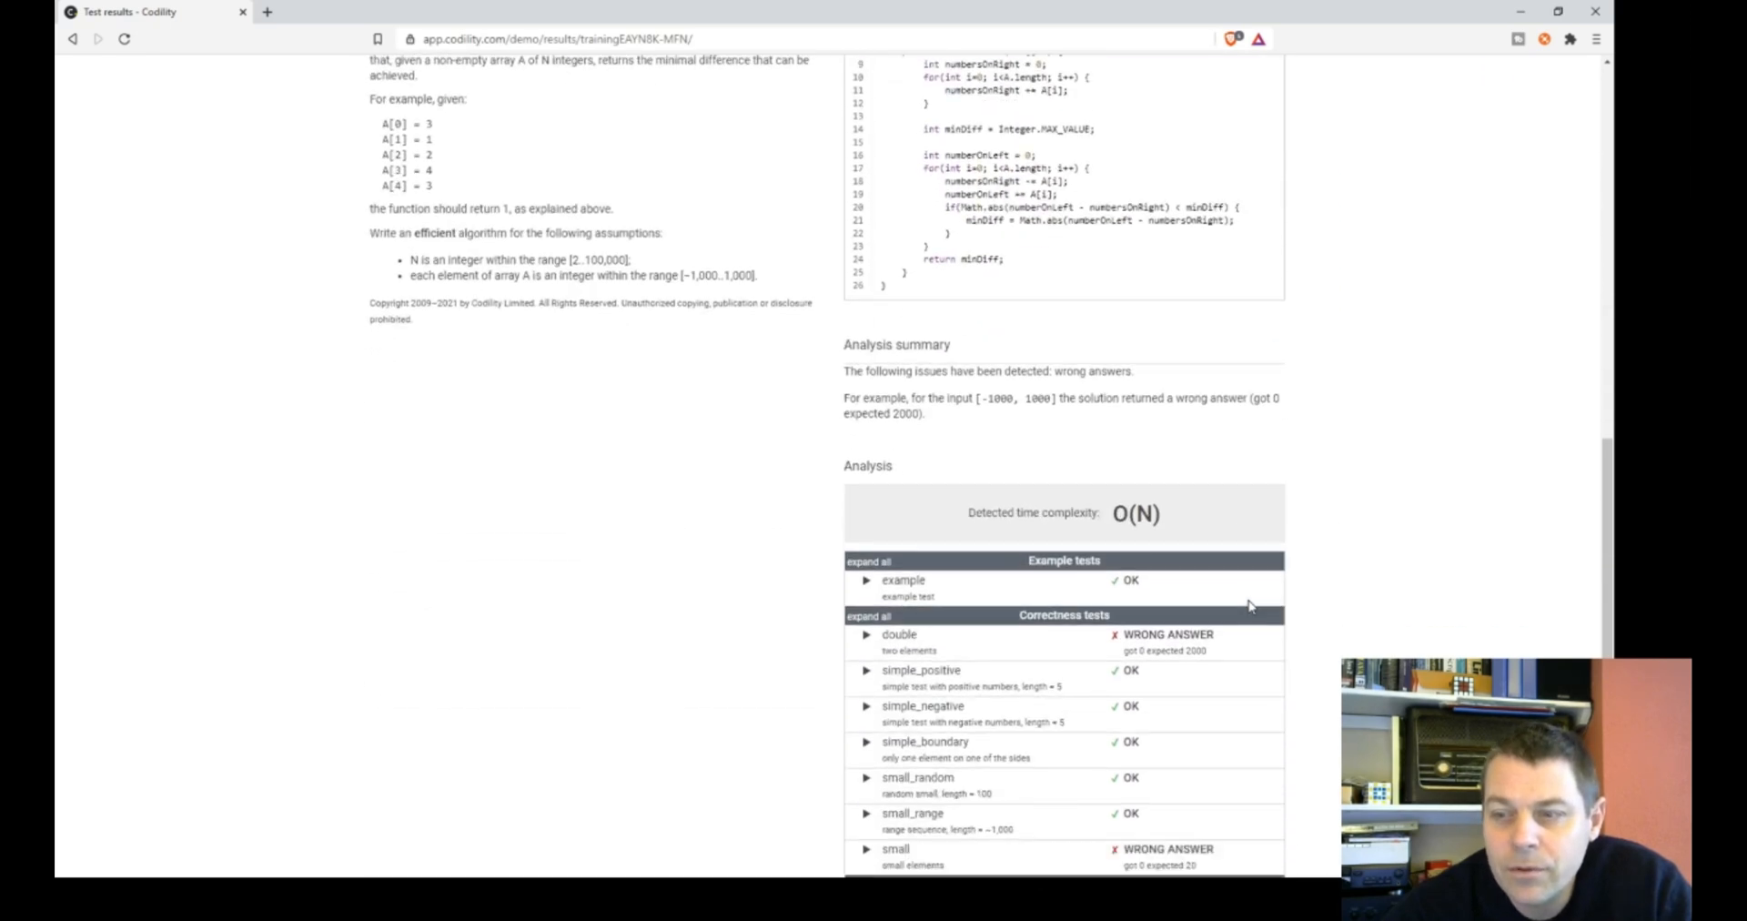
pyautogui.scroll(-3)
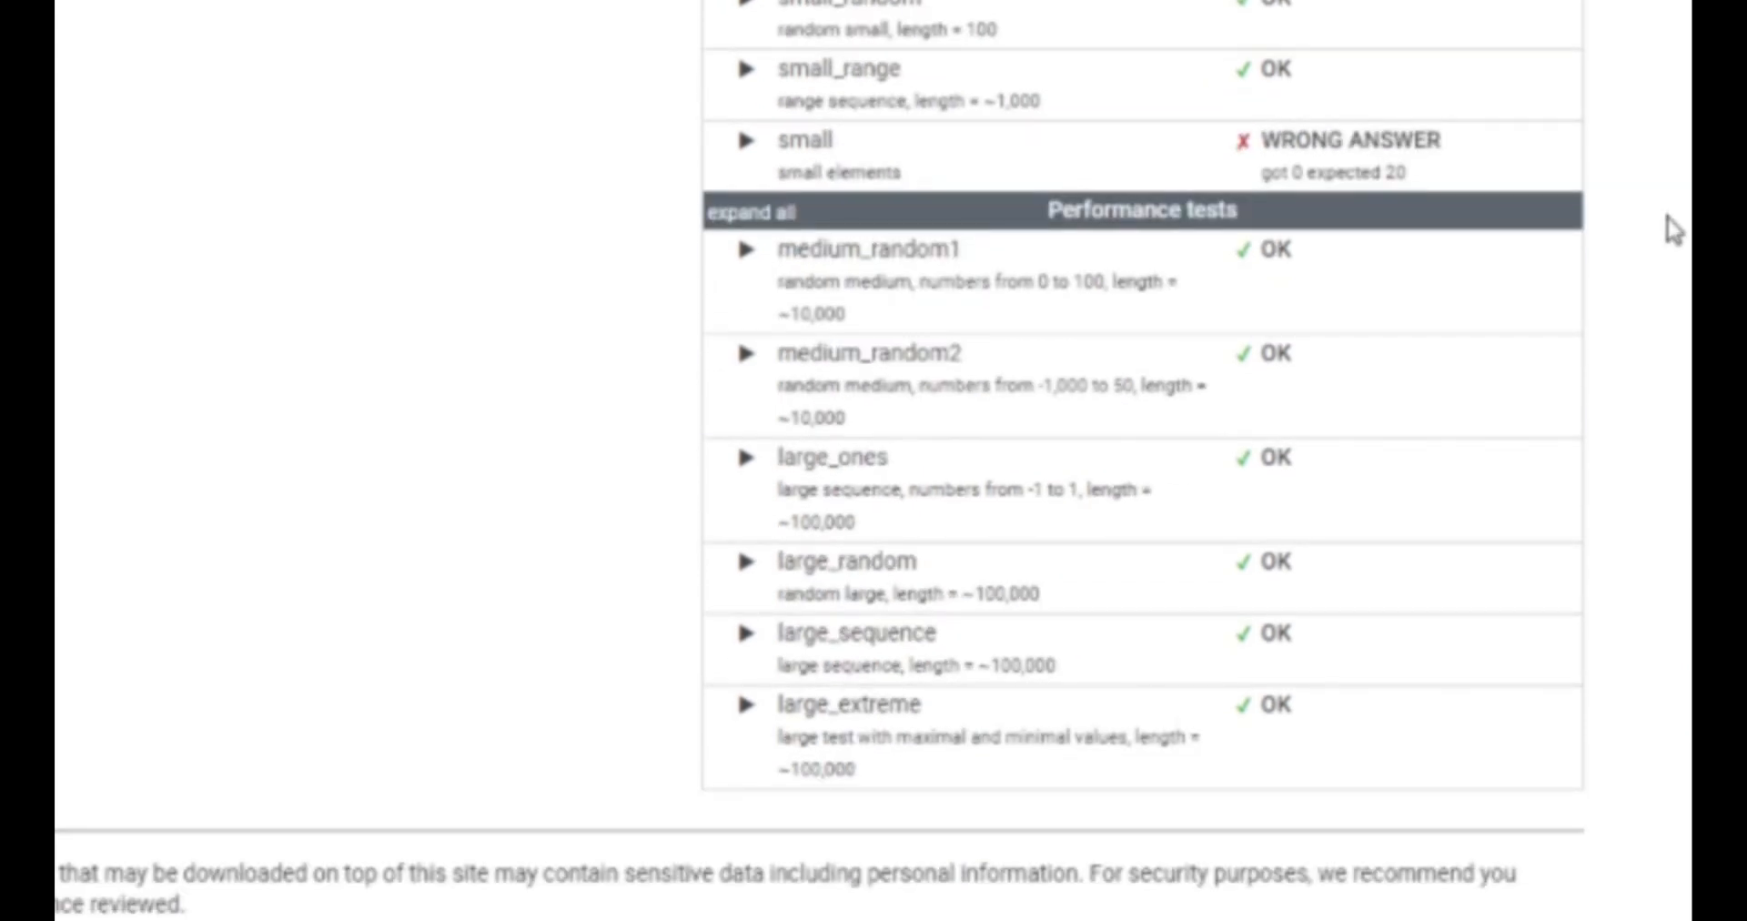
pyautogui.moveTo(1665, 224)
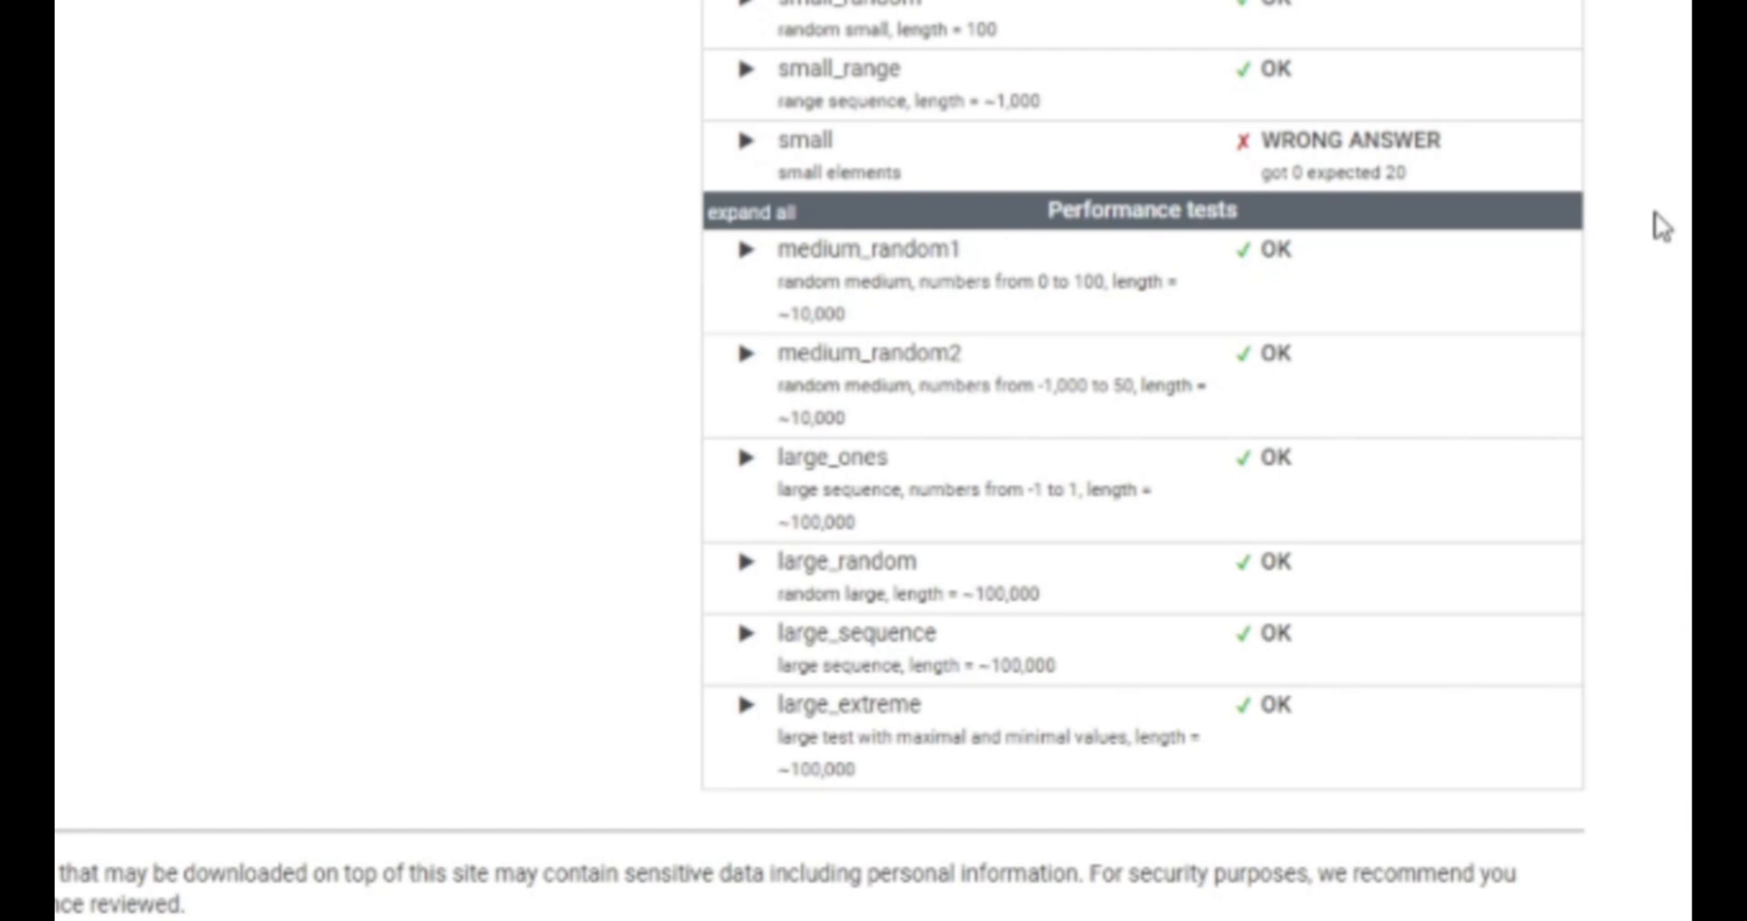
pyautogui.moveTo(1265, 167)
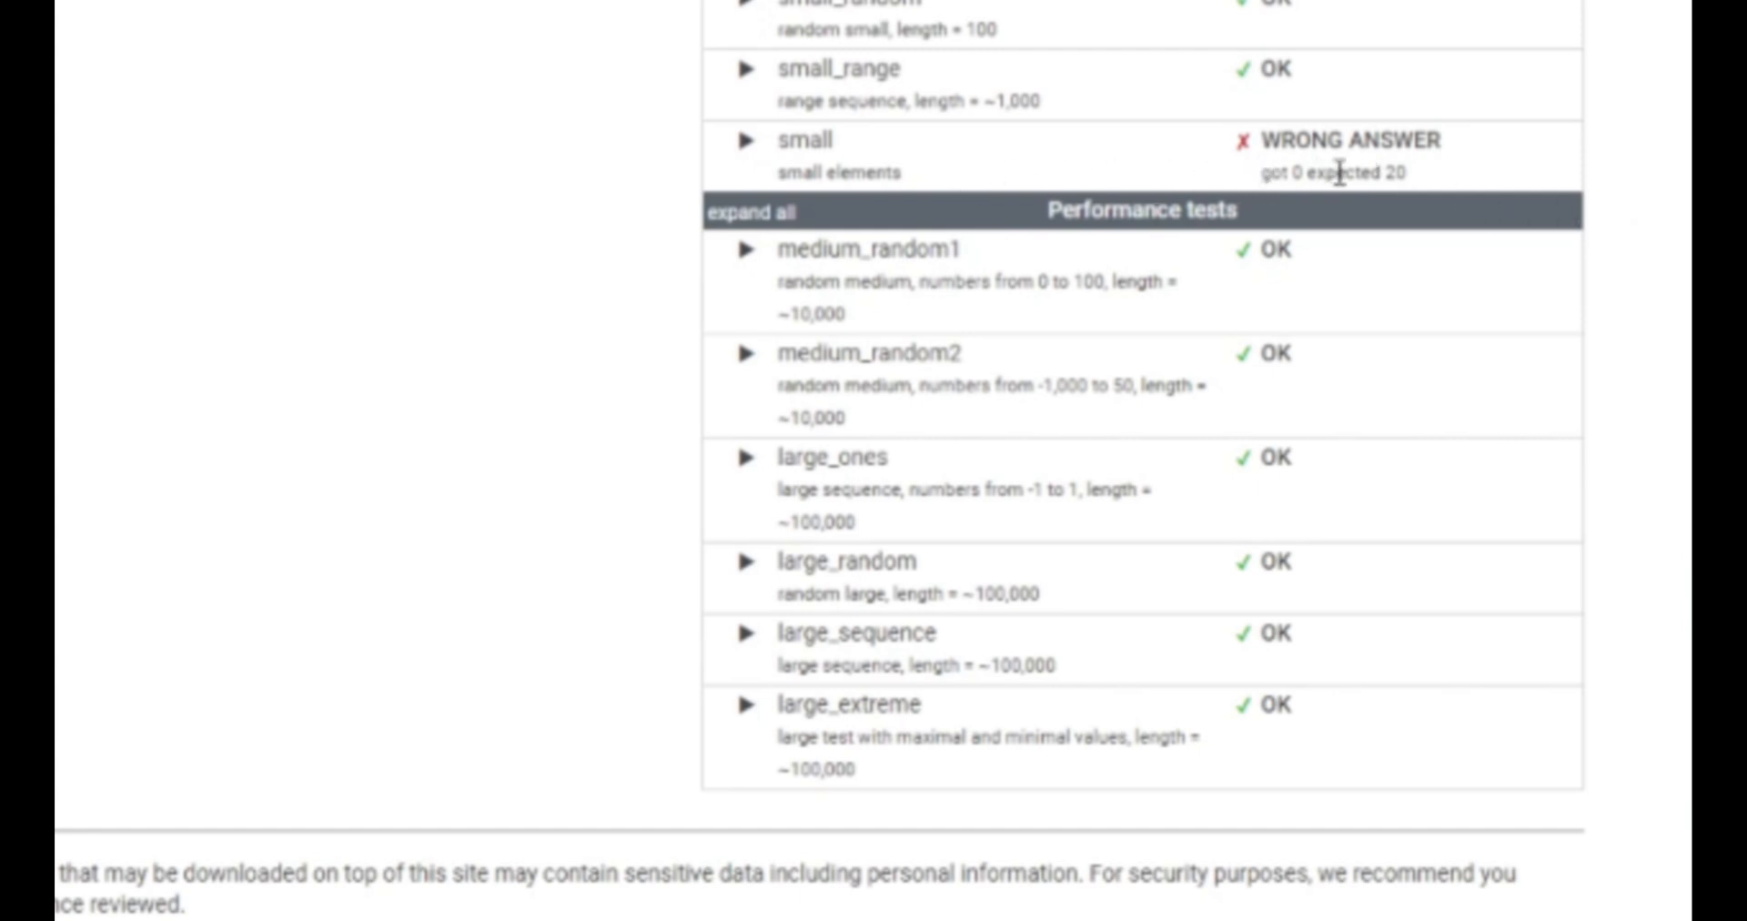
pyautogui.moveTo(1209, 31)
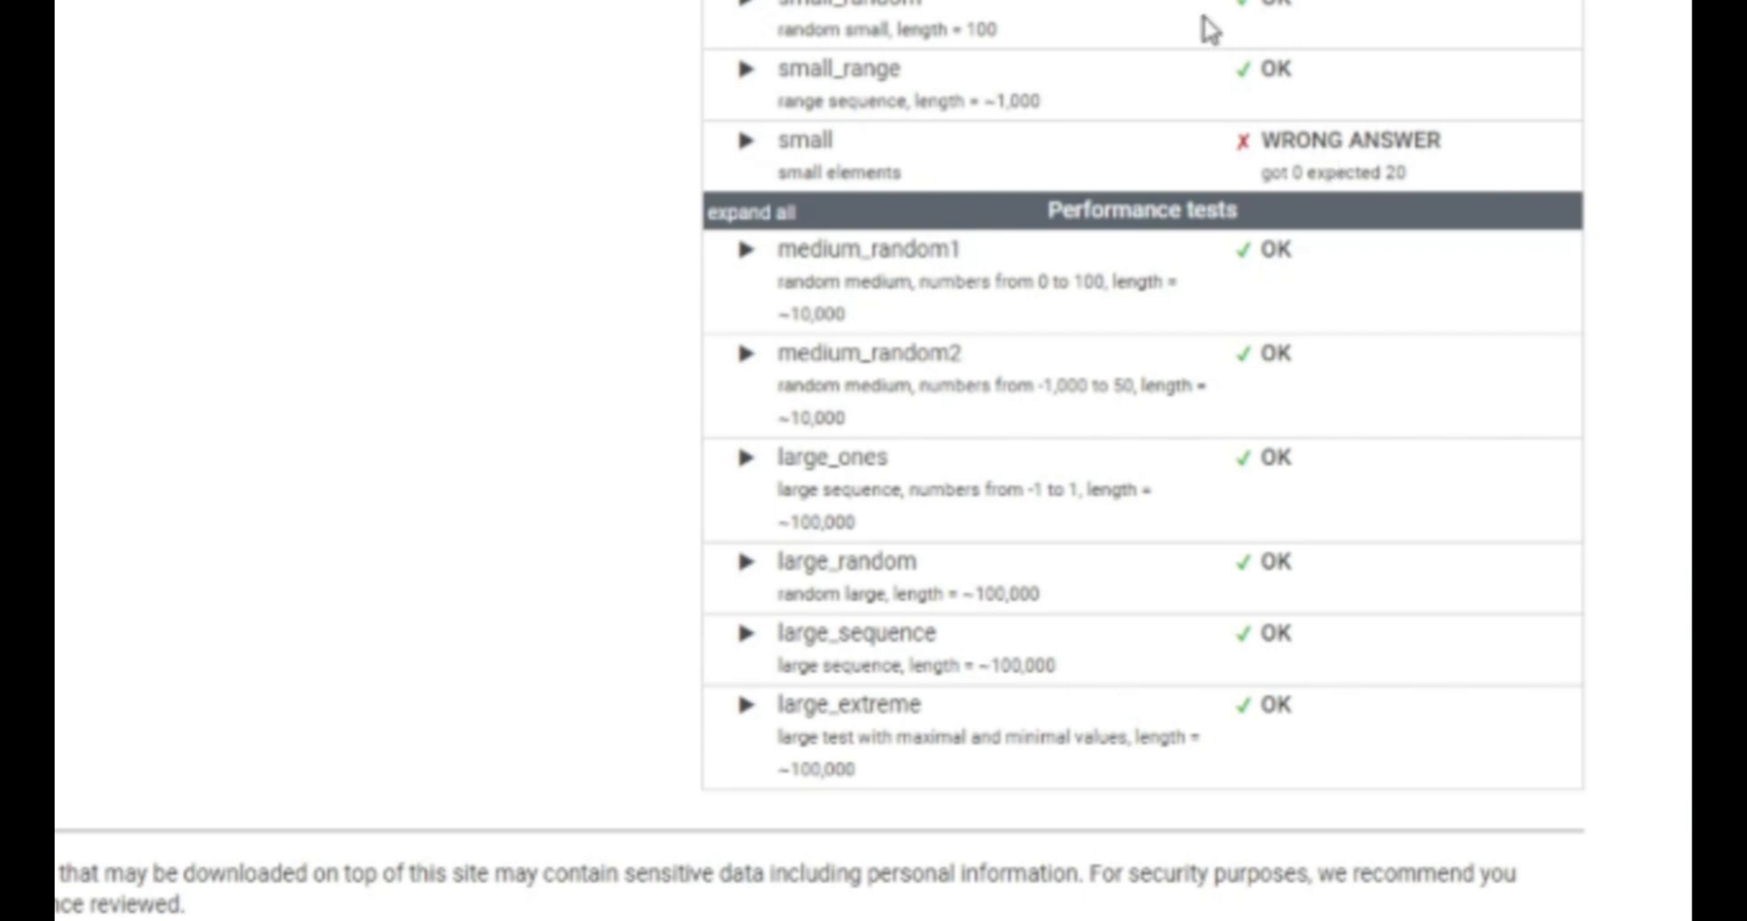
pyautogui.scroll(3)
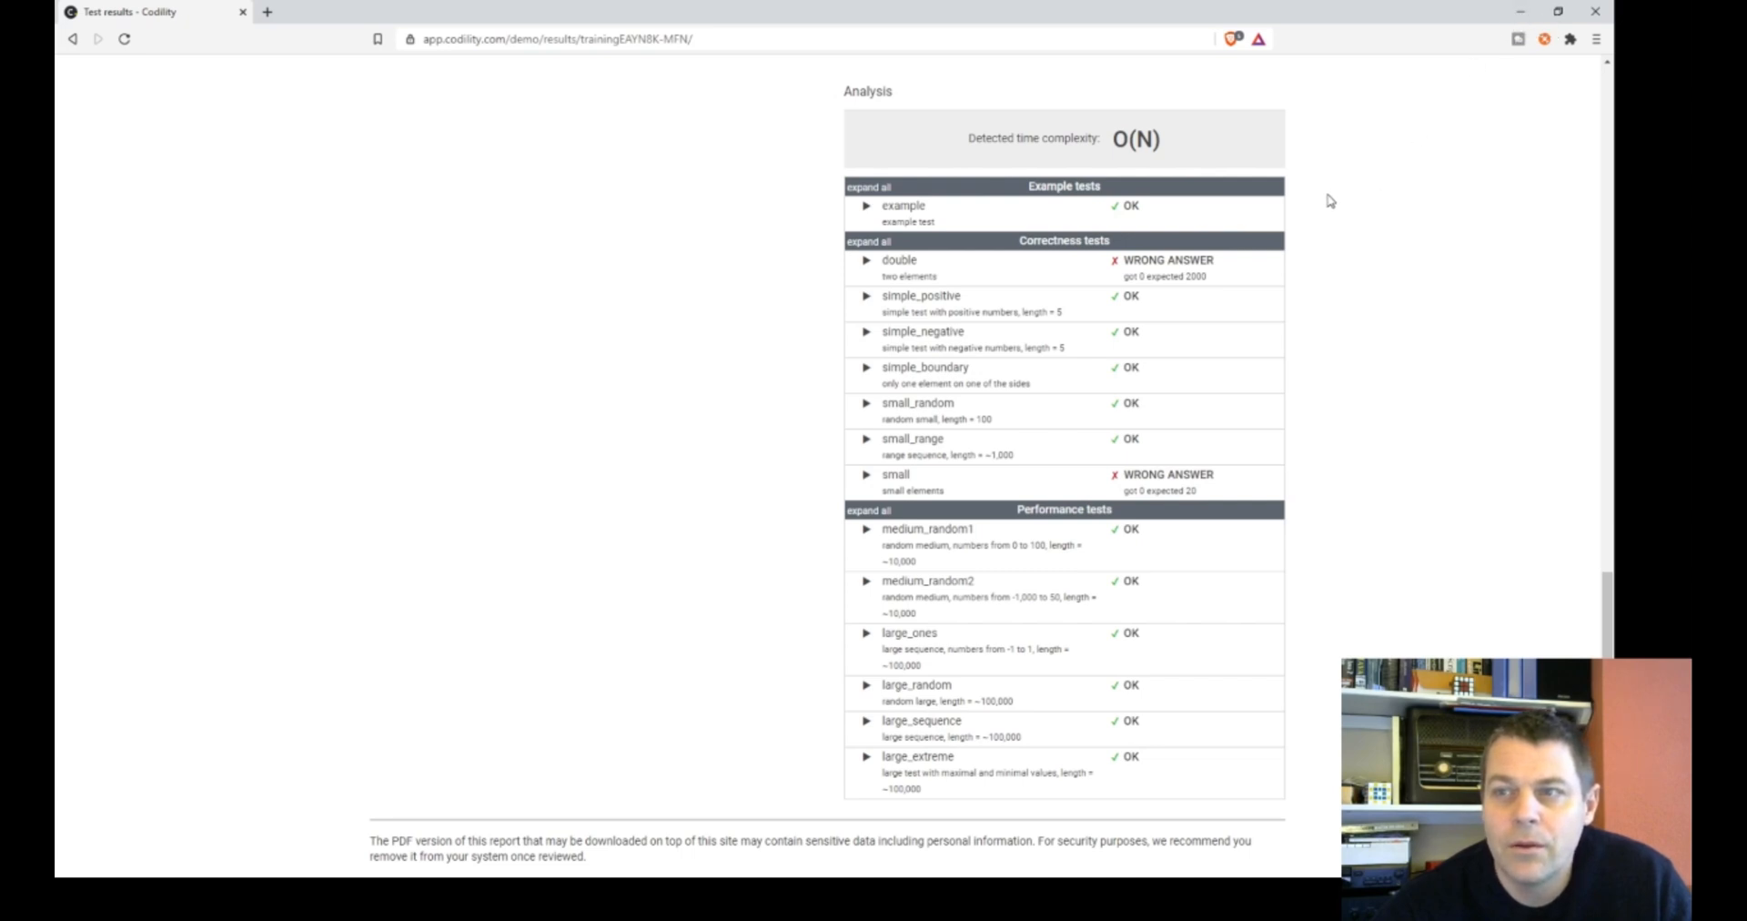
pyautogui.scroll(3)
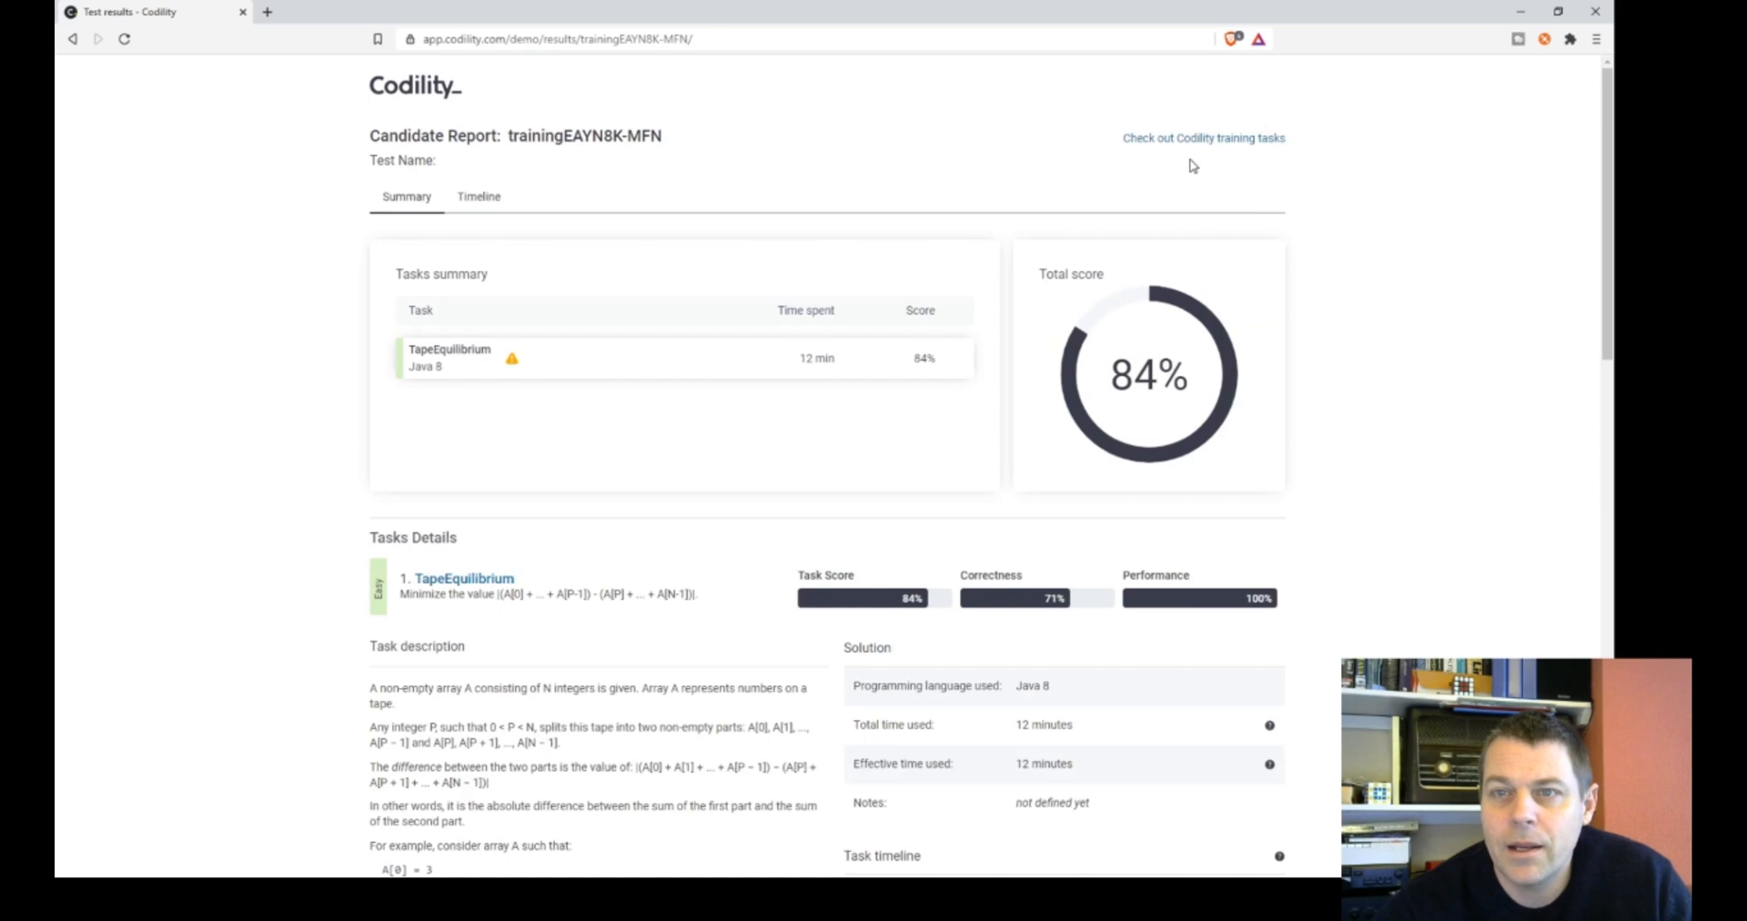
pyautogui.moveTo(1180, 146)
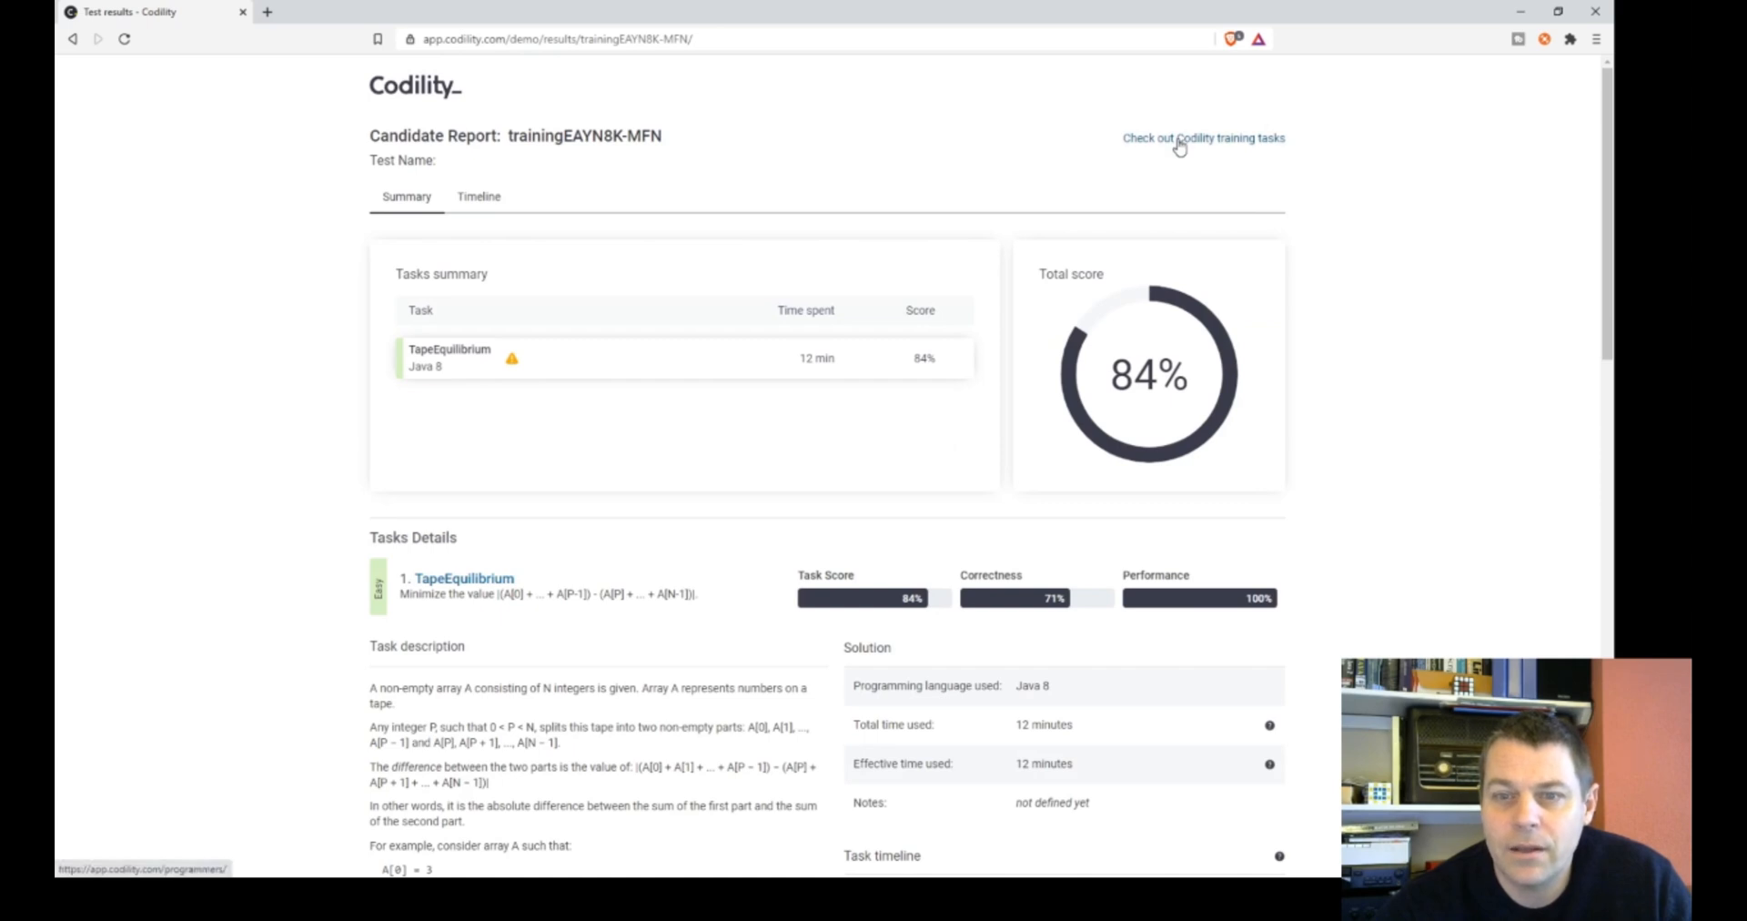
pyautogui.click(460, 577)
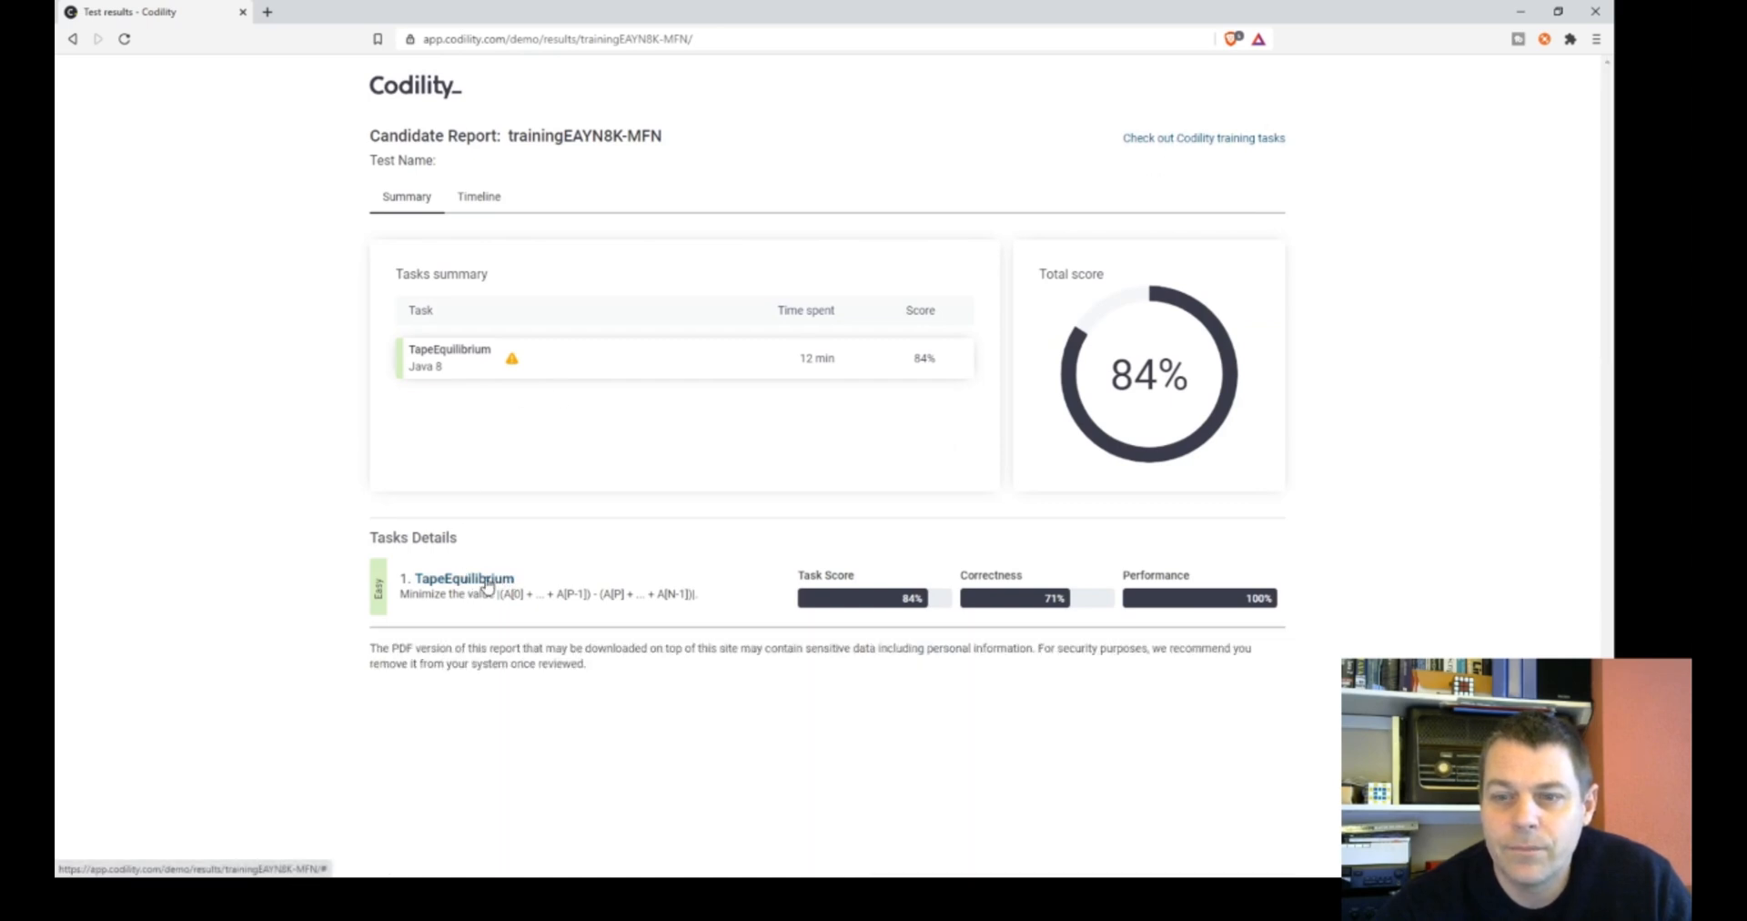
pyautogui.click(463, 577)
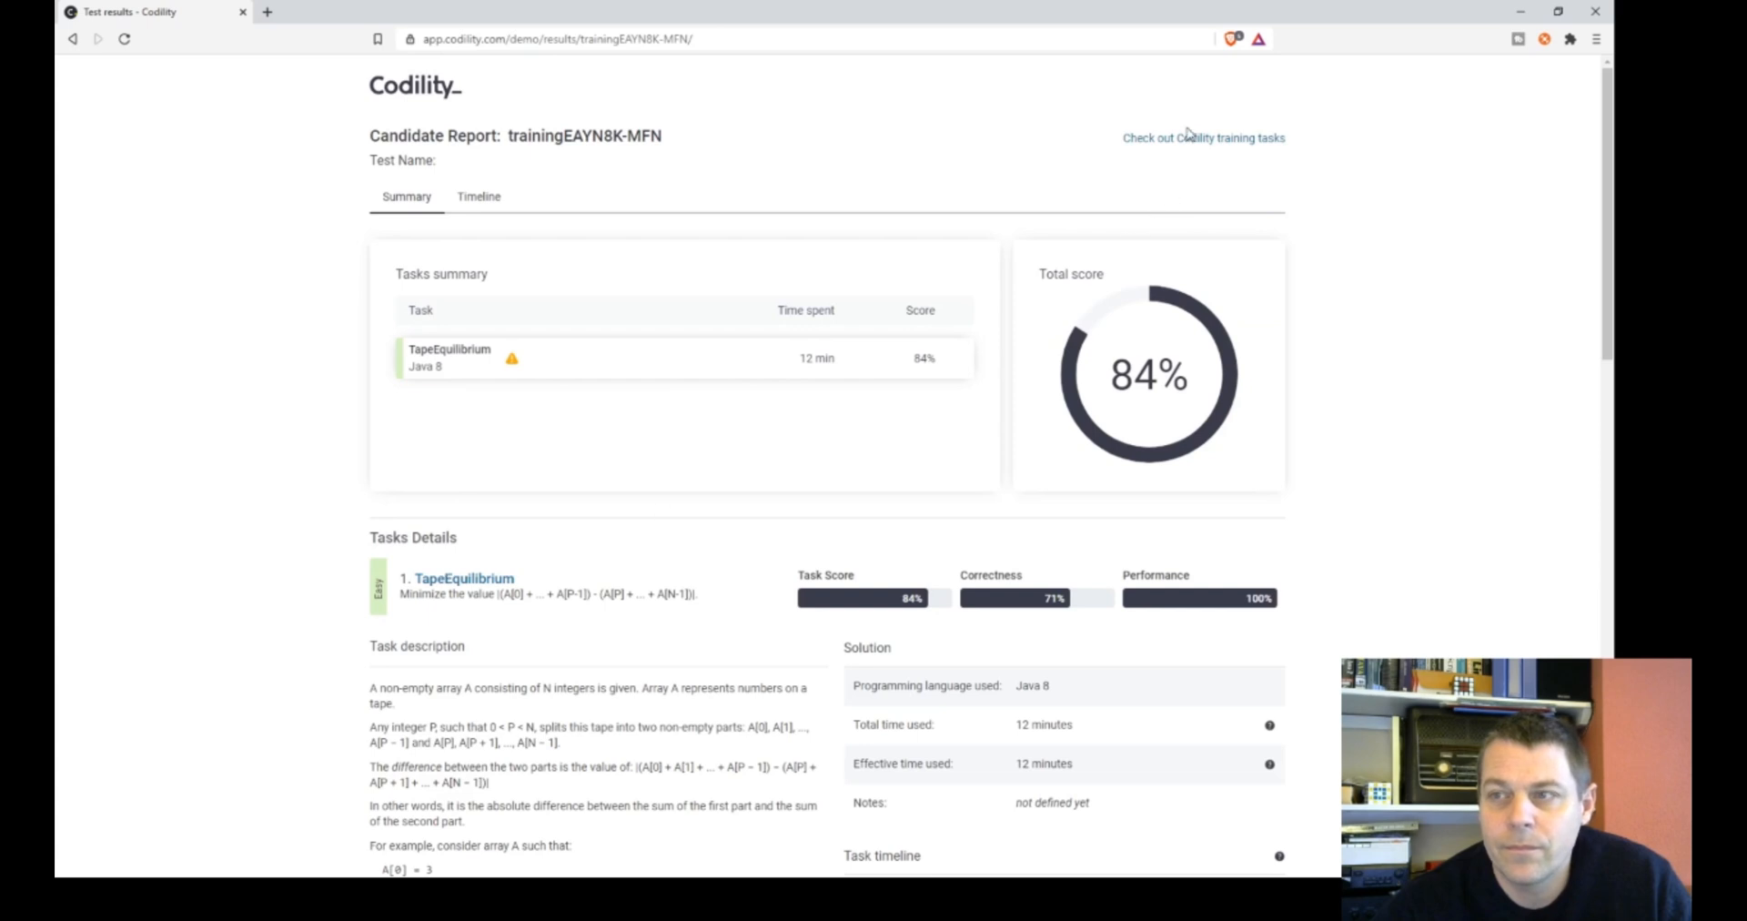
# - Go to Lessons > Time Complexity and start a fresh TapeEquilibrium test attempt
pyautogui.click(1204, 136)
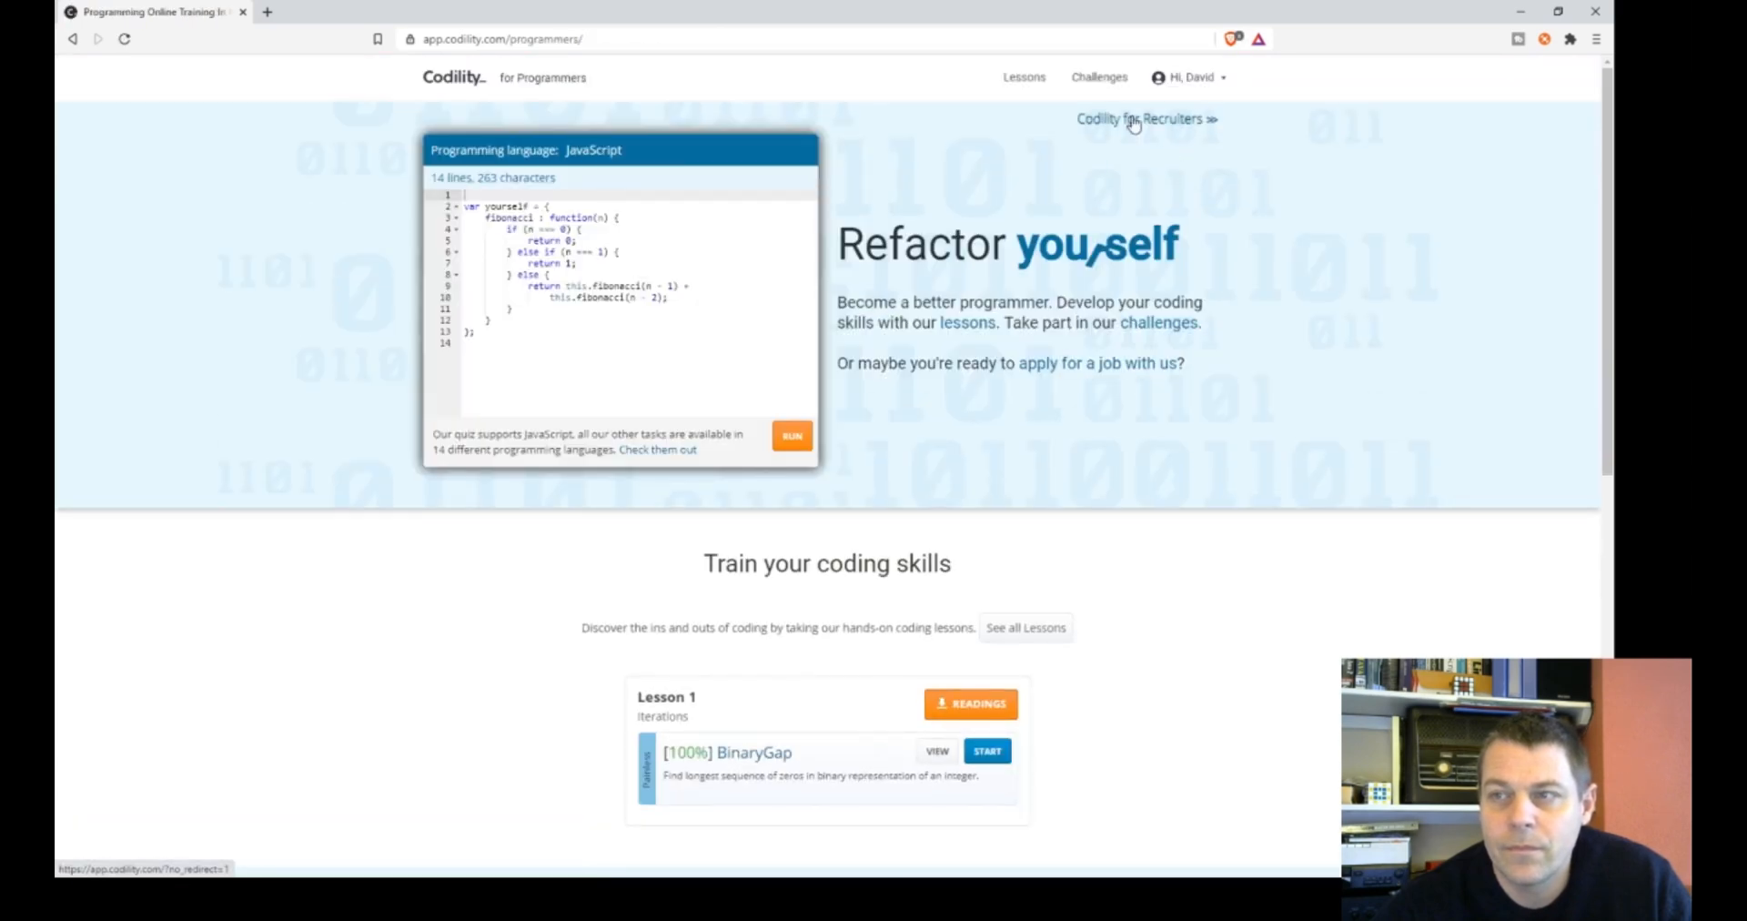
pyautogui.click(1023, 76)
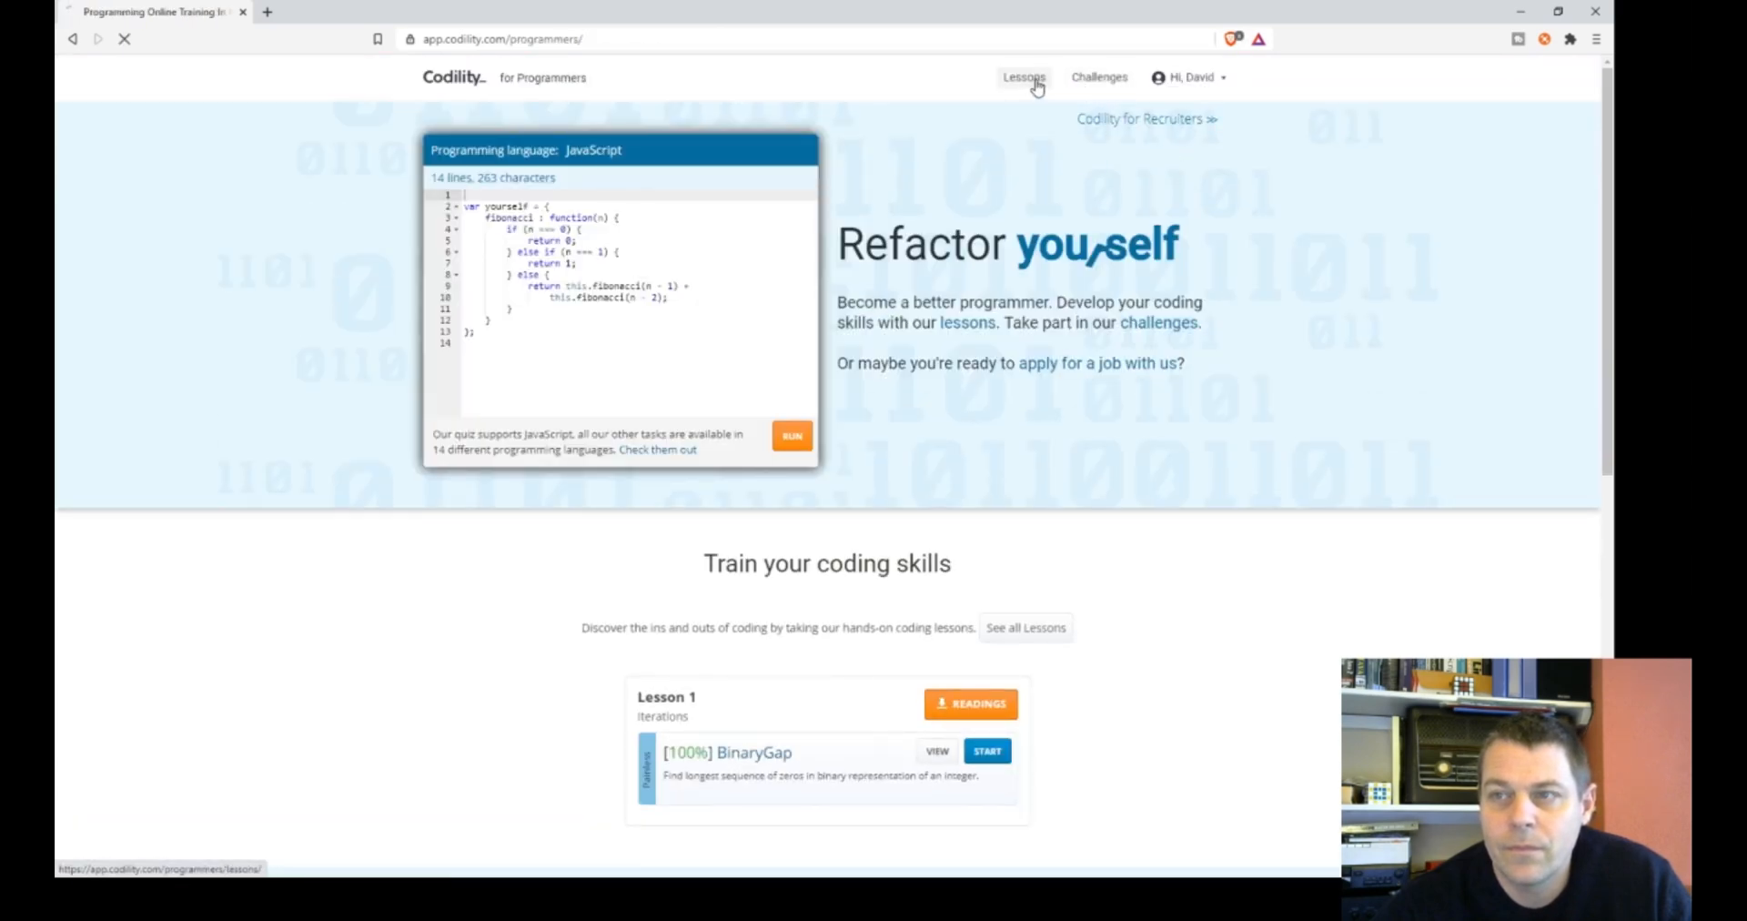
pyautogui.click(1023, 76)
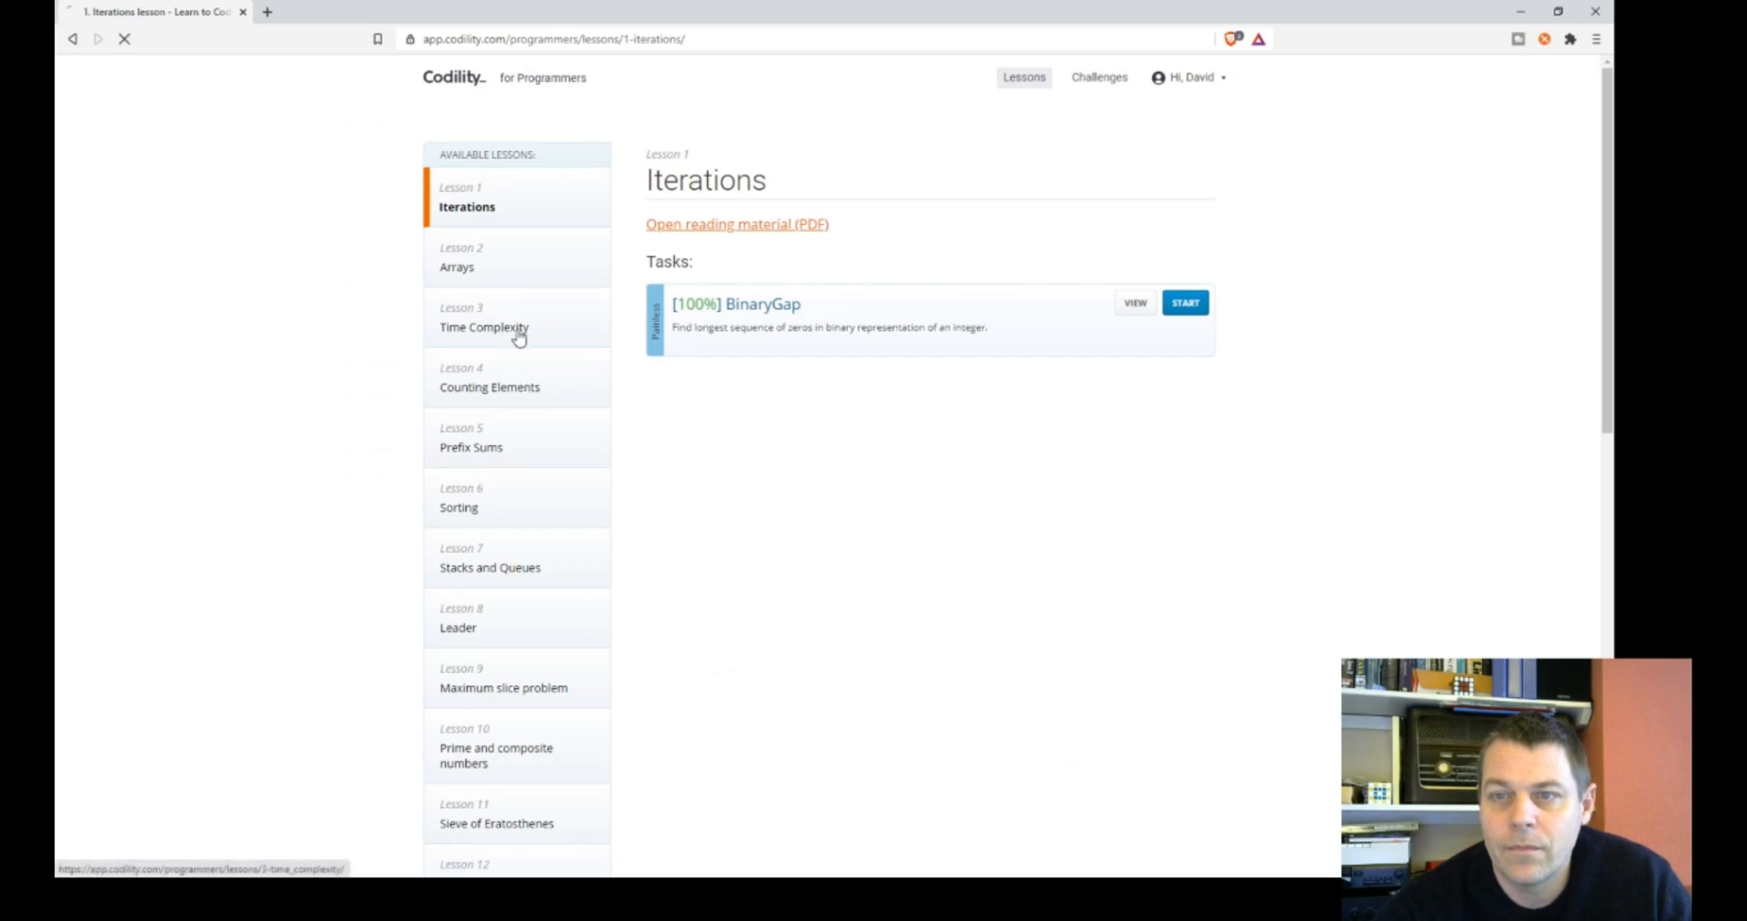
pyautogui.click(484, 326)
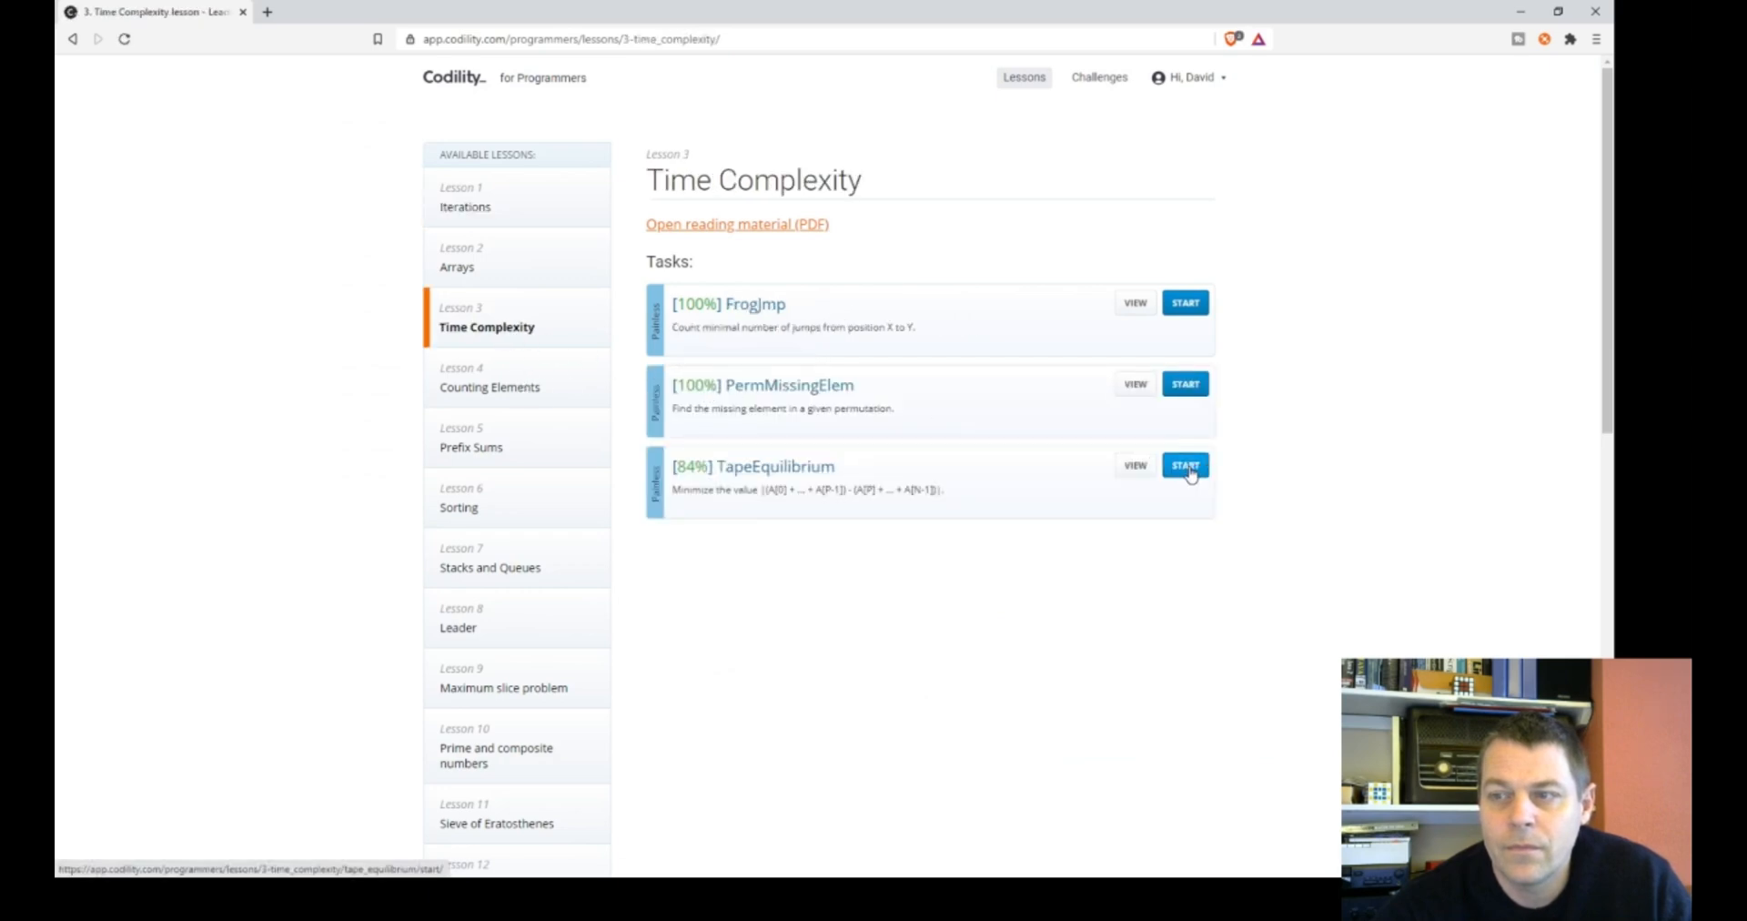
pyautogui.click(1185, 464)
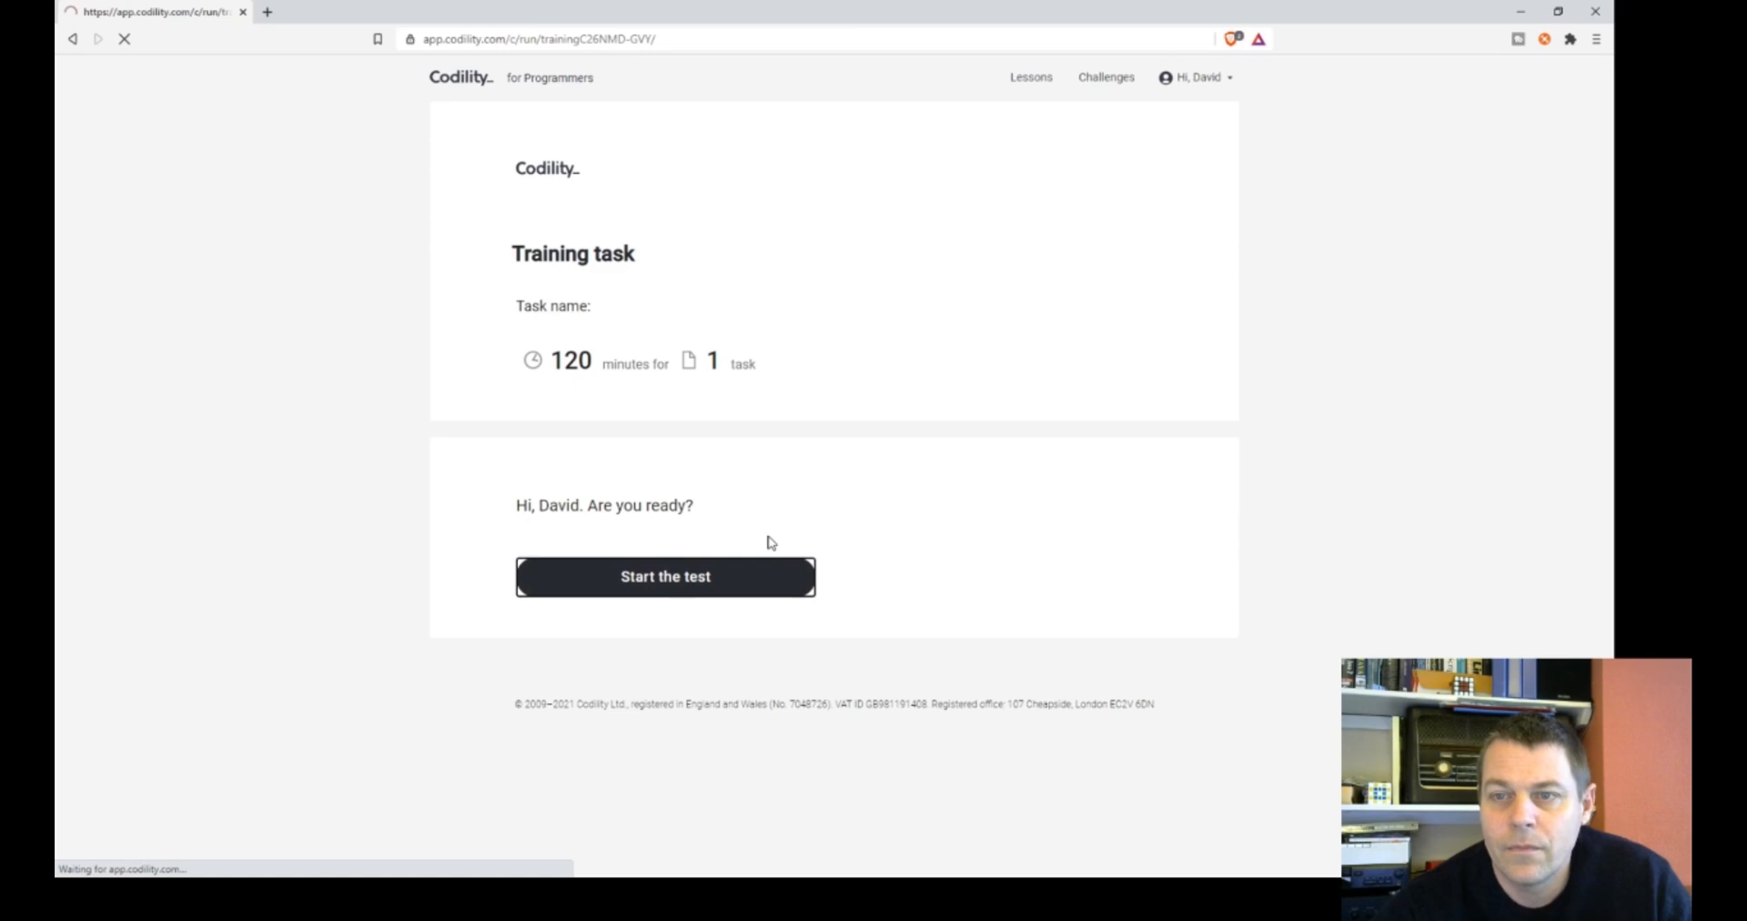
pyautogui.click(666, 577)
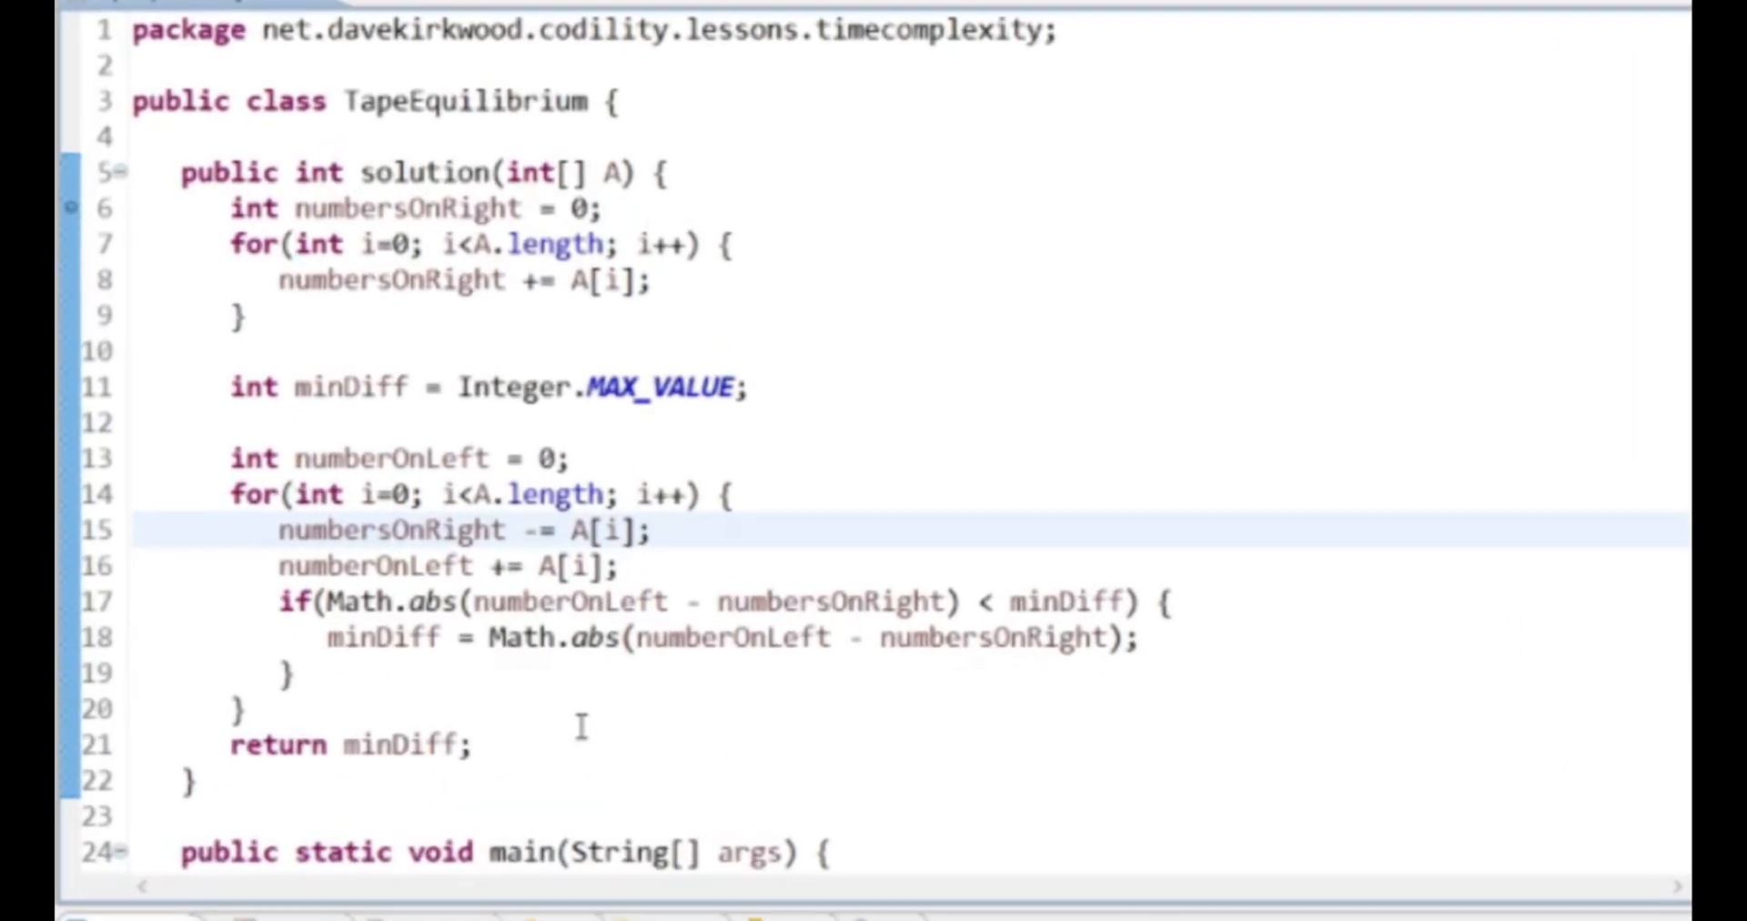
# - Edit the test array in main to the two-element case {1,1000}
pyautogui.scroll(-3)
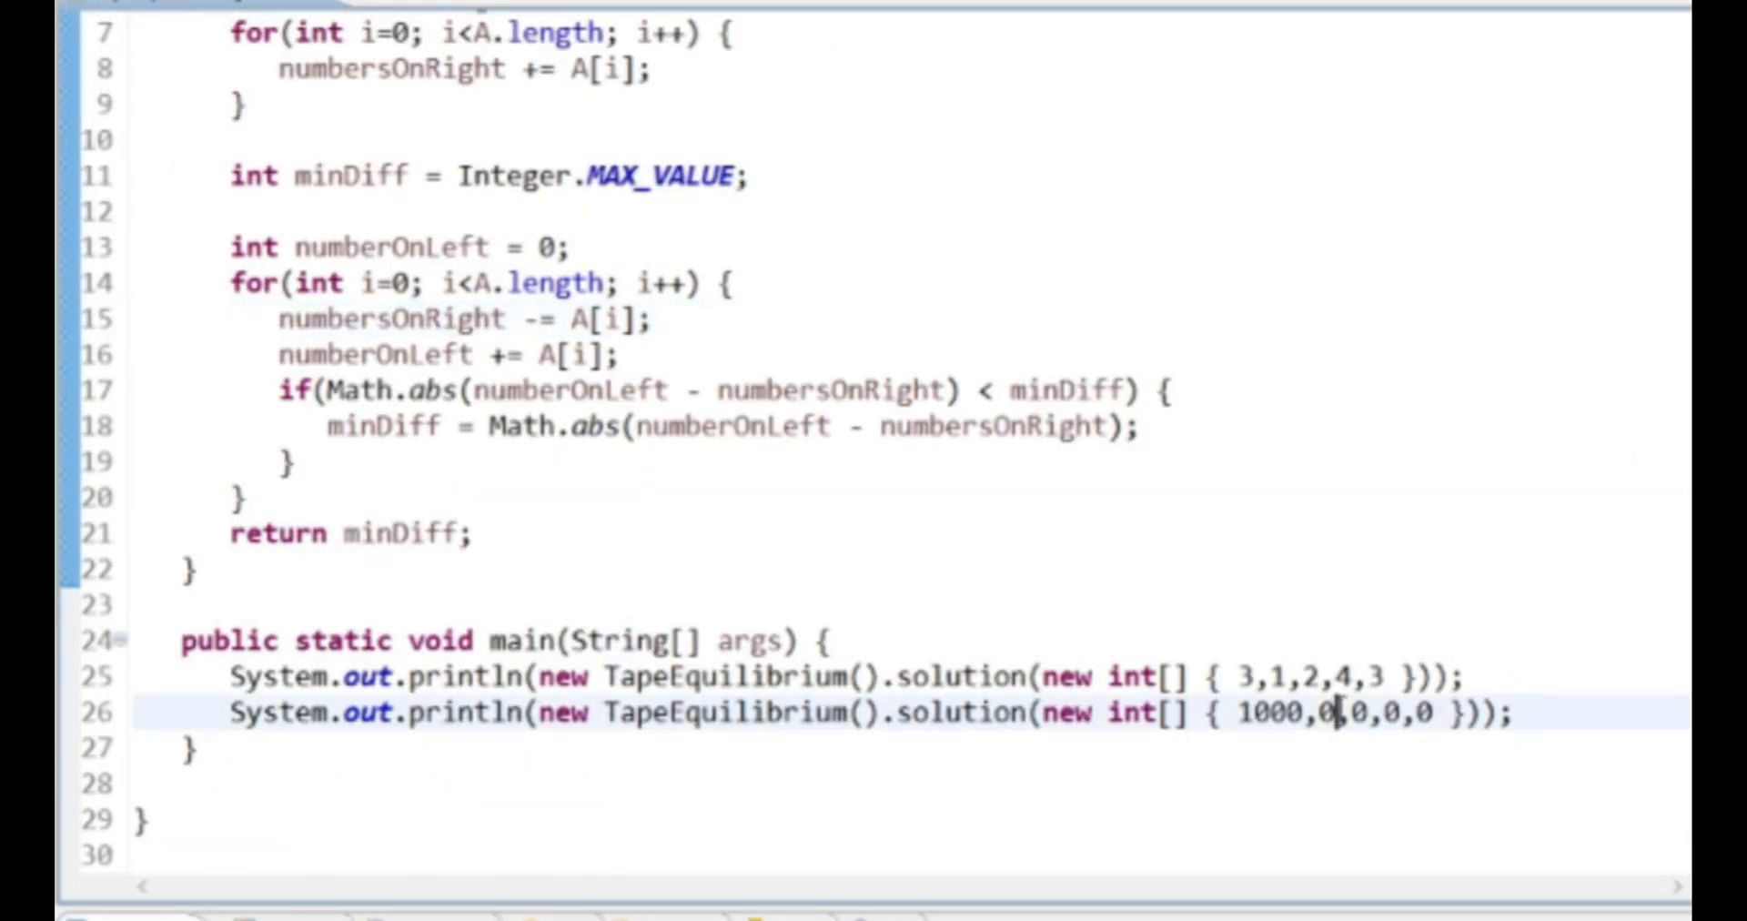
pyautogui.press('BackSpace')
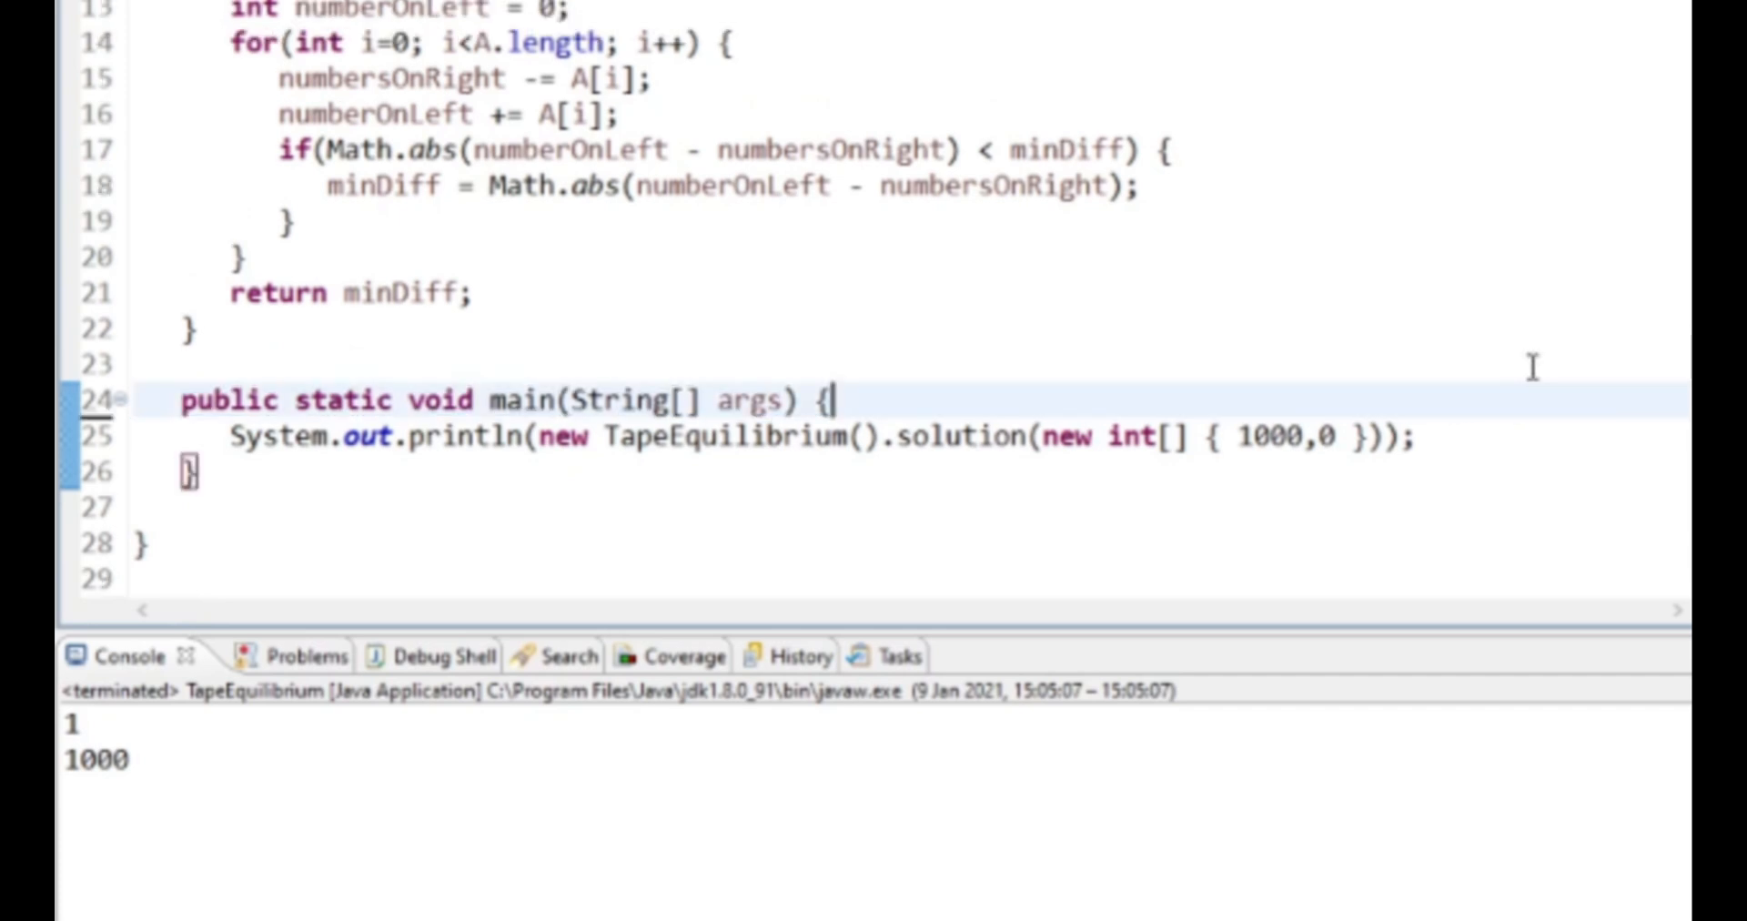
pyautogui.click(1333, 435)
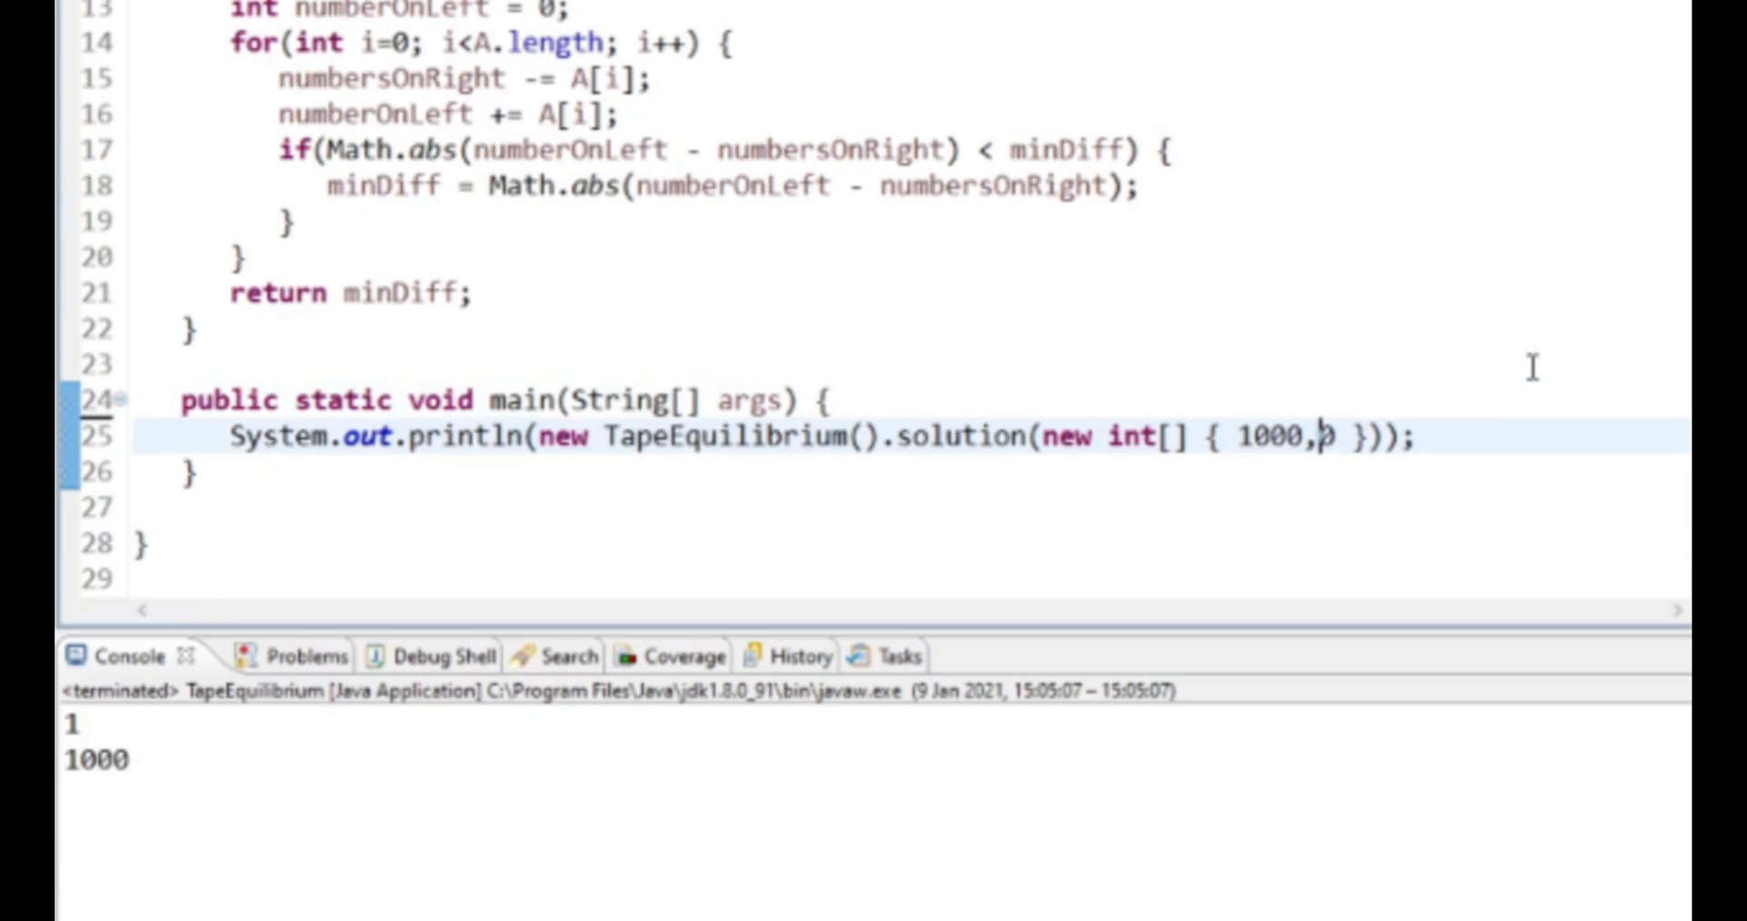
pyautogui.write('1000')
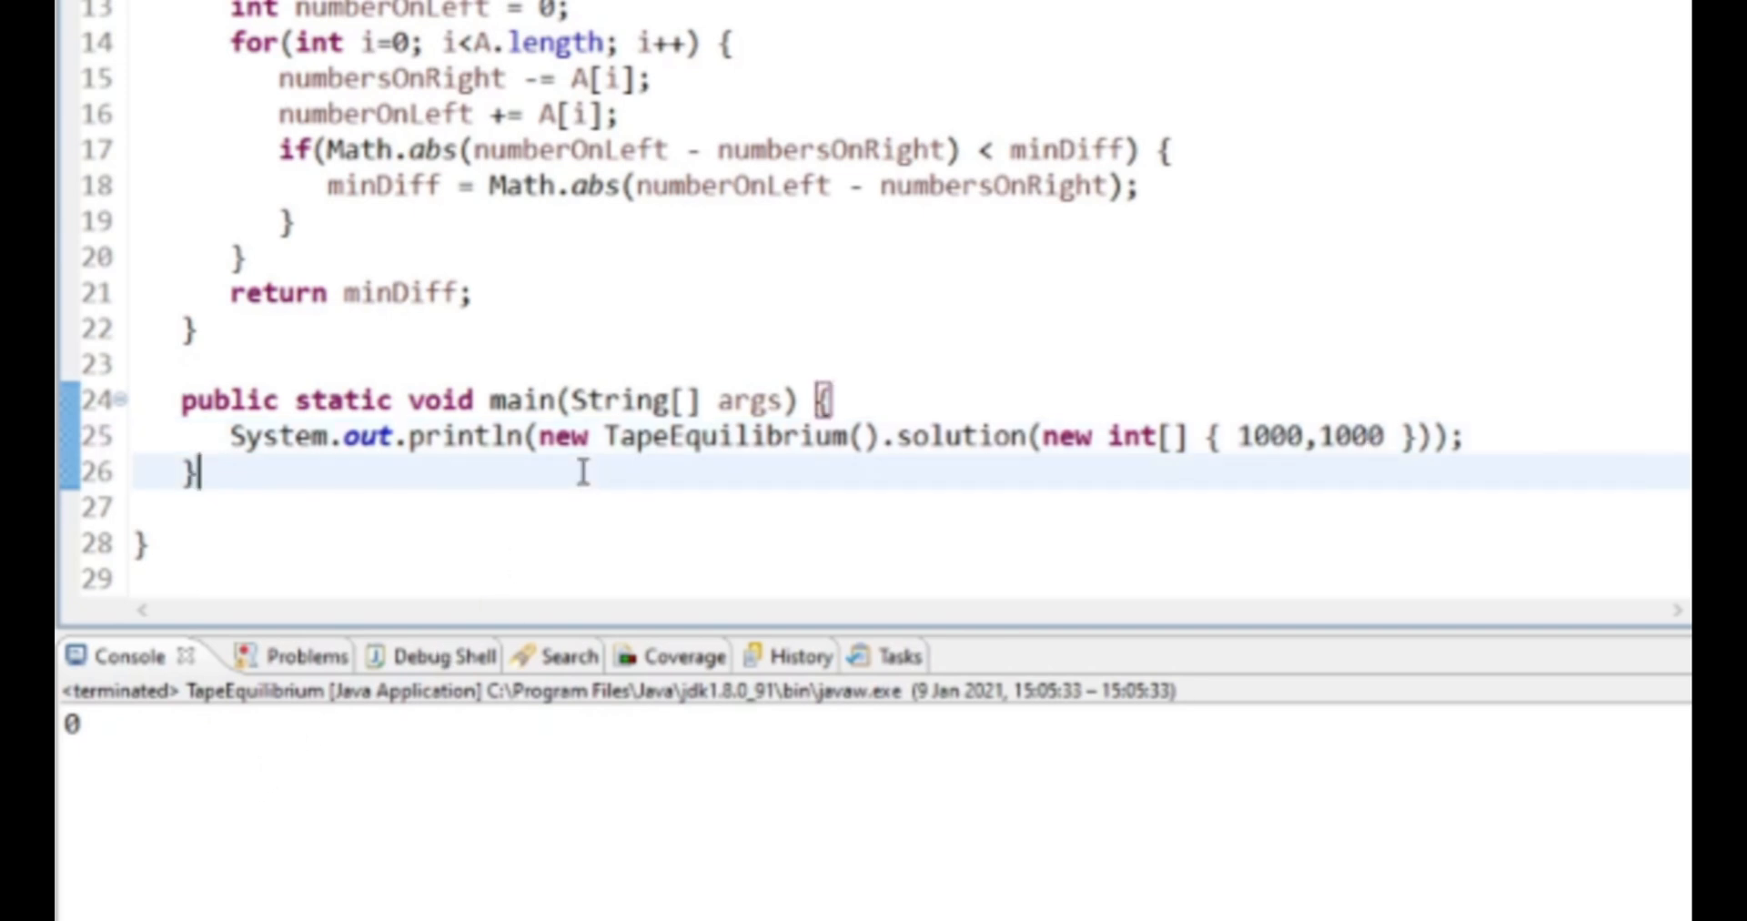
# - Change the test array to {1000,-1000} and run it, which prints 0
pyautogui.doubleClick(1254, 436)
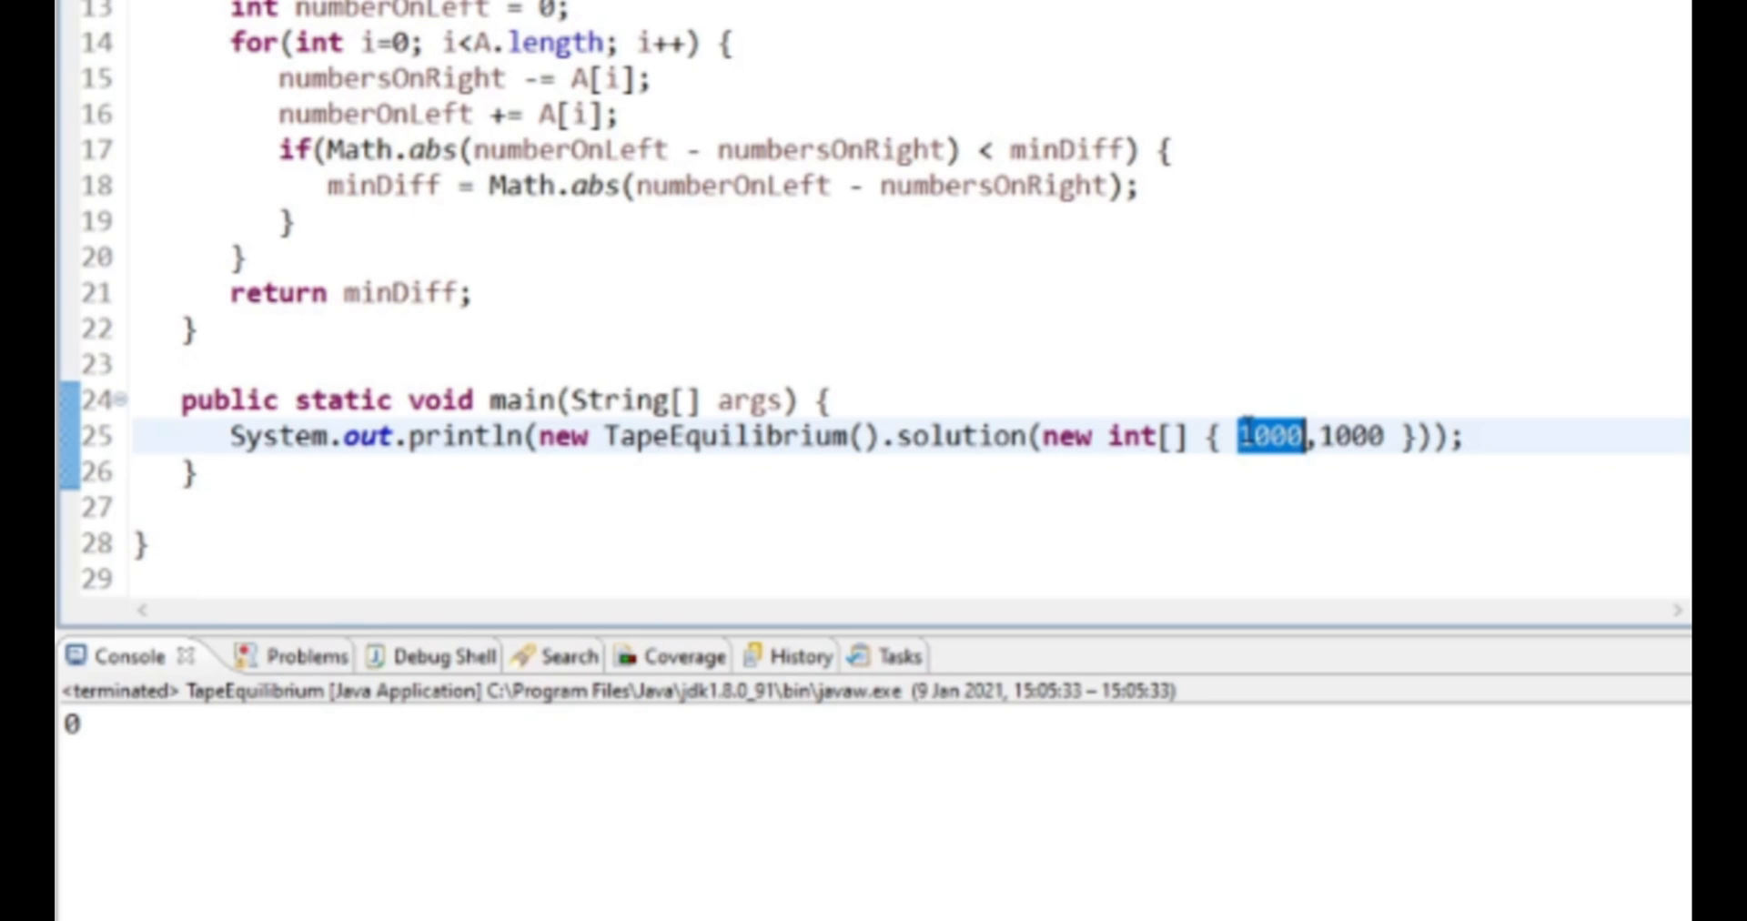
pyautogui.write('0')
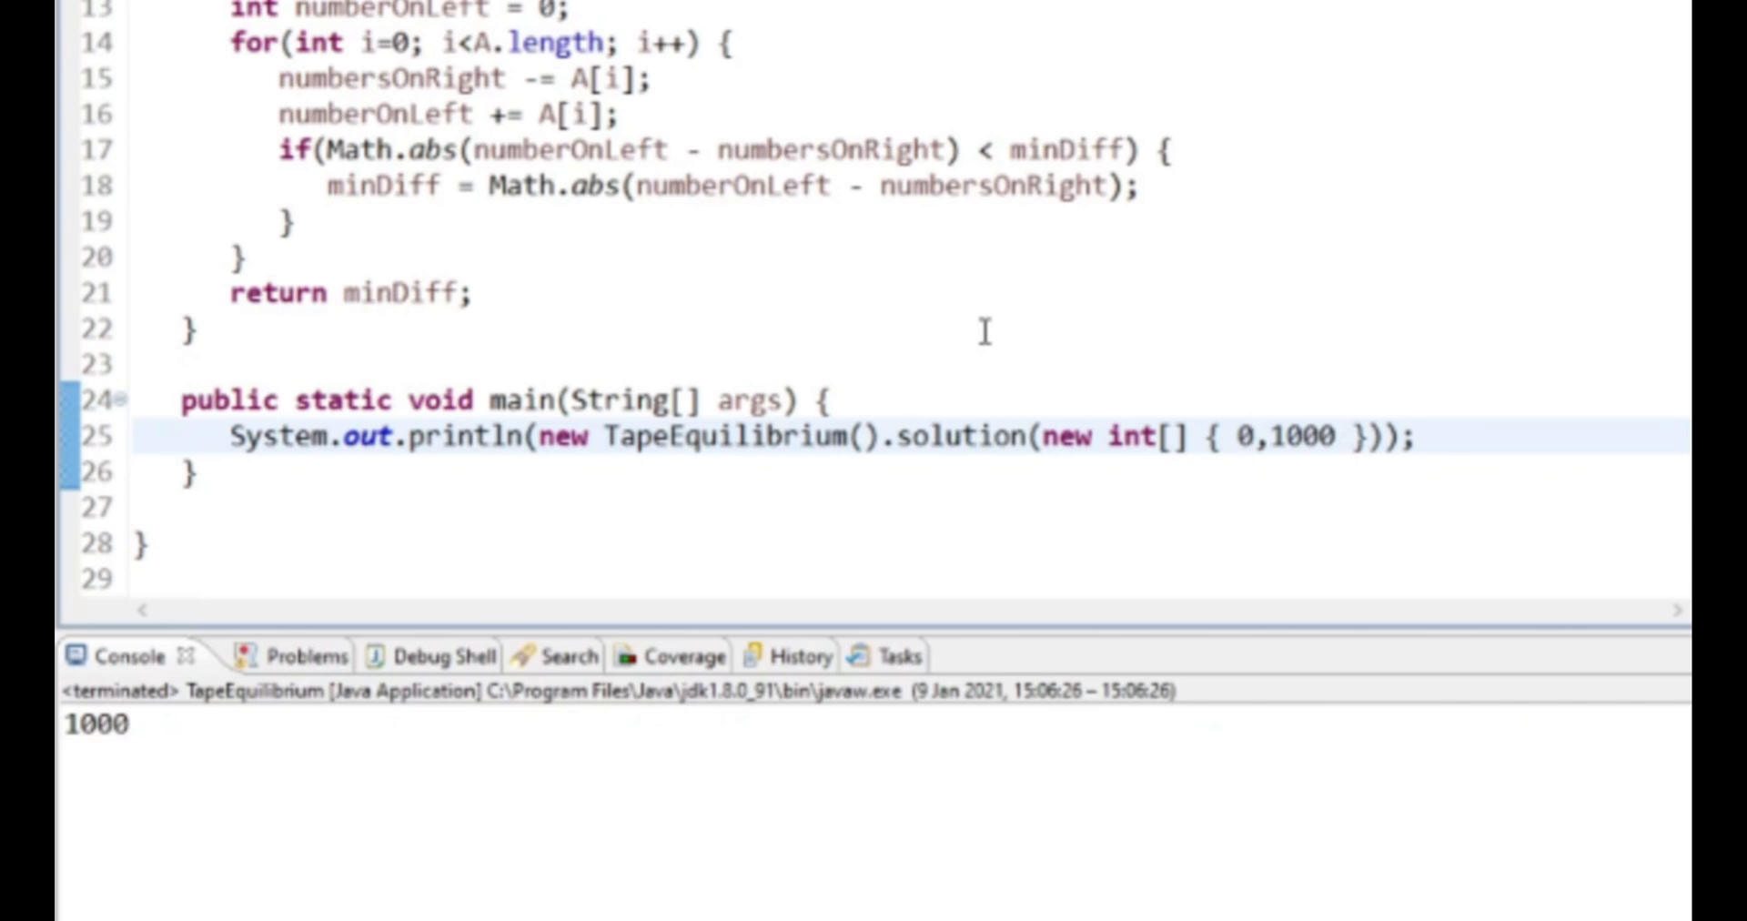
pyautogui.write('1')
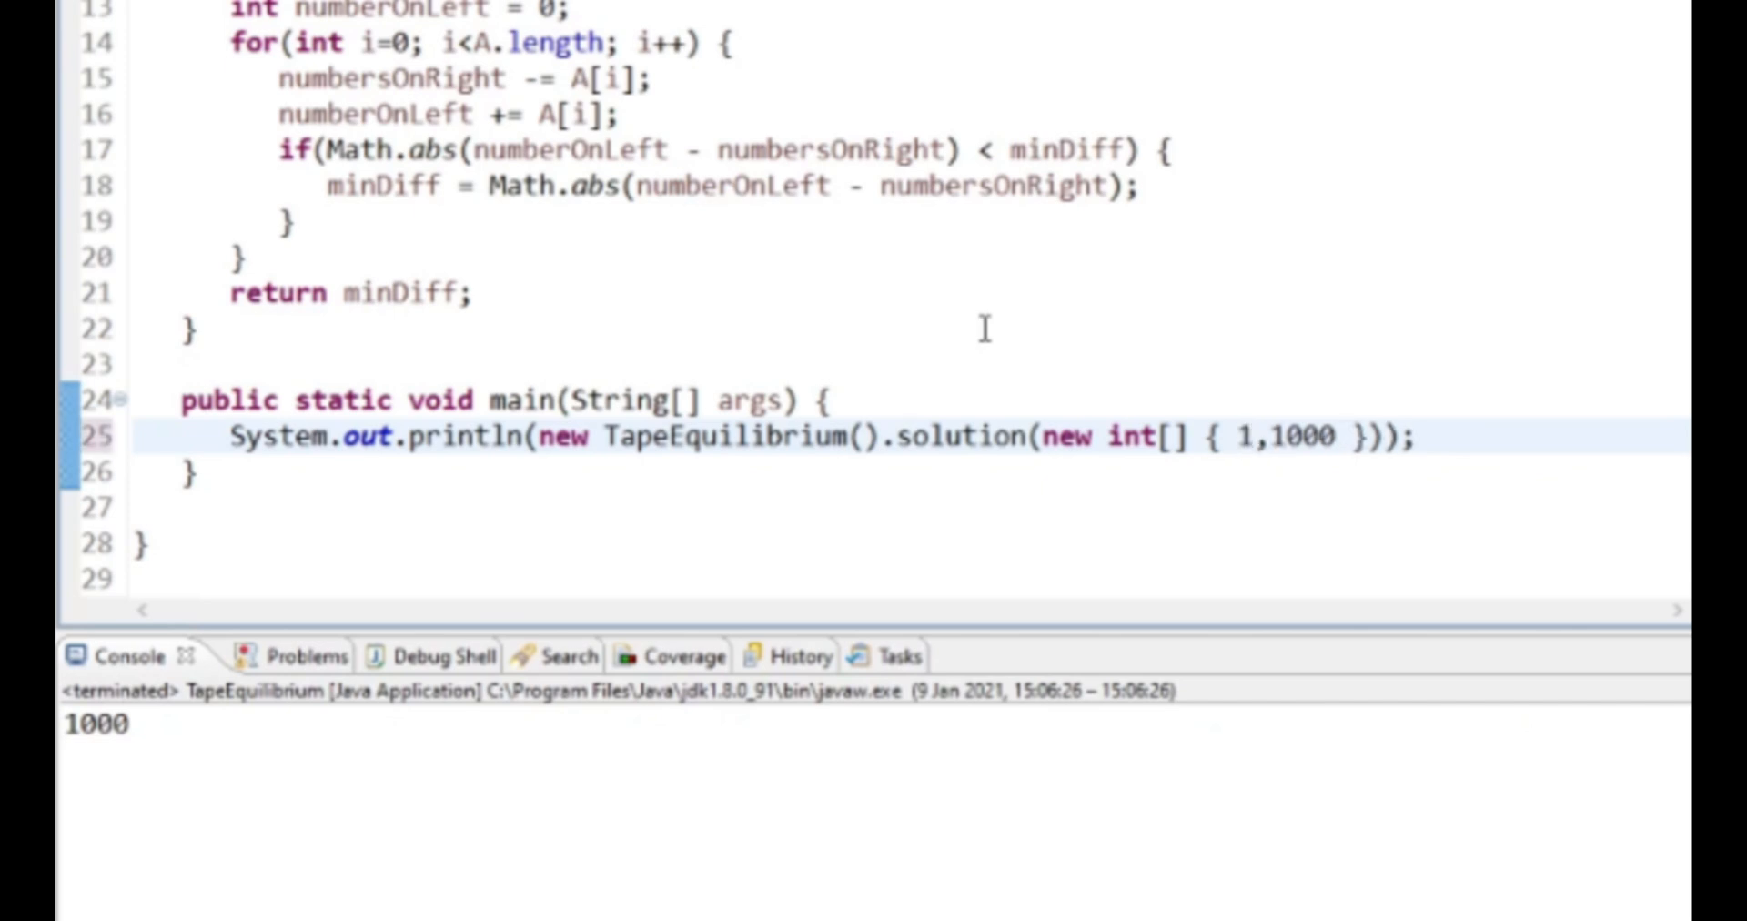
pyautogui.write('1000')
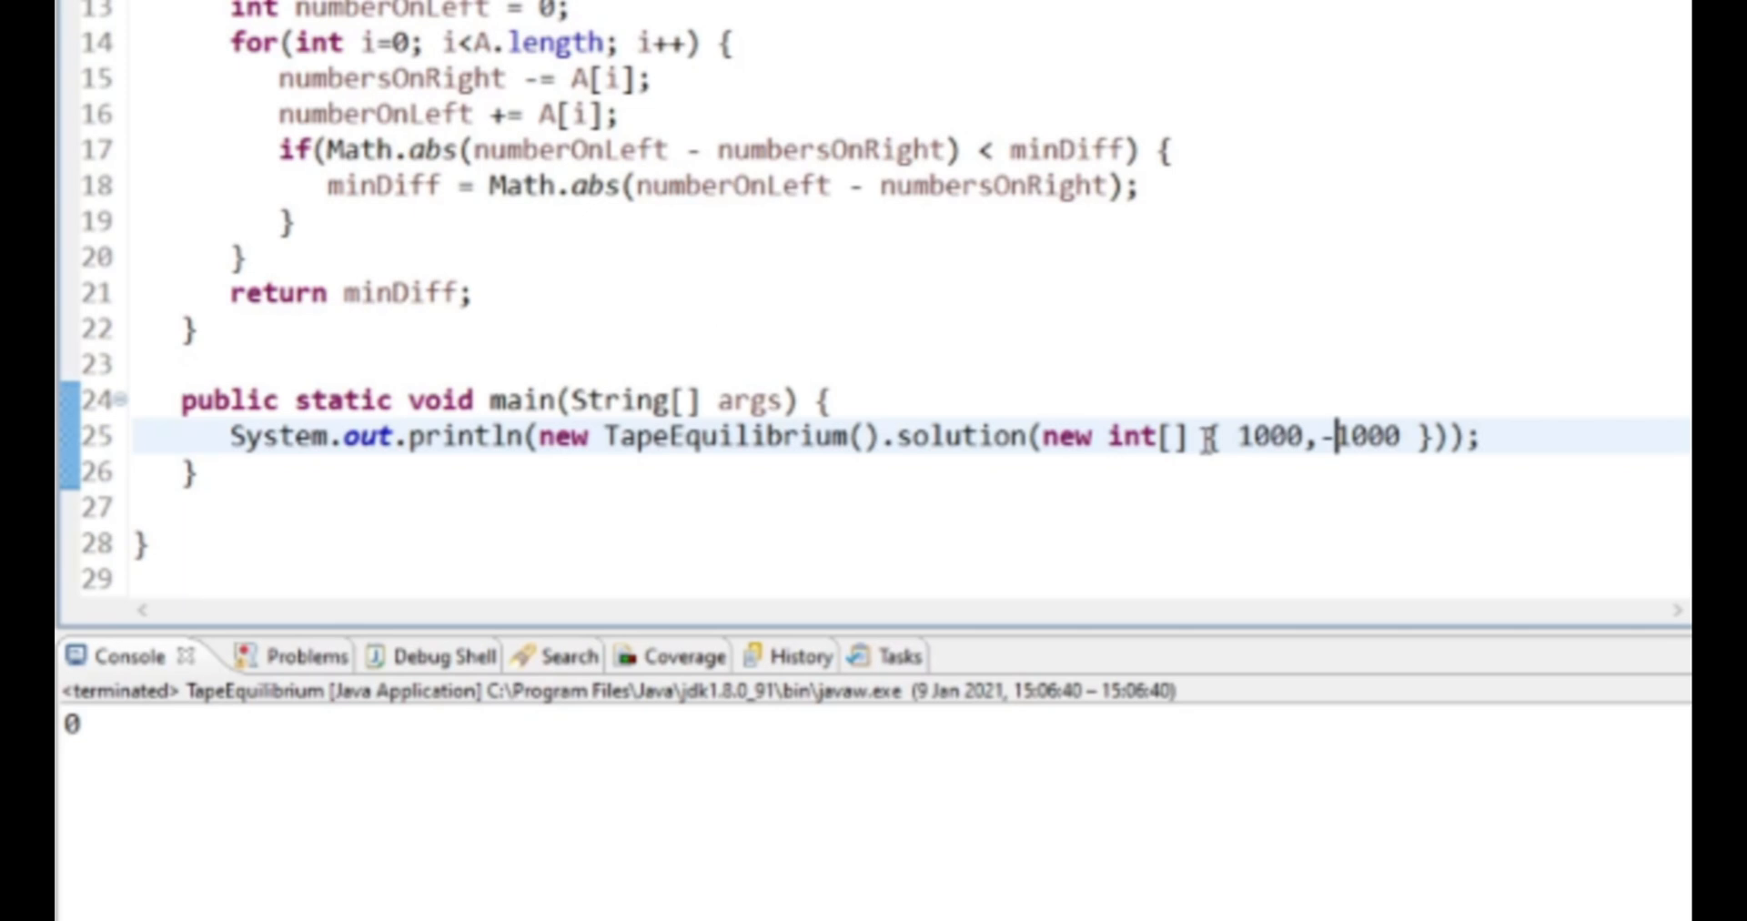
pyautogui.doubleClick(1255, 437)
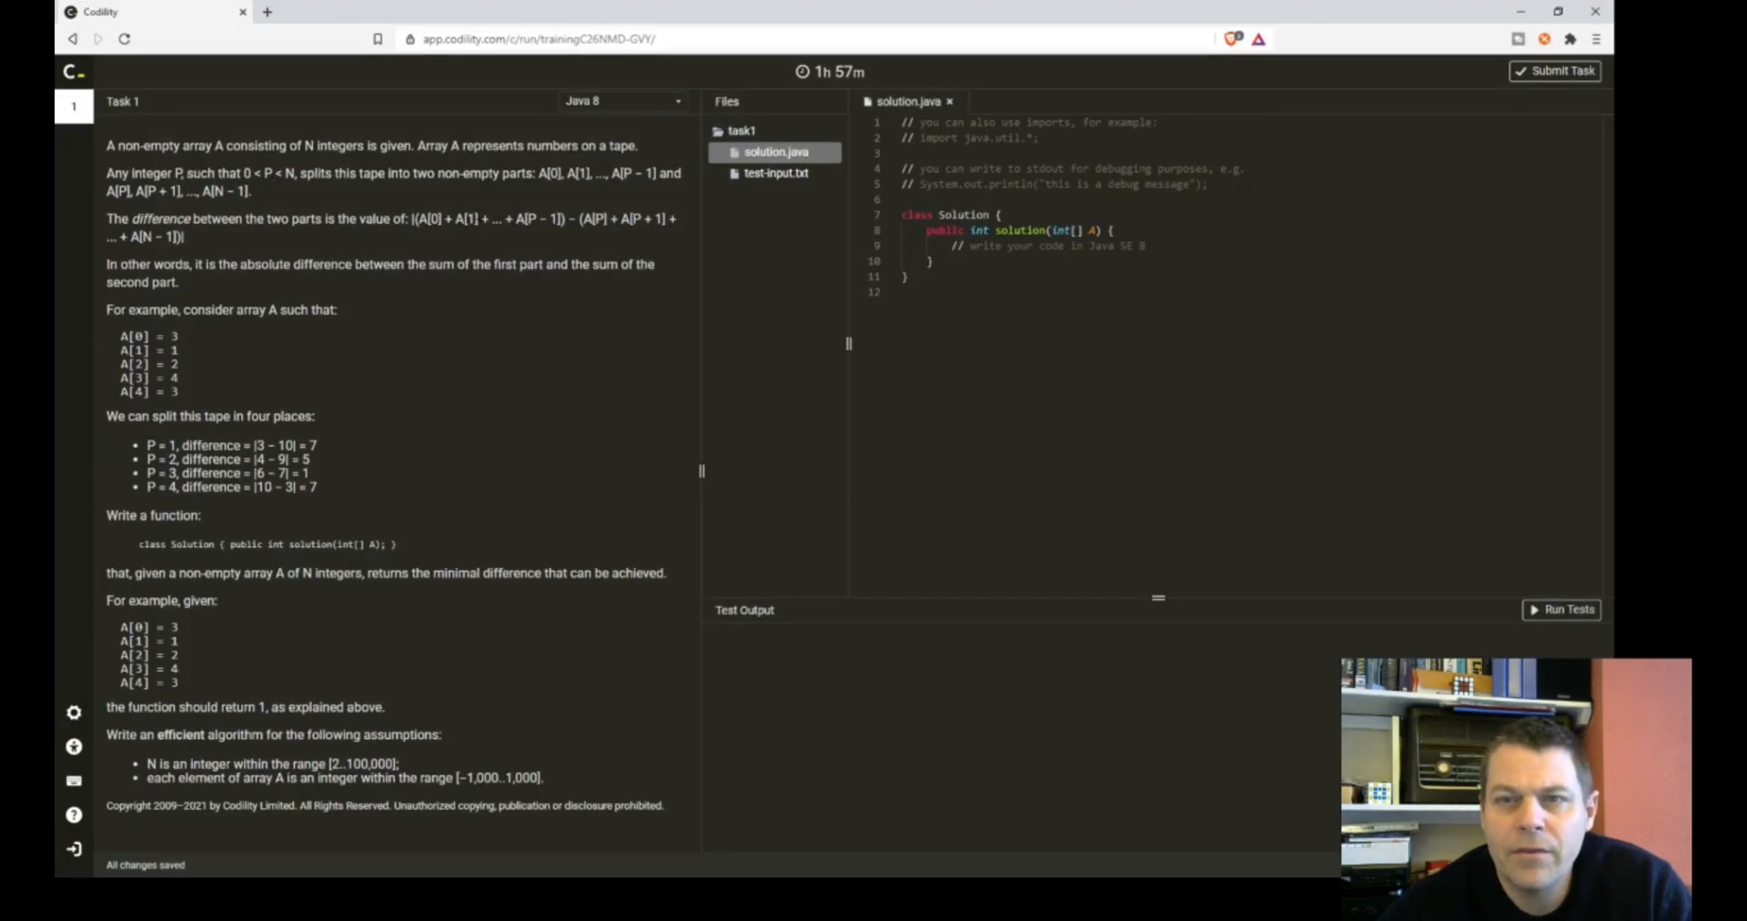
pyautogui.moveTo(526, 196)
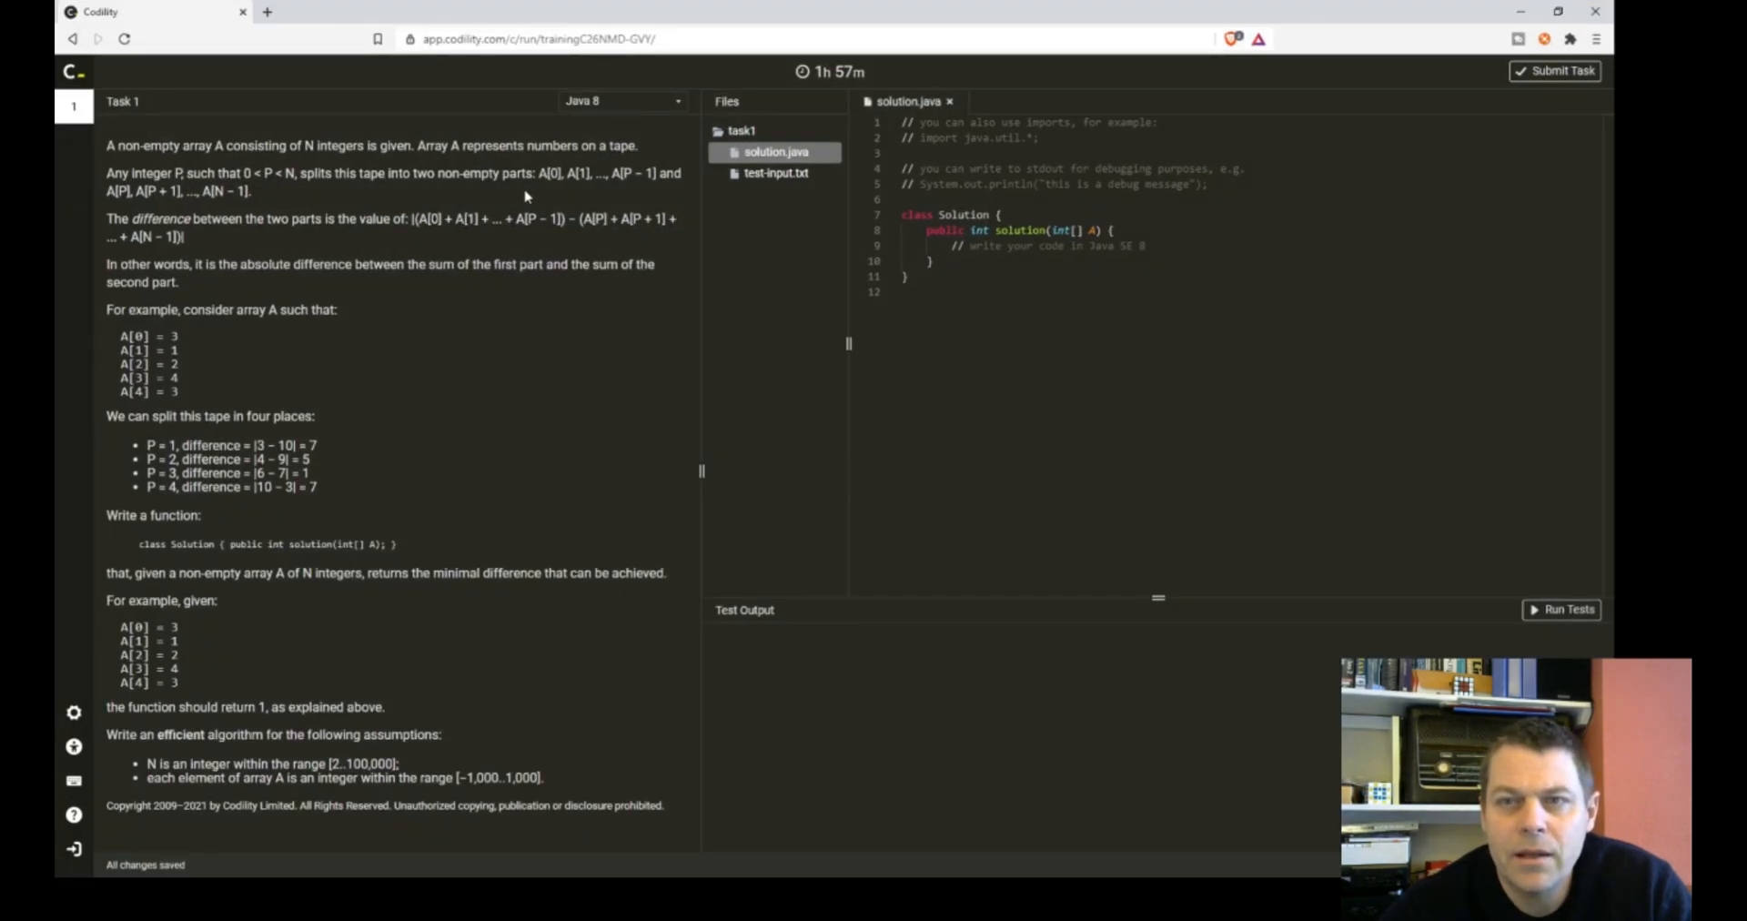
pyautogui.moveTo(352, 202)
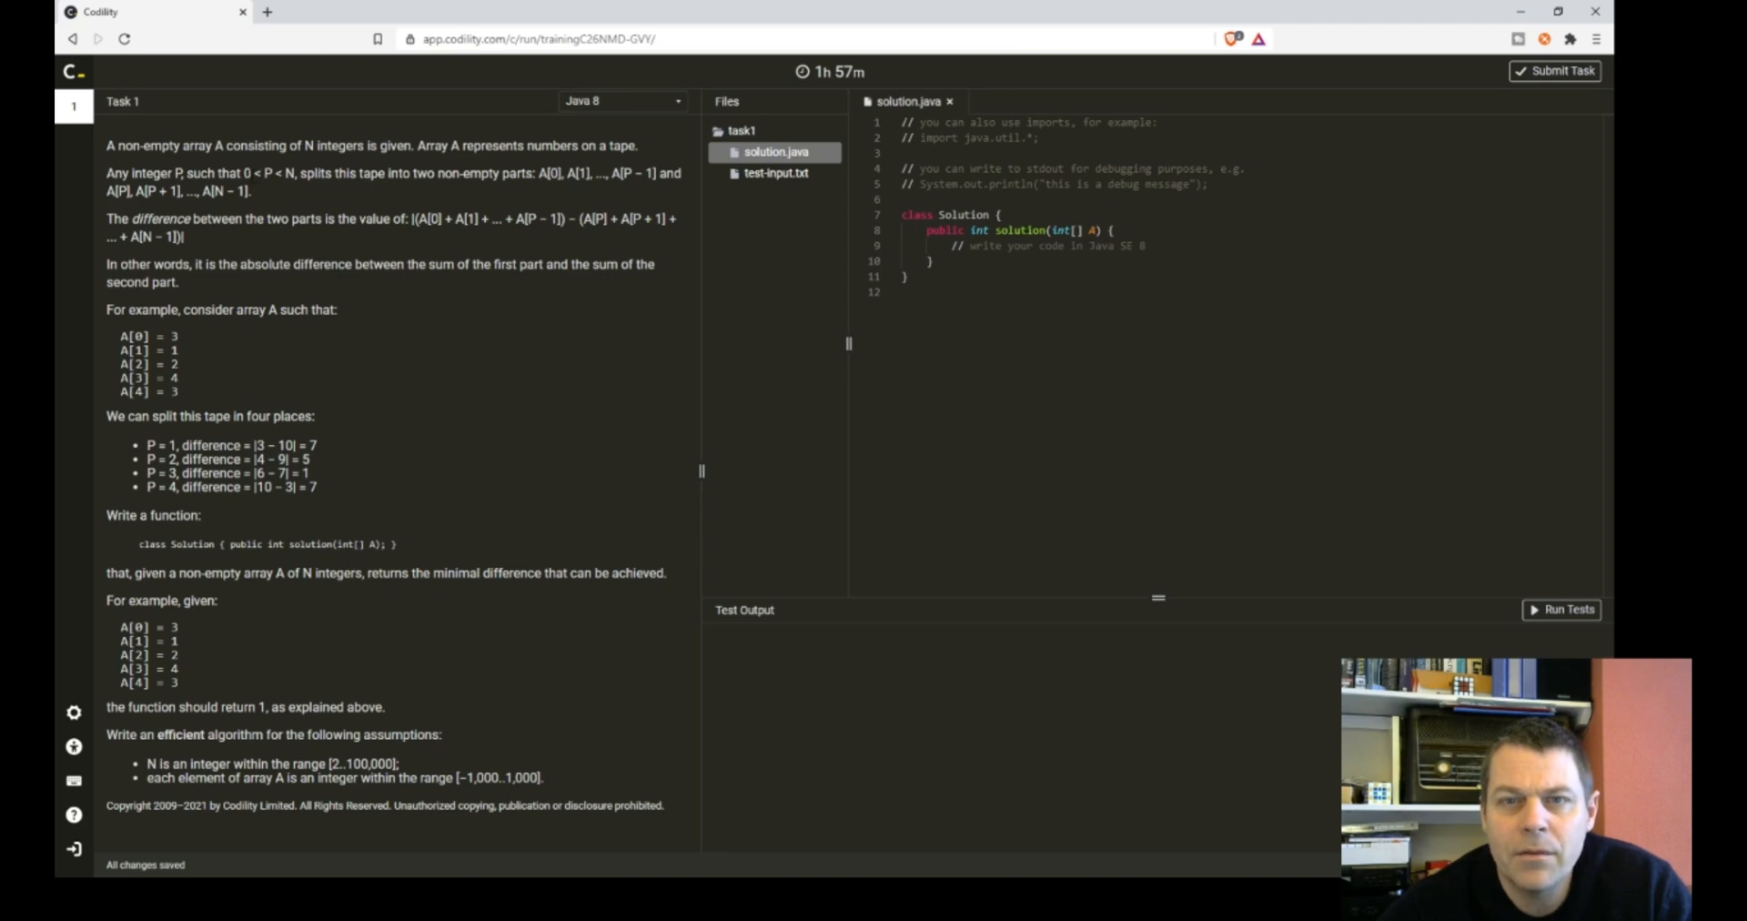
pyautogui.moveTo(1372, 45)
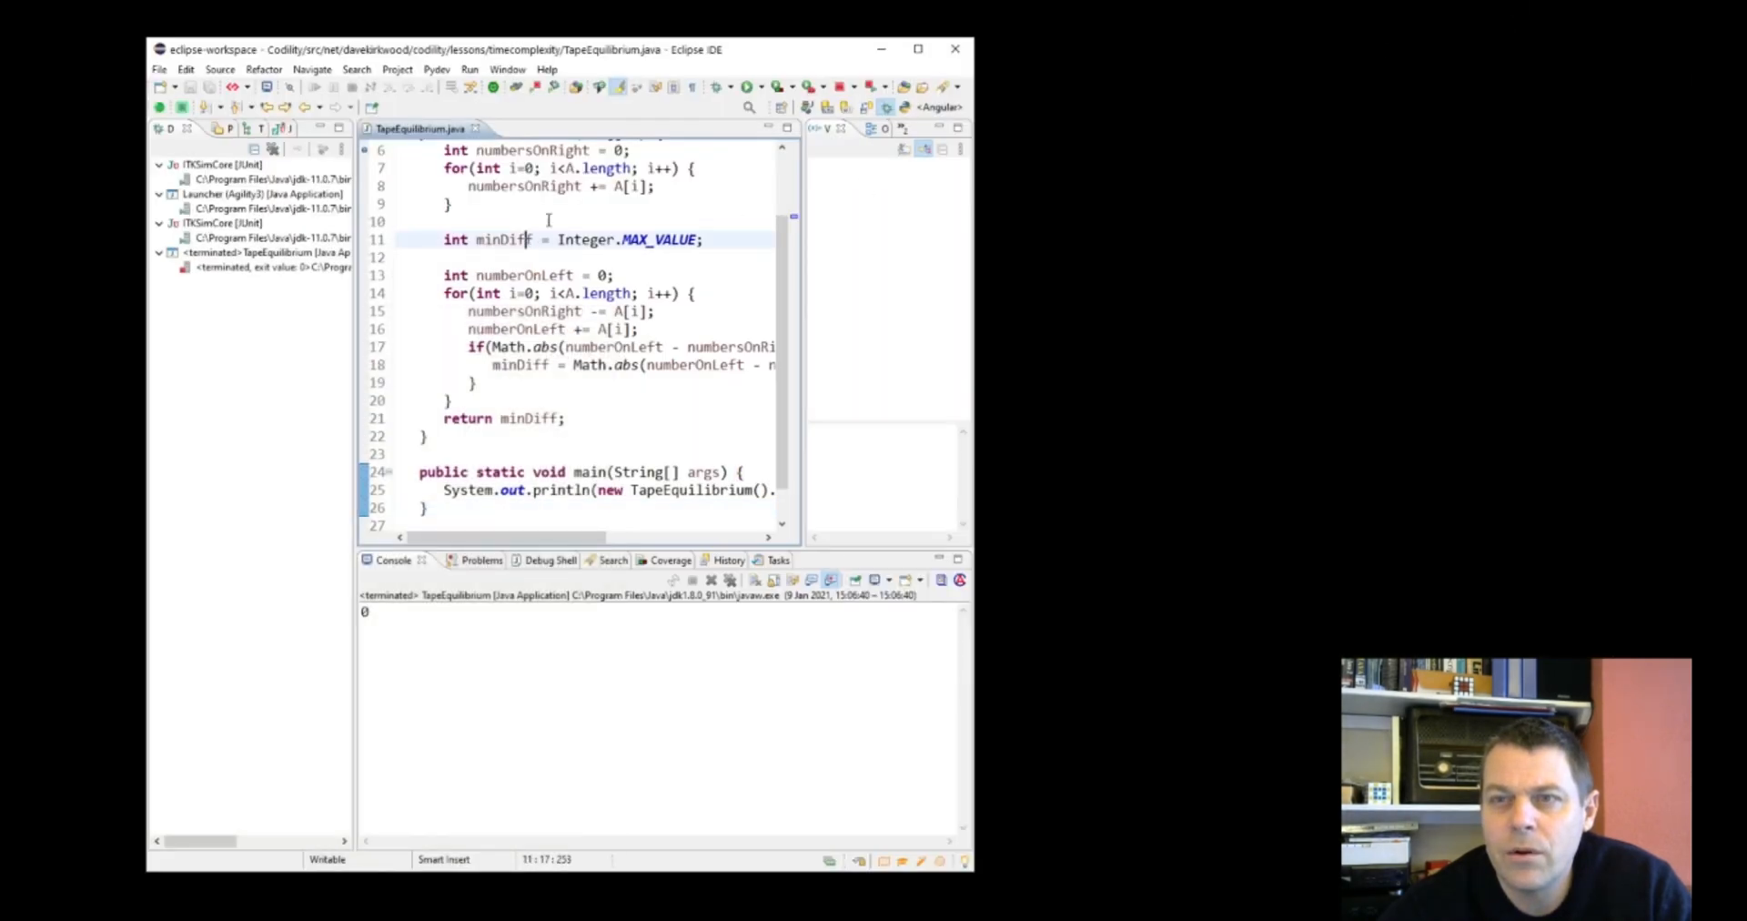
# - Change the splitting loop condition to i<A.length-1 so it stops one element early
pyautogui.click(918, 48)
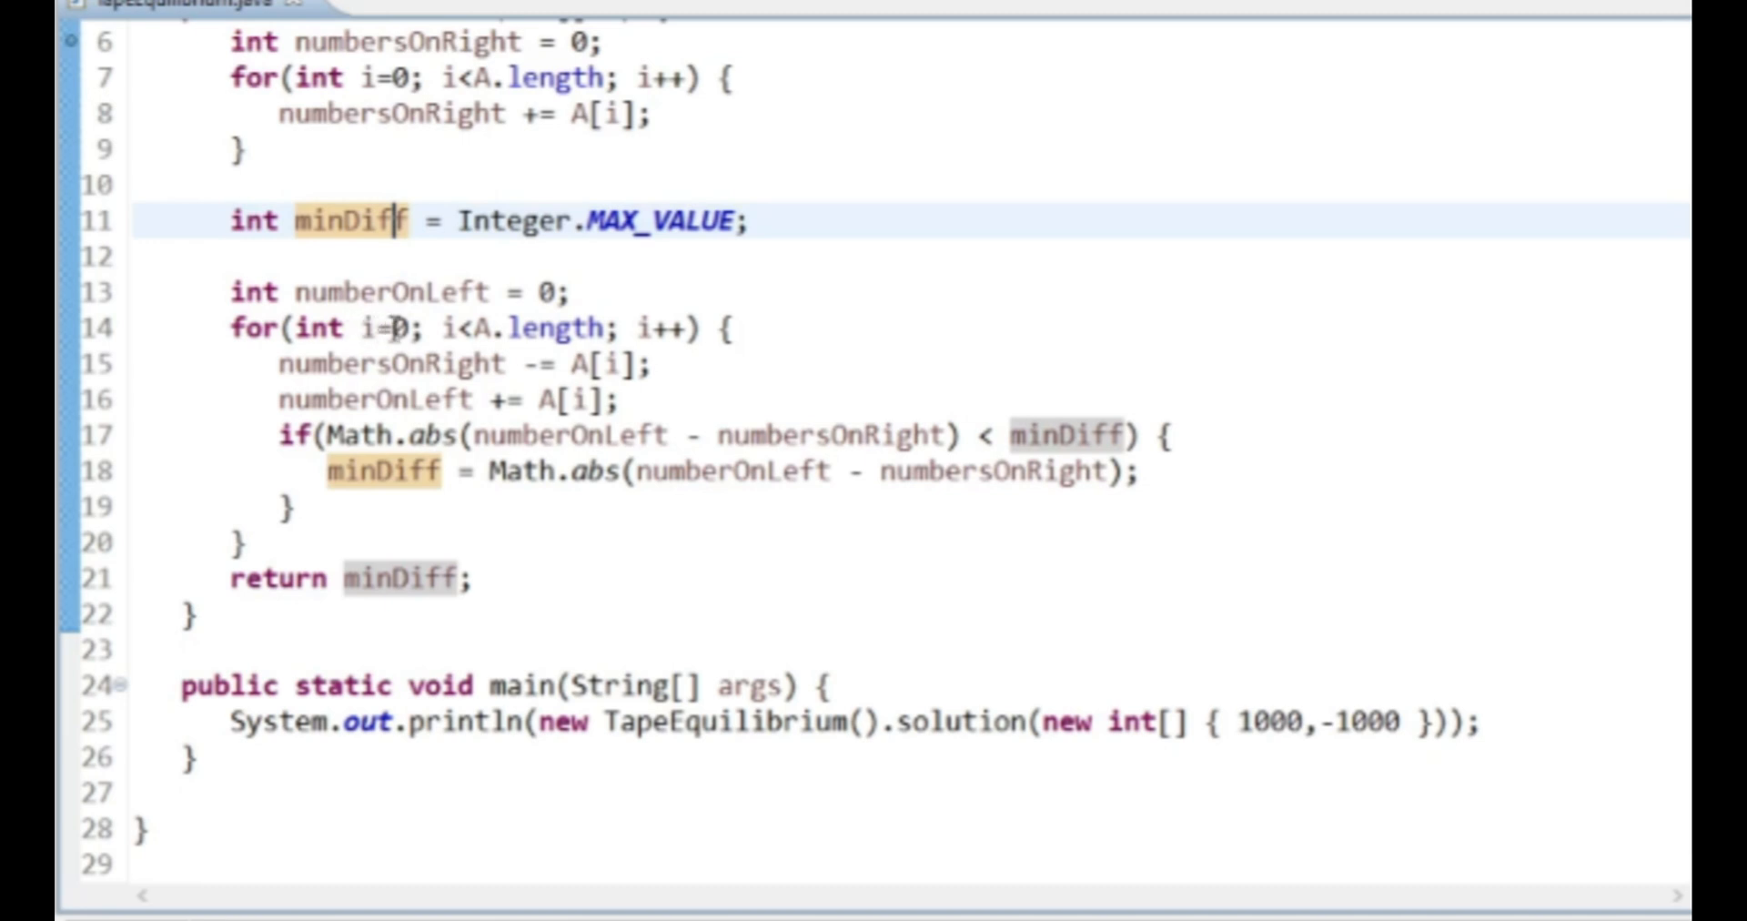
pyautogui.moveTo(678, 414)
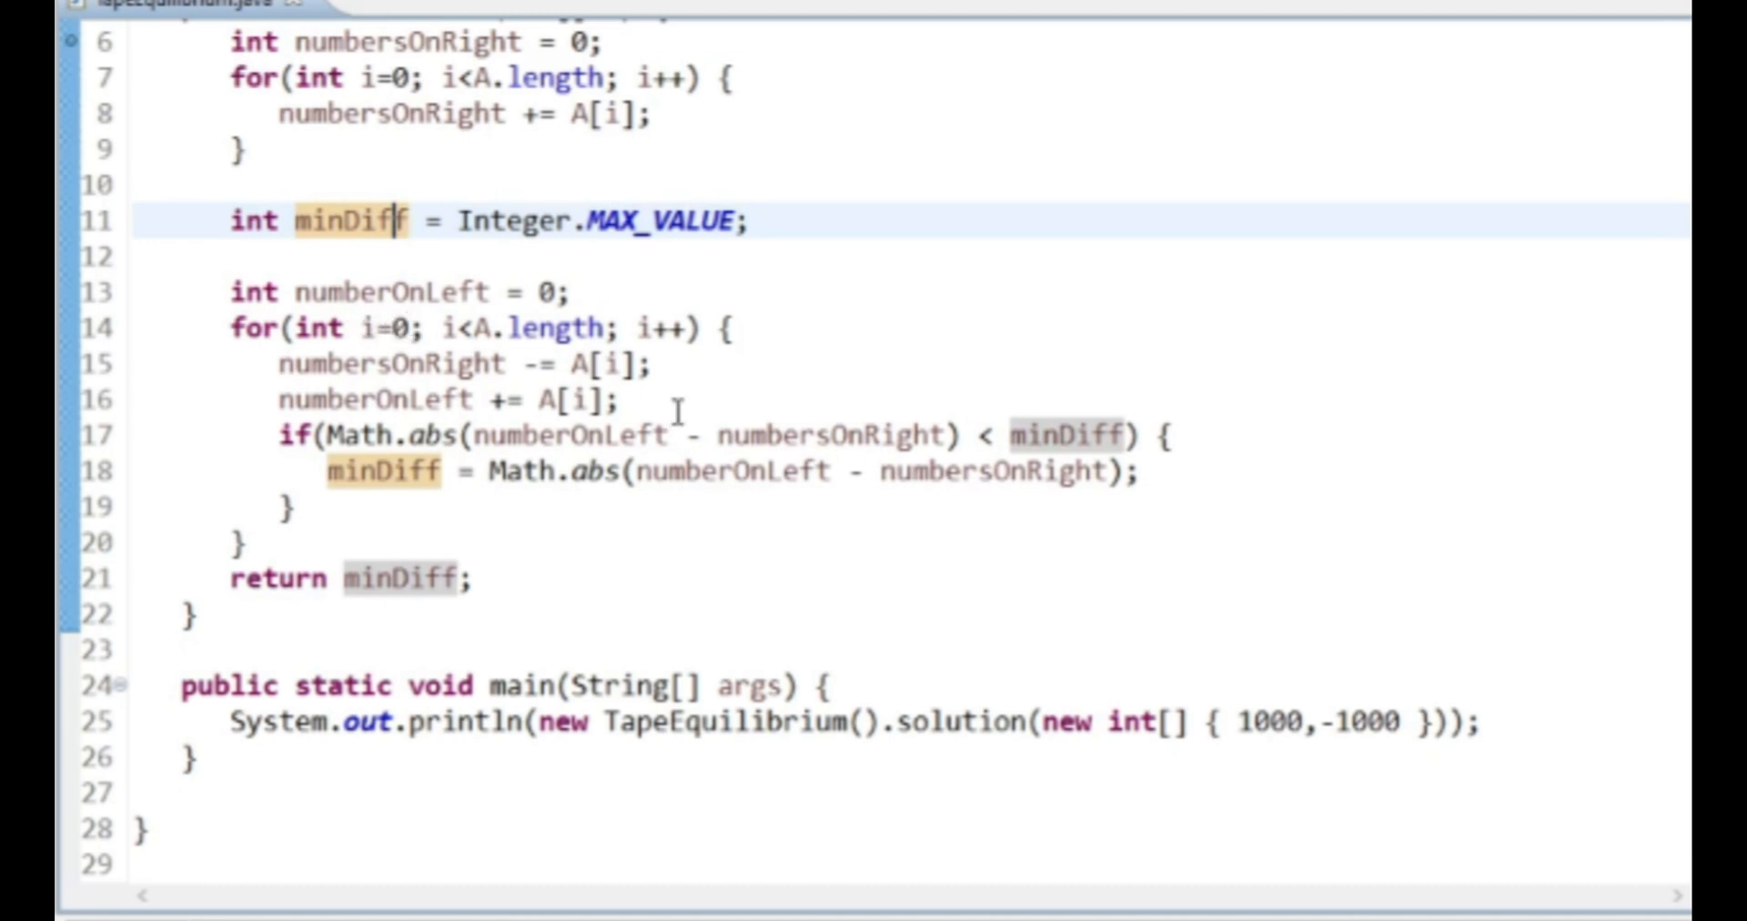
pyautogui.press('Return')
pyautogui.write('if(i>')
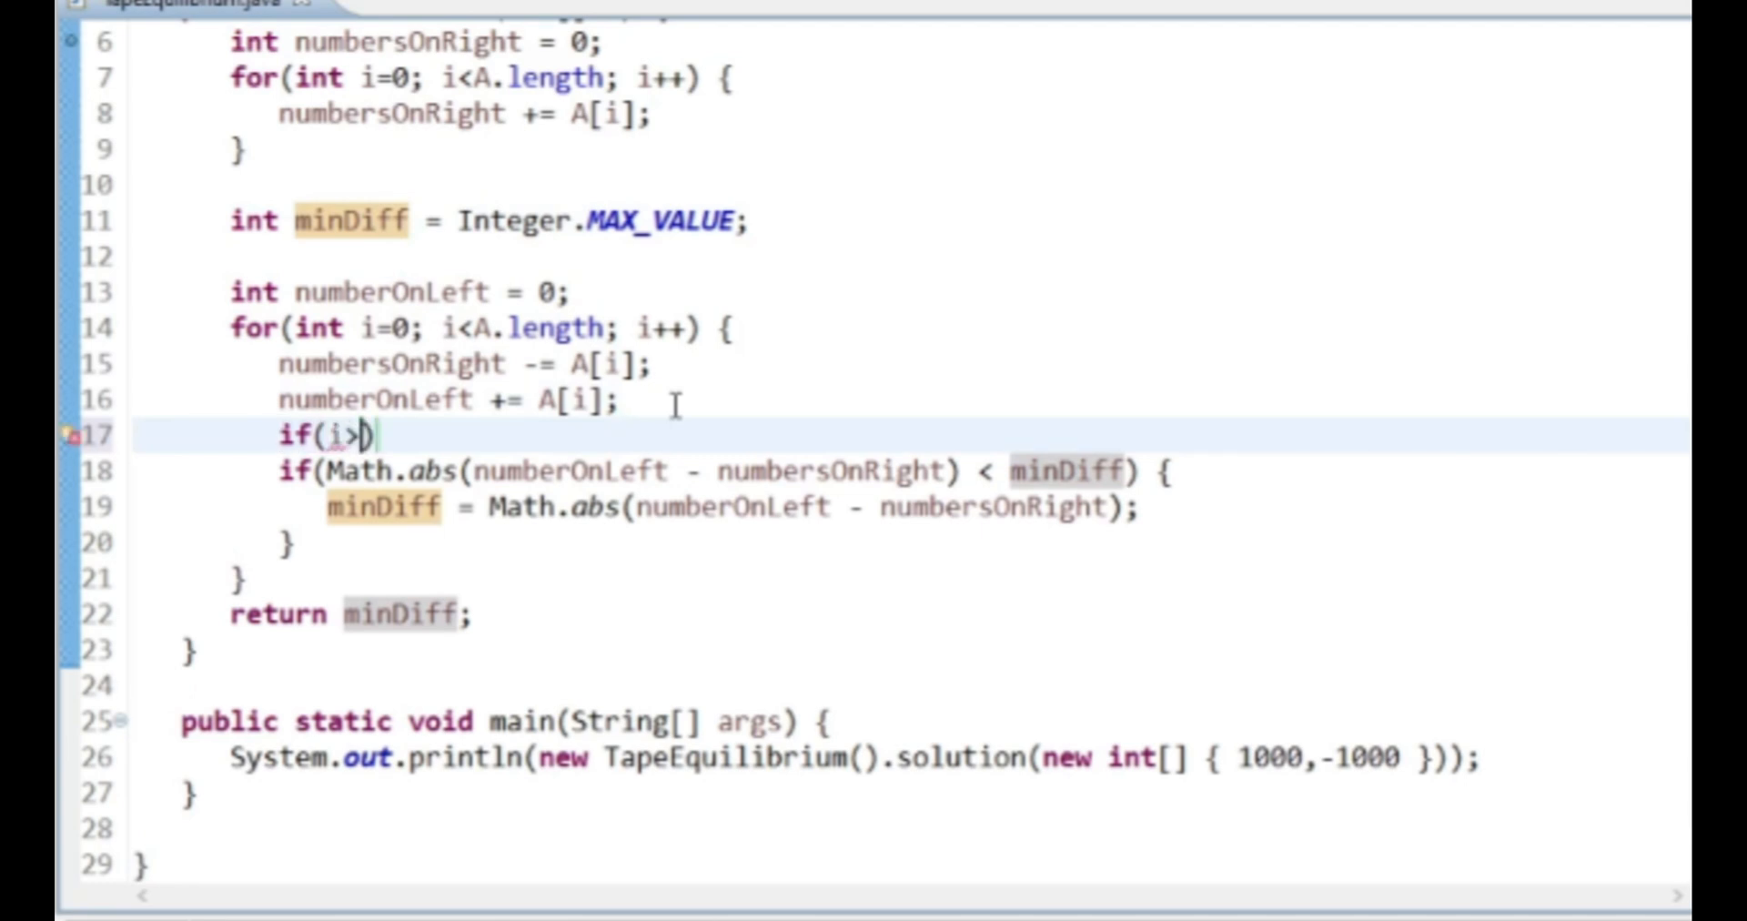
pyautogui.write('0')
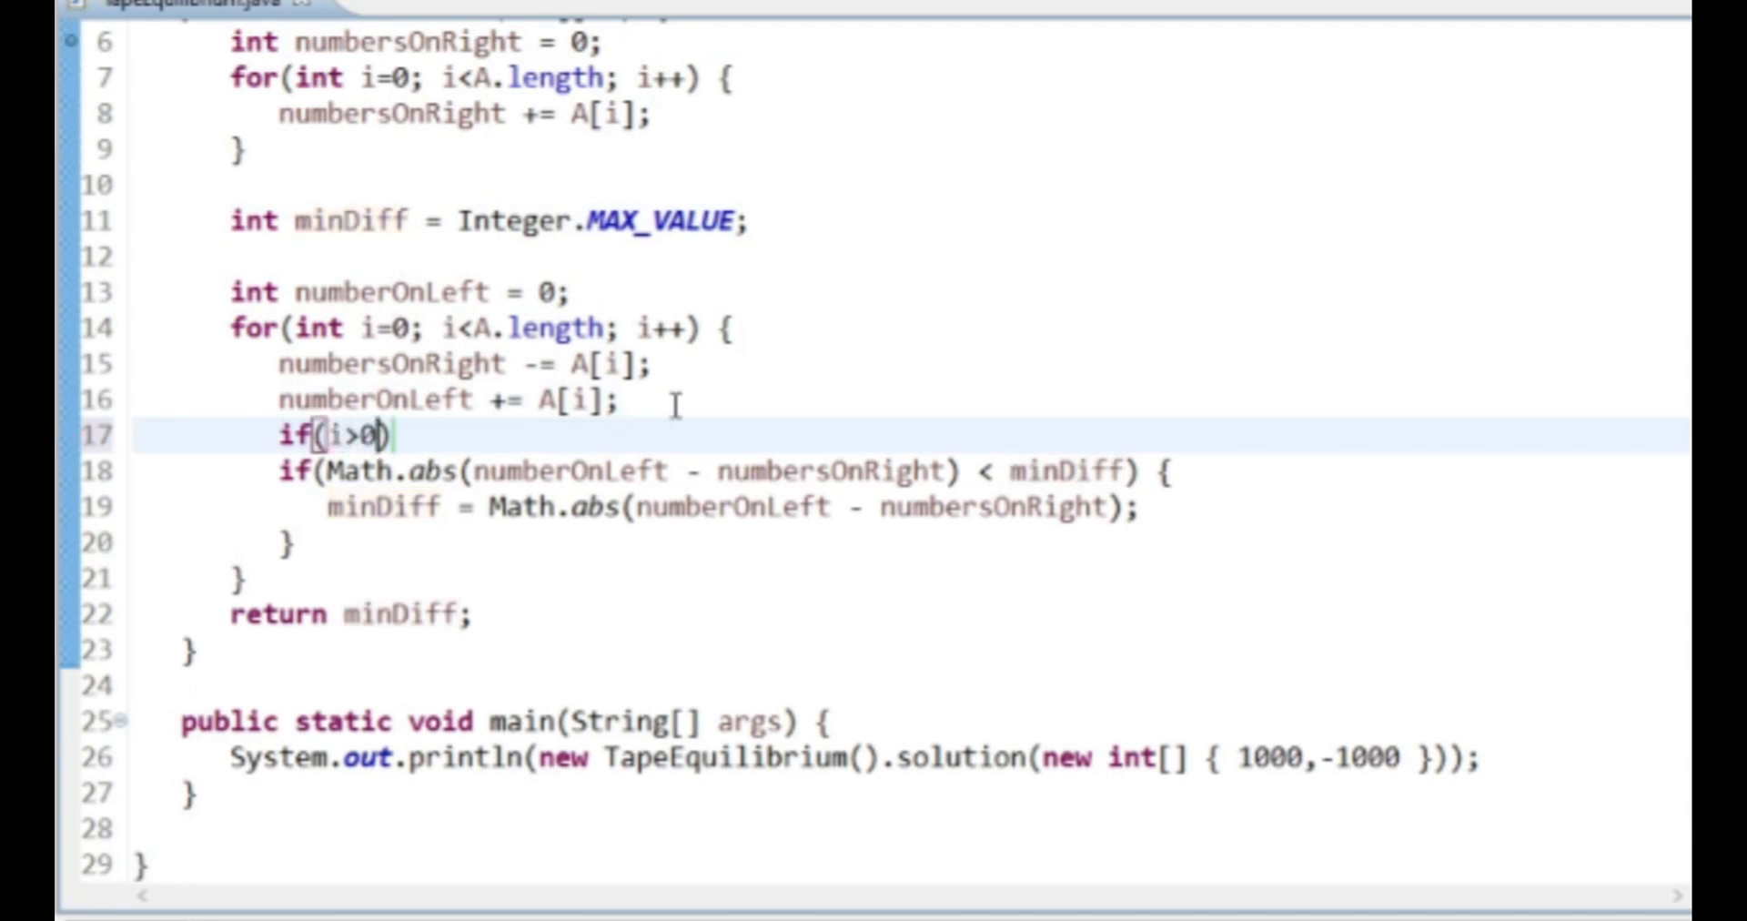
pyautogui.write('{')
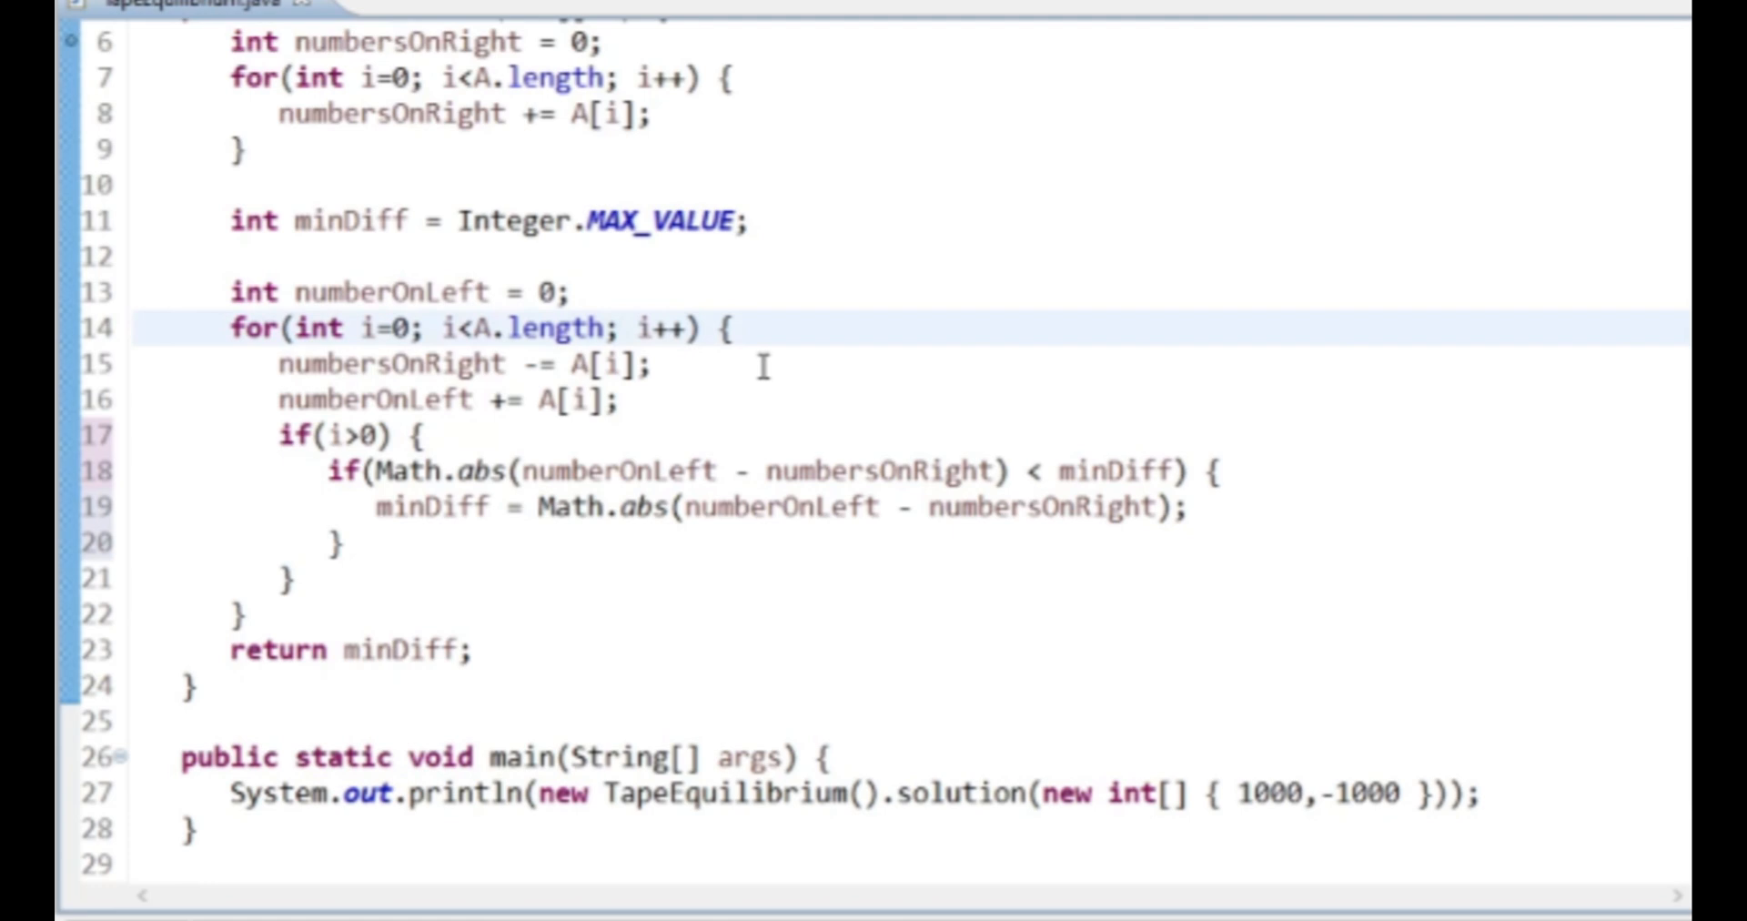
pyautogui.write('-1')
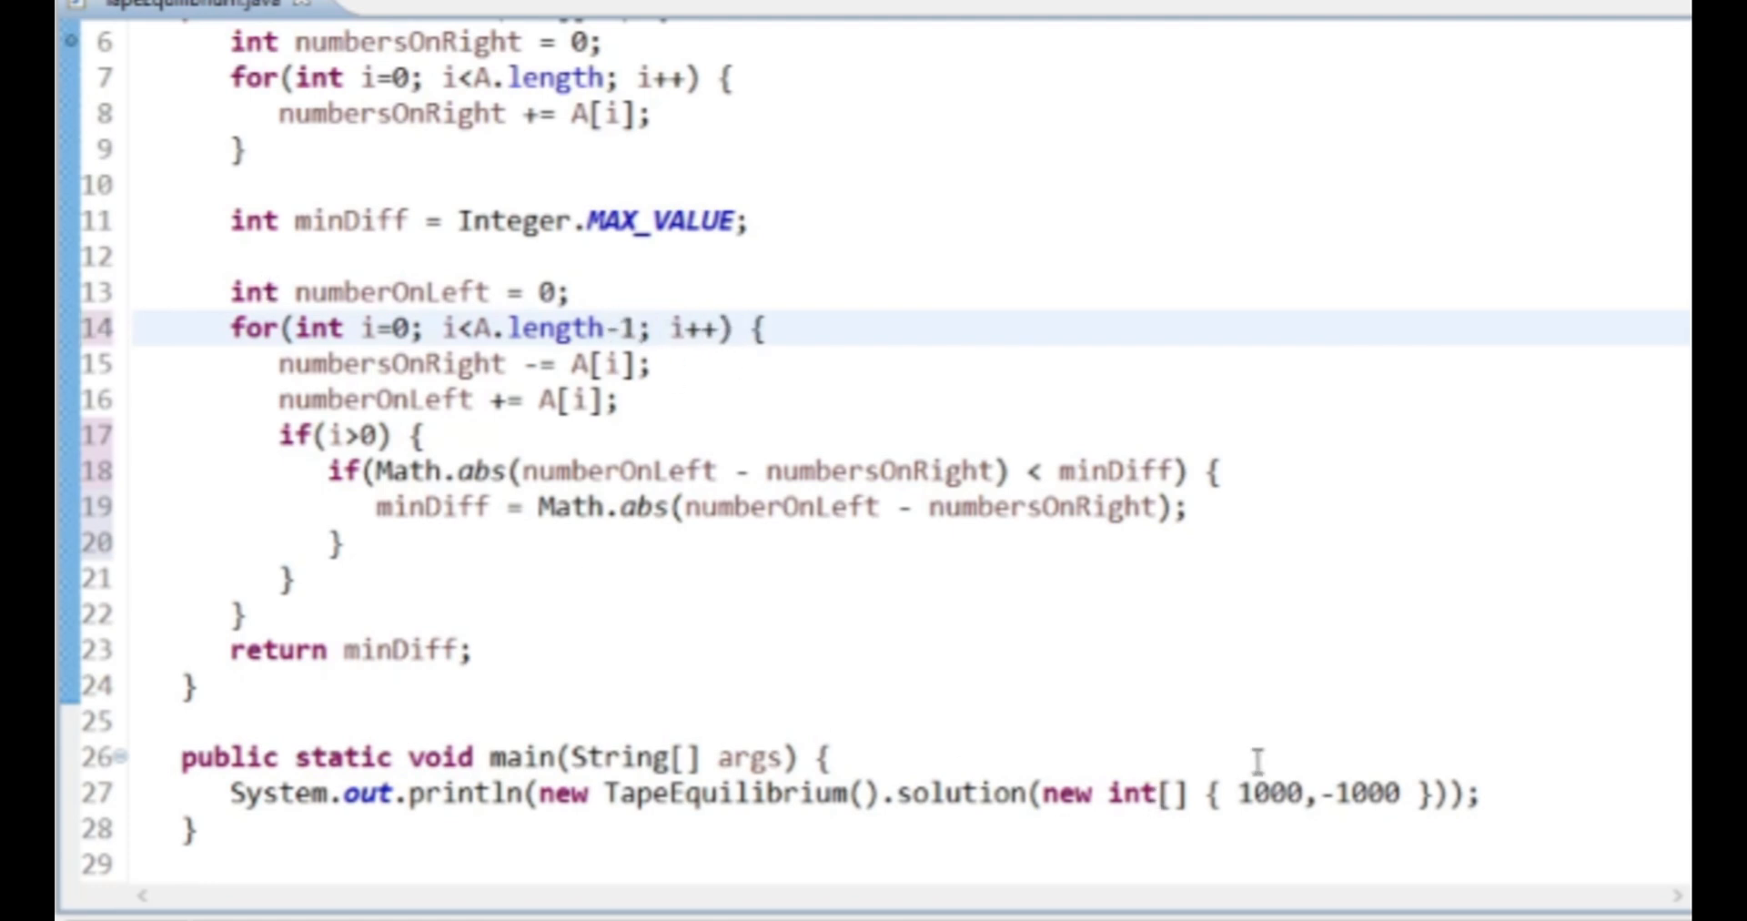
pyautogui.doubleClick(1270, 794)
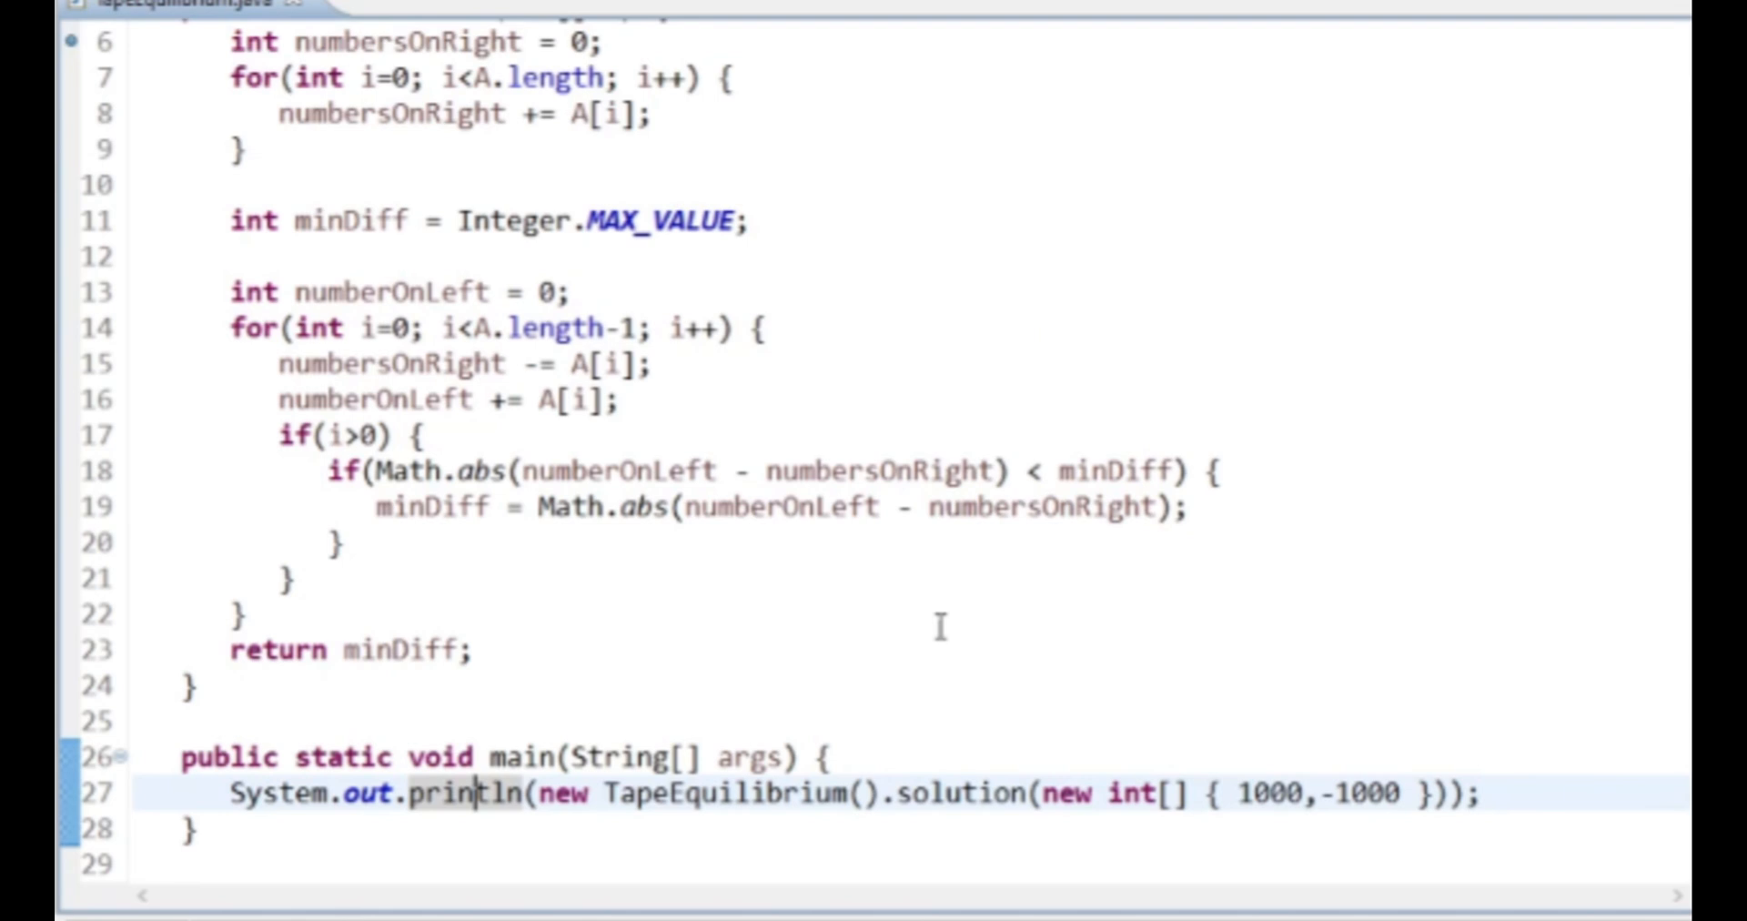
# - Remove the temporary if(i>0) wrapper and its brace, then rerun to print 2000
pyautogui.click(446, 436)
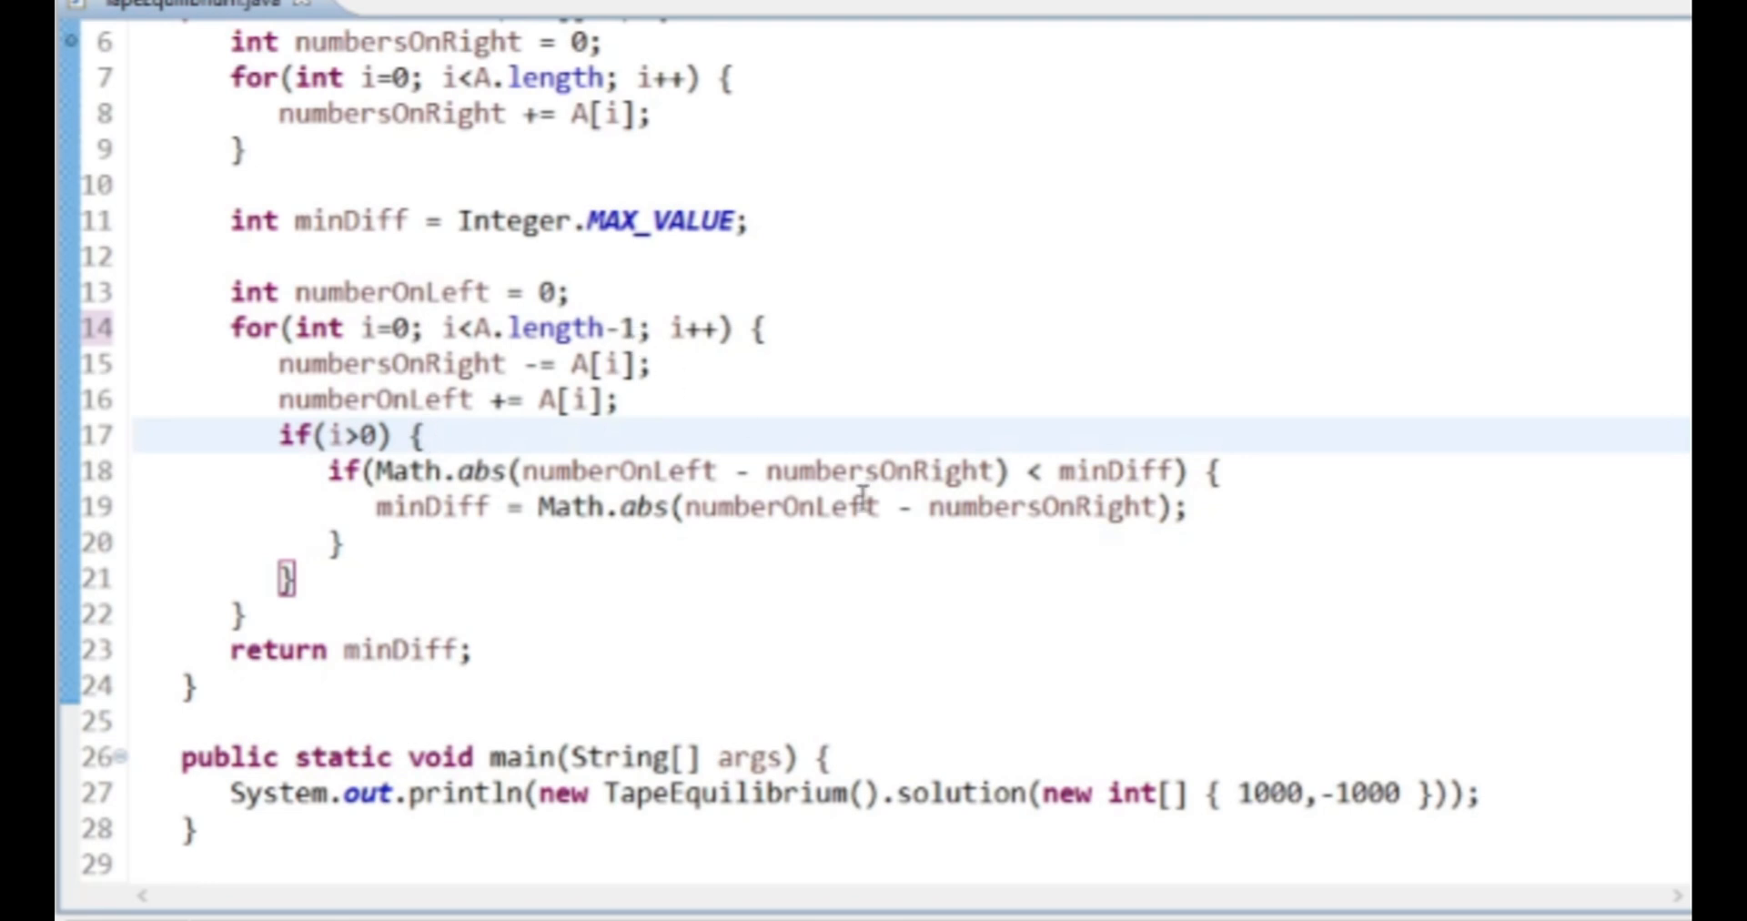
pyautogui.press('Delete')
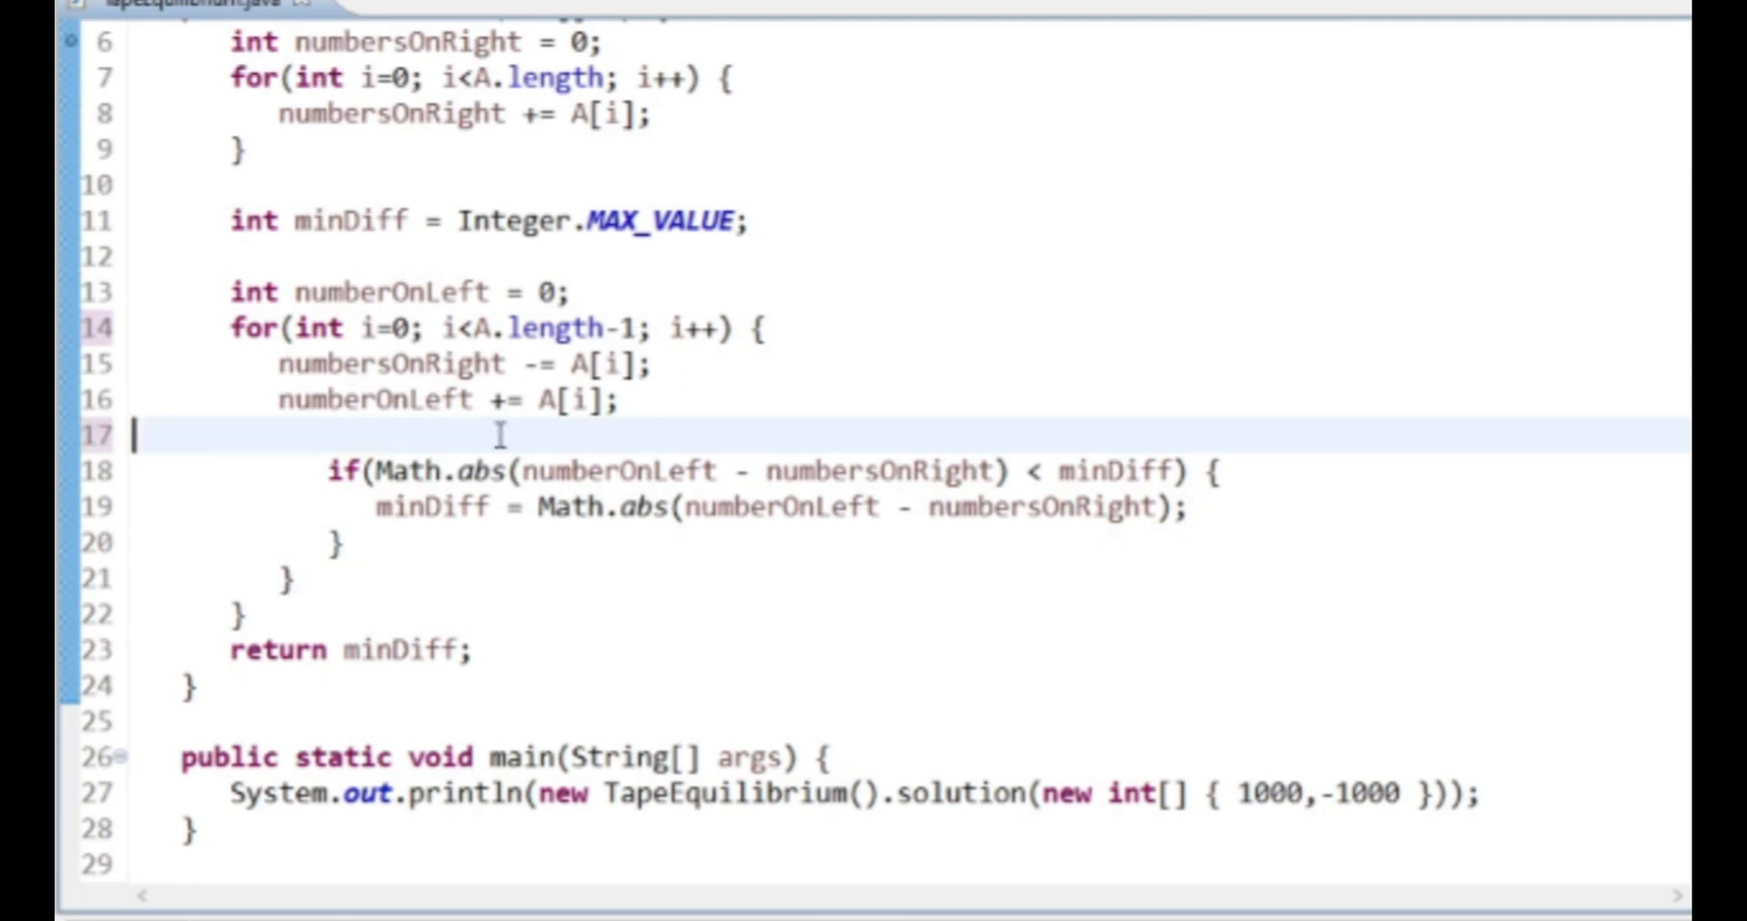
pyautogui.press('Delete')
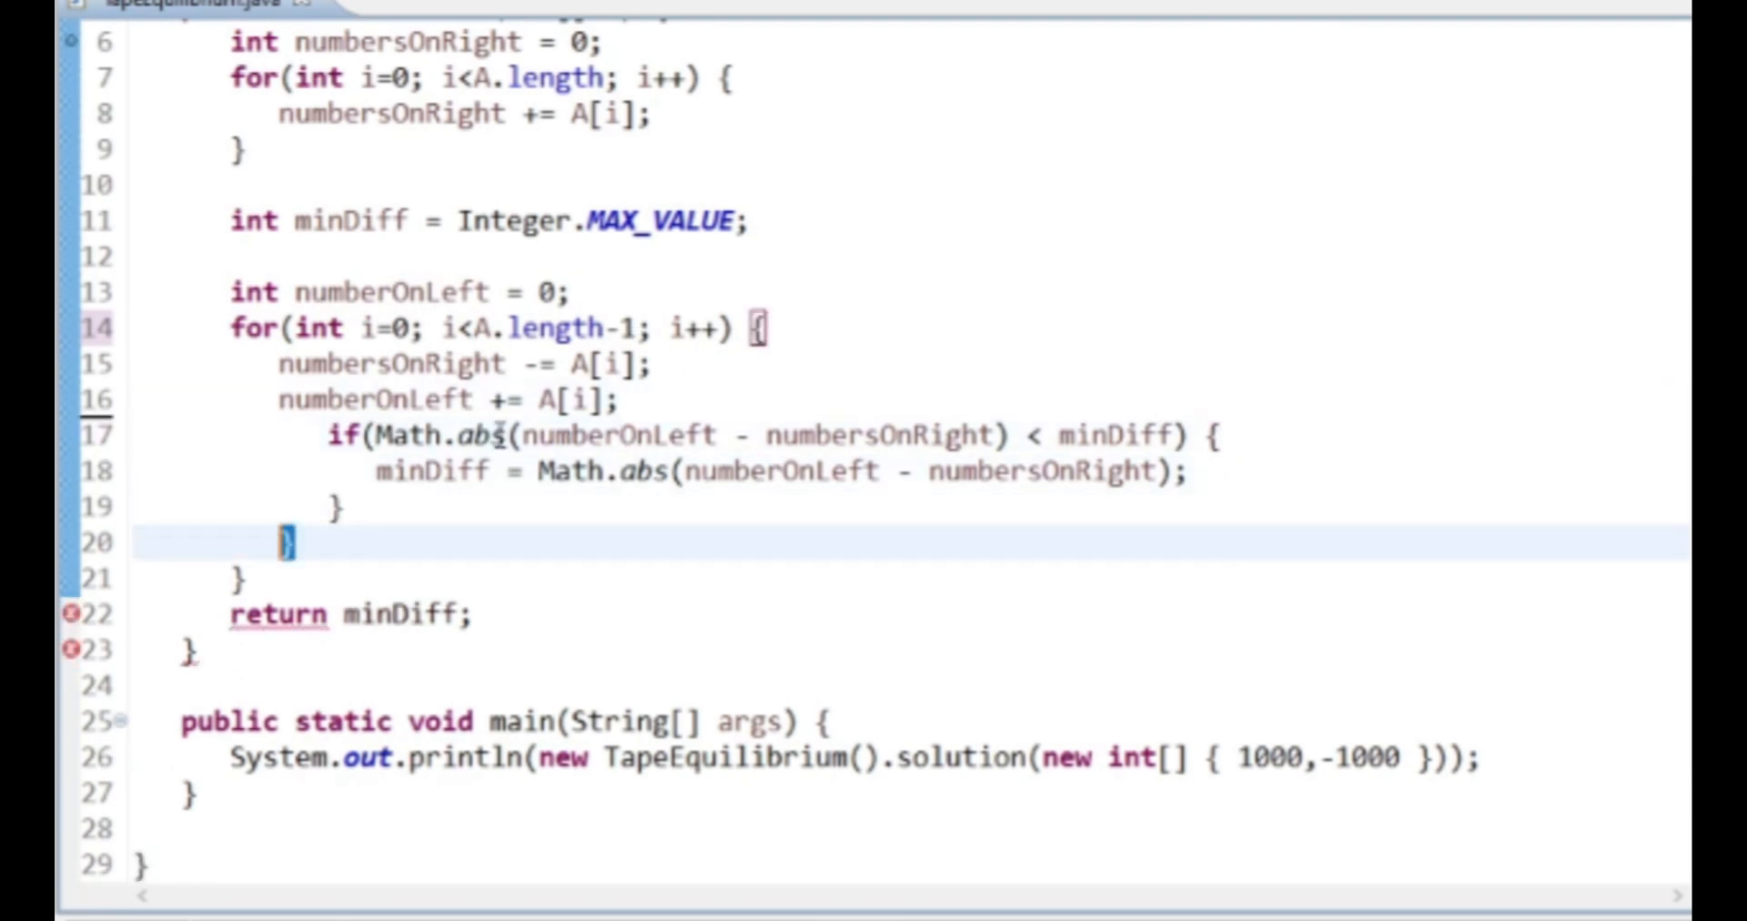
pyautogui.press('Delete')
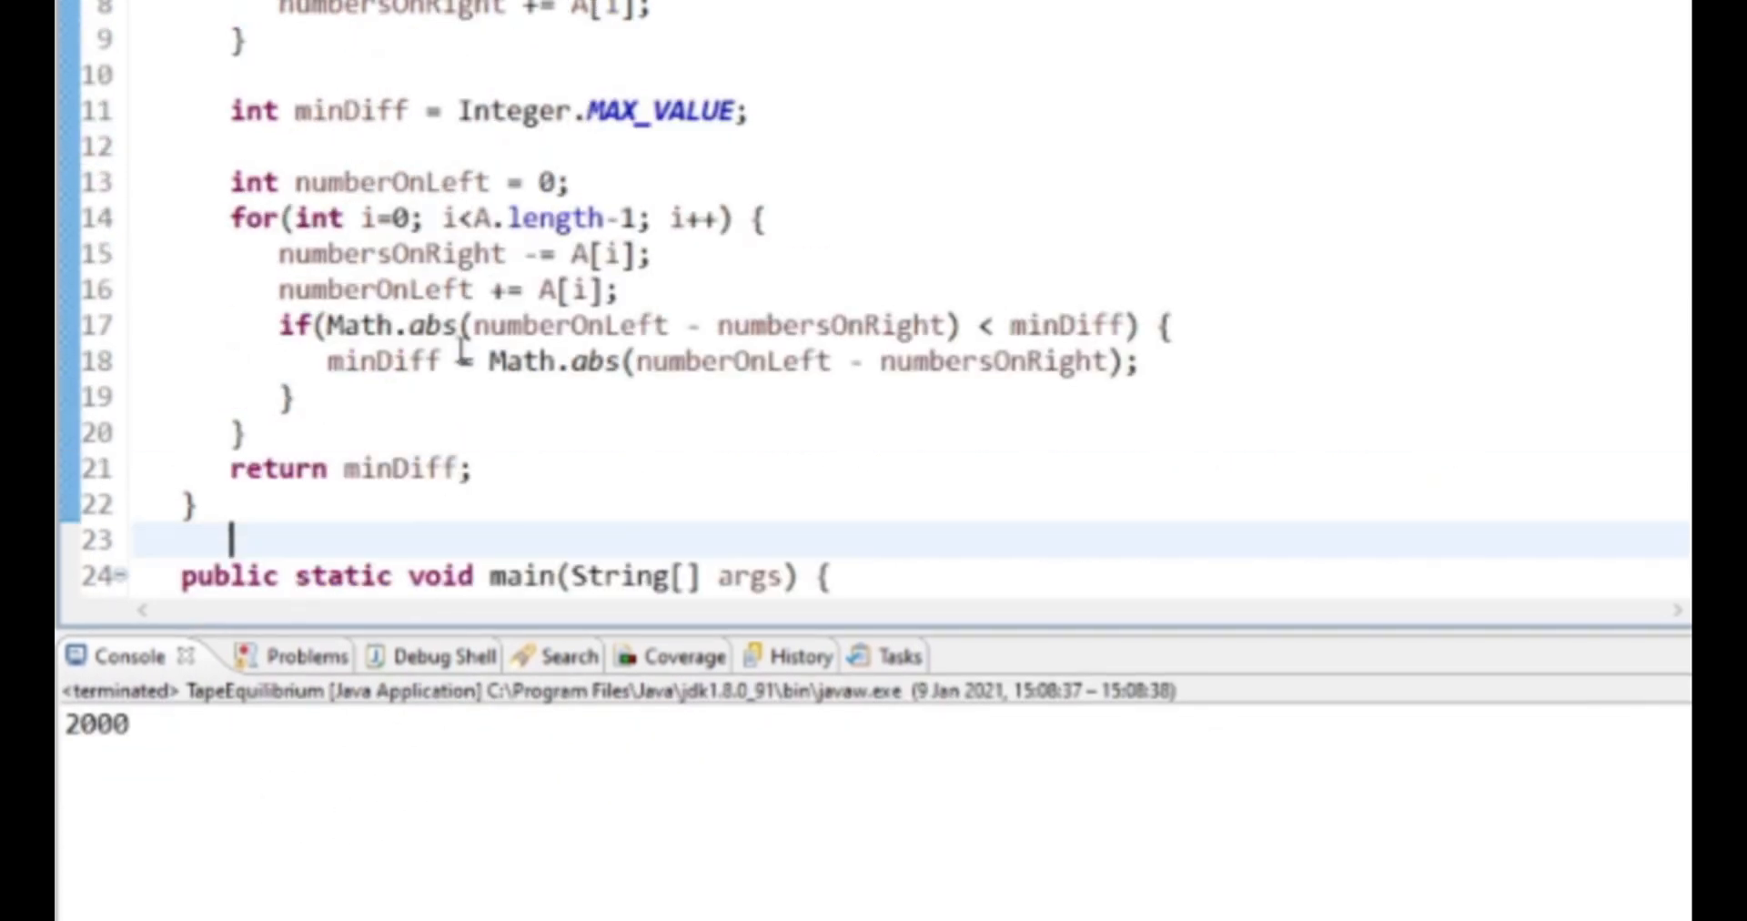
pyautogui.scroll(3)
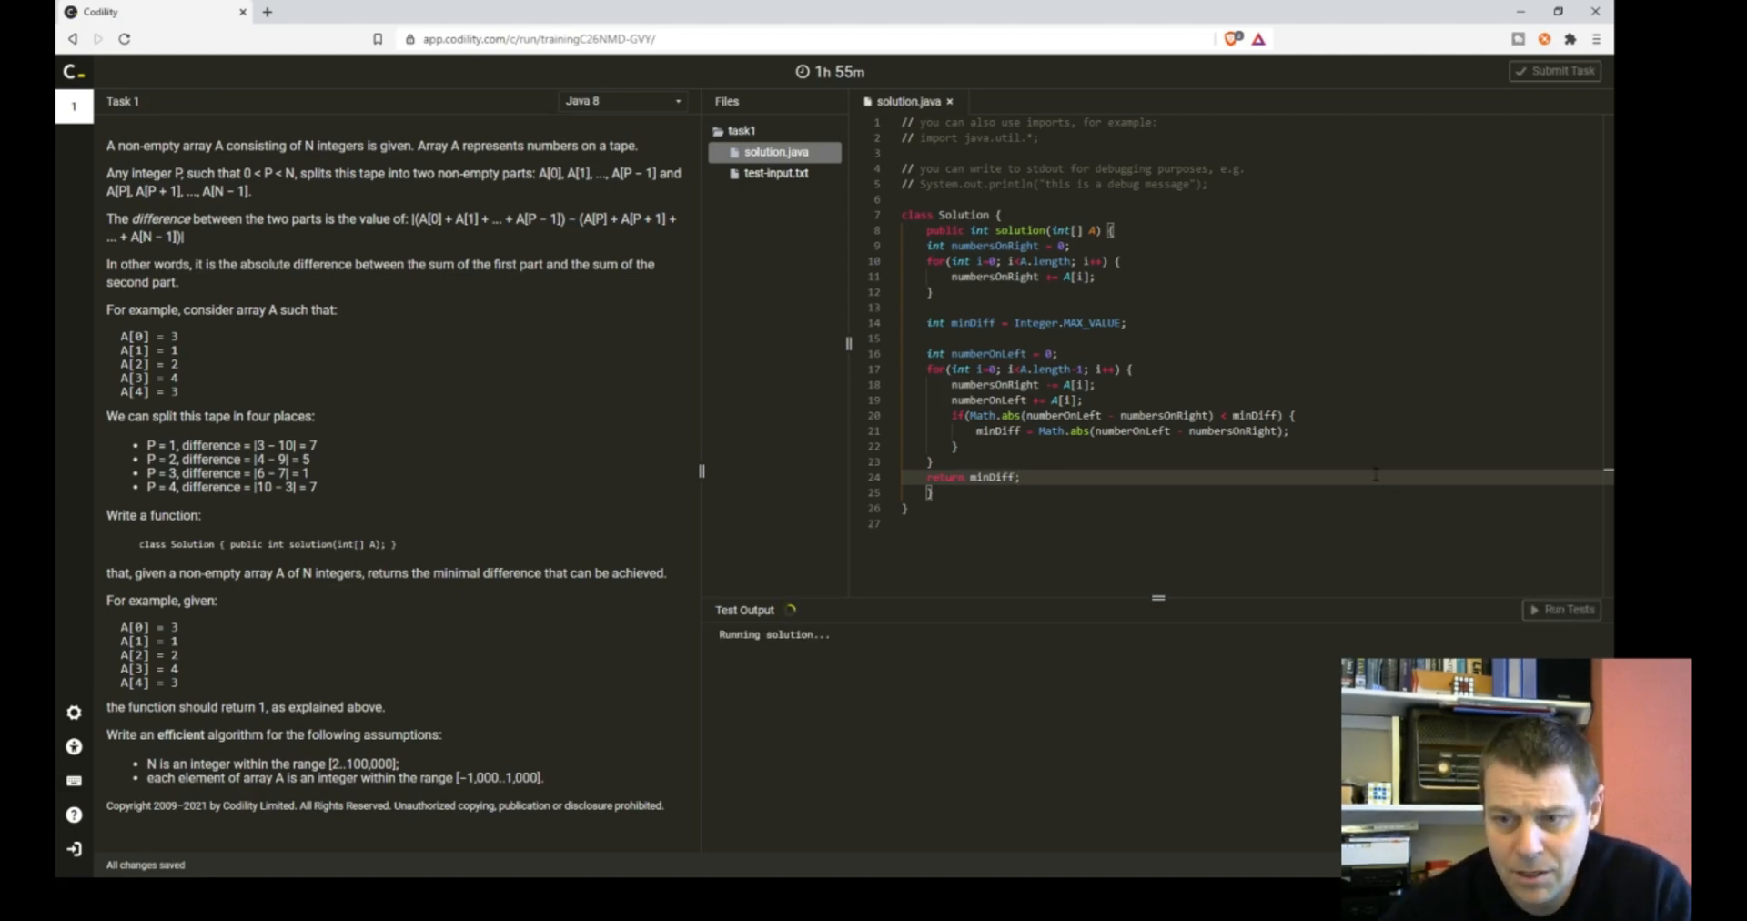
# - Run tests on the pasted solution, submit the task for final scoring and continue past the notice
pyautogui.click(1567, 608)
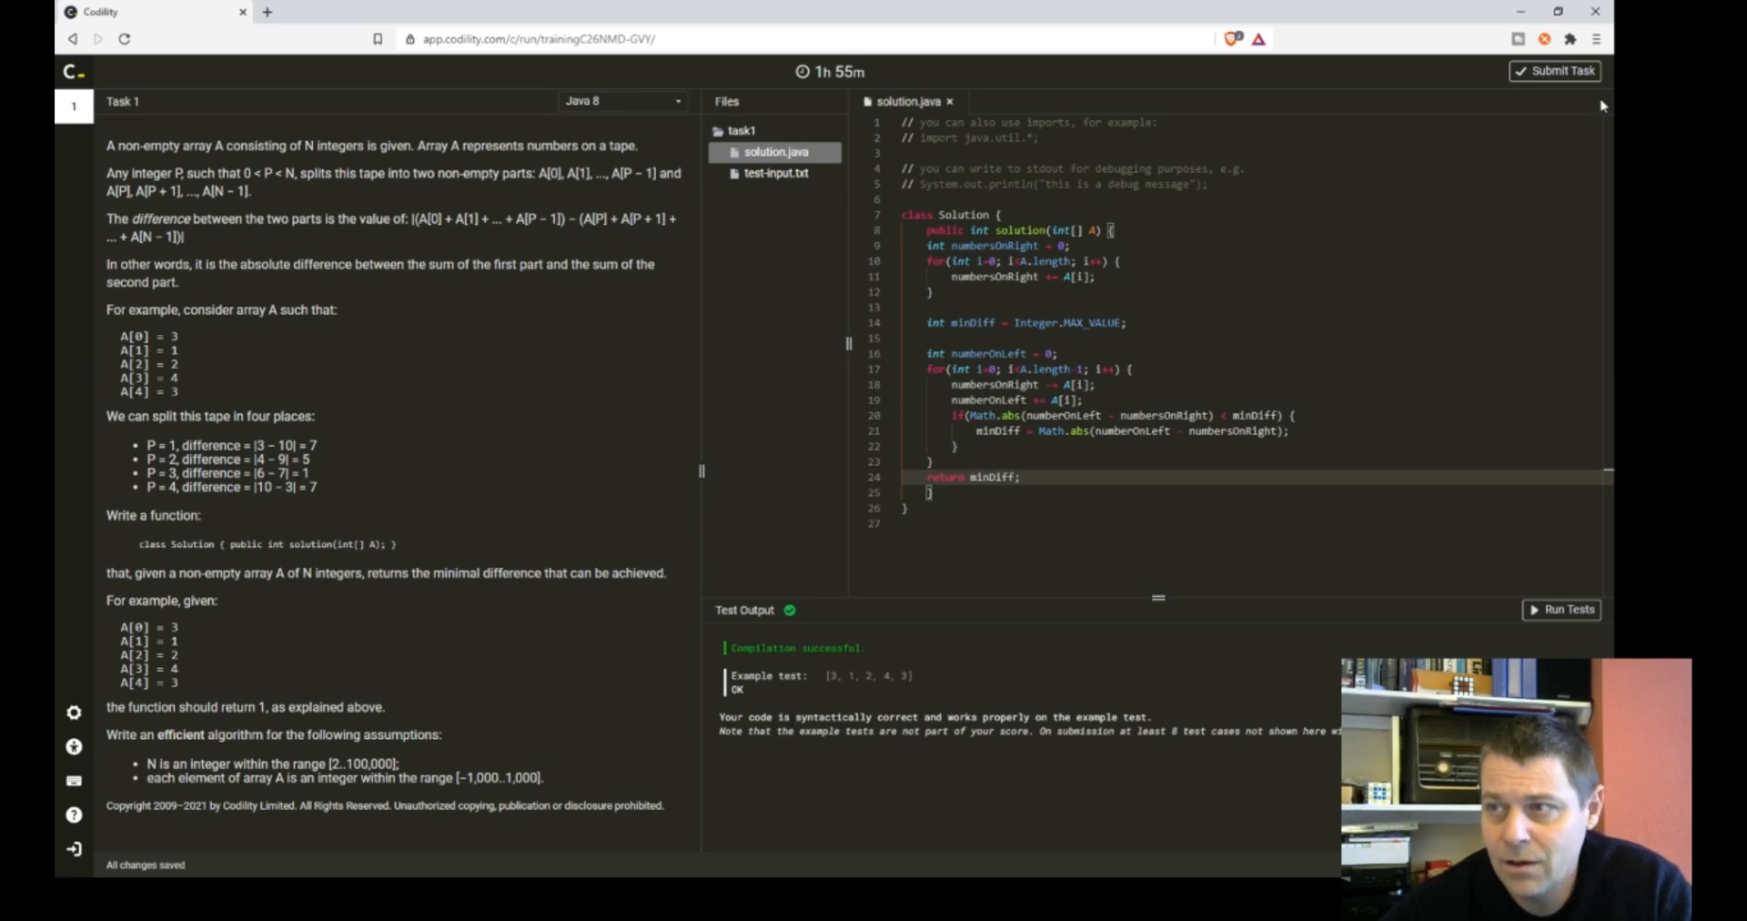
pyautogui.click(1558, 71)
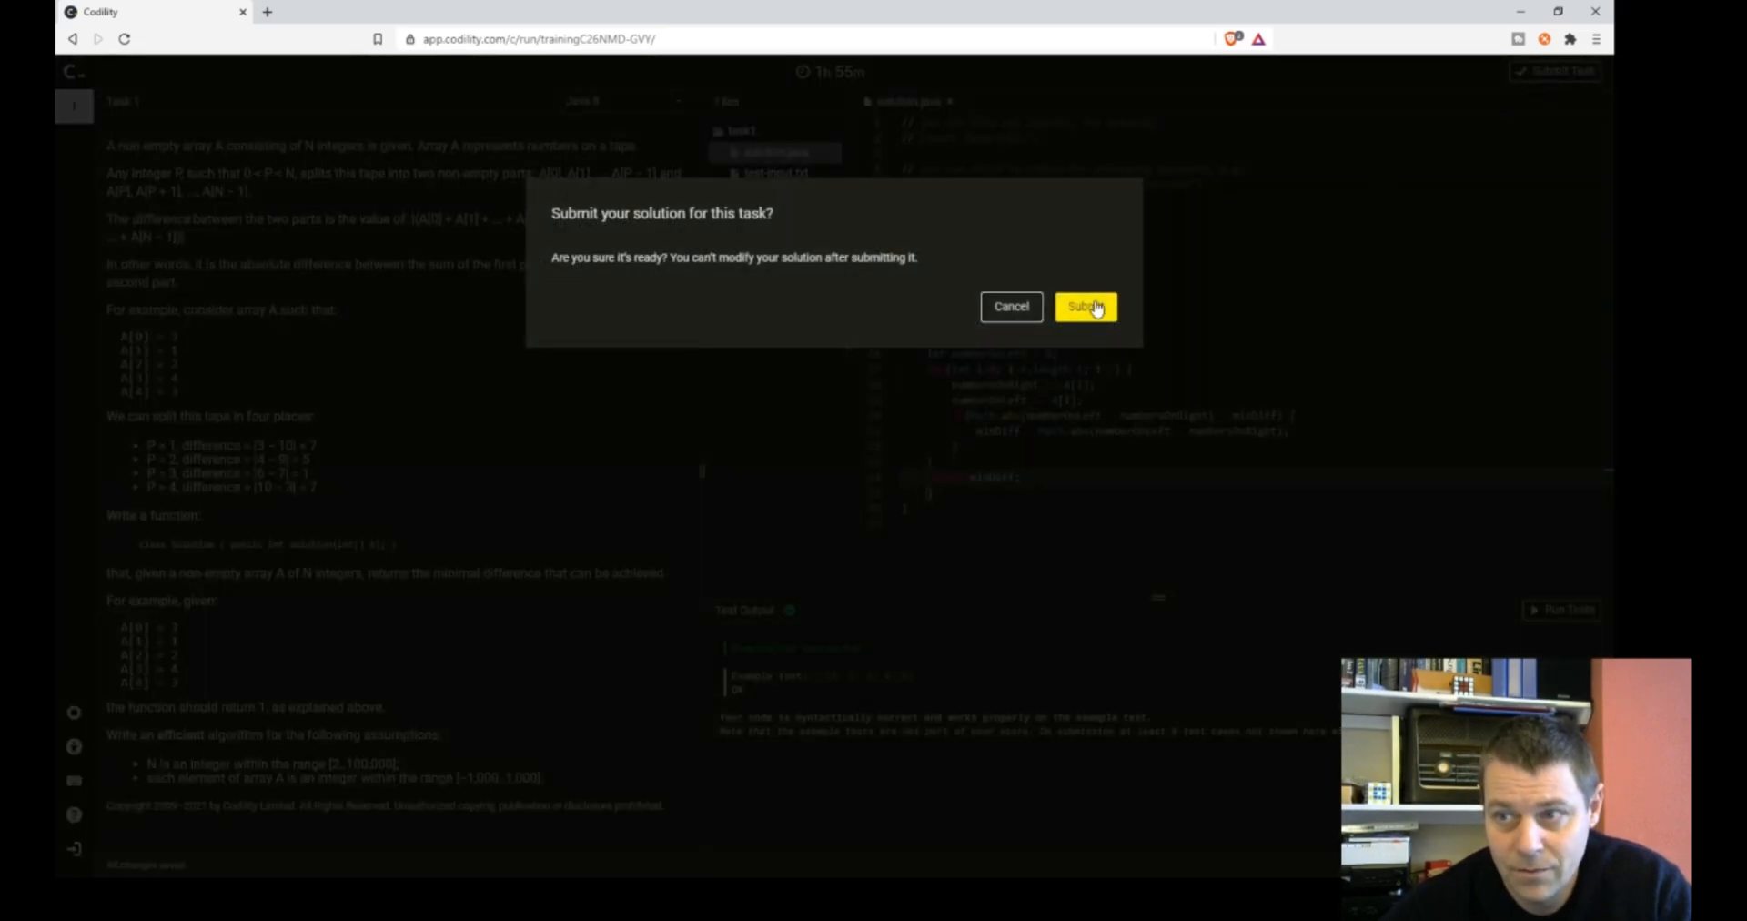
pyautogui.click(1083, 306)
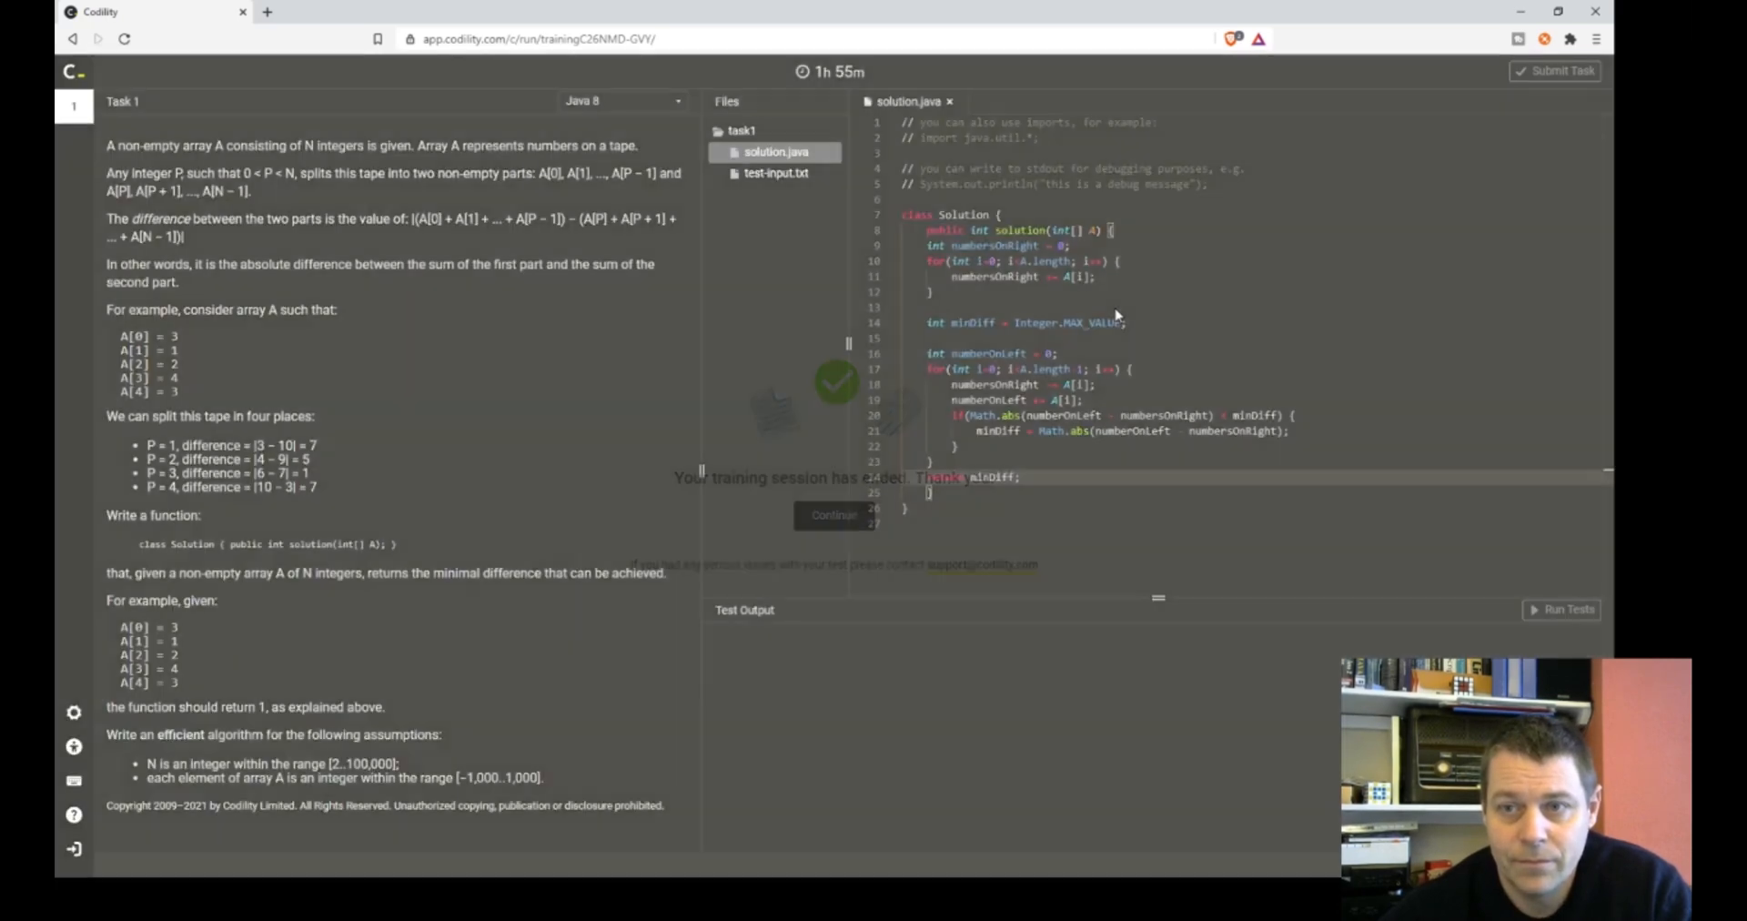
pyautogui.click(833, 513)
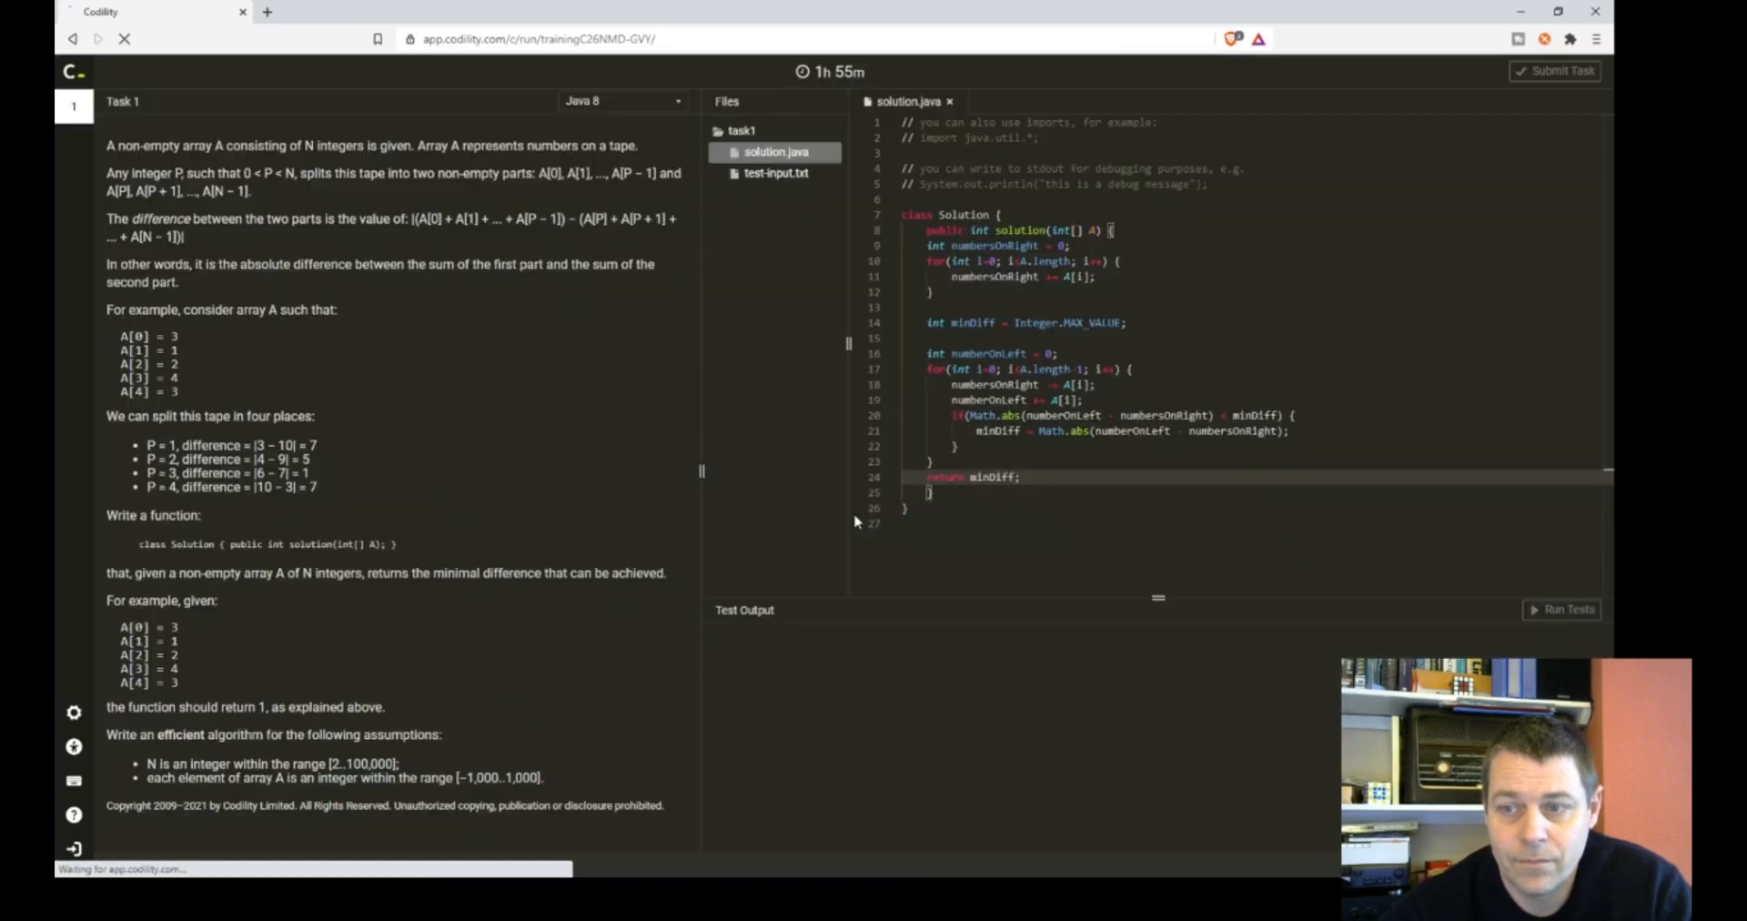
pyautogui.click(1558, 71)
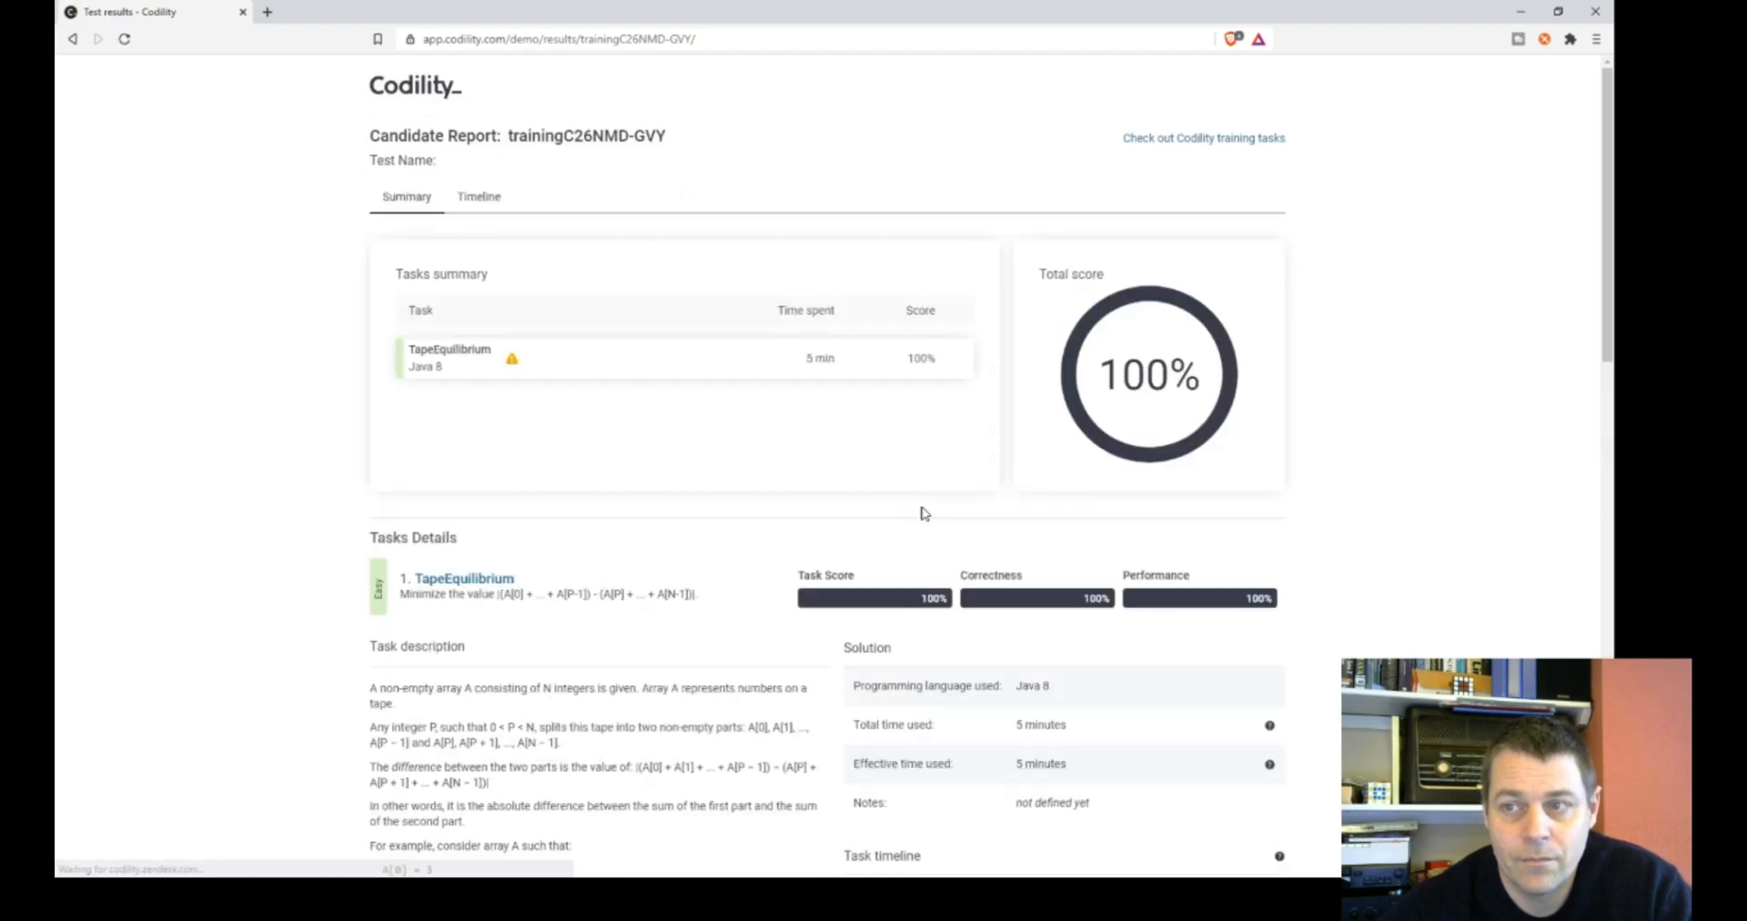
# - Scroll the Candidate Report to review the 100% score, O(N) complexity and passing tests
pyautogui.scroll(-3)
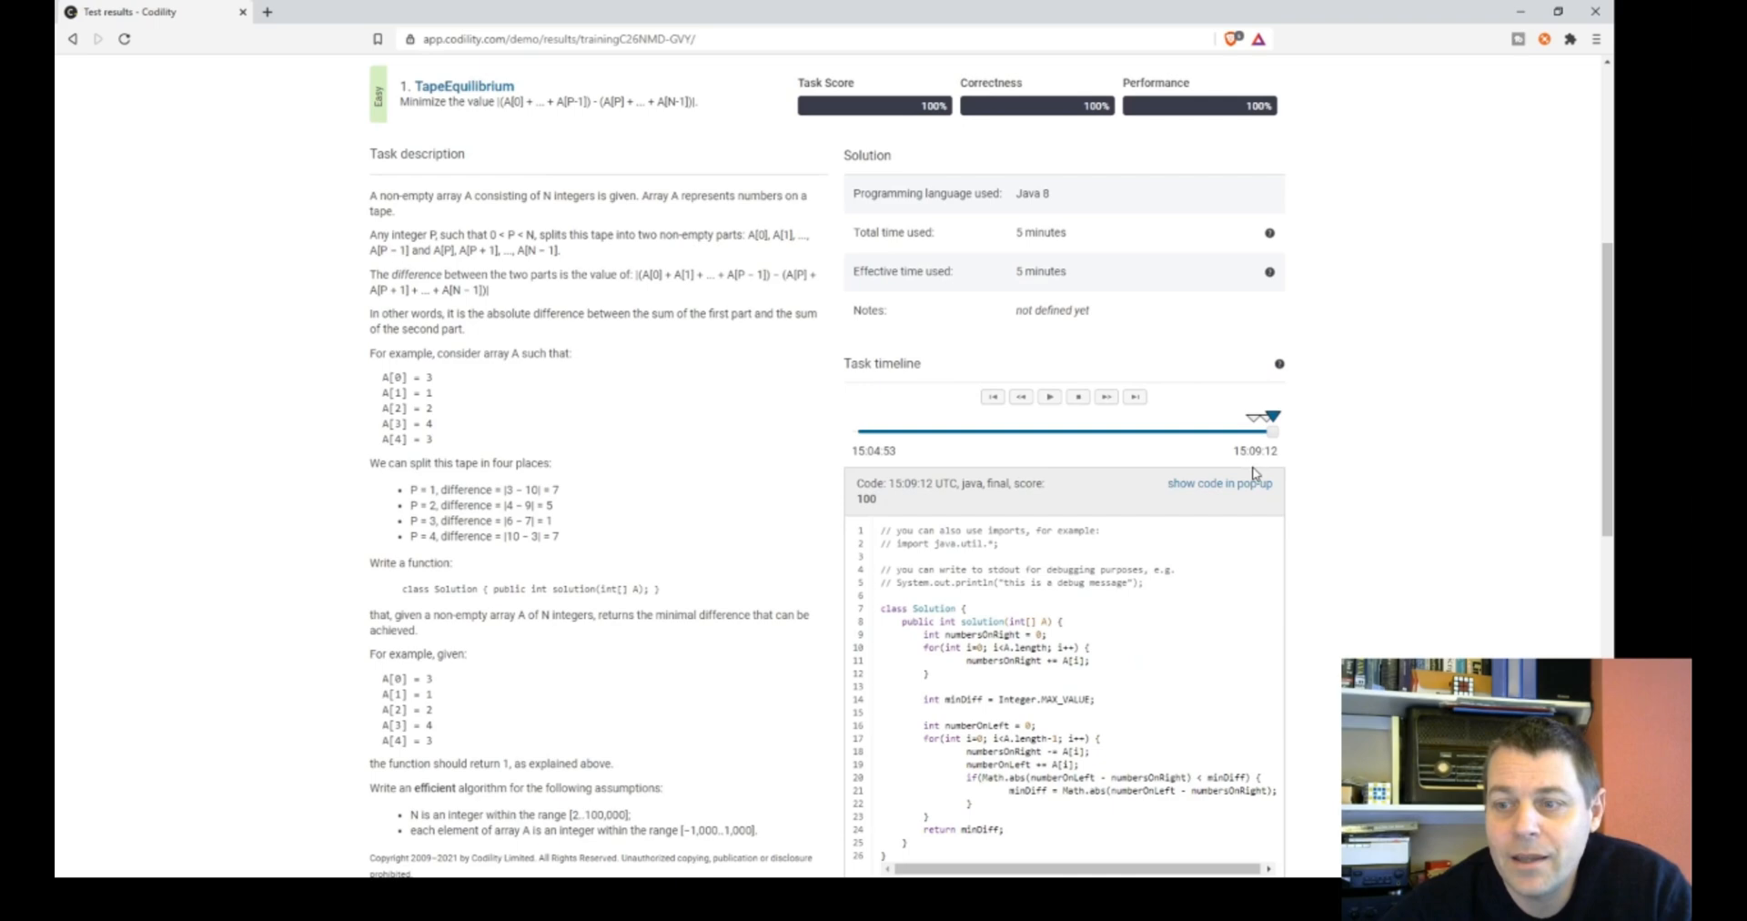
pyautogui.scroll(-3)
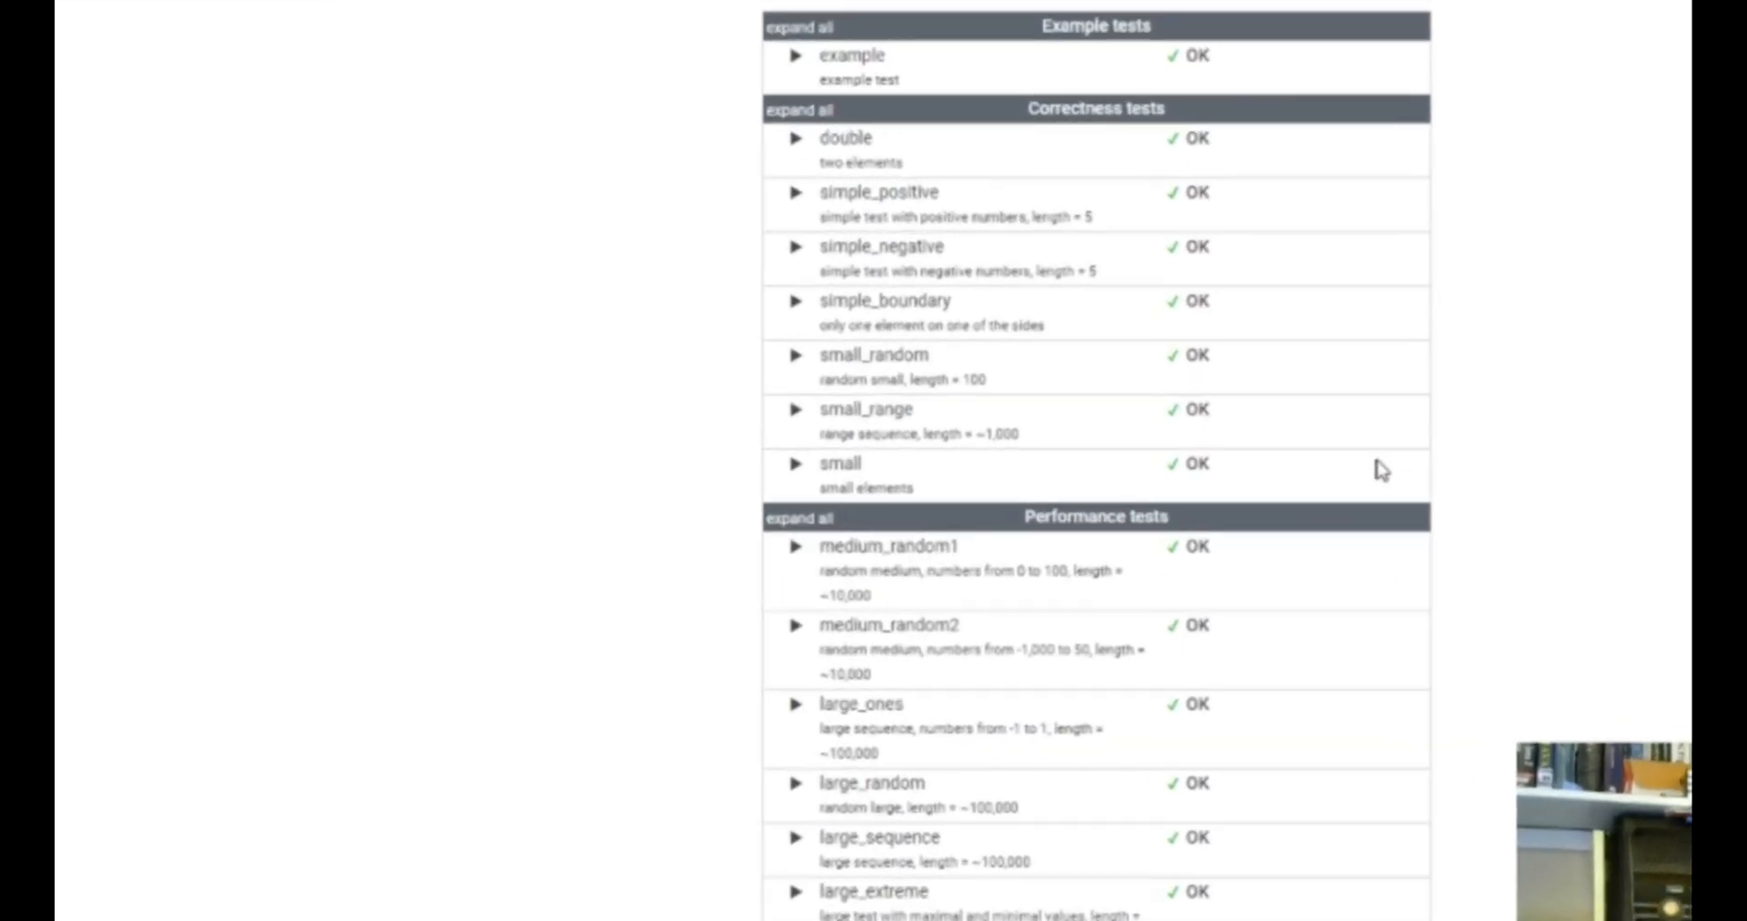
pyautogui.scroll(3)
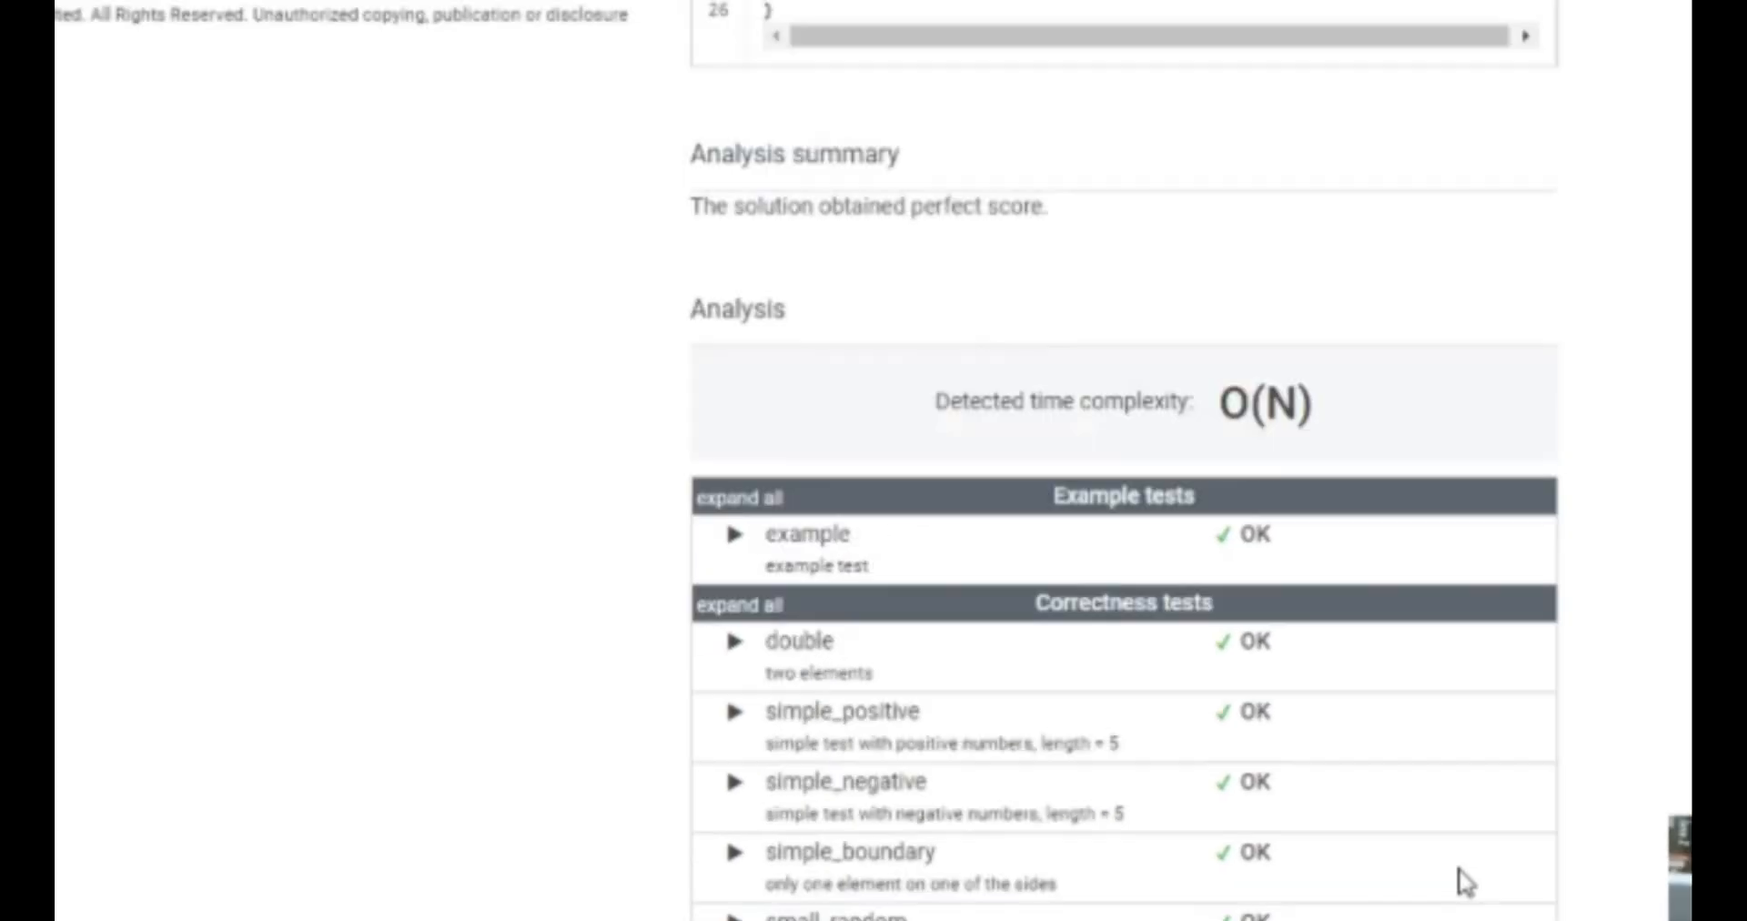
pyautogui.scroll(3)
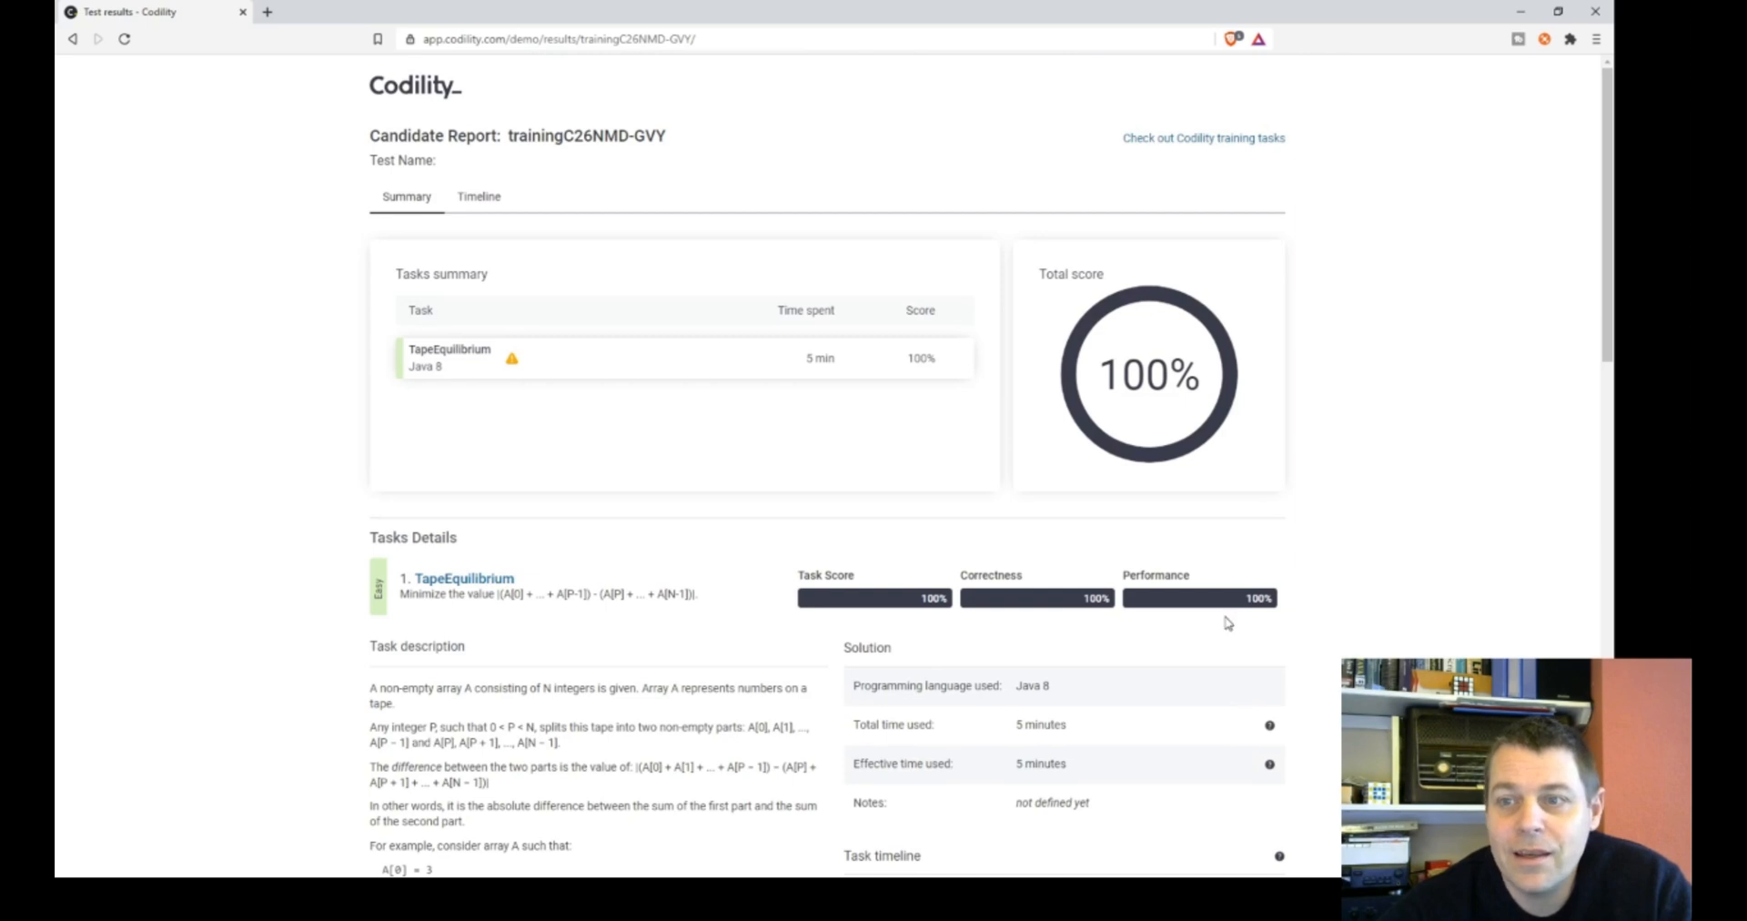
pyautogui.moveTo(1134, 544)
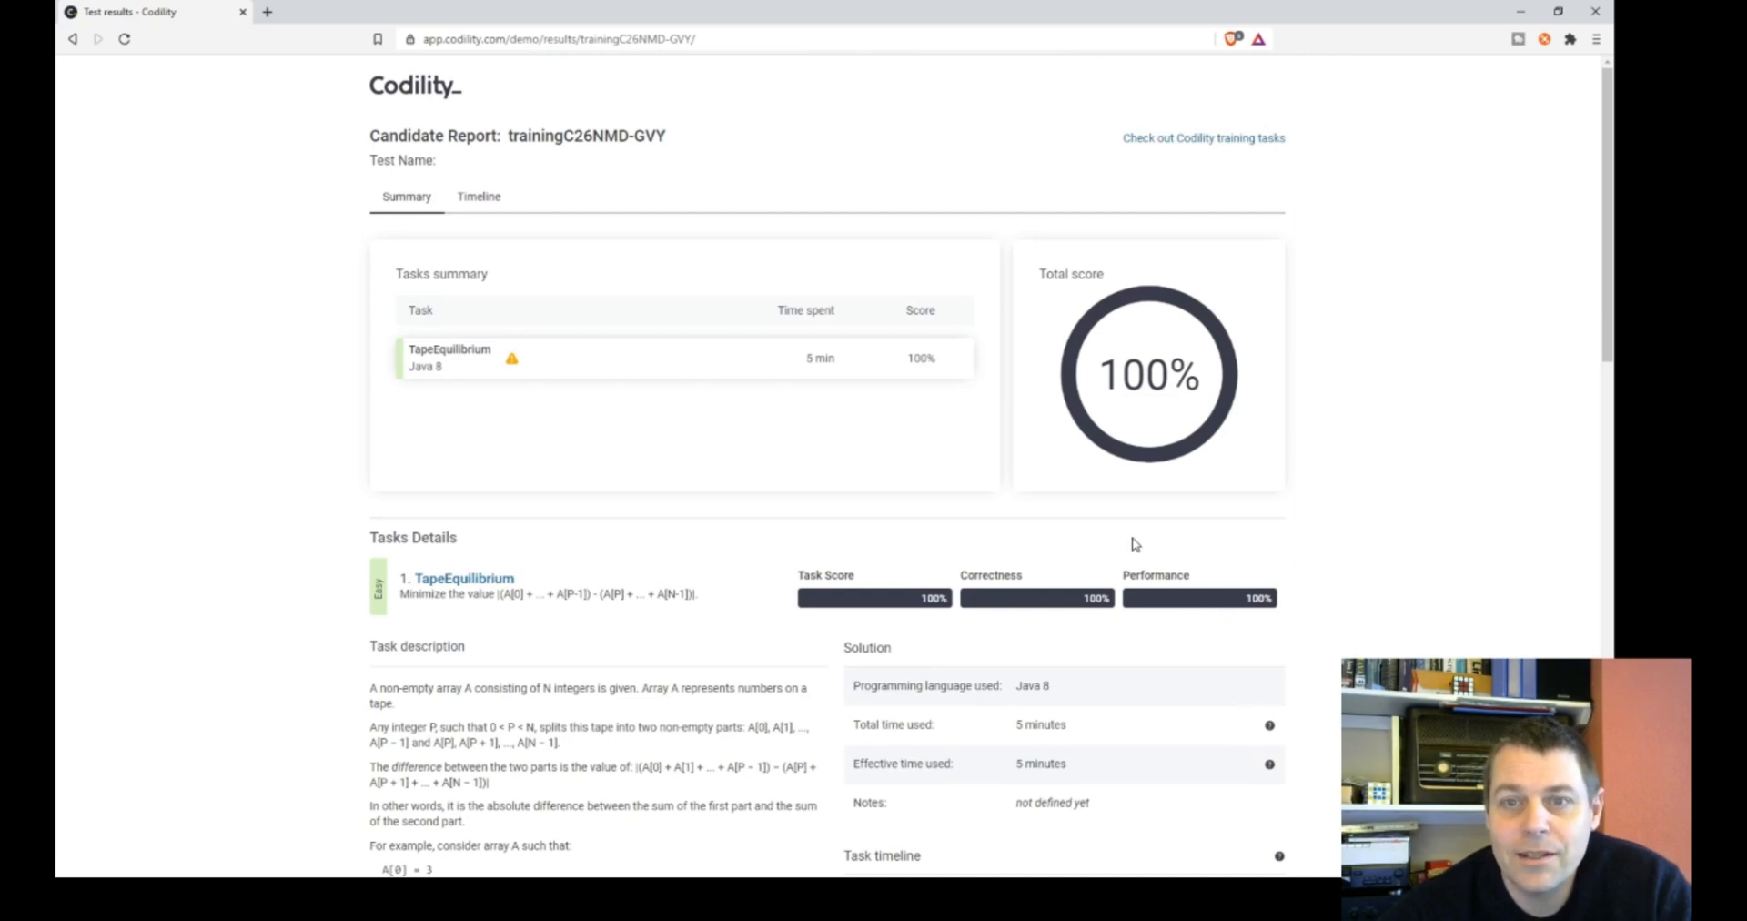
pyautogui.moveTo(961, 508)
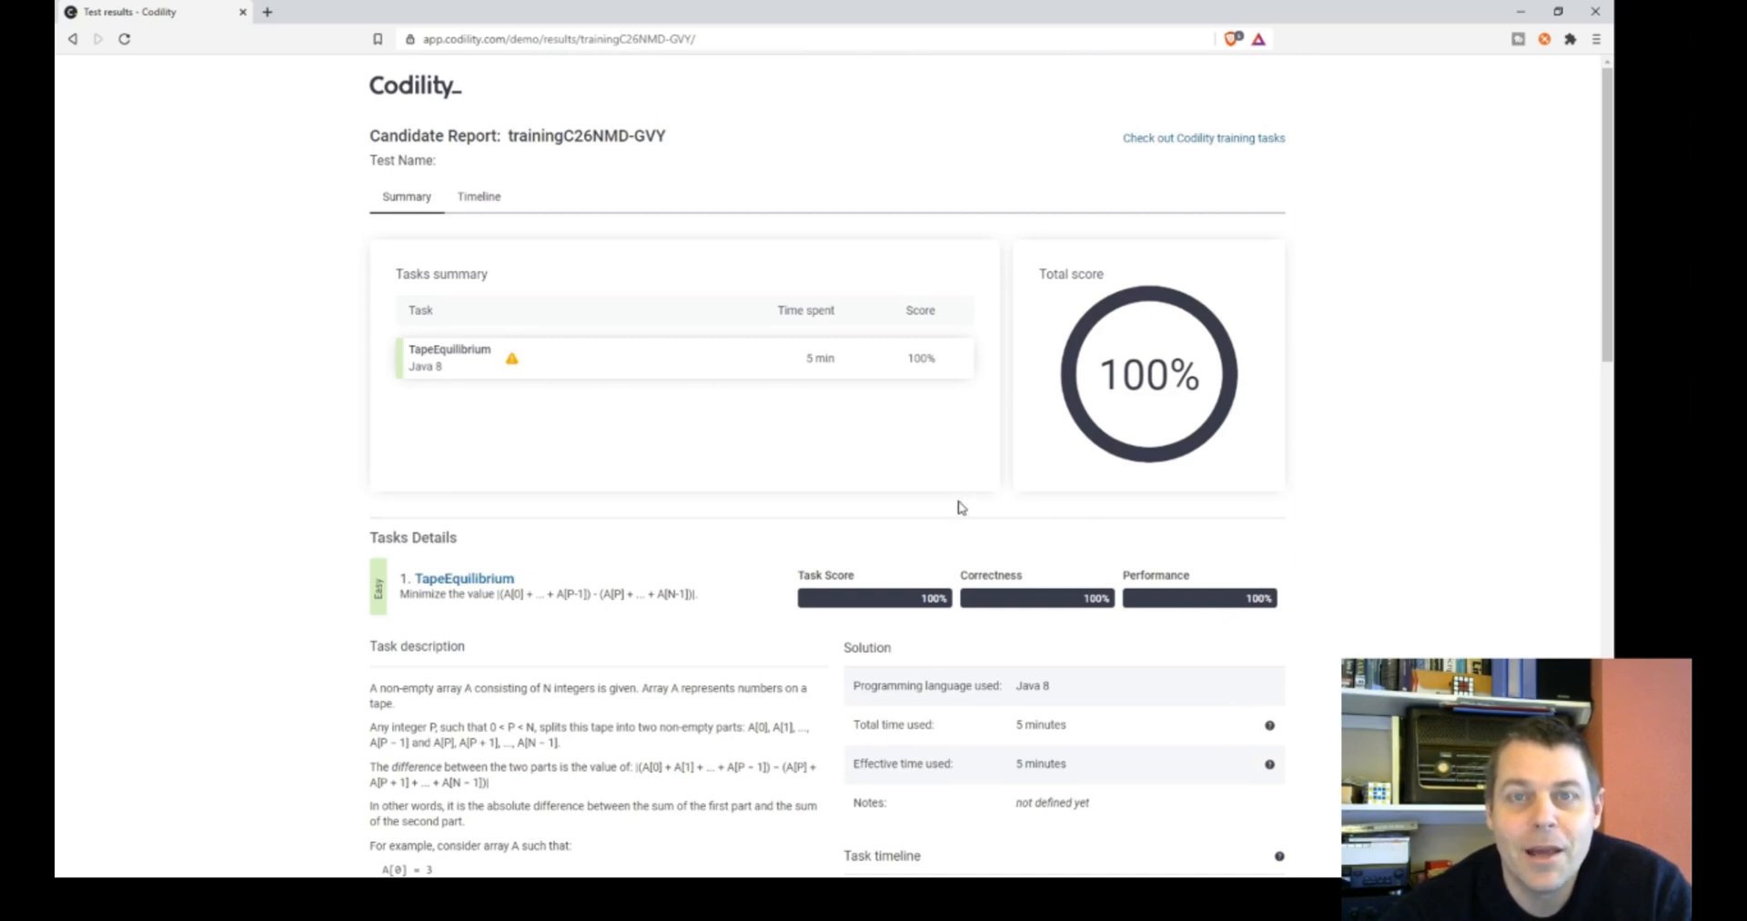